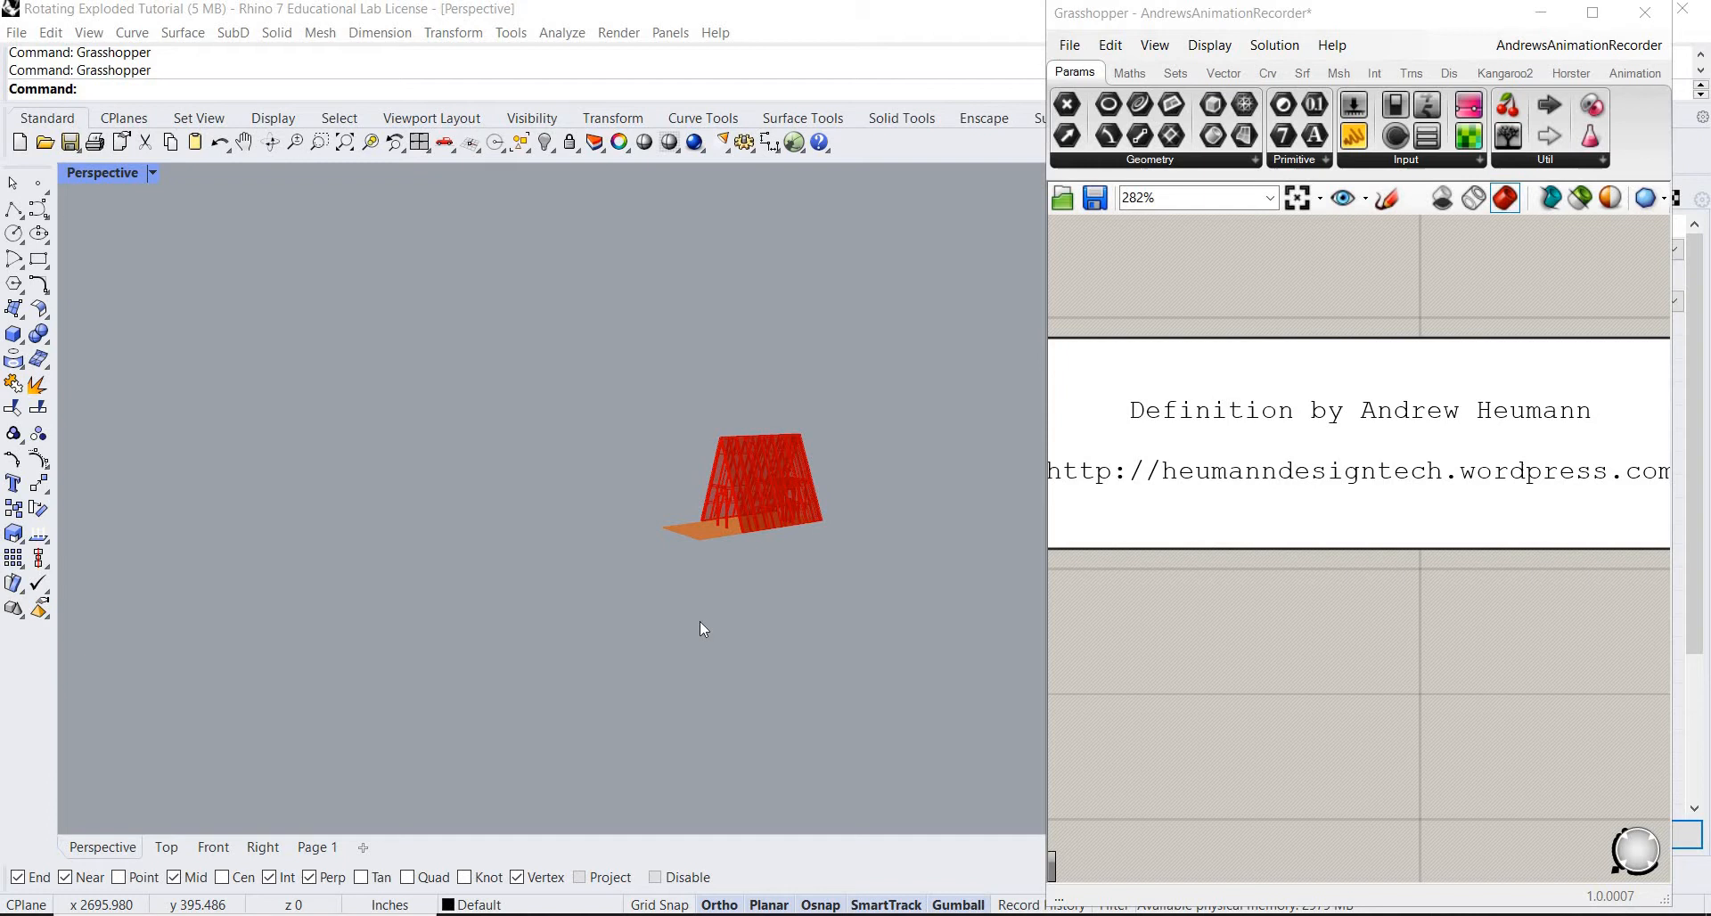
pyautogui.moveTo(696, 550)
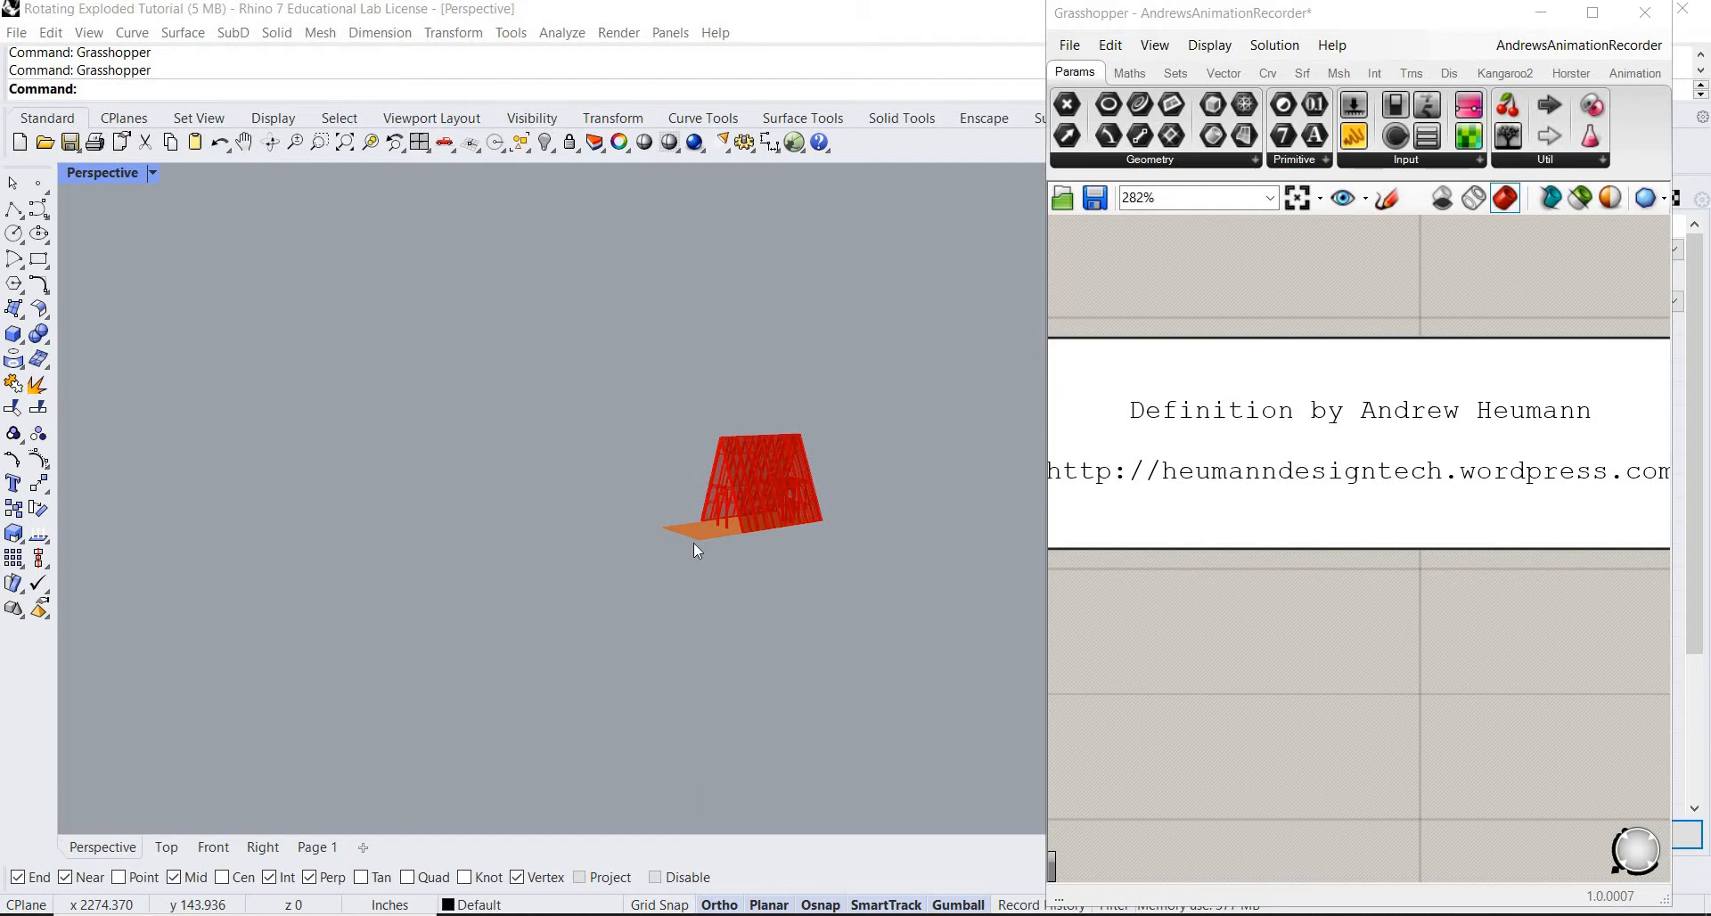
pyautogui.moveTo(942, 521)
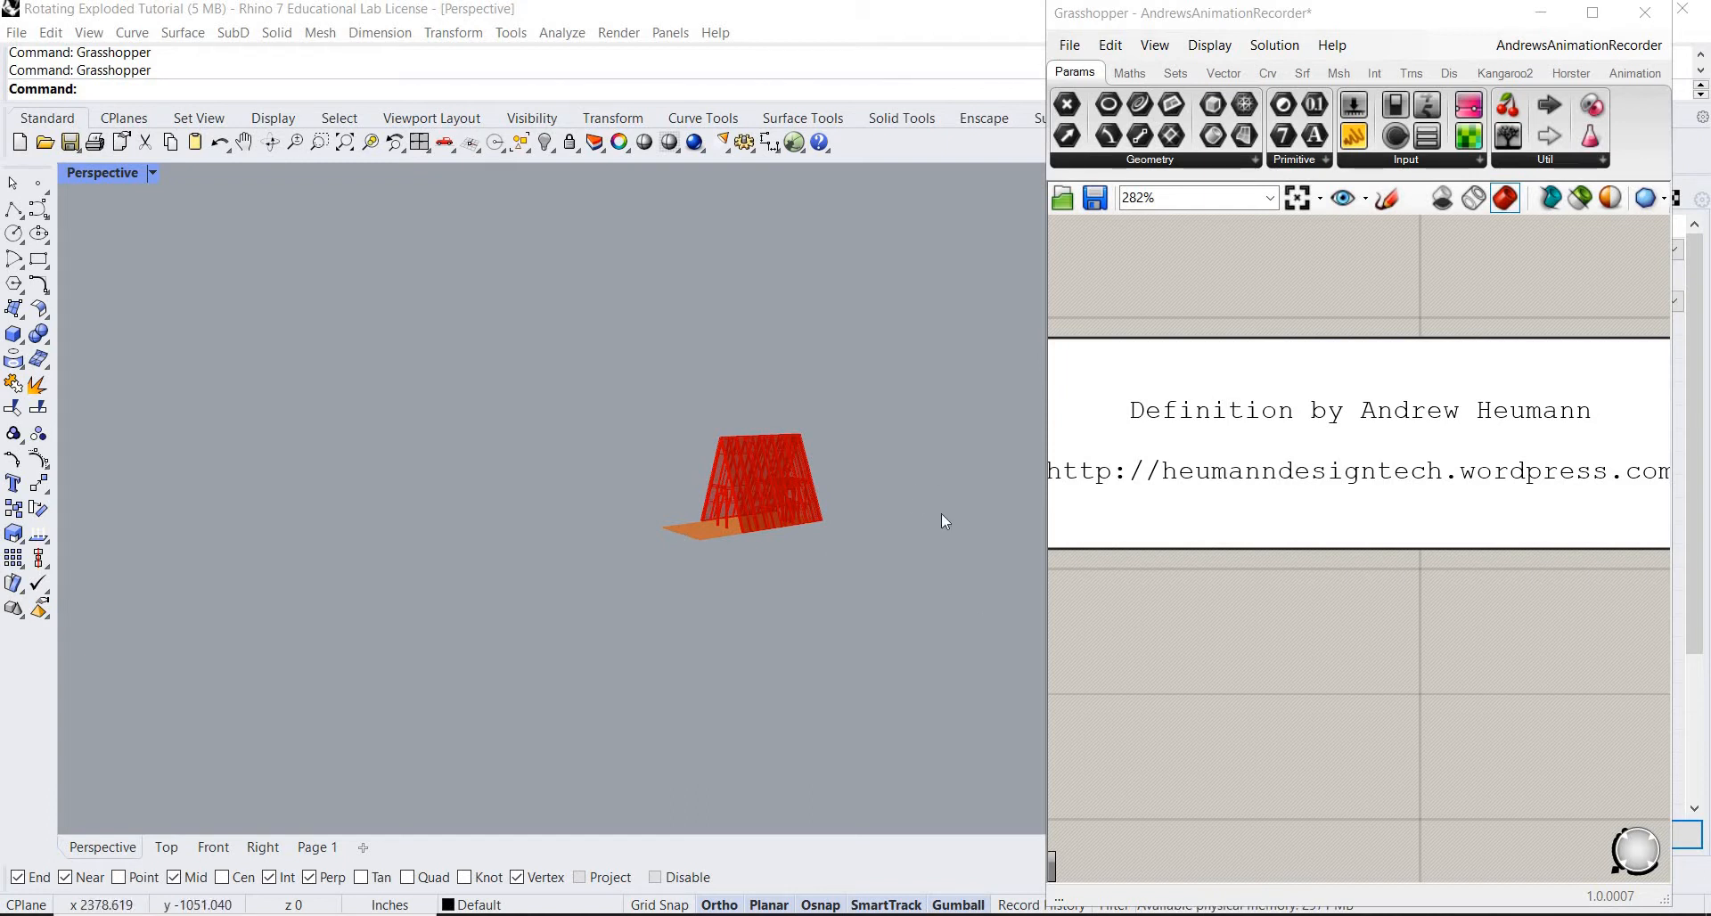
# Zoom in and out around the canvas to reach the runners' Z-offset slider.
pyautogui.scroll(-3)
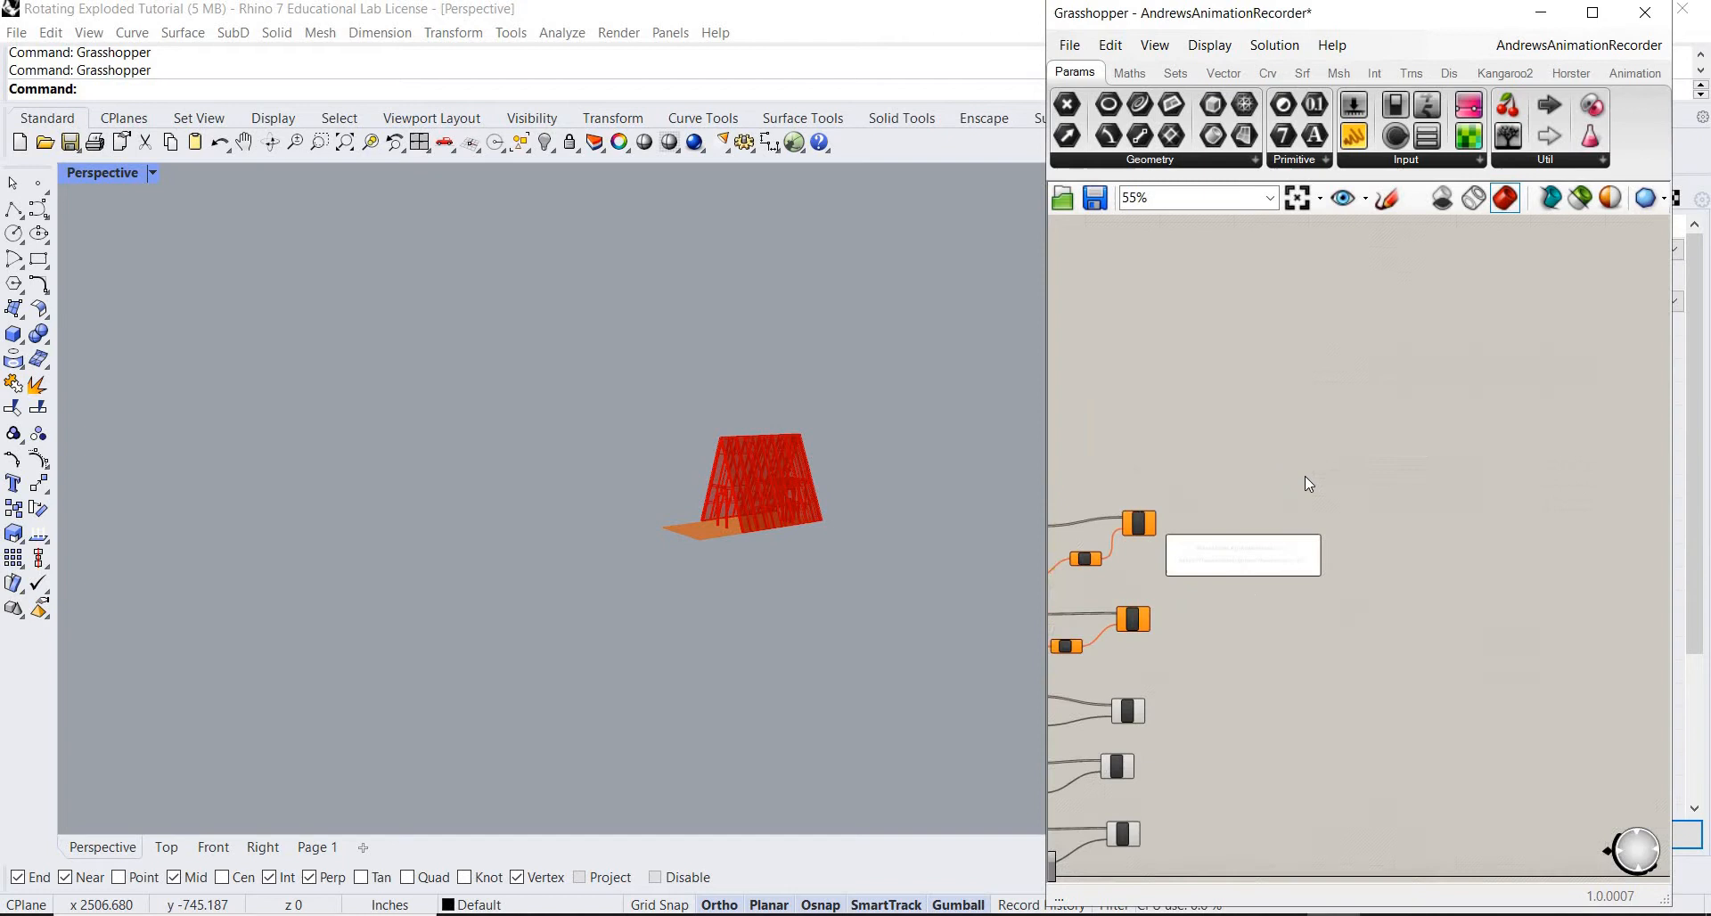
pyautogui.scroll(-3)
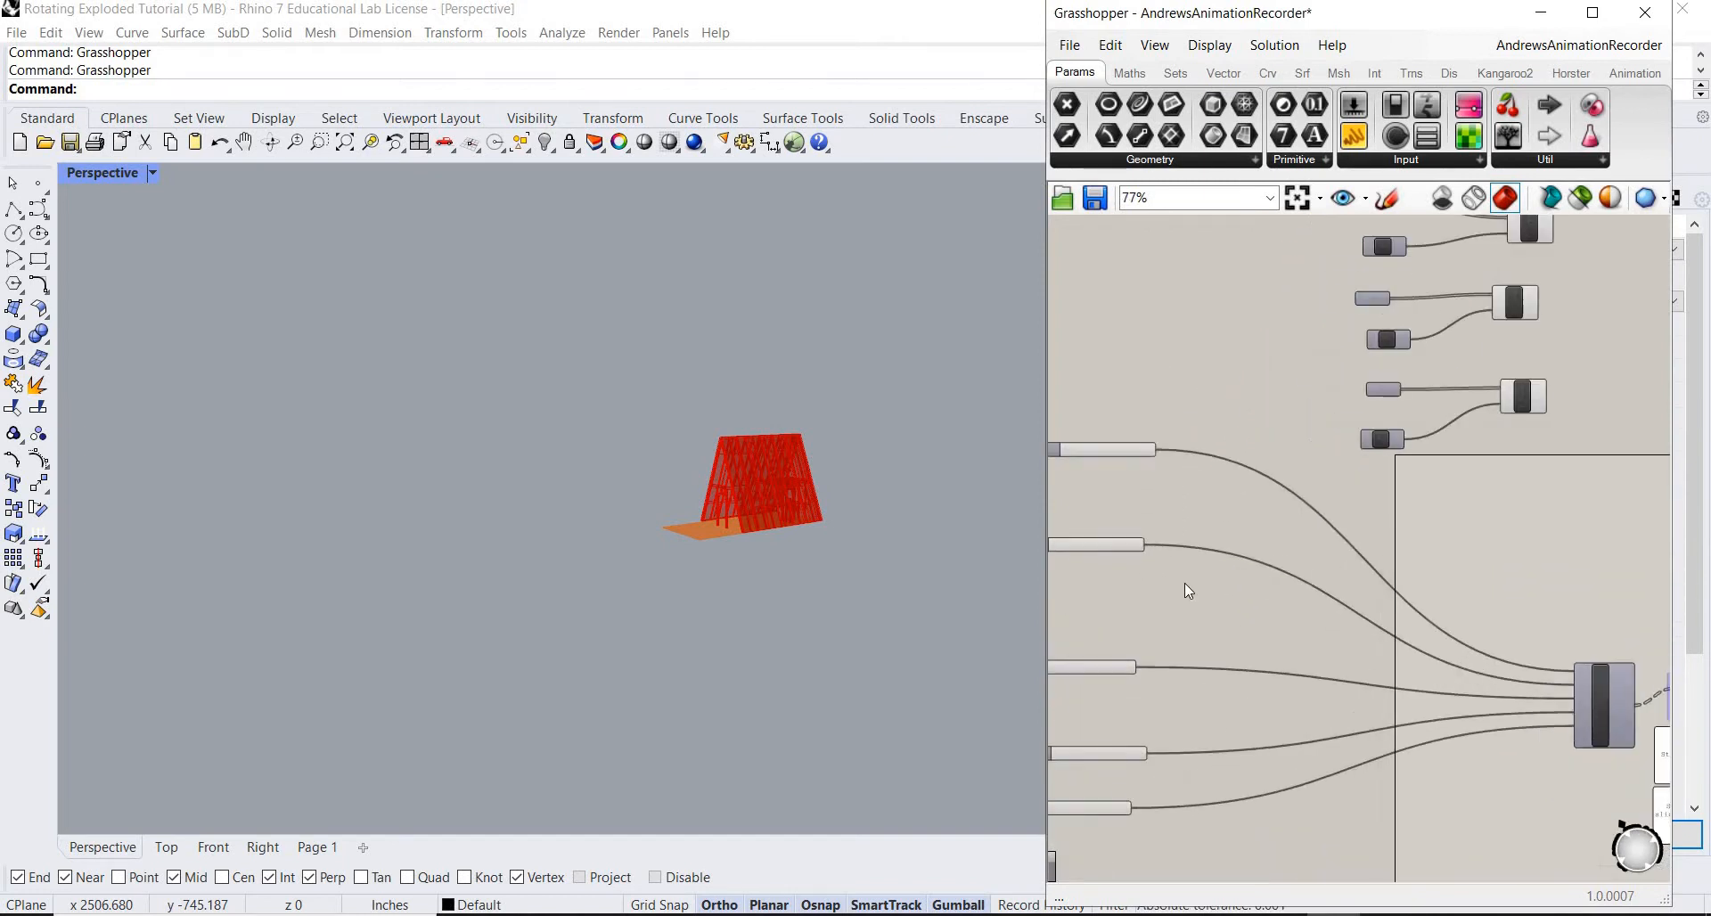
pyautogui.scroll(-3)
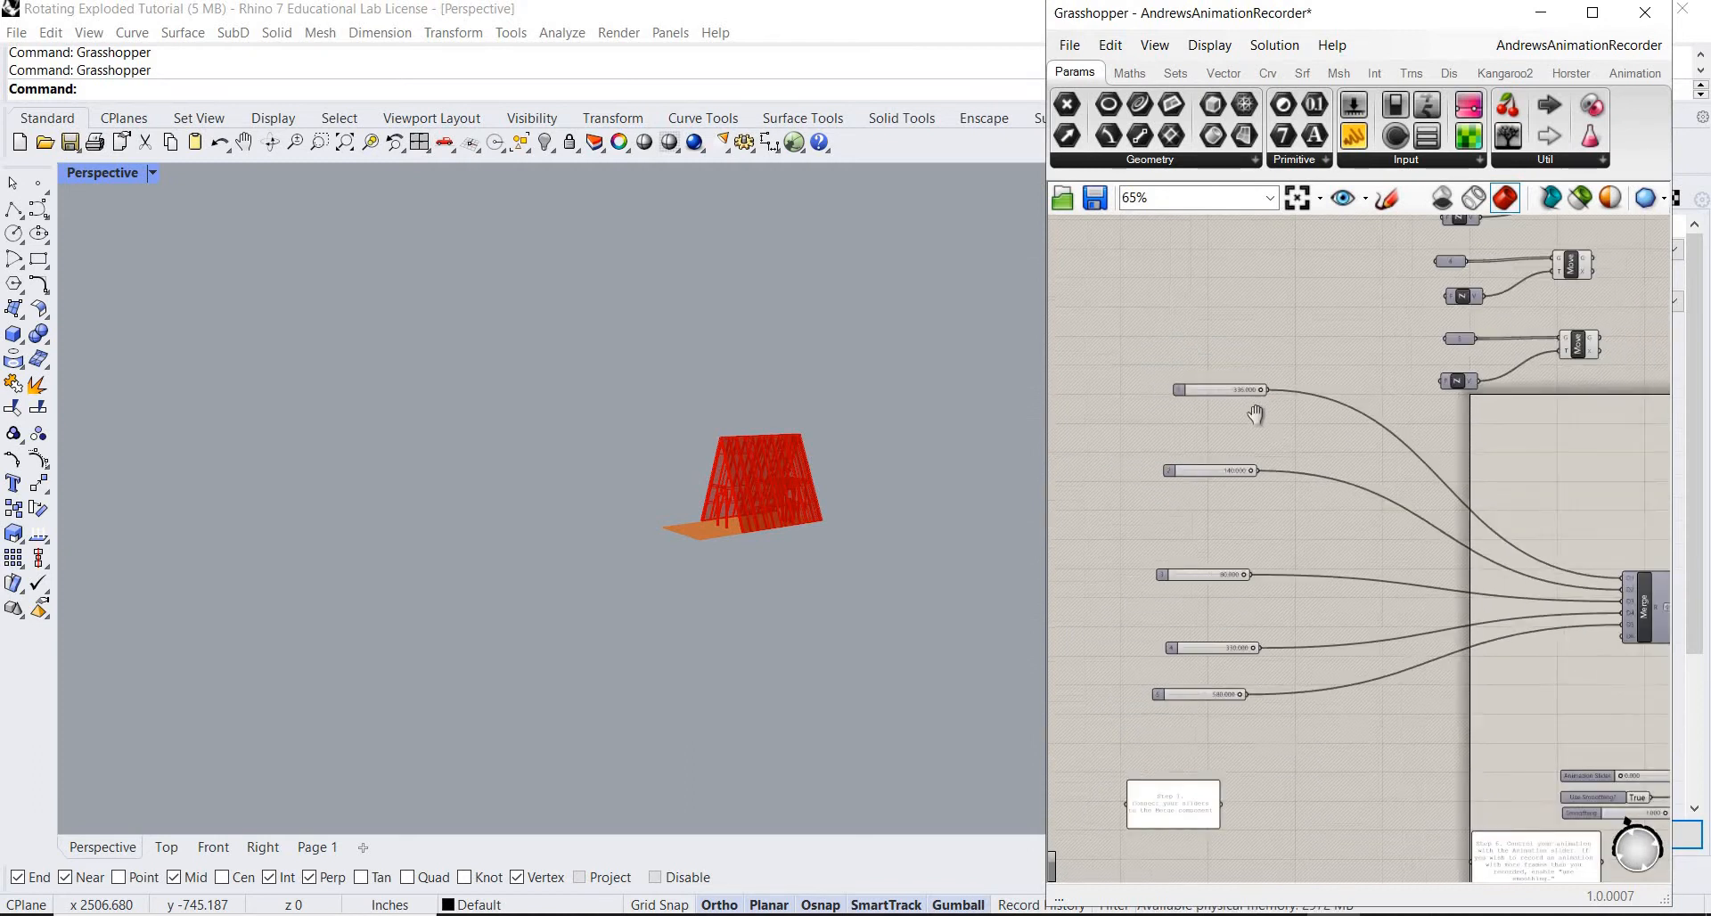
pyautogui.scroll(-3)
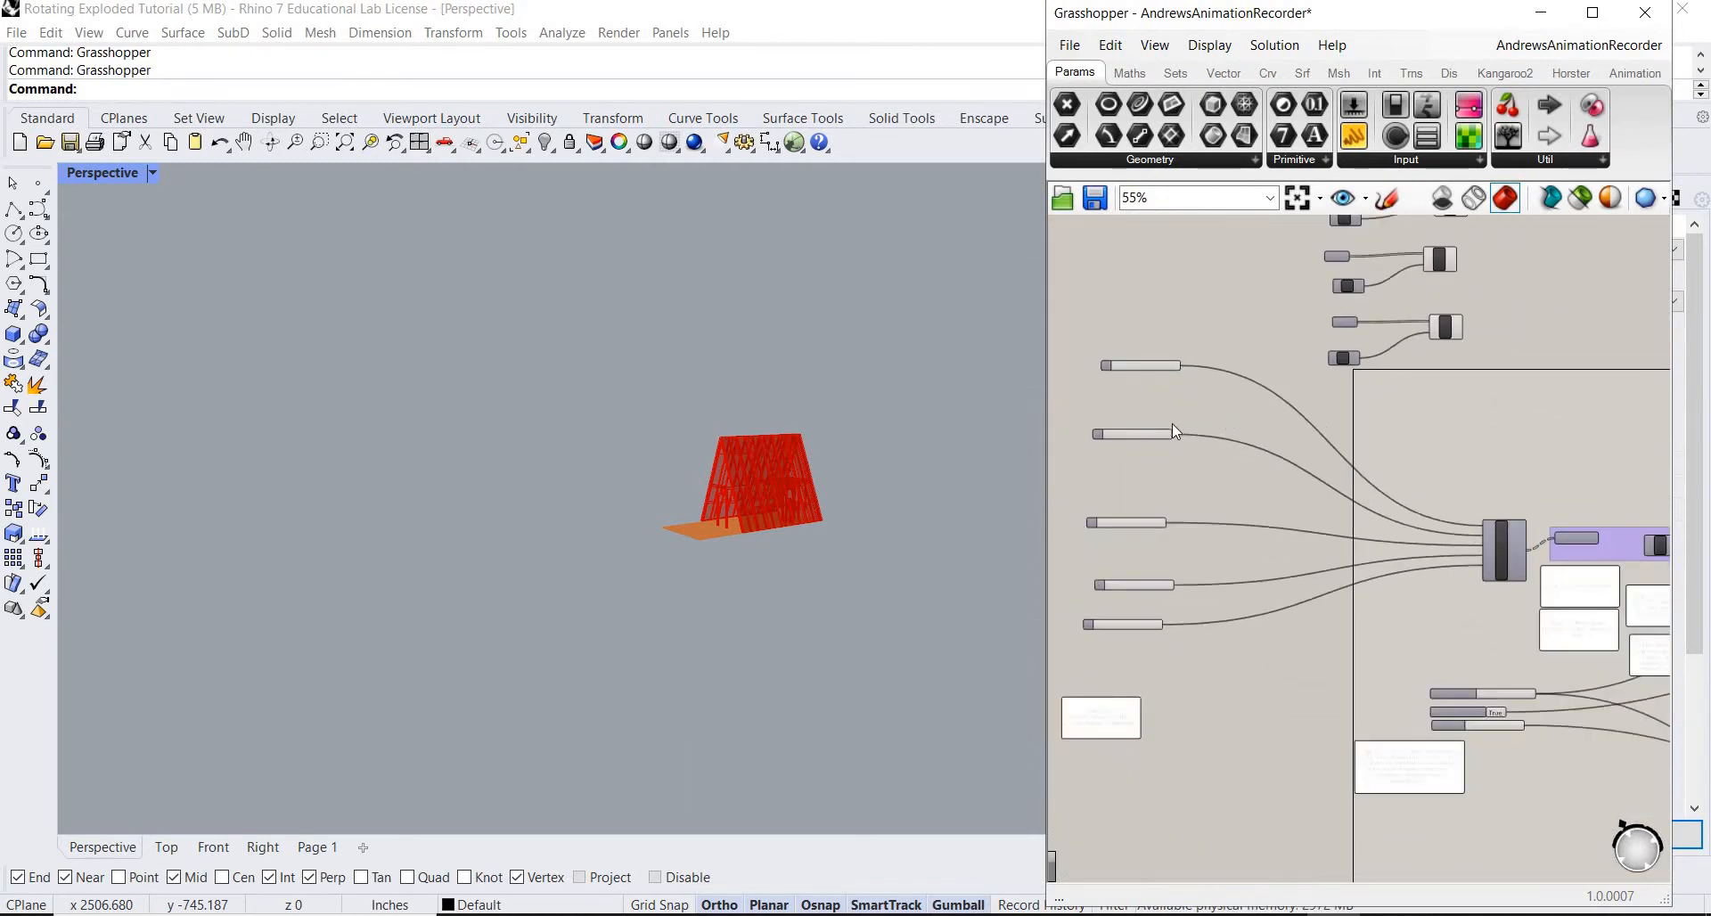
pyautogui.moveTo(1214, 488)
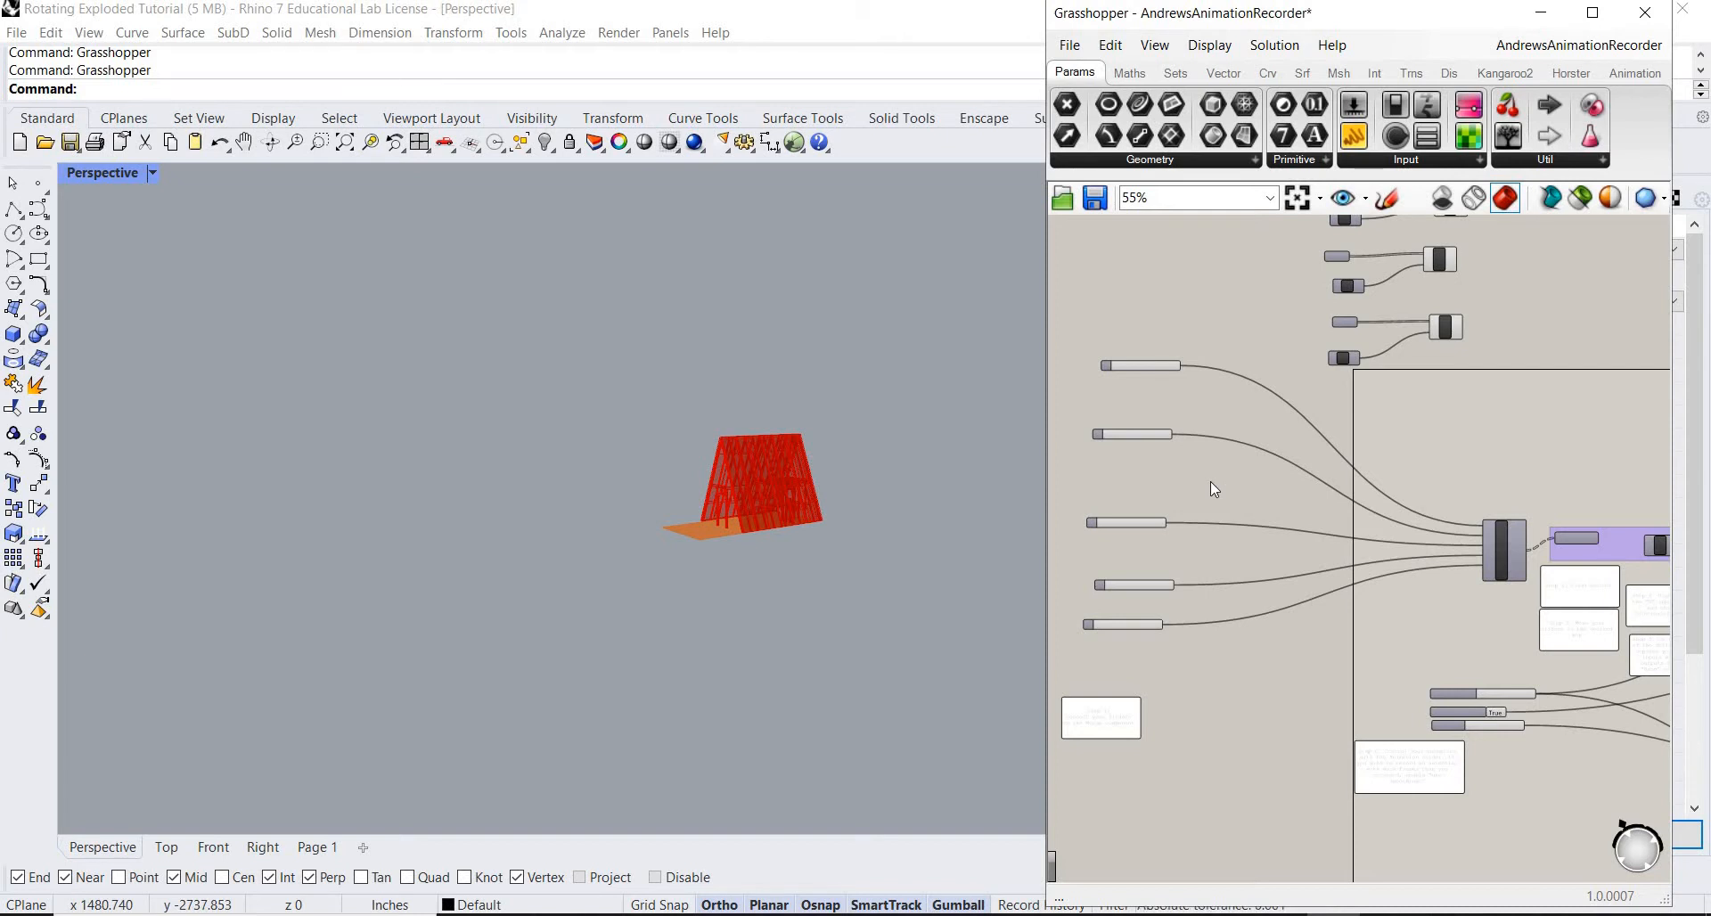
pyautogui.moveTo(1131, 371)
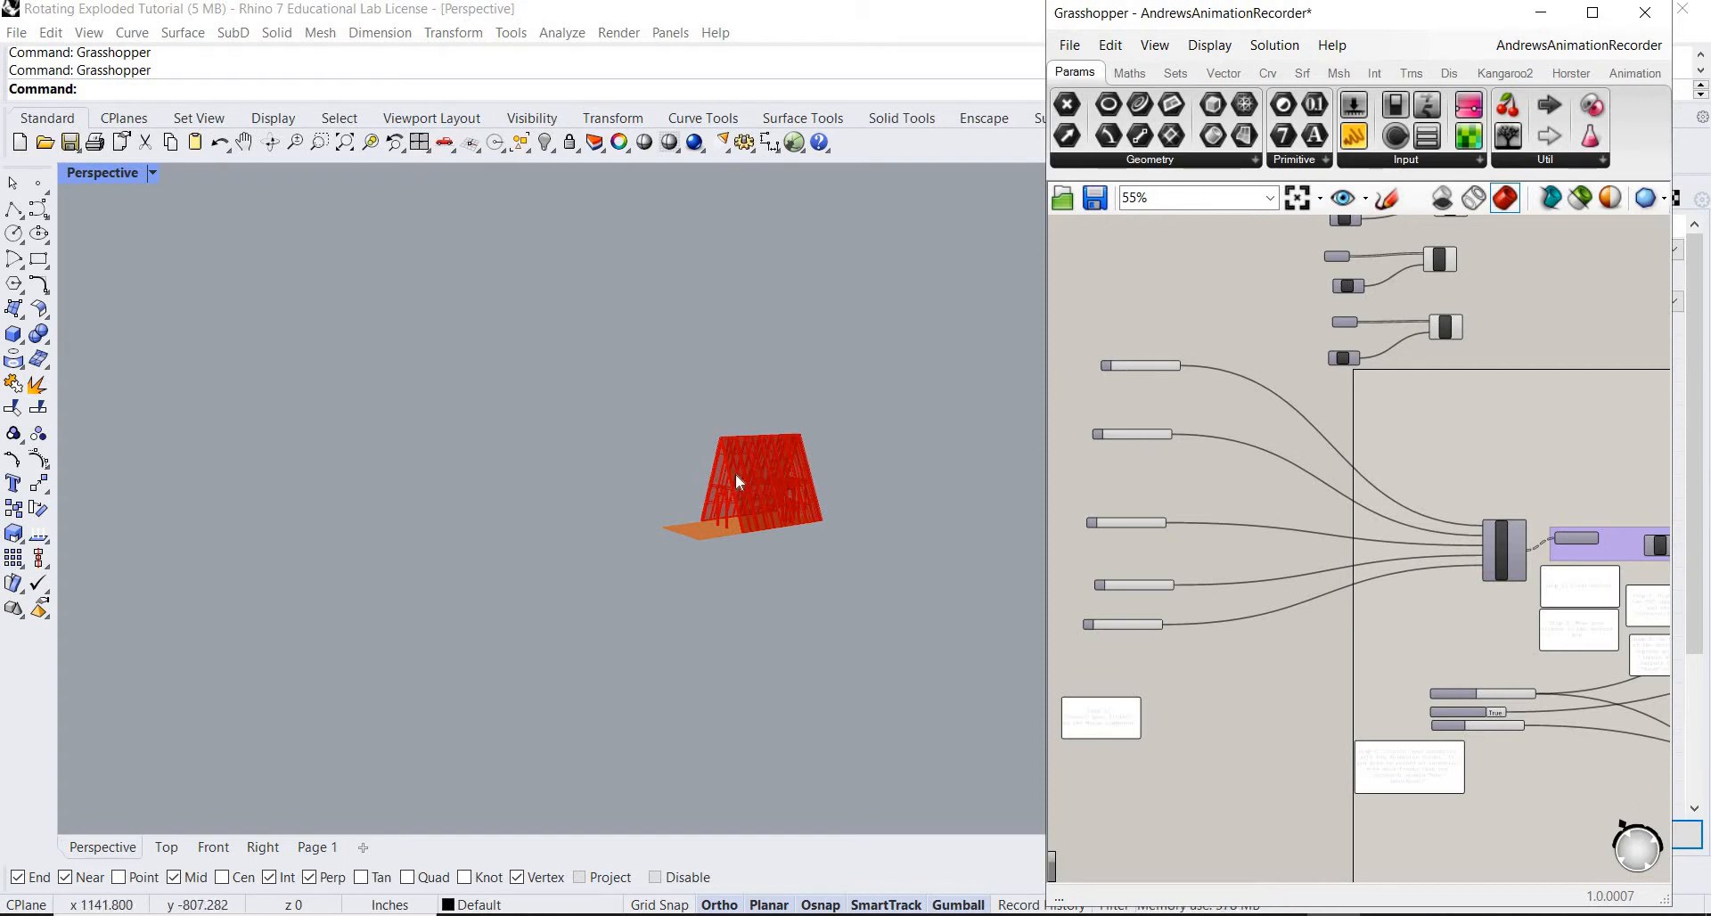
pyautogui.moveTo(750, 479)
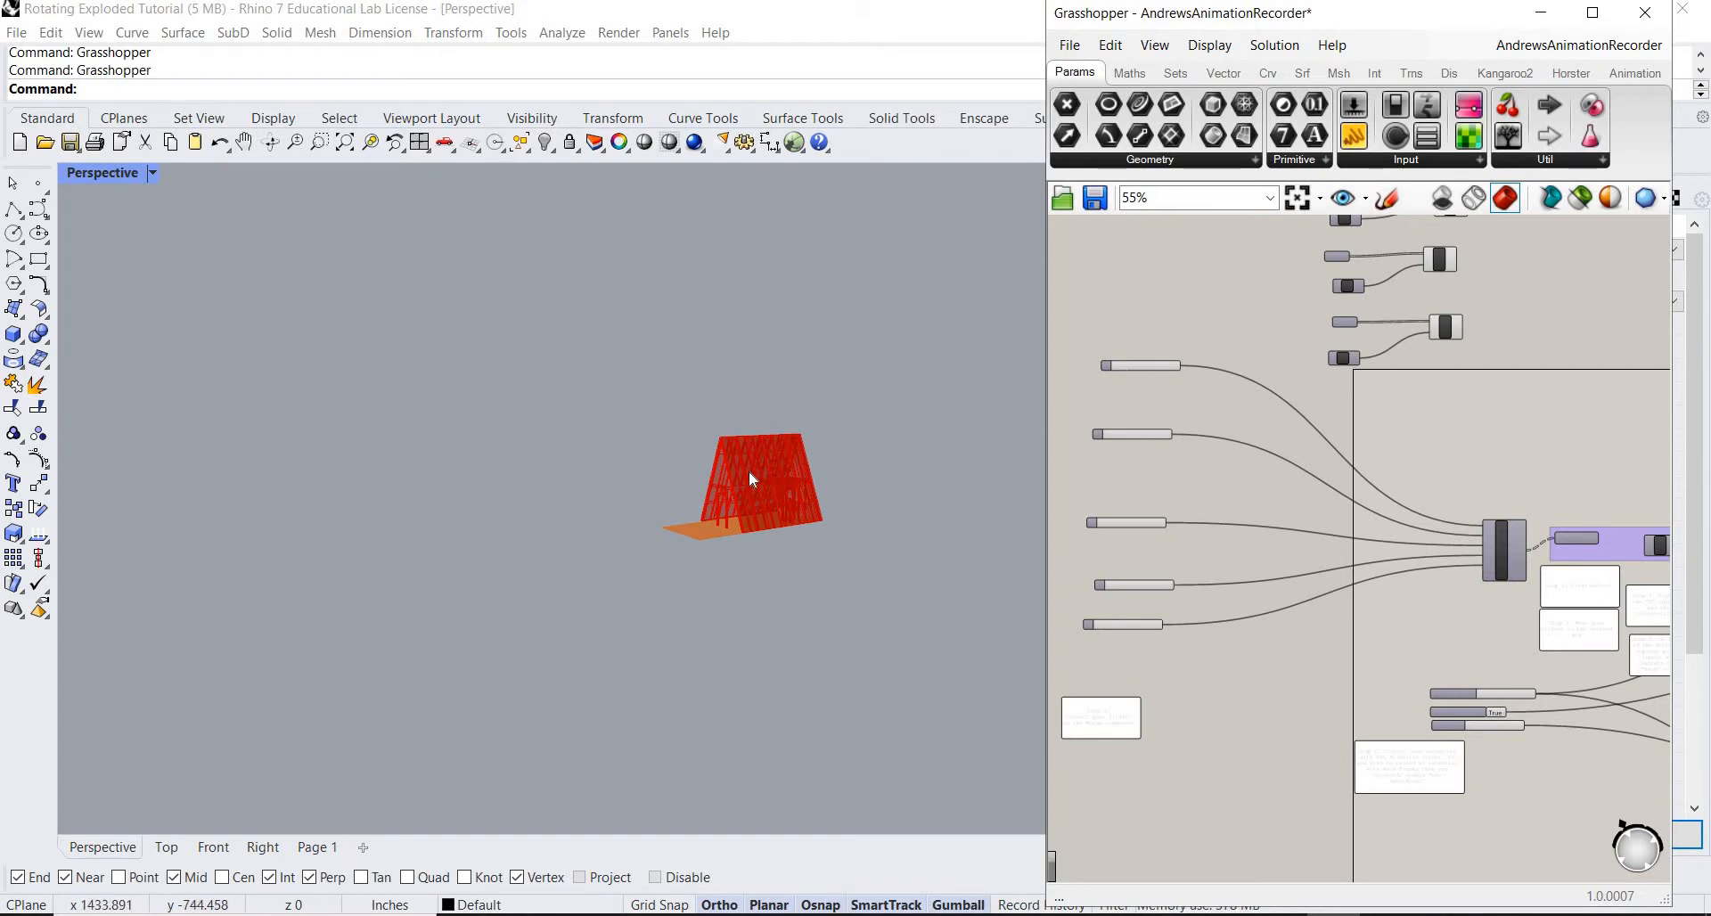
pyautogui.moveTo(788, 473)
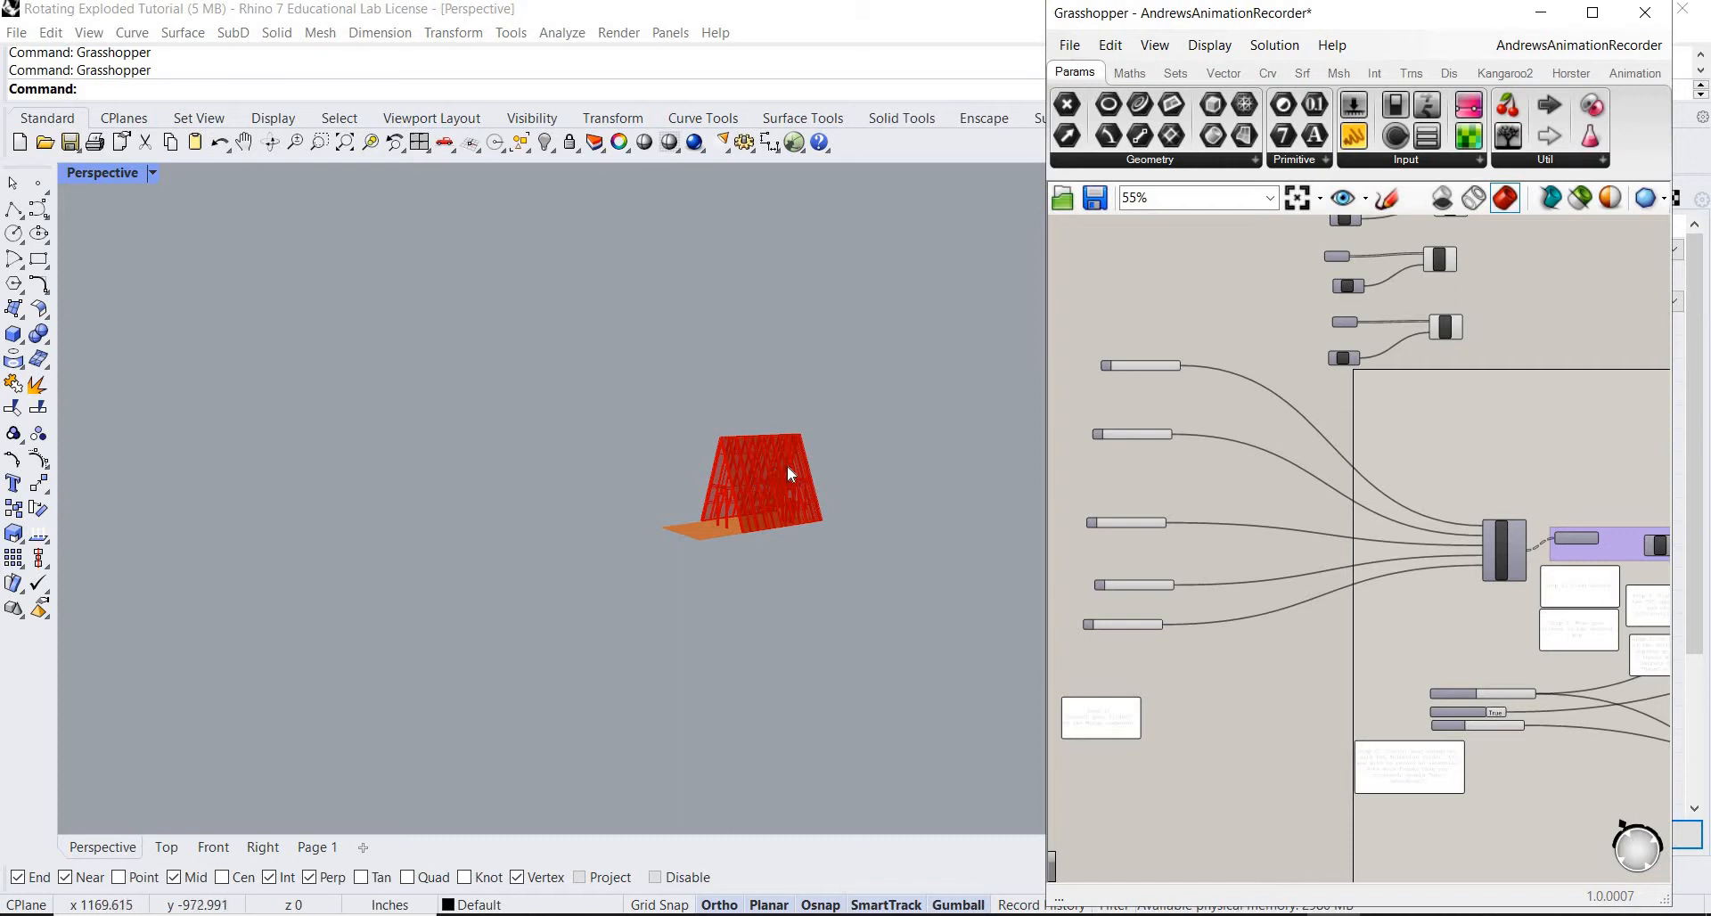
pyautogui.moveTo(837, 513)
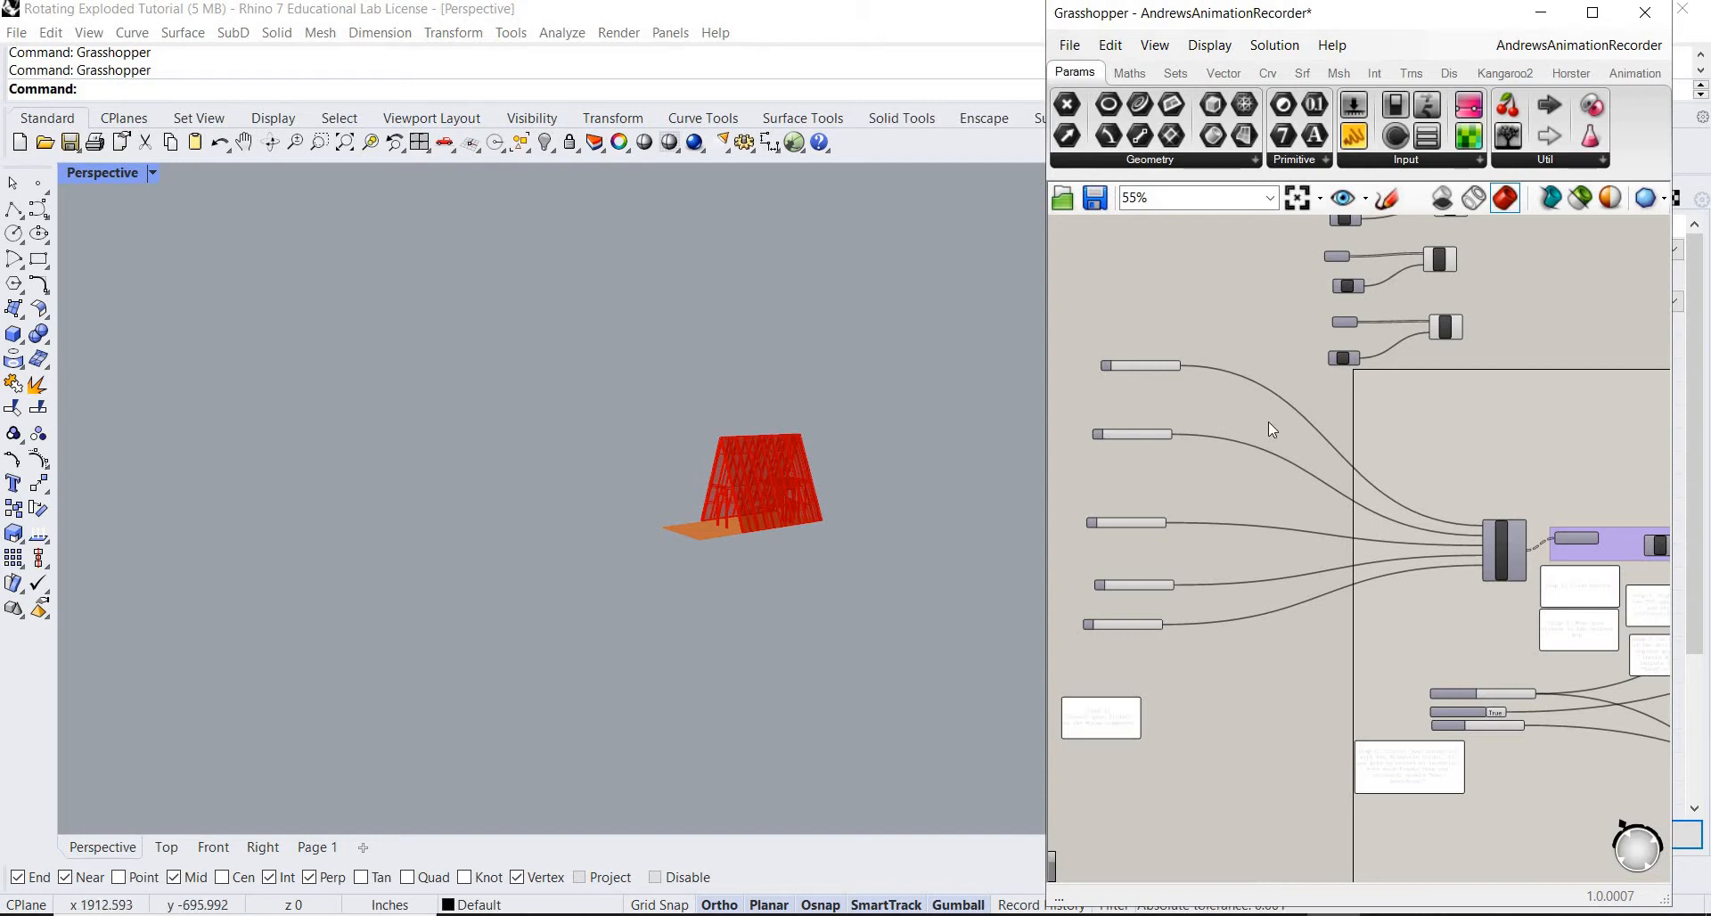
pyautogui.scroll(-3)
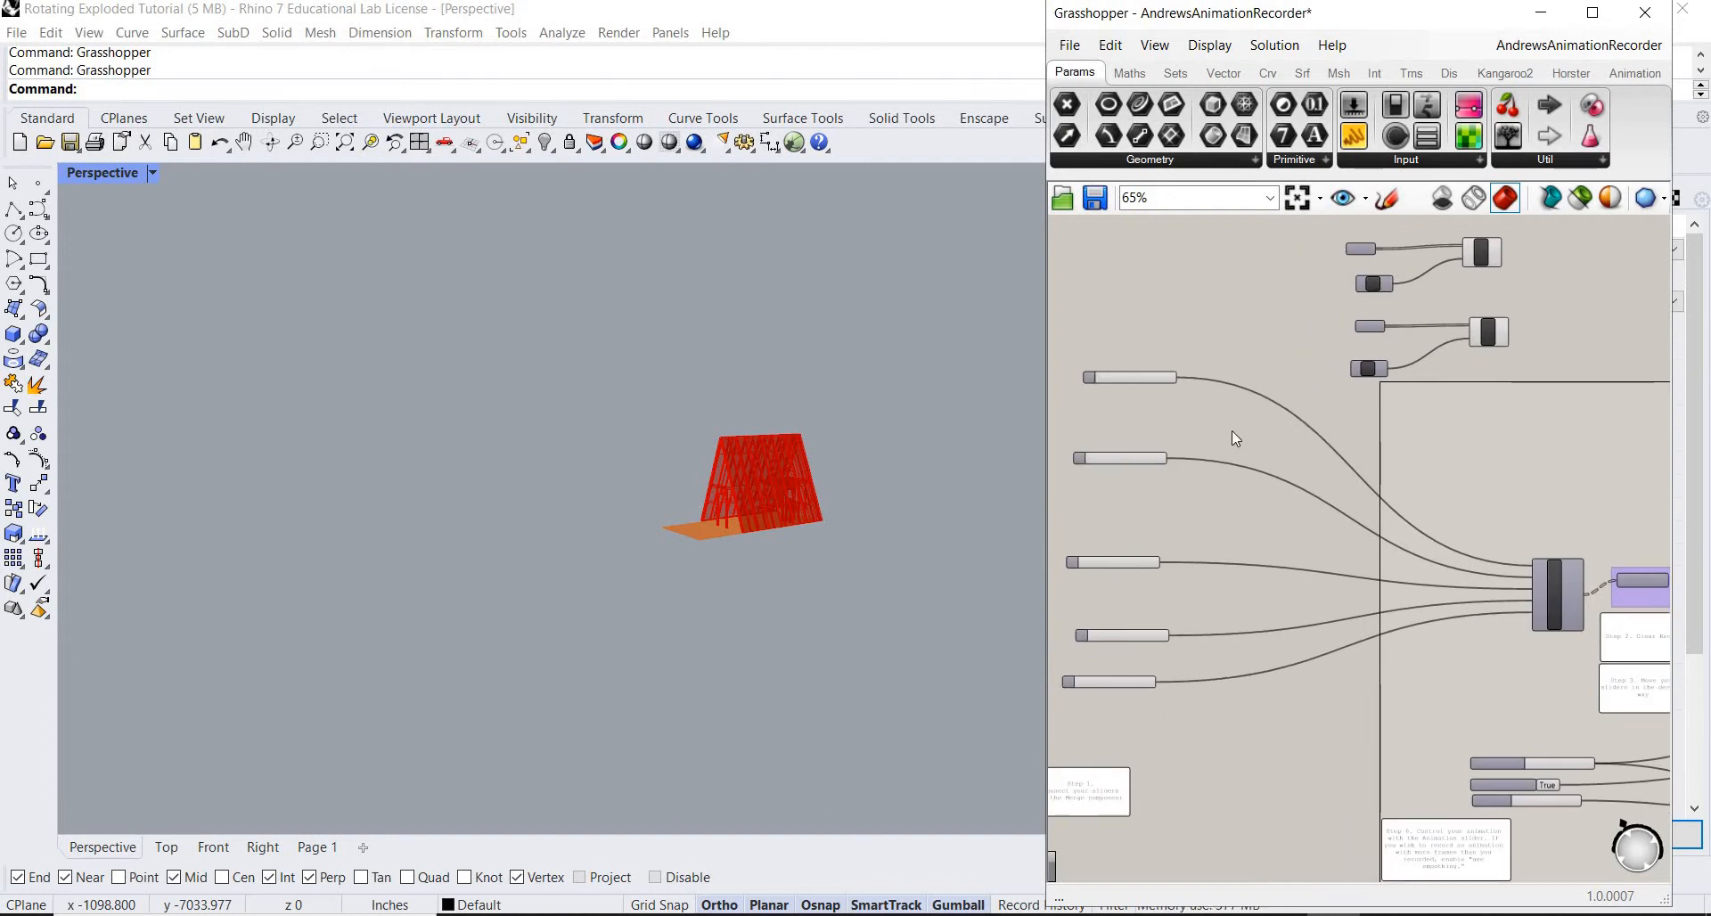
pyautogui.moveTo(1249, 439)
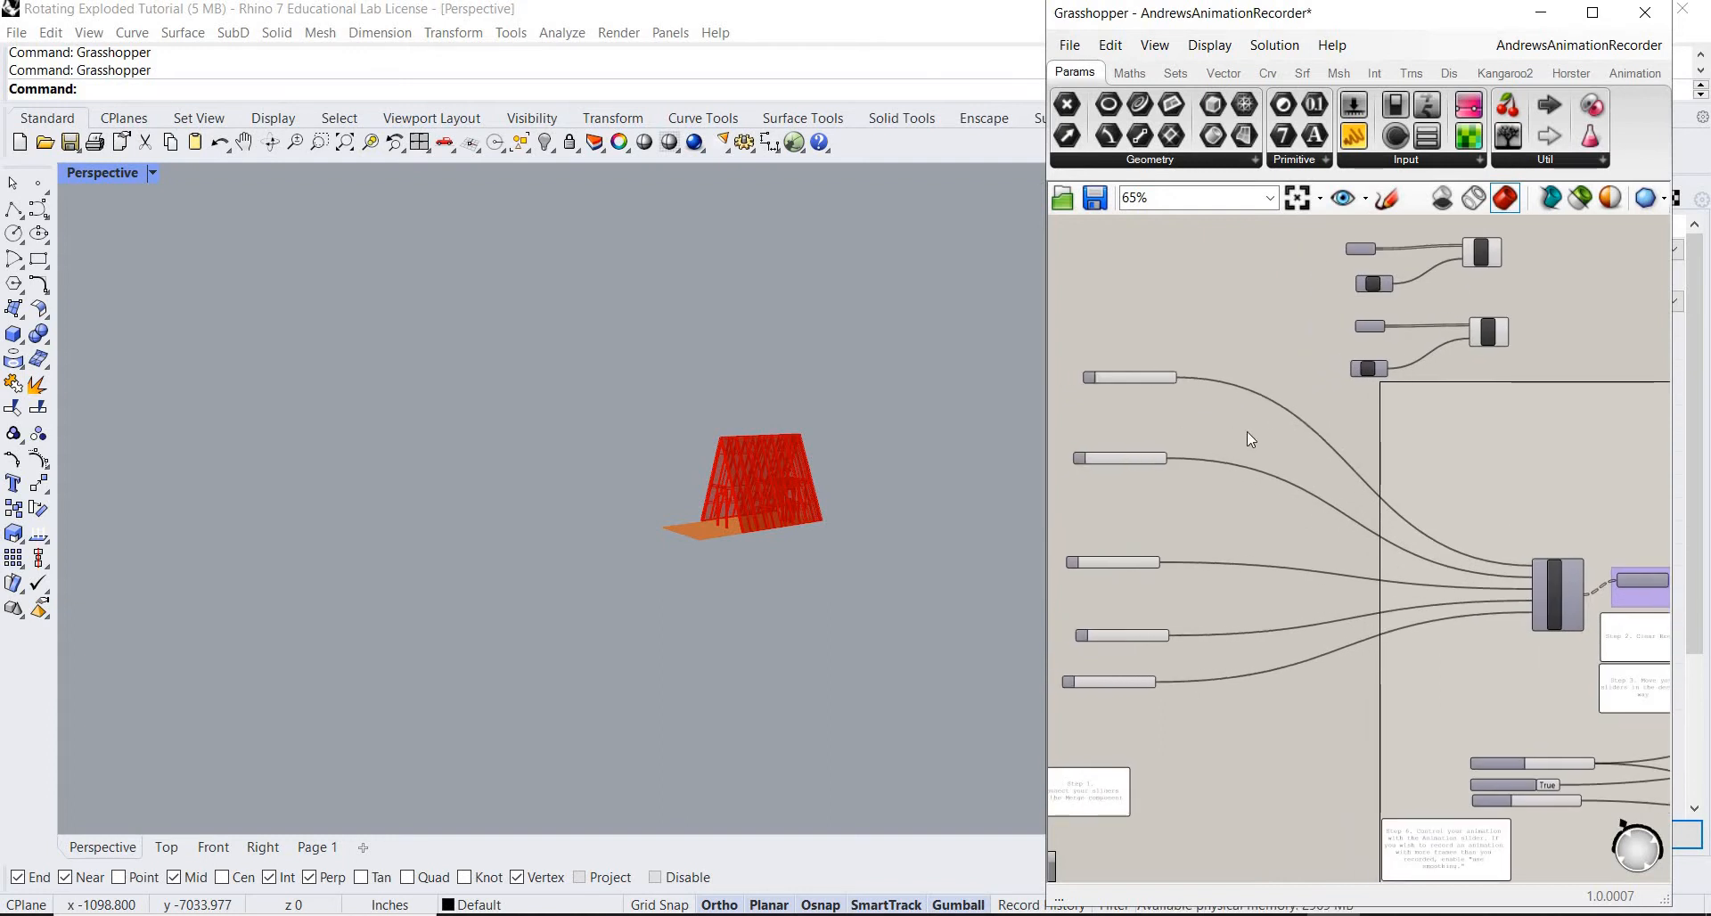
pyautogui.scroll(-3)
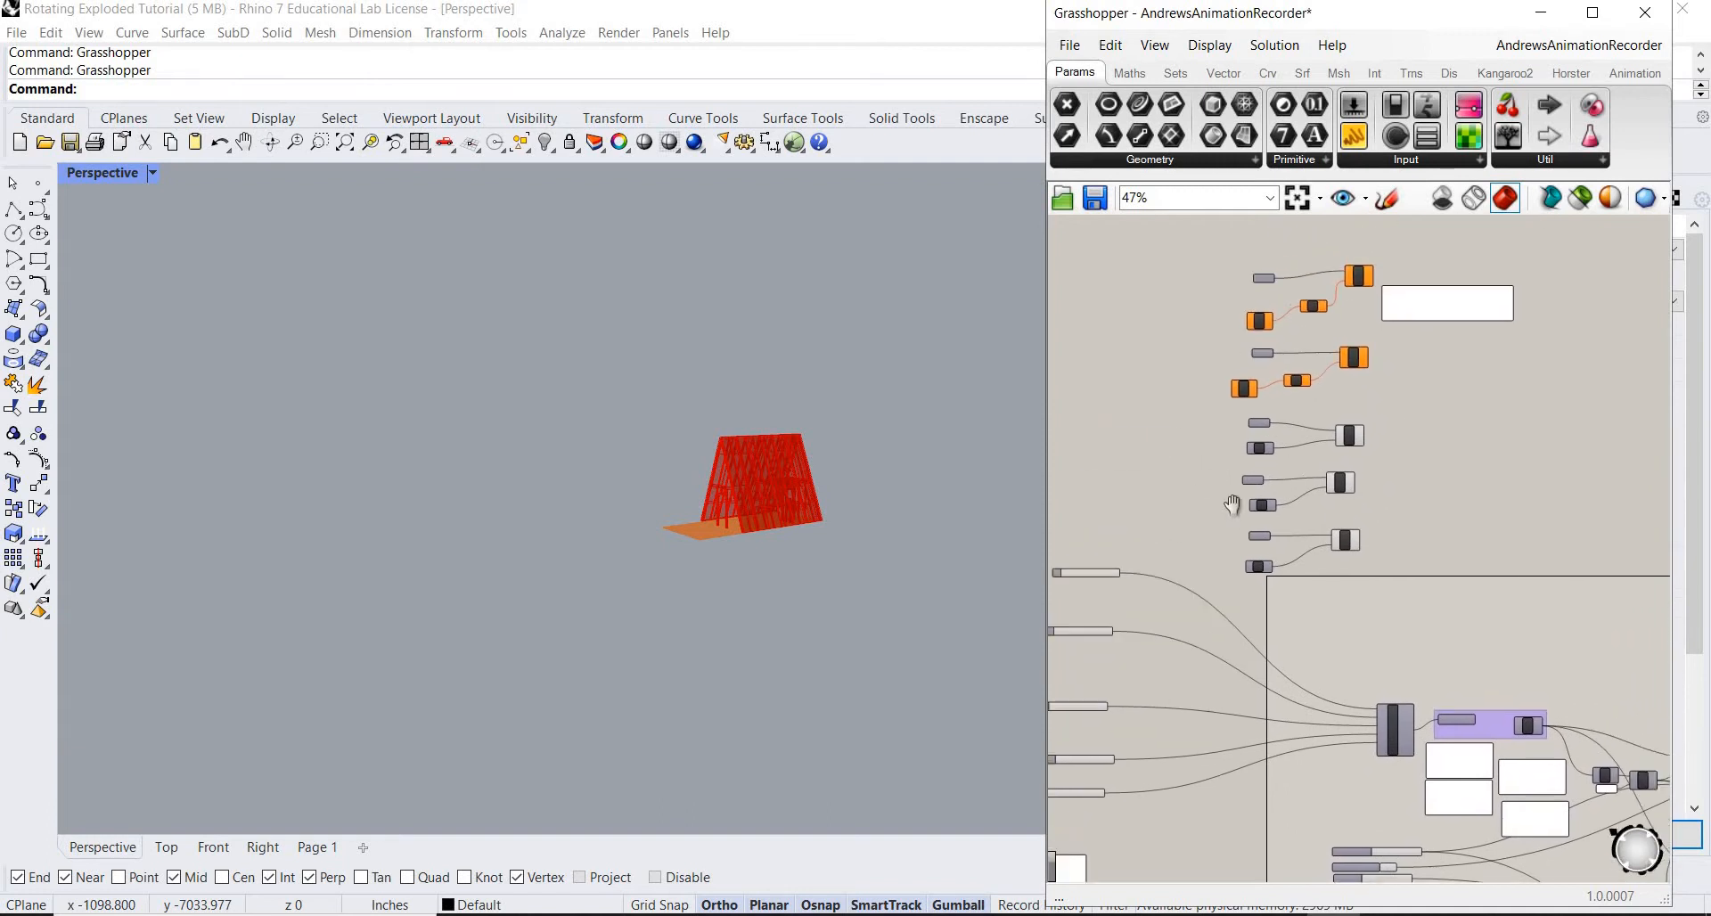
pyautogui.scroll(3)
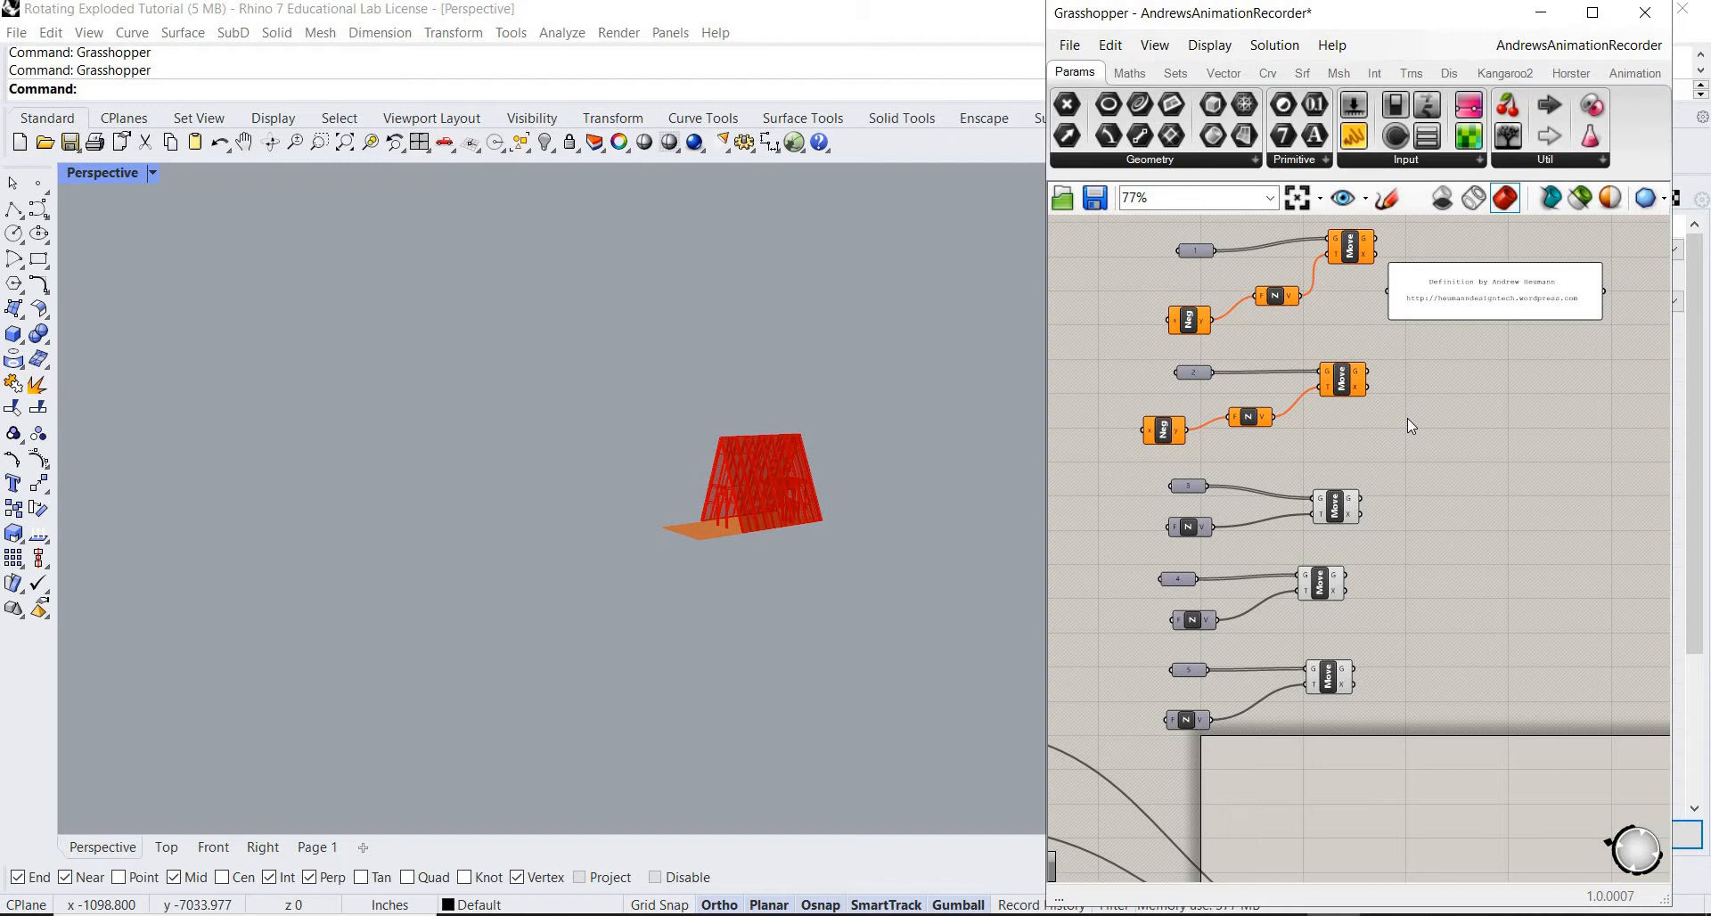
pyautogui.moveTo(1405, 406)
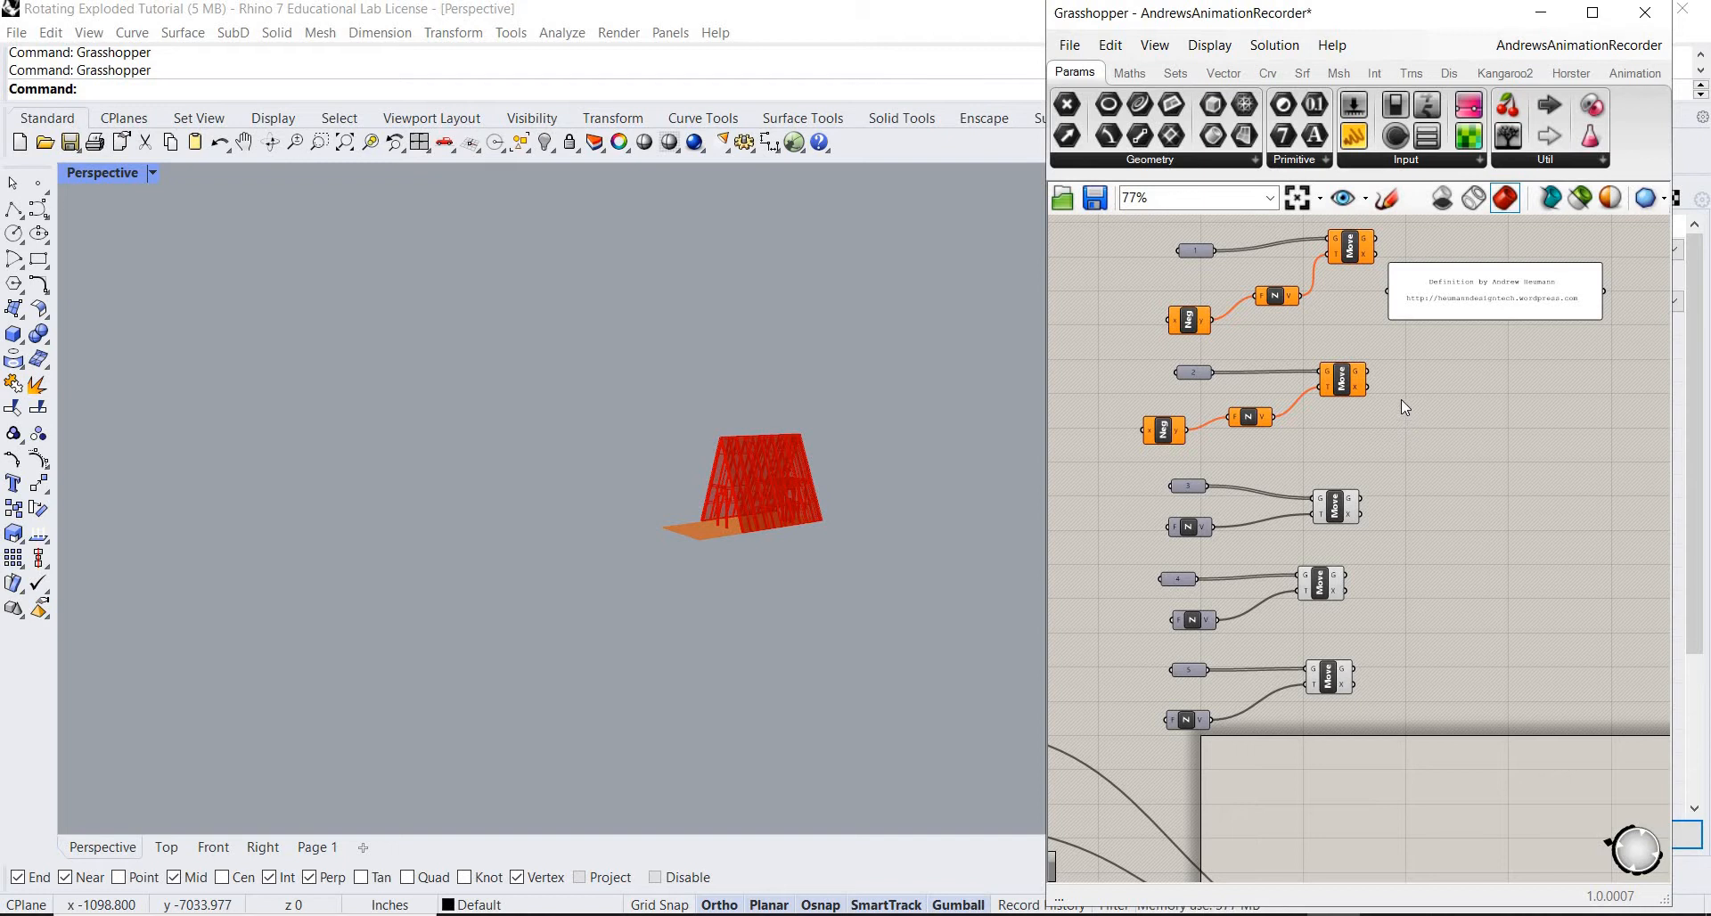
pyautogui.moveTo(1391, 379)
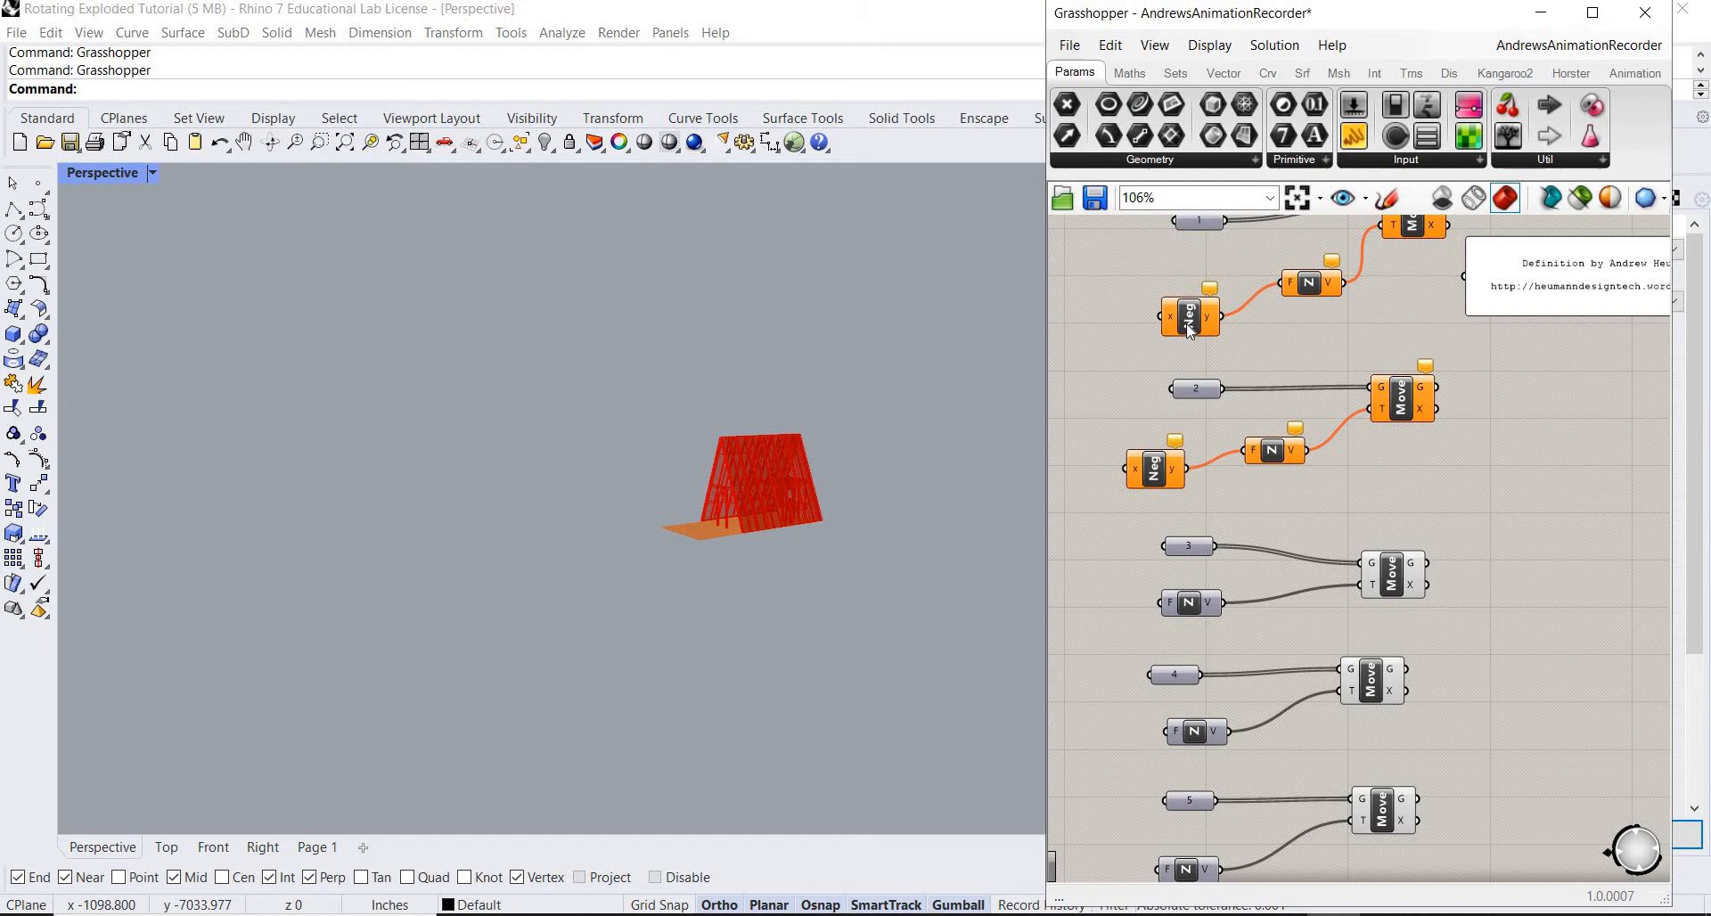
pyautogui.moveTo(764, 539)
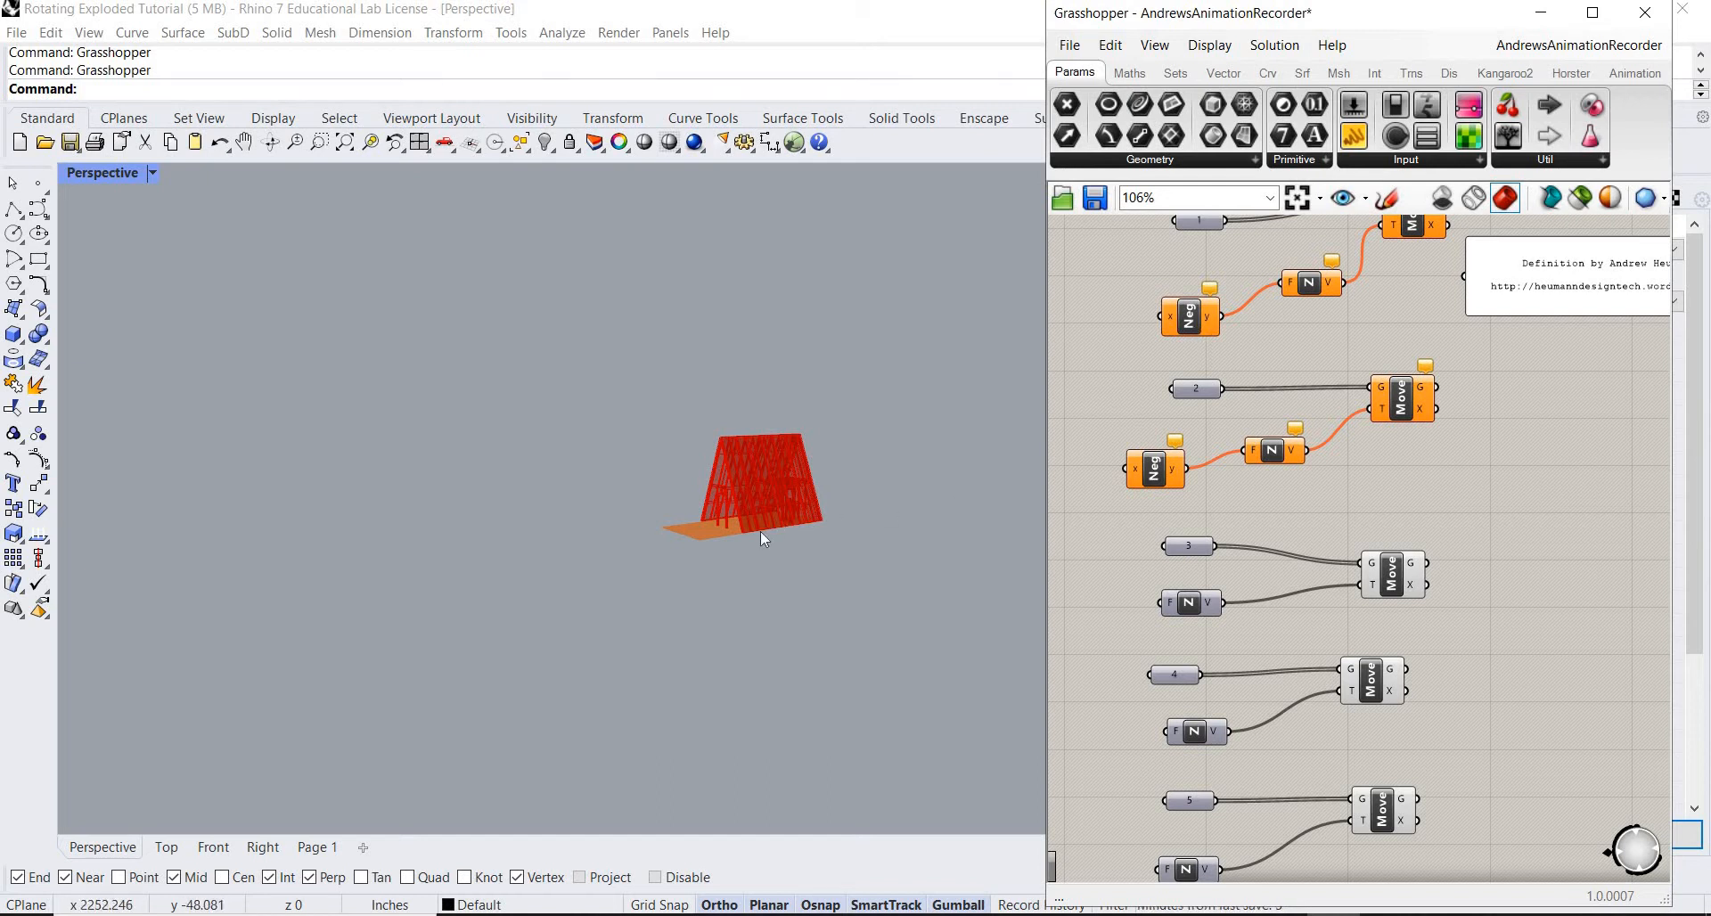
pyautogui.moveTo(749, 510)
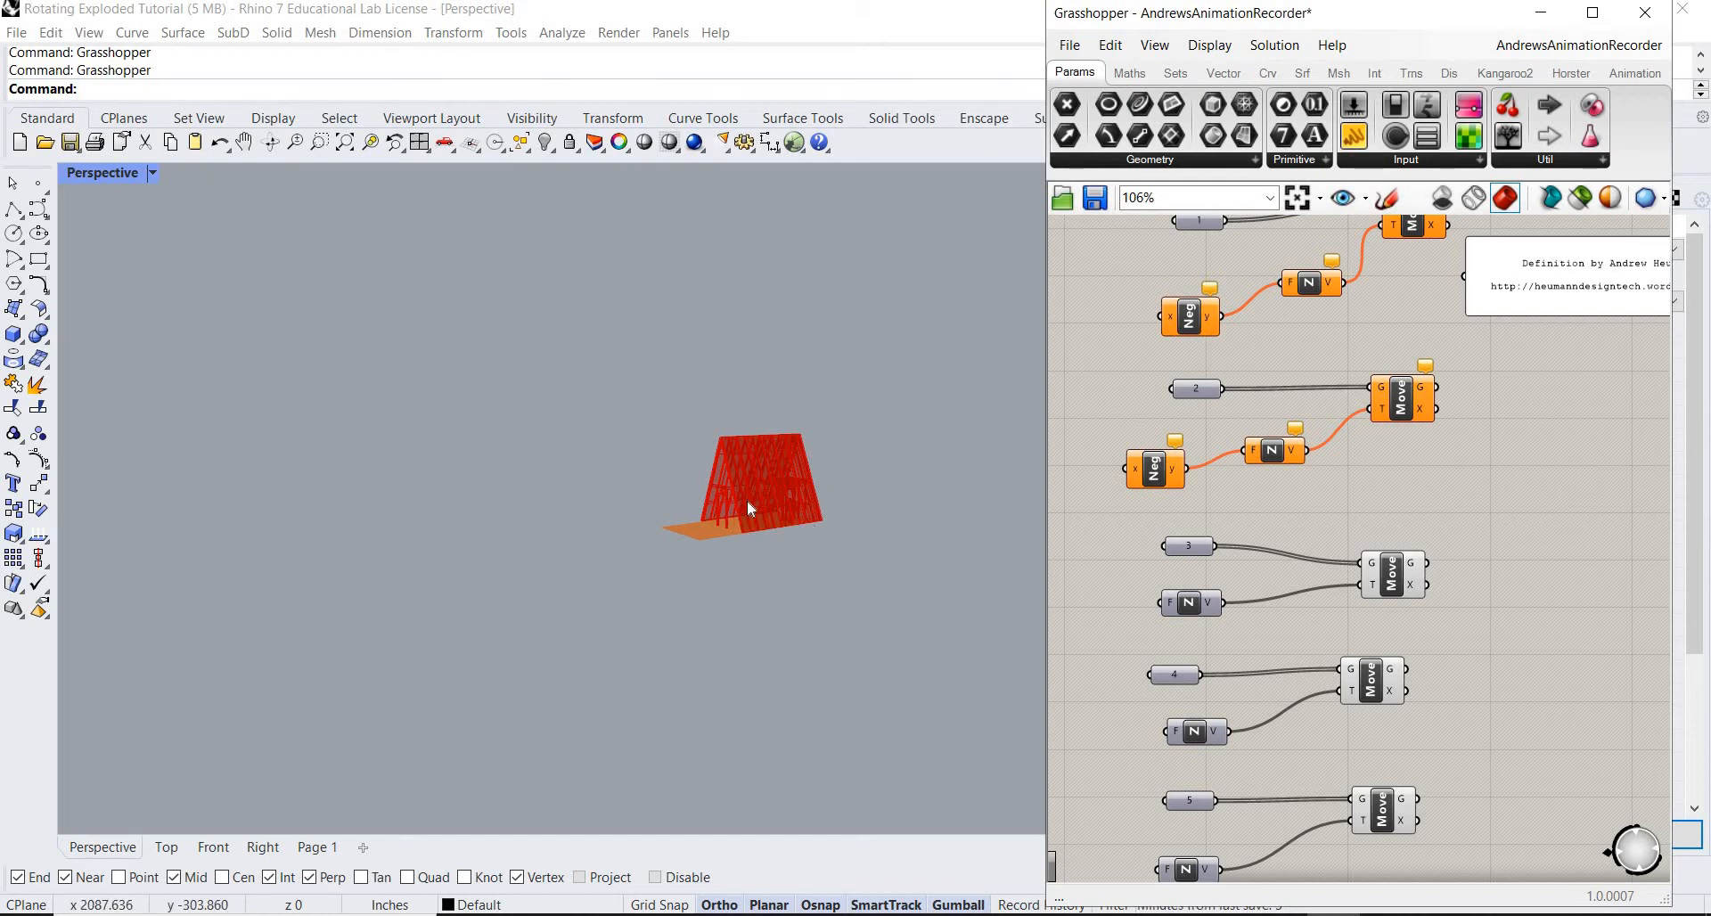
pyautogui.moveTo(764, 615)
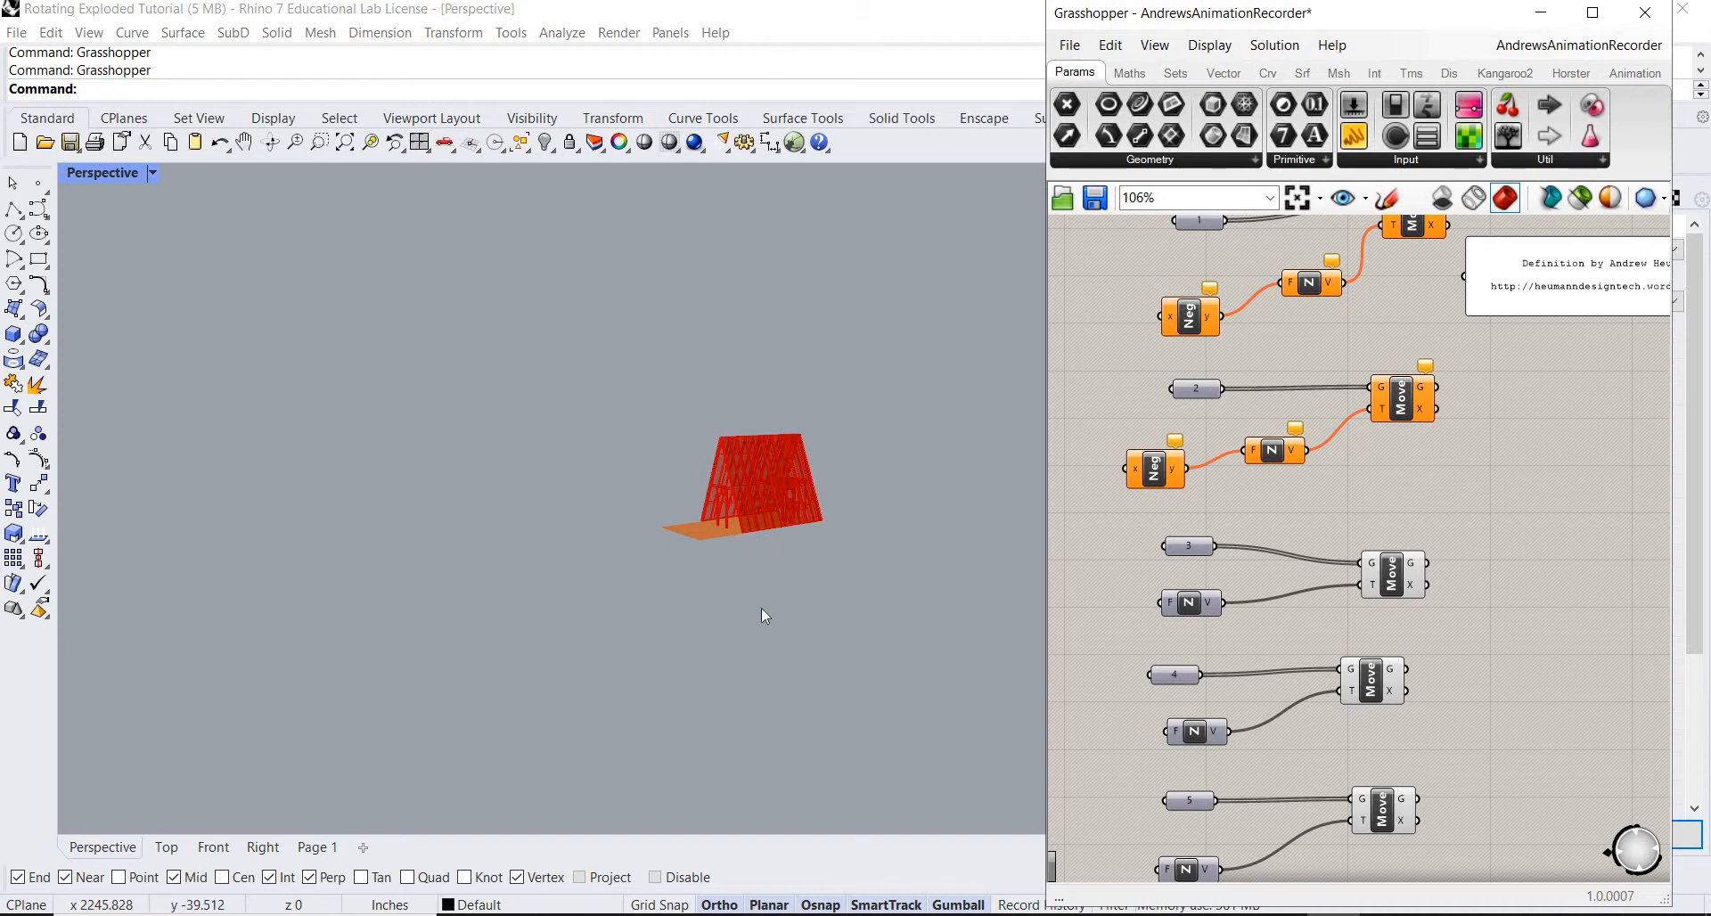
pyautogui.moveTo(1211, 383)
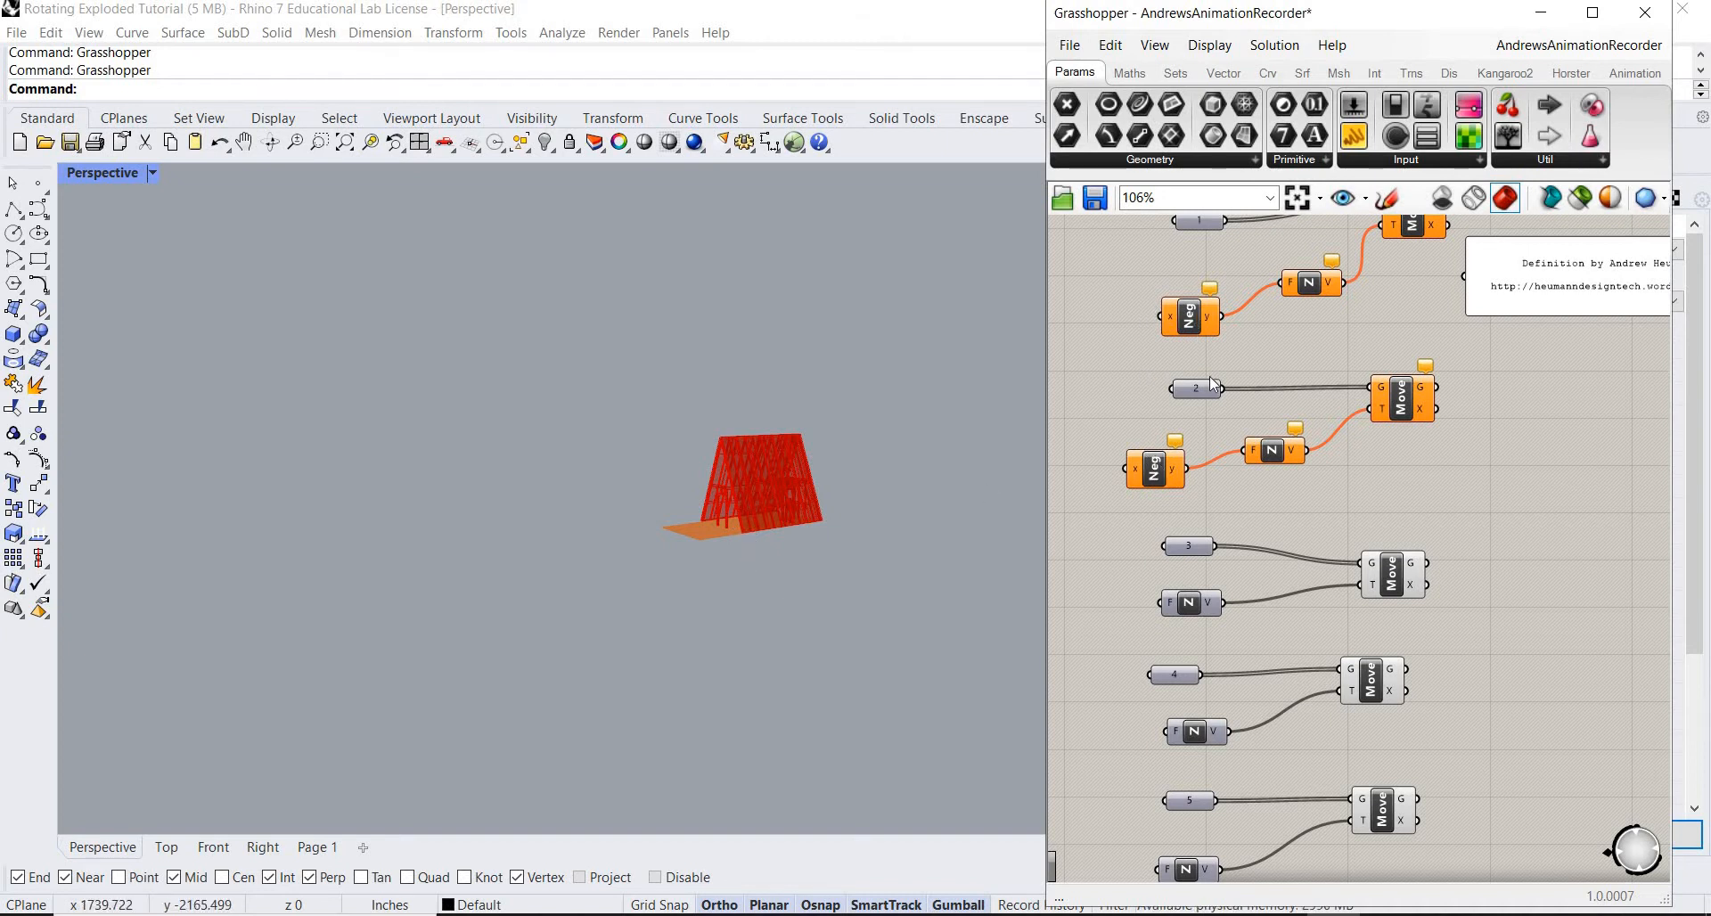
pyautogui.scroll(-3)
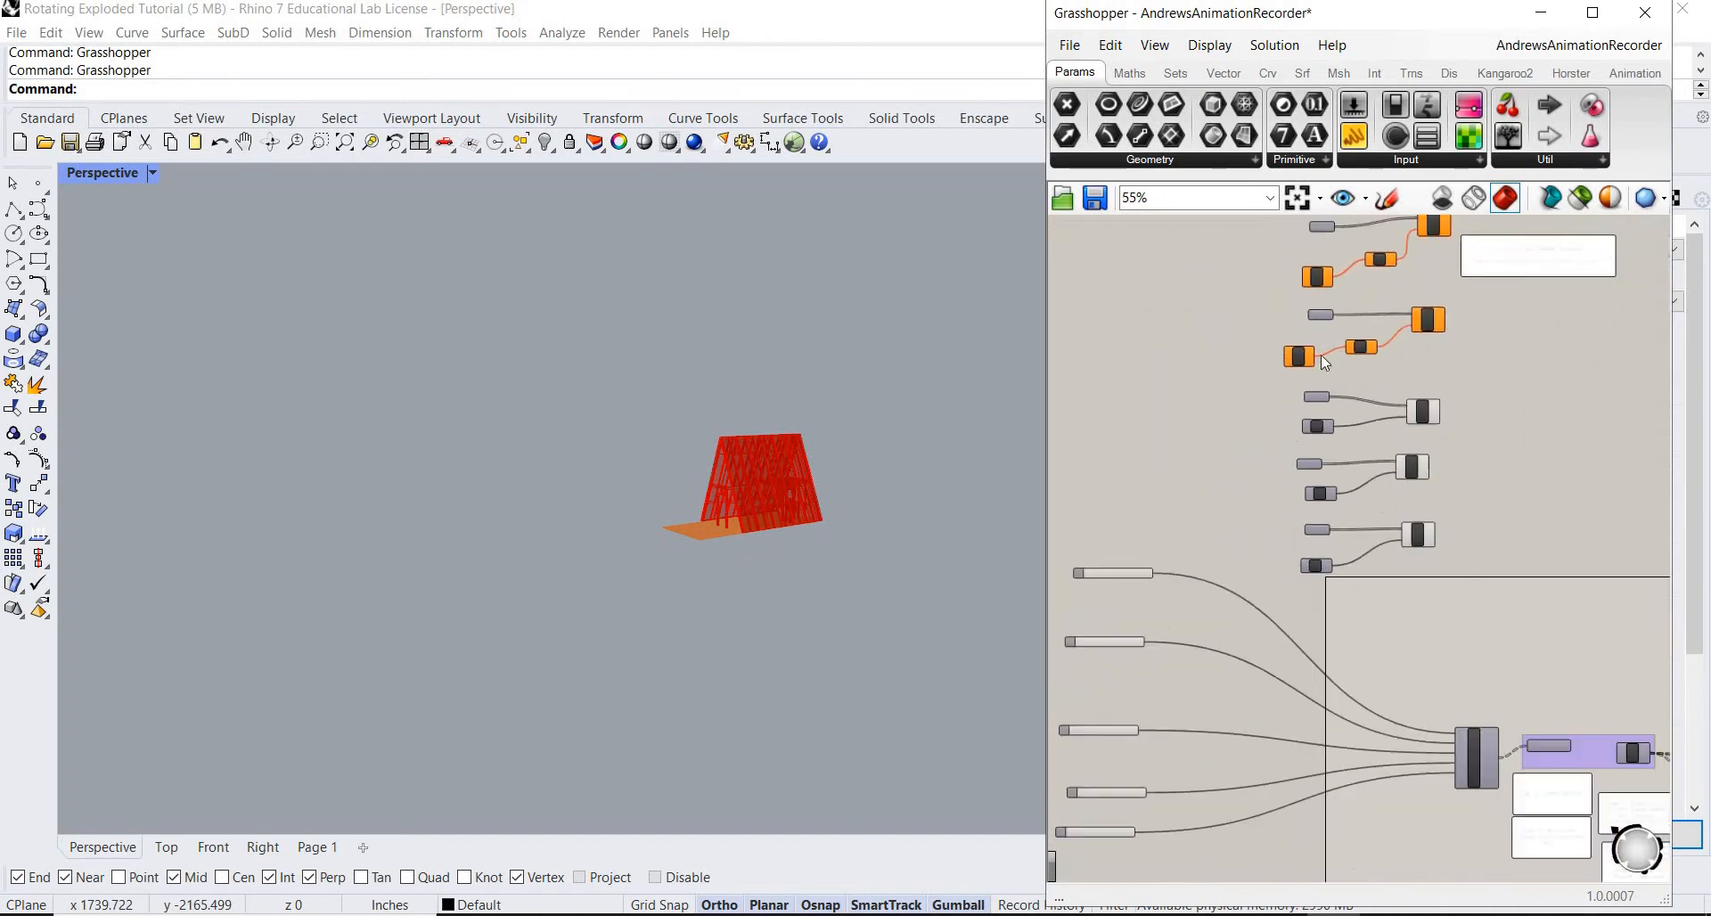
pyautogui.scroll(3)
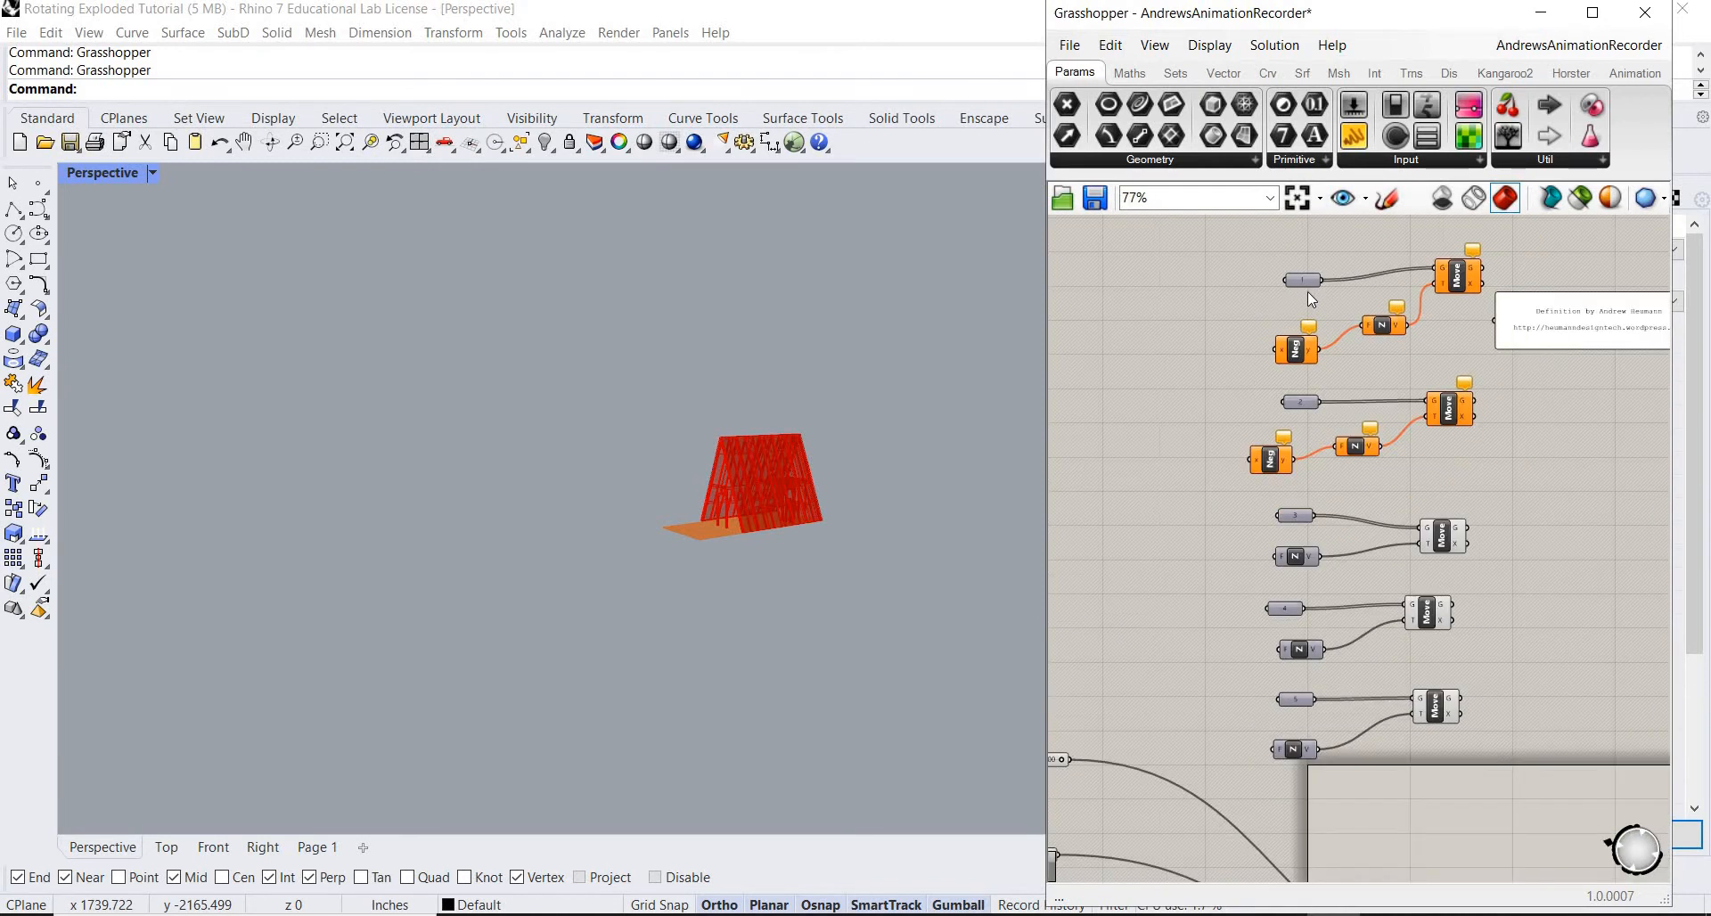
pyautogui.scroll(3)
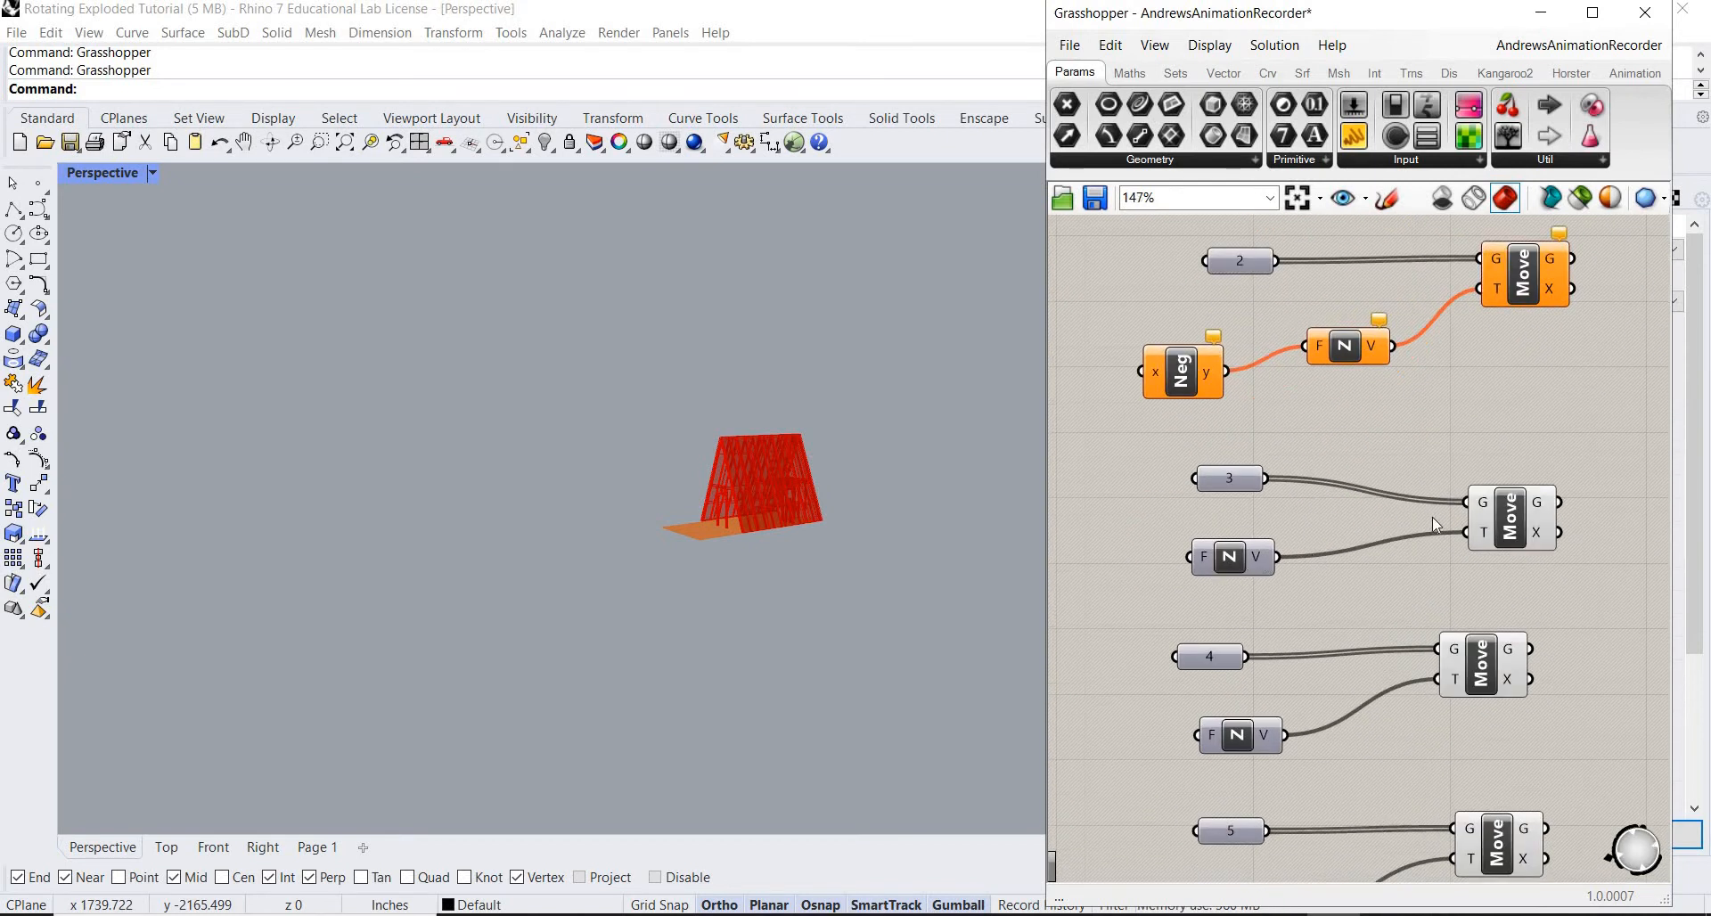
pyautogui.scroll(-3)
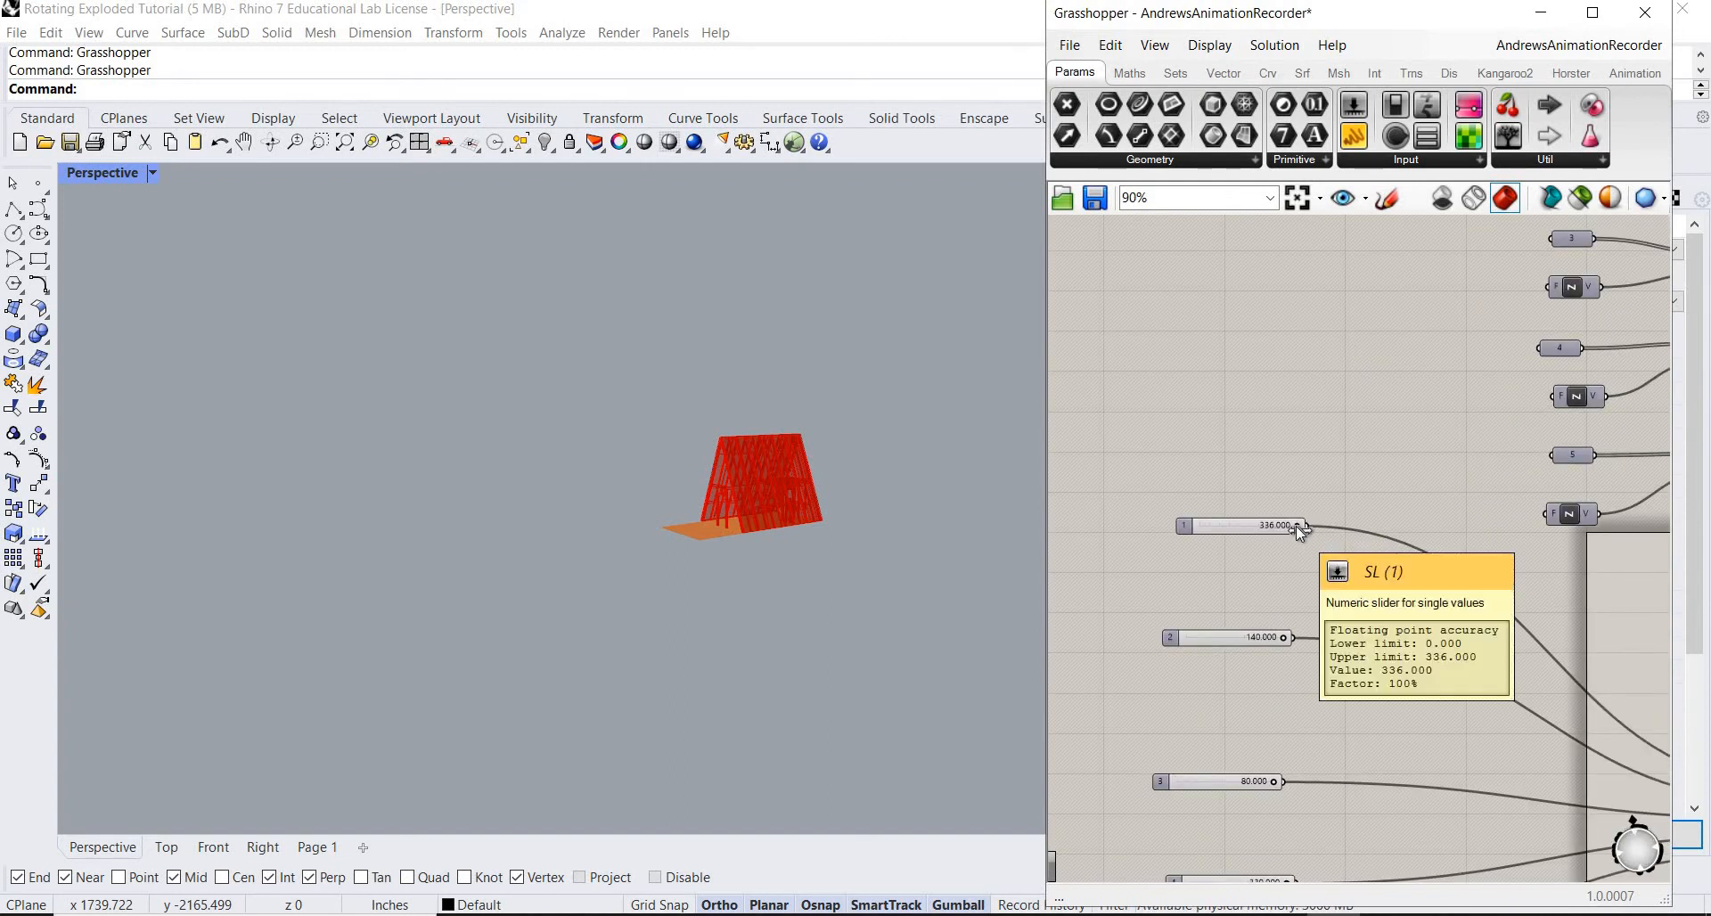
pyautogui.scroll(-3)
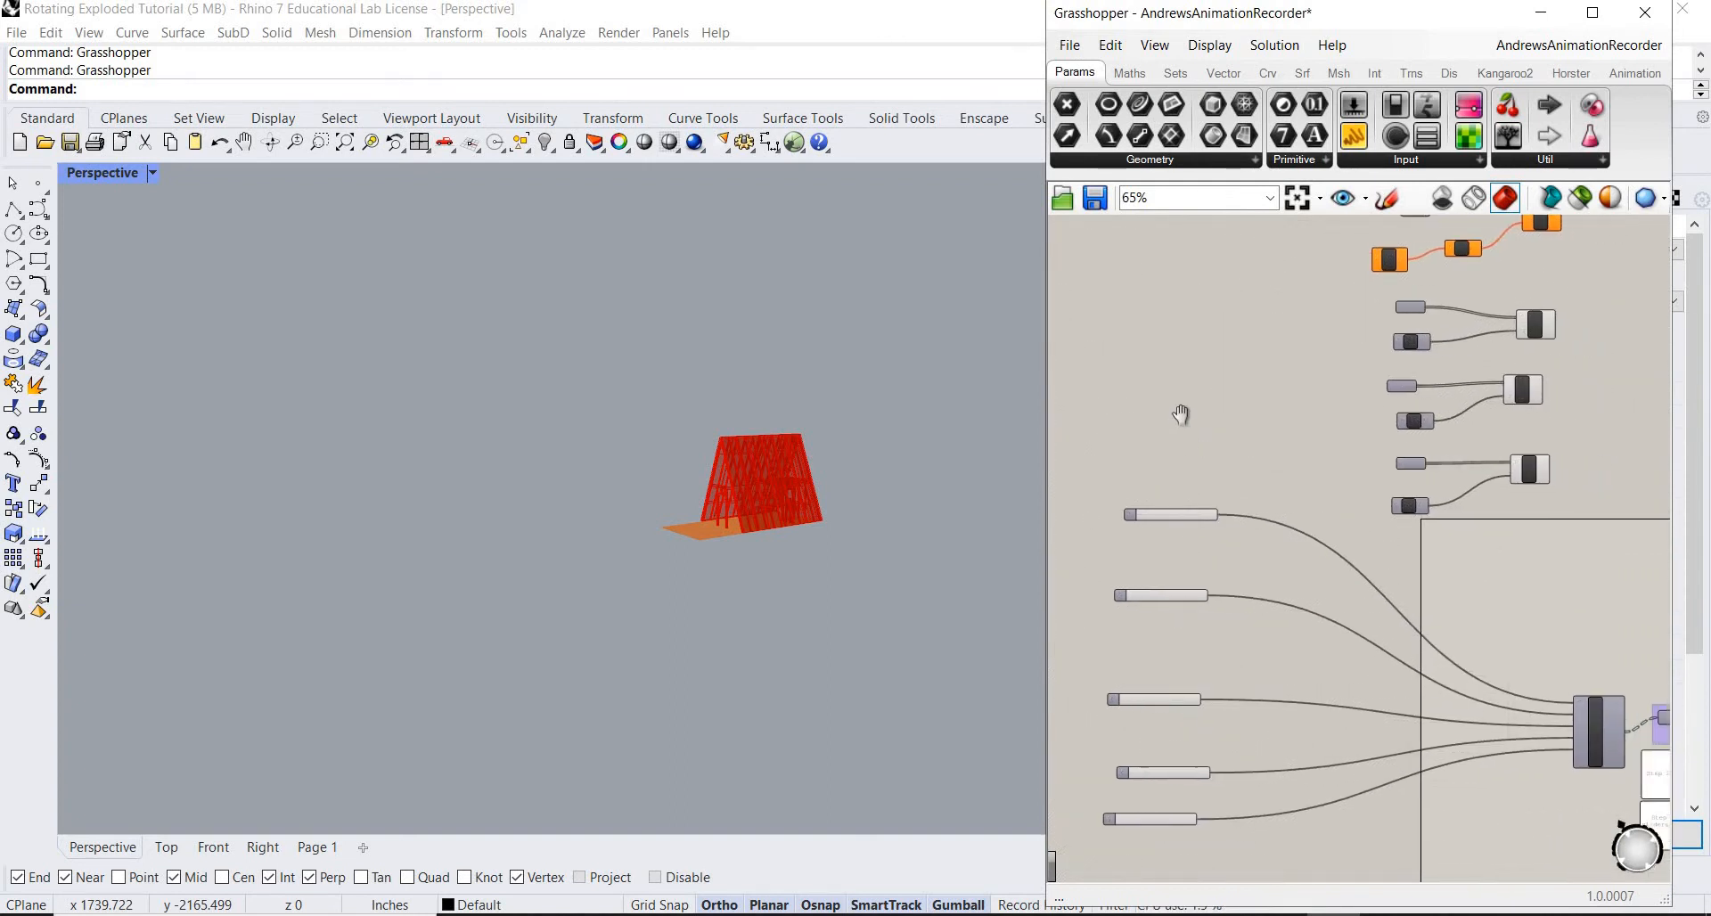
pyautogui.scroll(3)
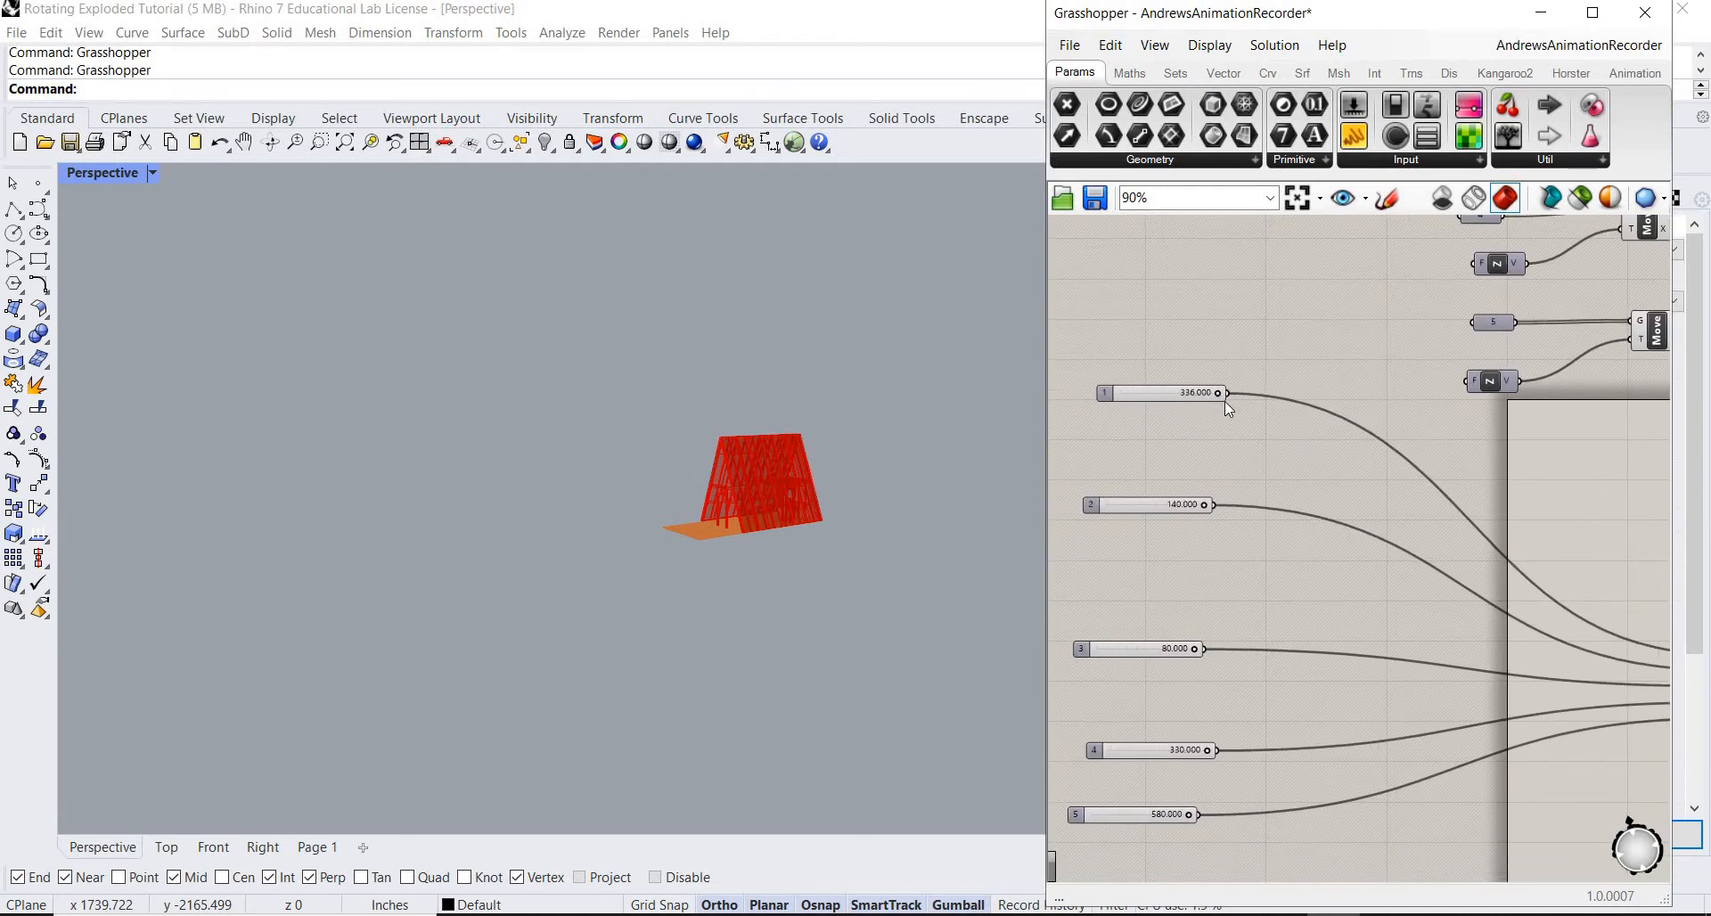
pyautogui.moveTo(1229, 516)
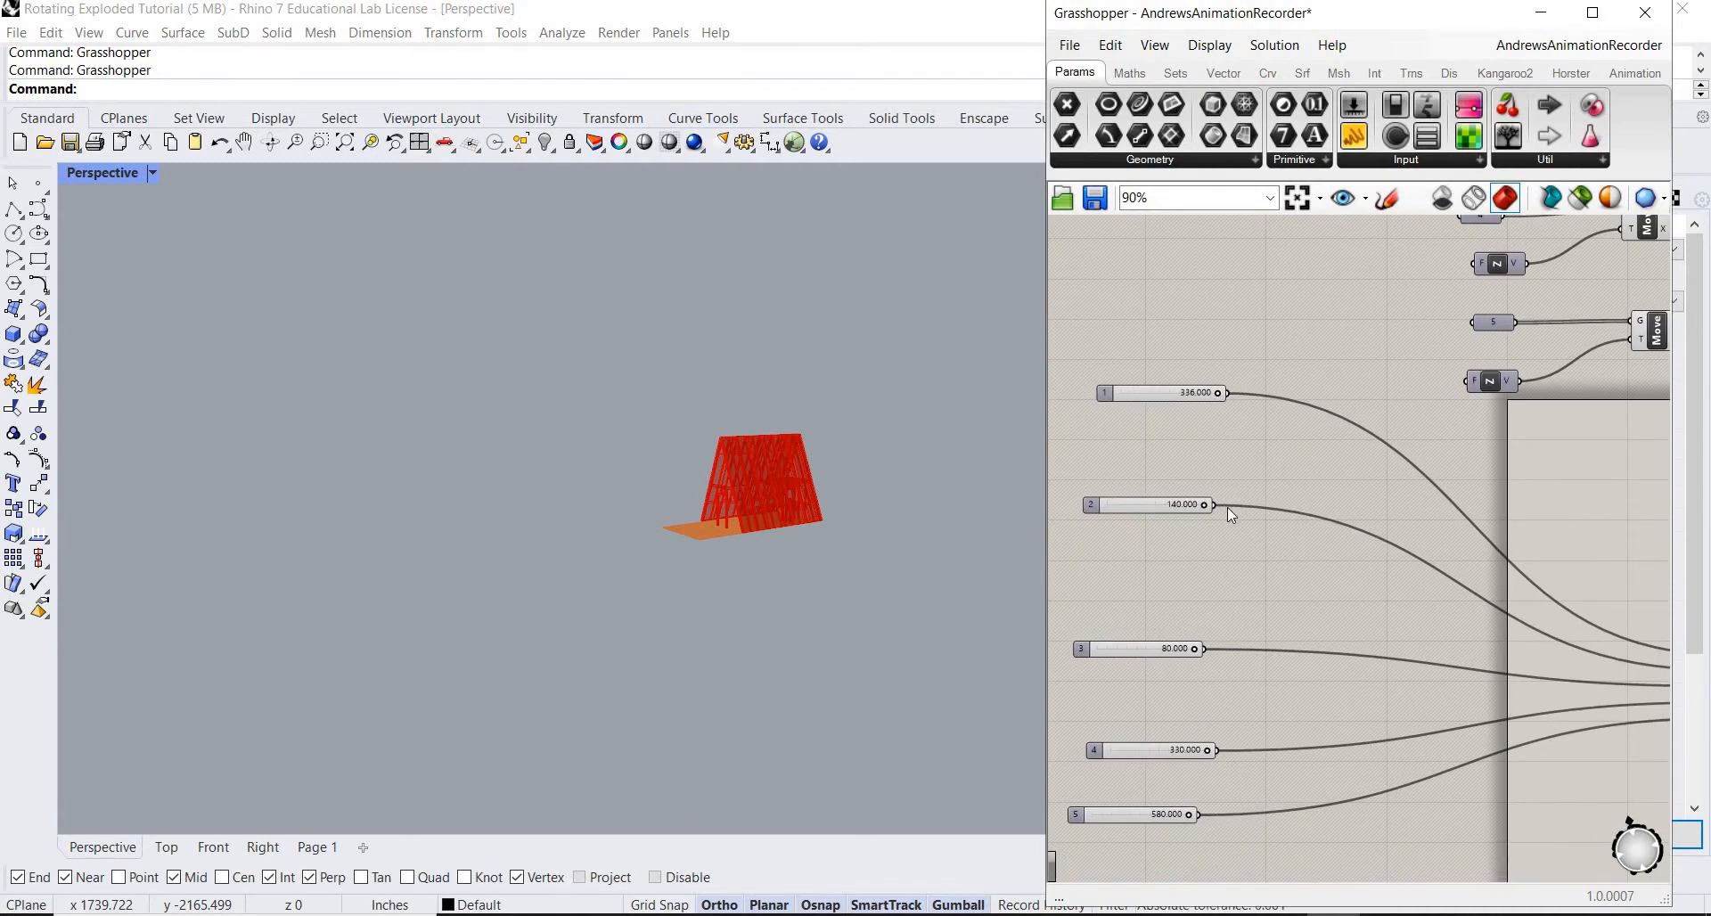
pyautogui.moveTo(1221, 467)
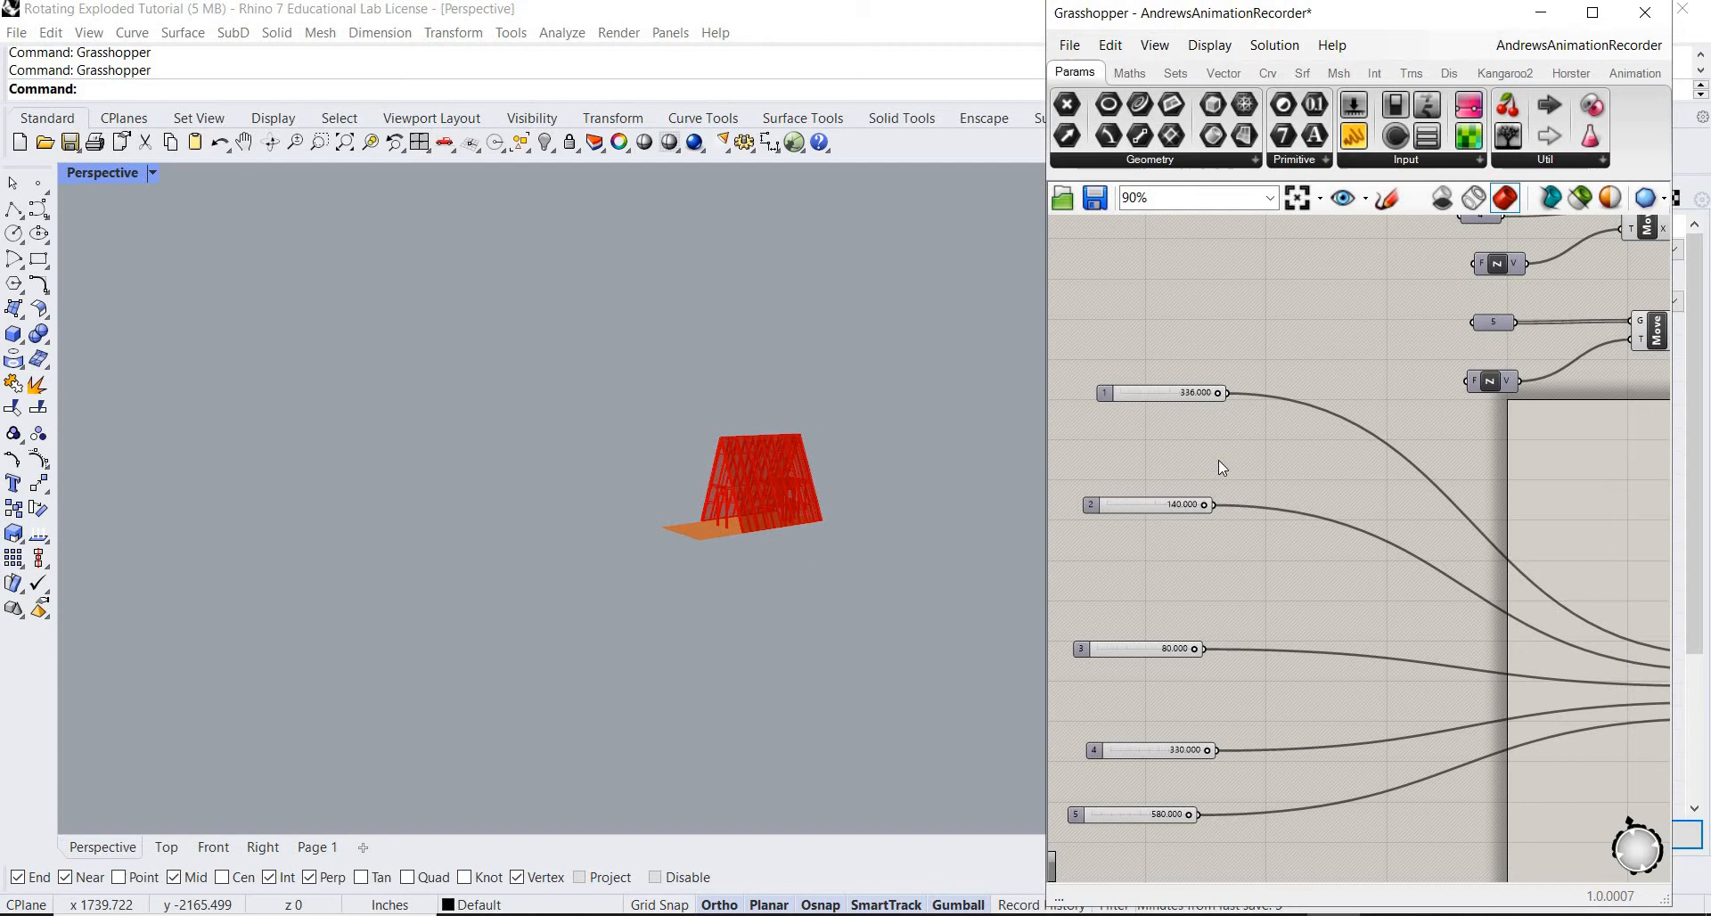
pyautogui.scroll(-3)
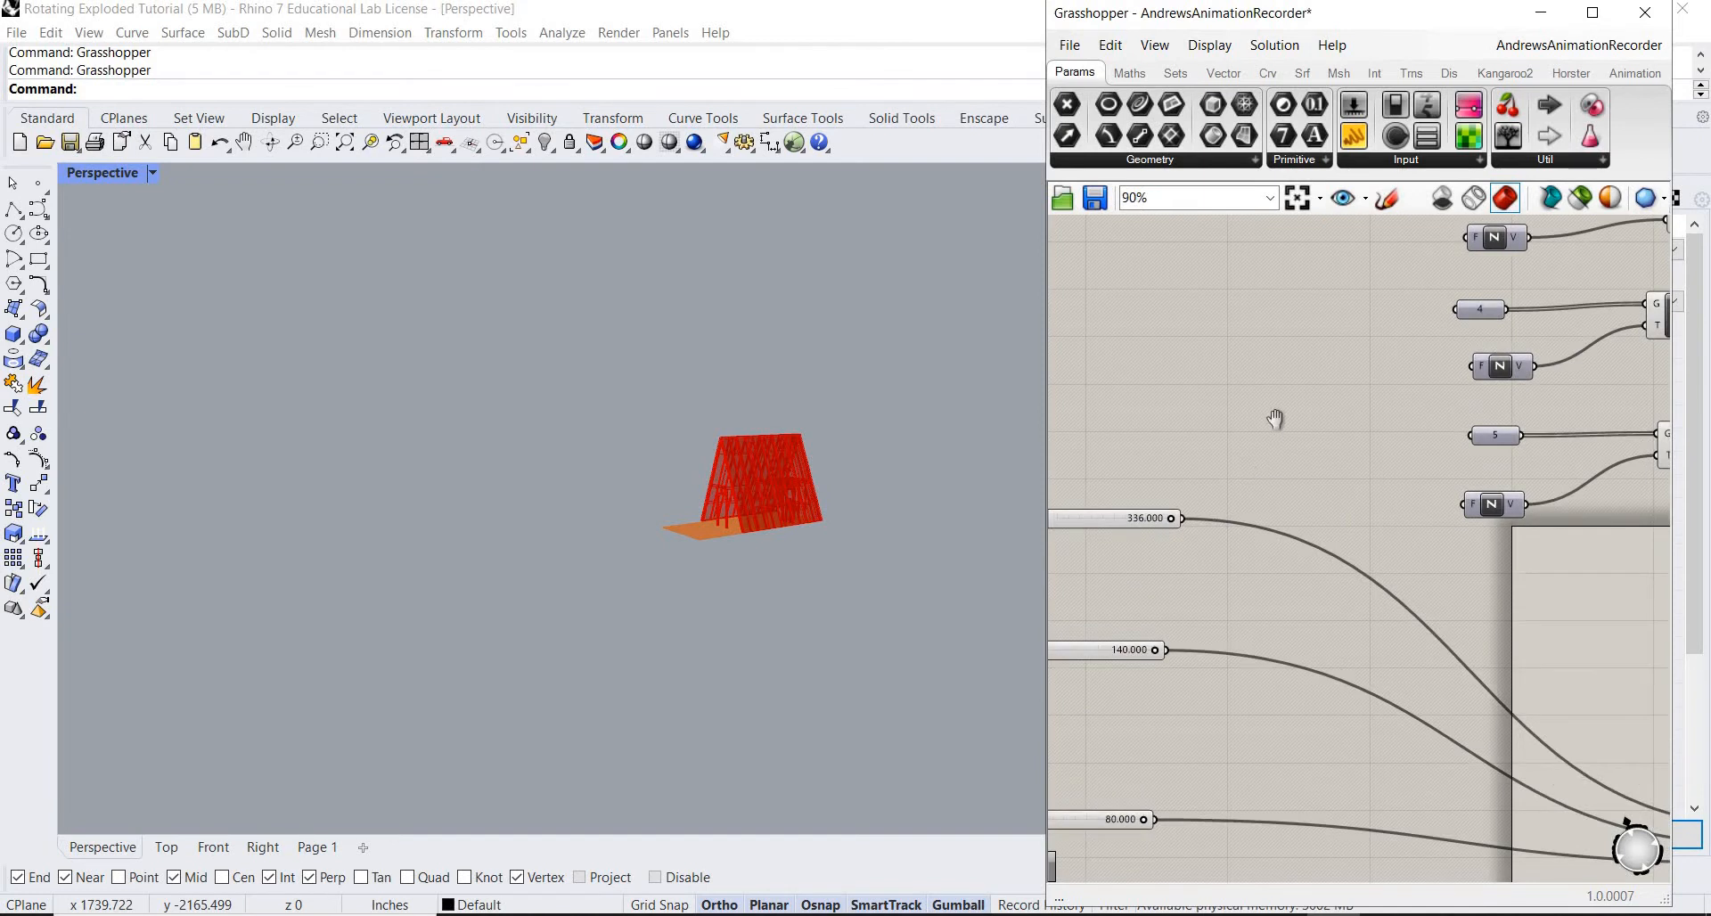
pyautogui.scroll(-3)
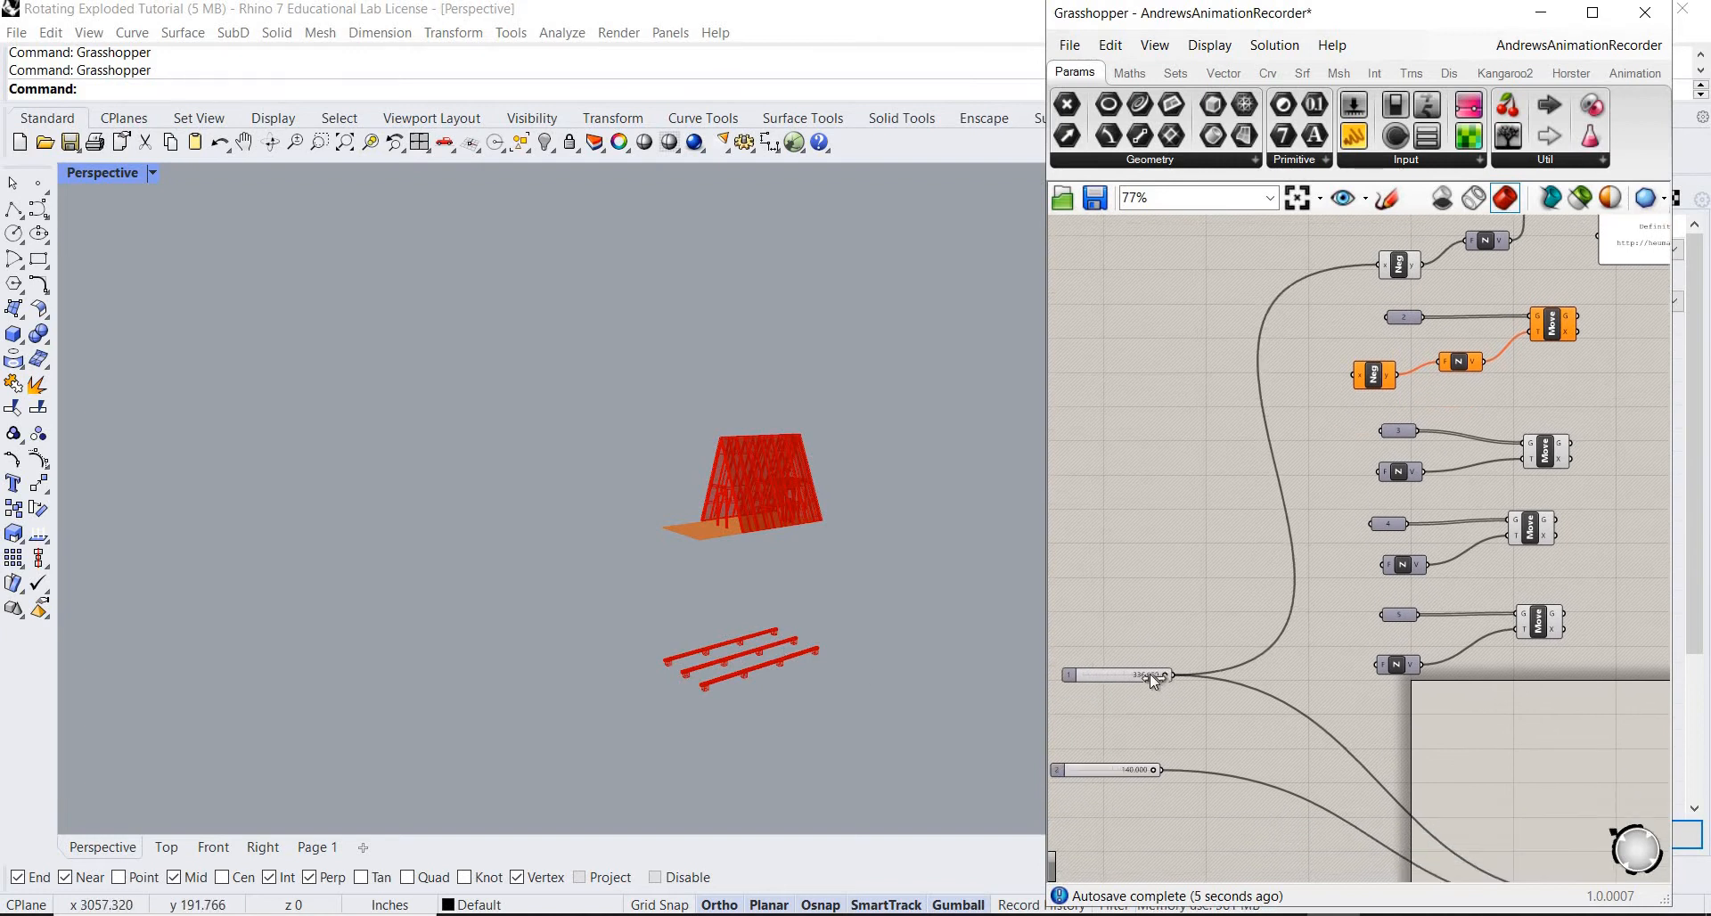
# Lower the floor runners further below the shed with their Z-offset slider.
pyautogui.moveTo(1151, 675); pyautogui.dragTo(1172, 675)
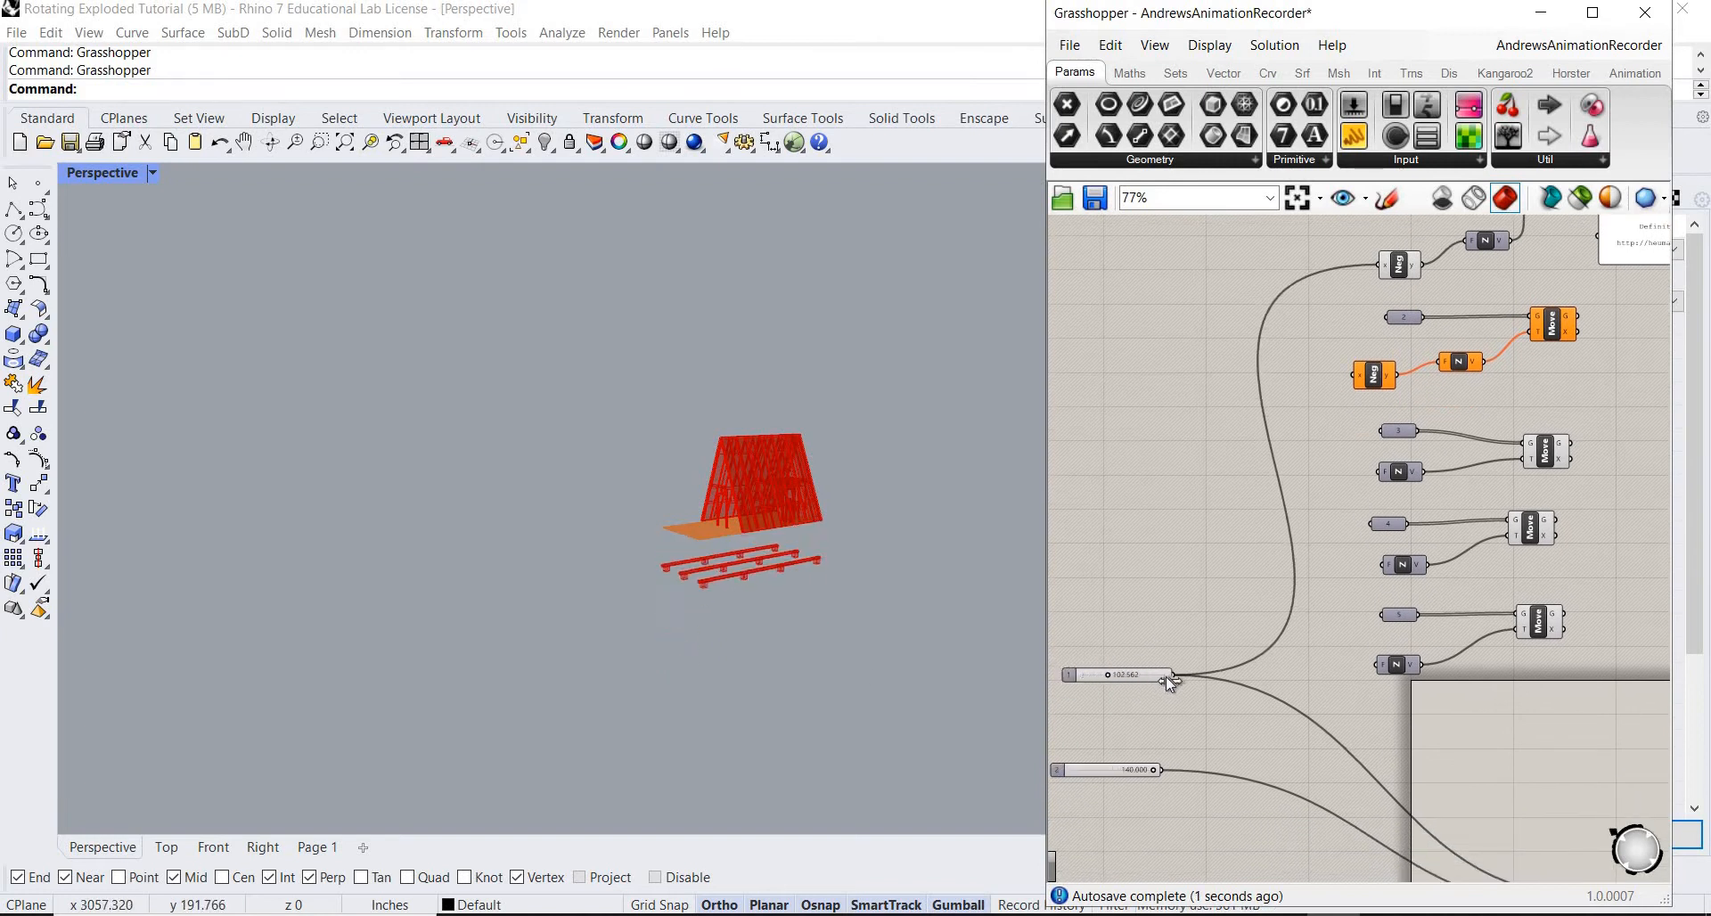
pyautogui.moveTo(1113, 674); pyautogui.dragTo(1157, 673)
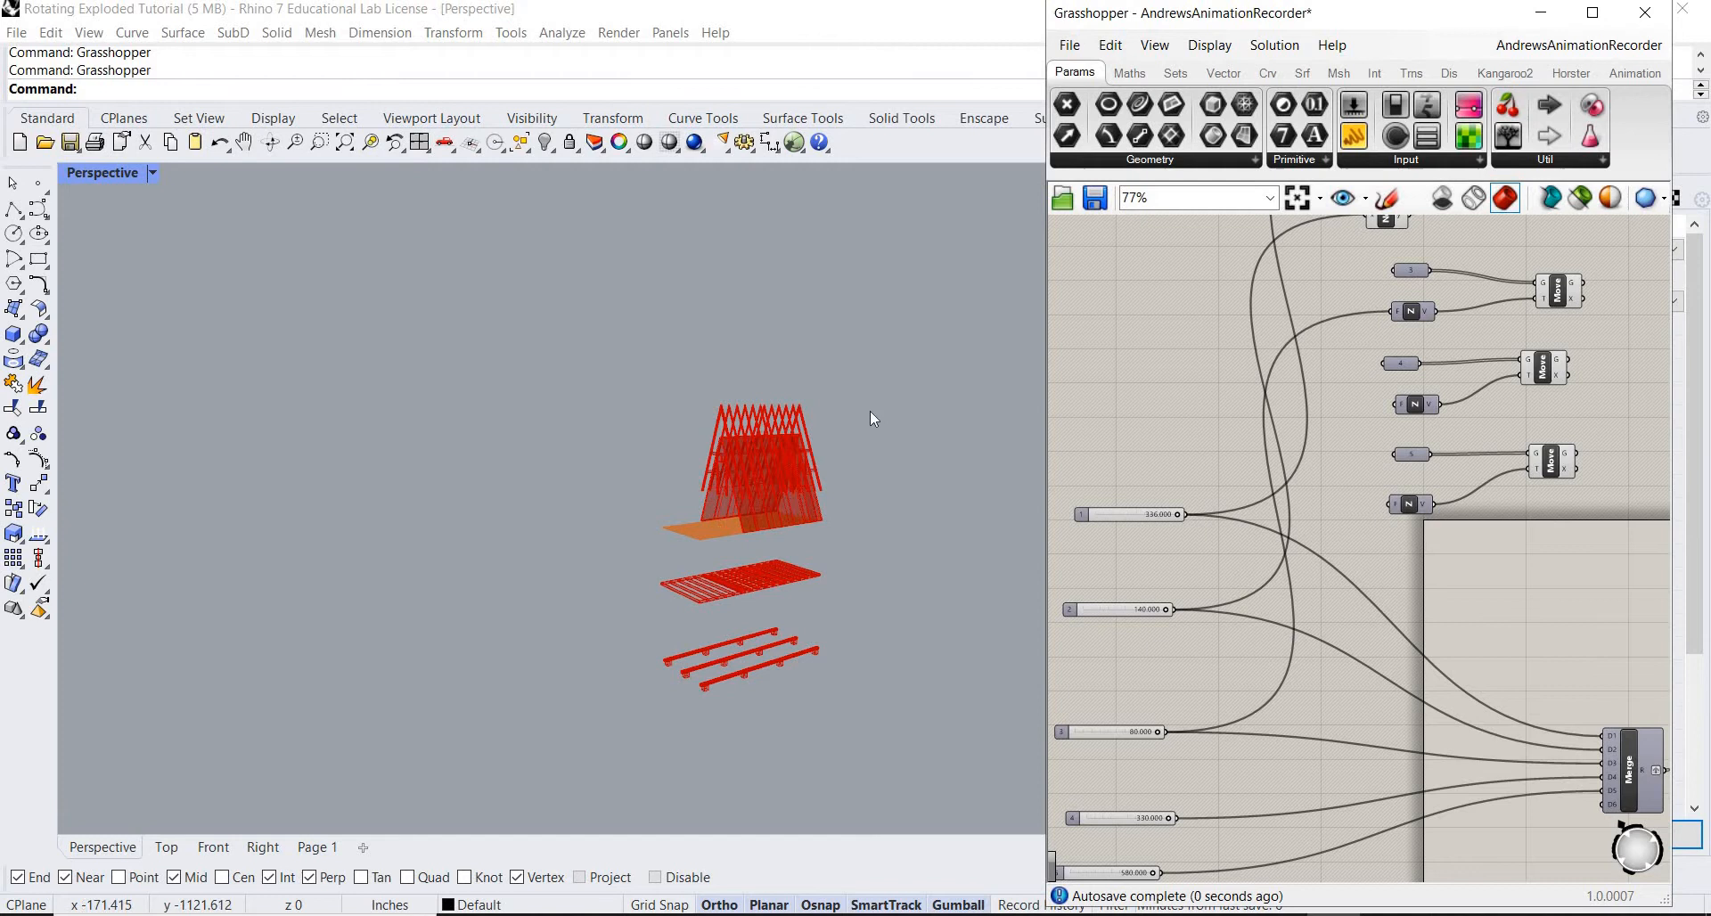
pyautogui.moveTo(1271, 509)
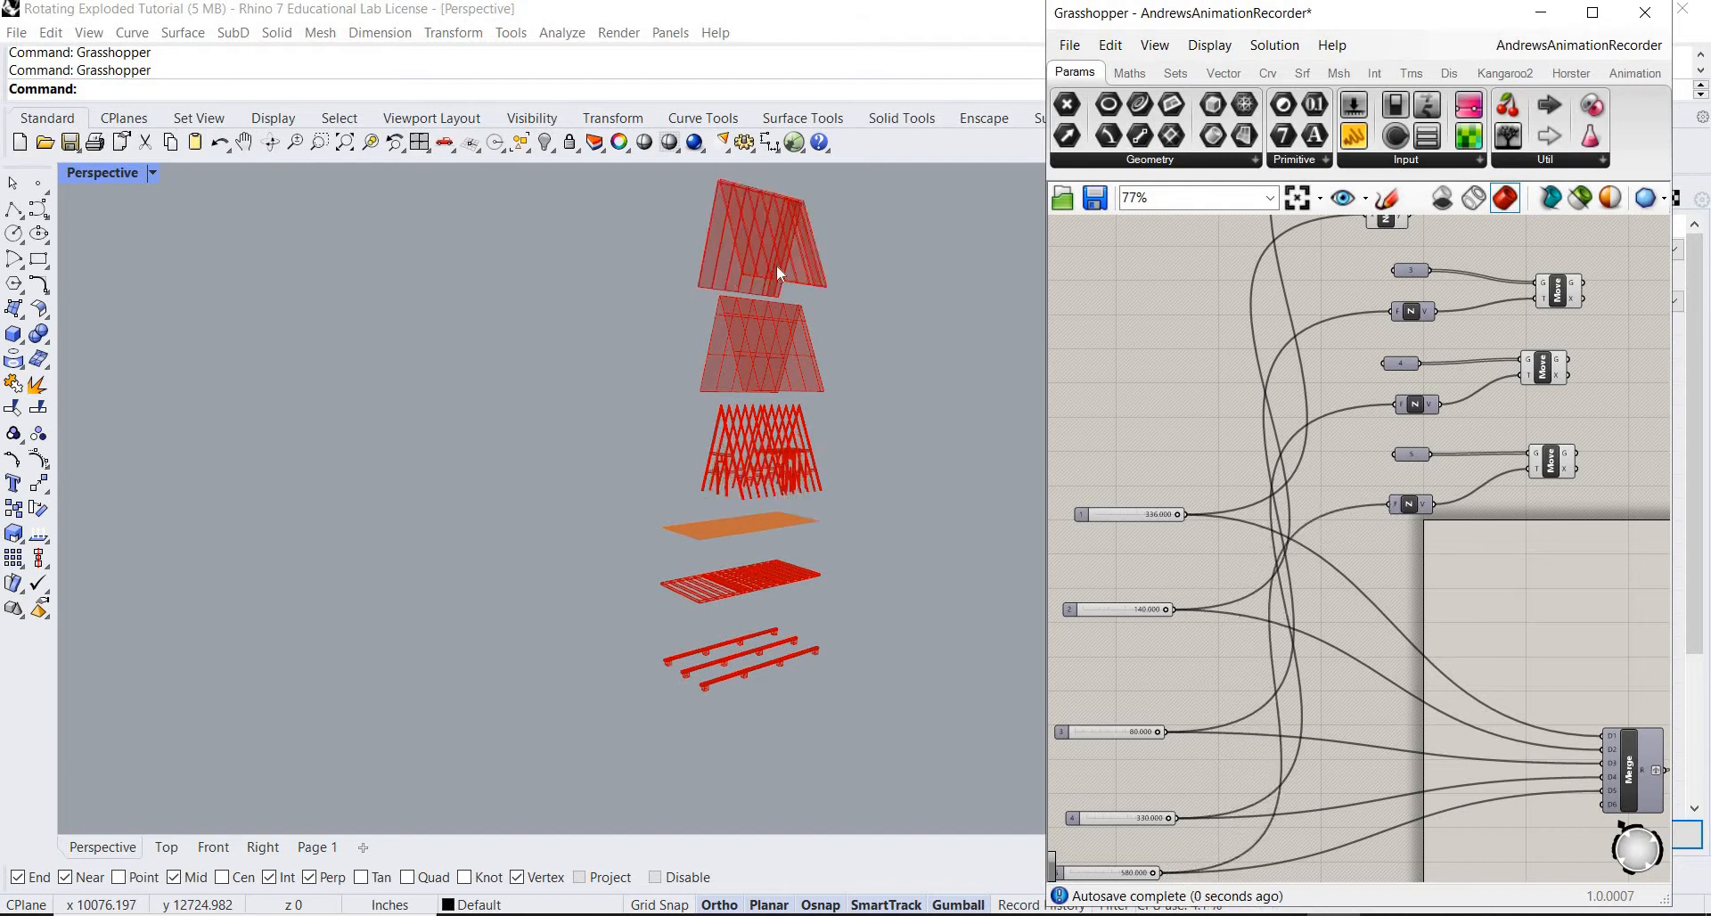
pyautogui.moveTo(1216, 493)
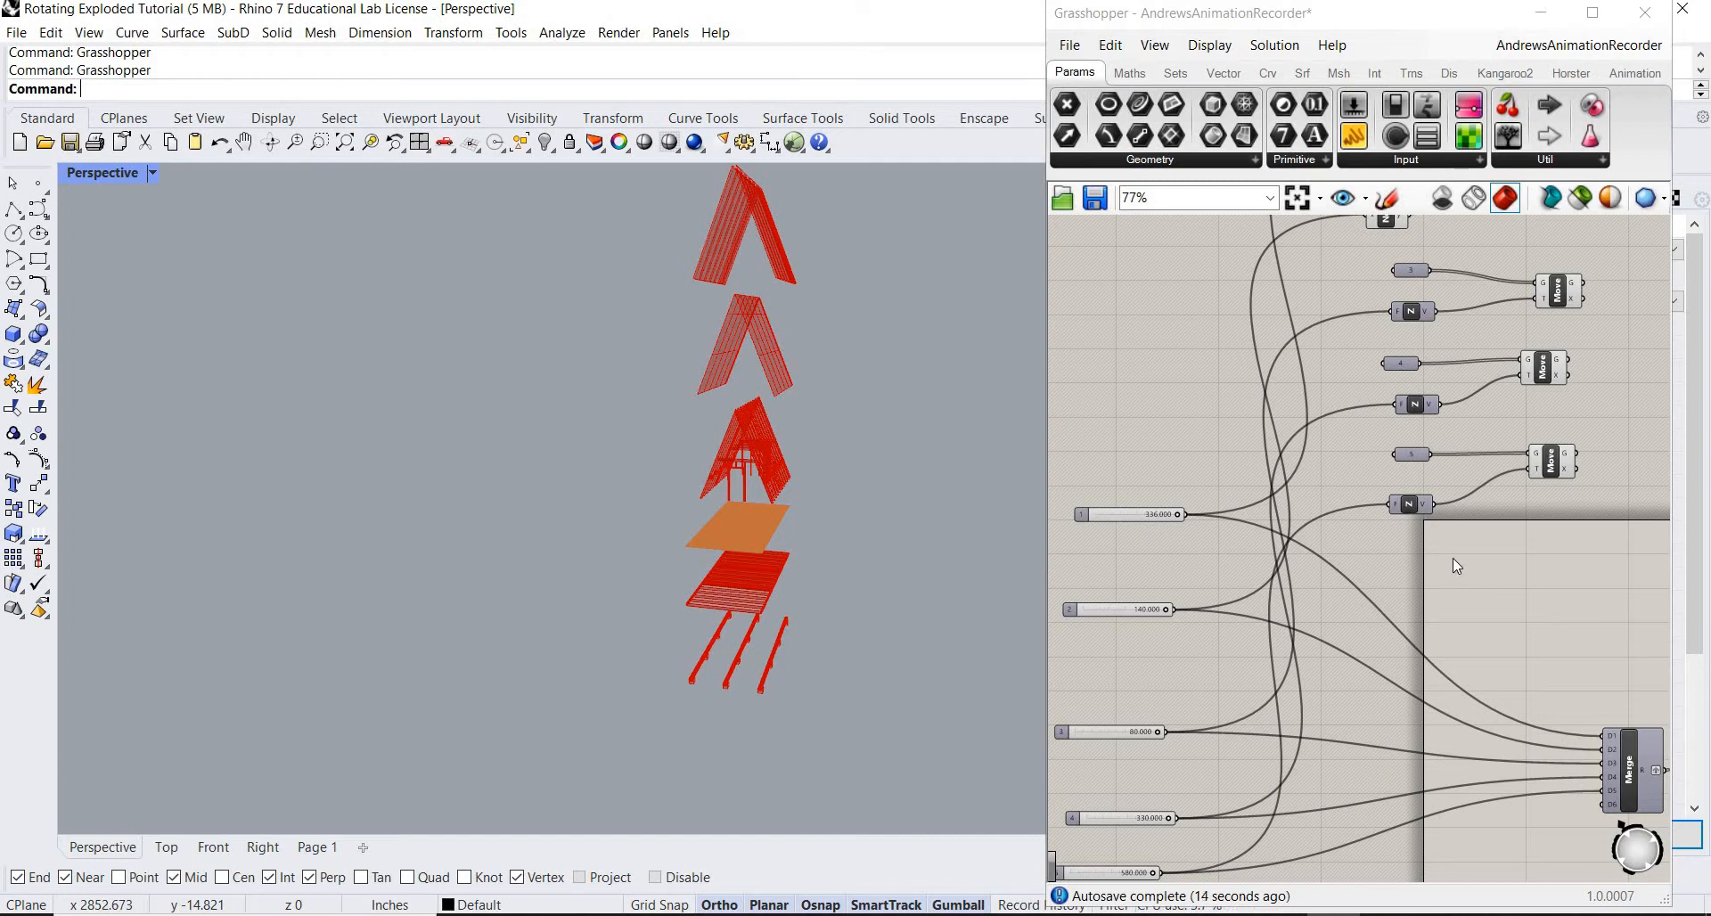
pyautogui.moveTo(1368, 552)
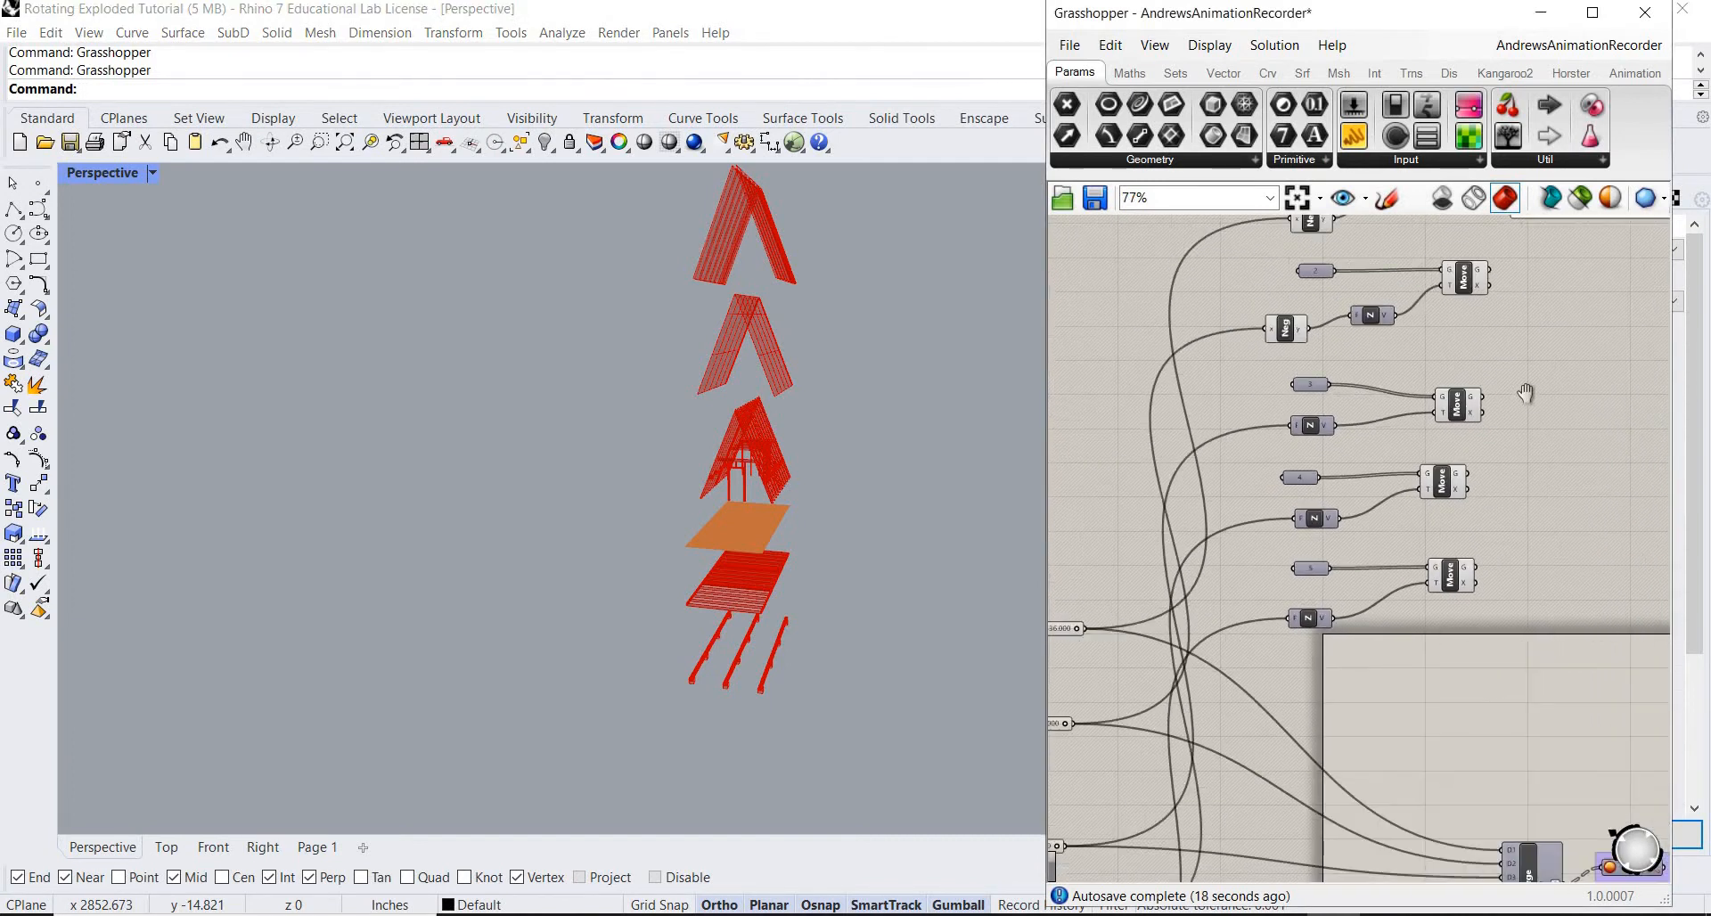
pyautogui.scroll(-3)
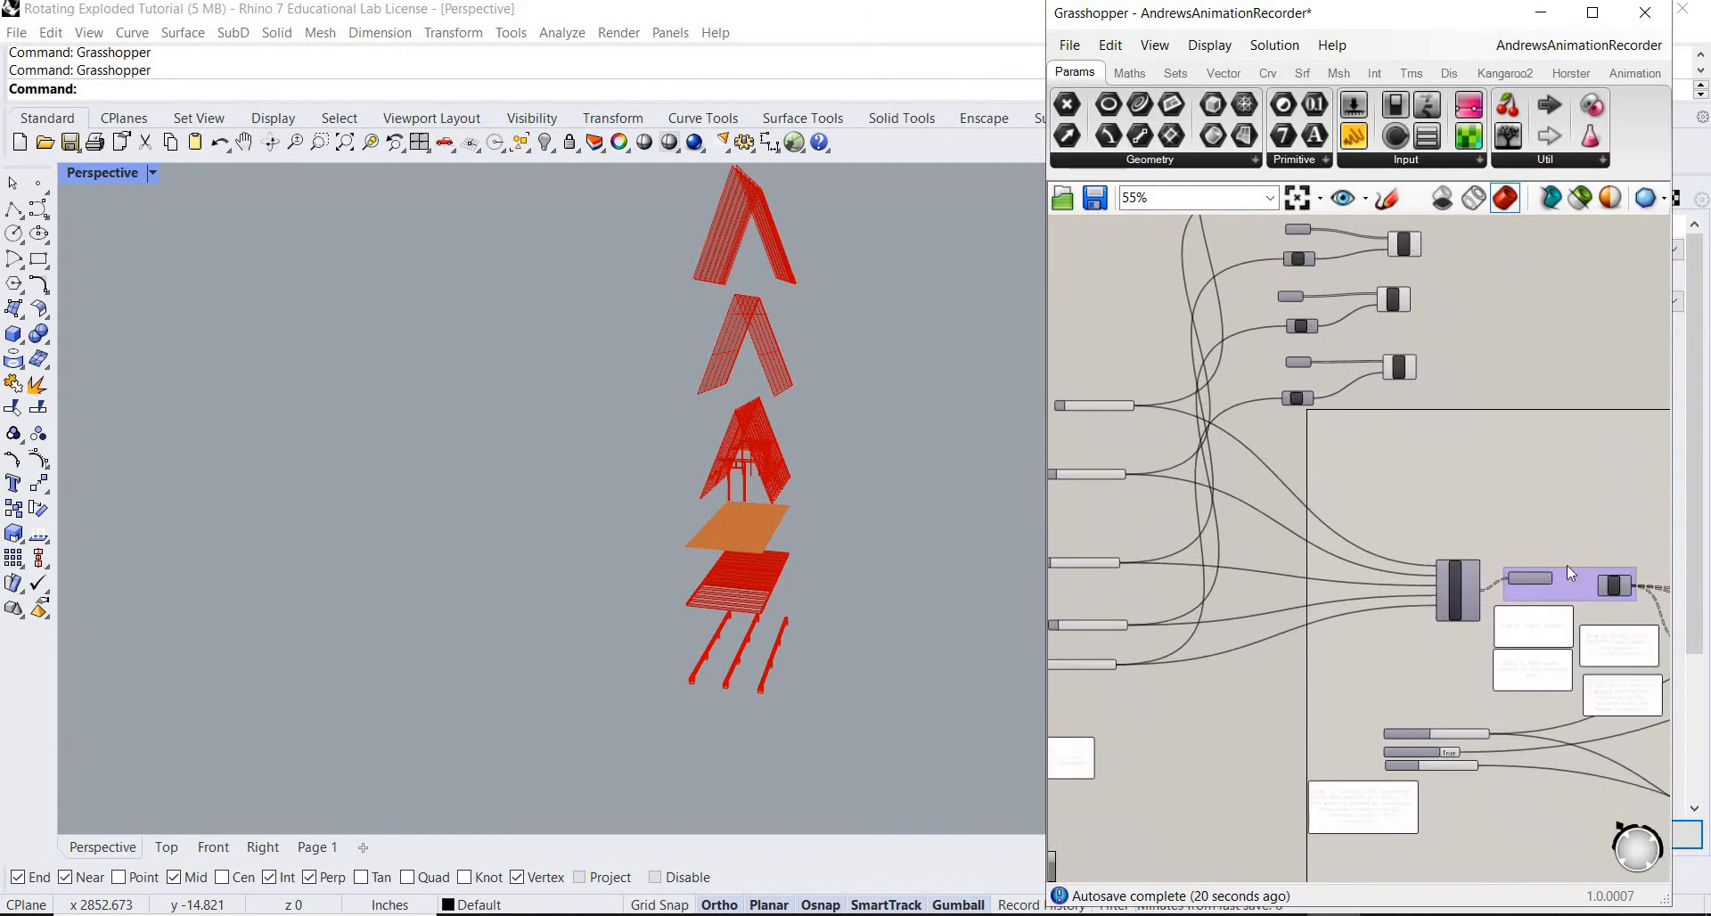
pyautogui.scroll(3)
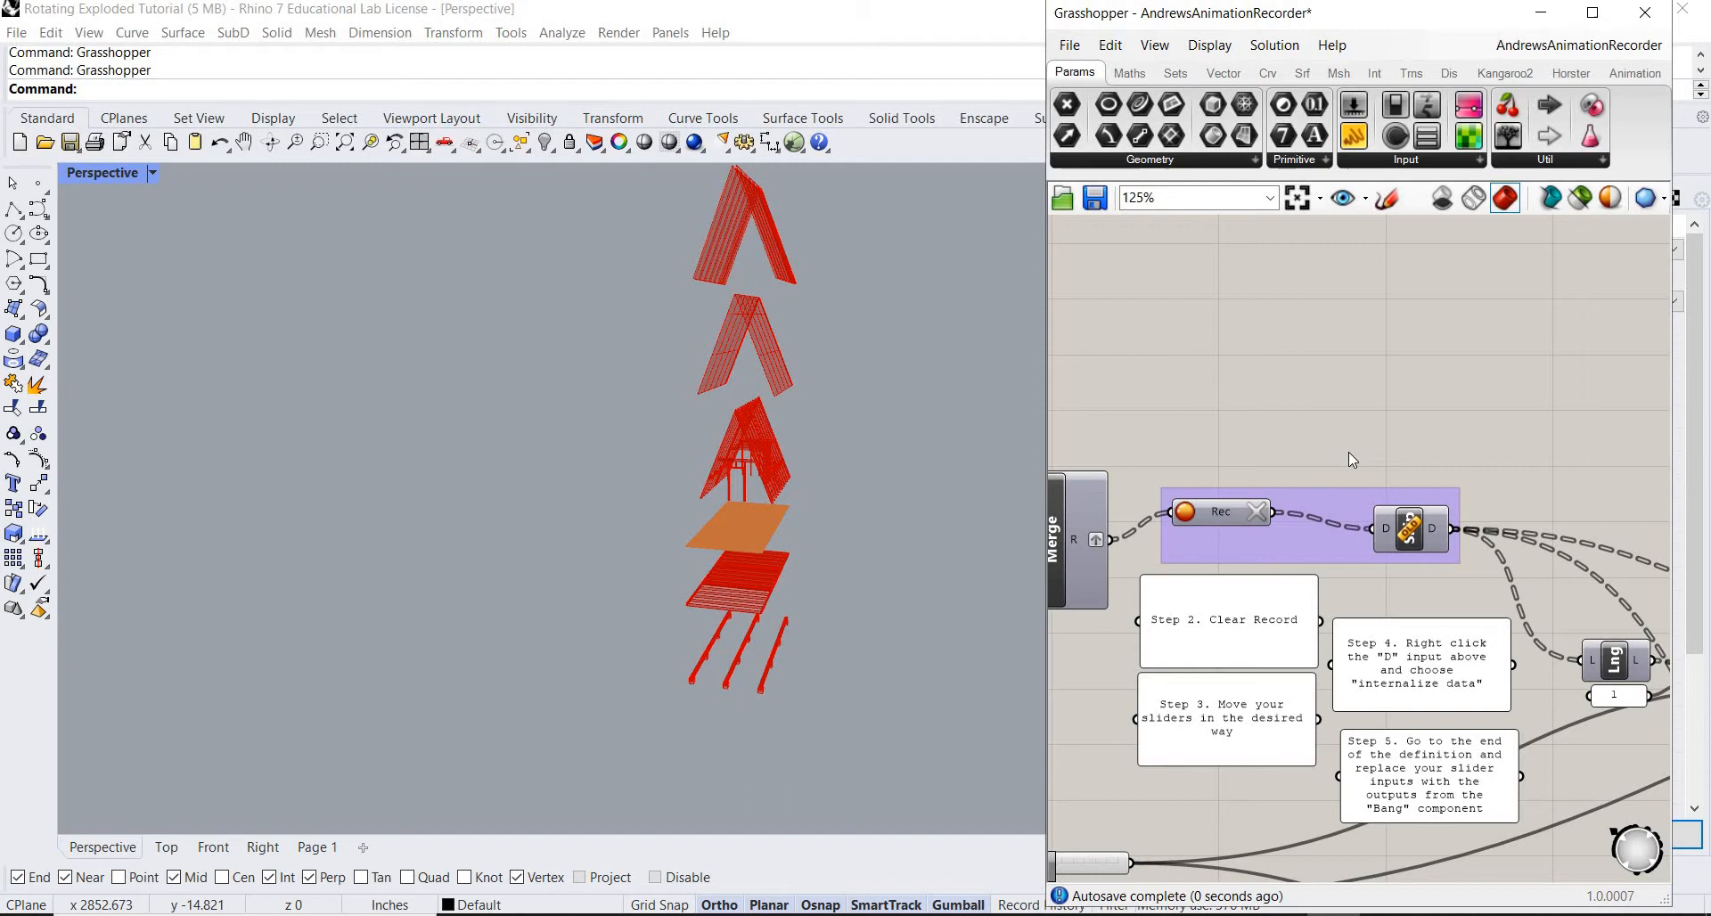
pyautogui.scroll(-3)
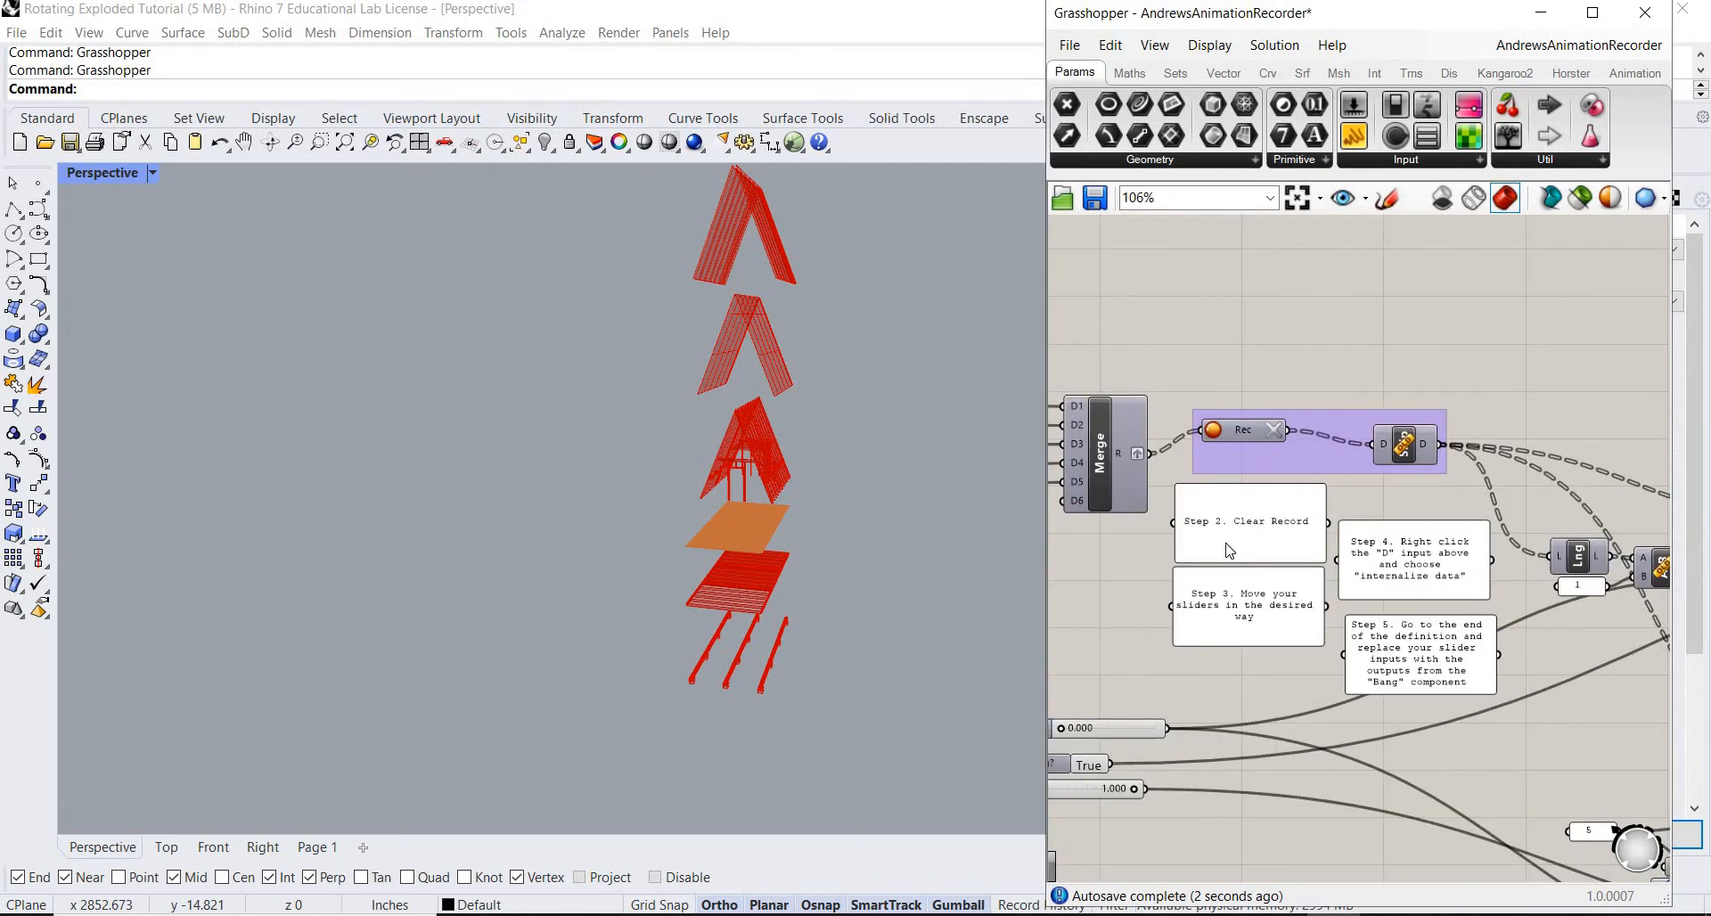
pyautogui.scroll(-3)
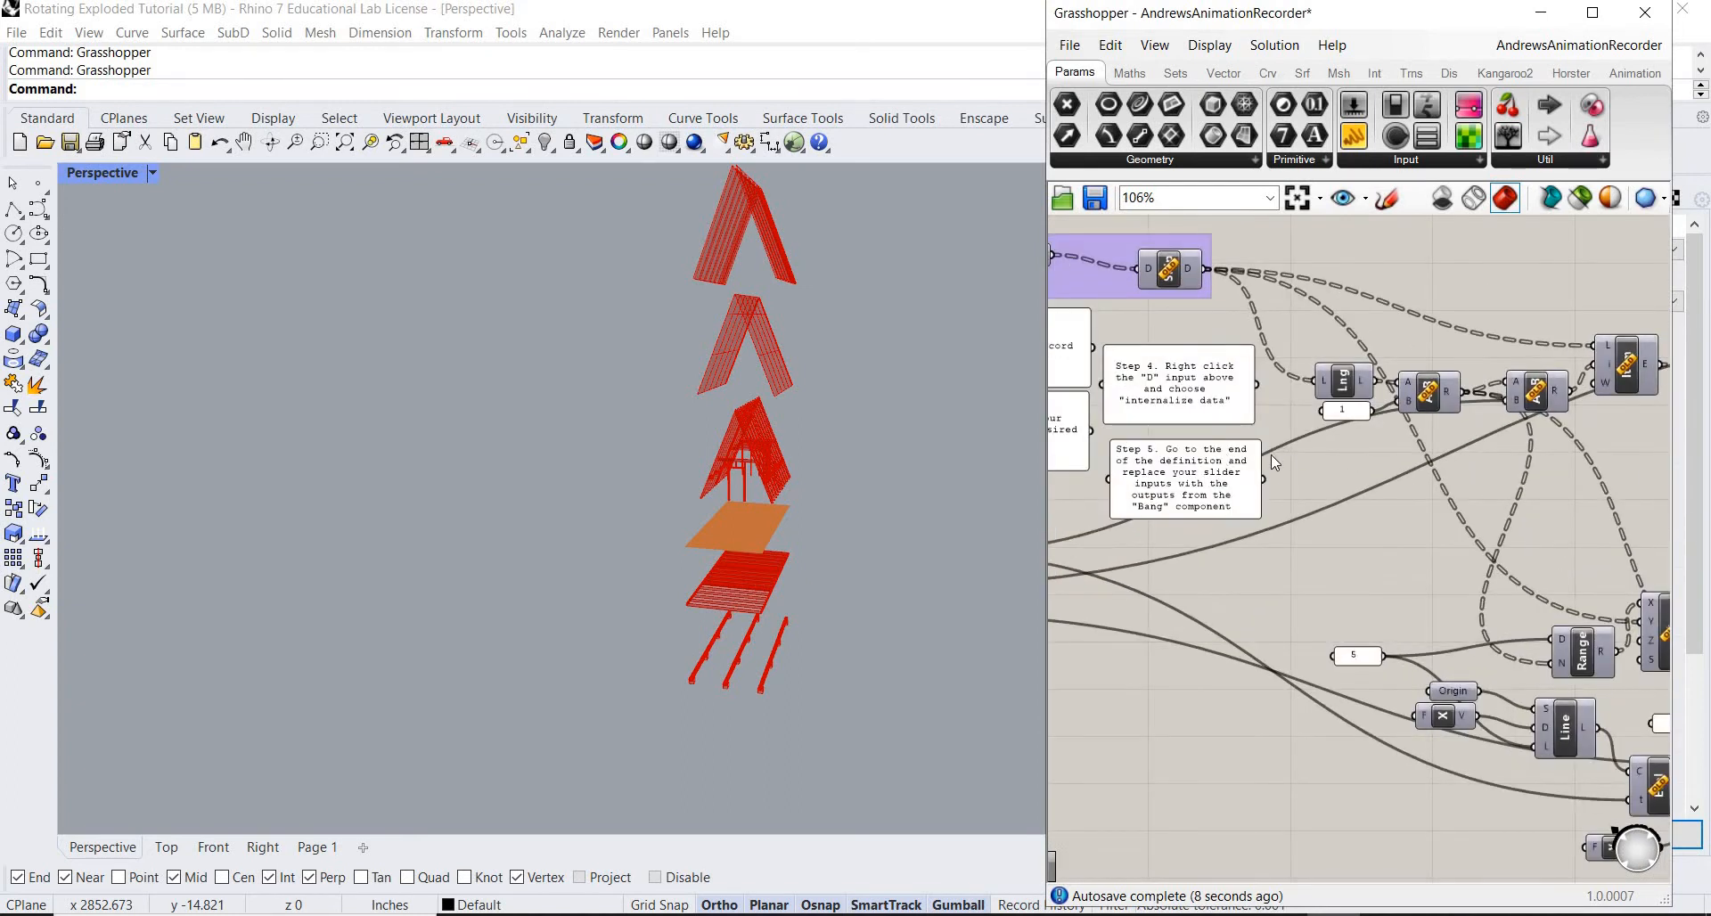
pyautogui.scroll(-3)
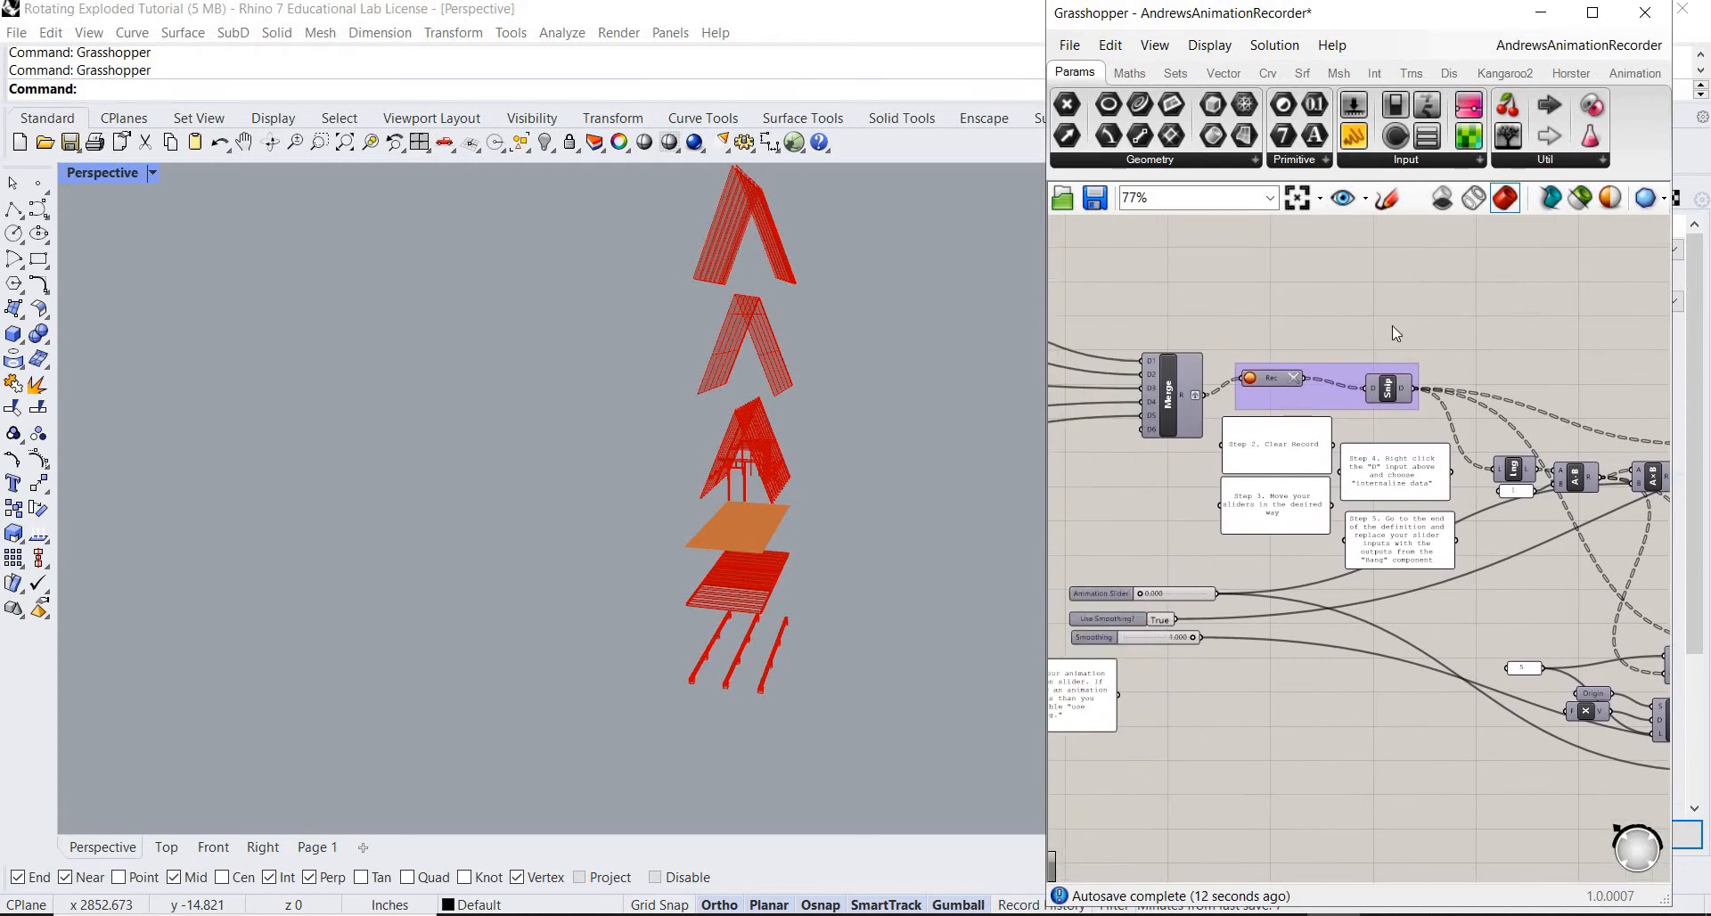
pyautogui.moveTo(1352, 337)
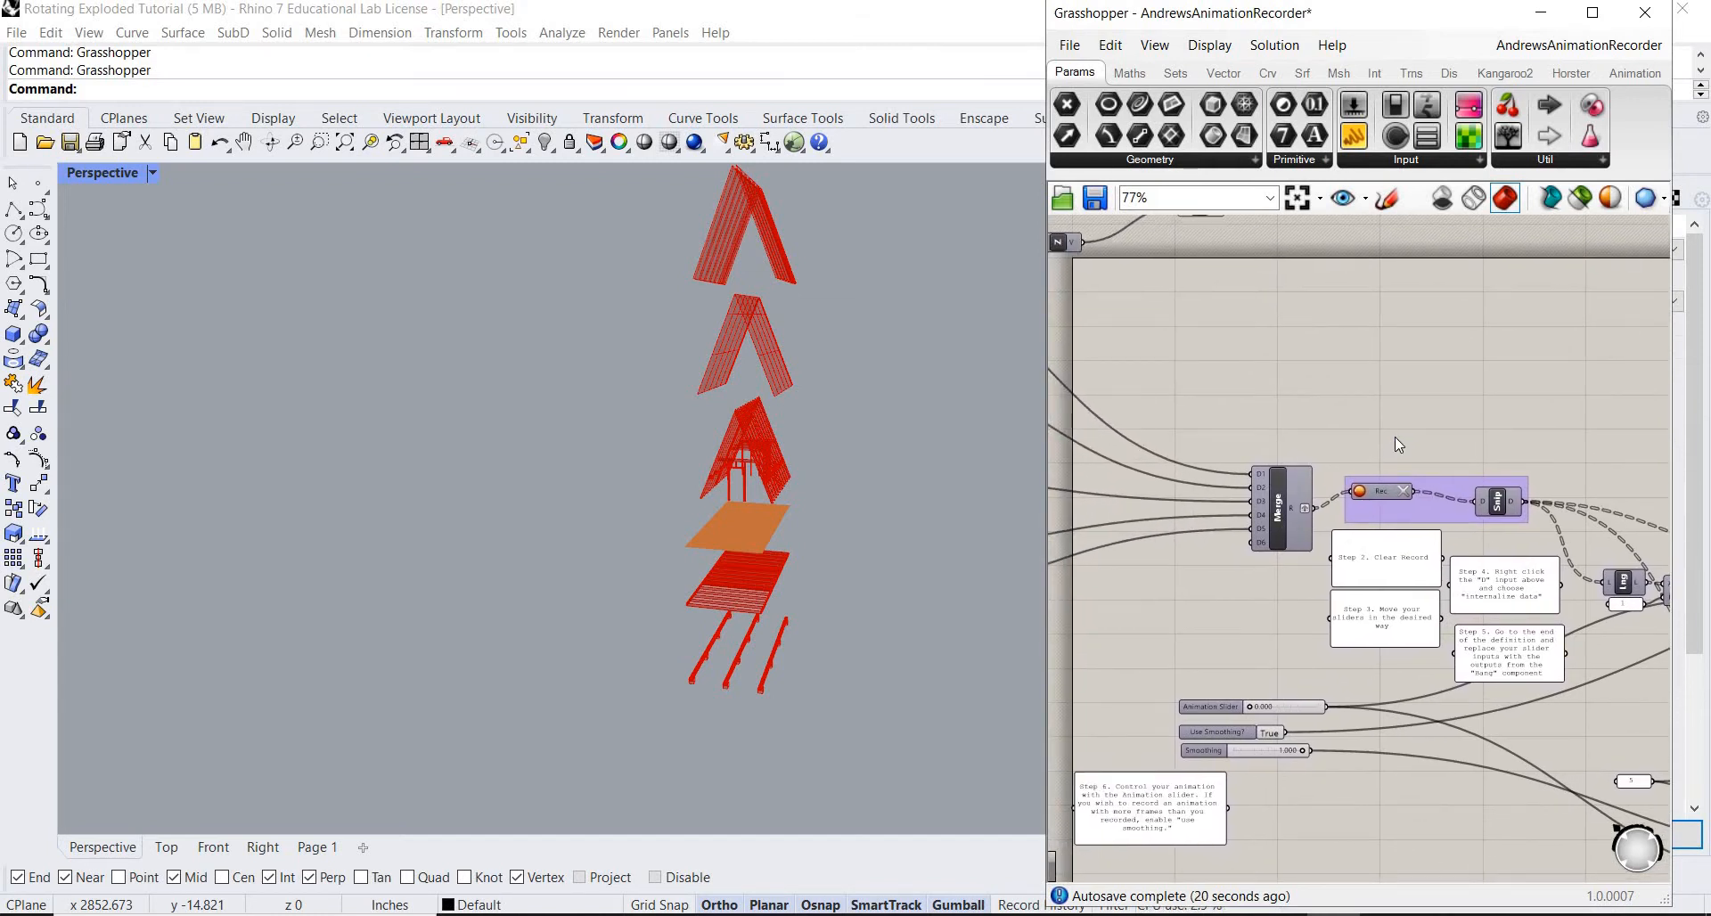
pyautogui.scroll(-3)
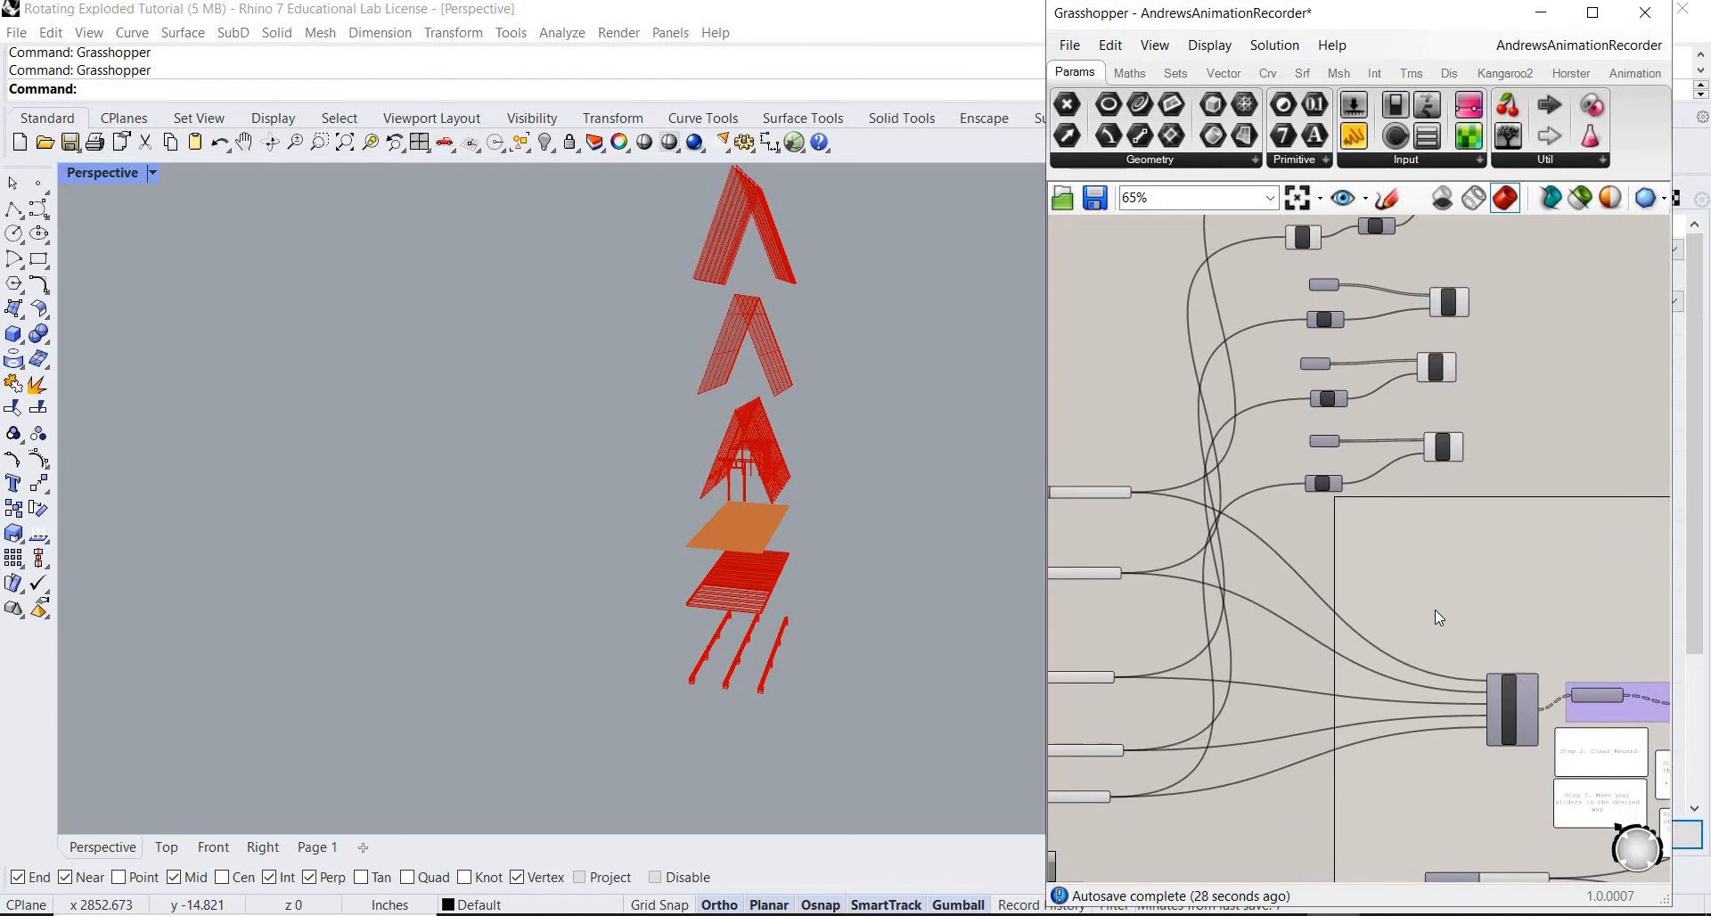
pyautogui.scroll(-3)
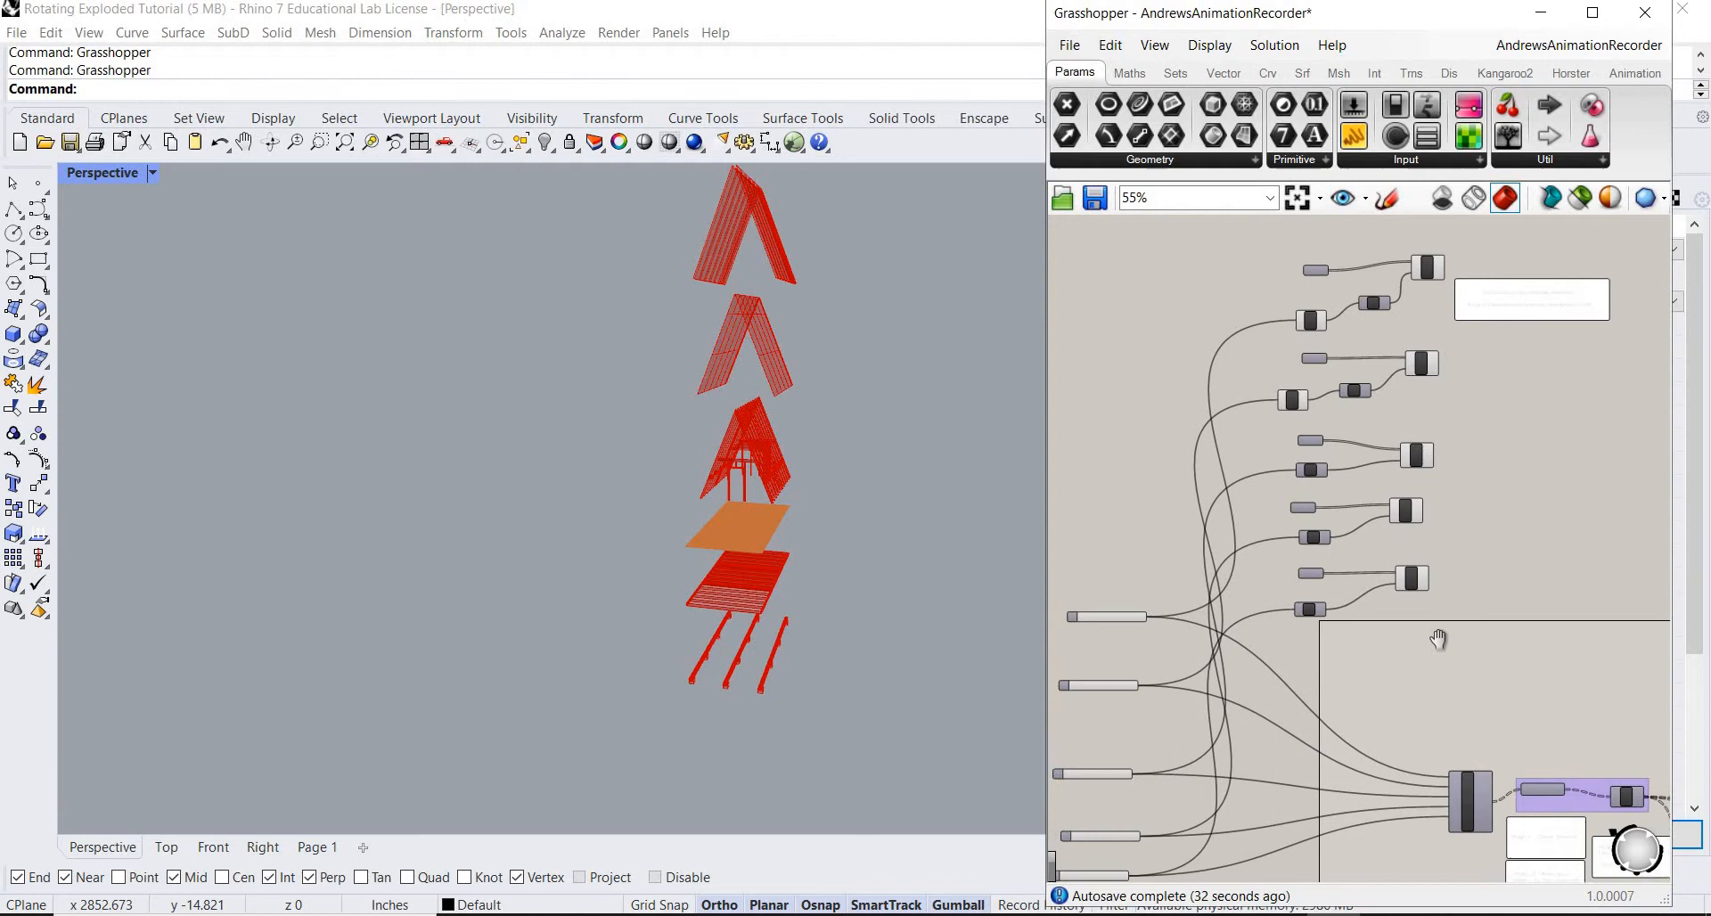
pyautogui.scroll(3)
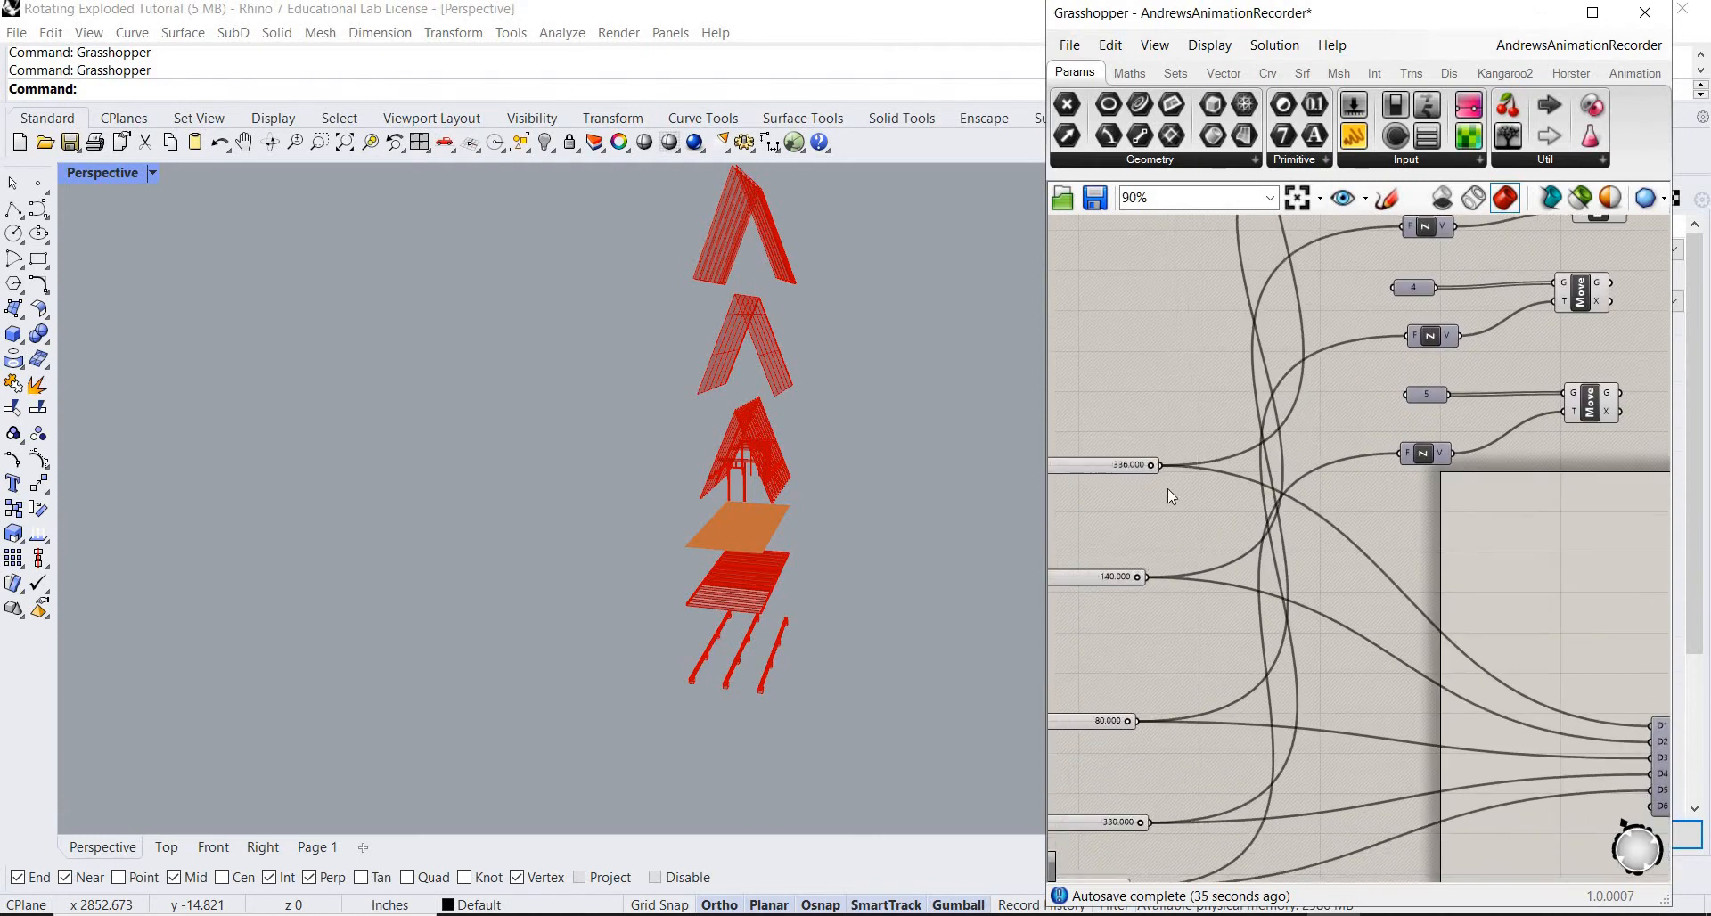
pyautogui.scroll(-3)
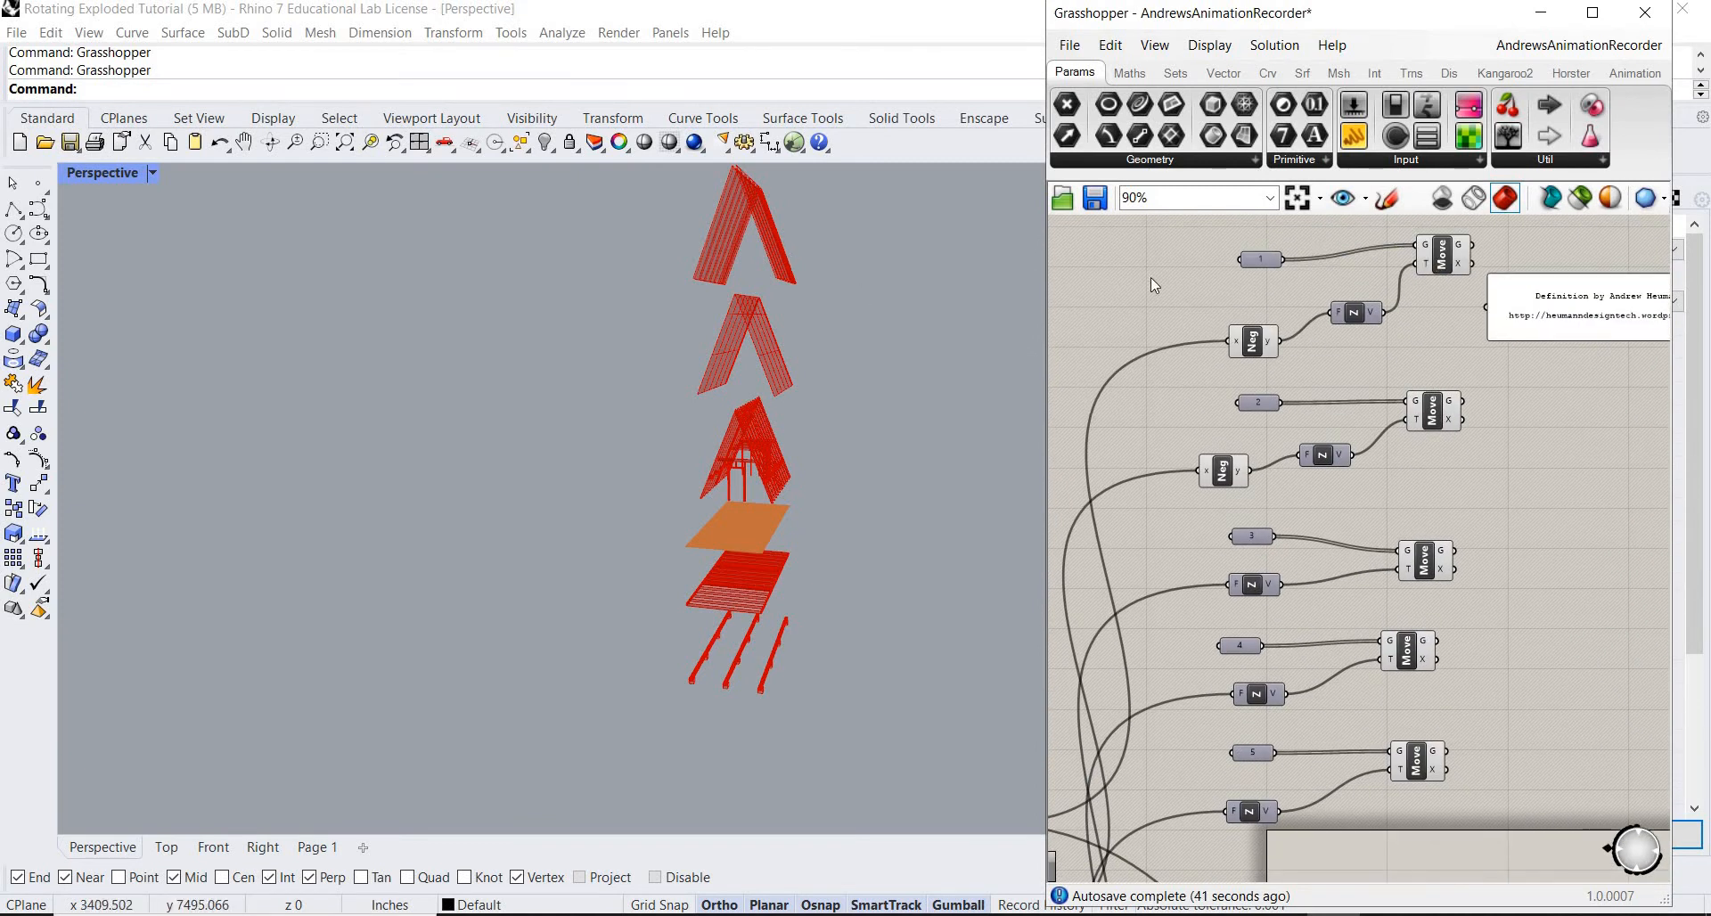
pyautogui.scroll(-3)
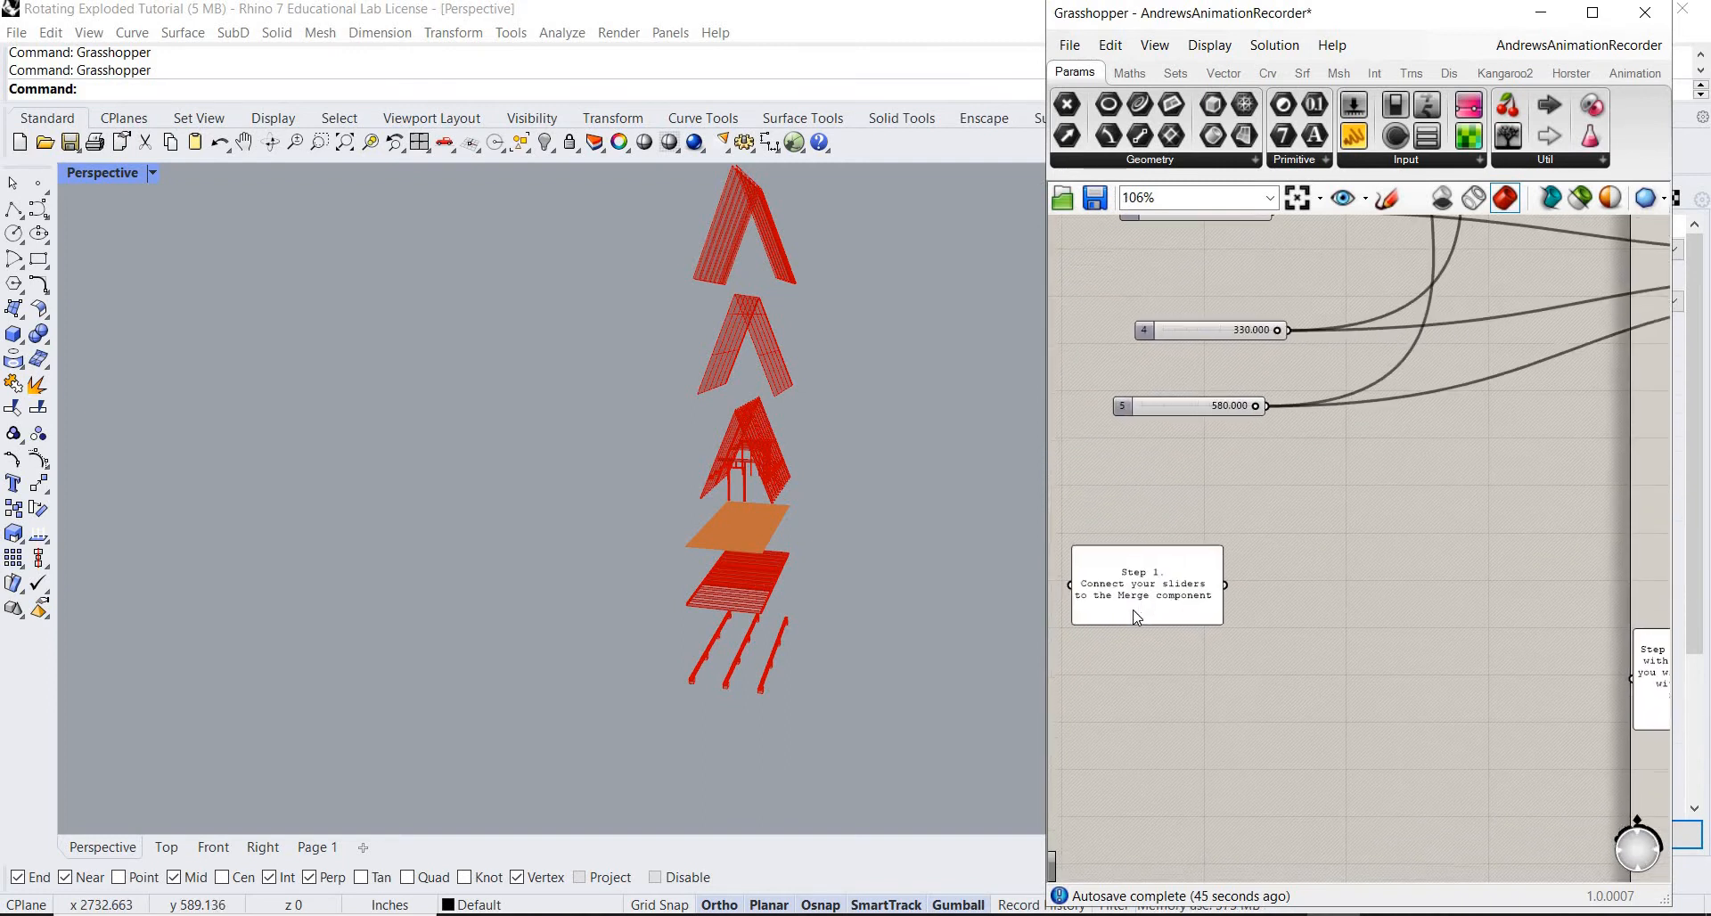
pyautogui.scroll(-3)
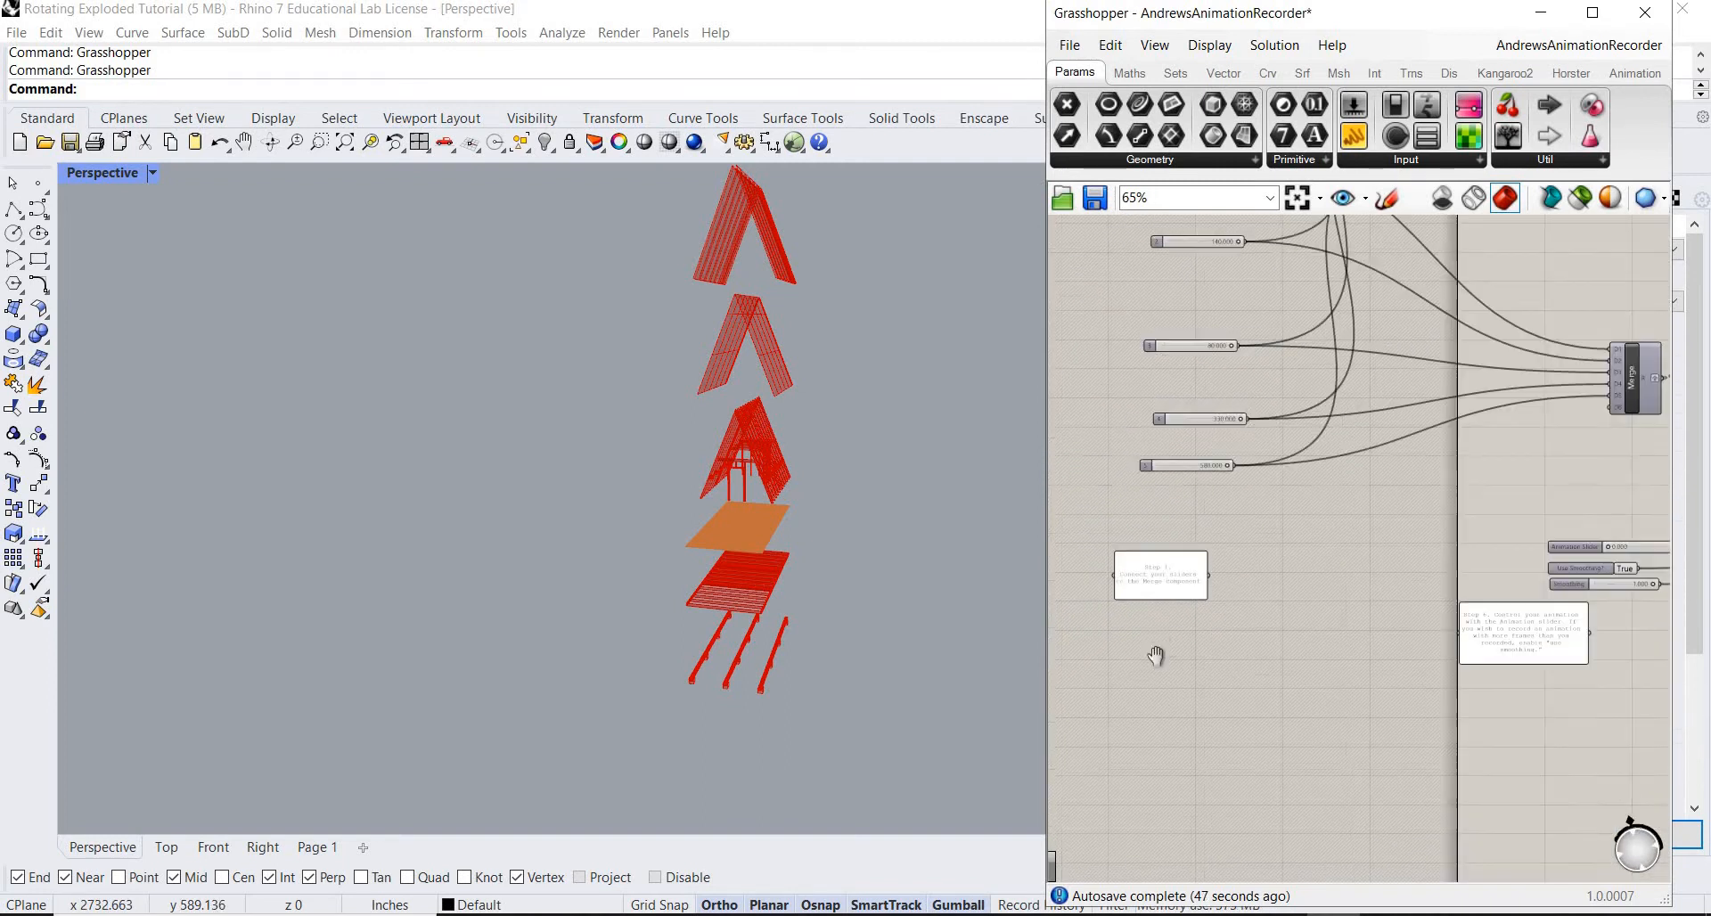
pyautogui.scroll(3)
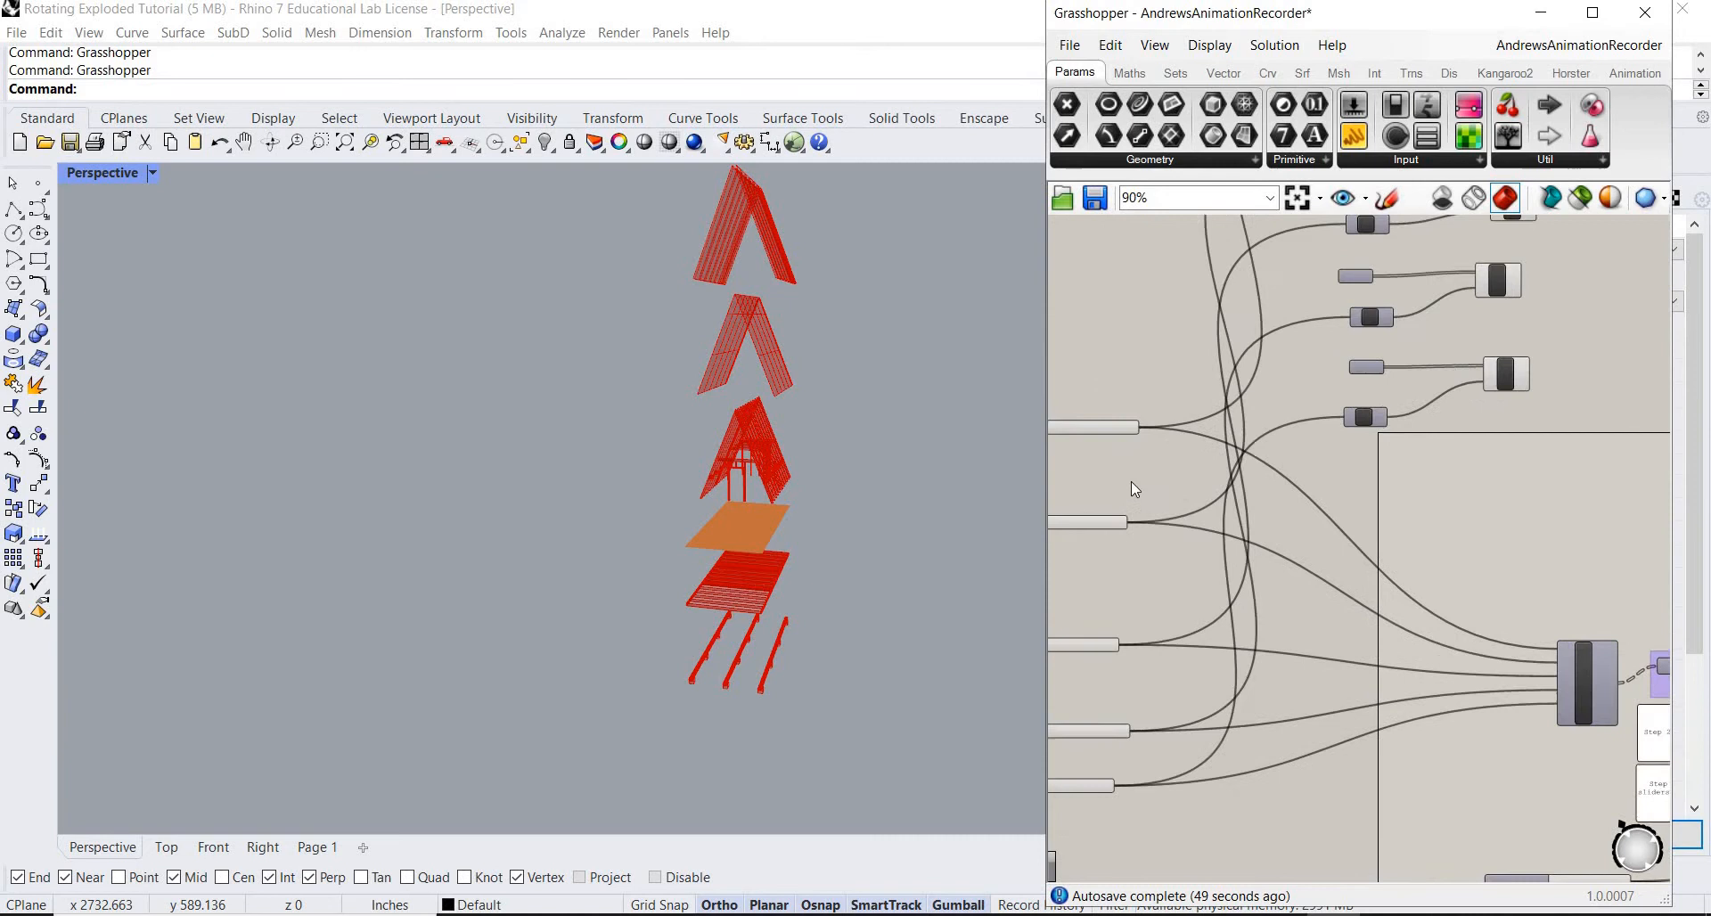
pyautogui.moveTo(1342, 491); pyautogui.dragTo(1337, 387)
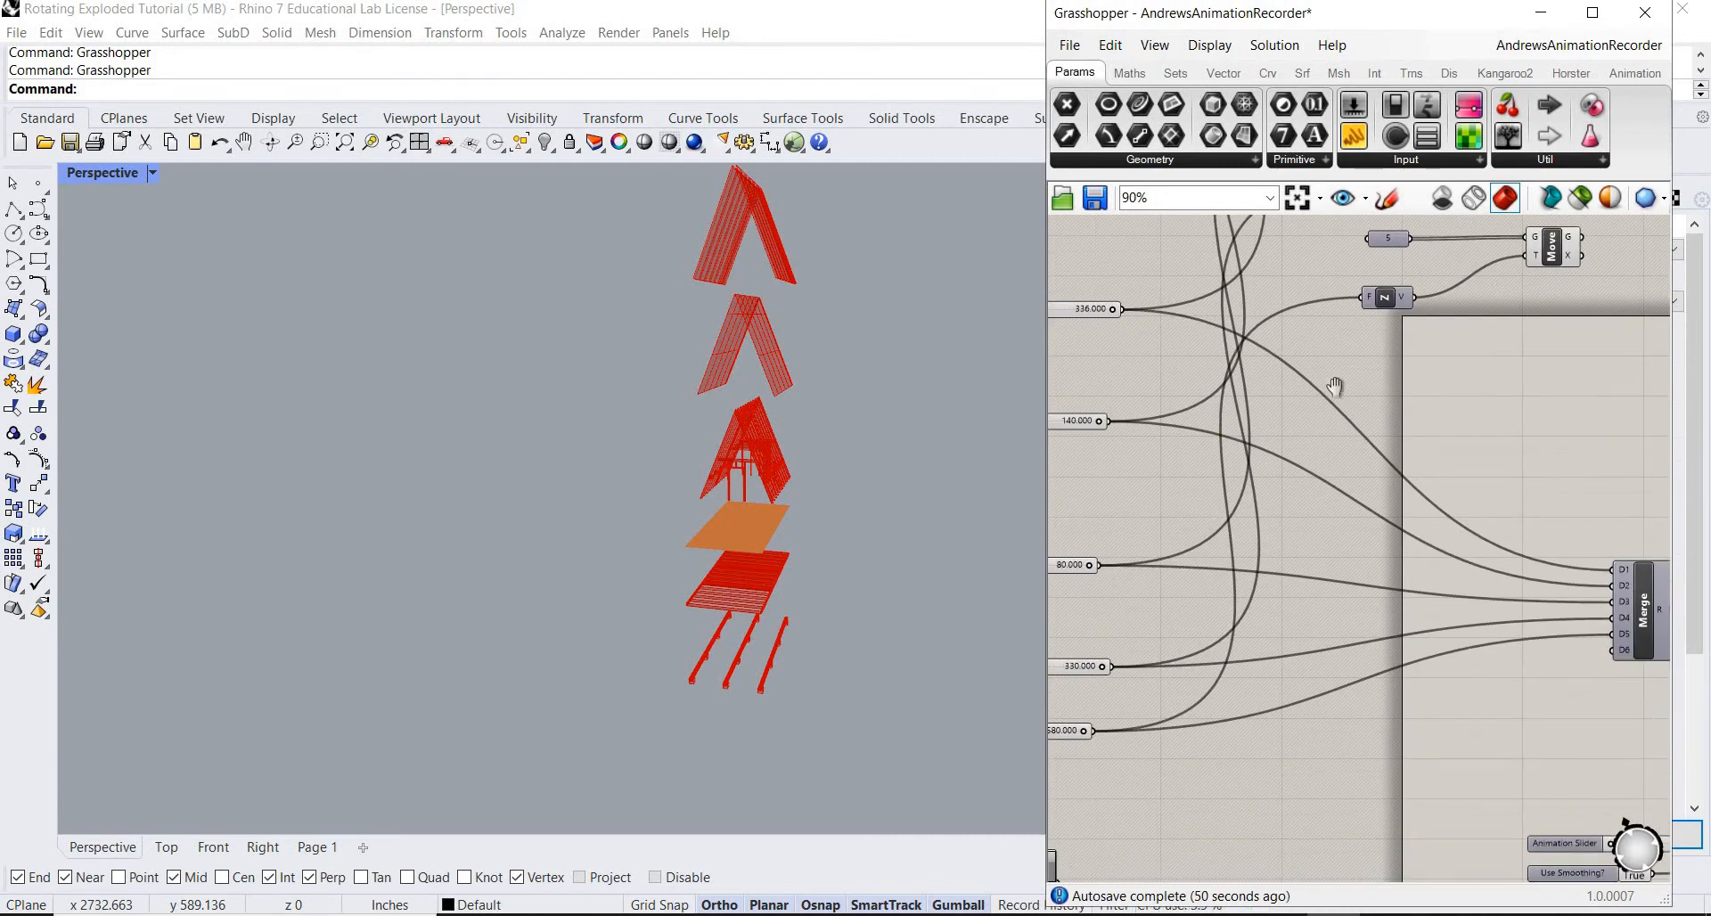
# Reset the lower roof panel's offset slider so it sits back on the frame.
pyautogui.scroll(3)
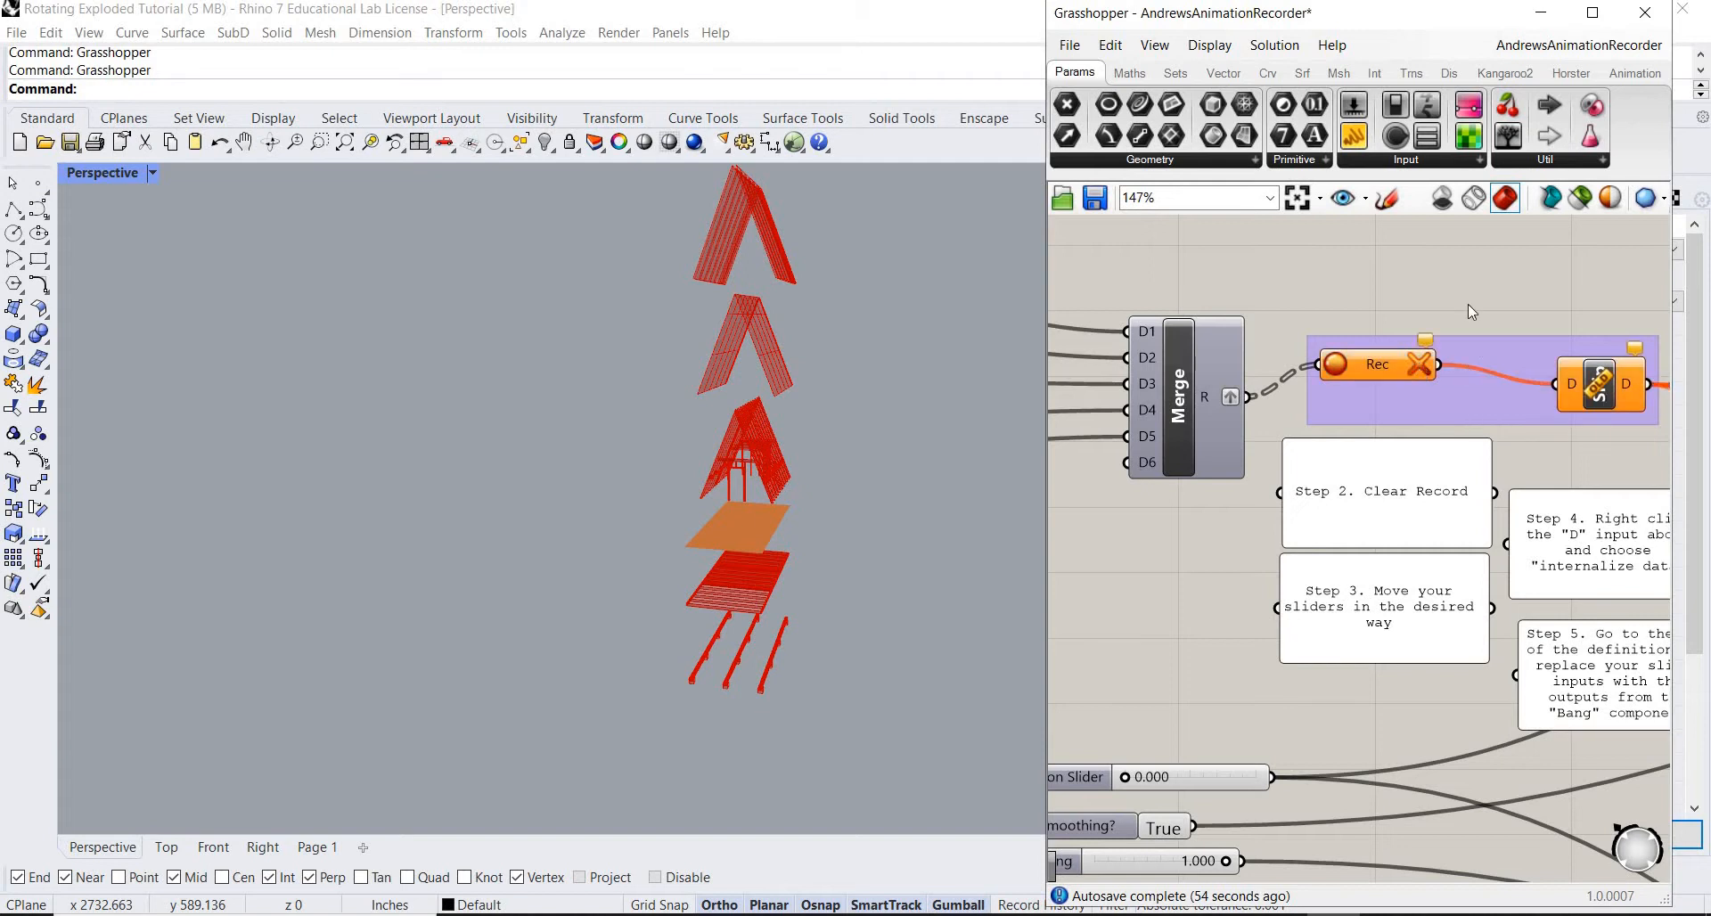
pyautogui.moveTo(1378, 622)
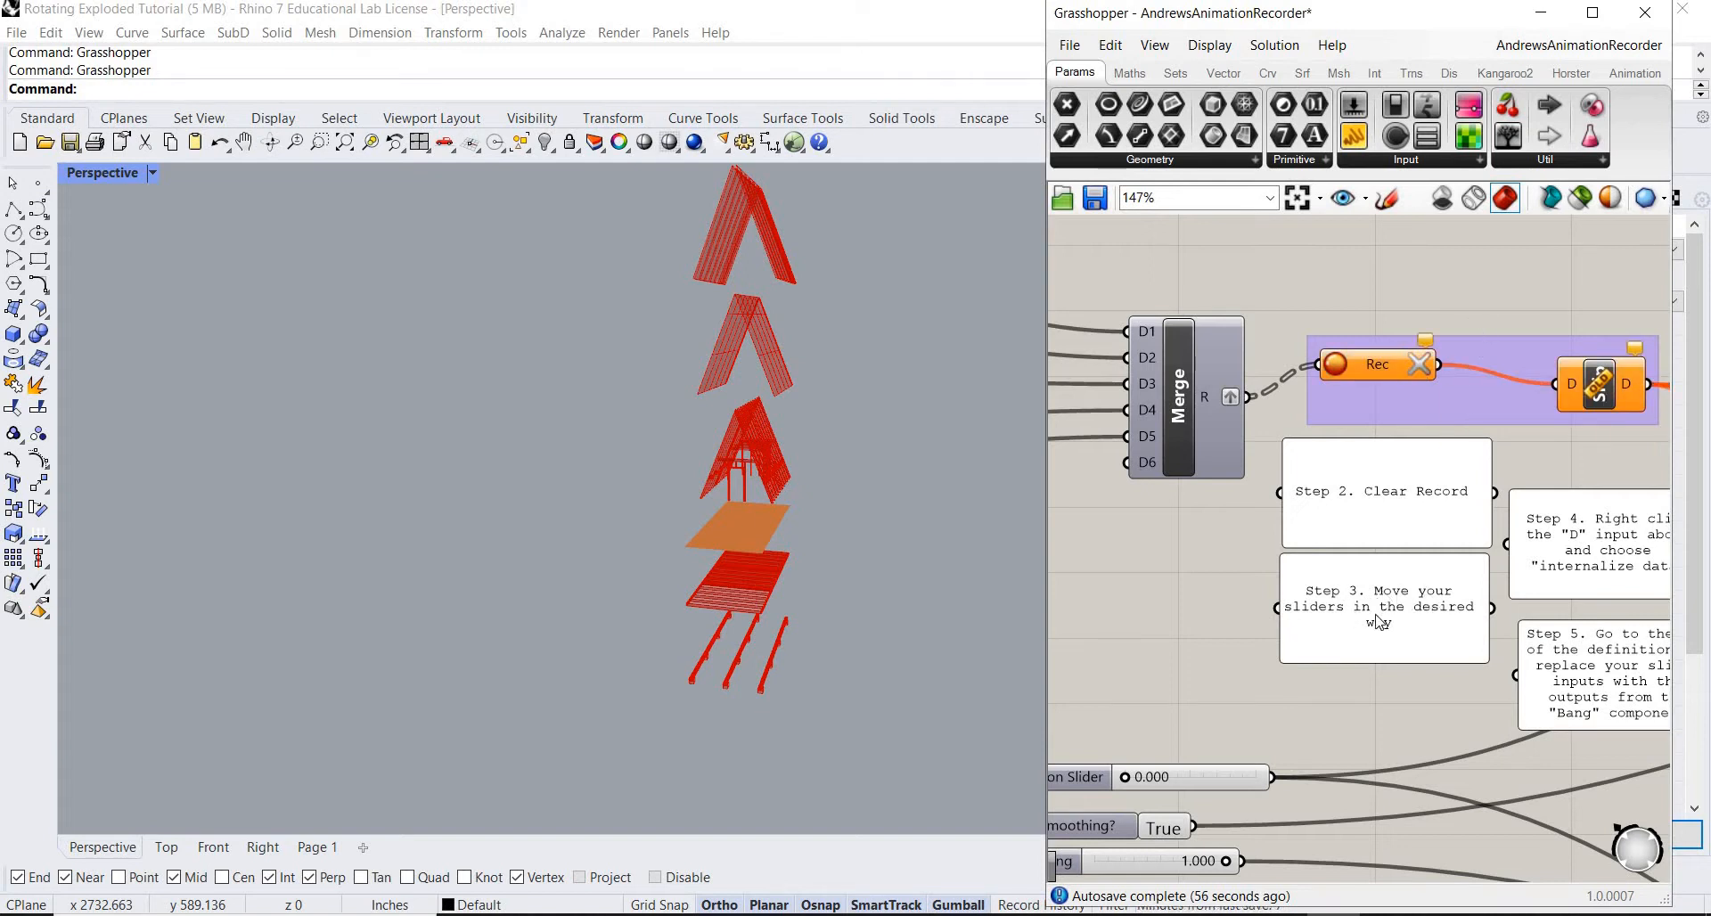
pyautogui.scroll(-3)
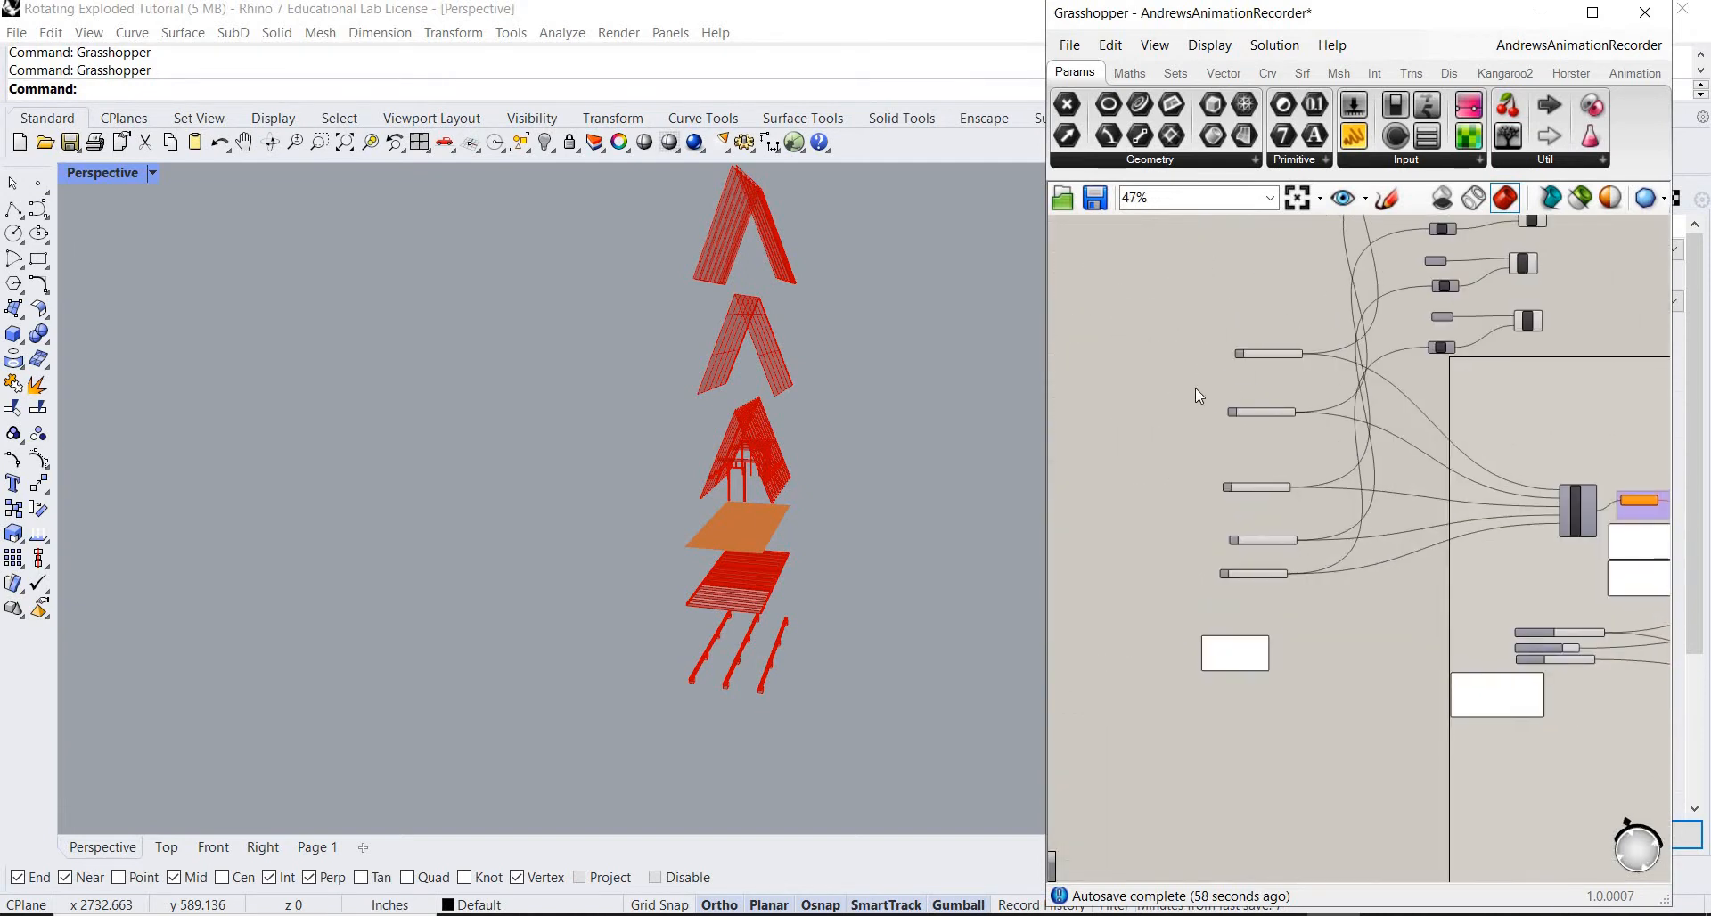
pyautogui.scroll(3)
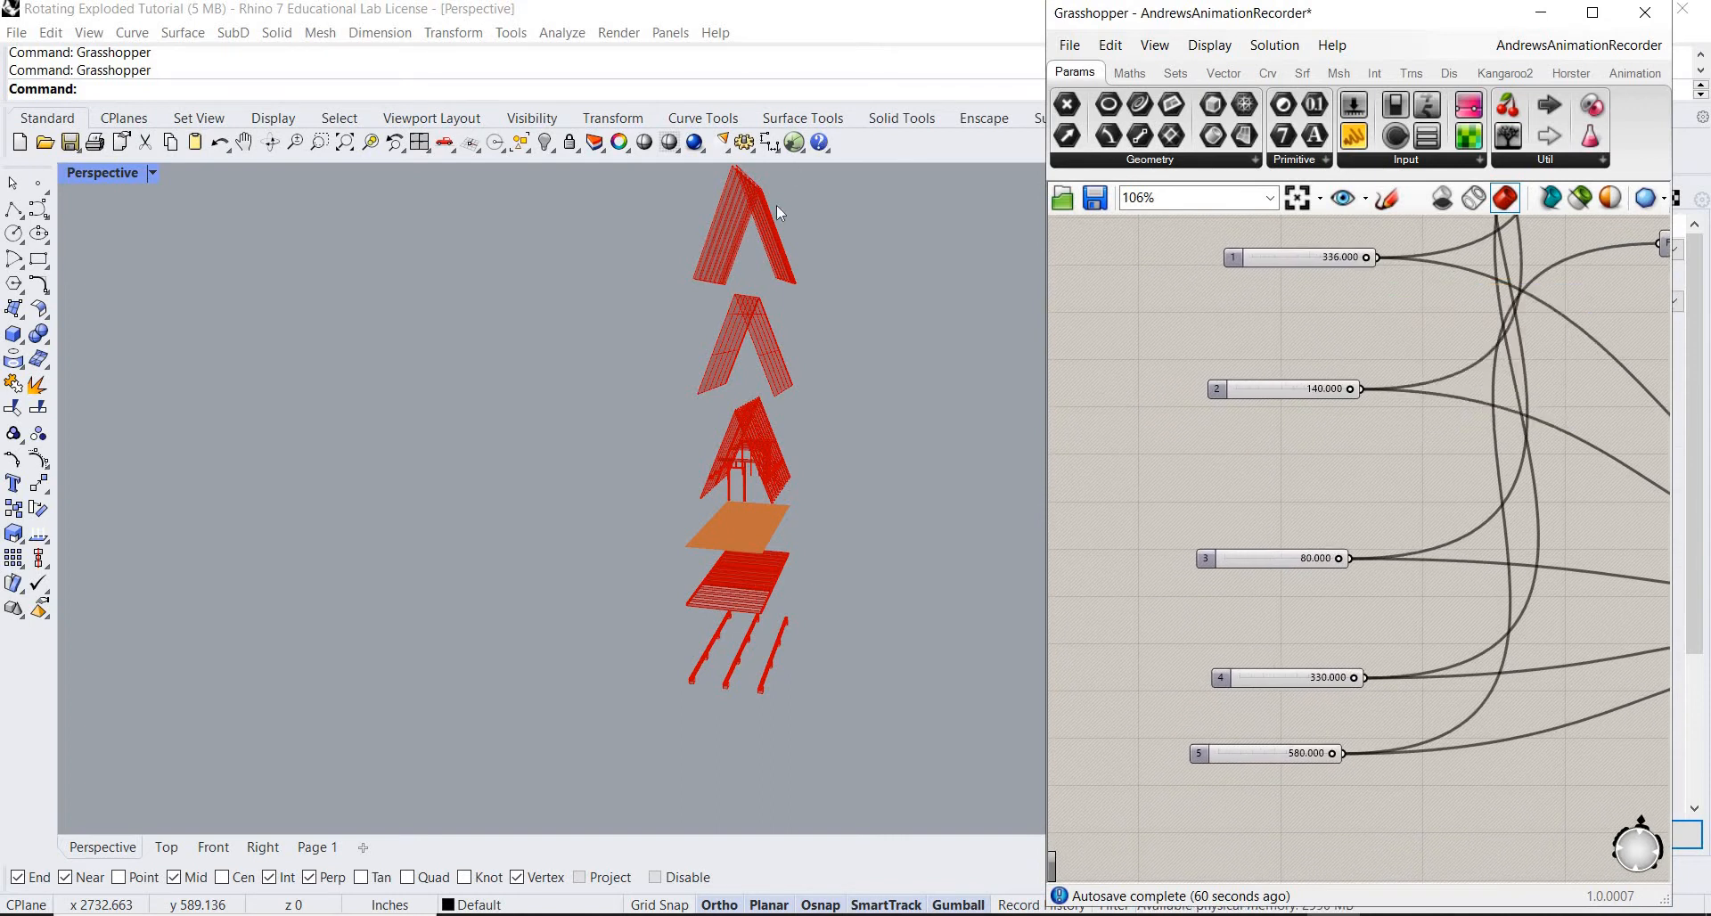
pyautogui.moveTo(1372, 376)
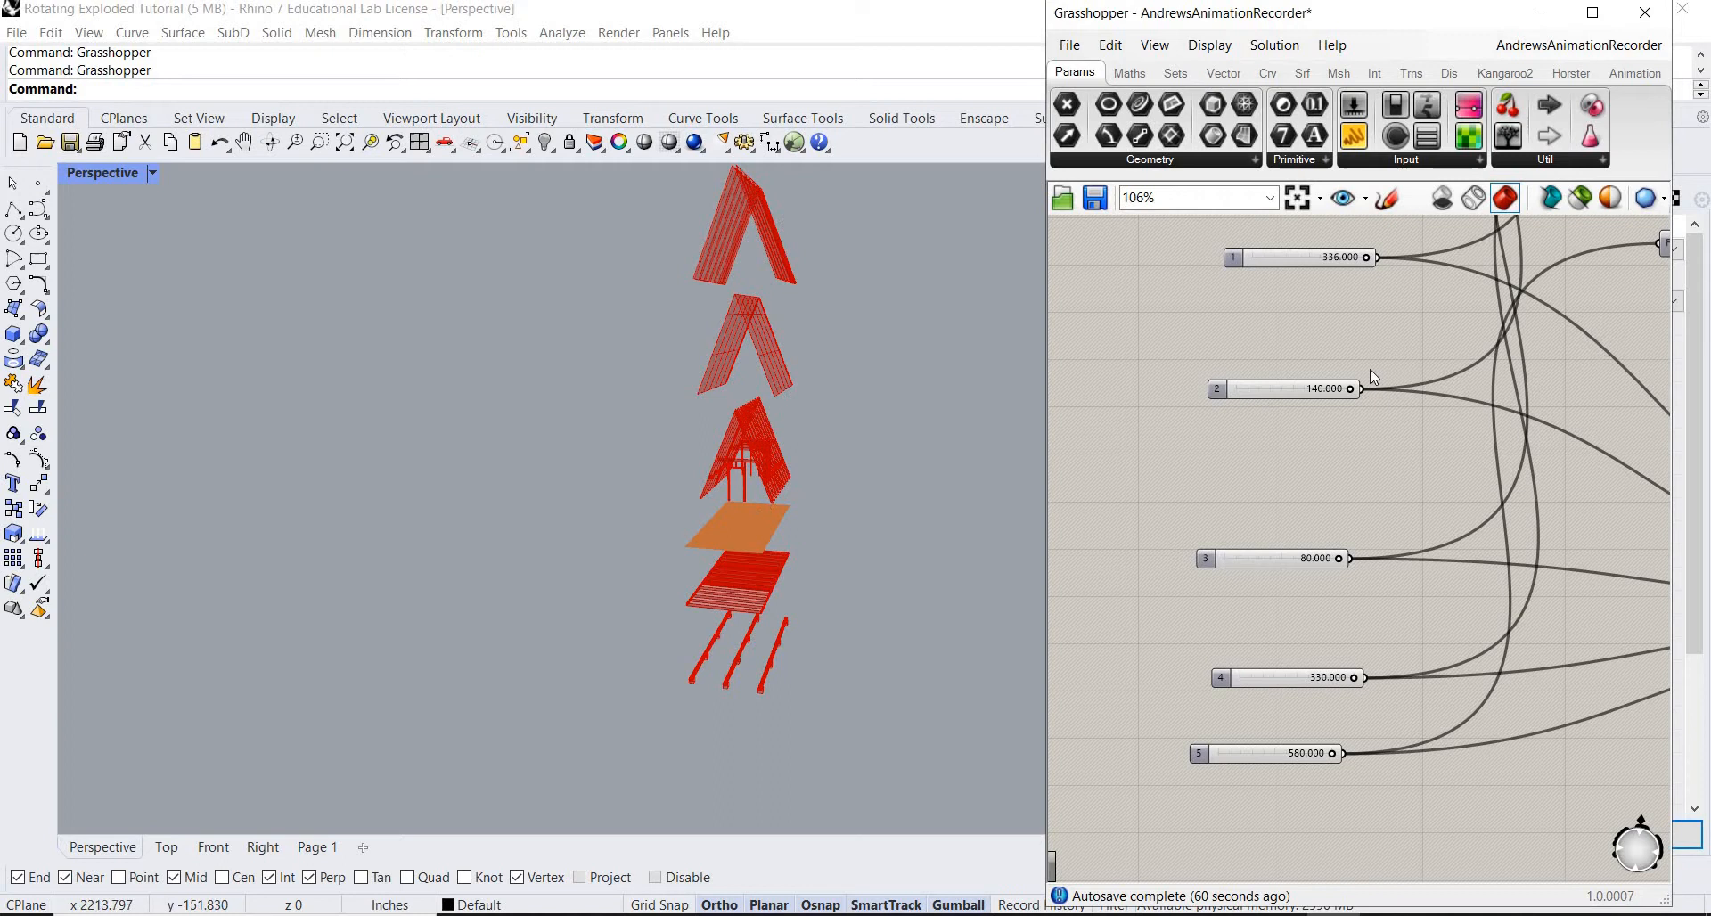
pyautogui.moveTo(1348, 283)
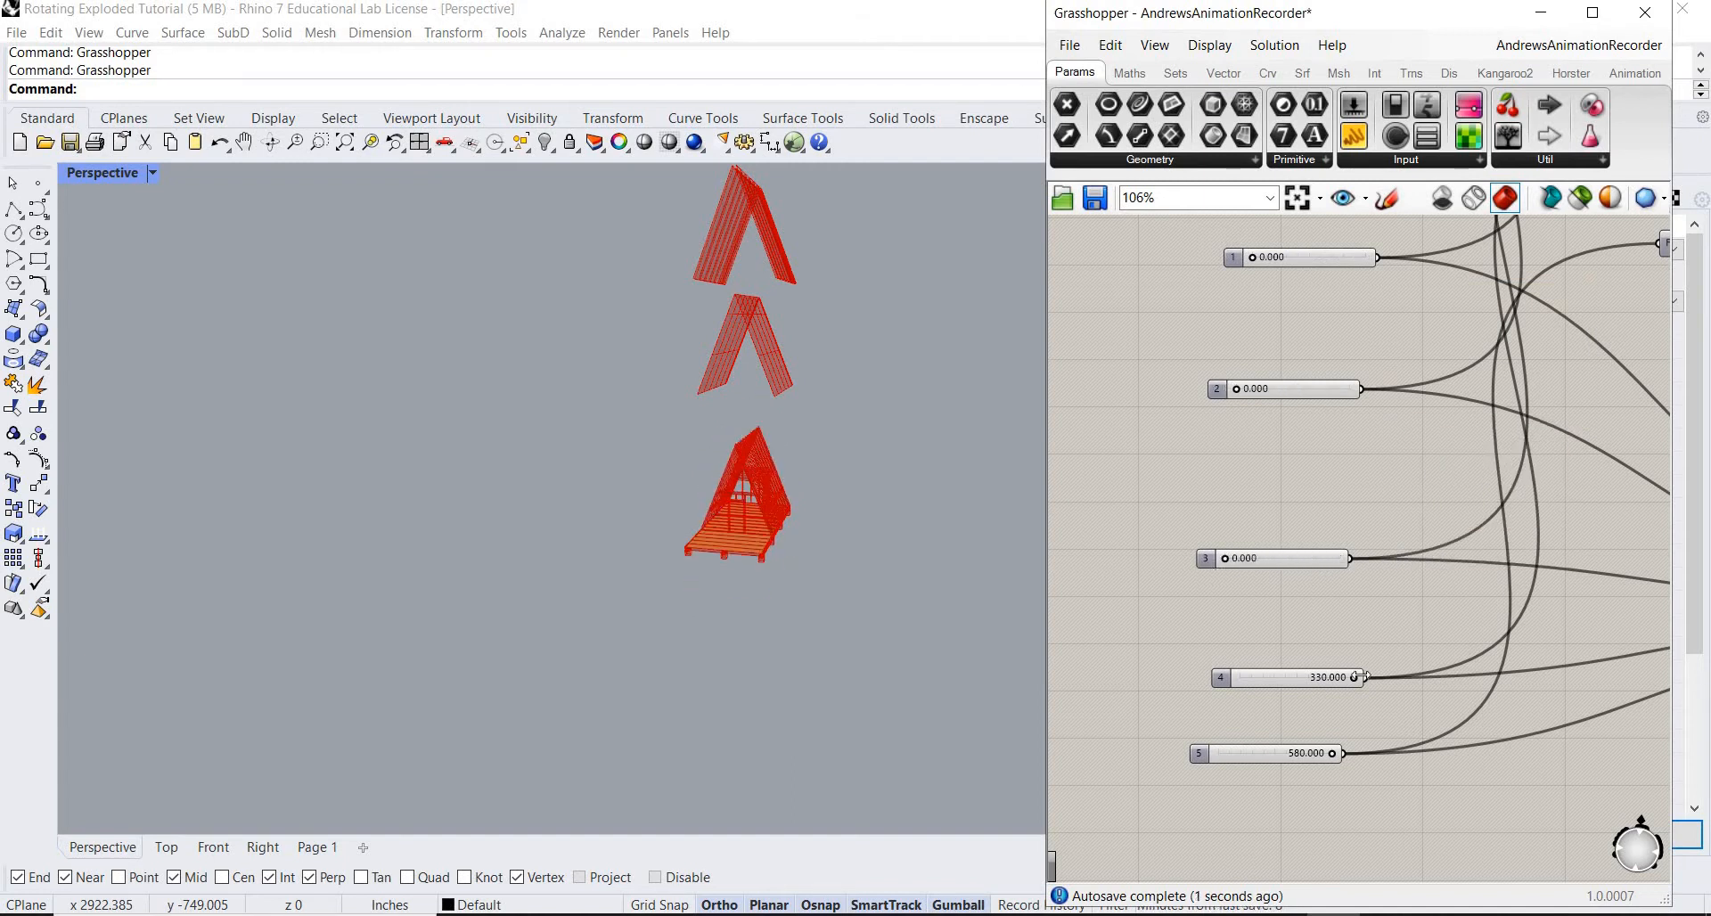
pyautogui.click(1298, 681)
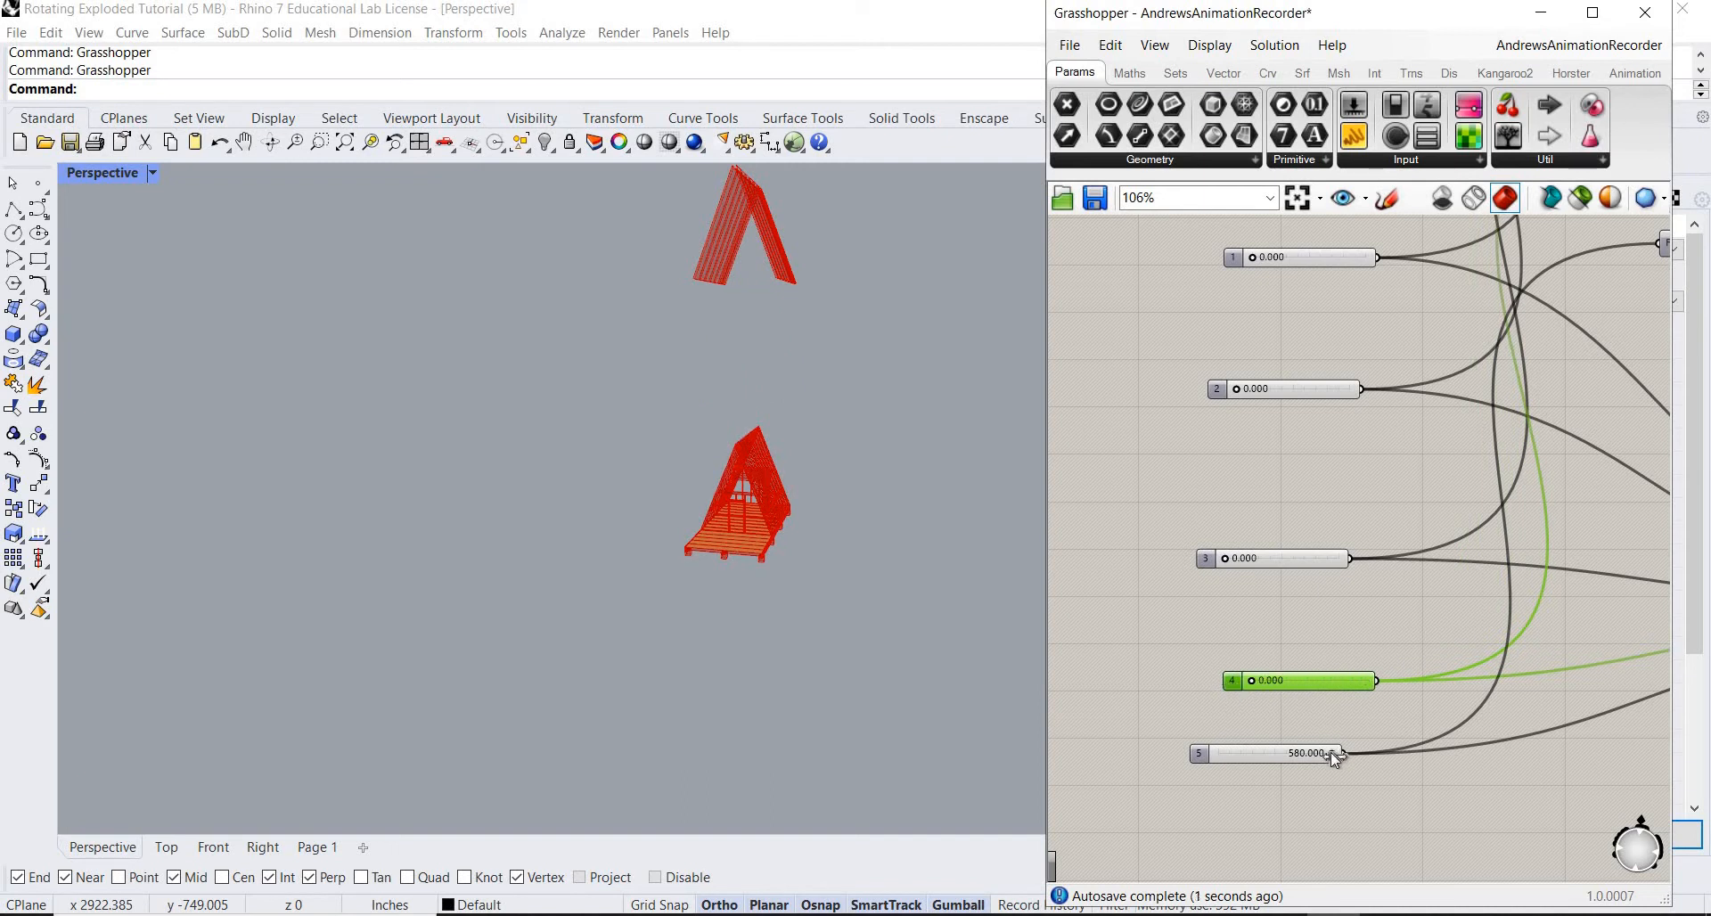
pyautogui.scroll(-3)
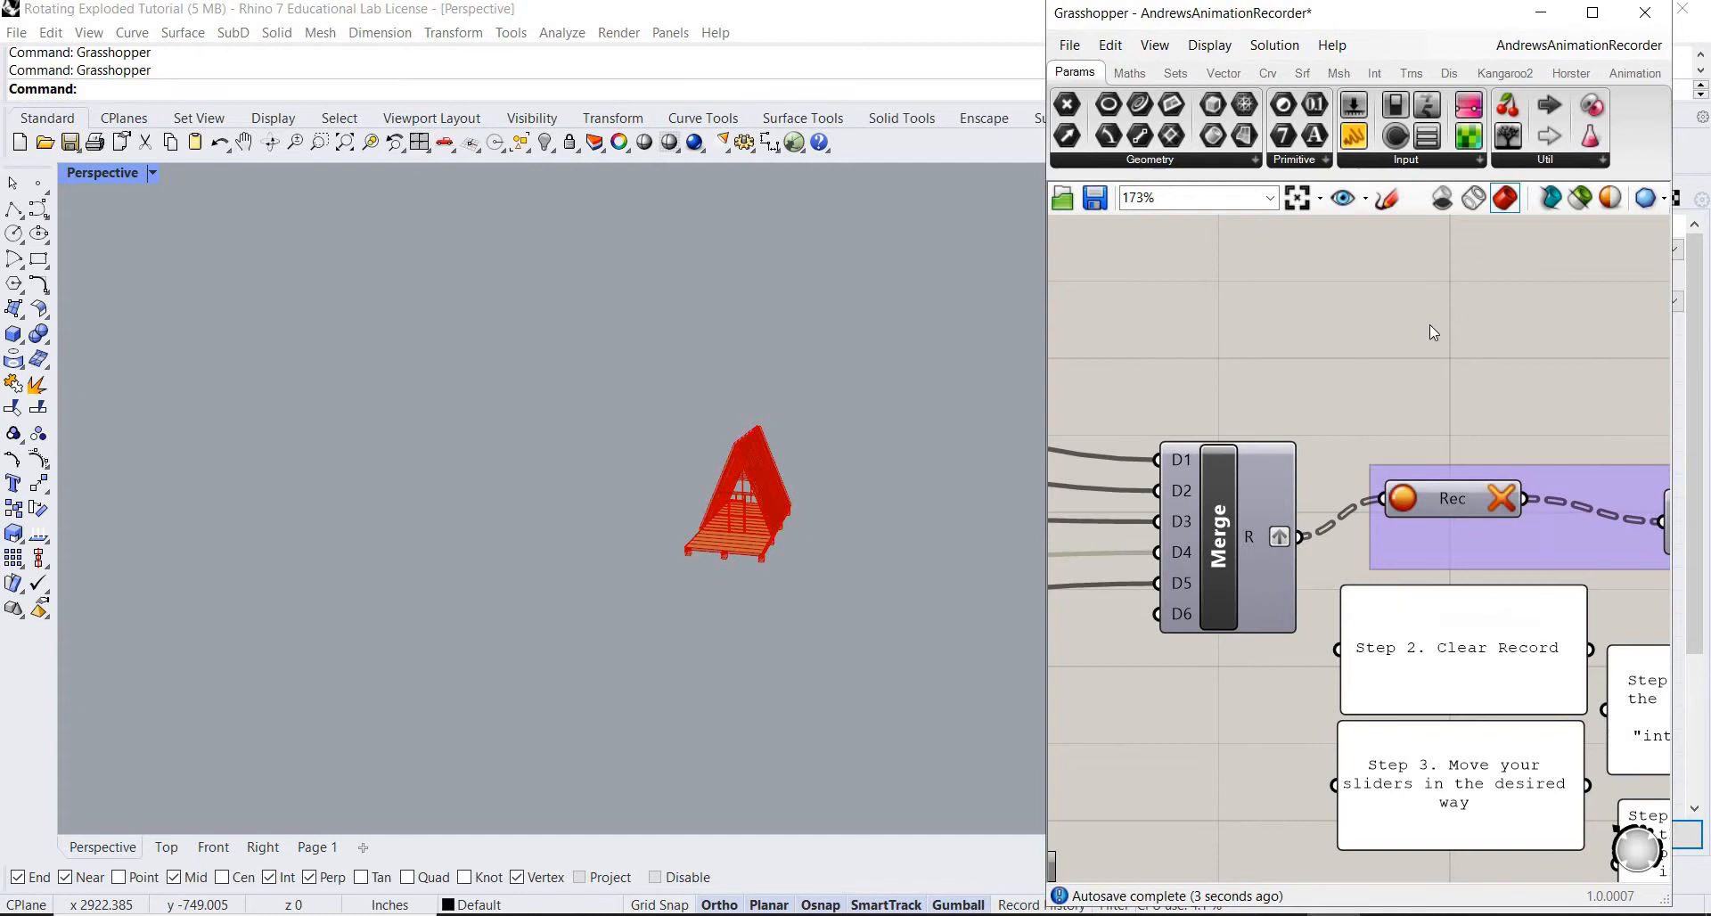
# Clear the previously recorded slider states in the recorder cluster.
pyautogui.click(1452, 498)
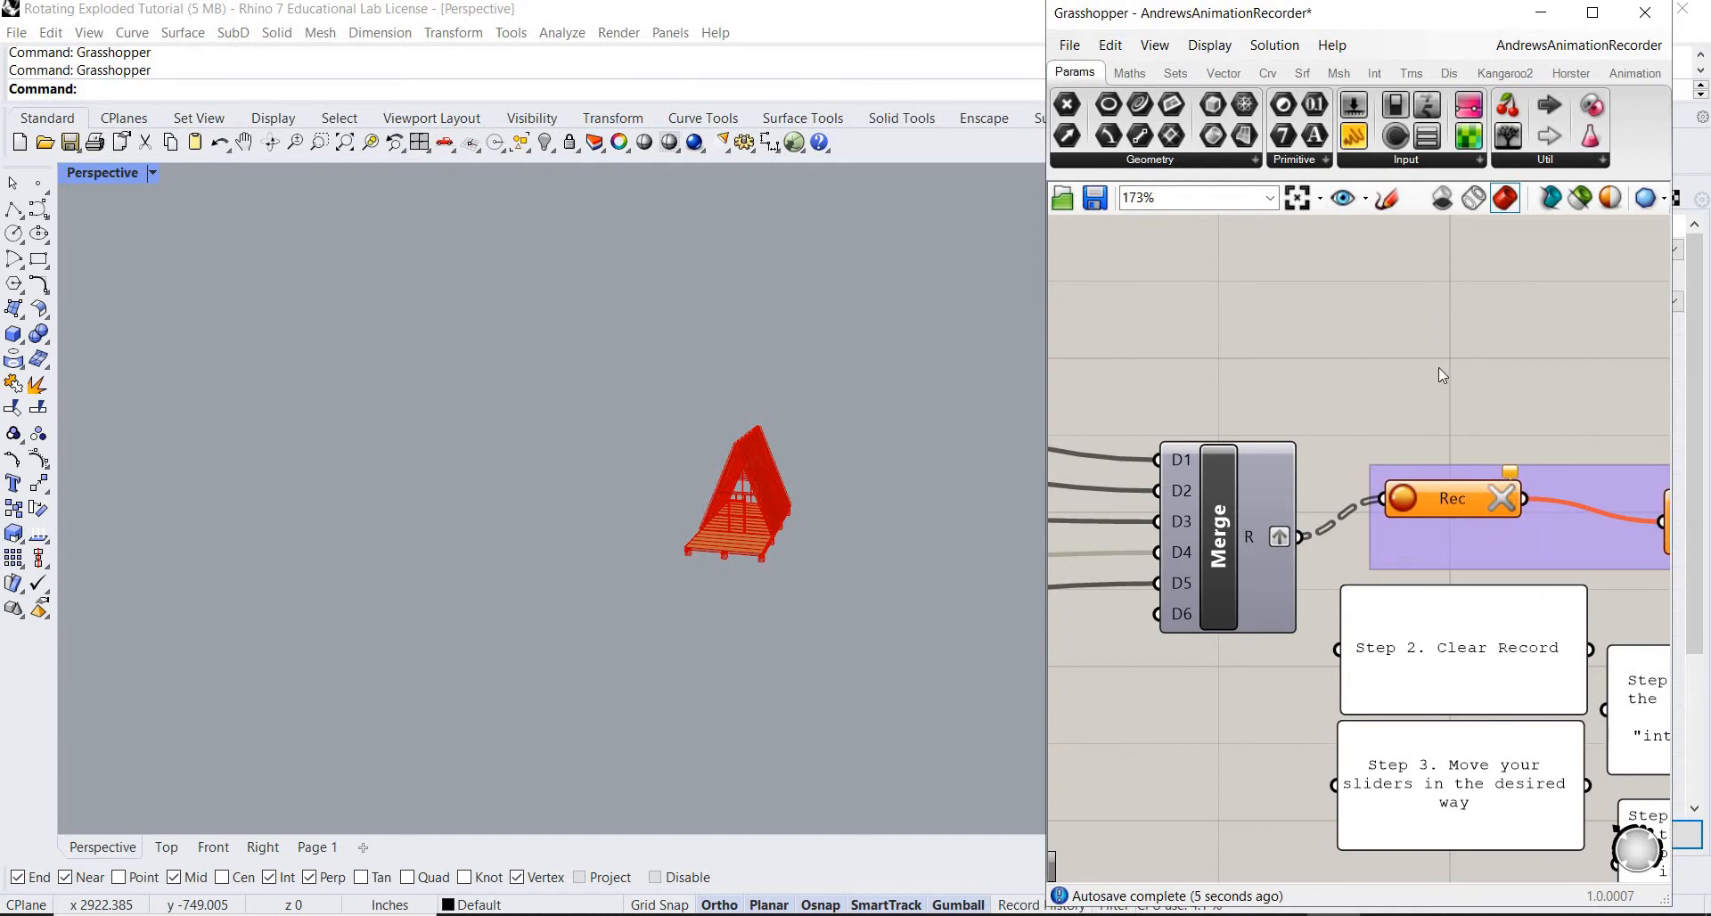
pyautogui.moveTo(1522, 689)
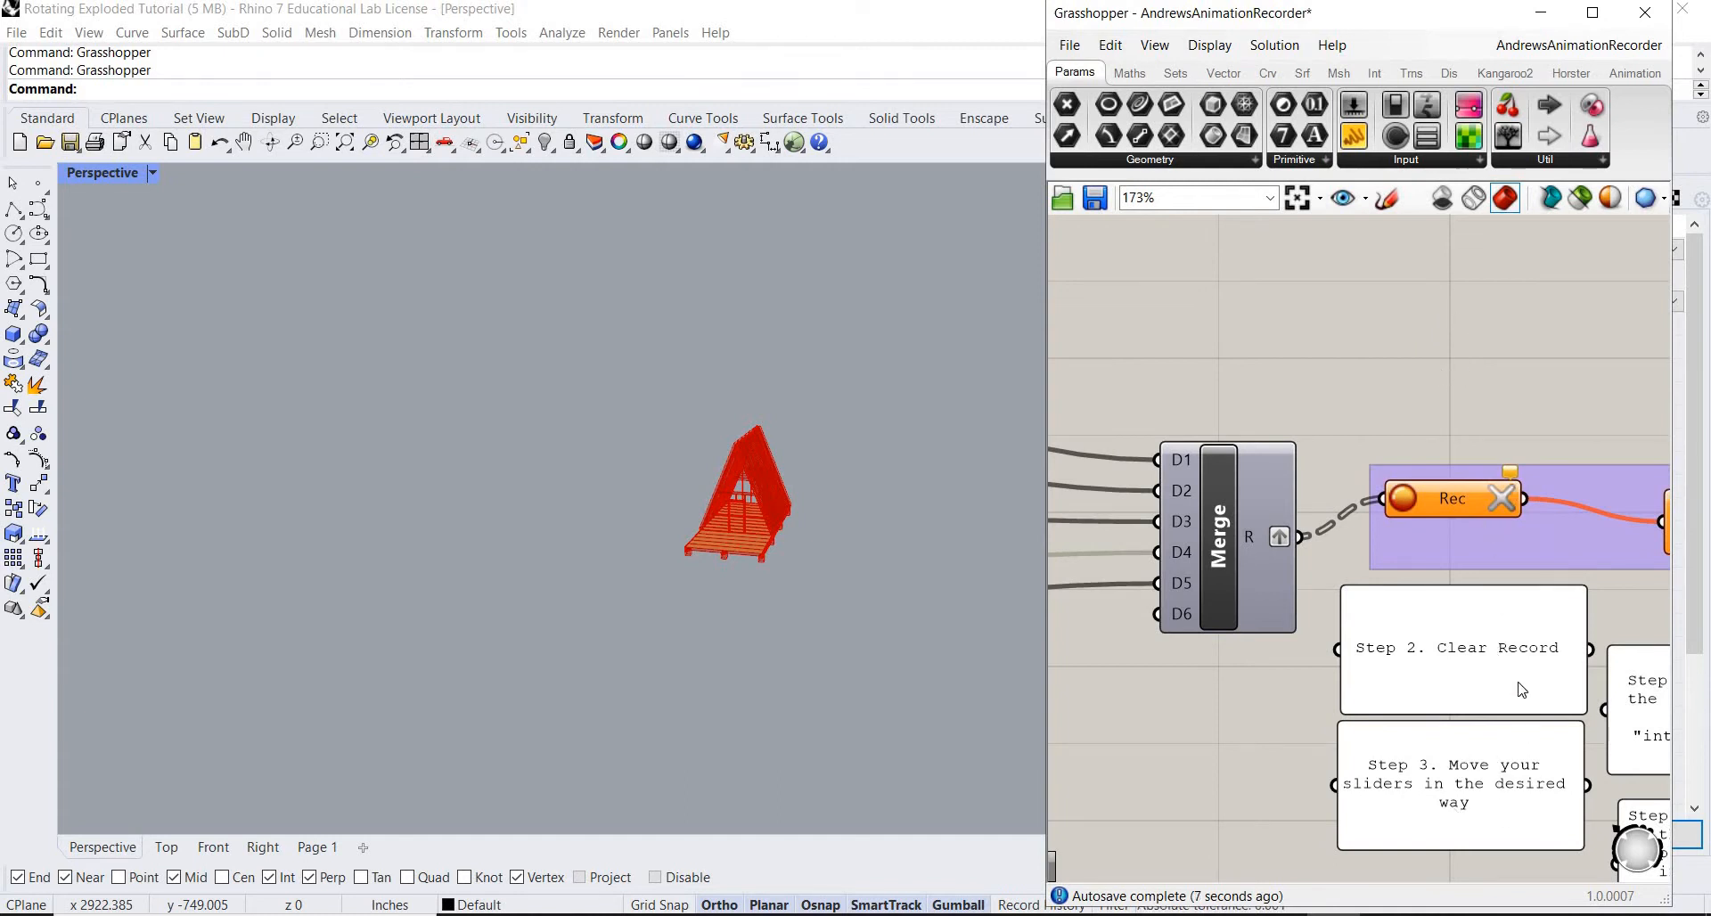
pyautogui.scroll(-3)
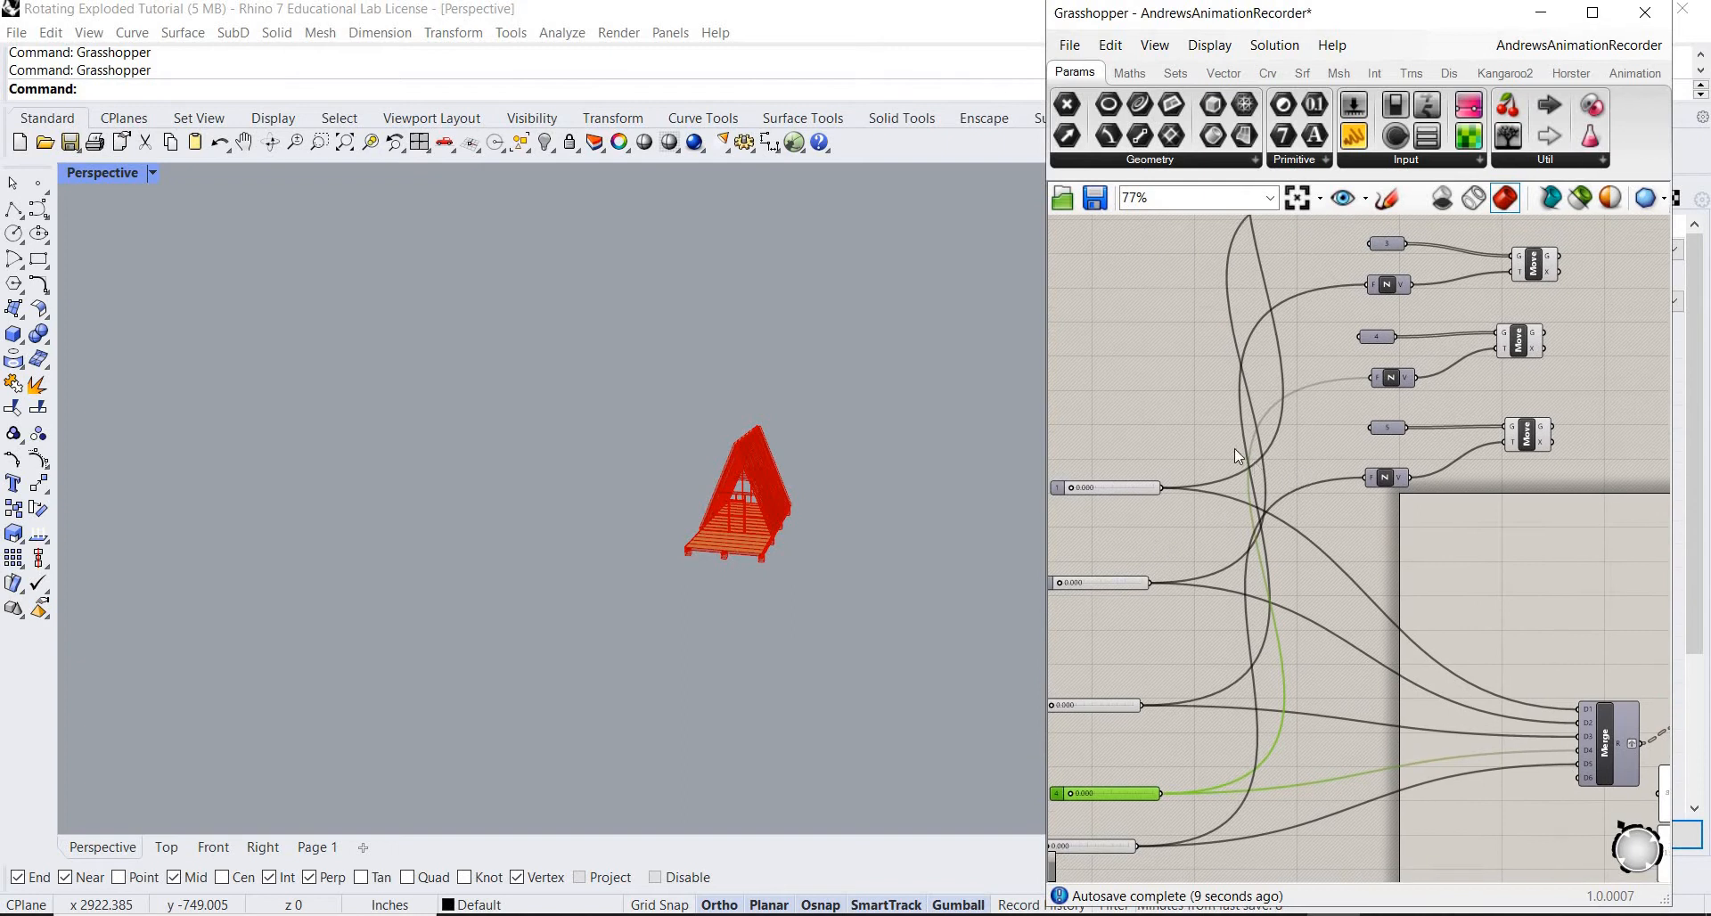
pyautogui.scroll(3)
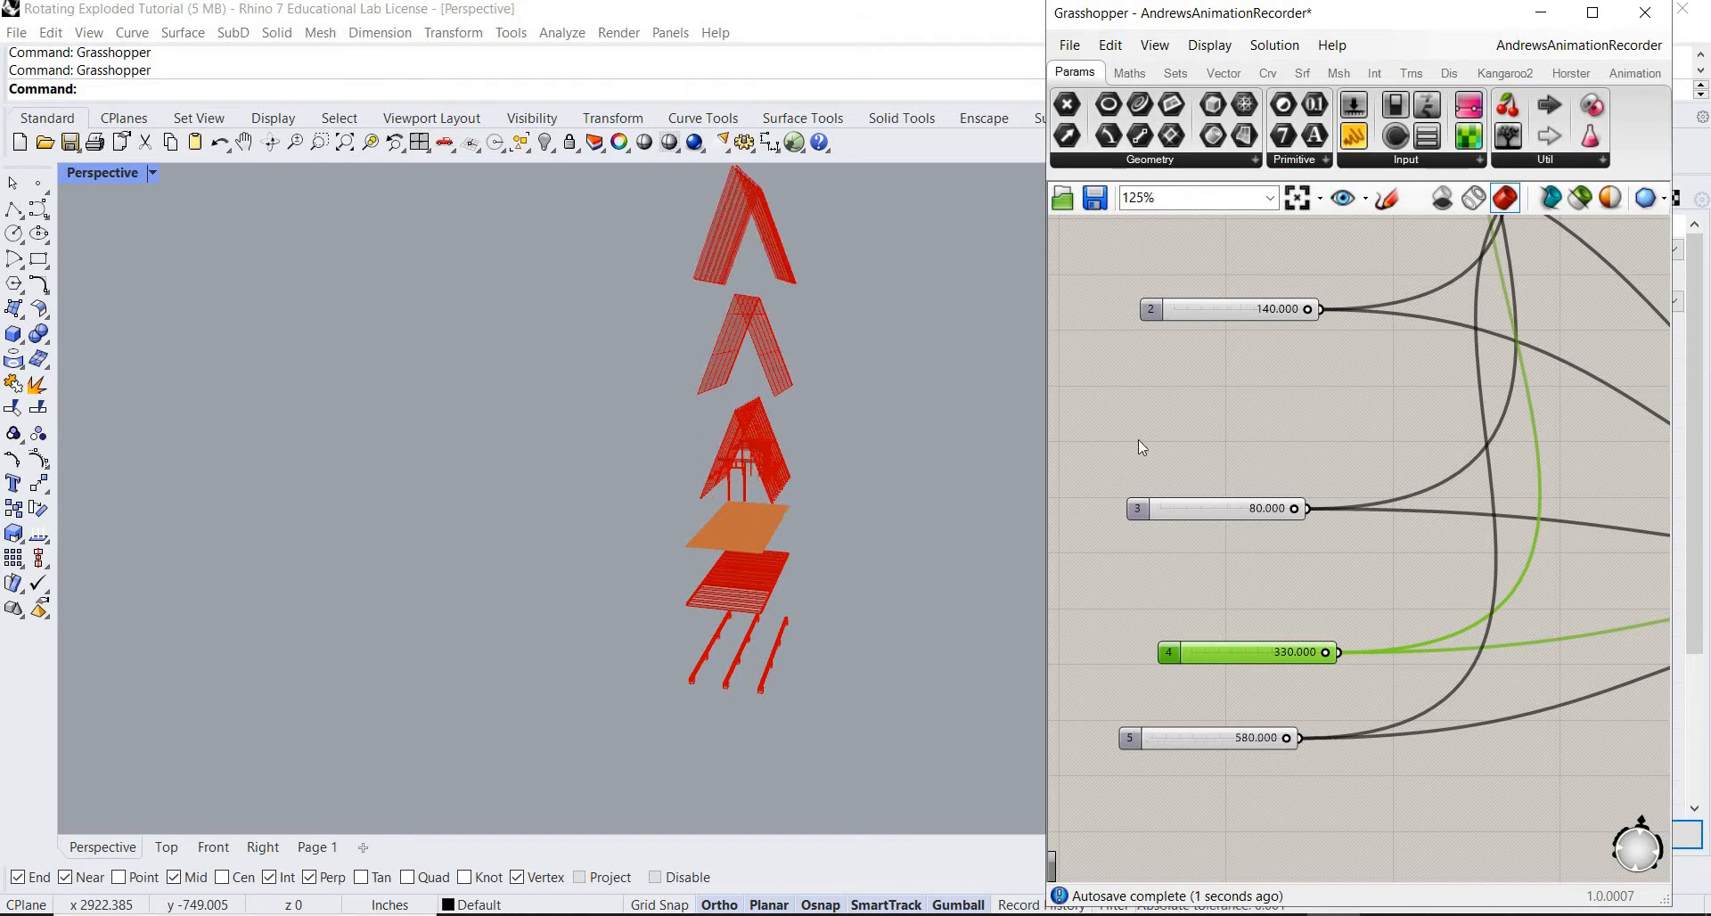
pyautogui.scroll(-3)
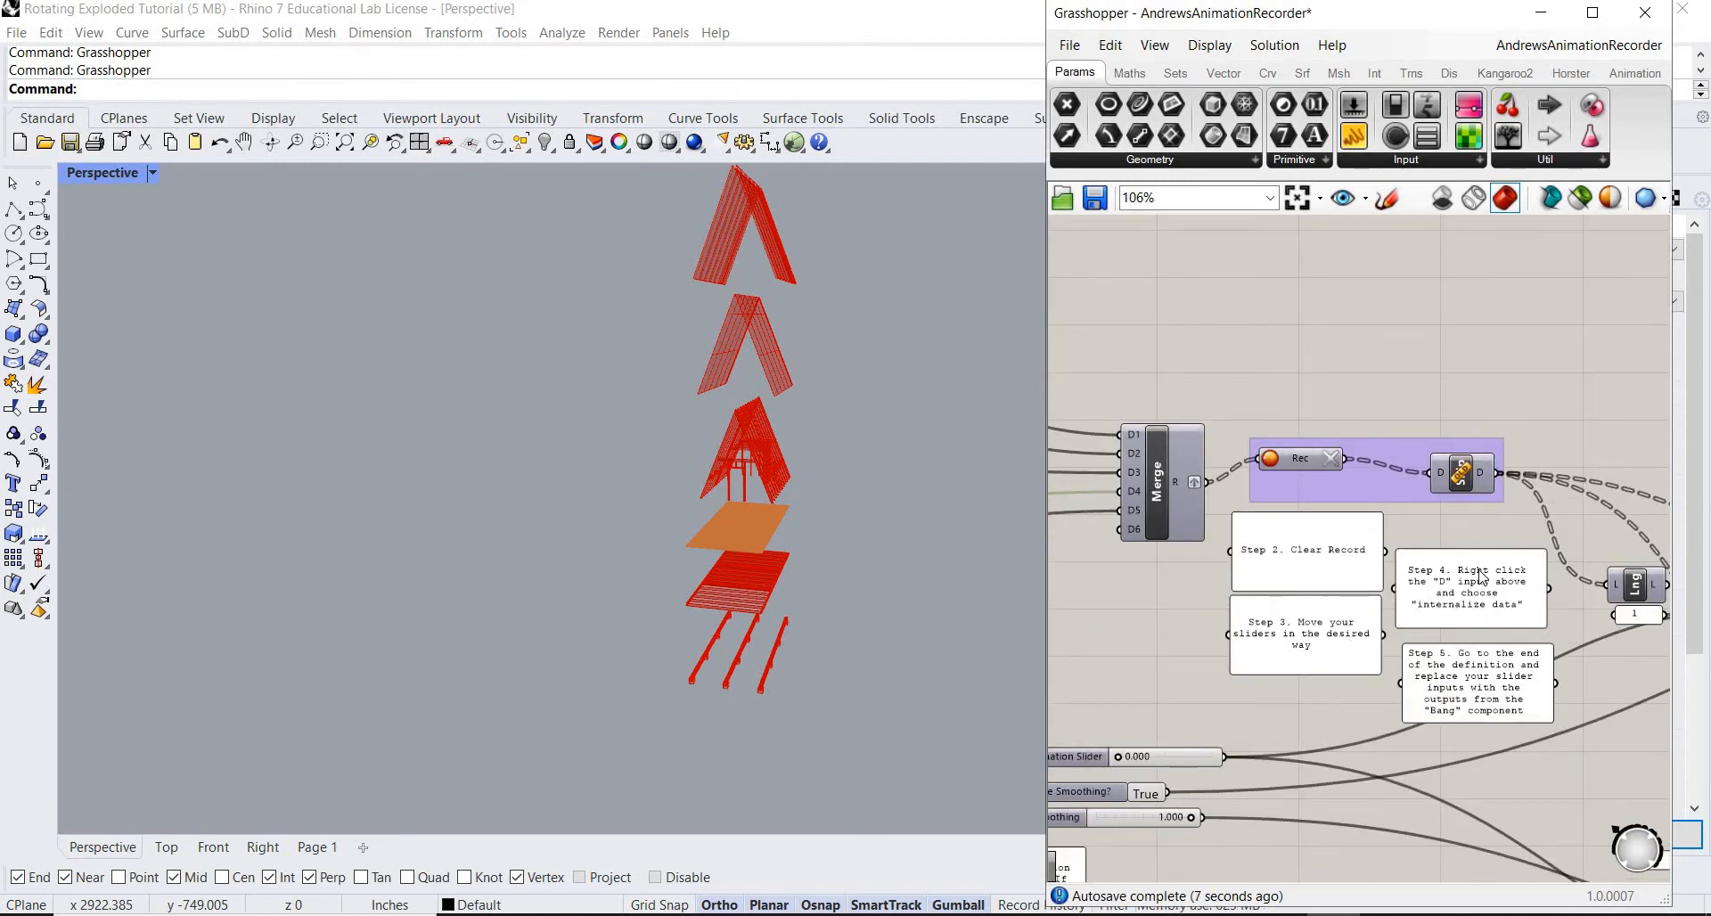
pyautogui.scroll(3)
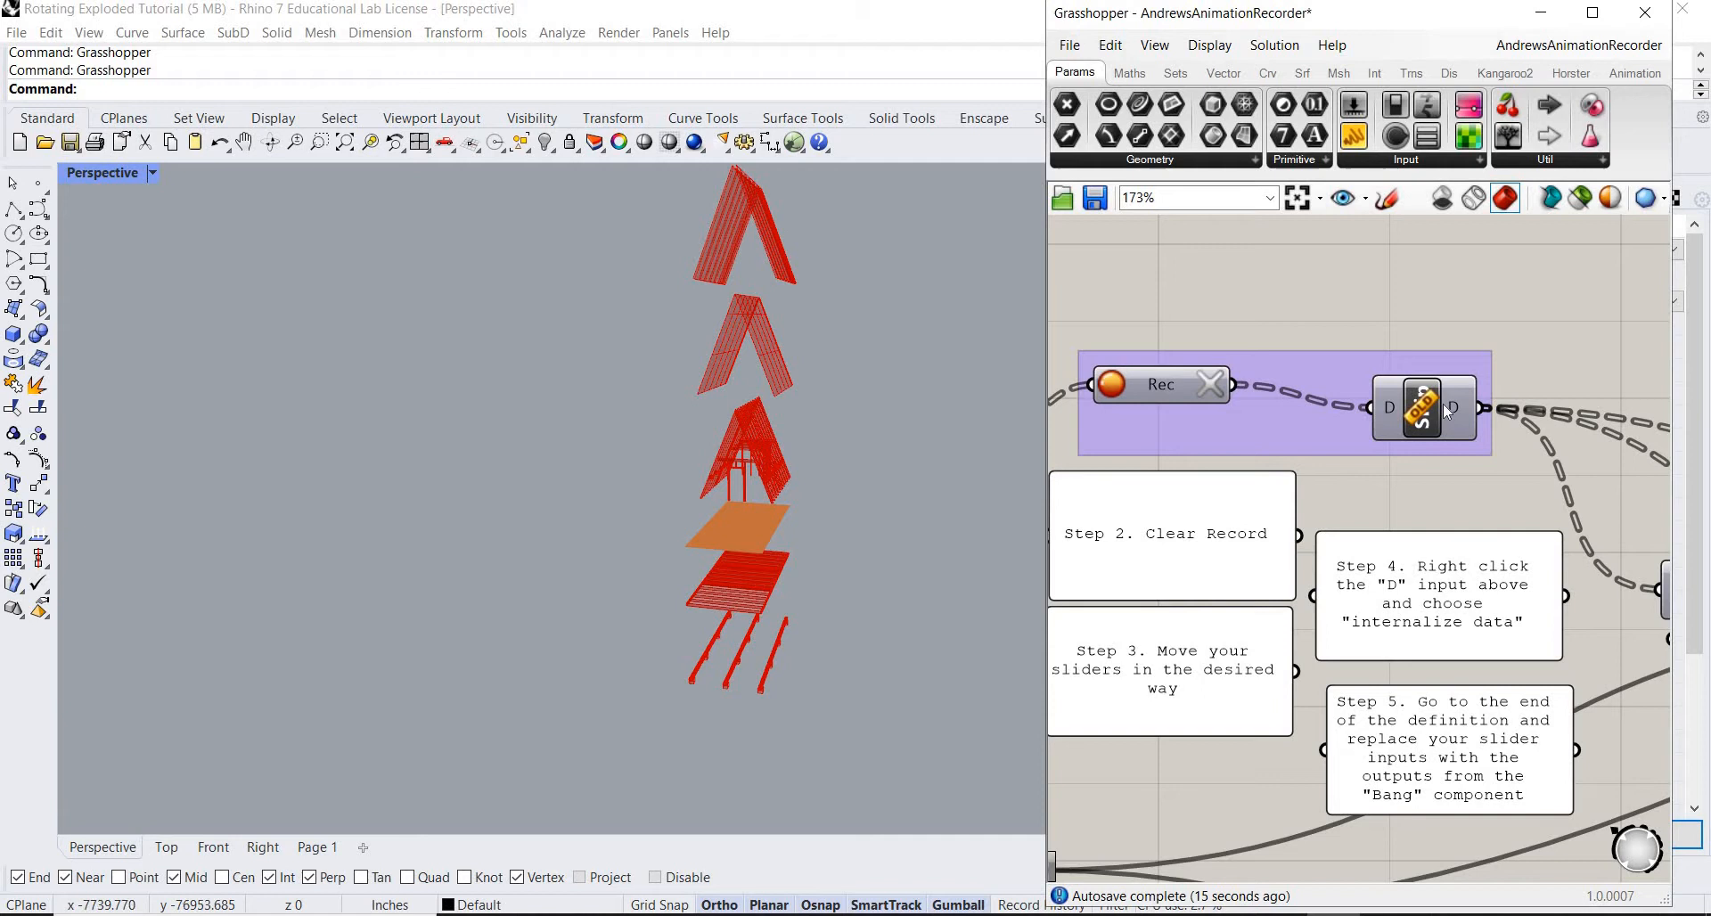
pyautogui.rightClick(1419, 406)
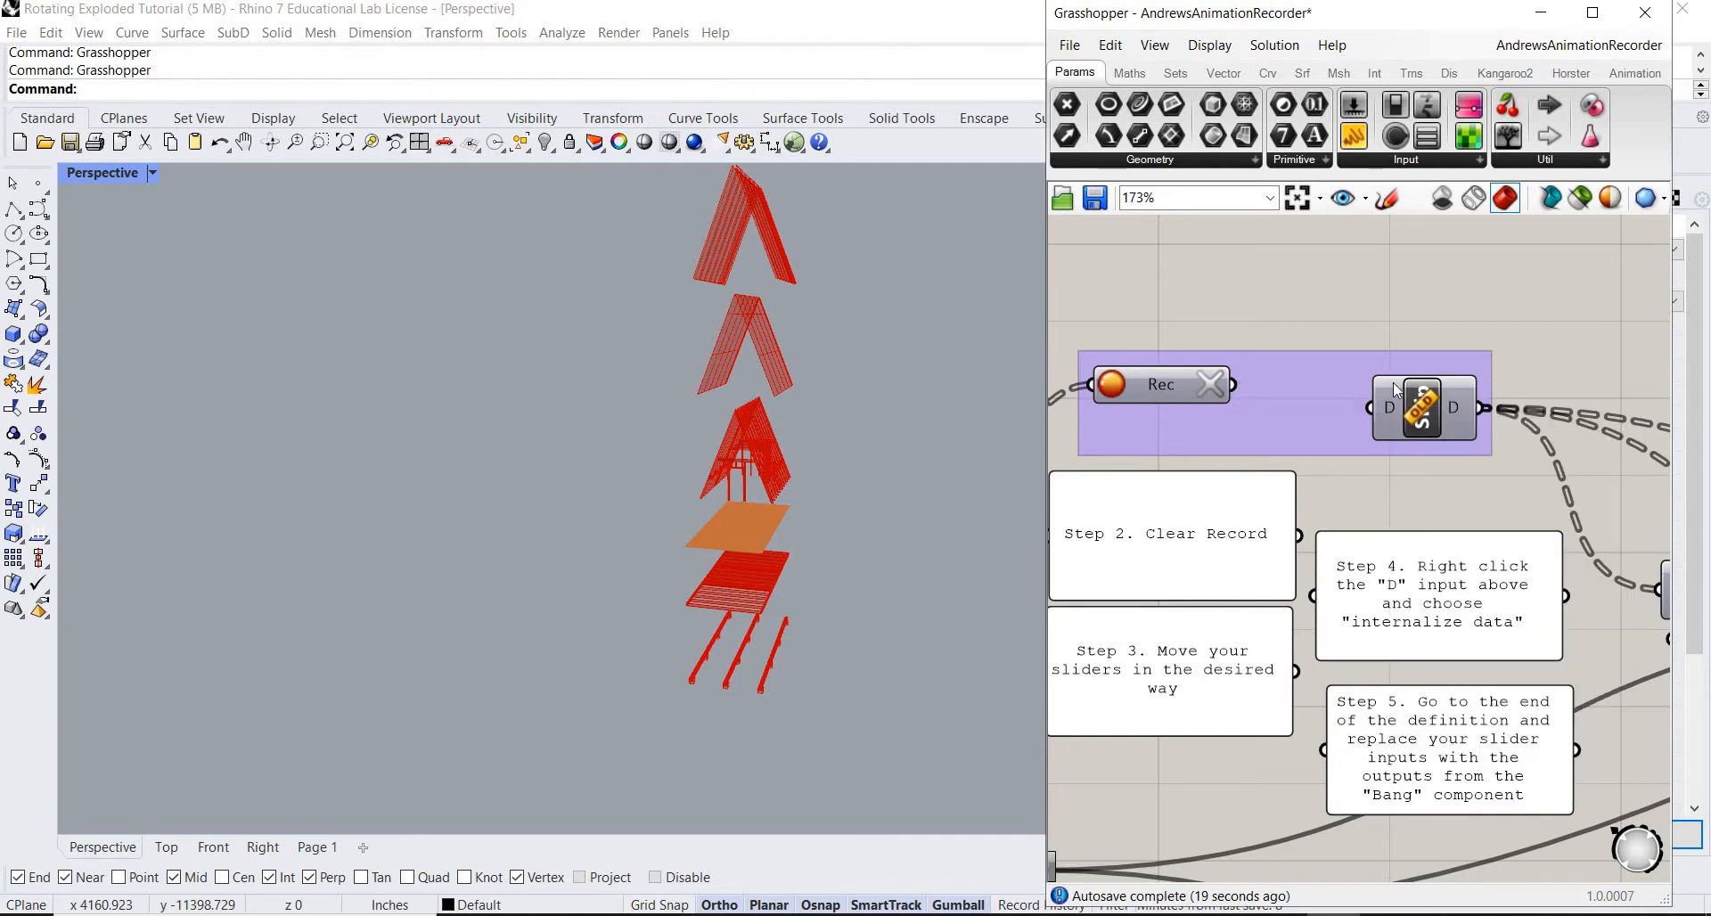
pyautogui.moveTo(1487, 755)
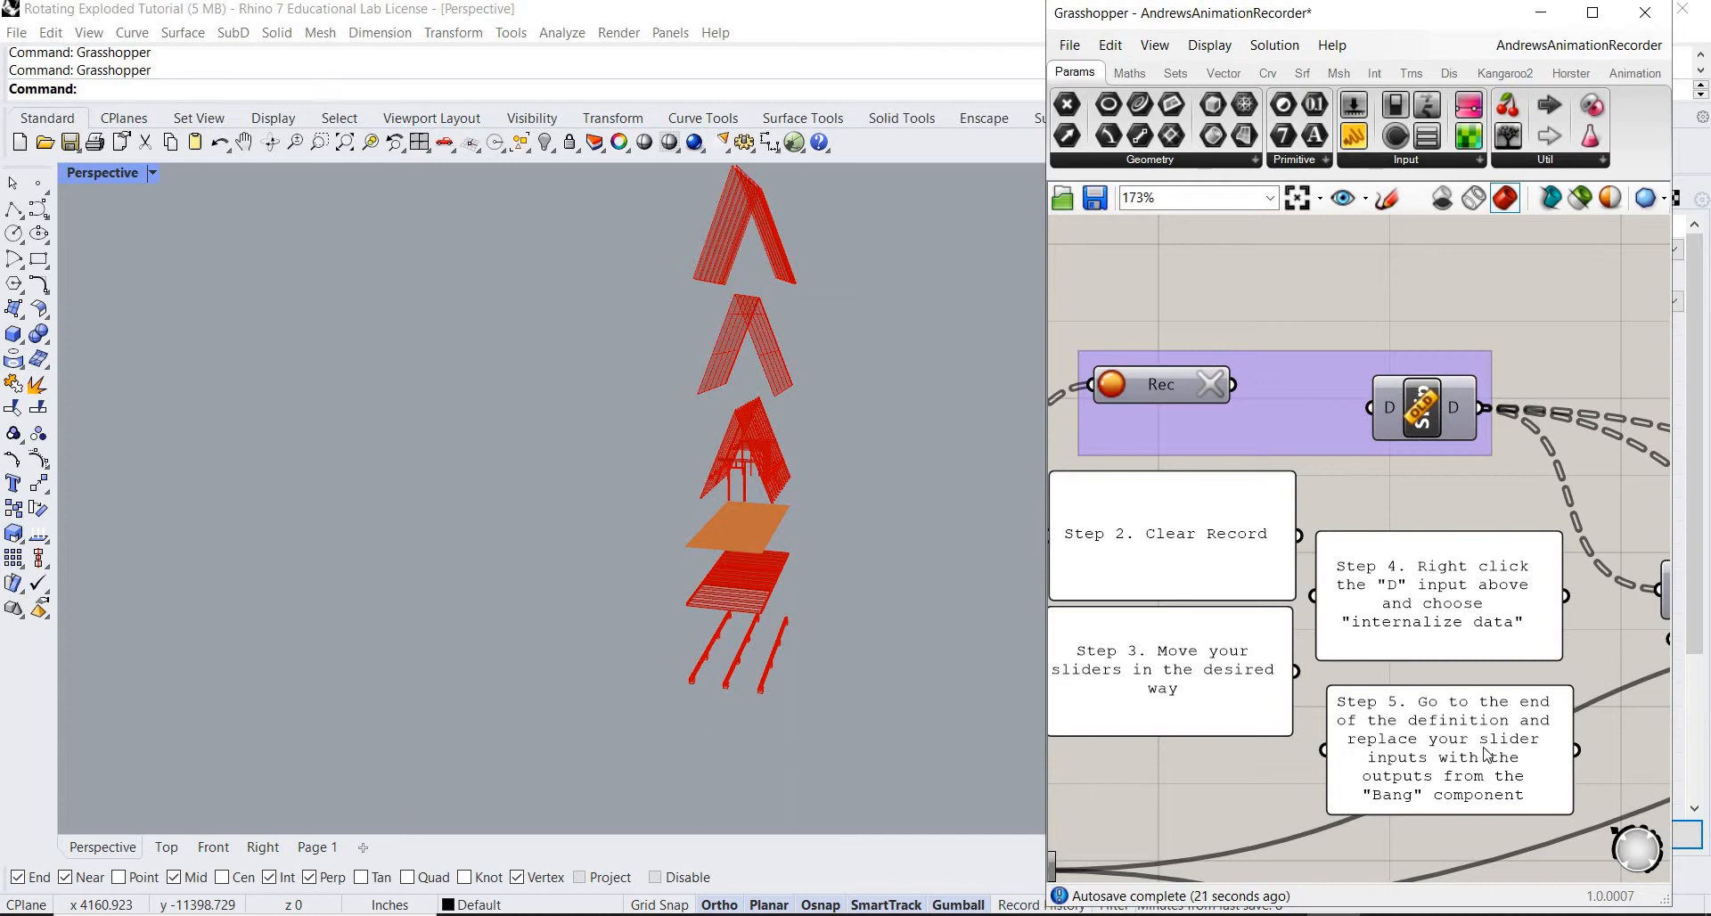
pyautogui.moveTo(1415, 745)
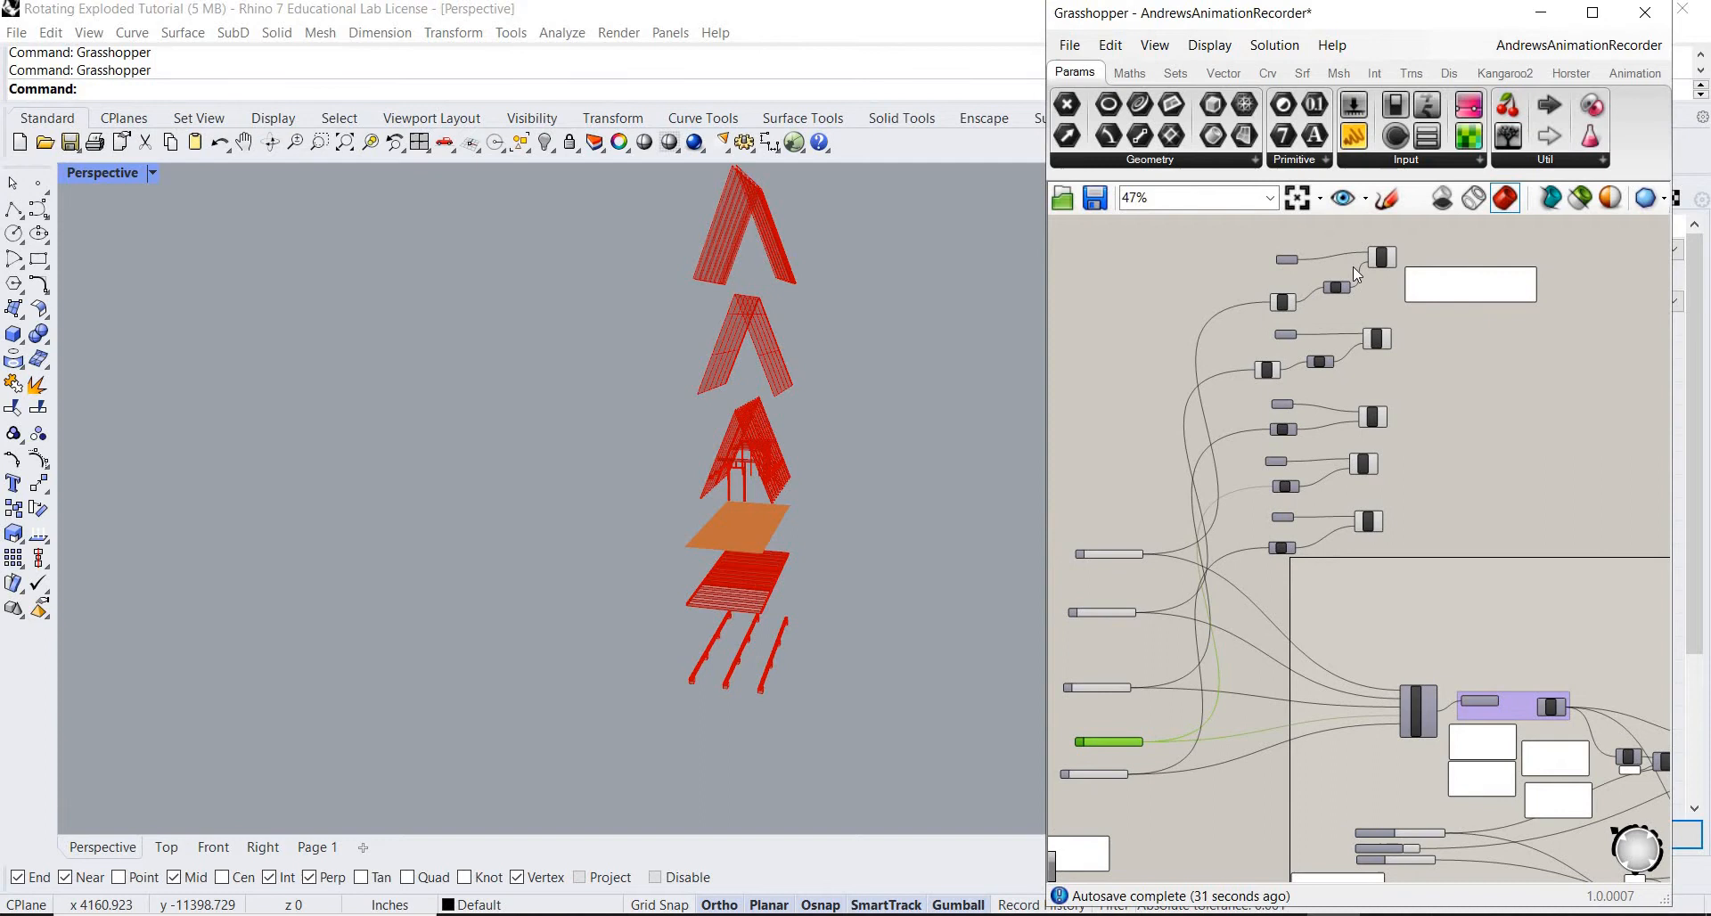
pyautogui.moveTo(1380, 238)
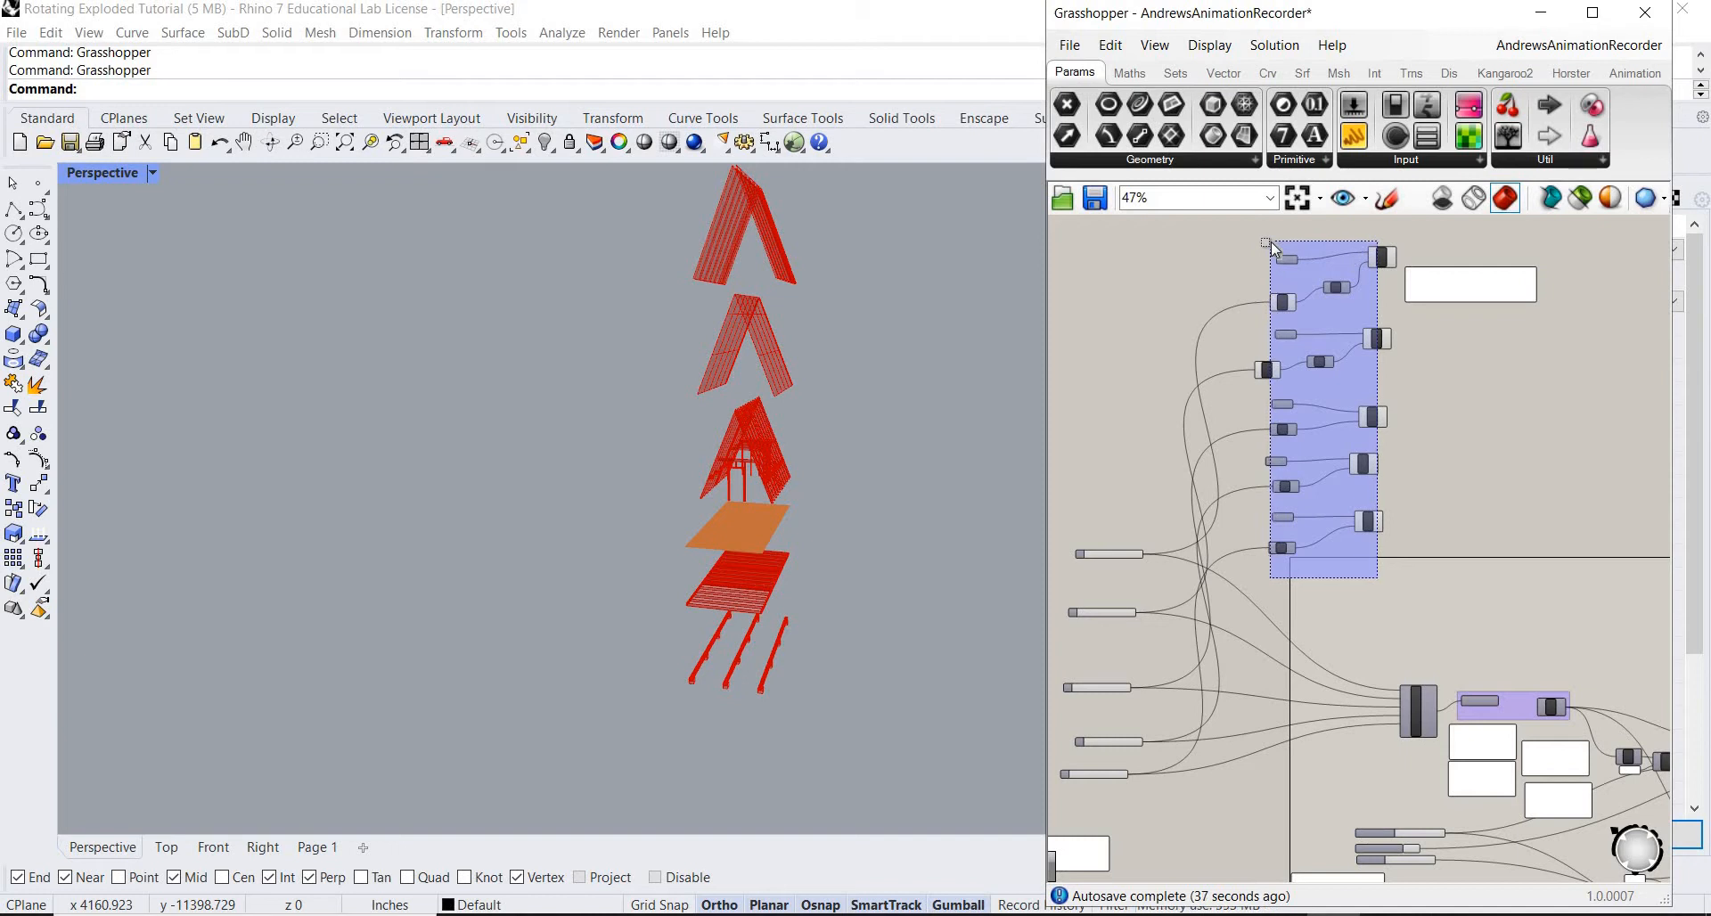
# Drag the slider and Move component cluster past the definition's far end.
pyautogui.scroll(-3)
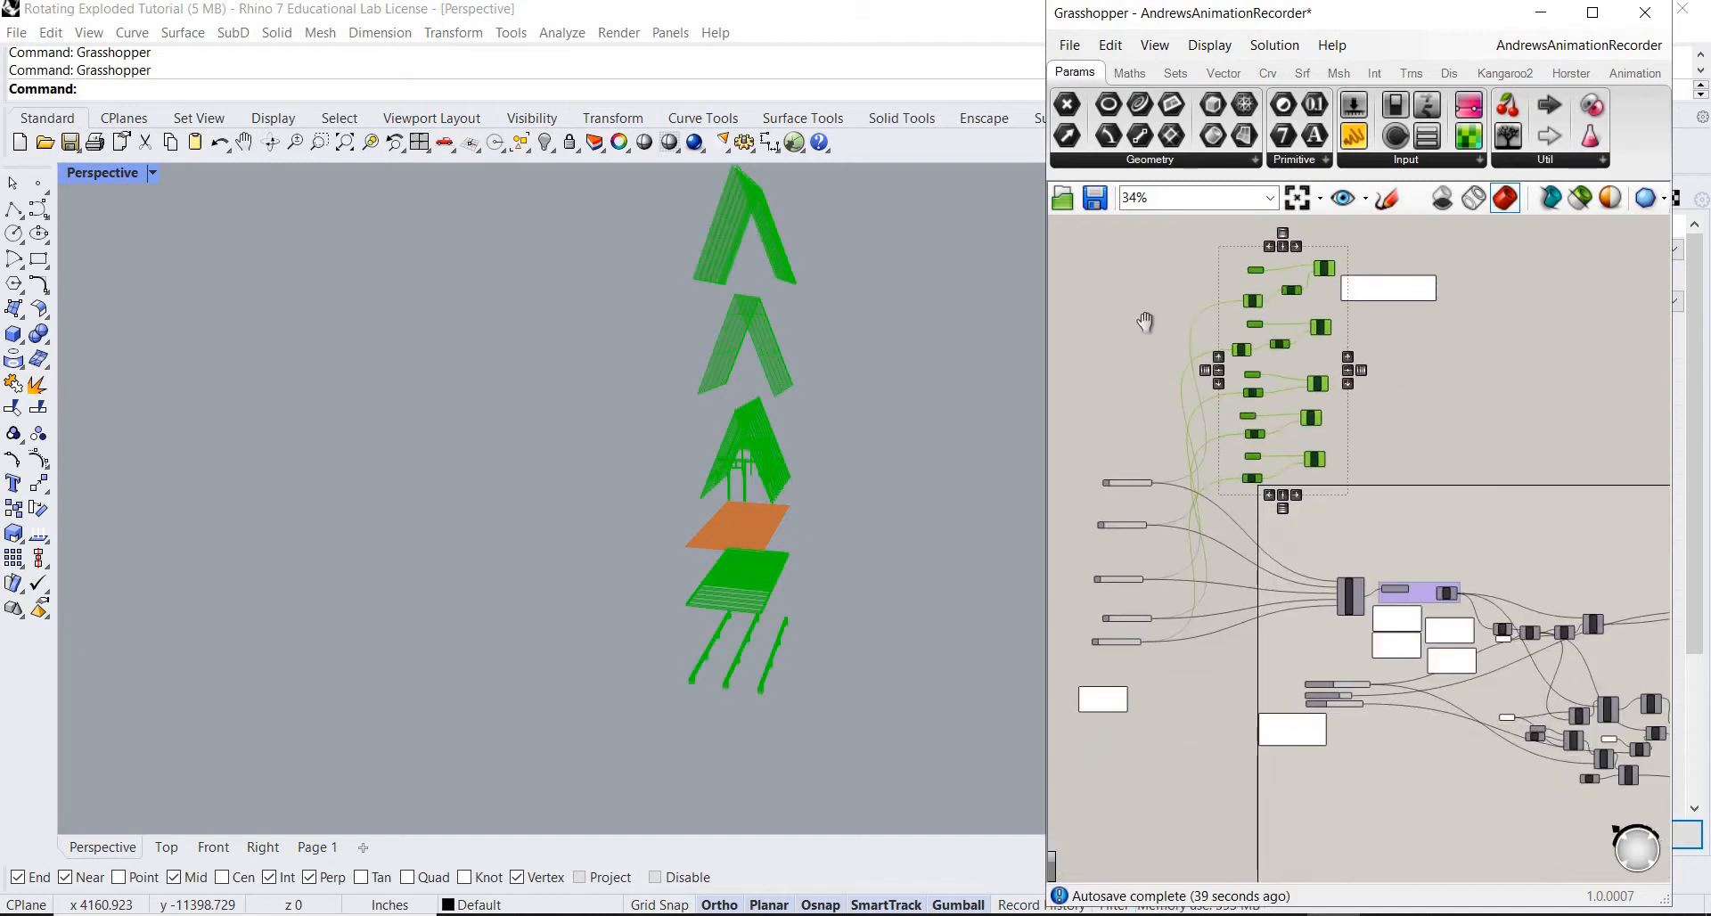
pyautogui.scroll(-3)
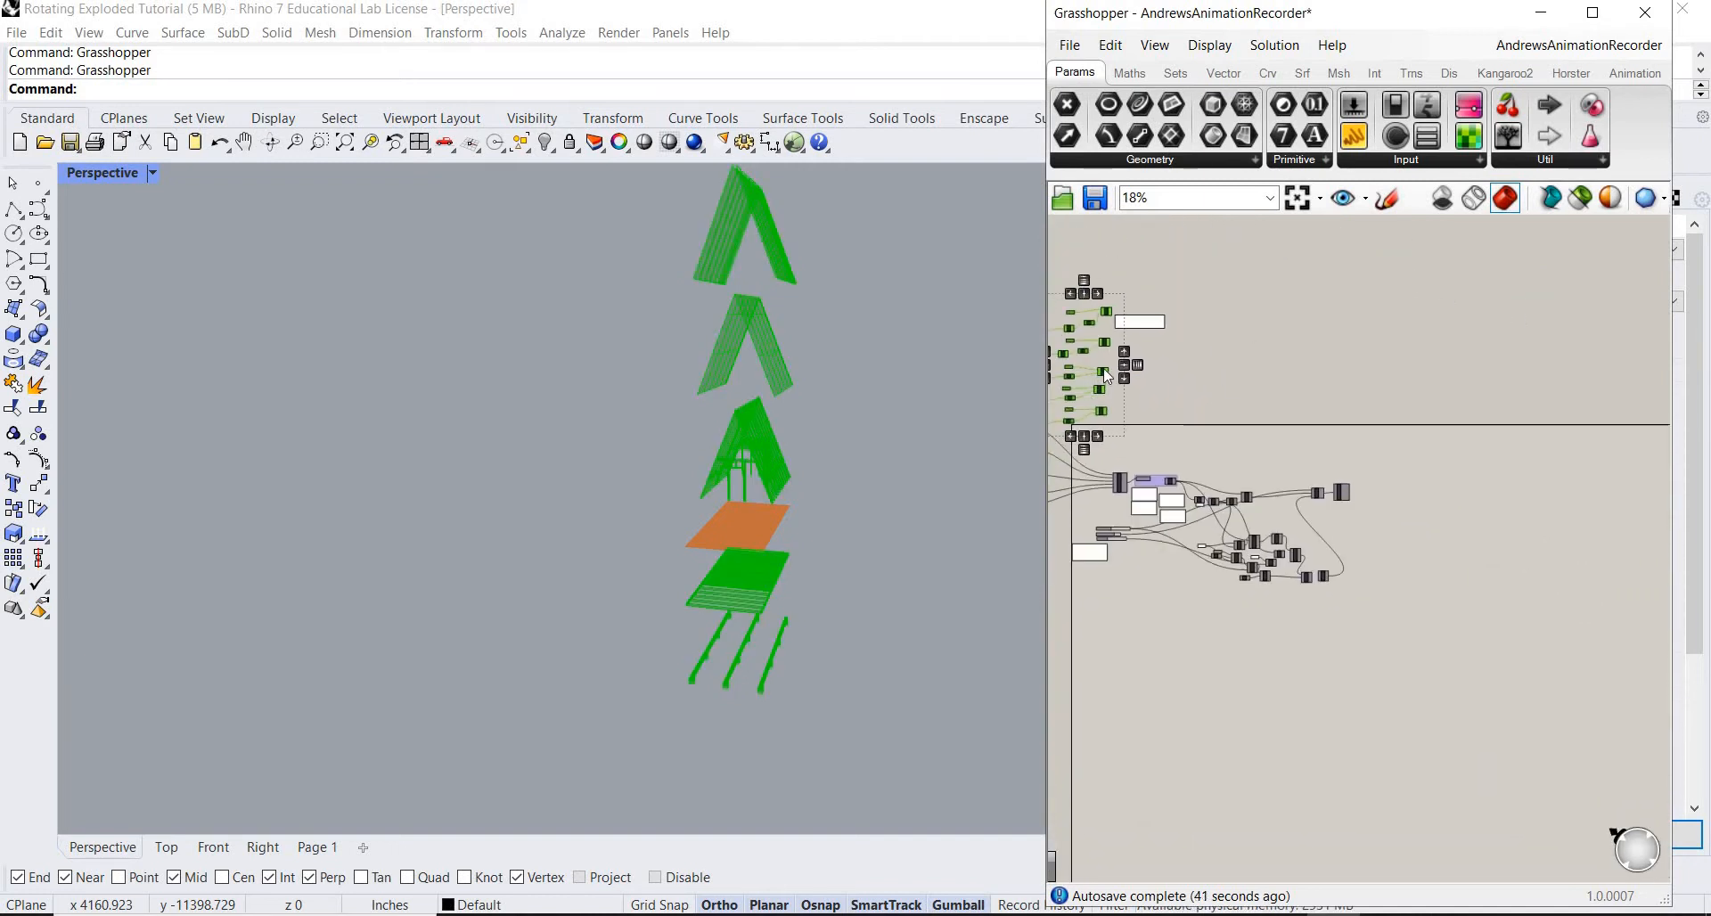
pyautogui.moveTo(1090, 365); pyautogui.dragTo(1435, 474)
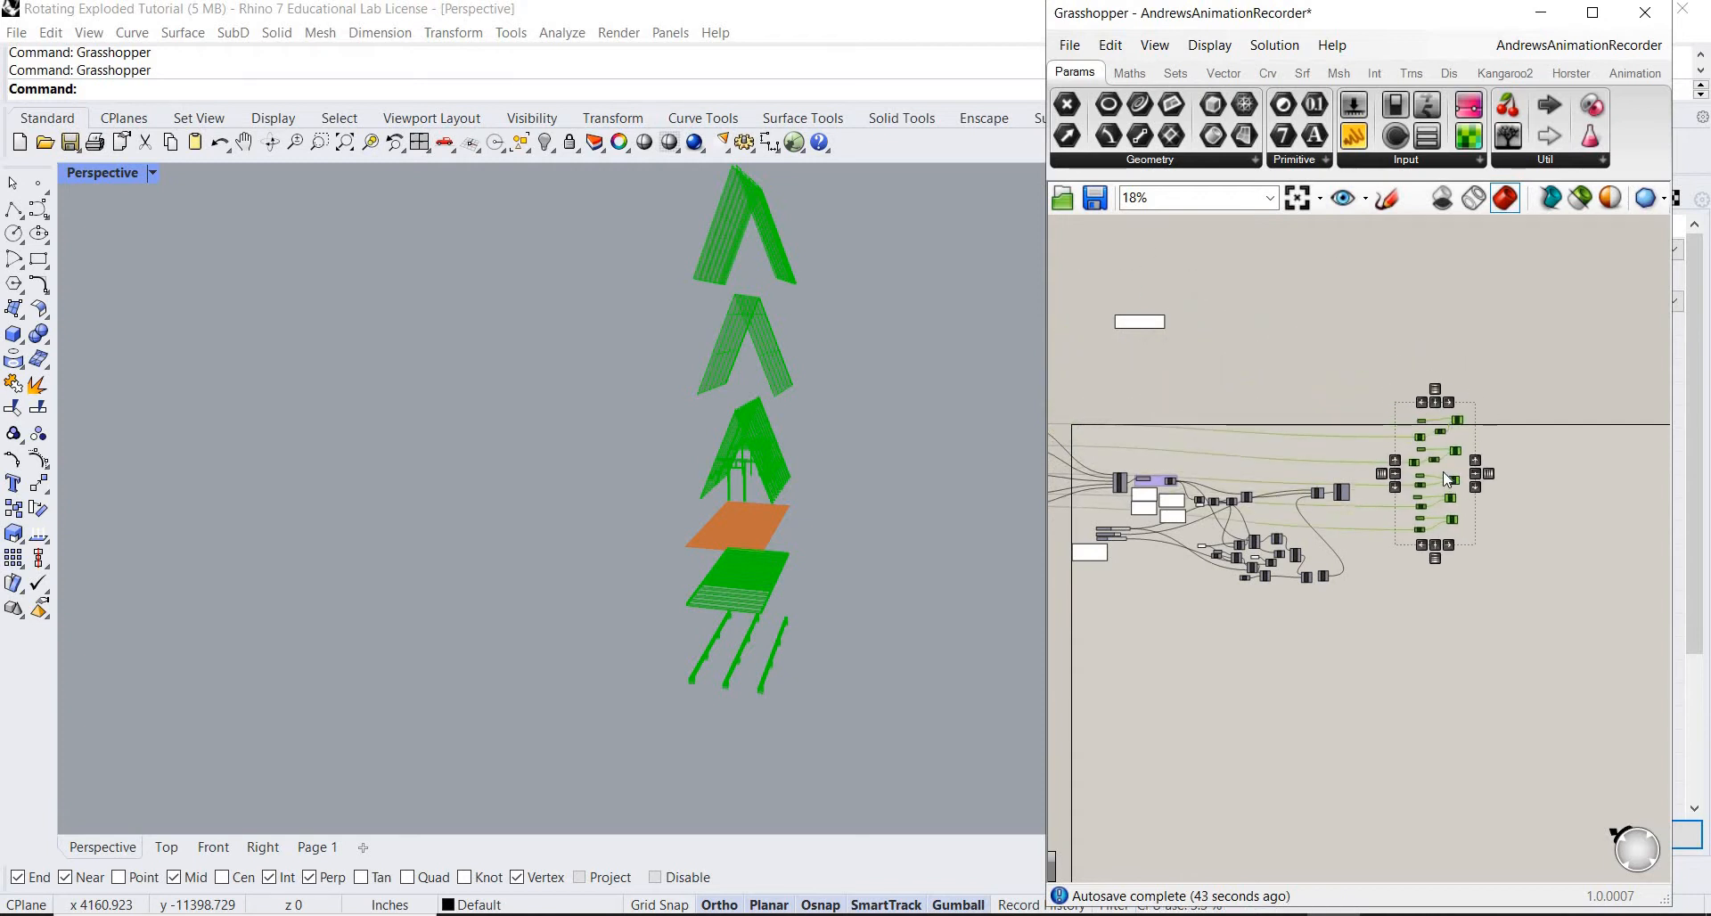
pyautogui.scroll(3)
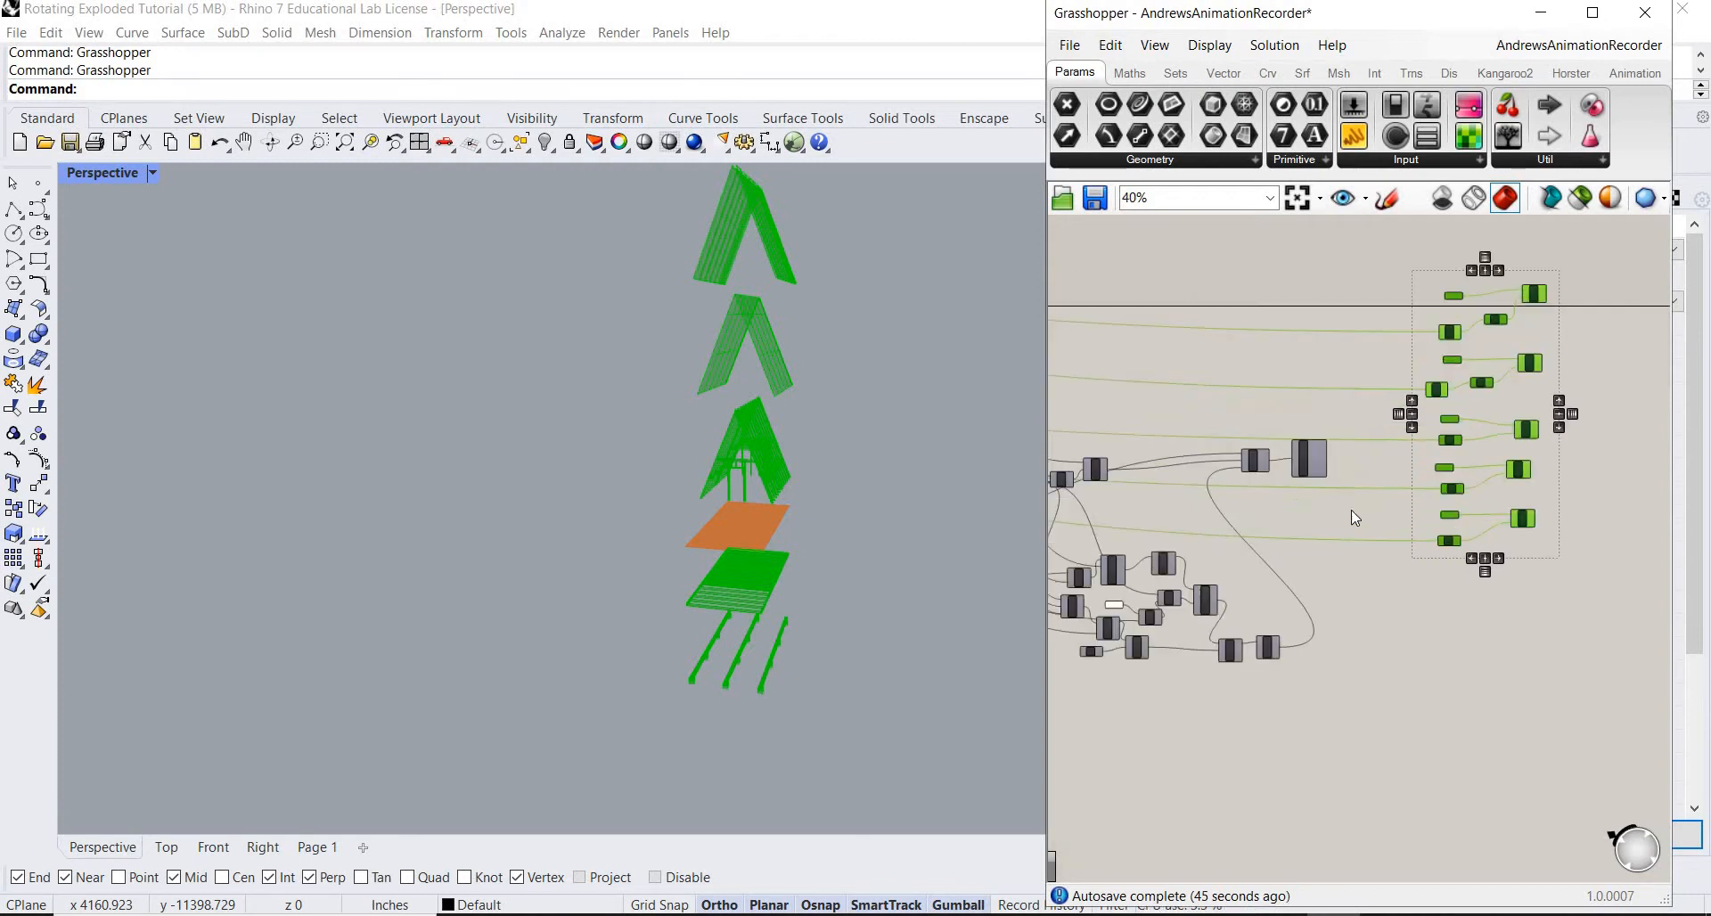
pyautogui.scroll(3)
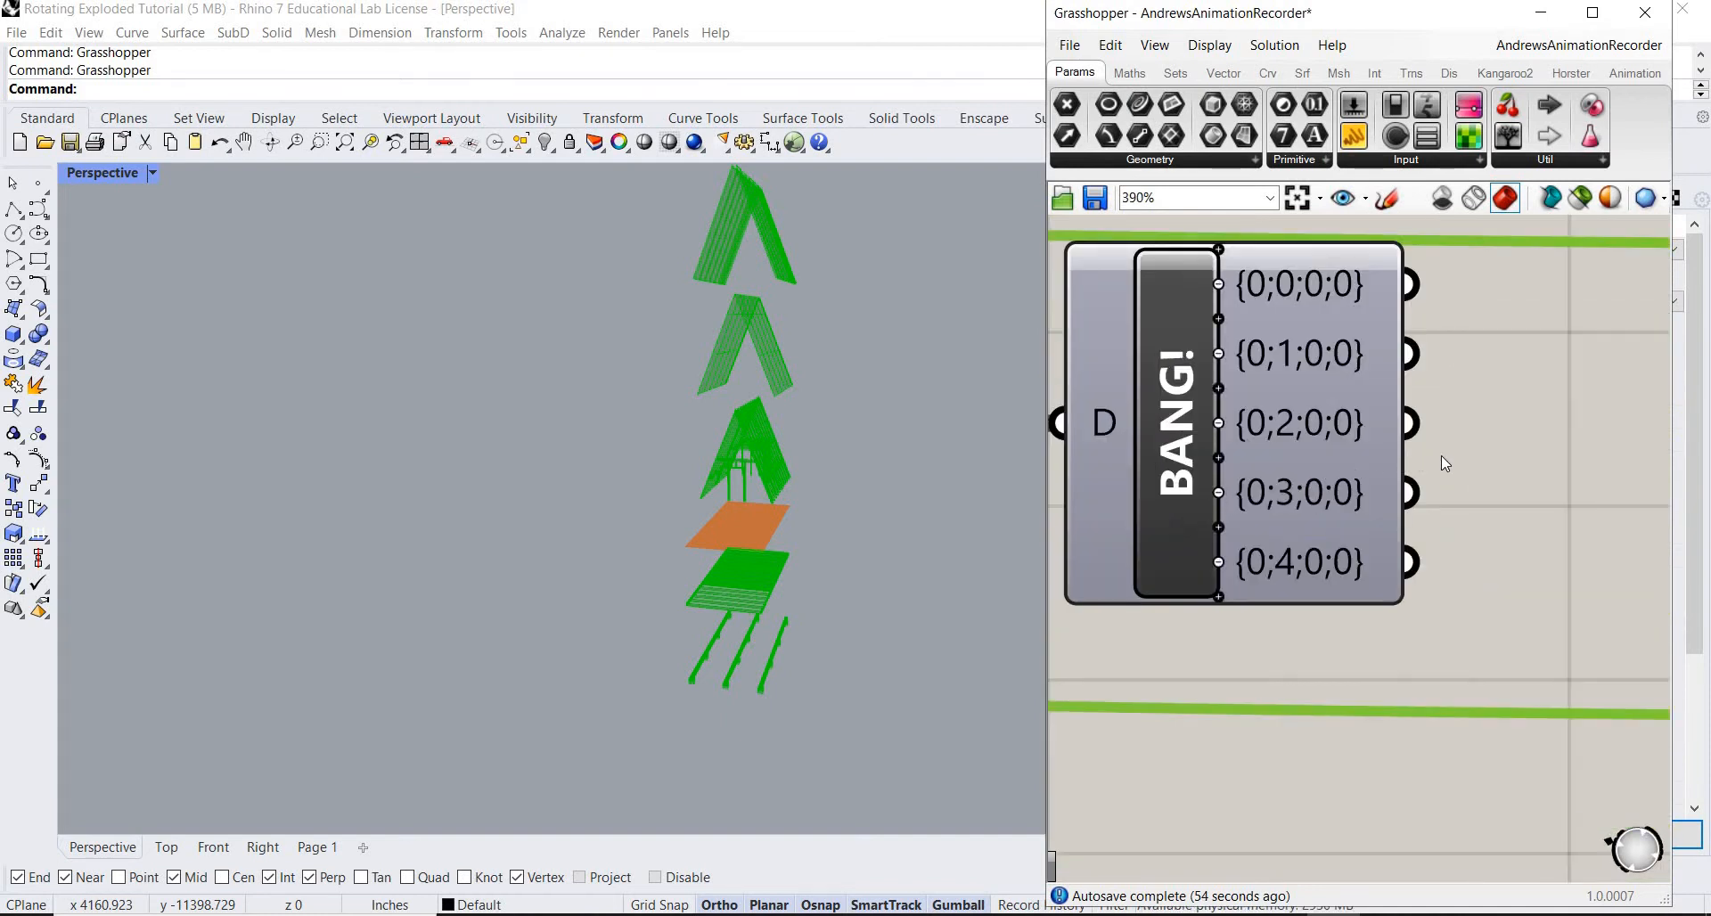
pyautogui.moveTo(1230, 610)
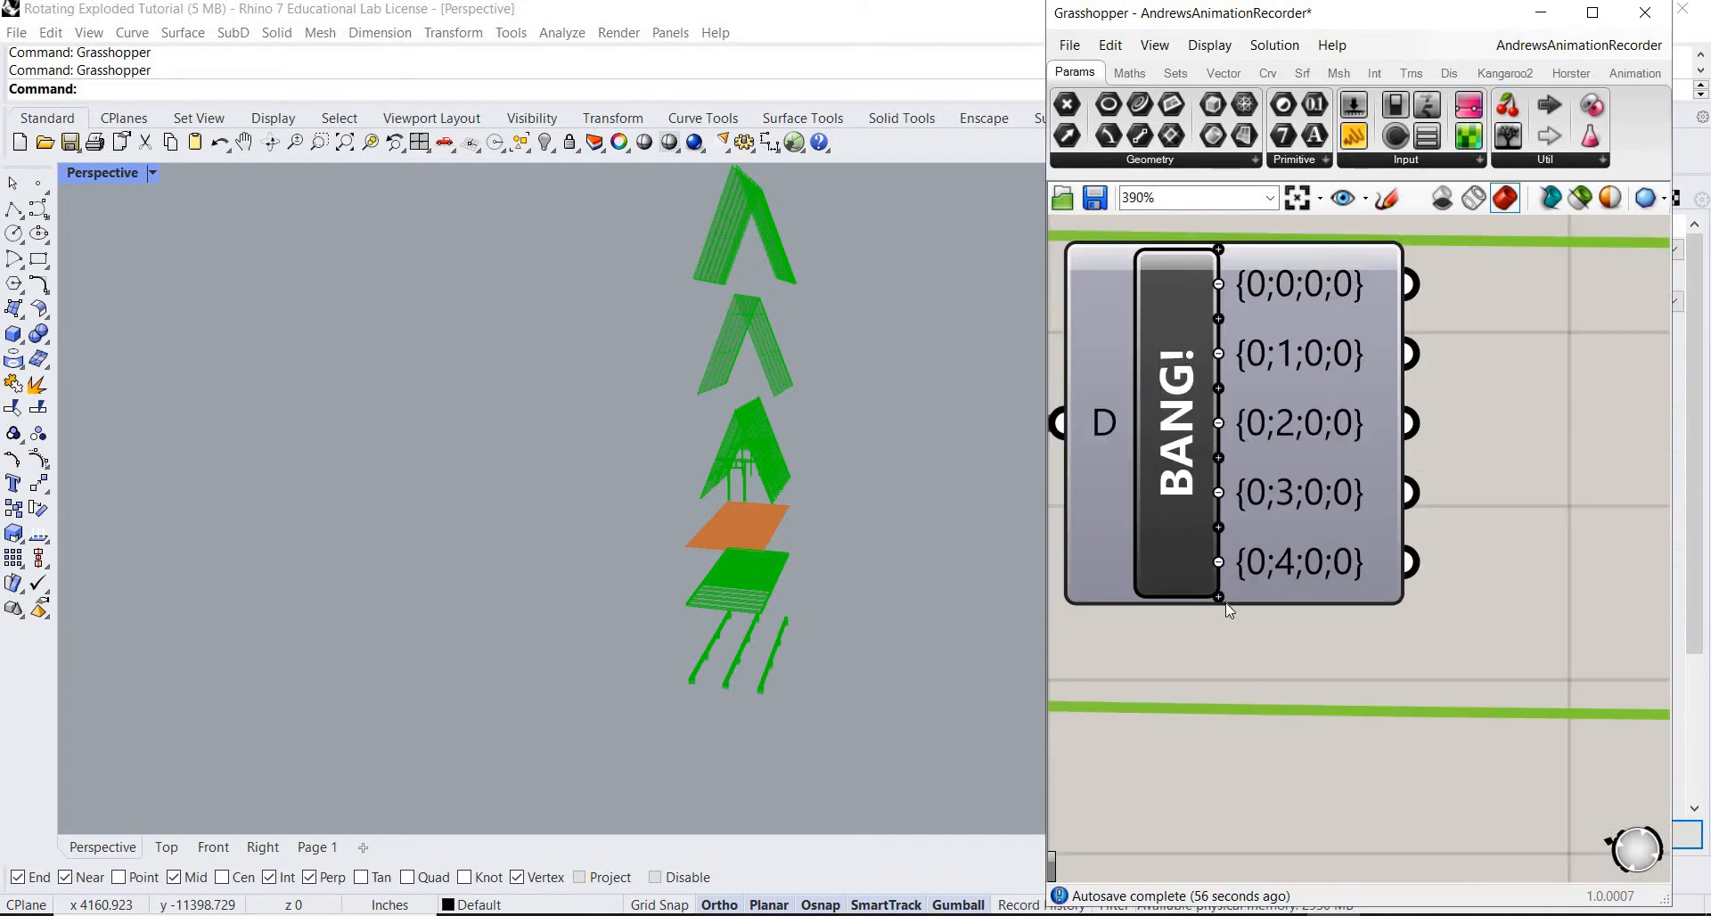
# Wire another Bang output into a Move component input.
pyautogui.scroll(3)
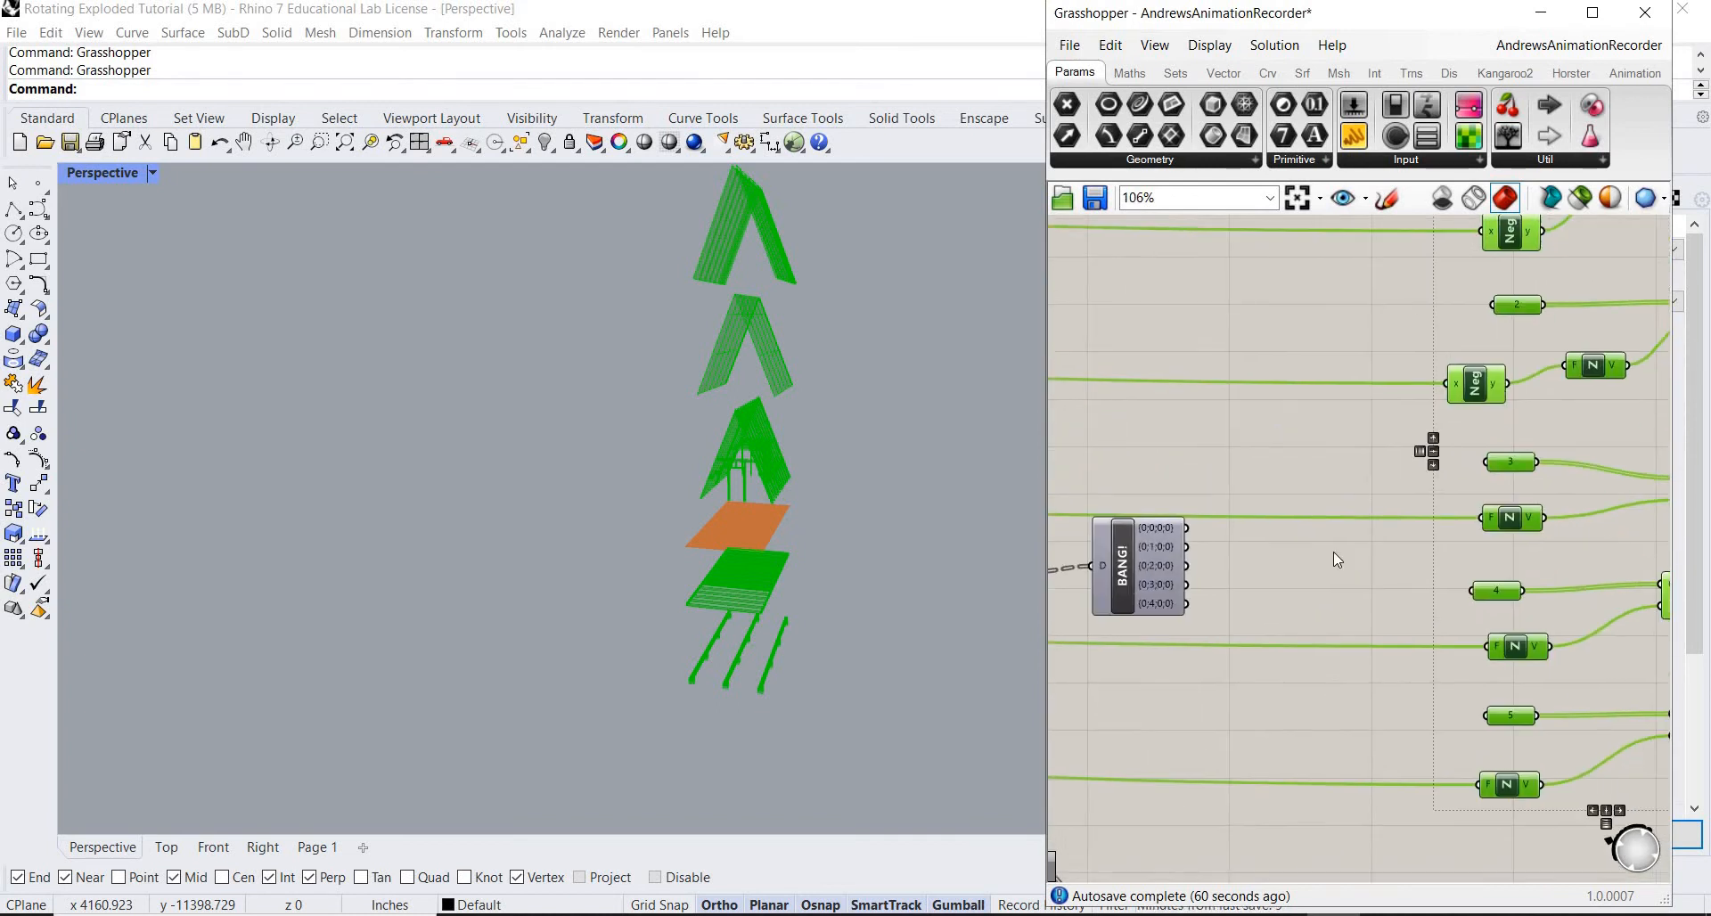
pyautogui.scroll(-3)
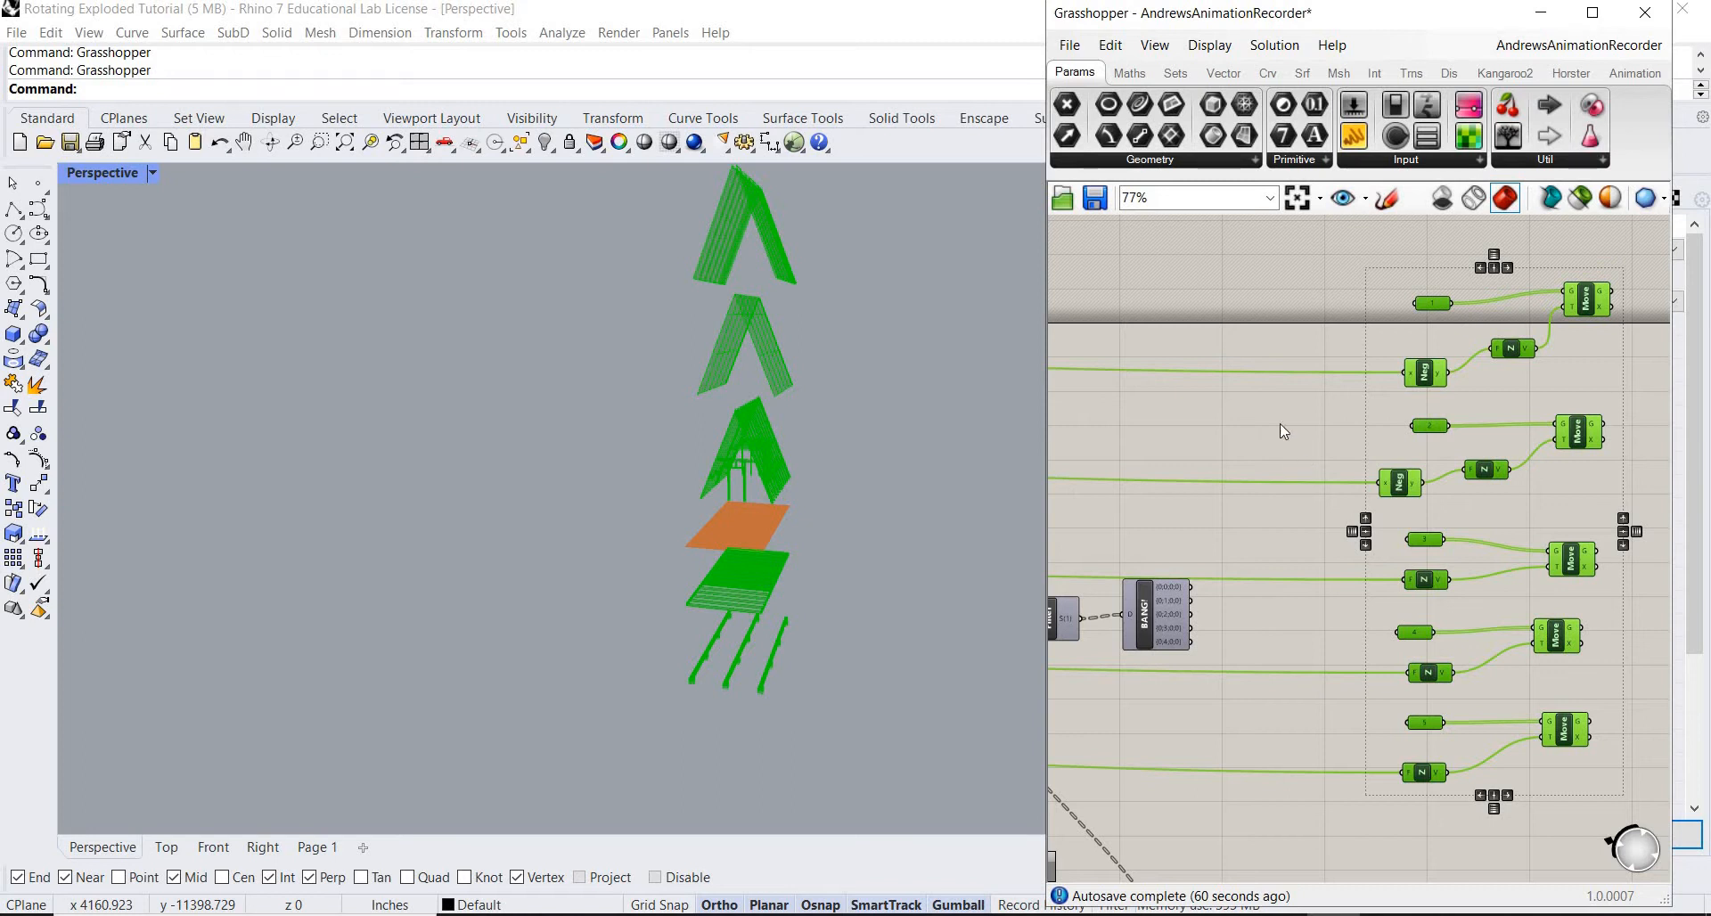
pyautogui.moveTo(1323, 398)
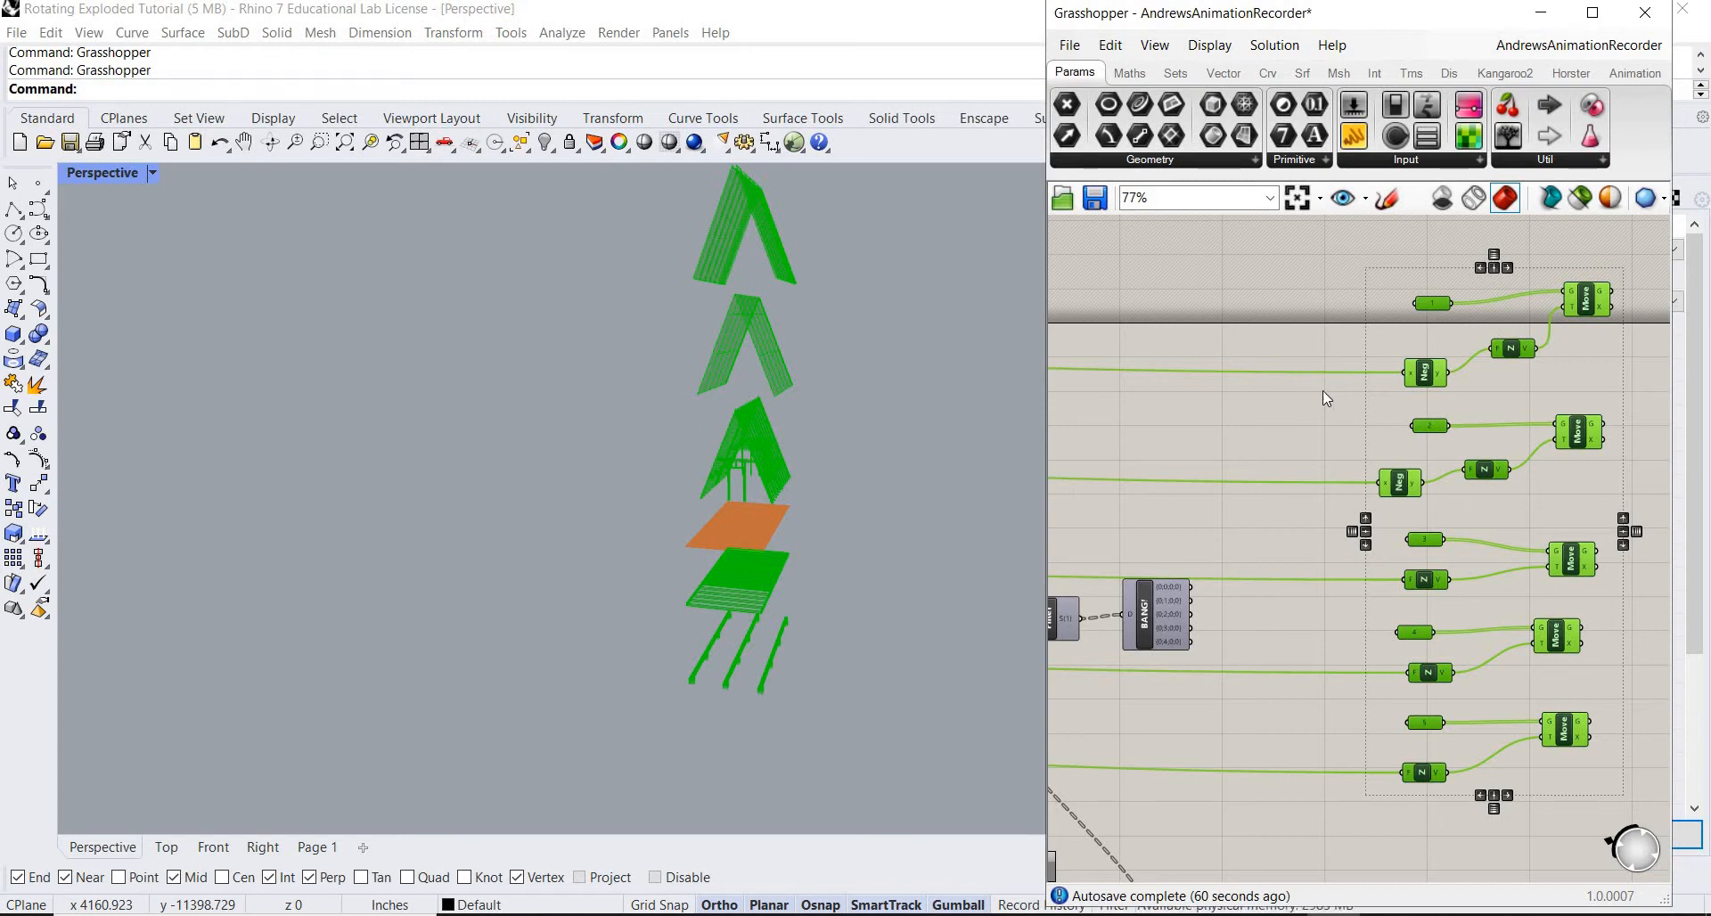
pyautogui.moveTo(1253, 542)
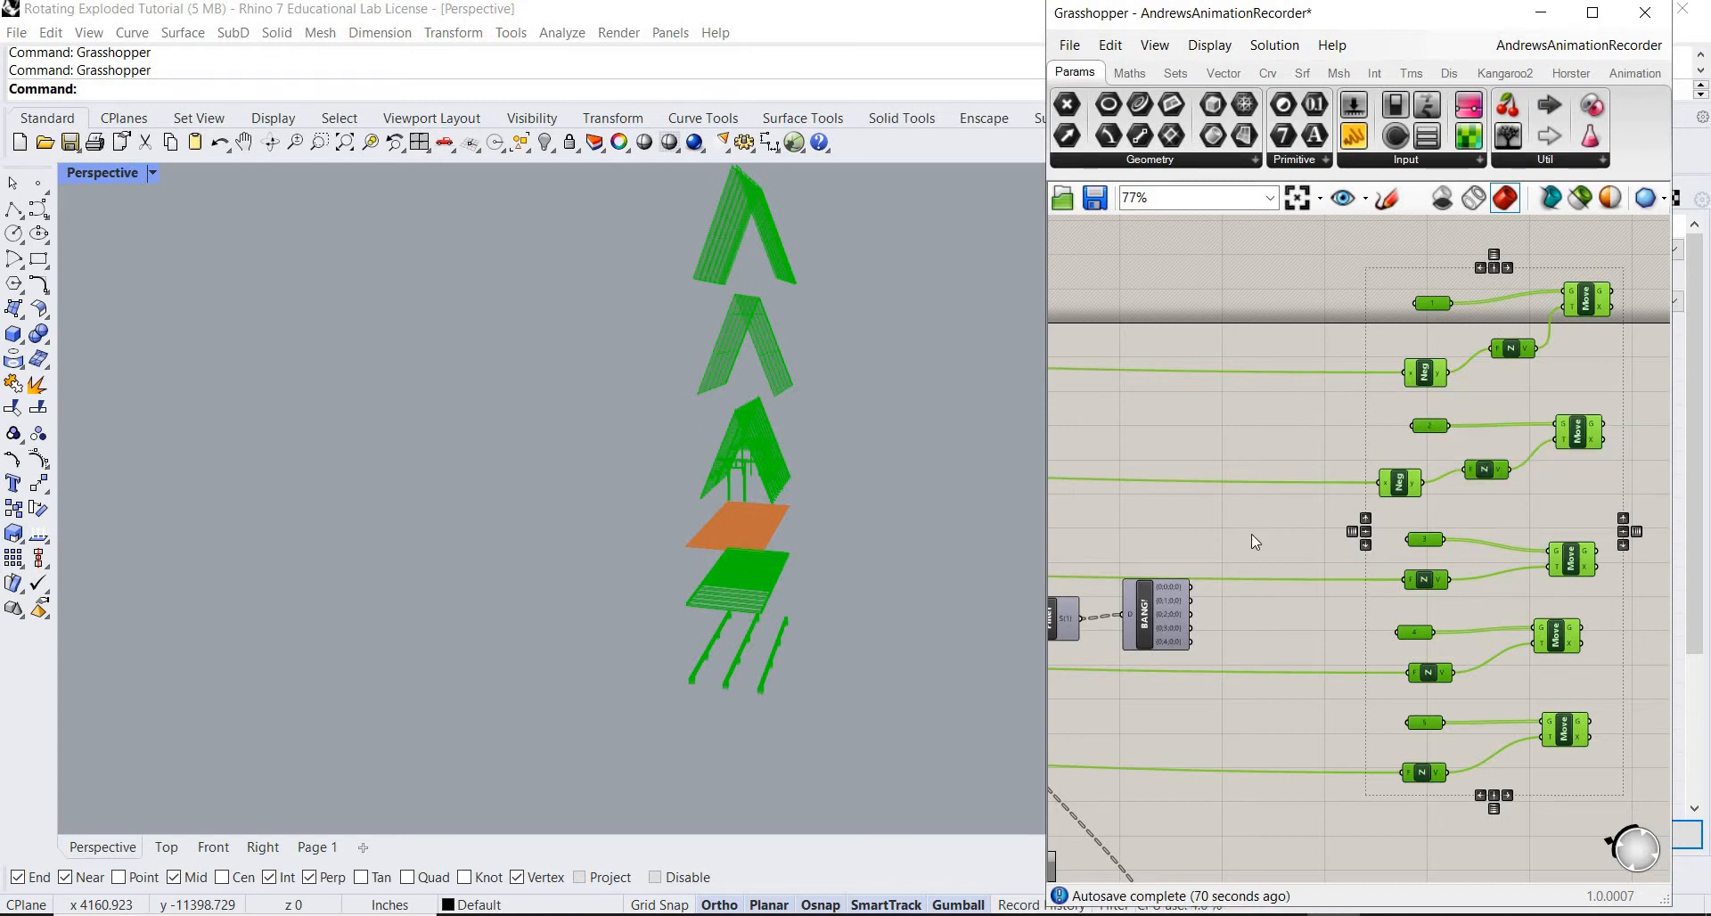
pyautogui.moveTo(1338, 393)
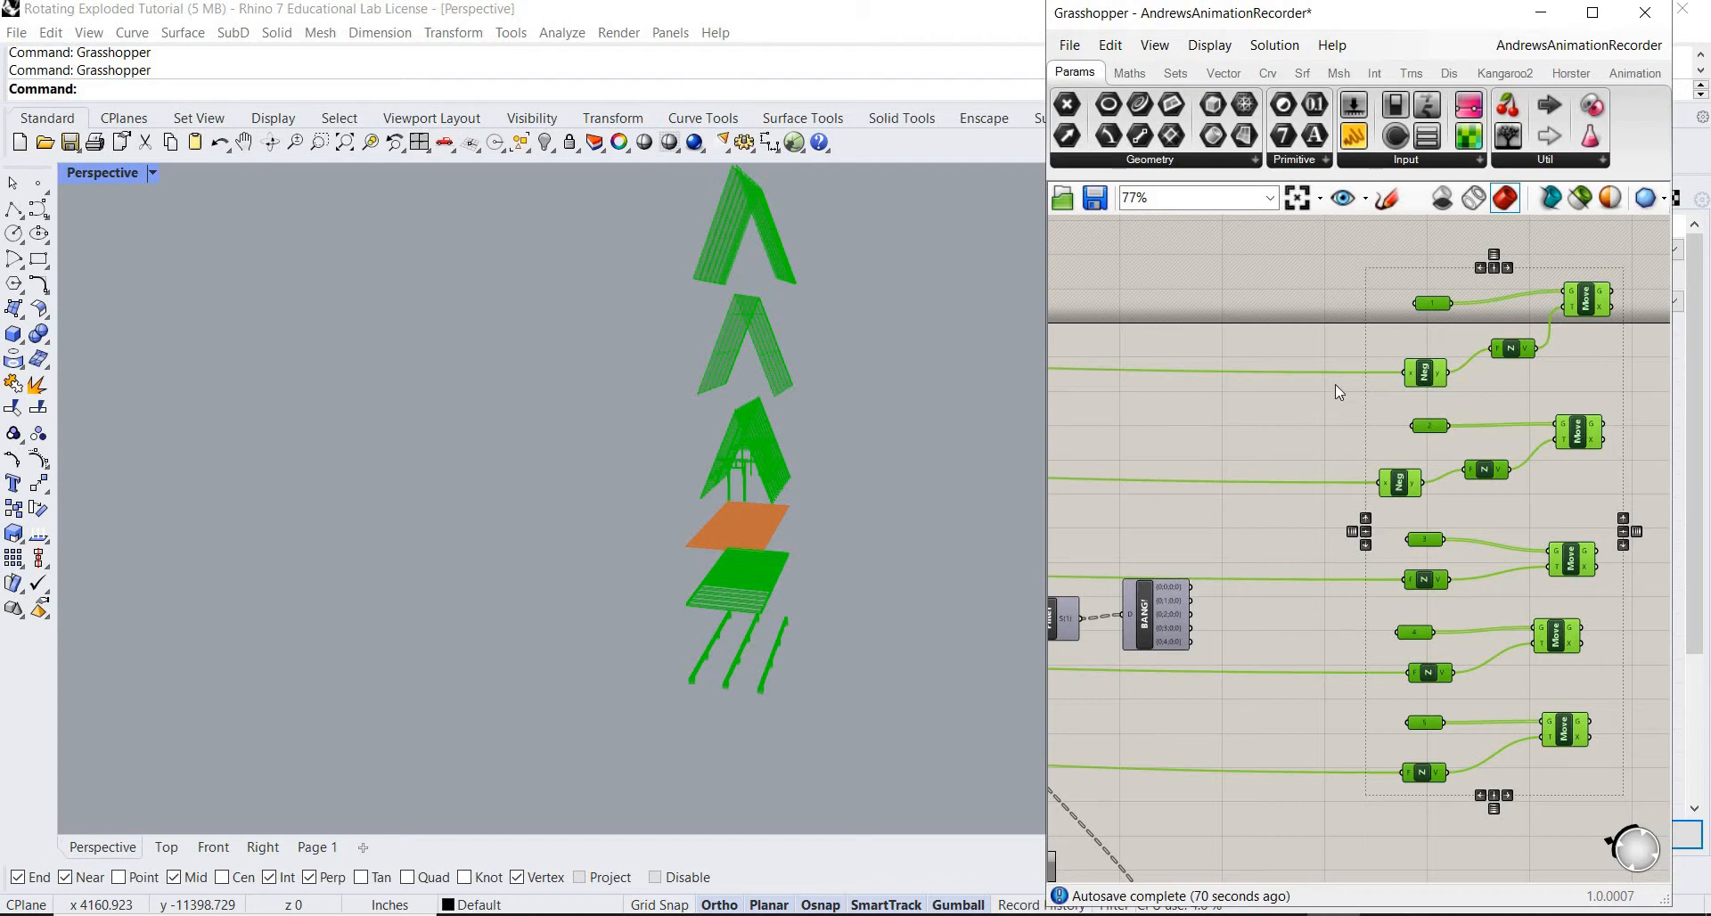
pyautogui.moveTo(1347, 333)
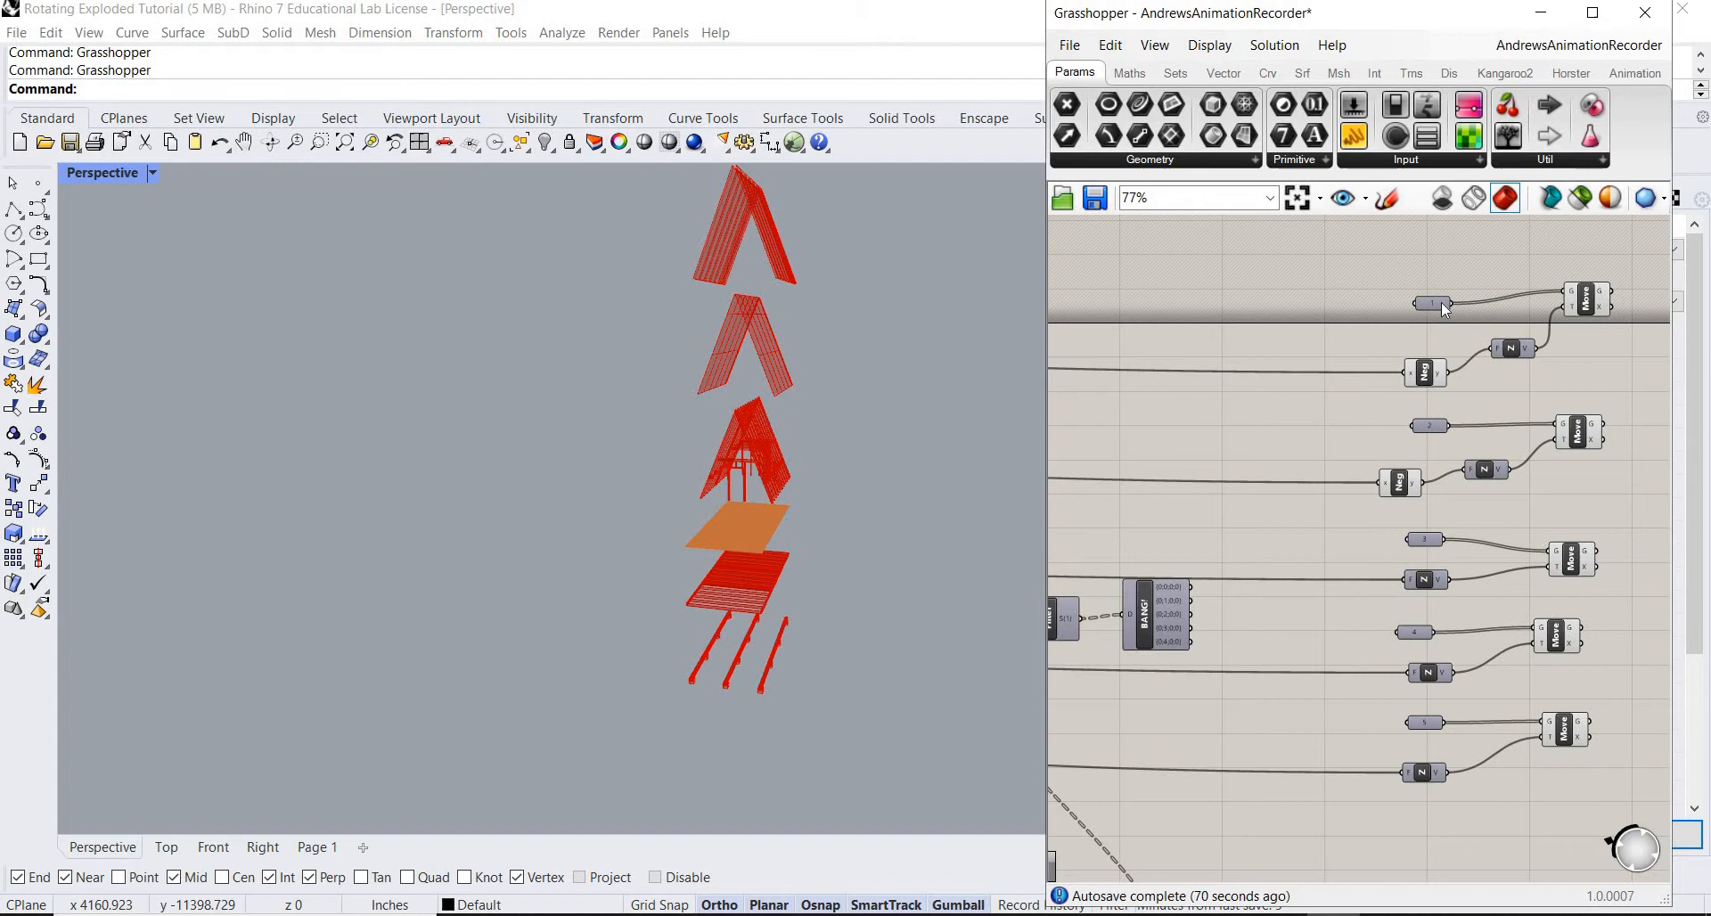
pyautogui.moveTo(1288, 679)
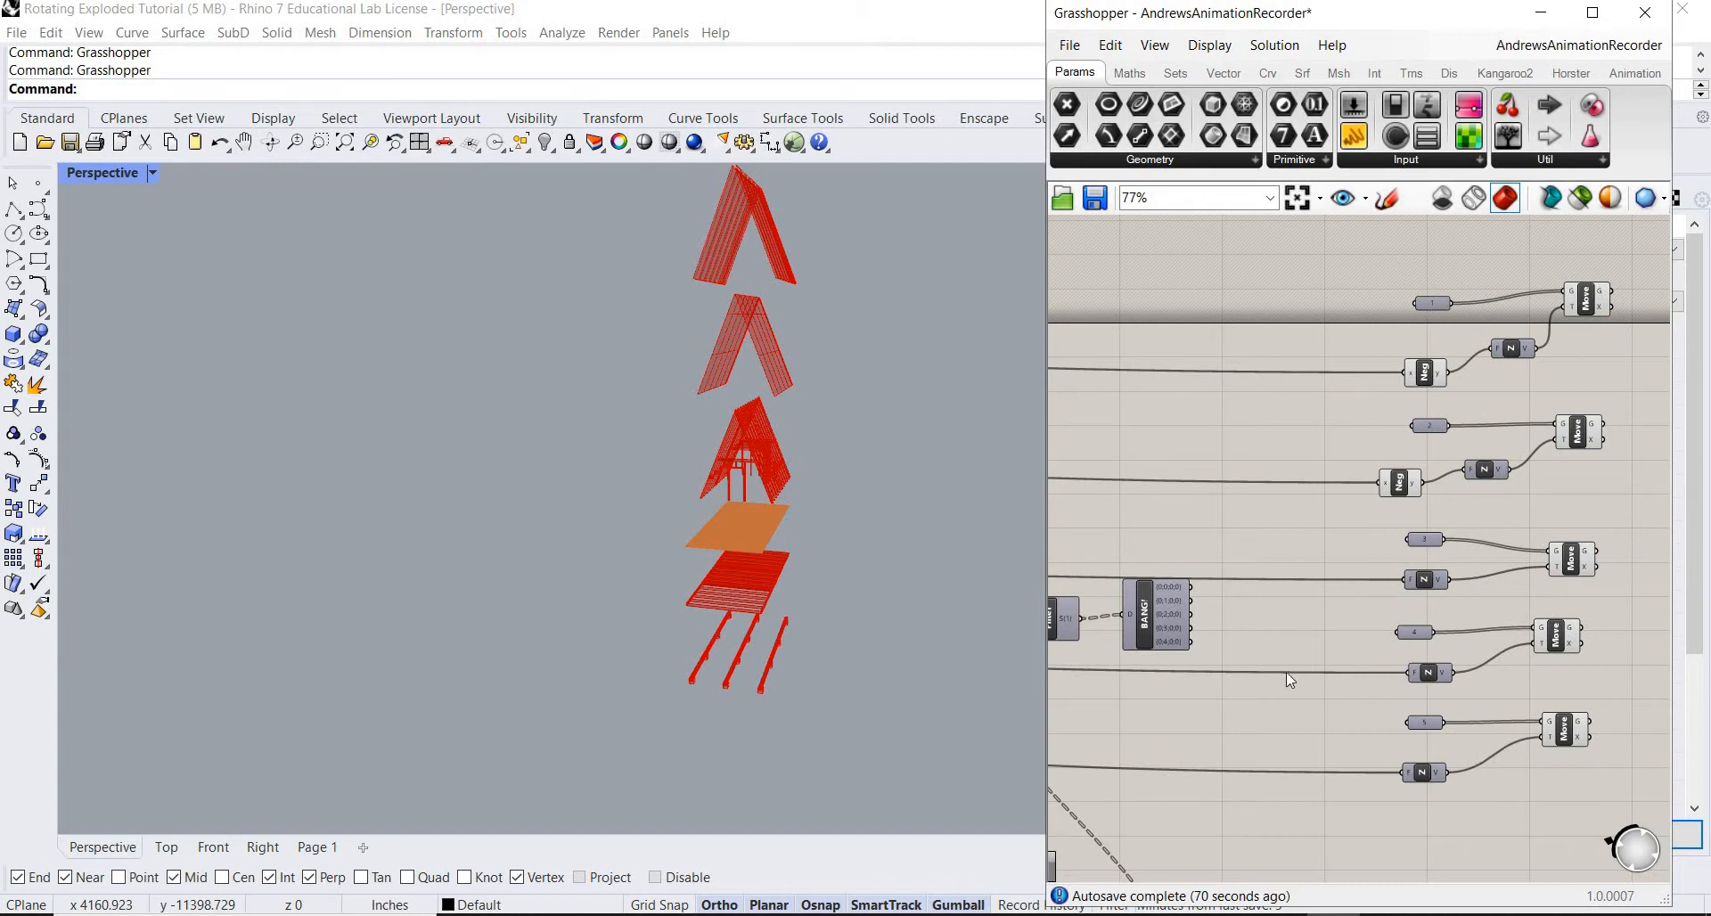
pyautogui.moveTo(1215, 620)
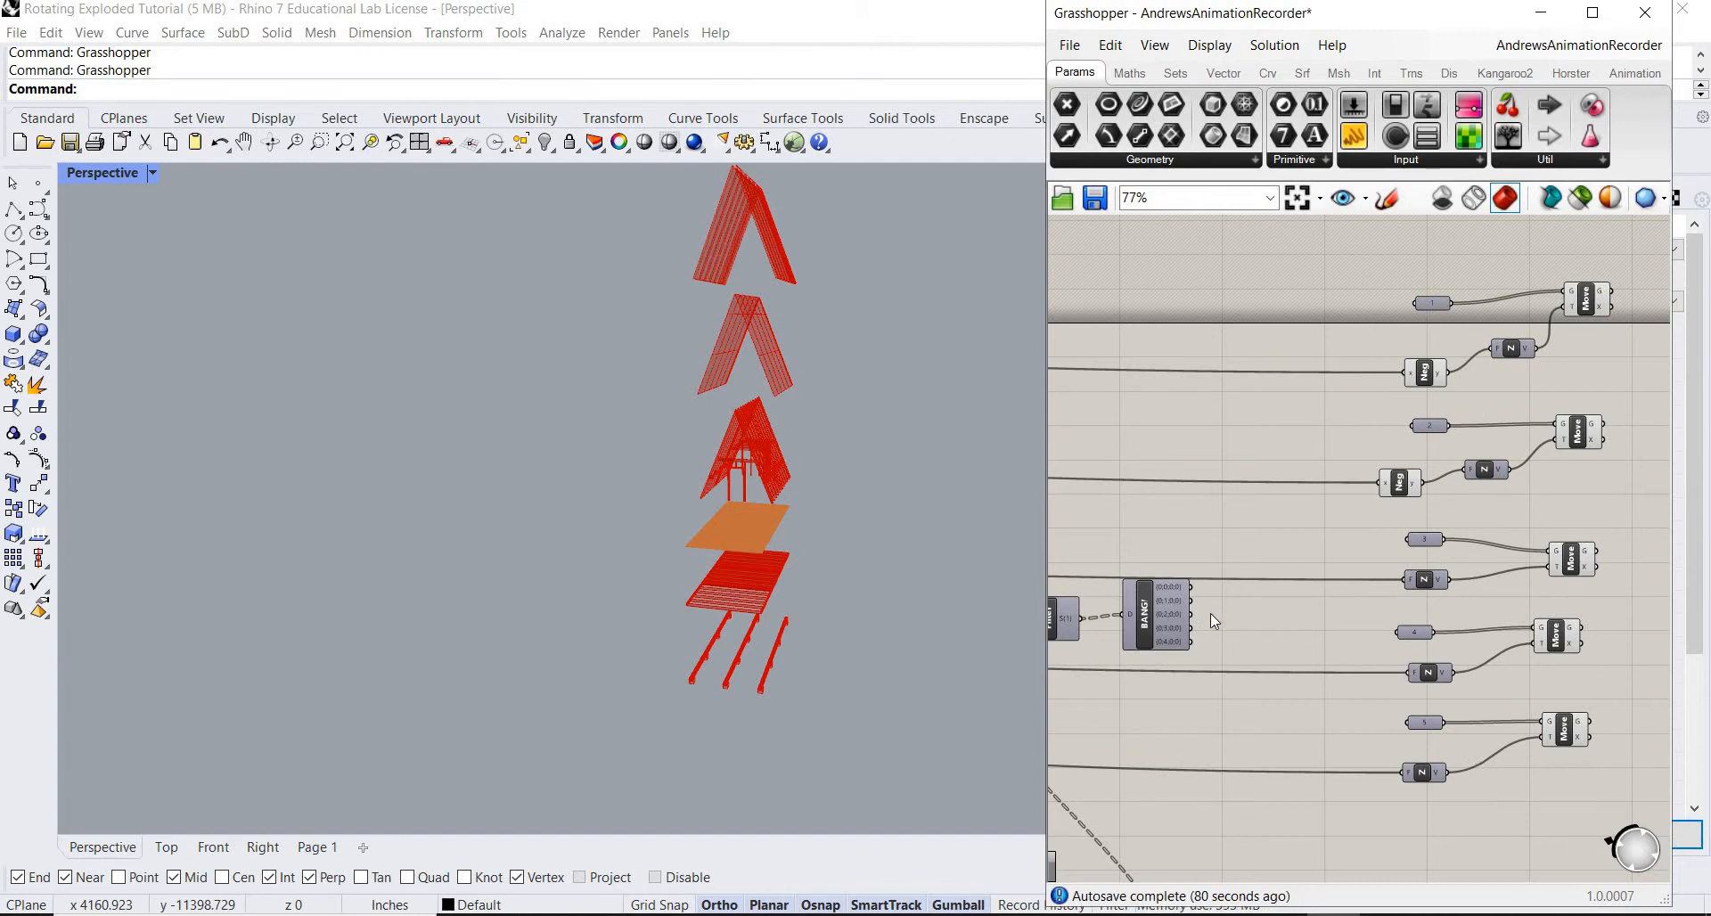
pyautogui.scroll(3)
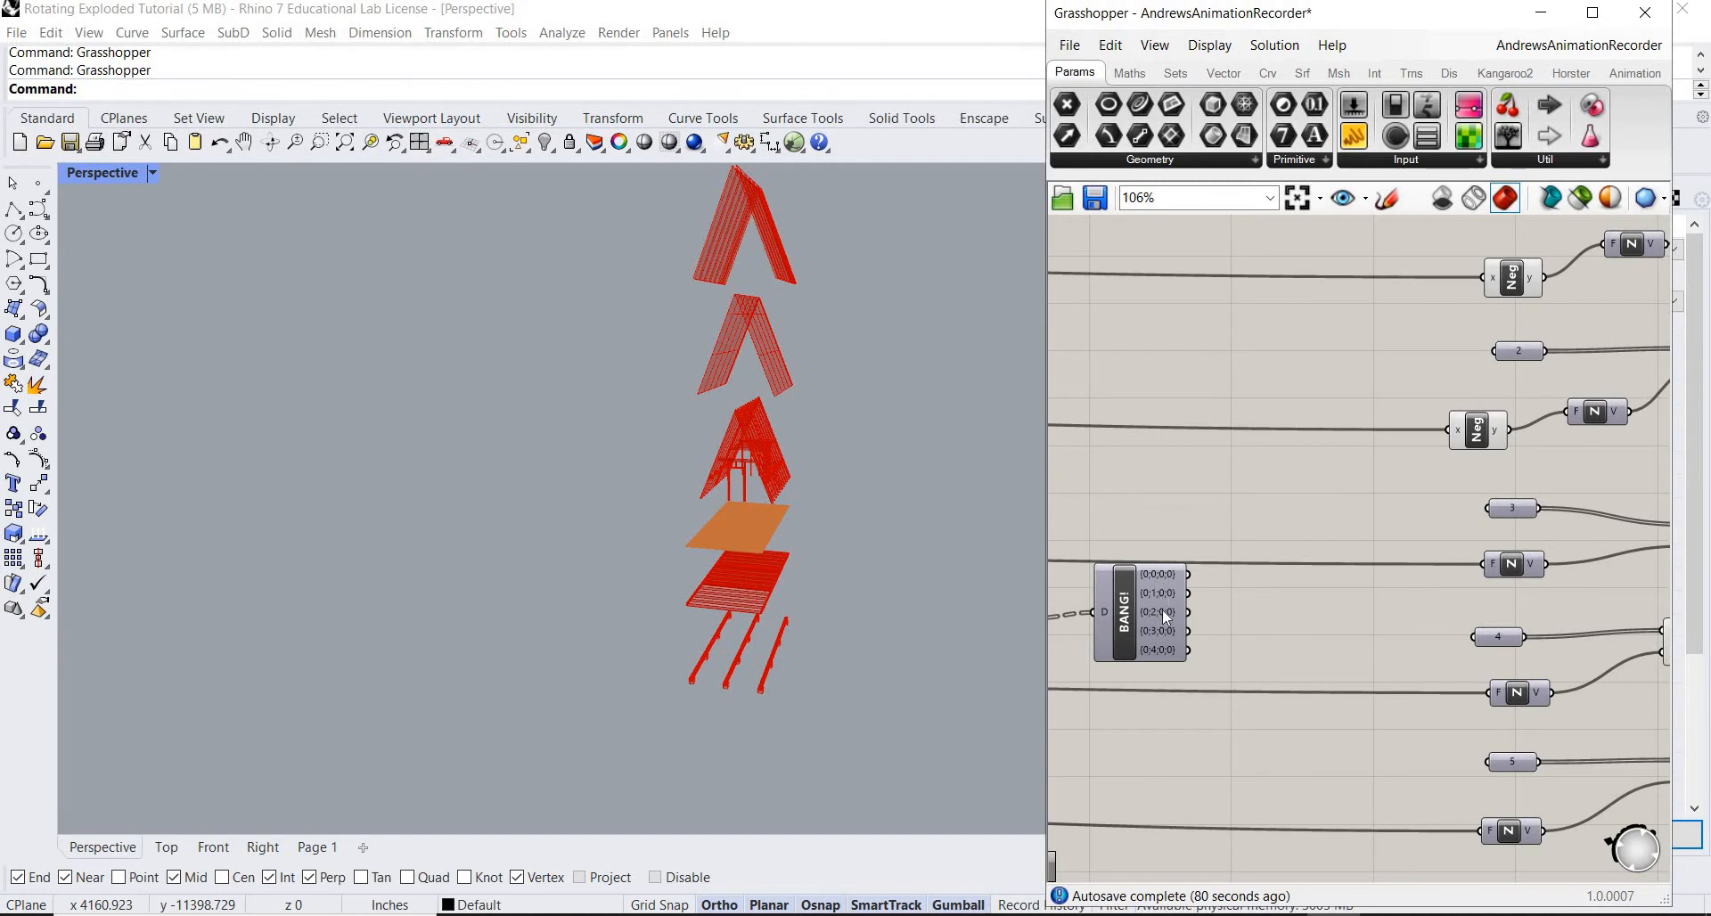
pyautogui.moveTo(1221, 585)
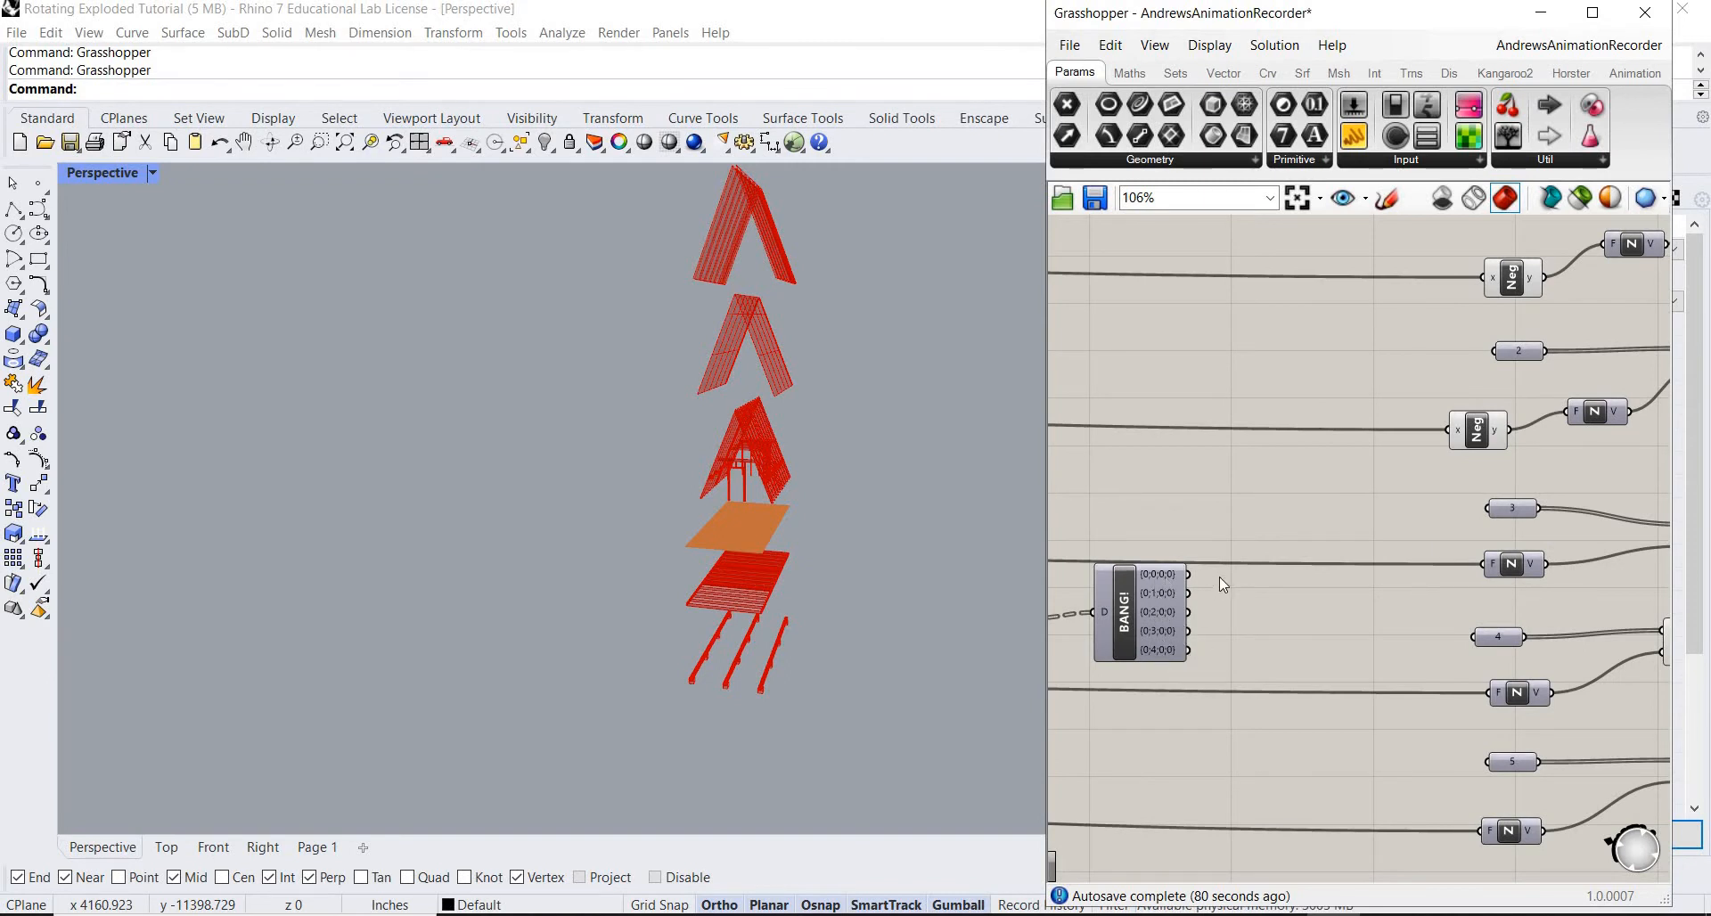
pyautogui.moveTo(1434, 487)
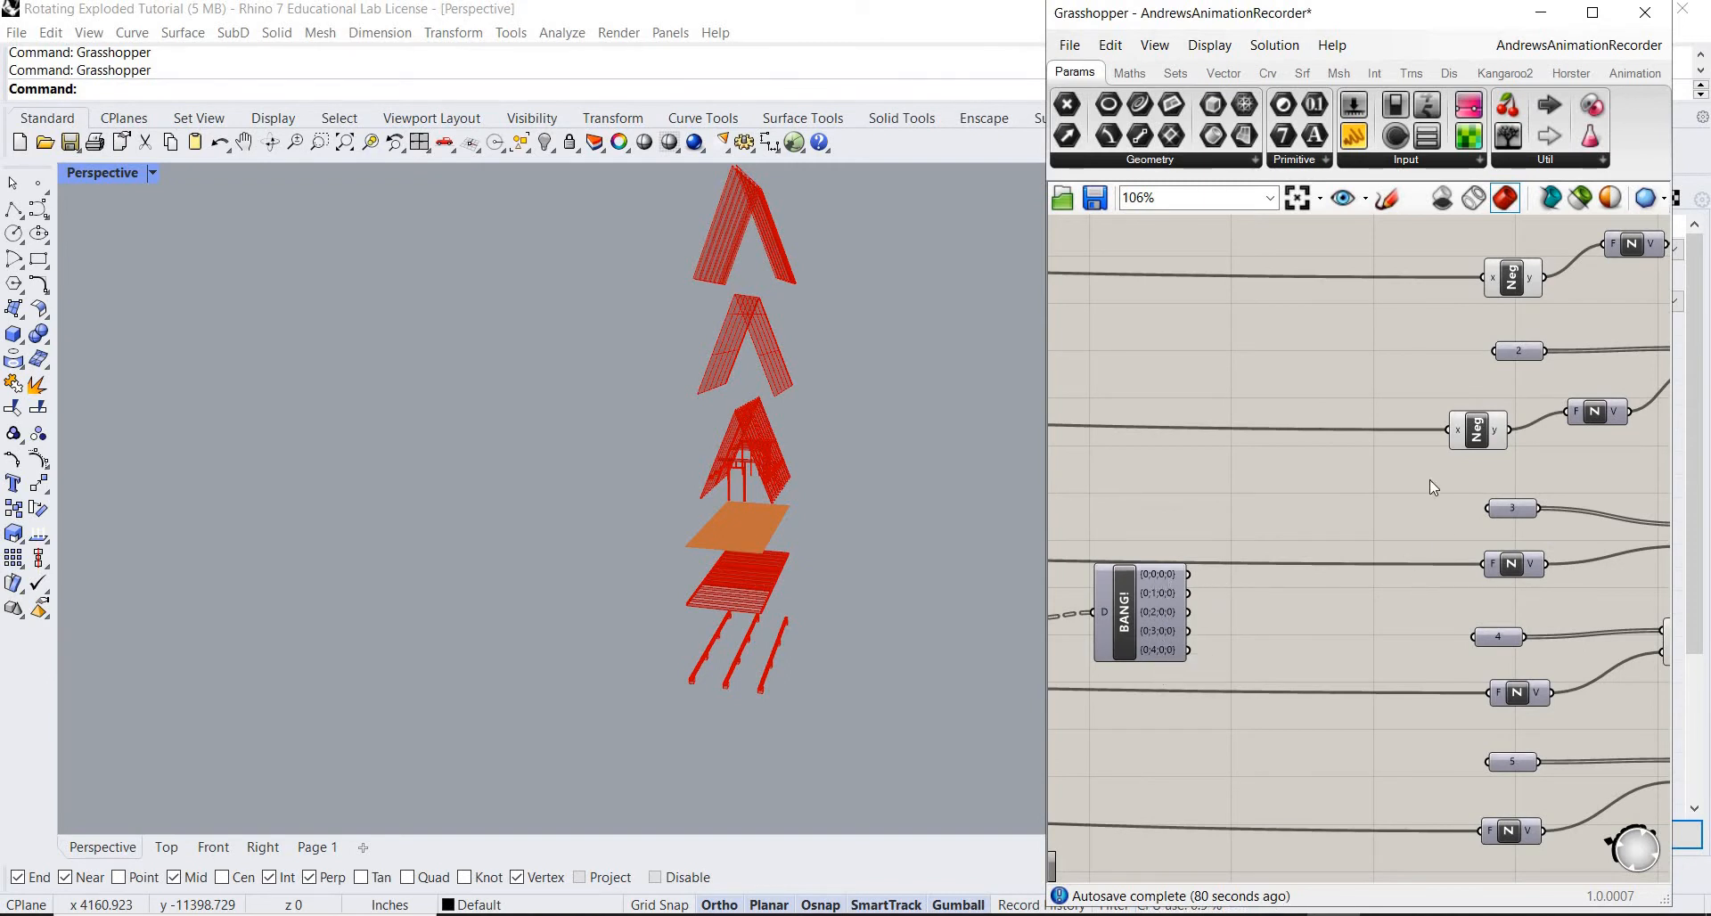
pyautogui.scroll(-3)
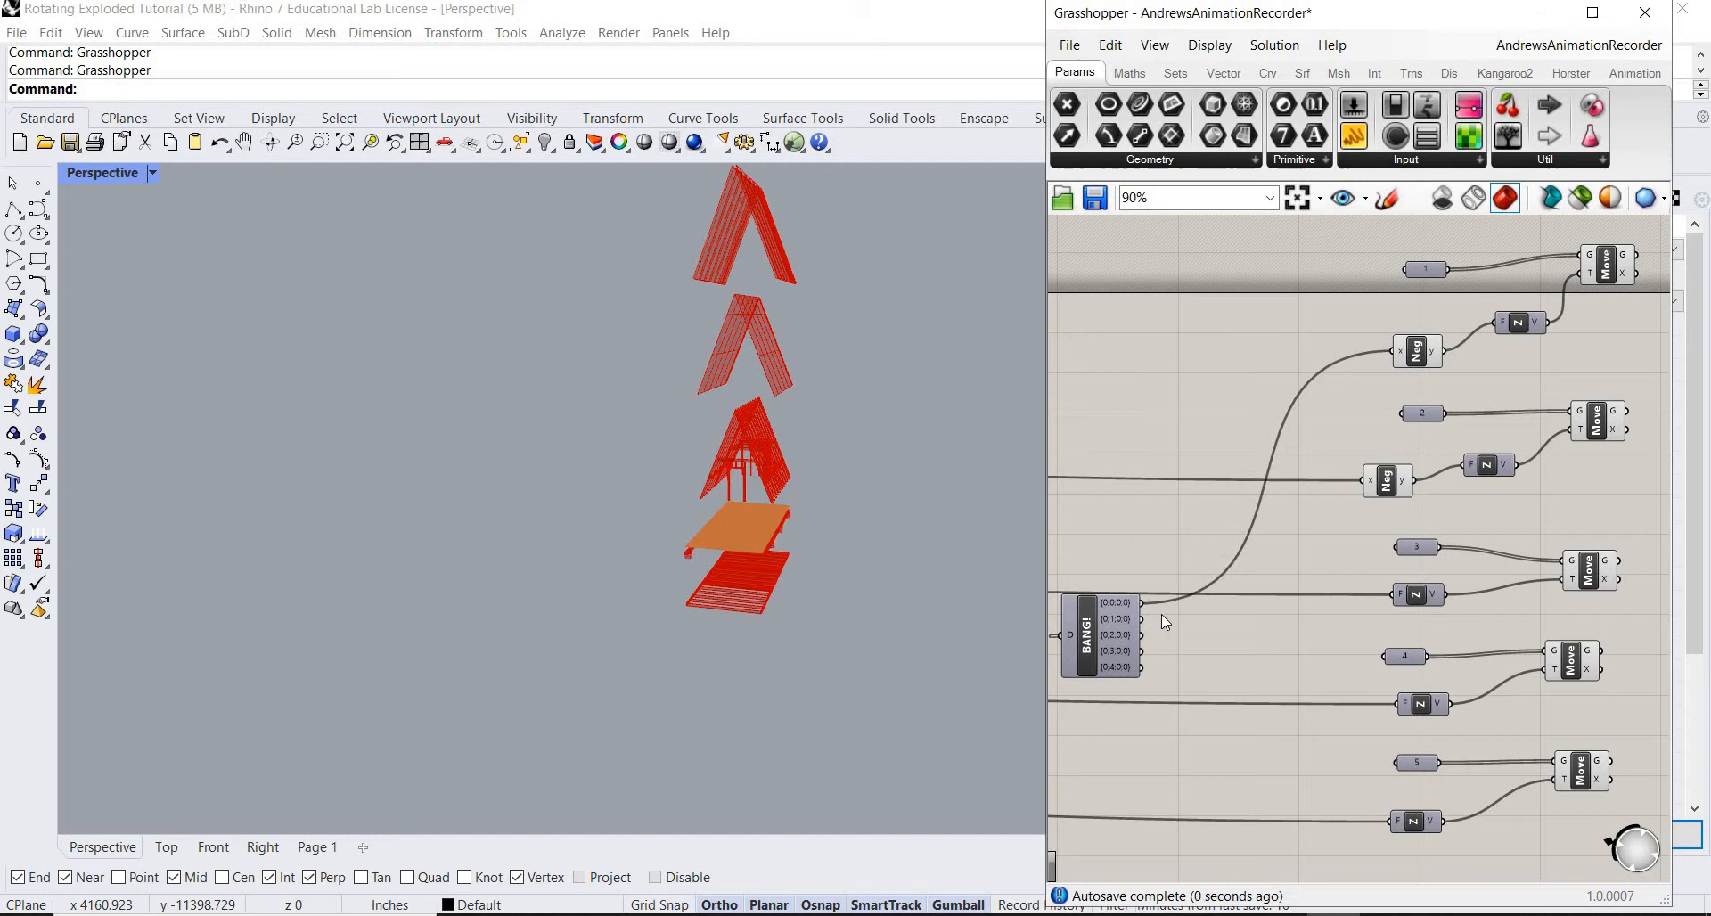
pyautogui.moveTo(1142, 633); pyautogui.dragTo(1287, 493)
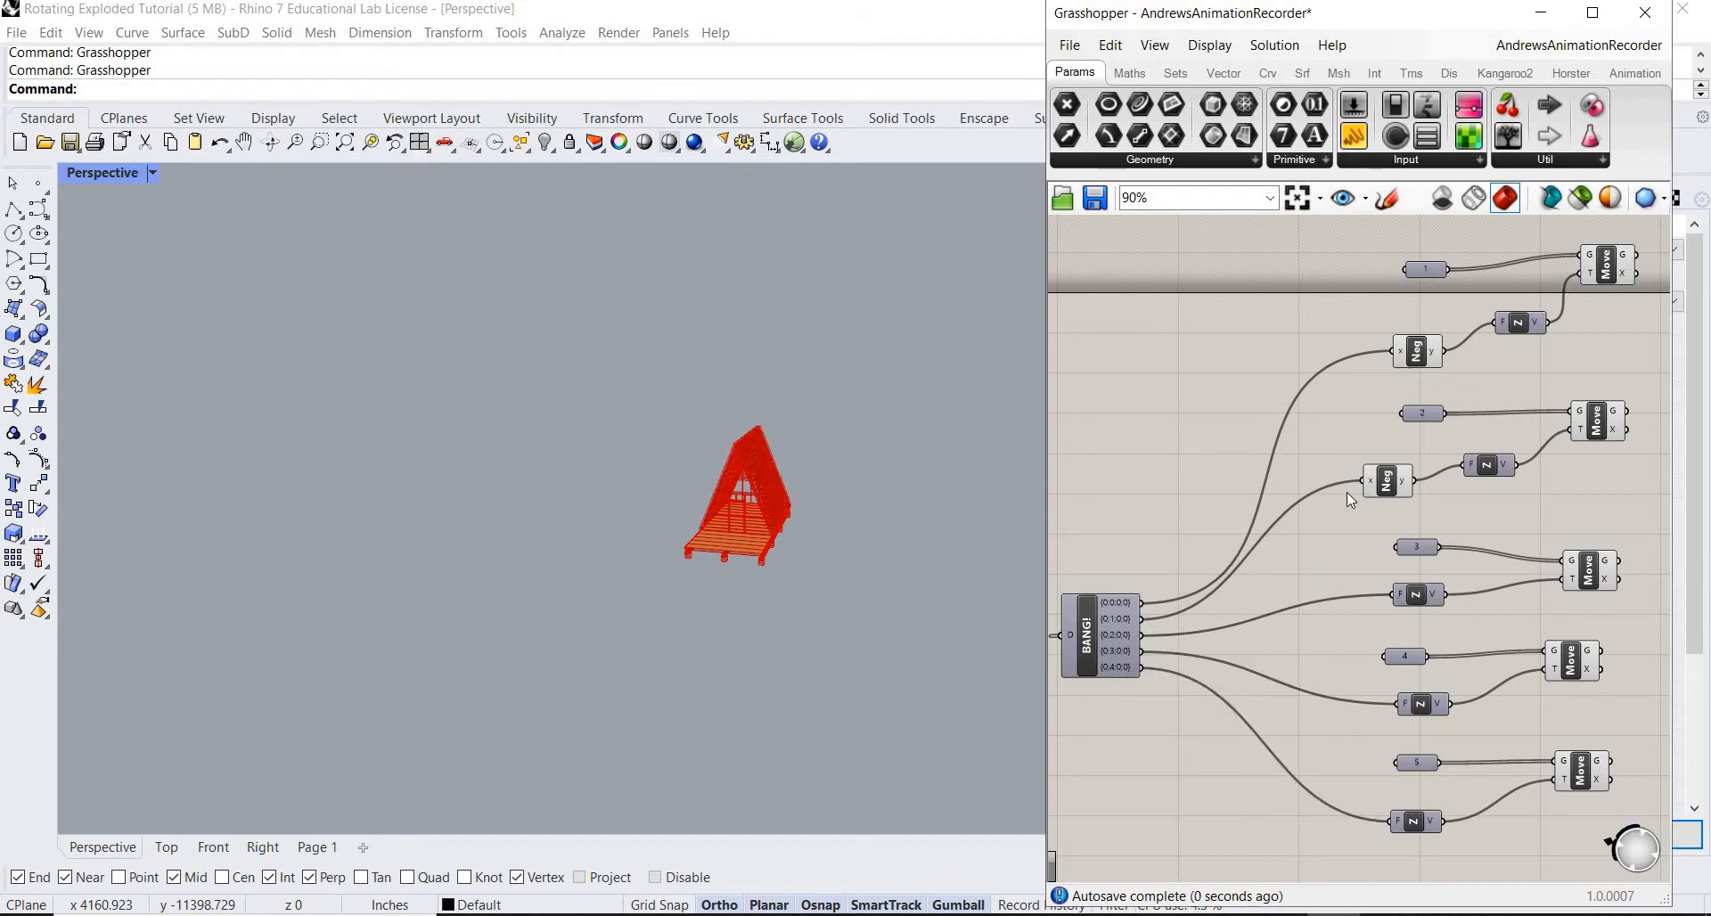
pyautogui.scroll(-3)
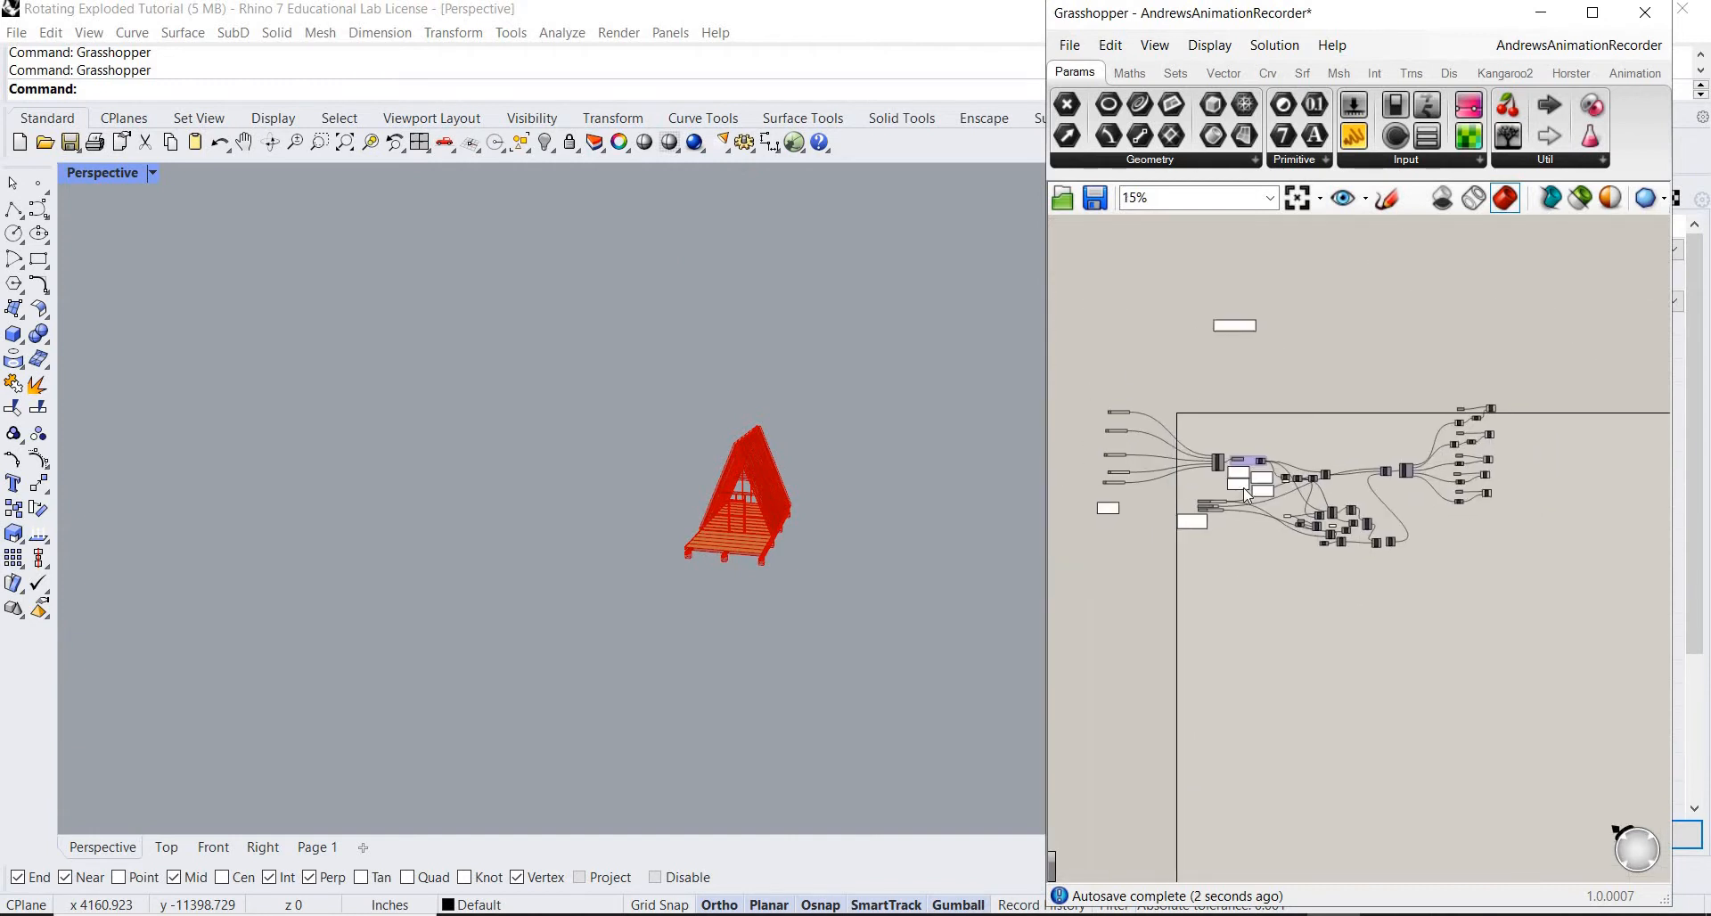
pyautogui.scroll(-3)
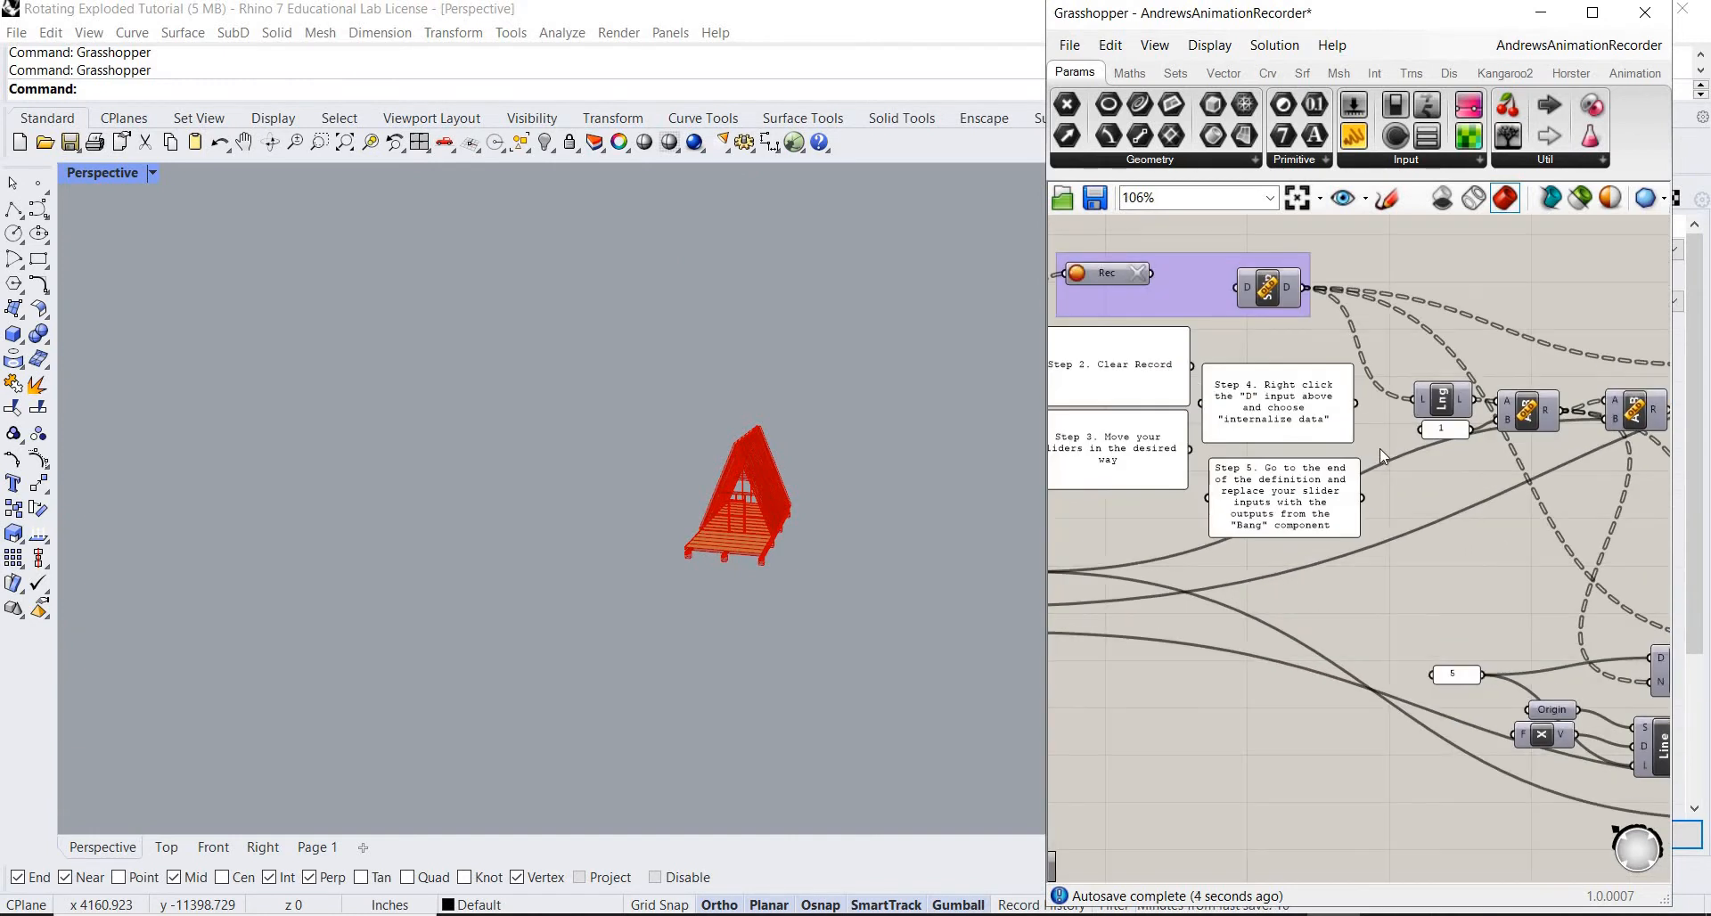
# Scrub the Animation Slider to preview the explosion, then run it to 1.000.
pyautogui.scroll(-3)
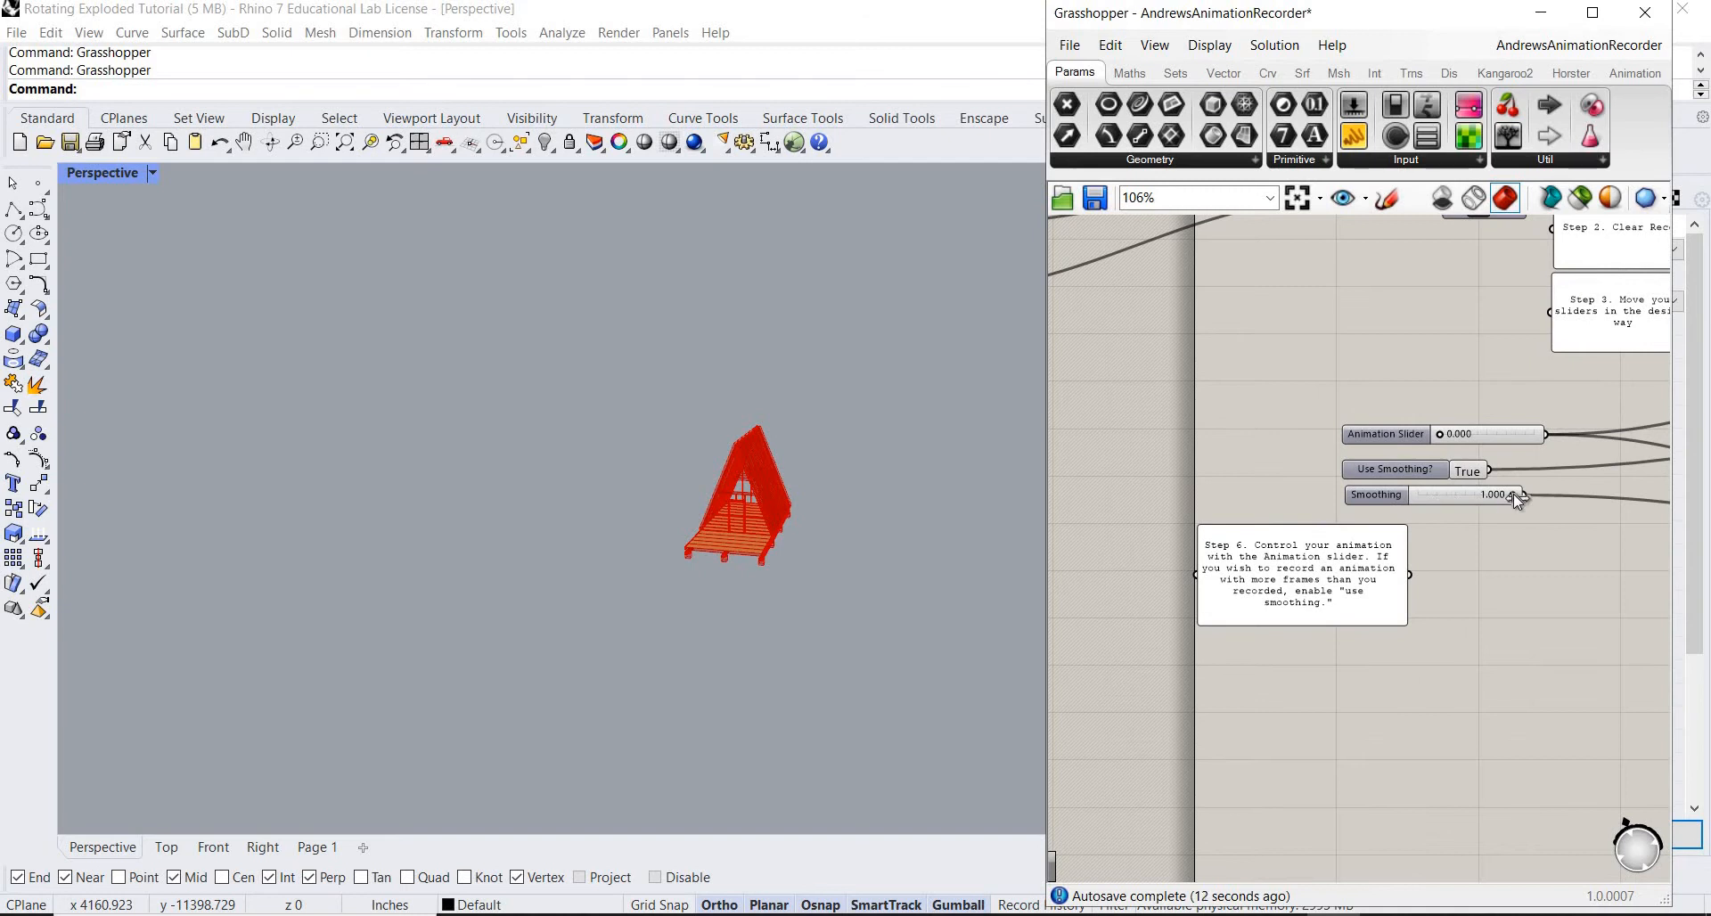
pyautogui.scroll(3)
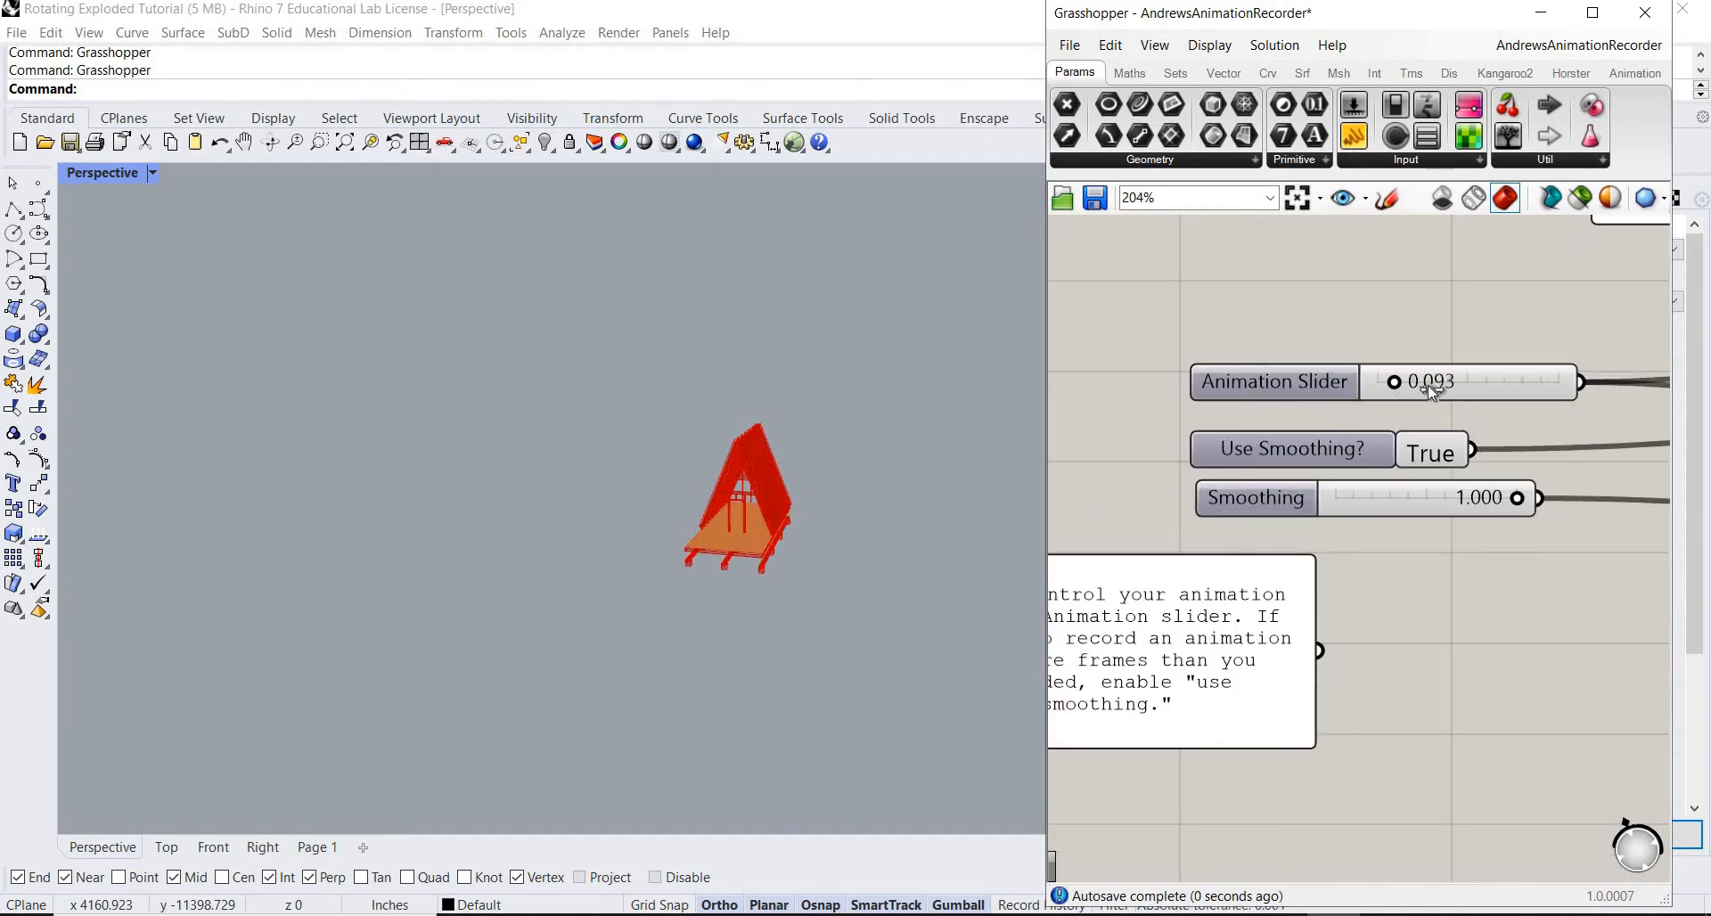
pyautogui.moveTo(1394, 381); pyautogui.dragTo(1531, 381)
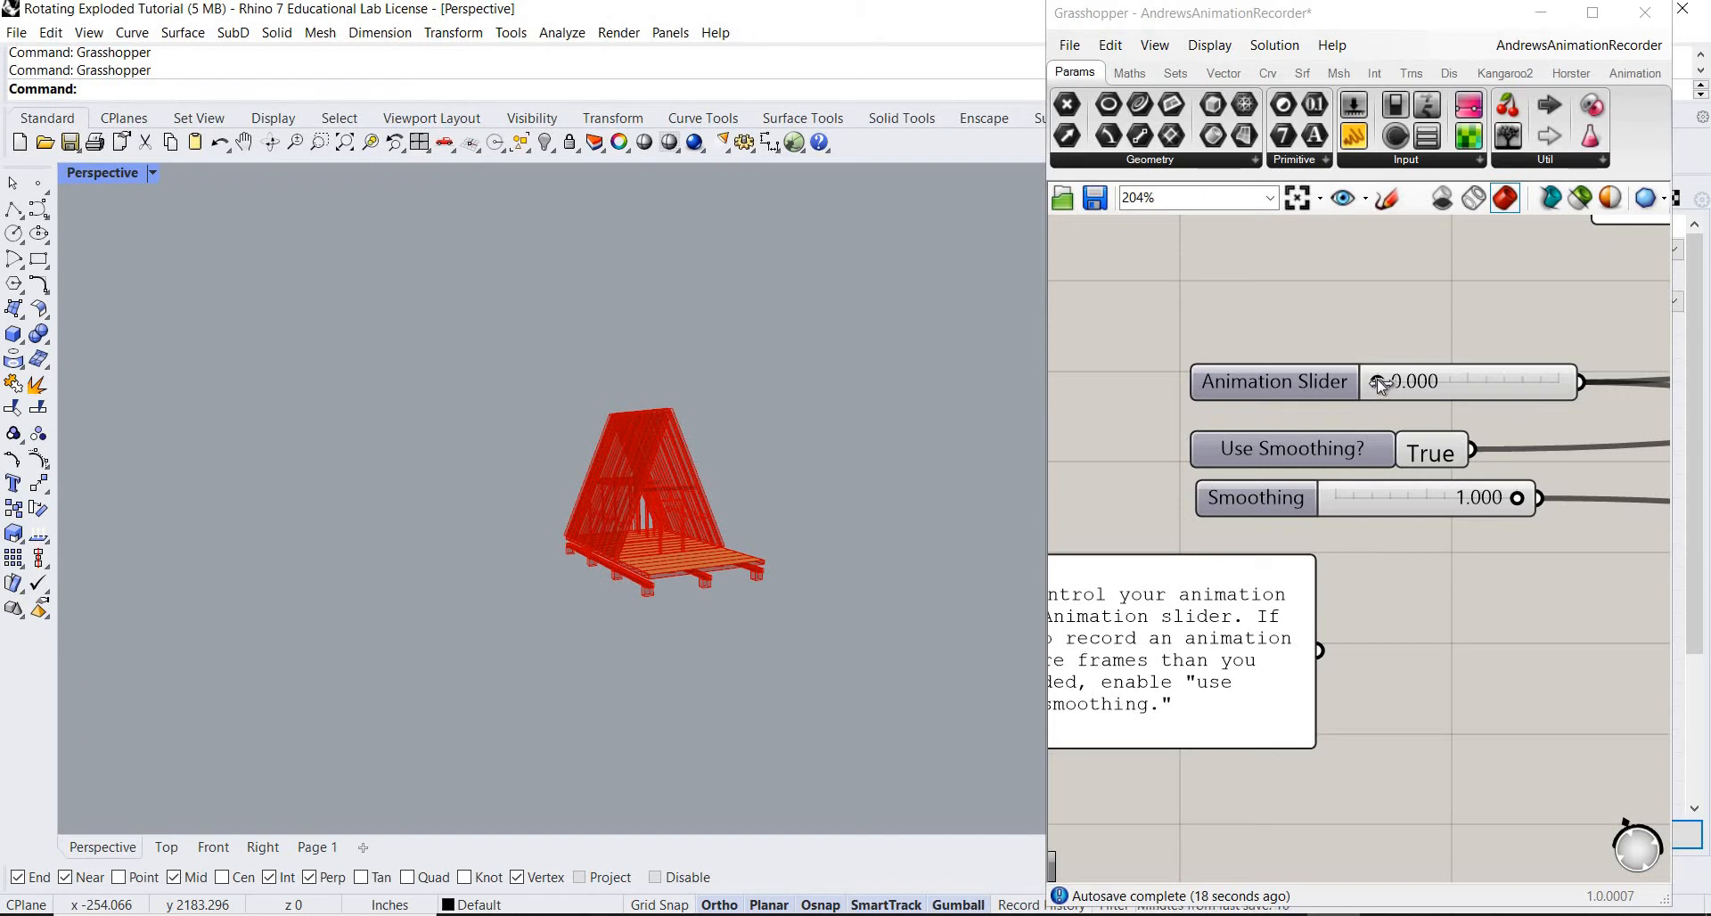
pyautogui.moveTo(1380, 381); pyautogui.dragTo(1544, 381)
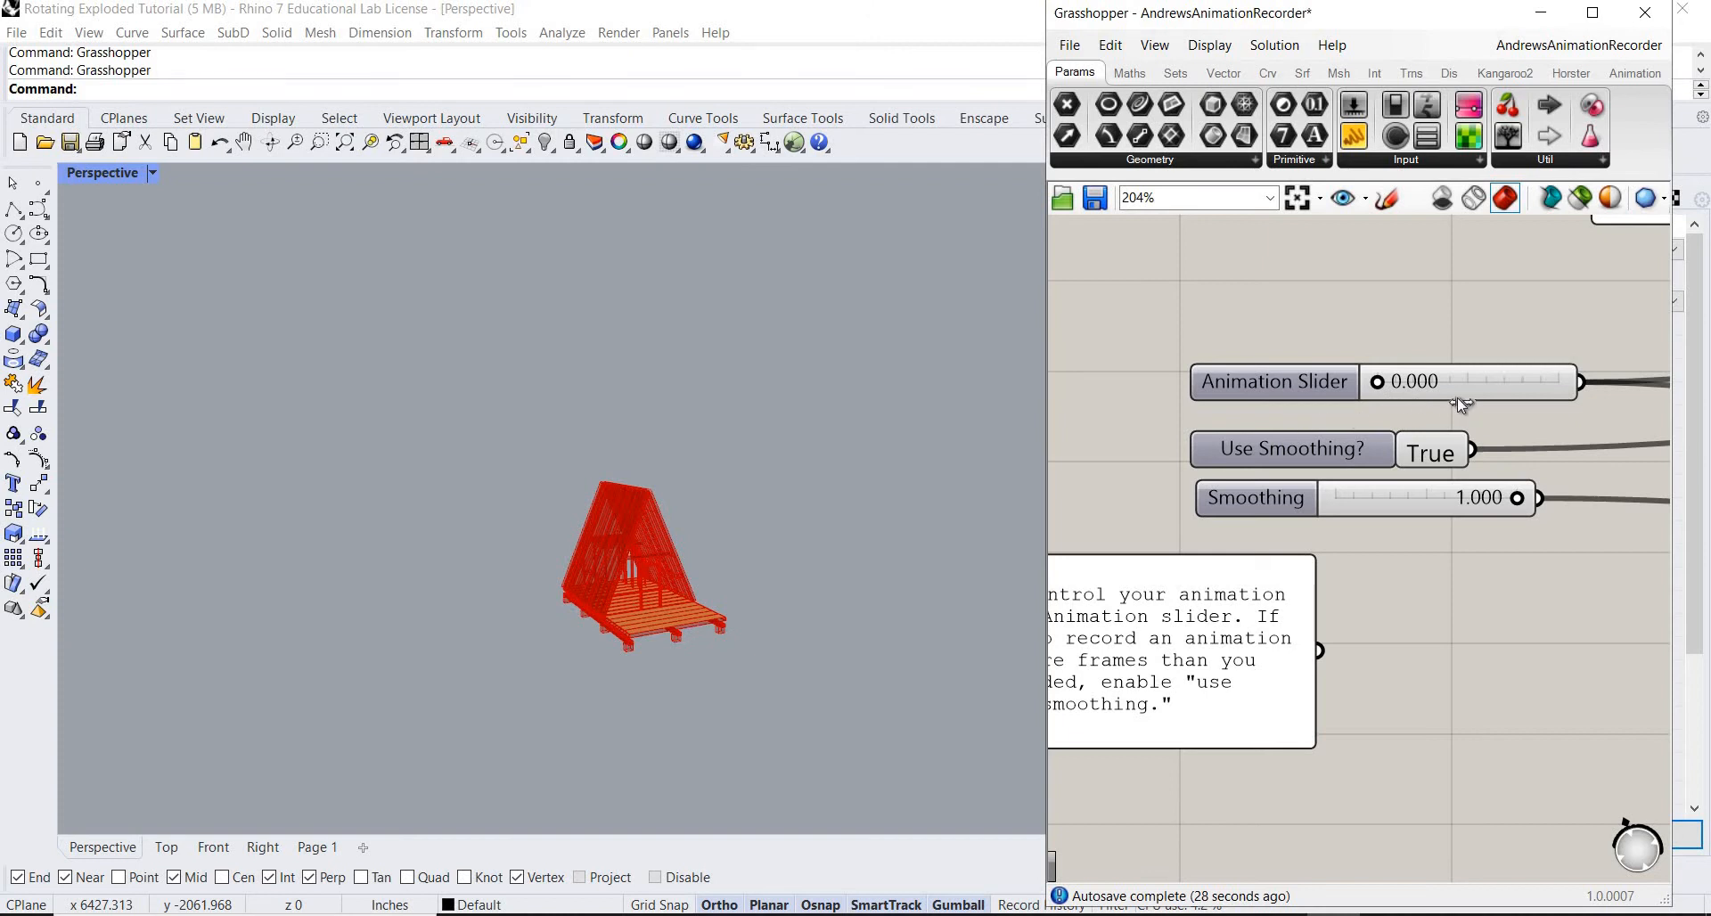
pyautogui.moveTo(1381, 382); pyautogui.dragTo(1549, 381)
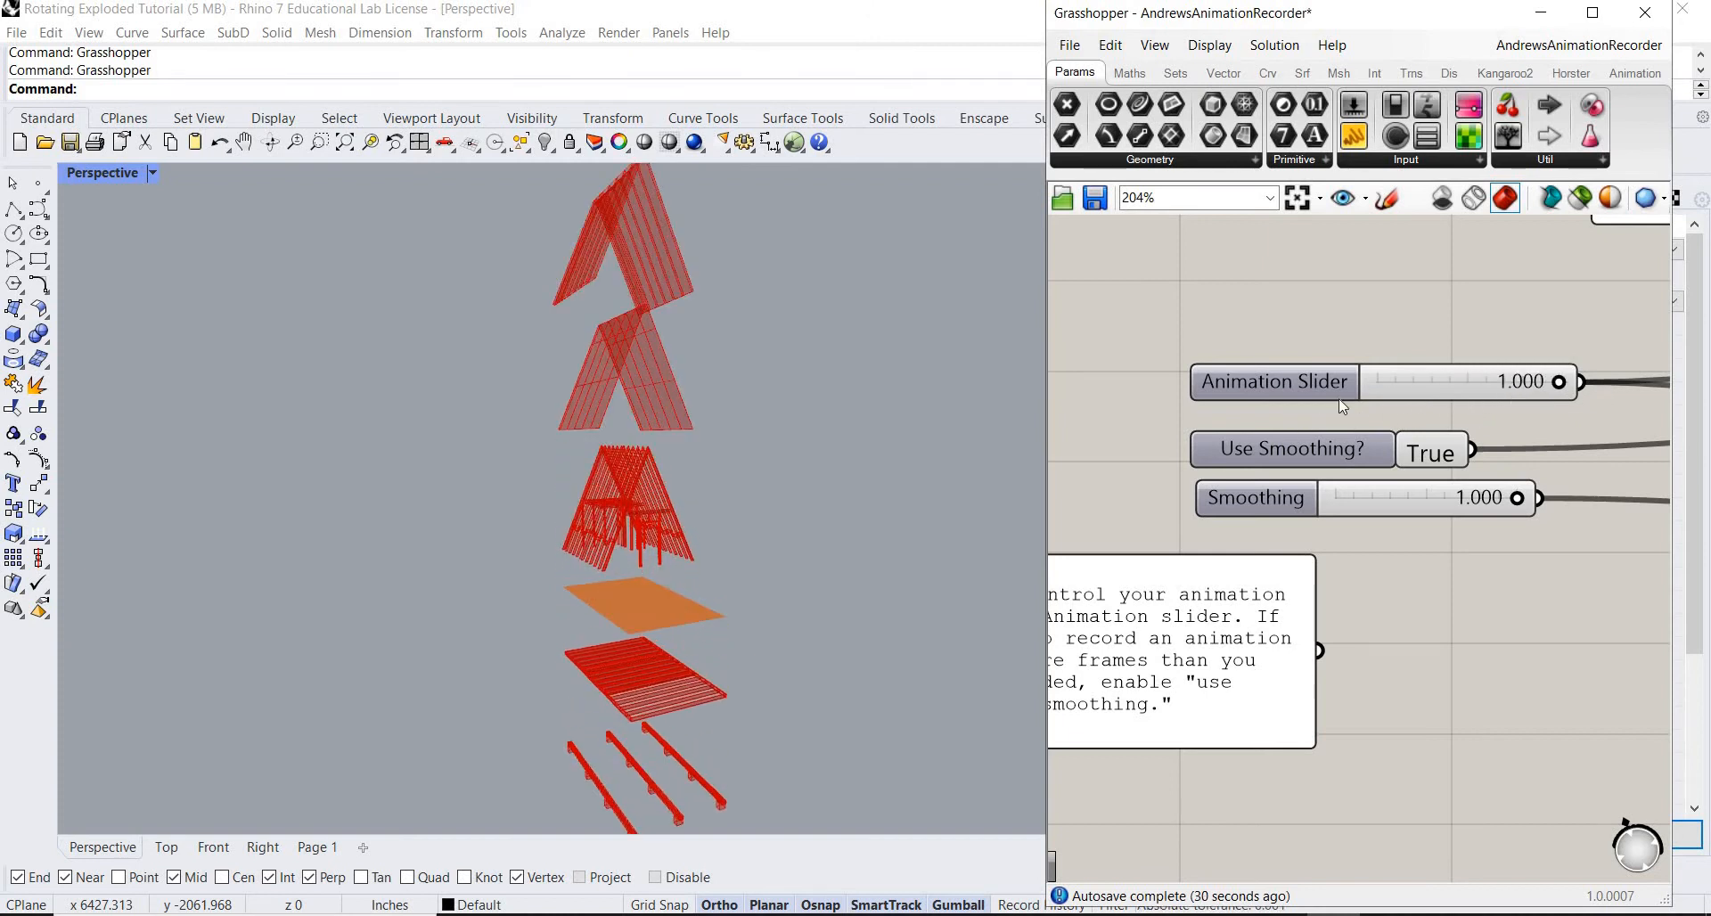
pyautogui.moveTo(1315, 434)
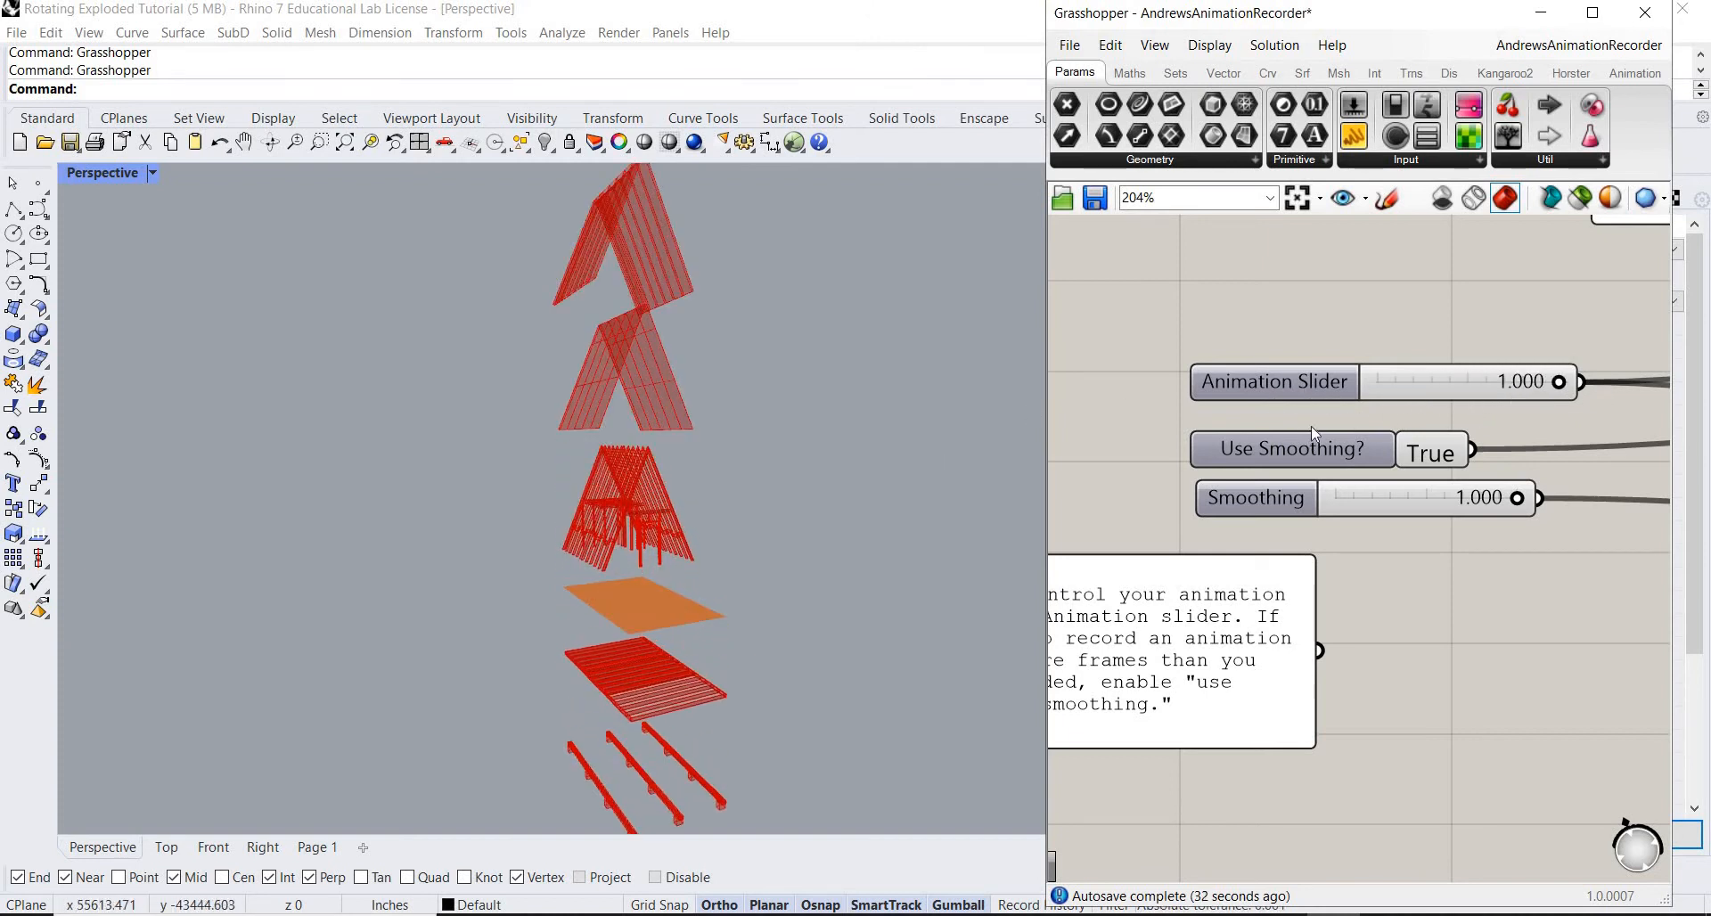
pyautogui.moveTo(1273, 381)
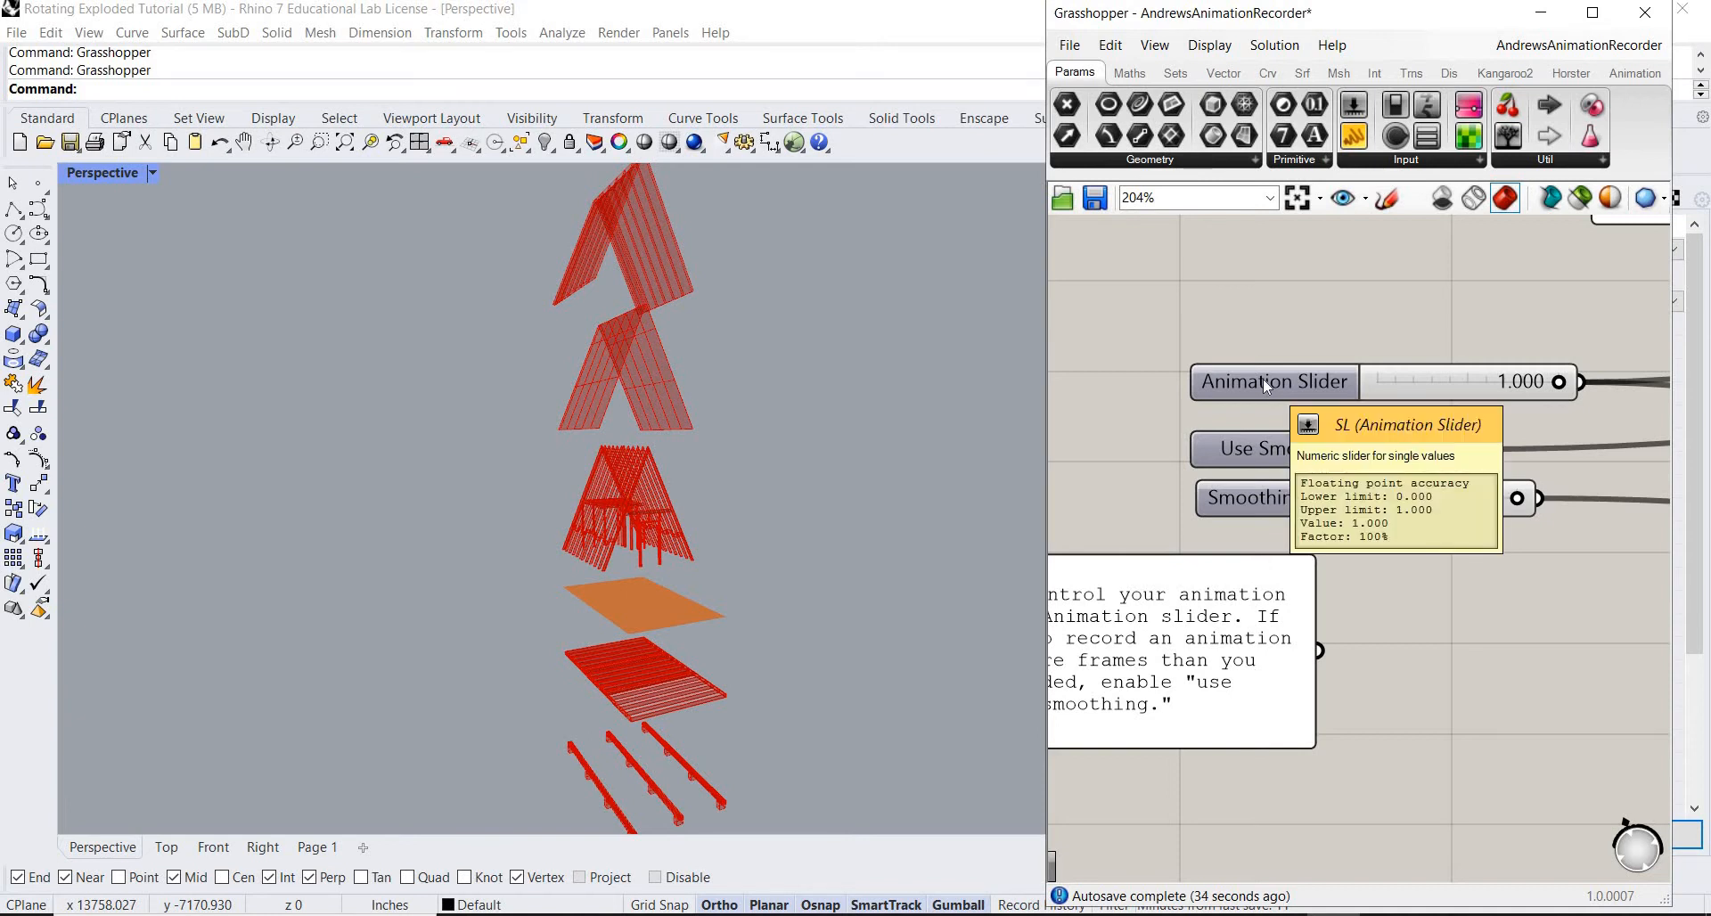
pyautogui.moveTo(1137, 395)
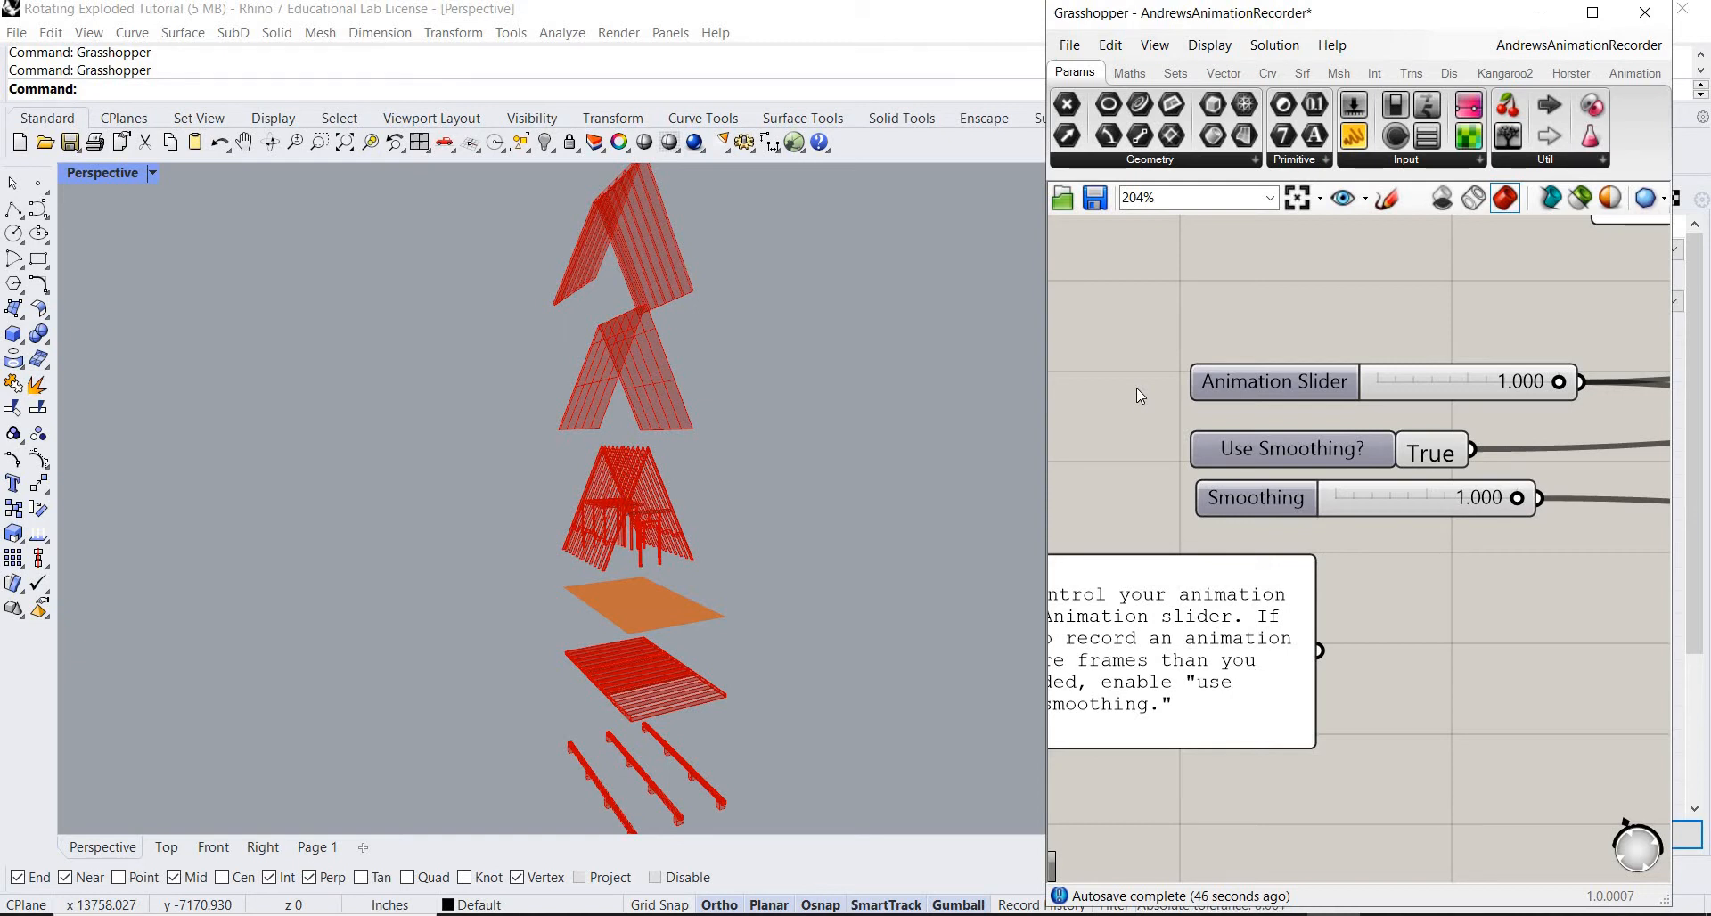
pyautogui.moveTo(1132, 398)
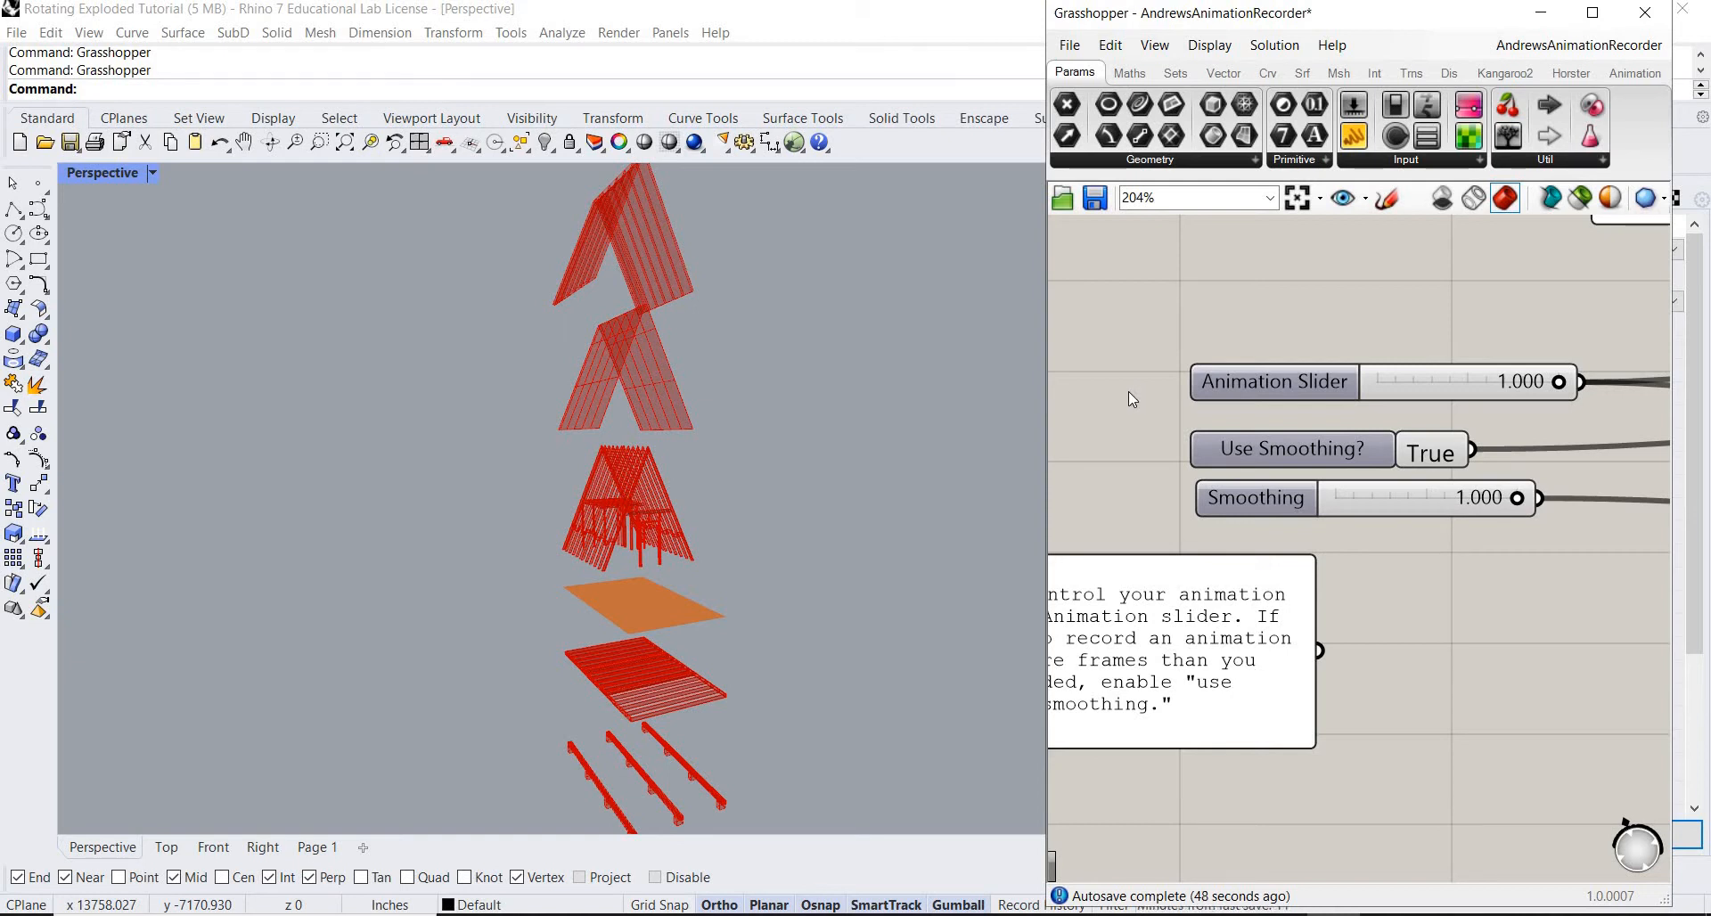
pyautogui.moveTo(1137, 396)
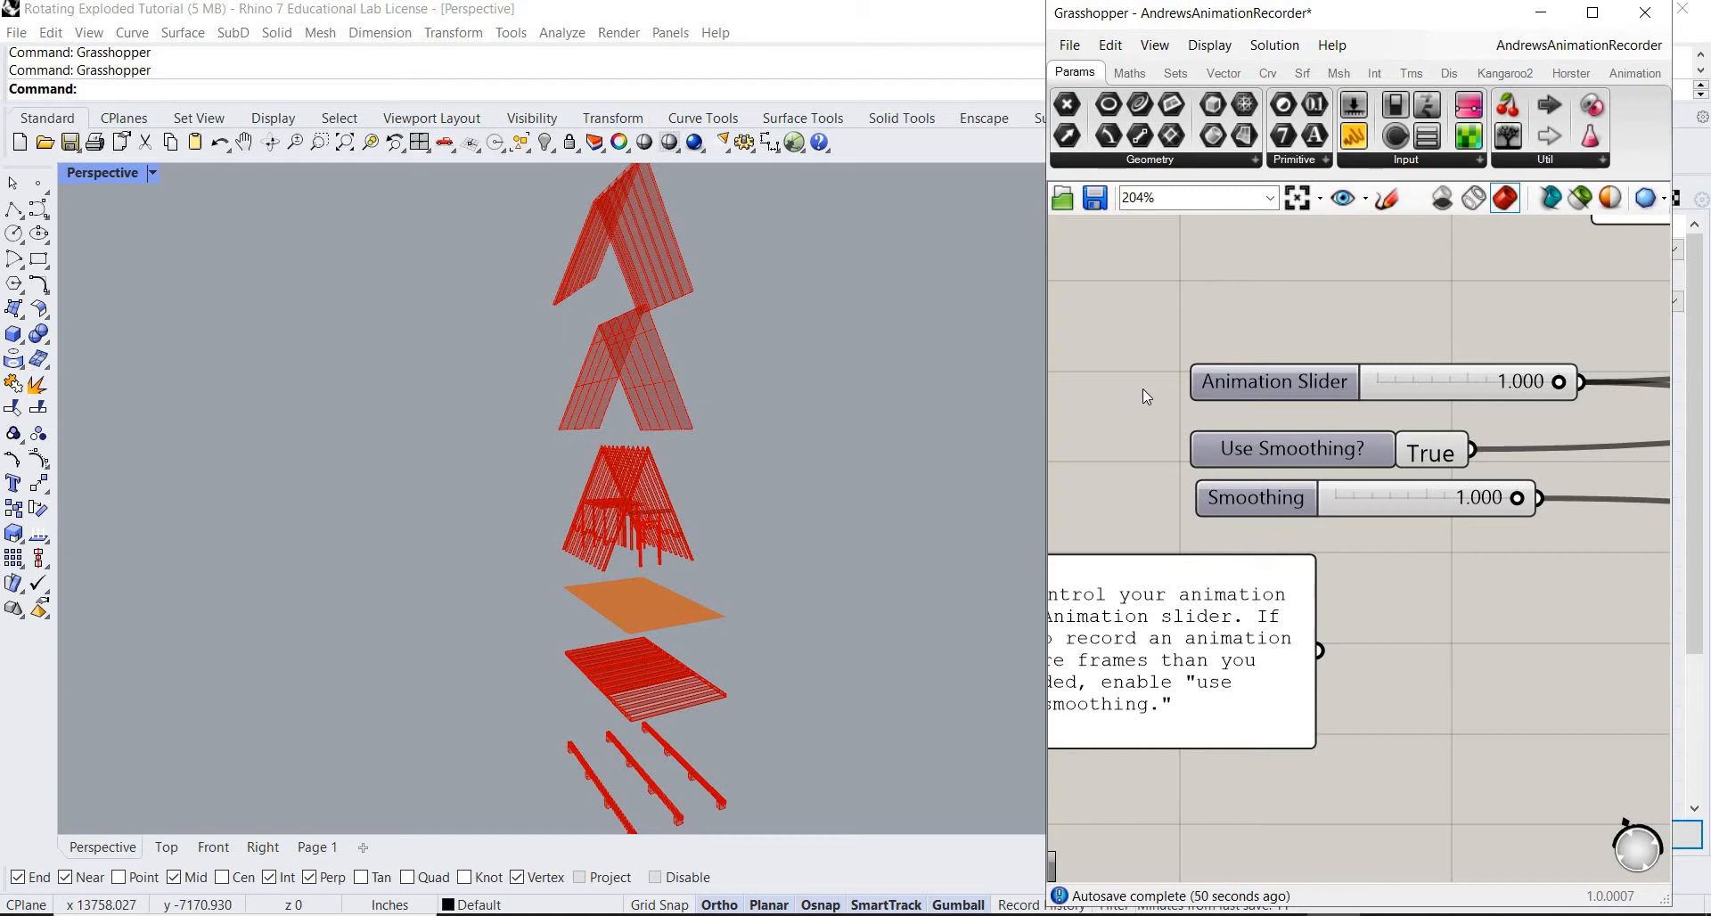
pyautogui.moveTo(1153, 391)
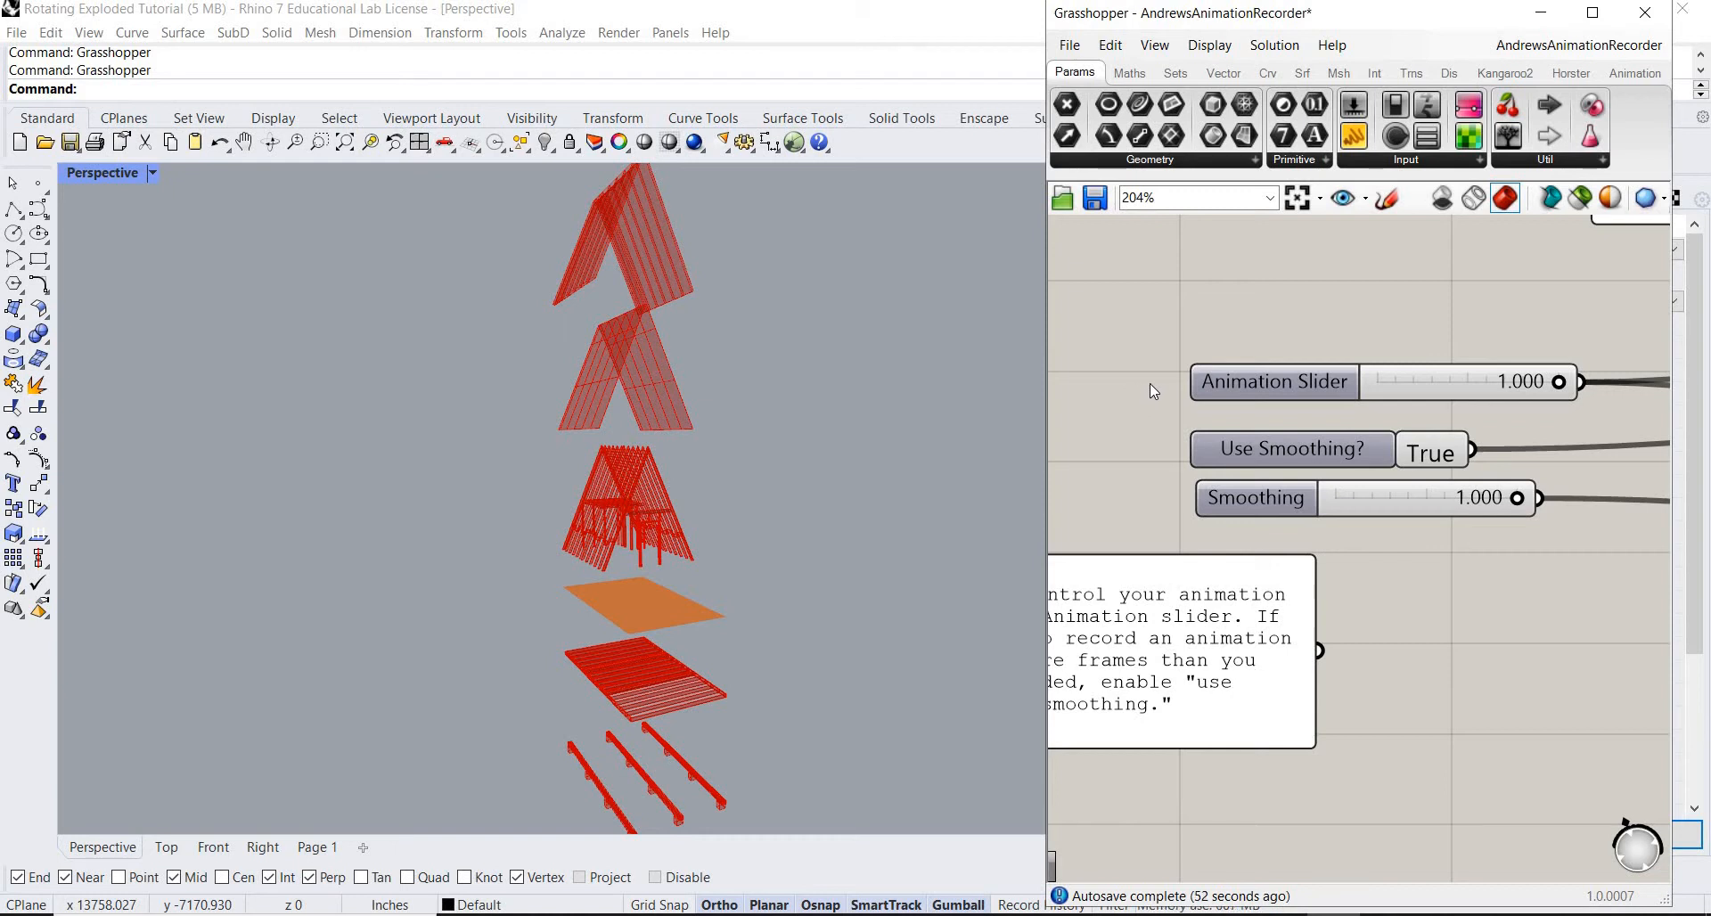
pyautogui.moveTo(1162, 389)
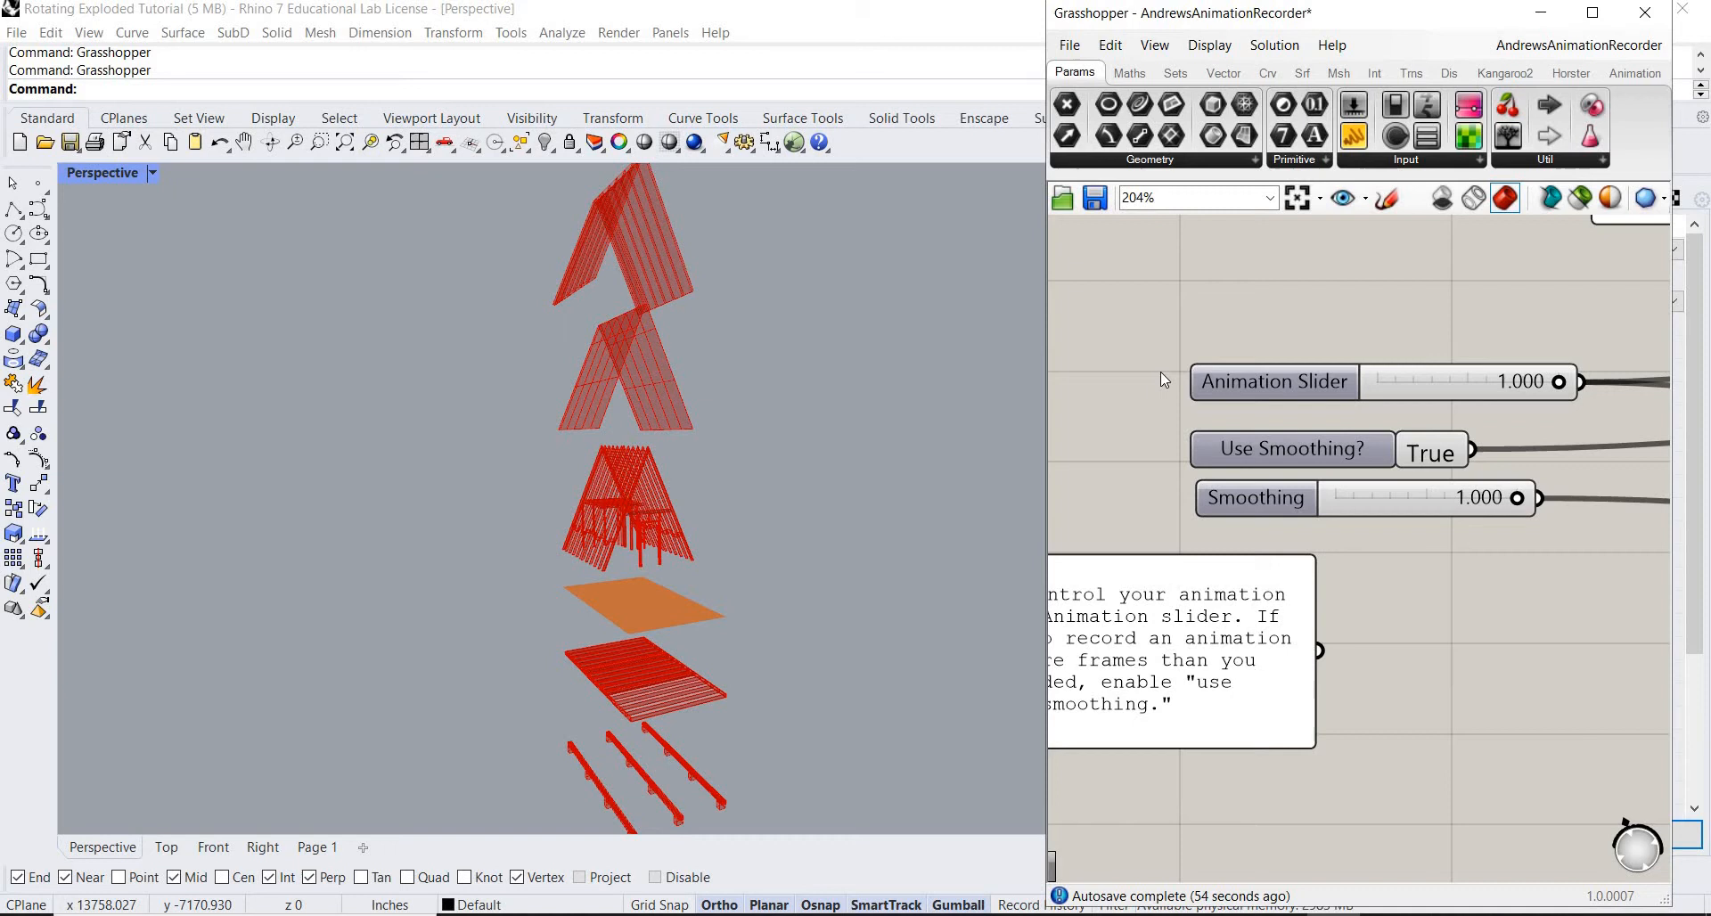
pyautogui.moveTo(1511, 370)
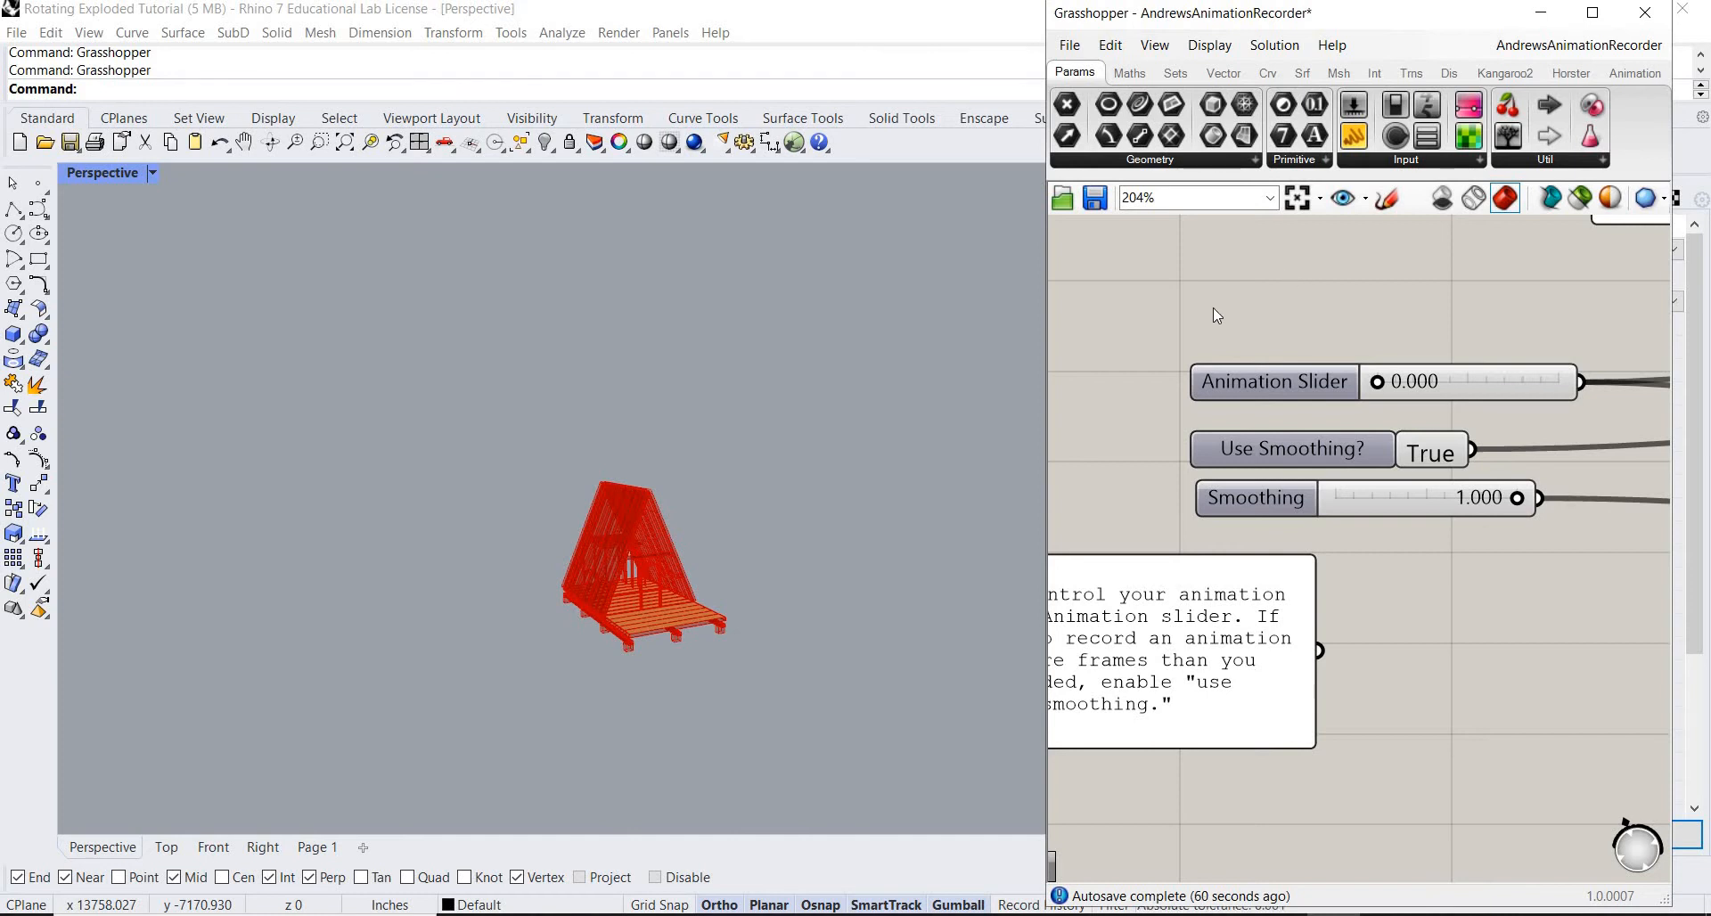
pyautogui.moveTo(1547, 103)
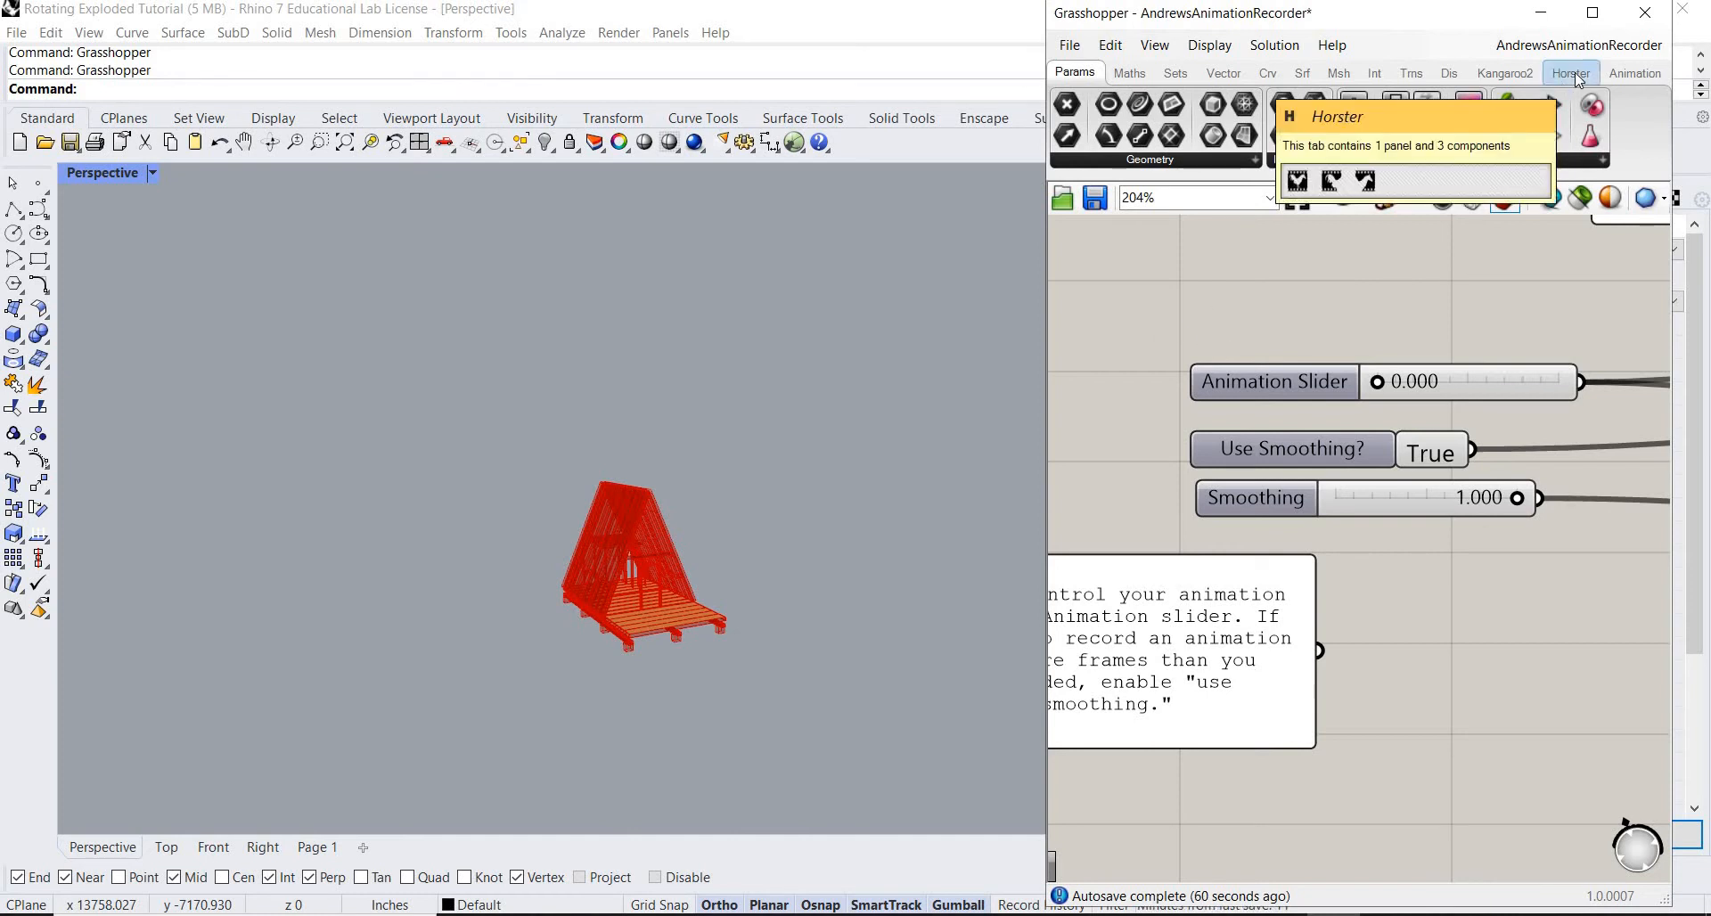
# Place a Horster setCam component on the canvas and move it lower.
pyautogui.click(1569, 72)
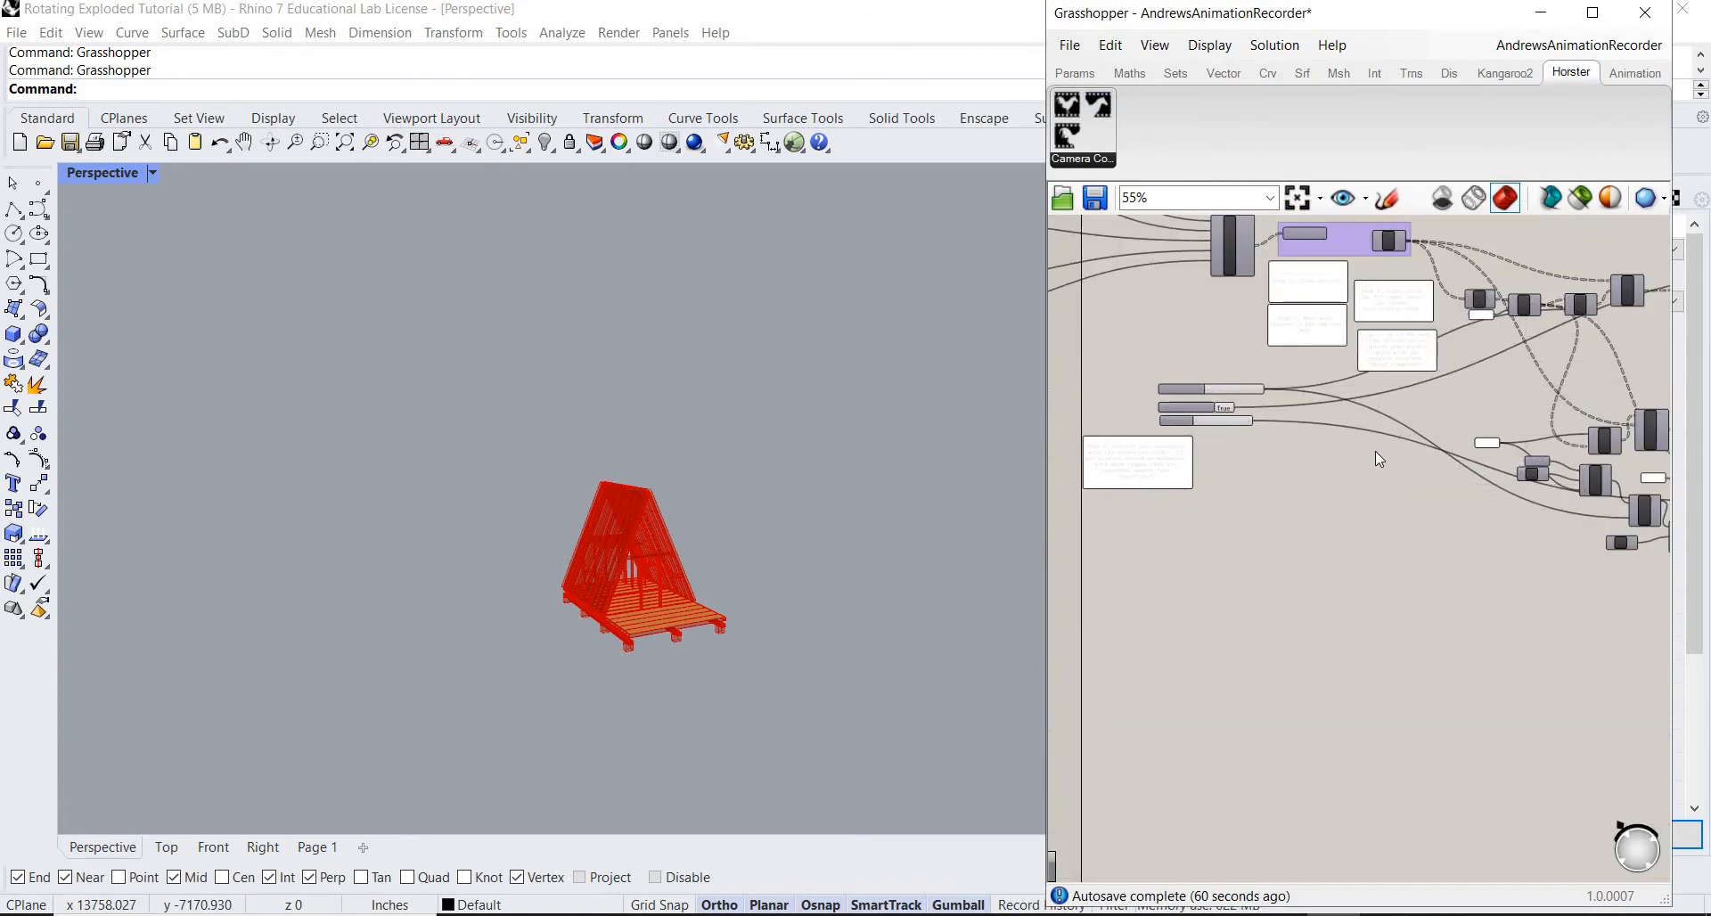
pyautogui.scroll(-3)
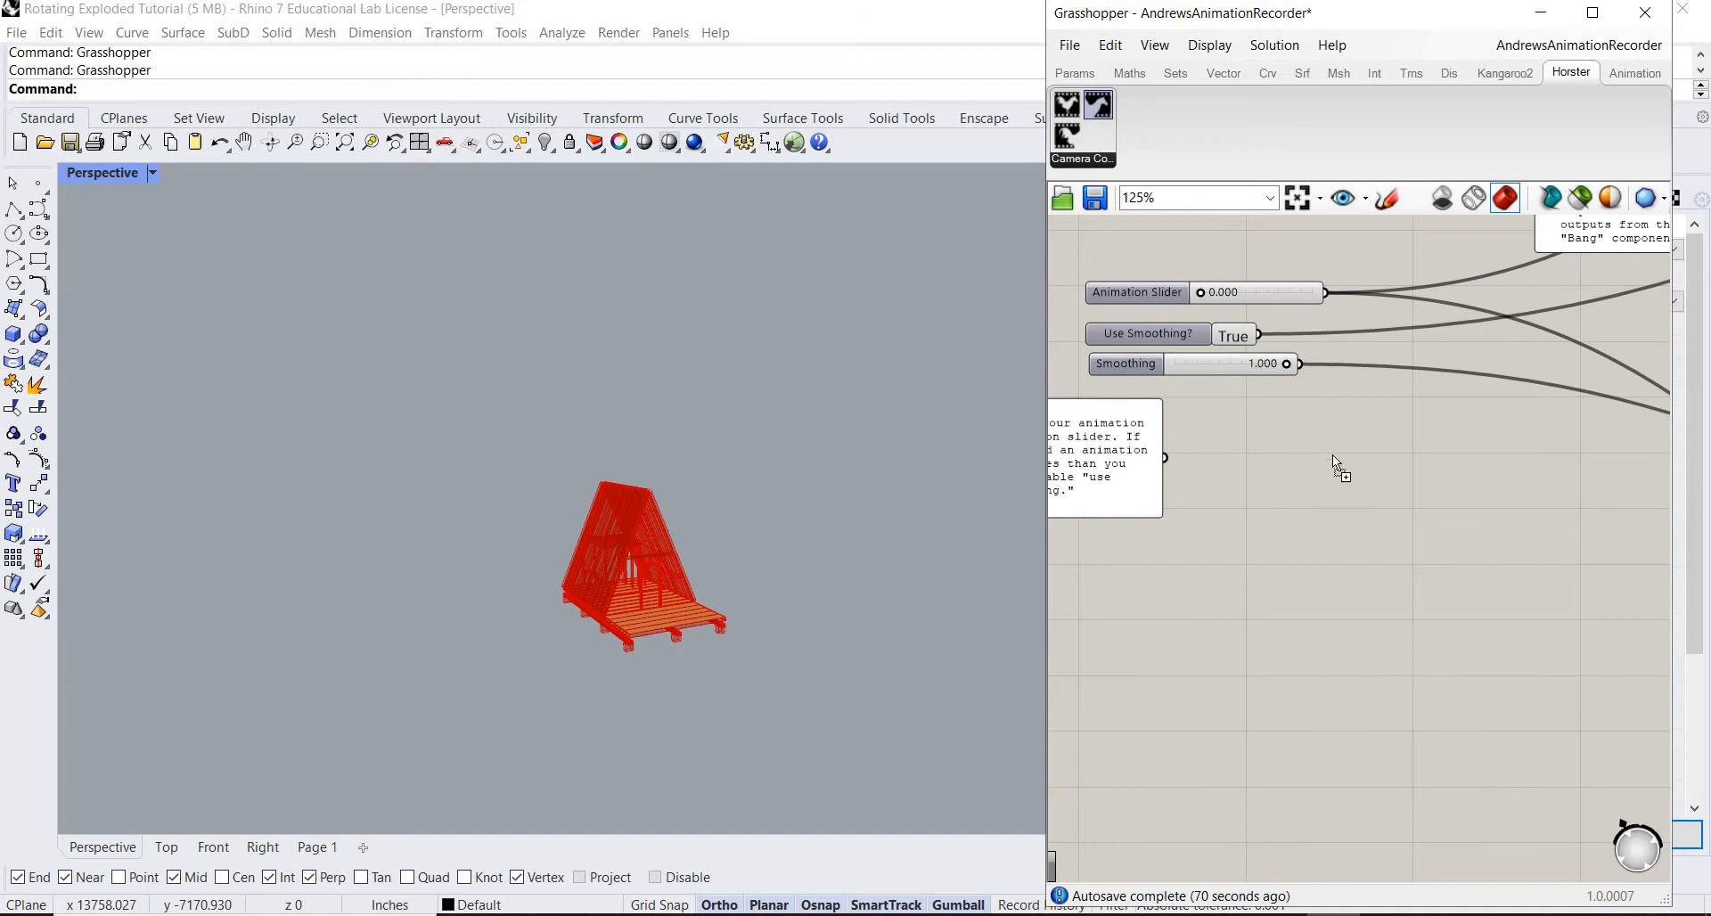
pyautogui.click(1336, 462)
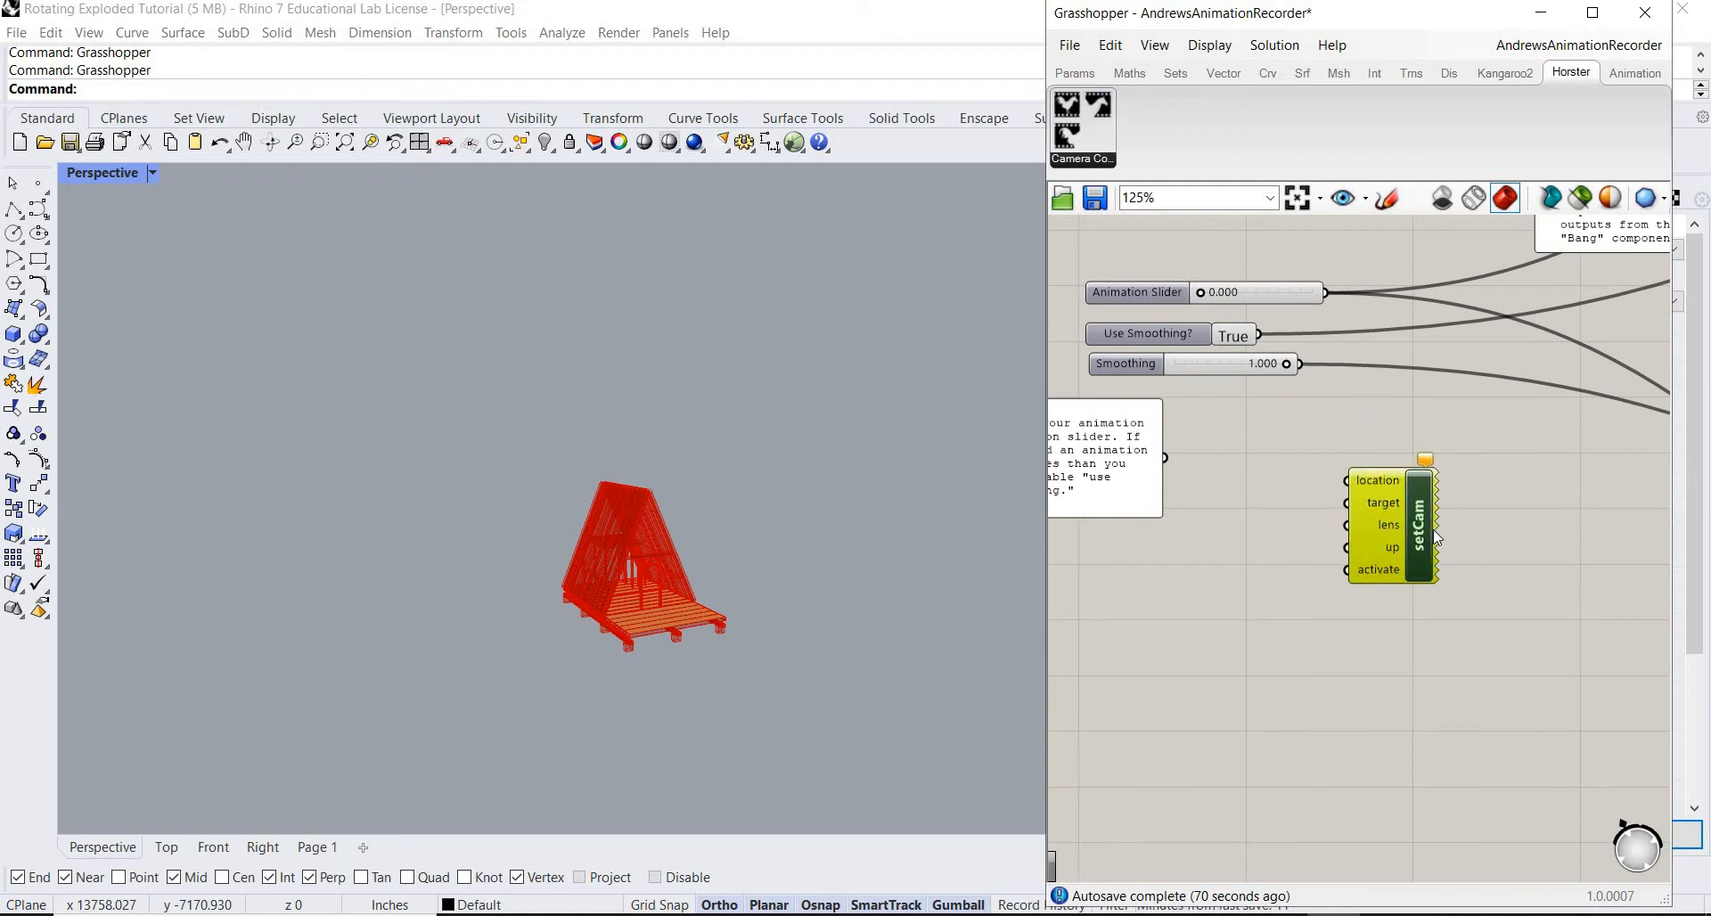
pyautogui.moveTo(1391, 523); pyautogui.dragTo(1419, 578)
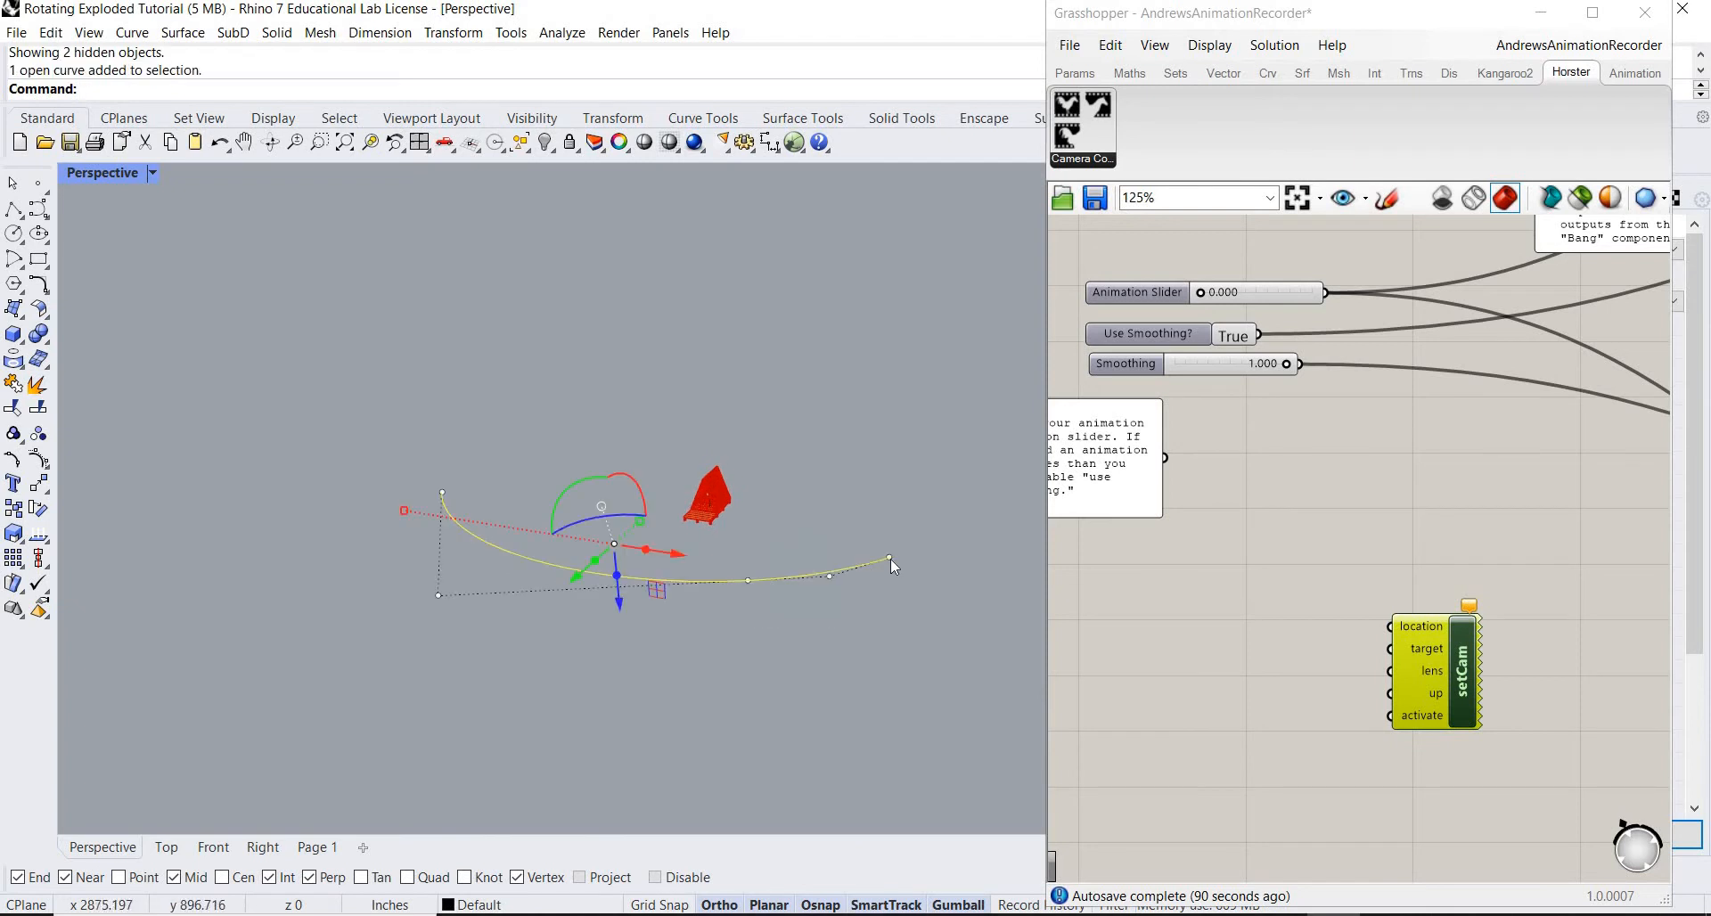
# Deselect the camera rail arc by clicking empty space in the Rhino viewport.
pyautogui.click(860, 538)
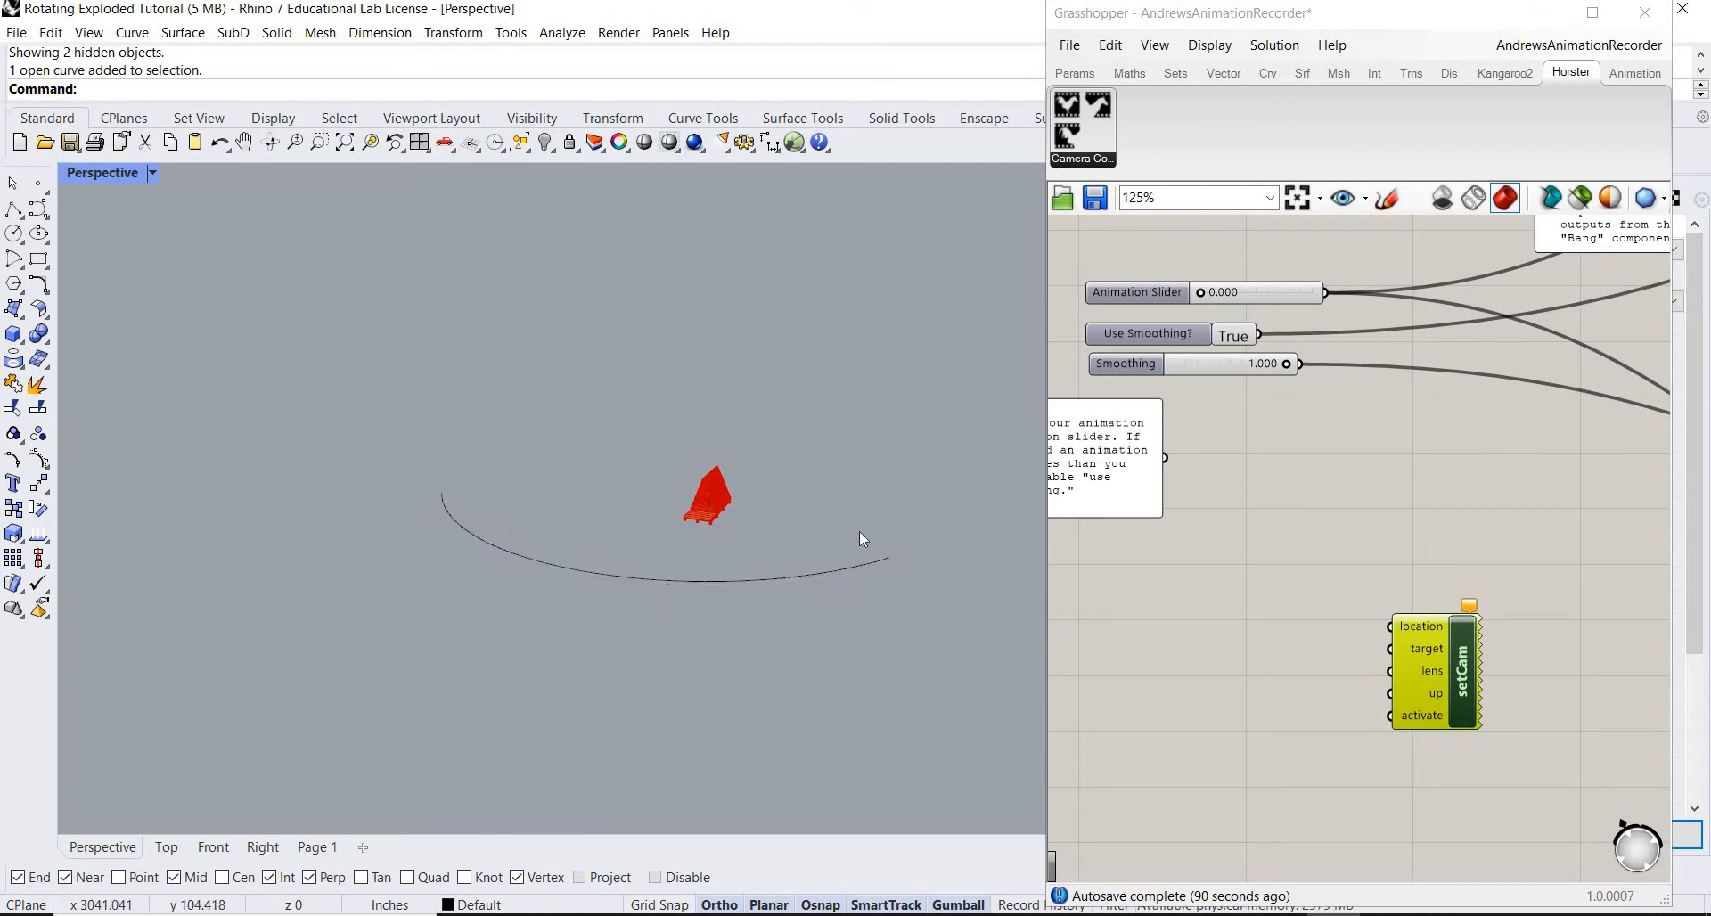
pyautogui.moveTo(901, 539)
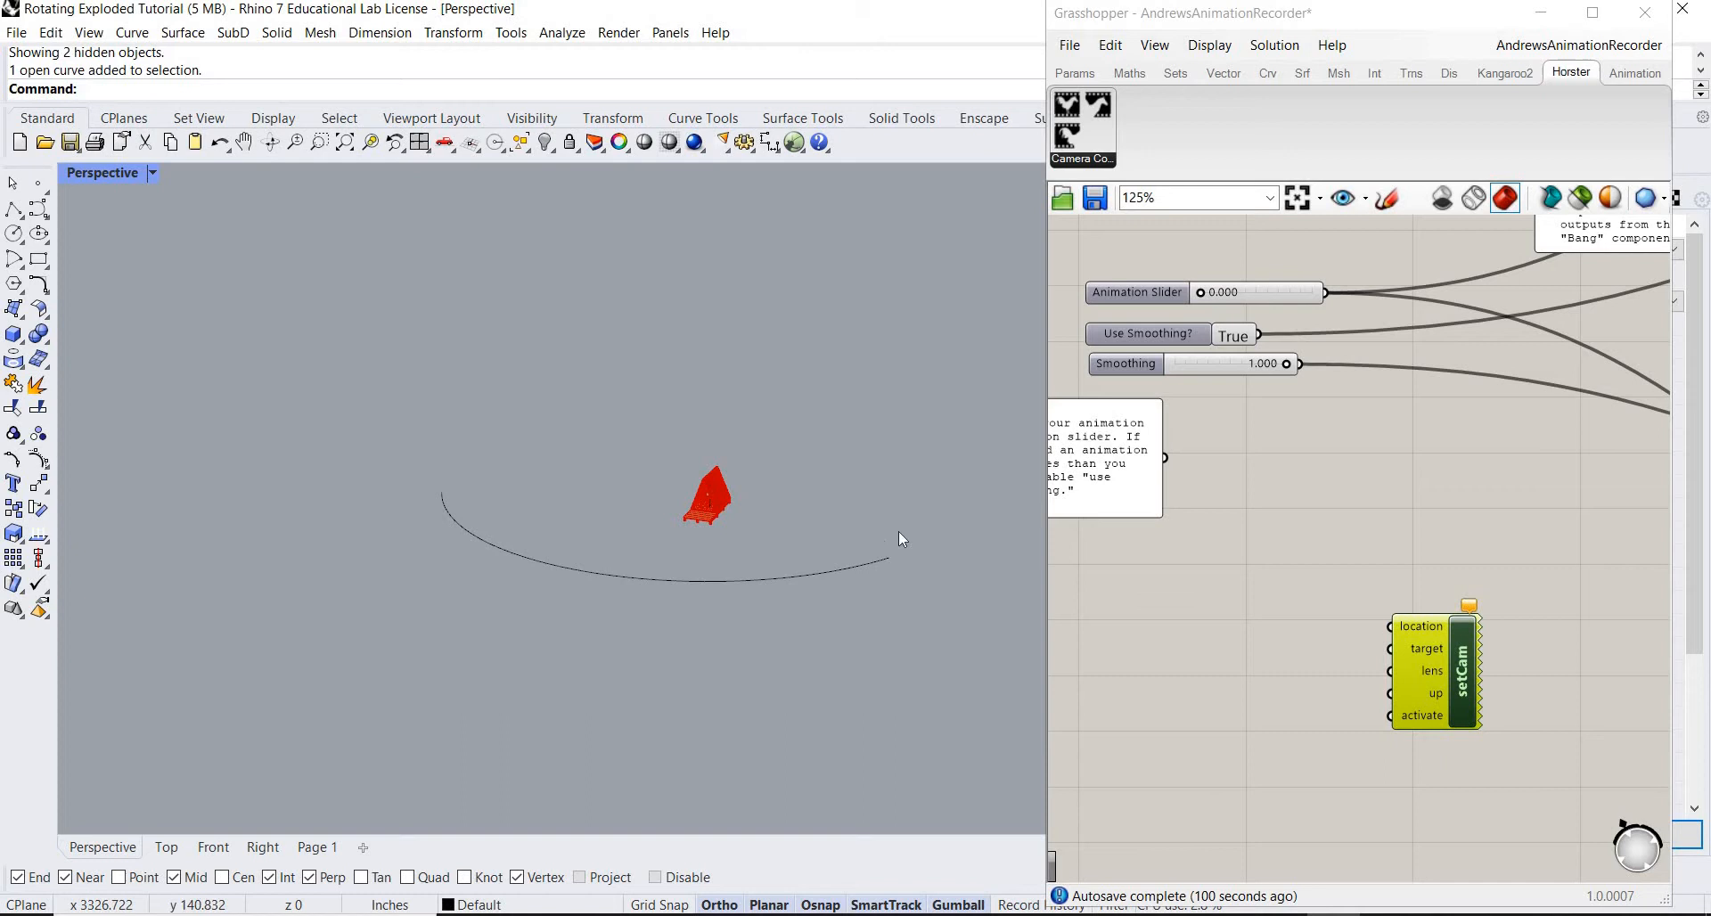
pyautogui.moveTo(1143, 541)
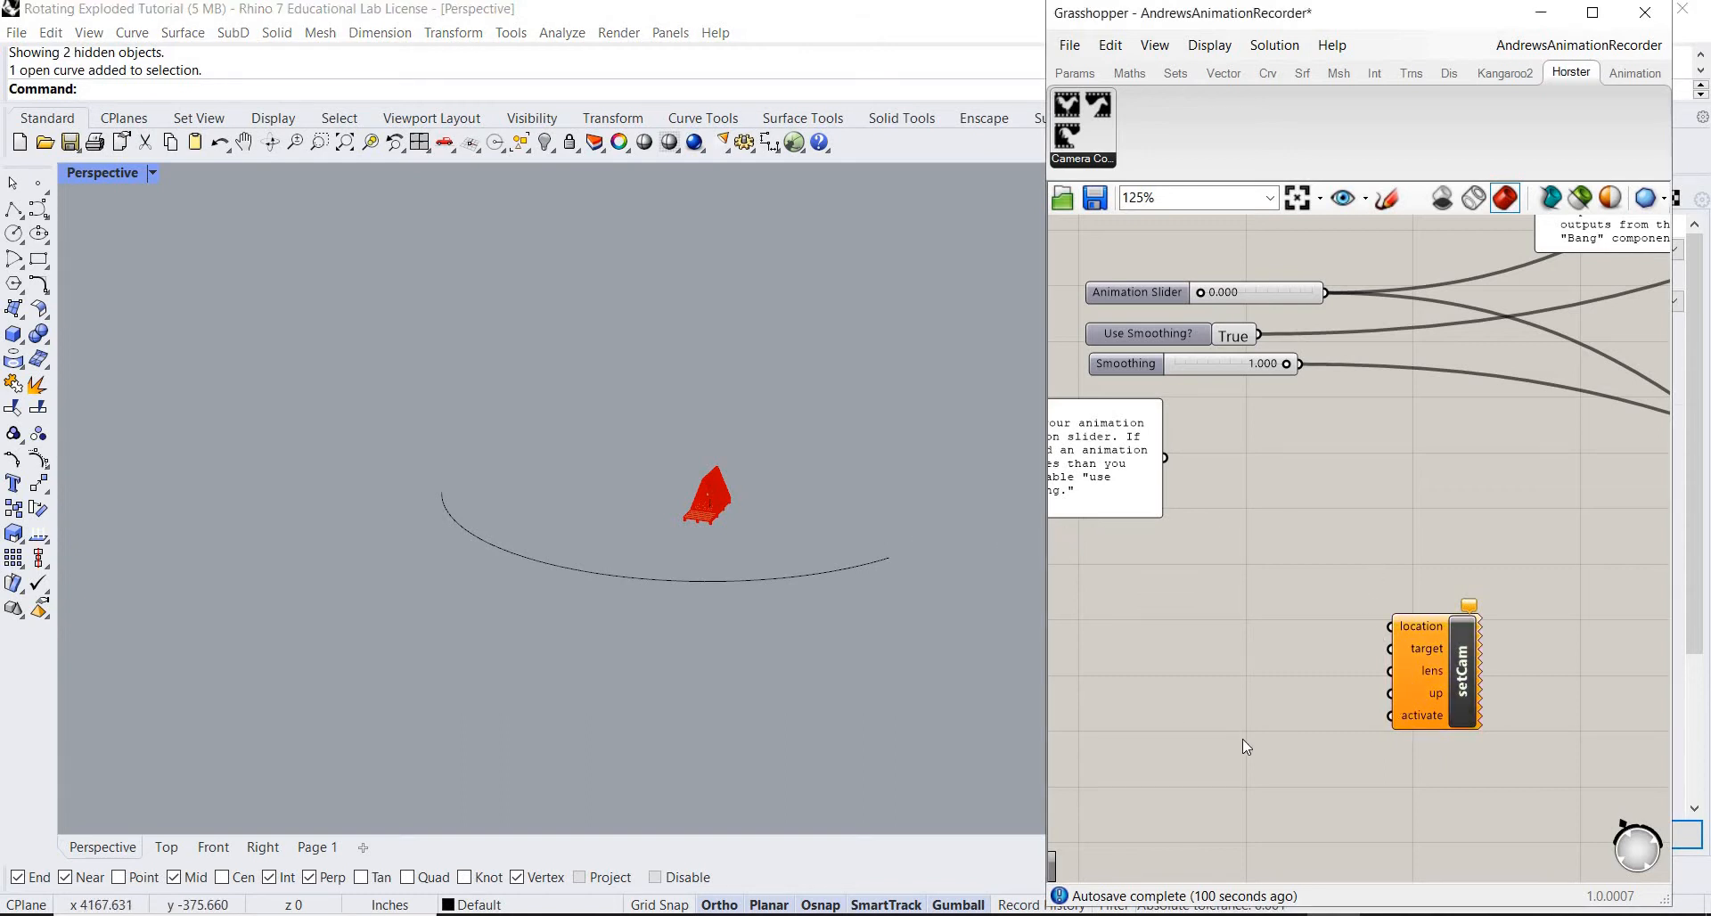
# Add a Boolean Toggle via canvas search, then reopen search for a Curve parameter.
pyautogui.write('BOO')
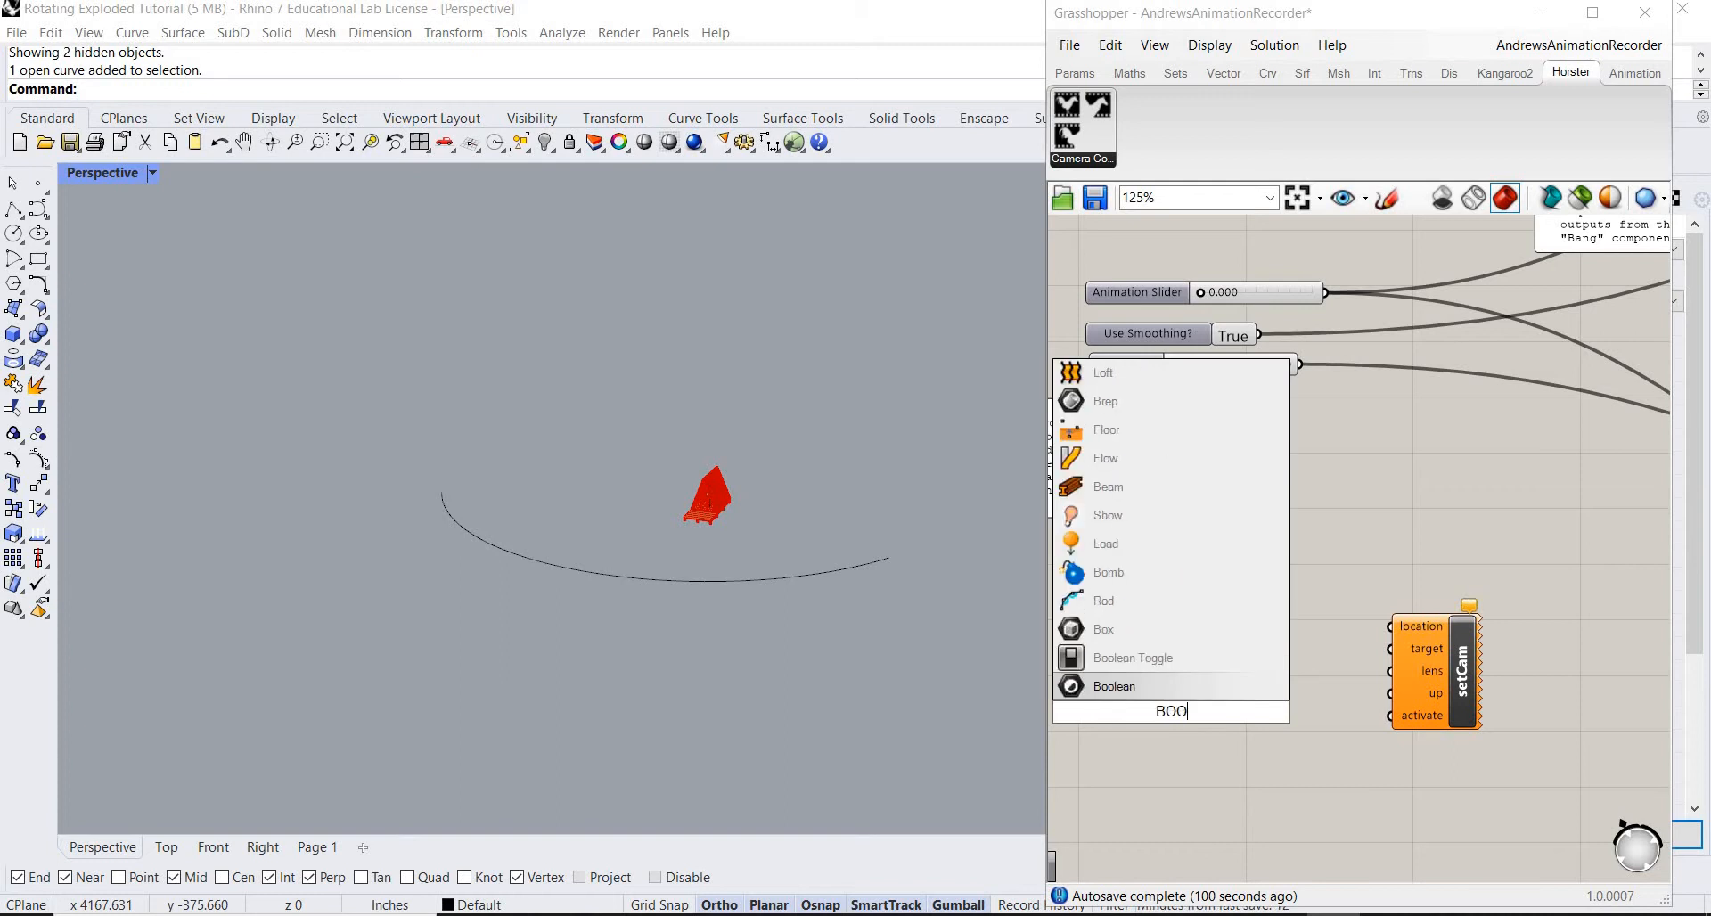
pyautogui.click(1132, 657)
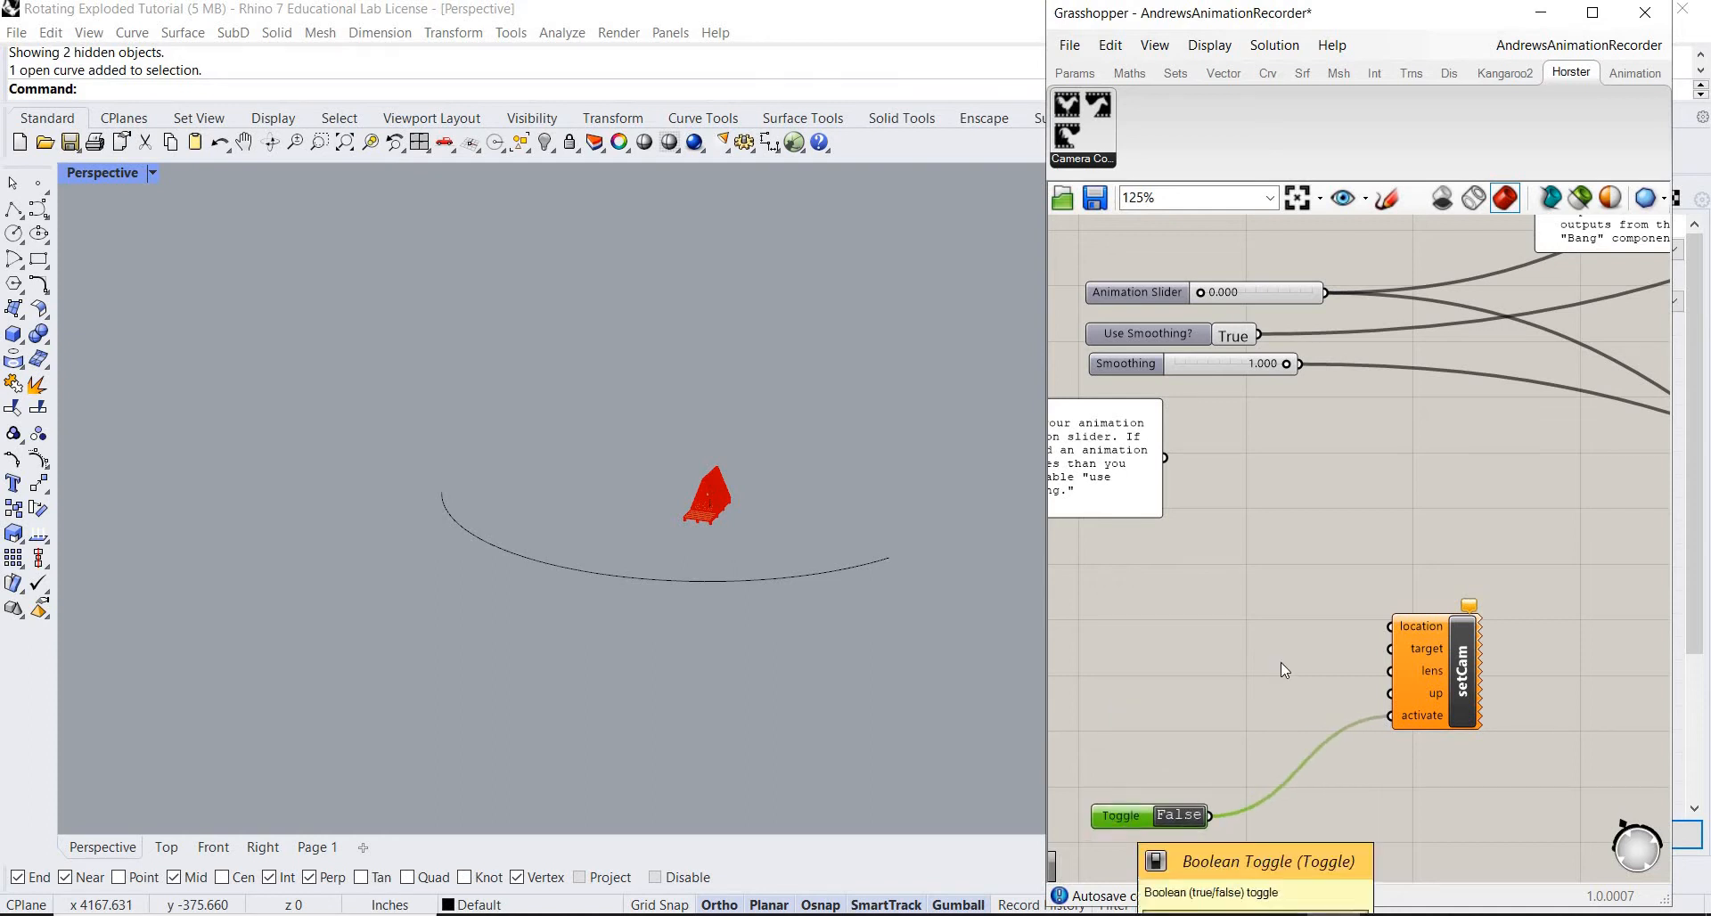
pyautogui.moveTo(1292, 661)
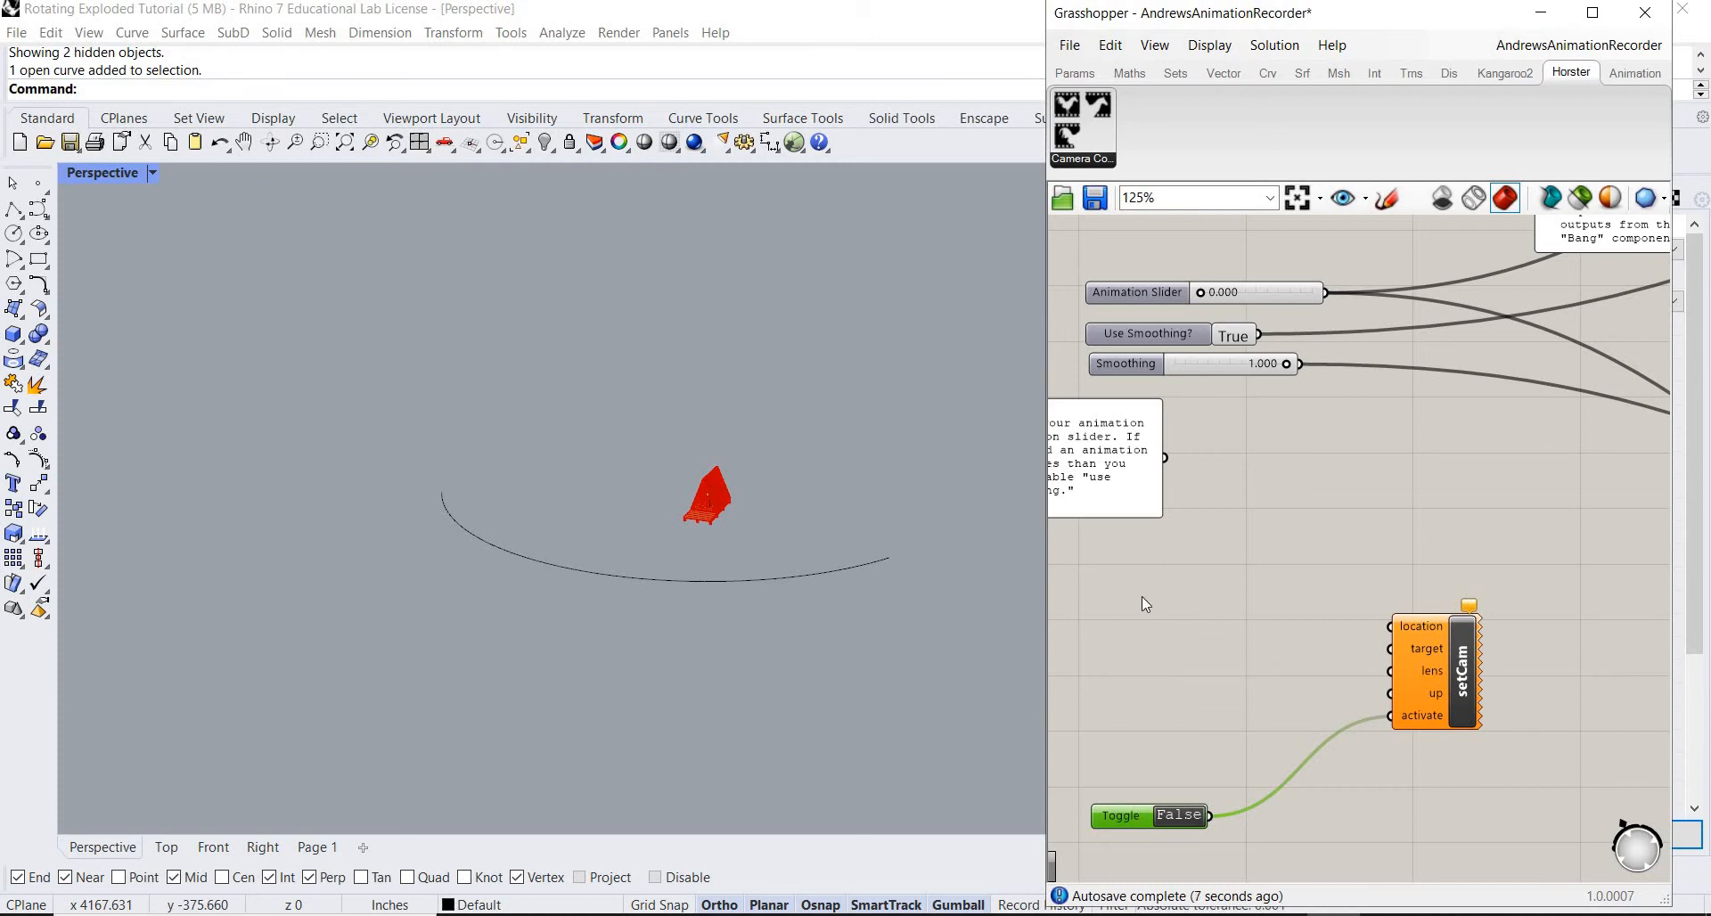
pyautogui.doubleClick(1146, 605)
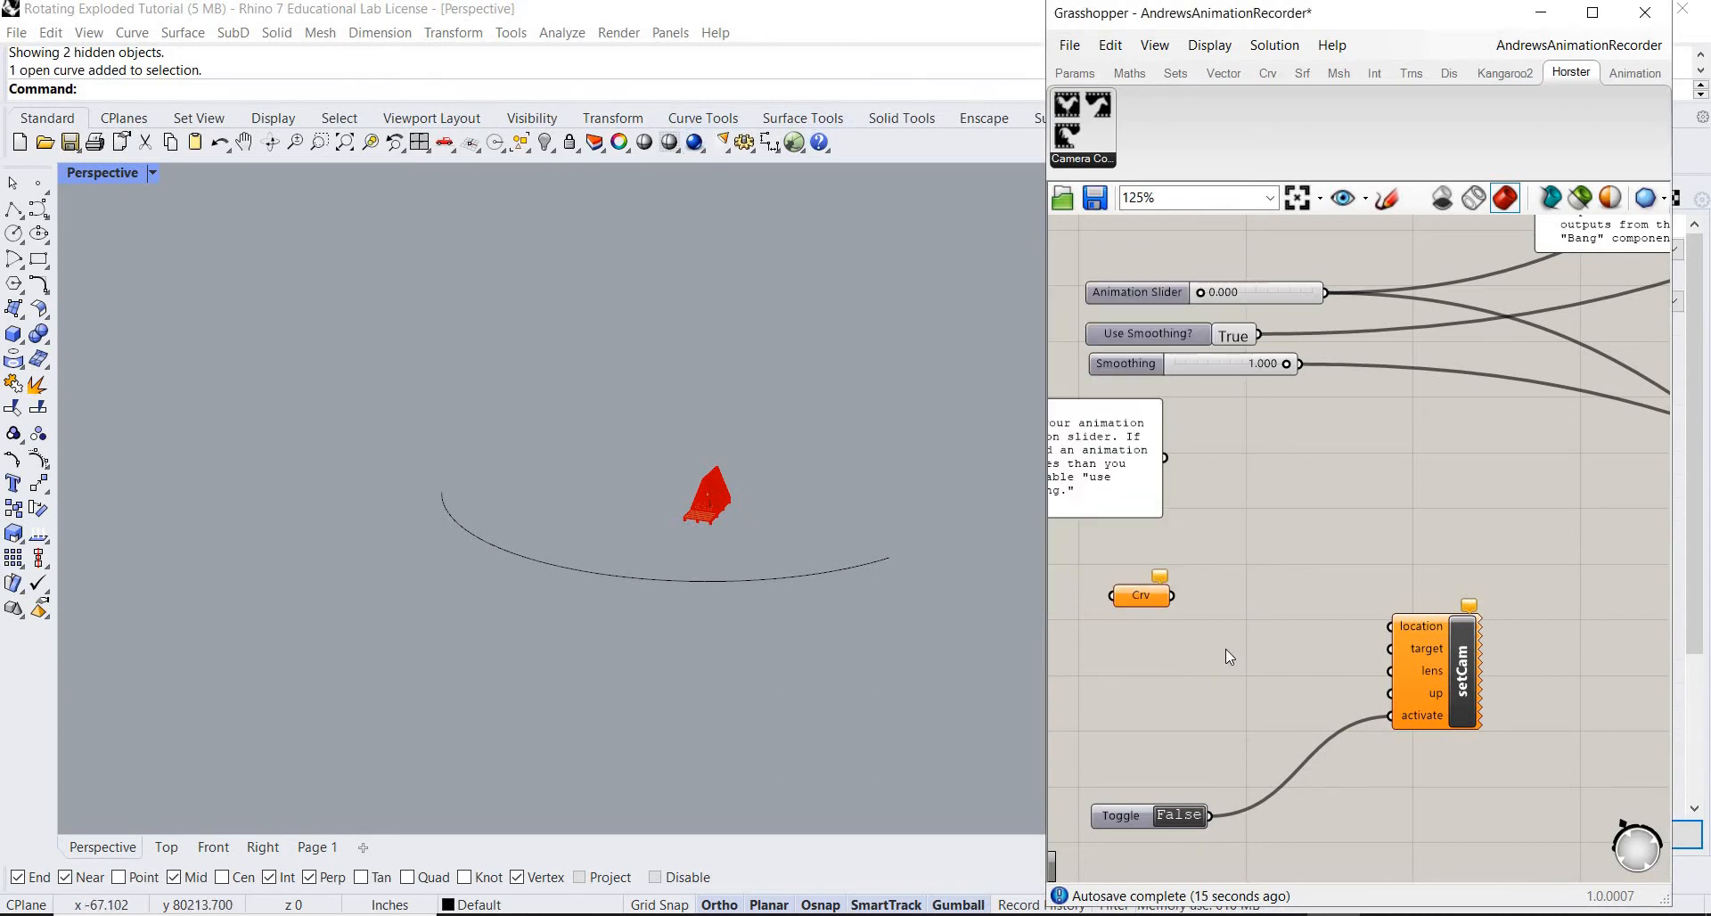
pyautogui.moveTo(1153, 622)
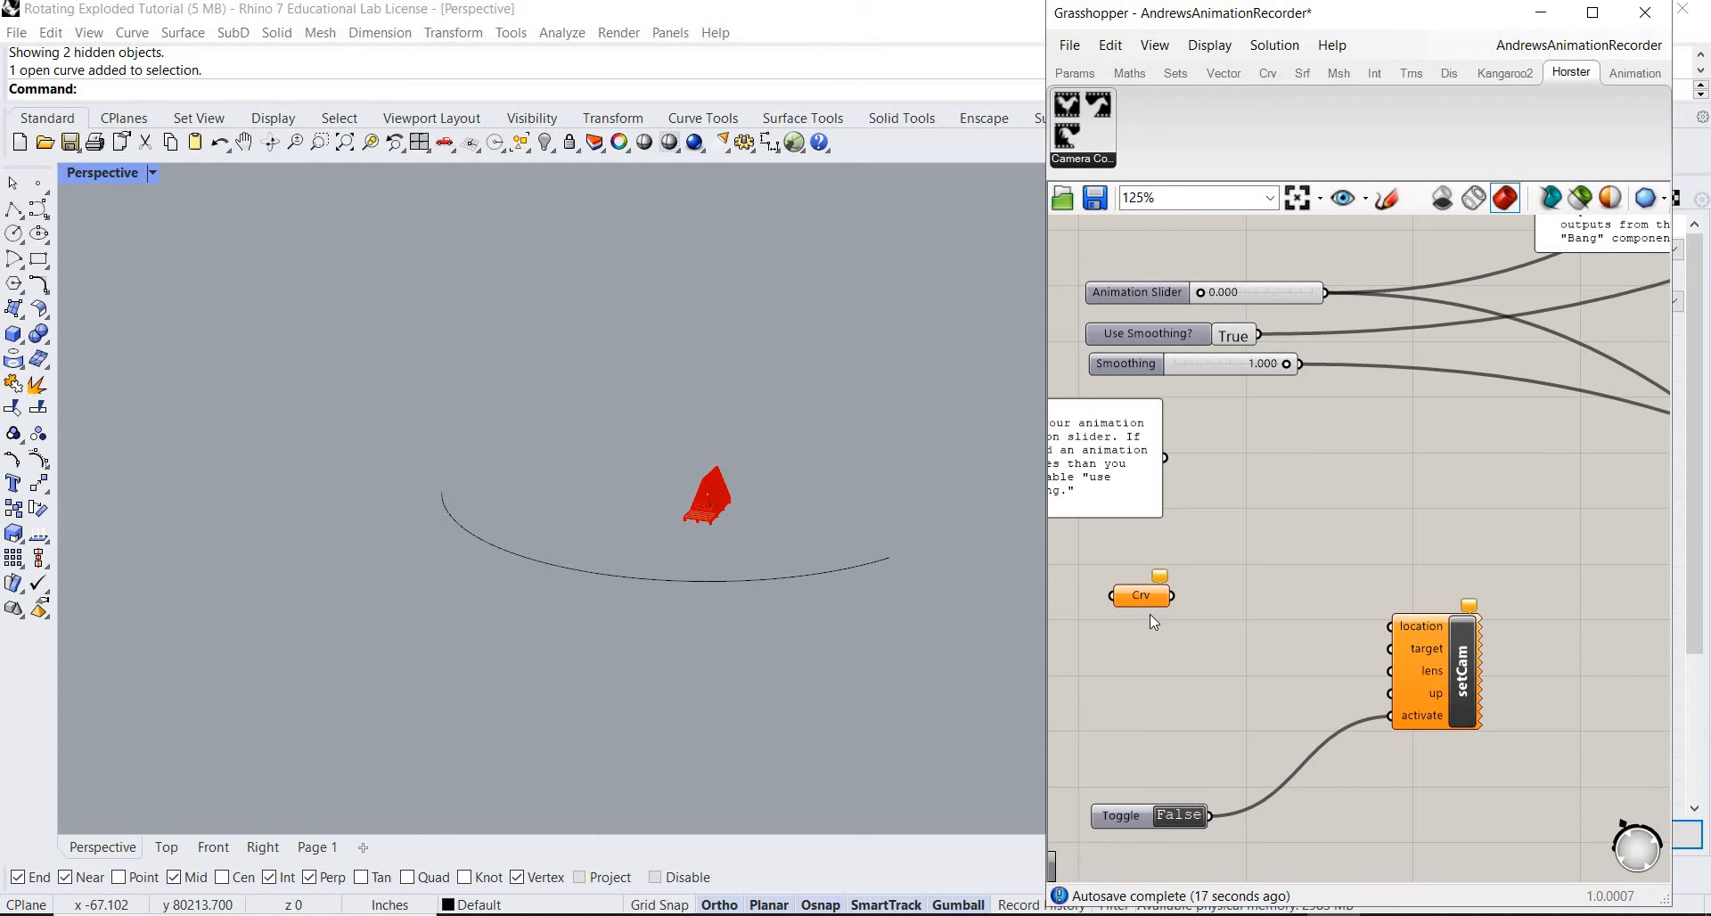
# Reference the arc camera-path curve from Rhino into the Crv parameter using Set one Curve.
pyautogui.rightClick(1140, 594)
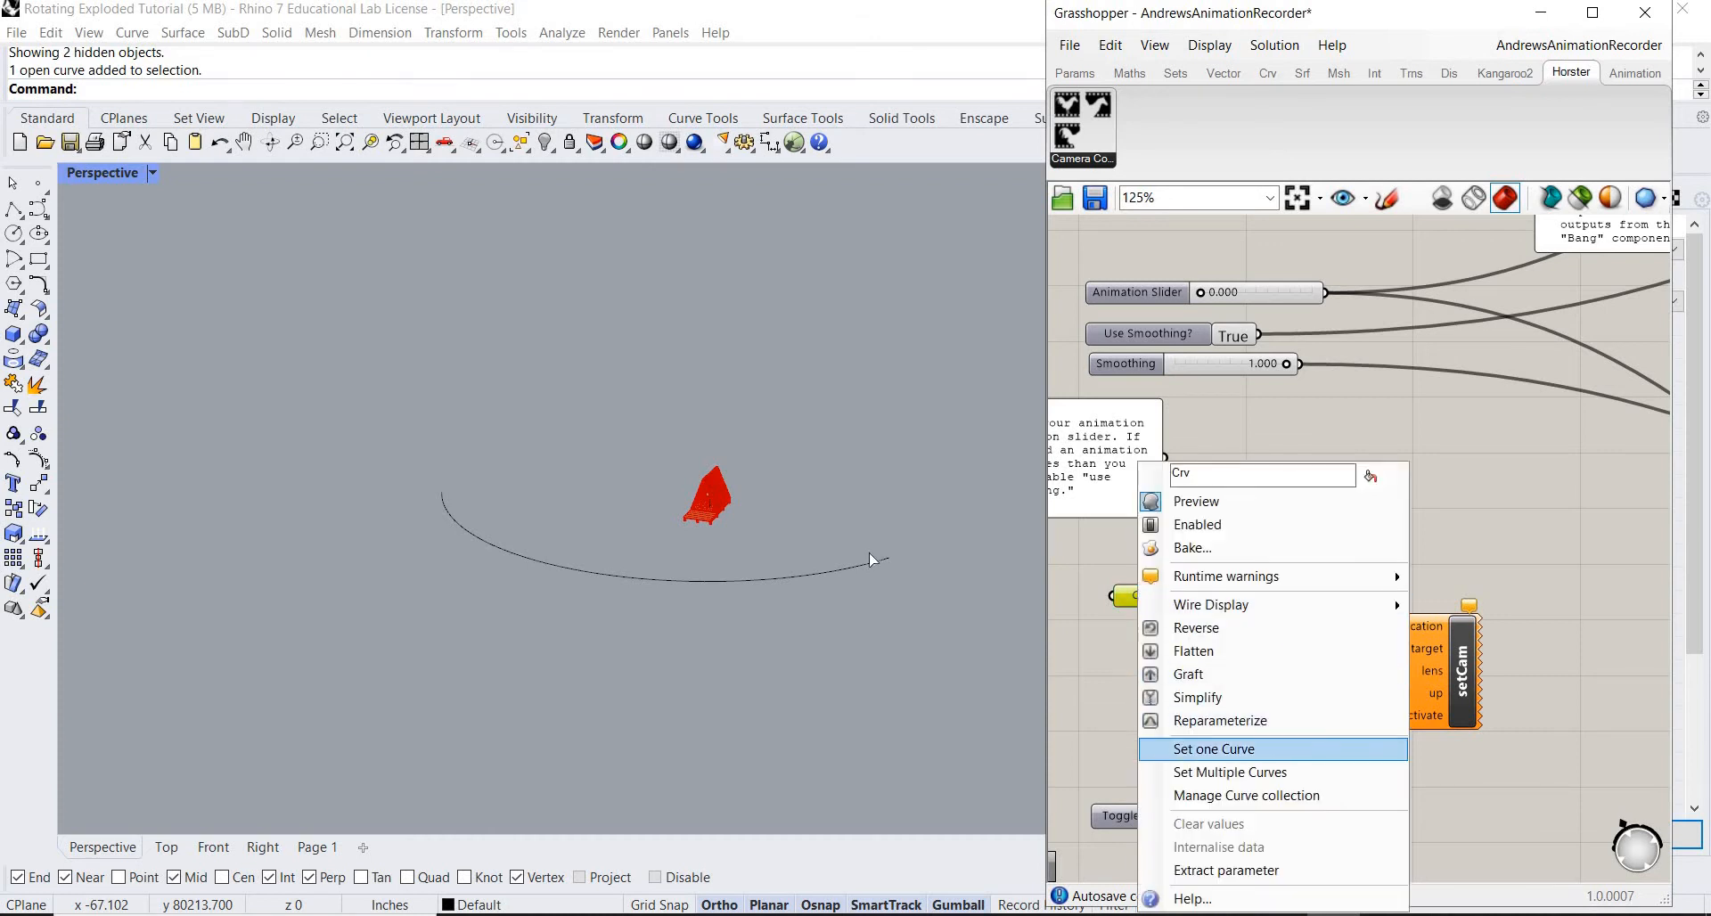
pyautogui.click(1212, 748)
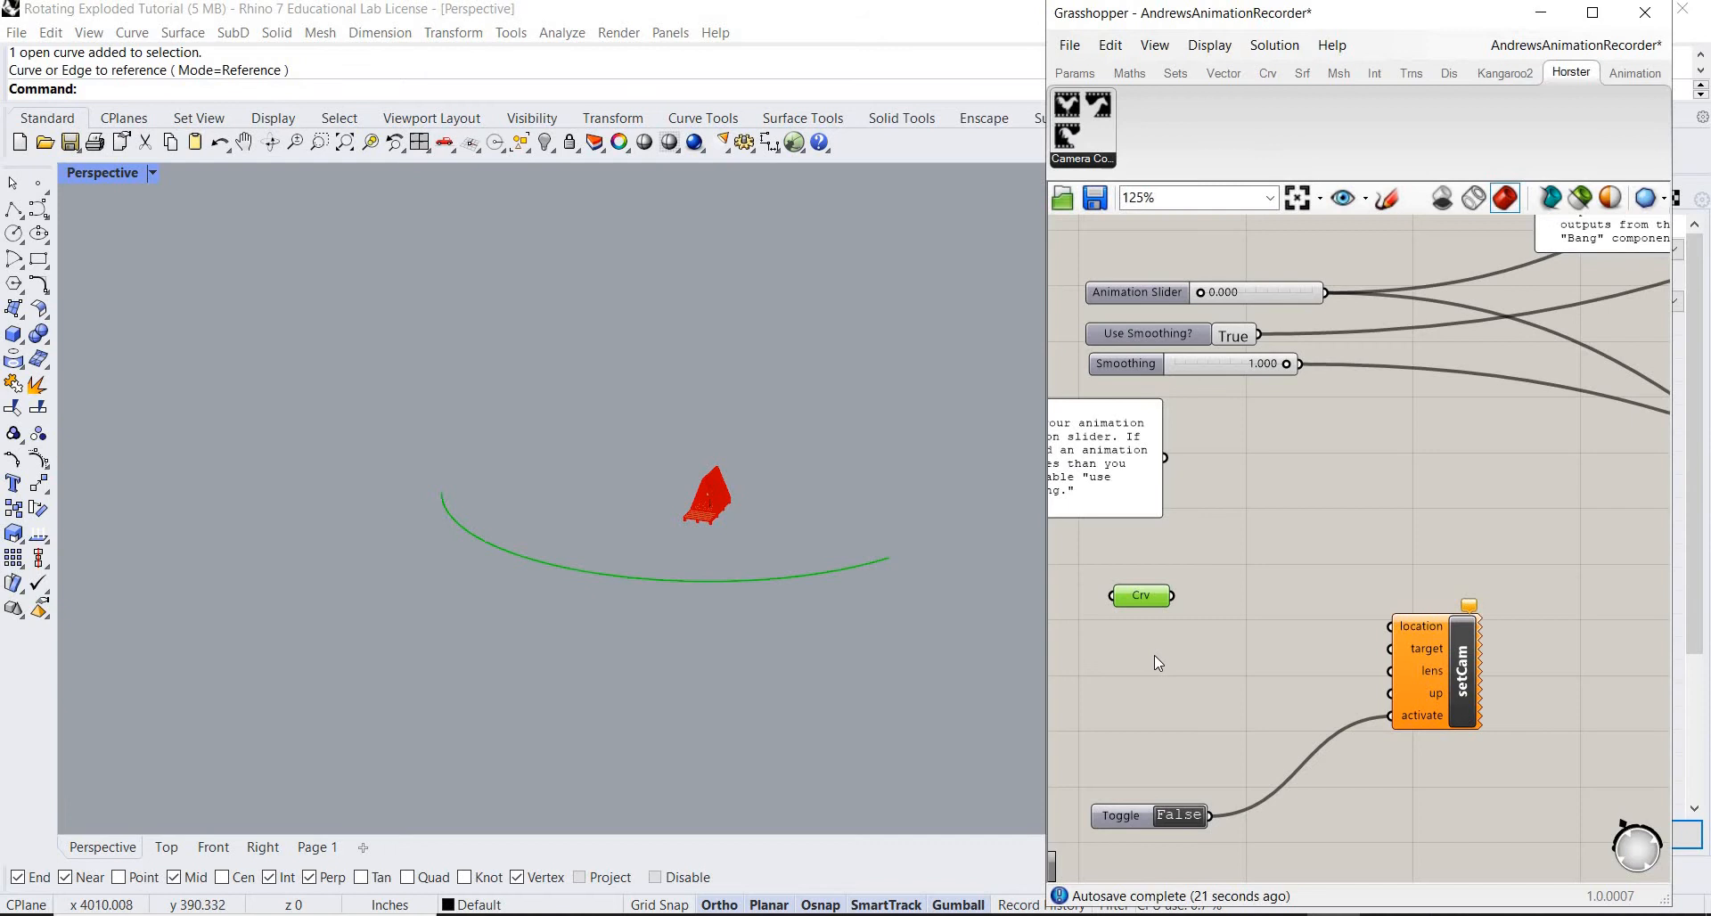
pyautogui.moveTo(1204, 661)
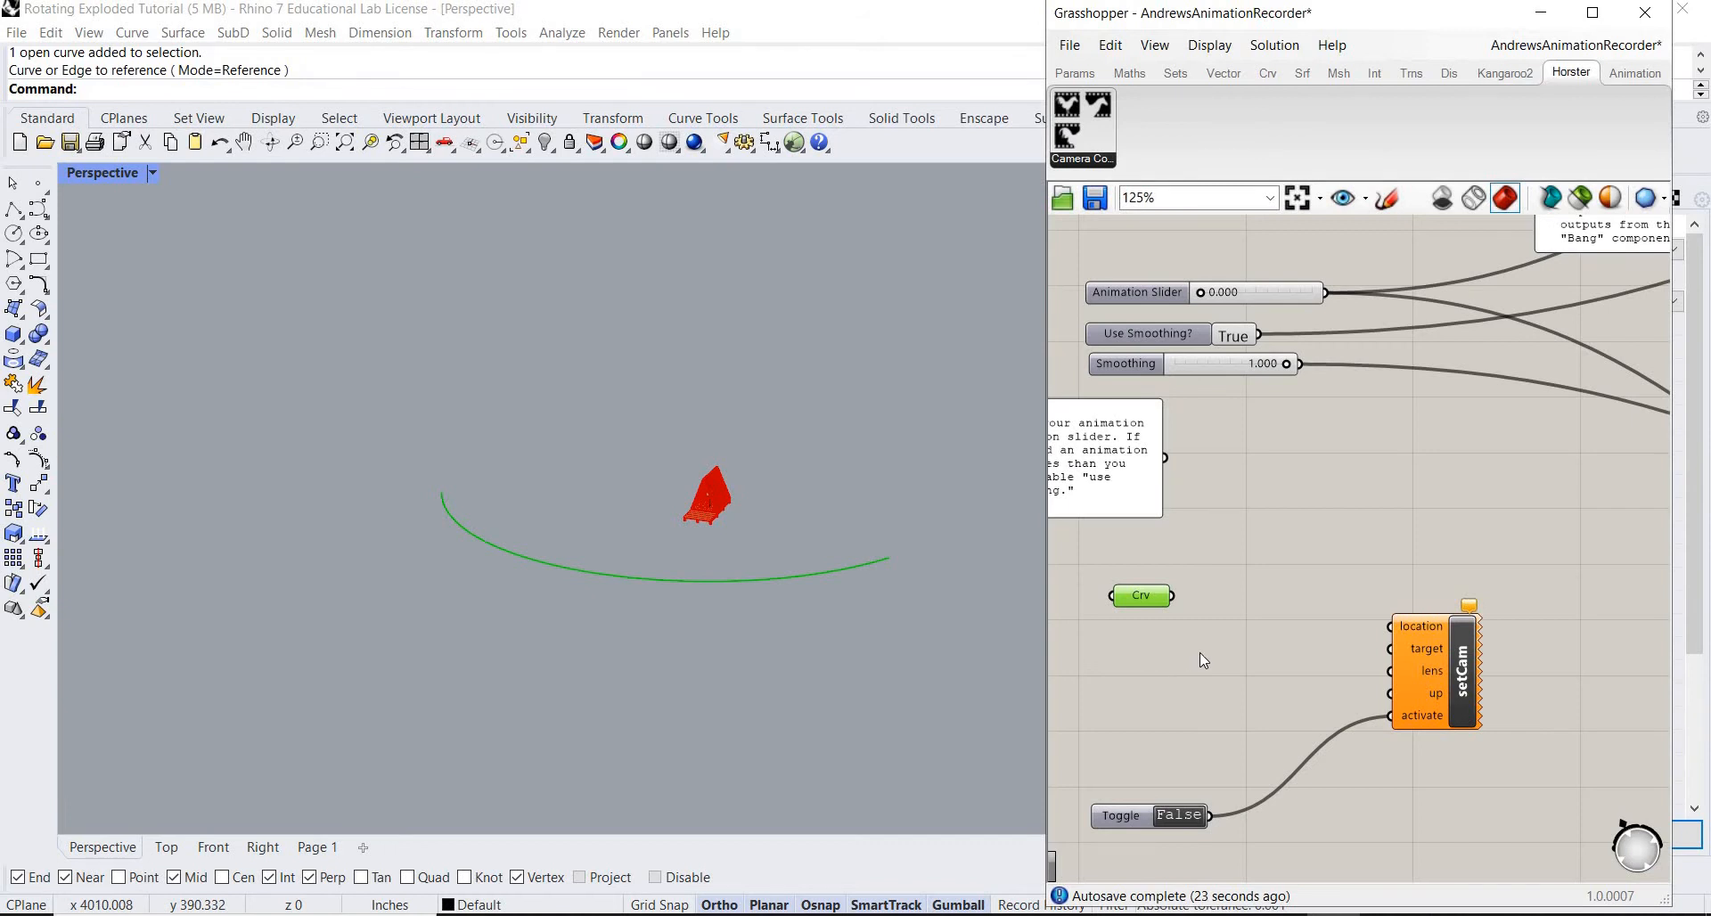
pyautogui.moveTo(1141, 595); pyautogui.dragTo(1135, 578)
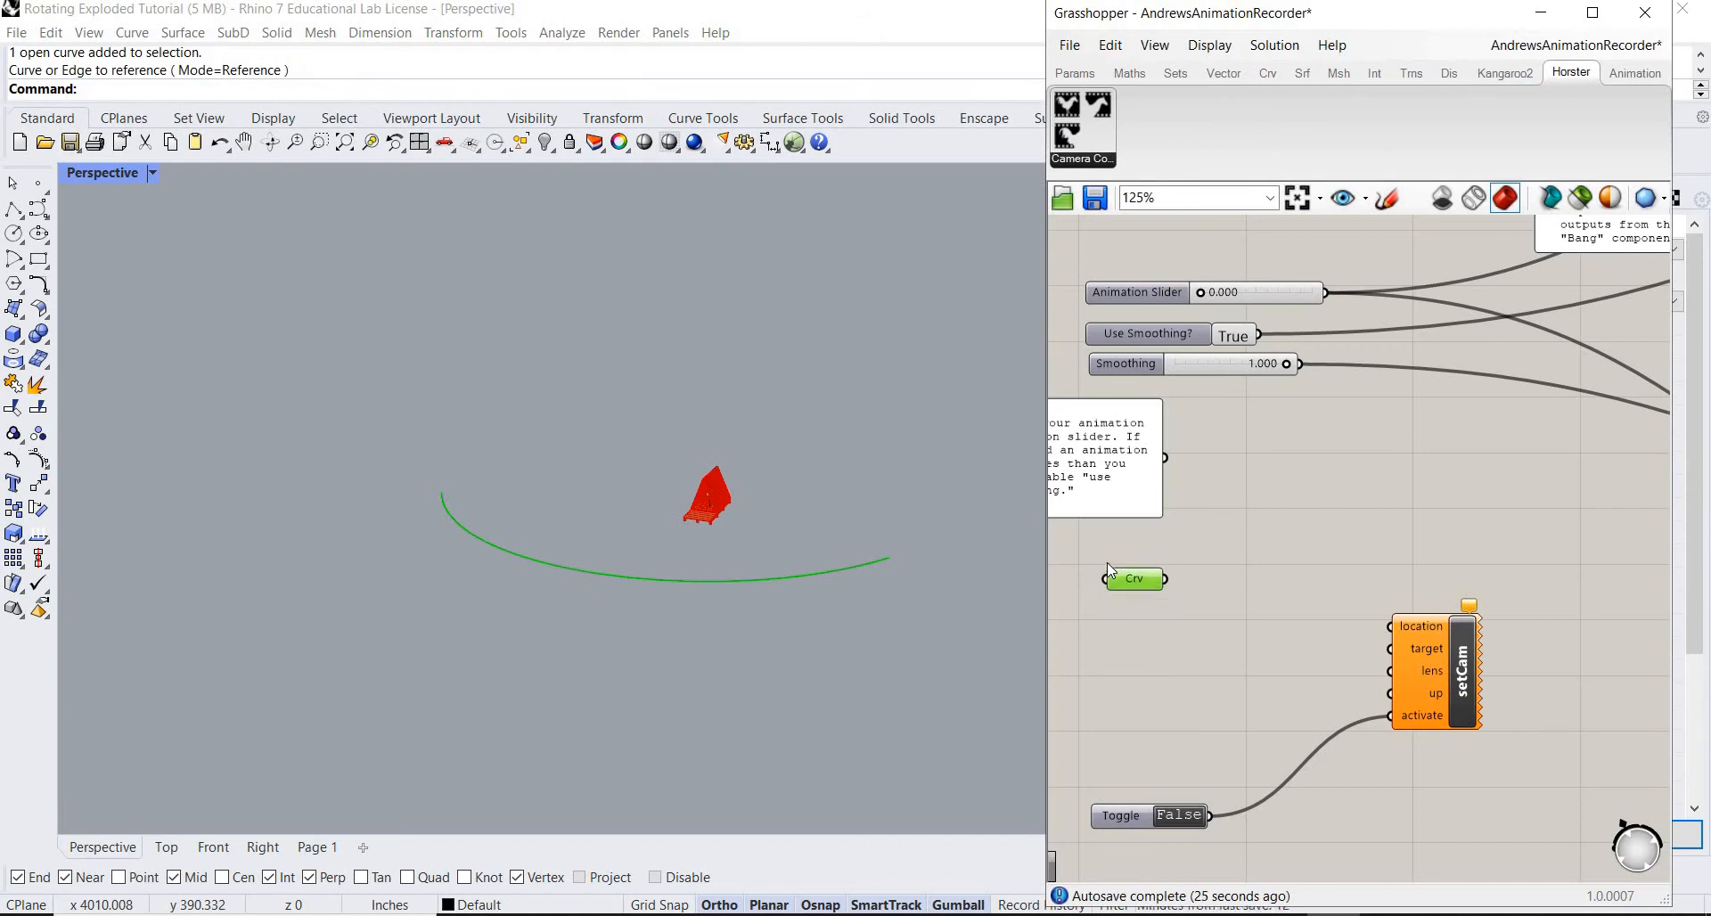
pyautogui.doubleClick(1134, 579)
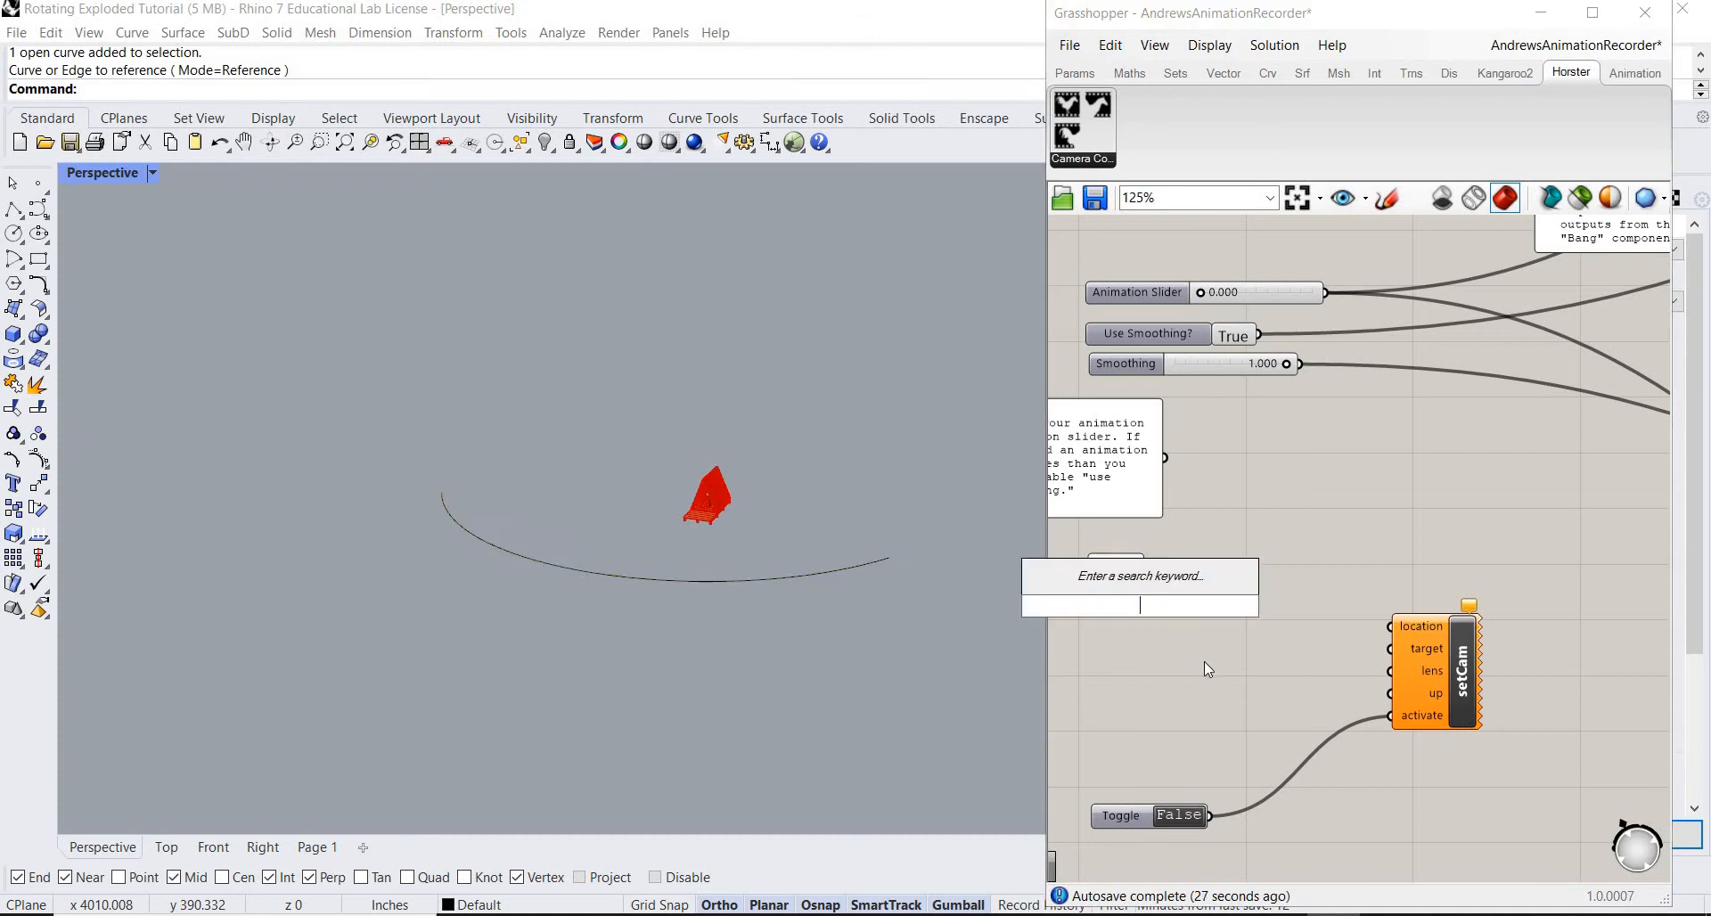
# Add a Divide Curve component and feed the referenced arc into its C input.
pyautogui.write('DIVIDE')
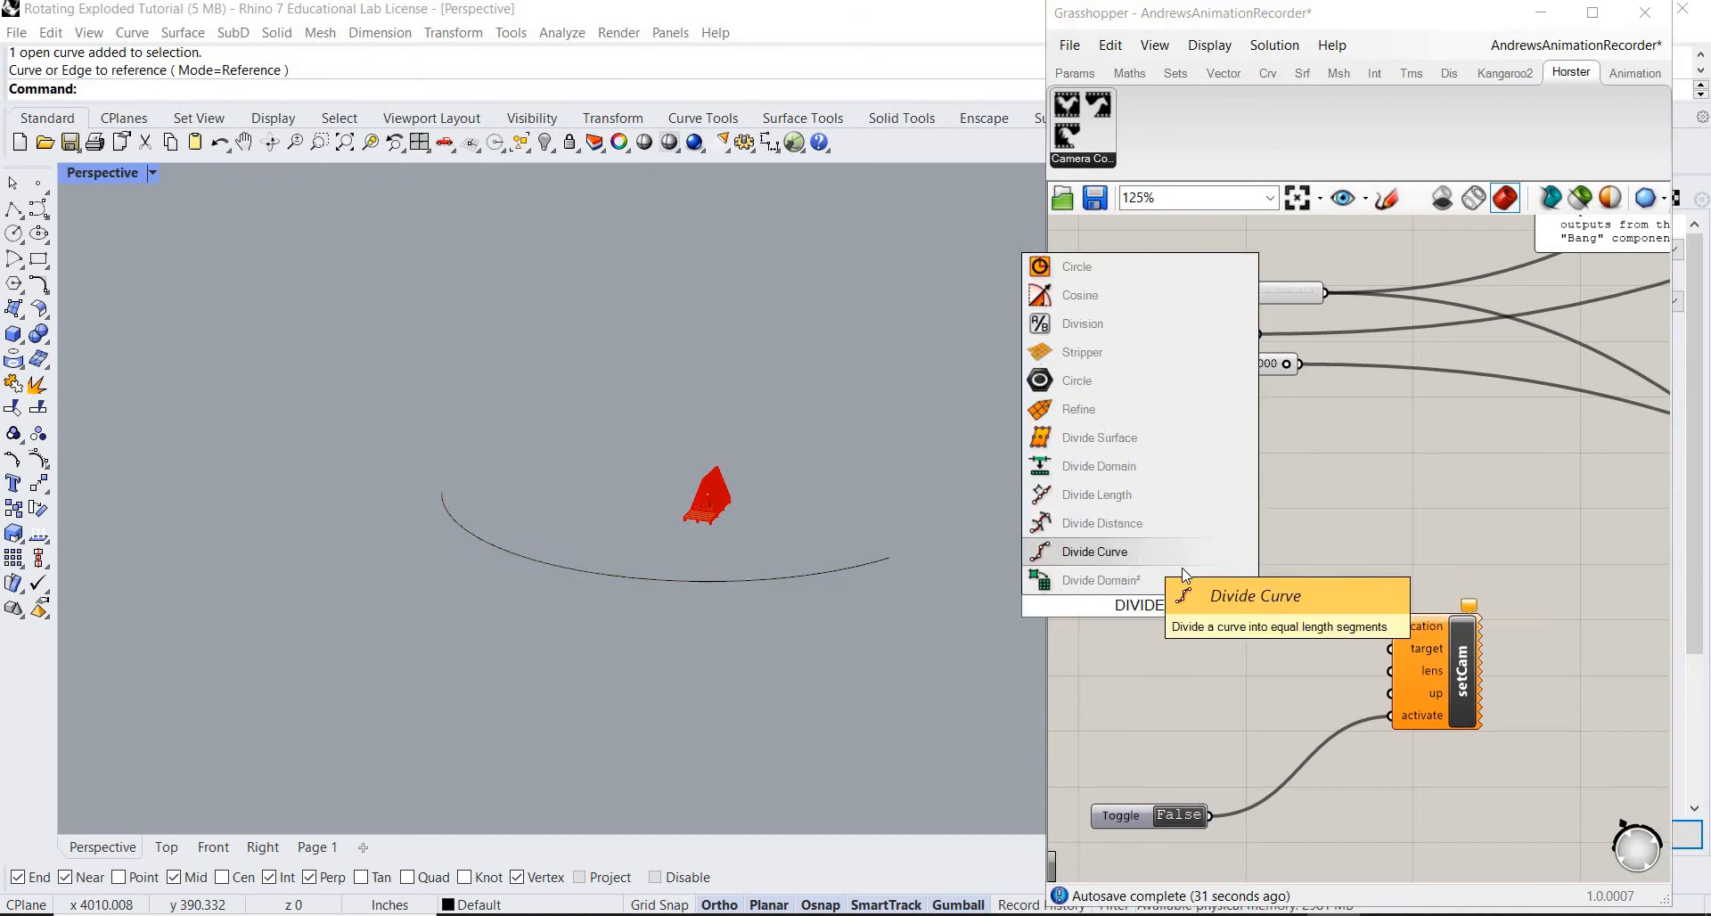
pyautogui.click(1093, 550)
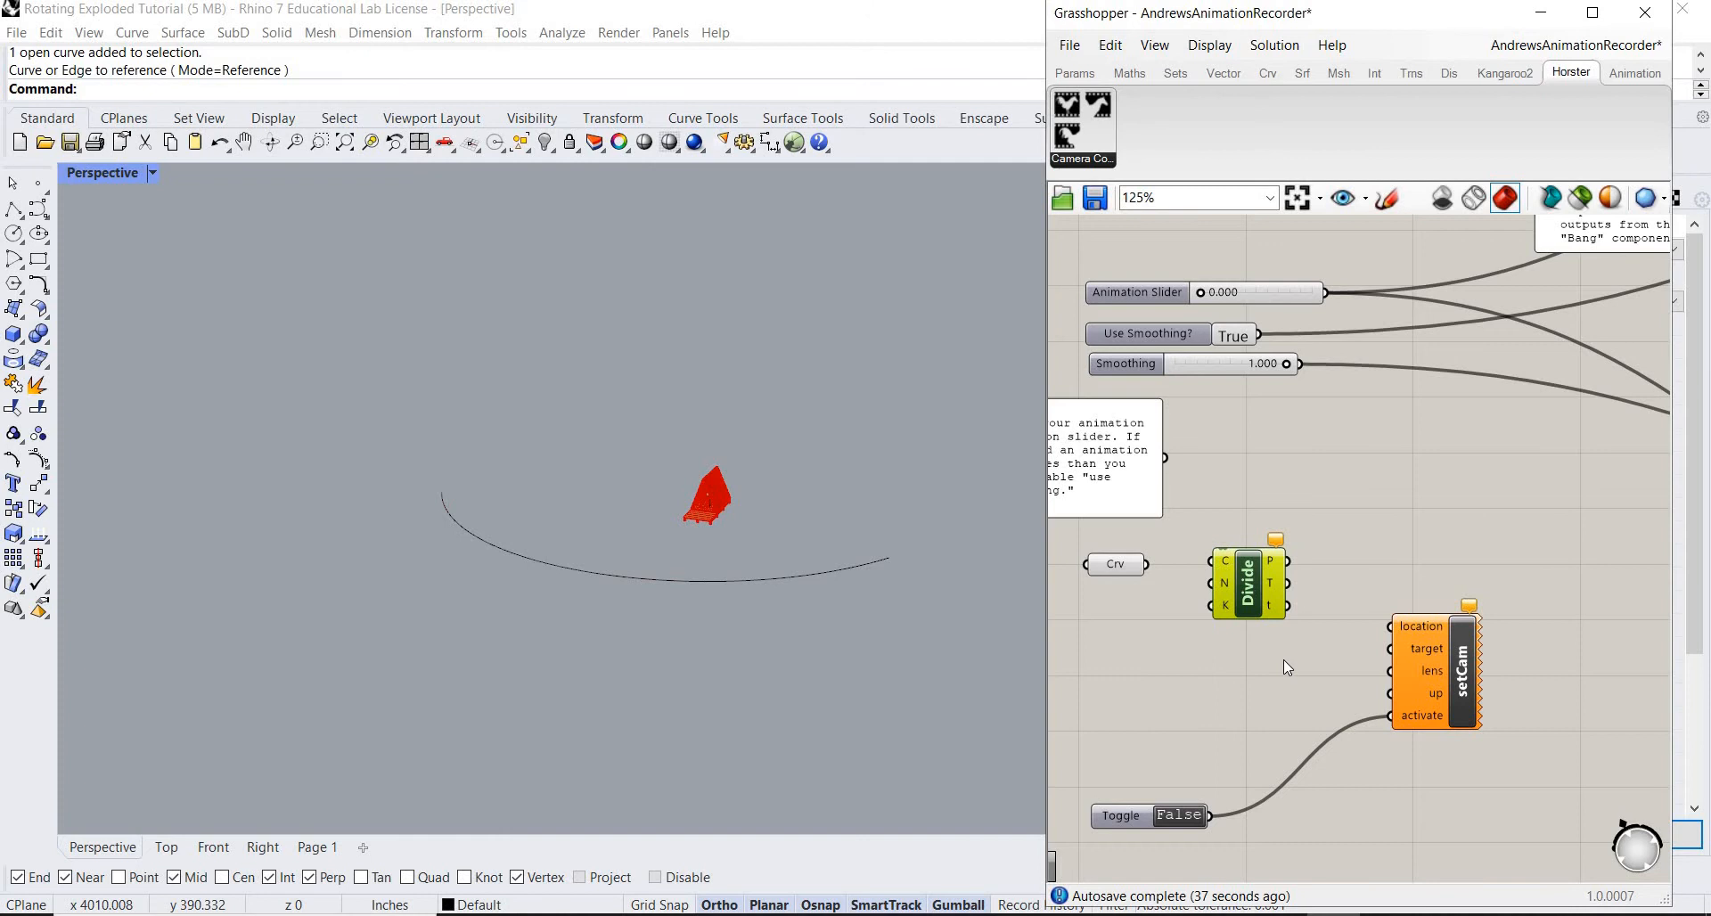
pyautogui.moveTo(1211, 565)
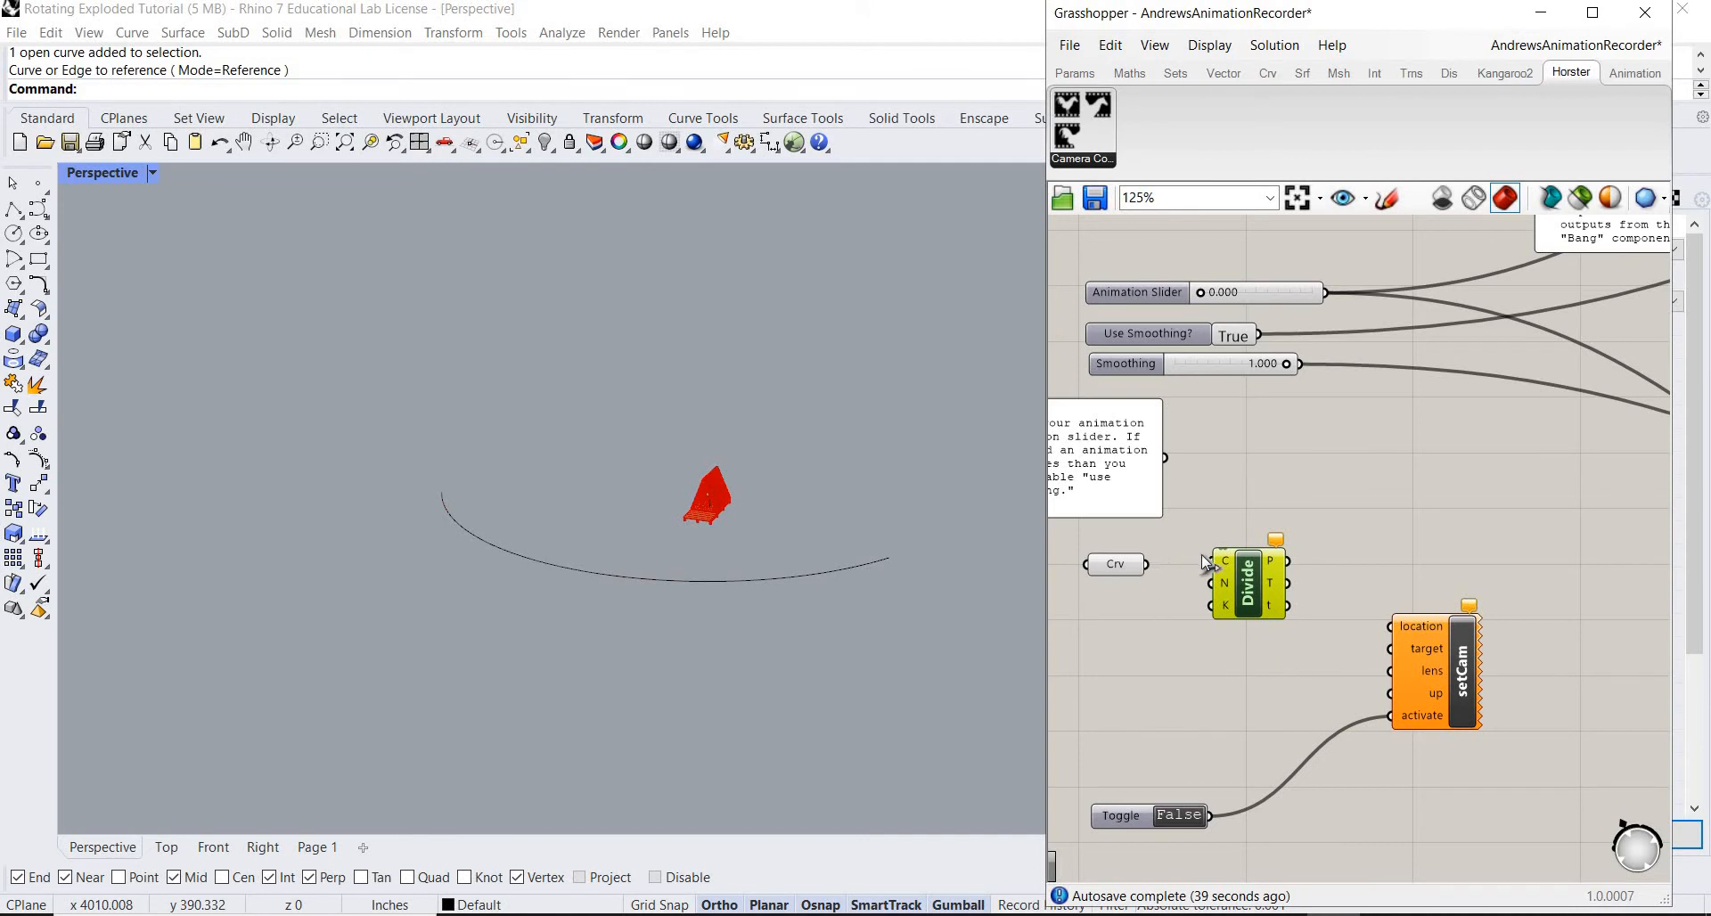
pyautogui.click(1140, 564)
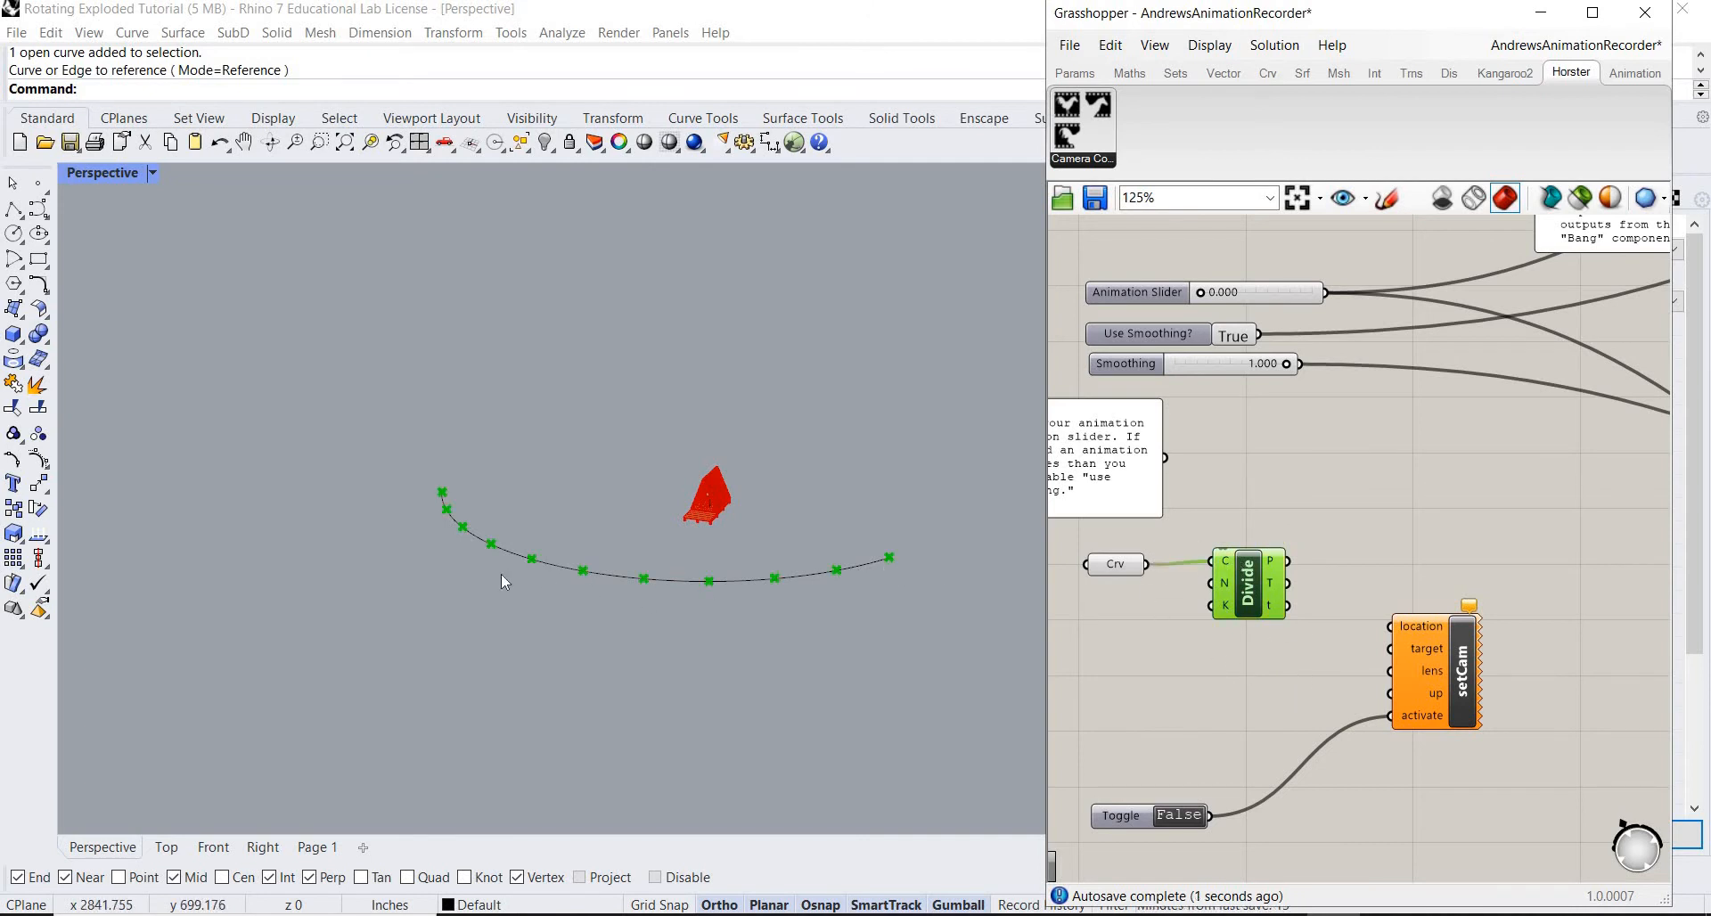
pyautogui.moveTo(834, 542)
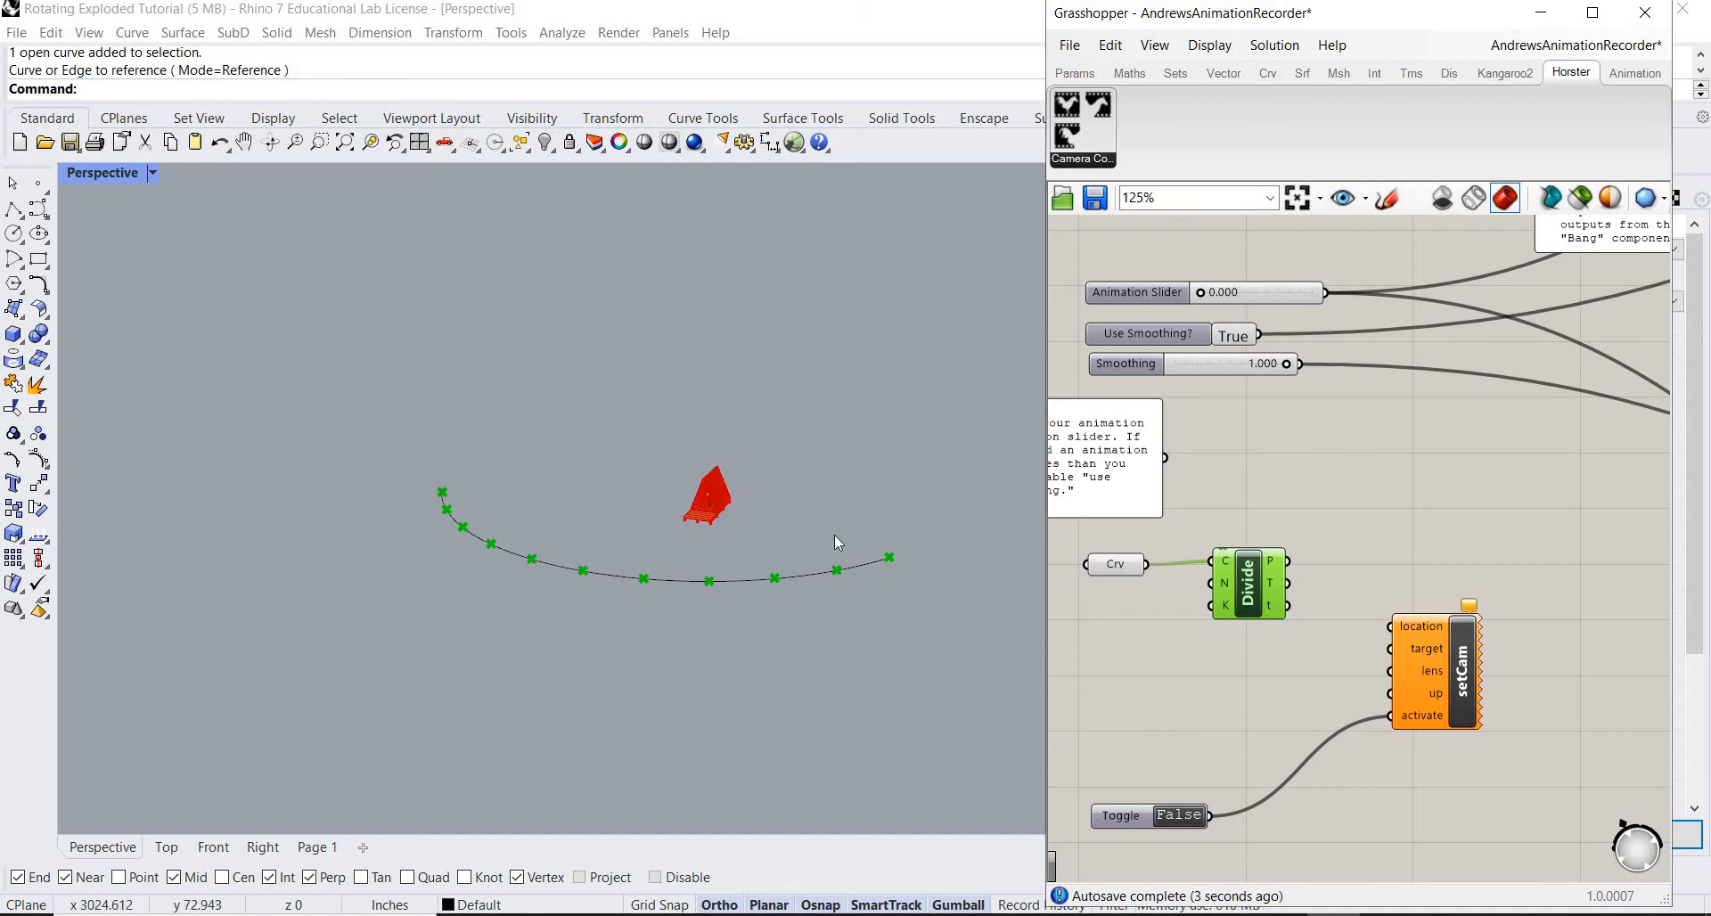
pyautogui.moveTo(1121, 599)
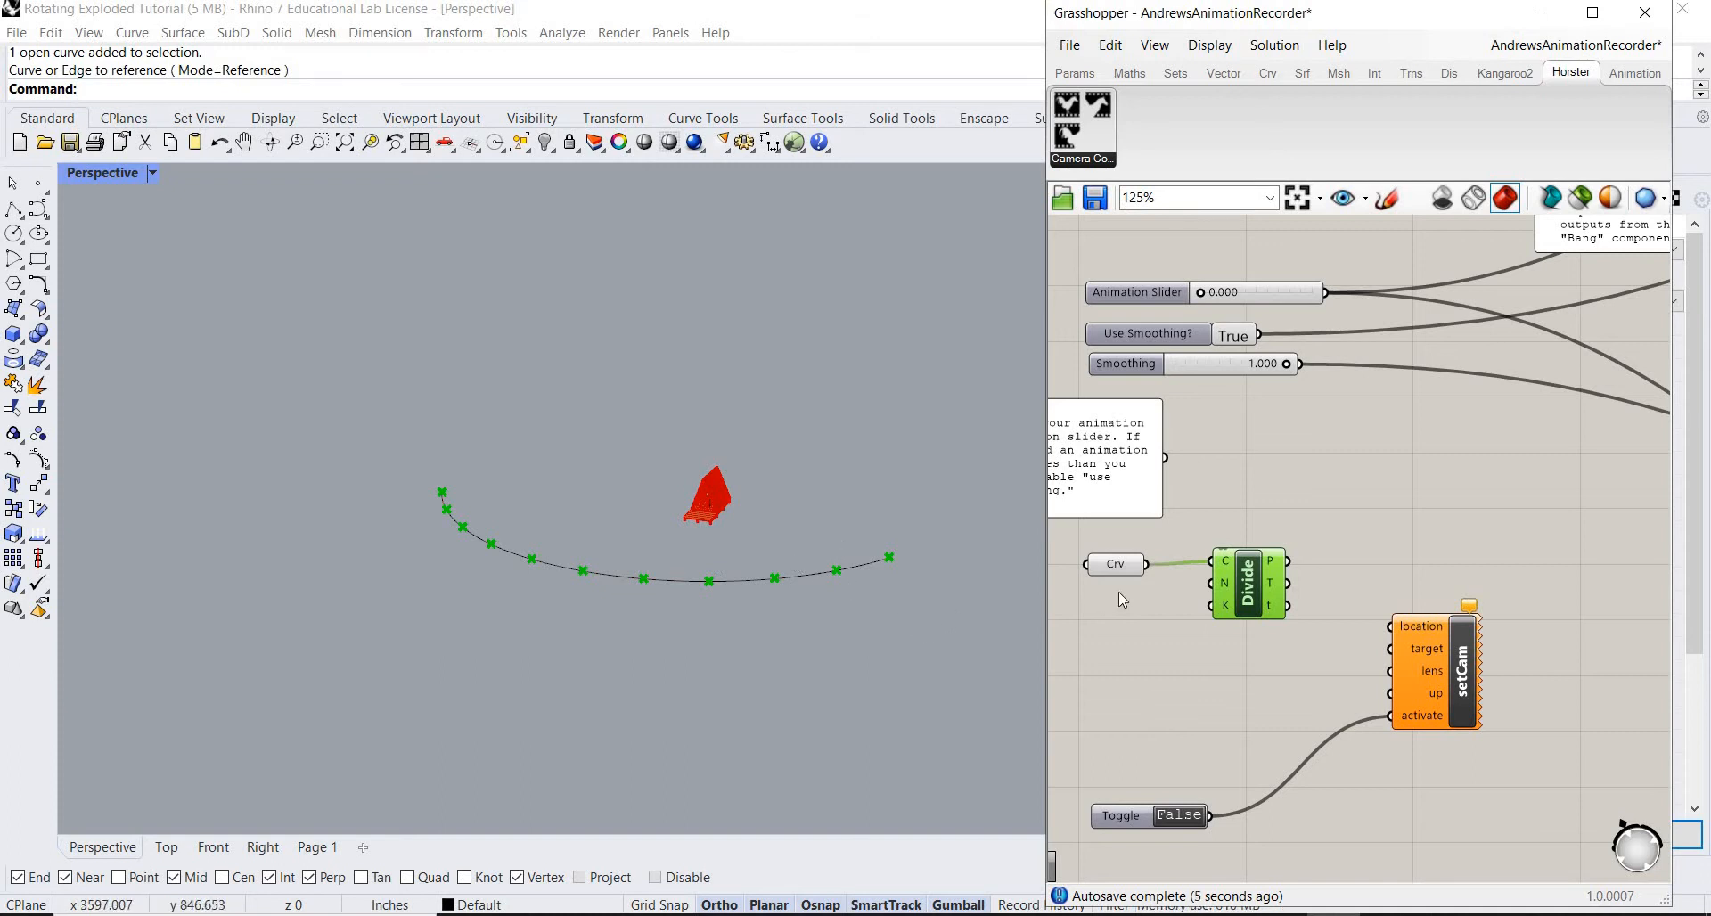
pyautogui.moveTo(1127, 662)
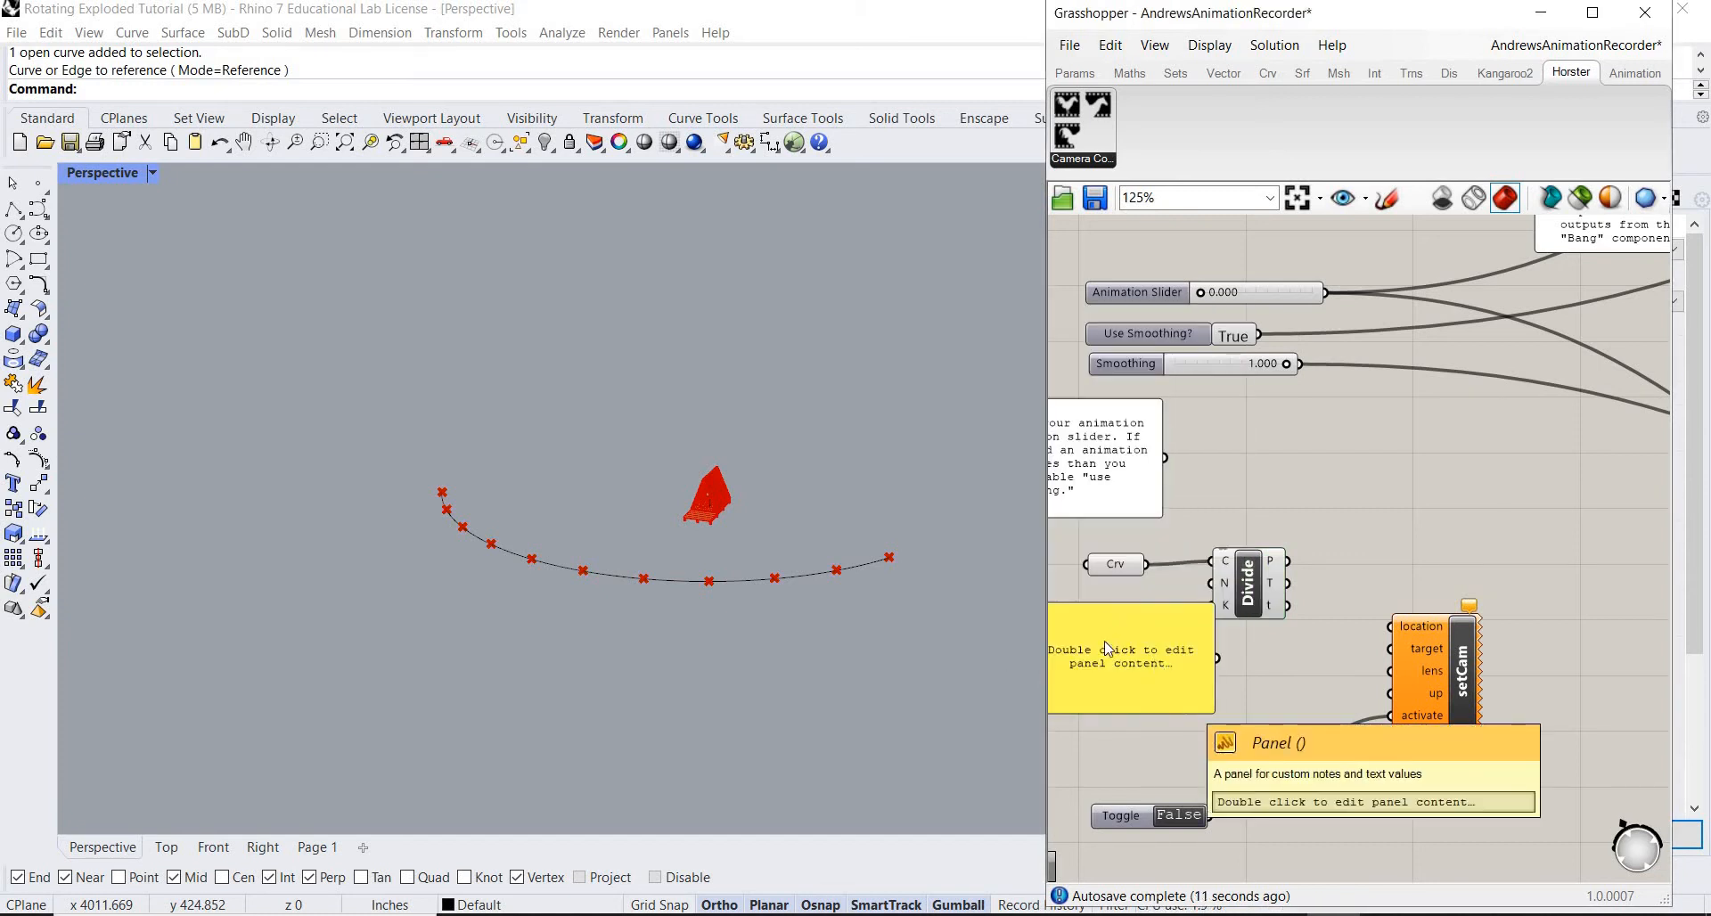
# Edit the panel to supply a high division count to Divide Curve.
pyautogui.doubleClick(1129, 654)
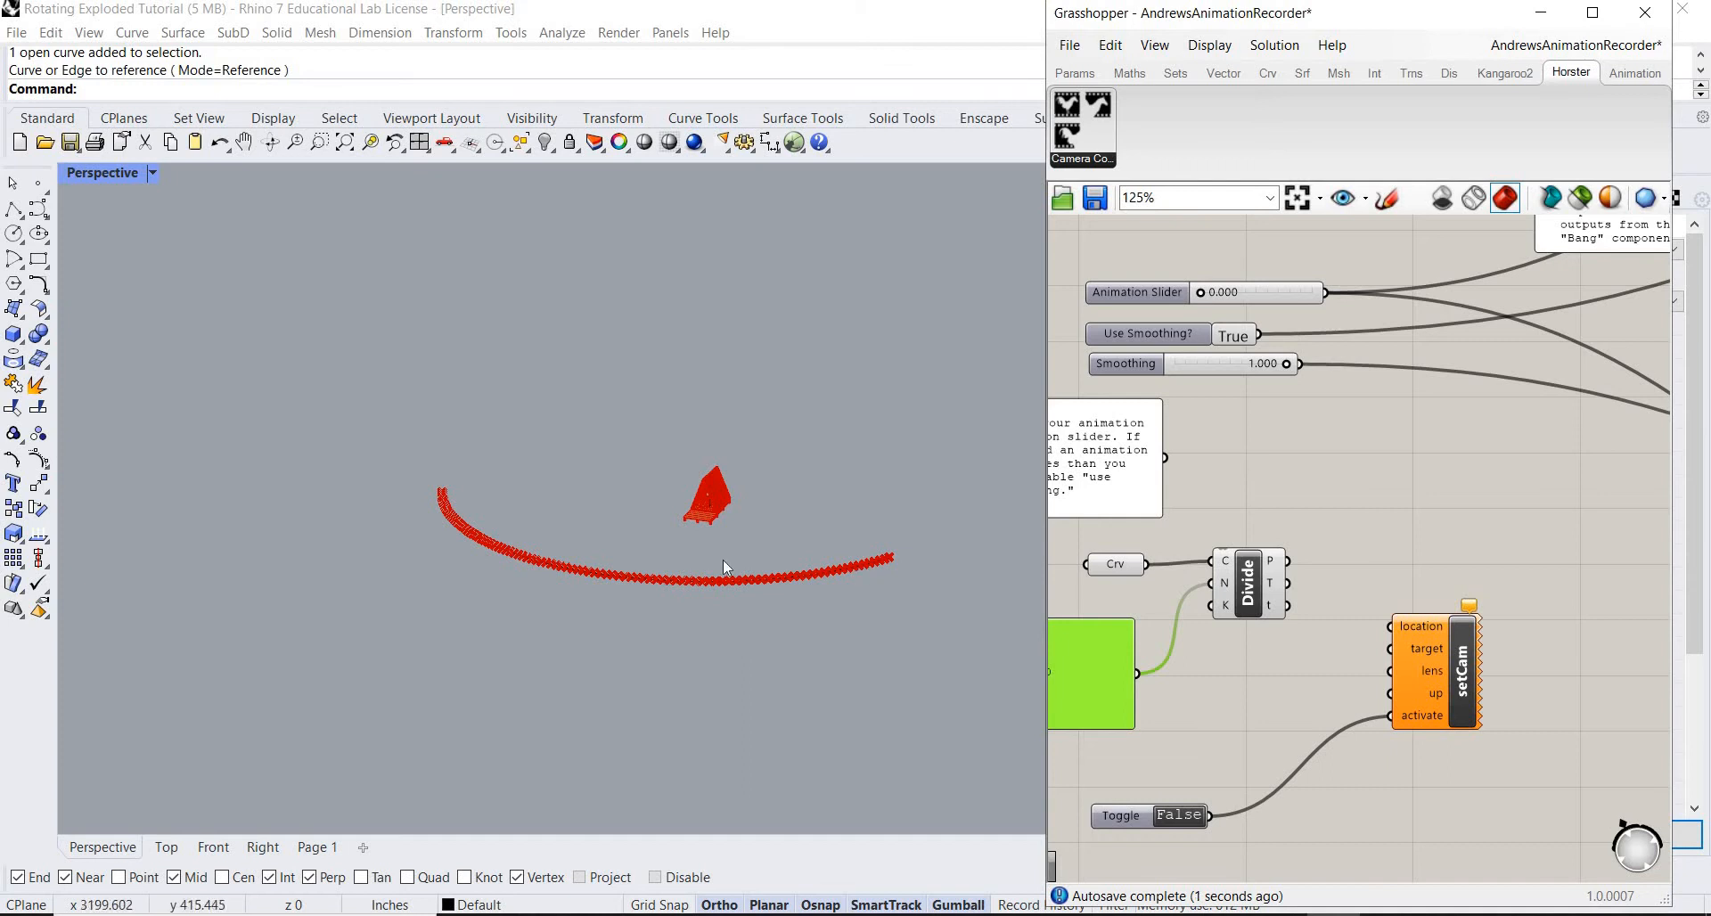
pyautogui.moveTo(821, 578)
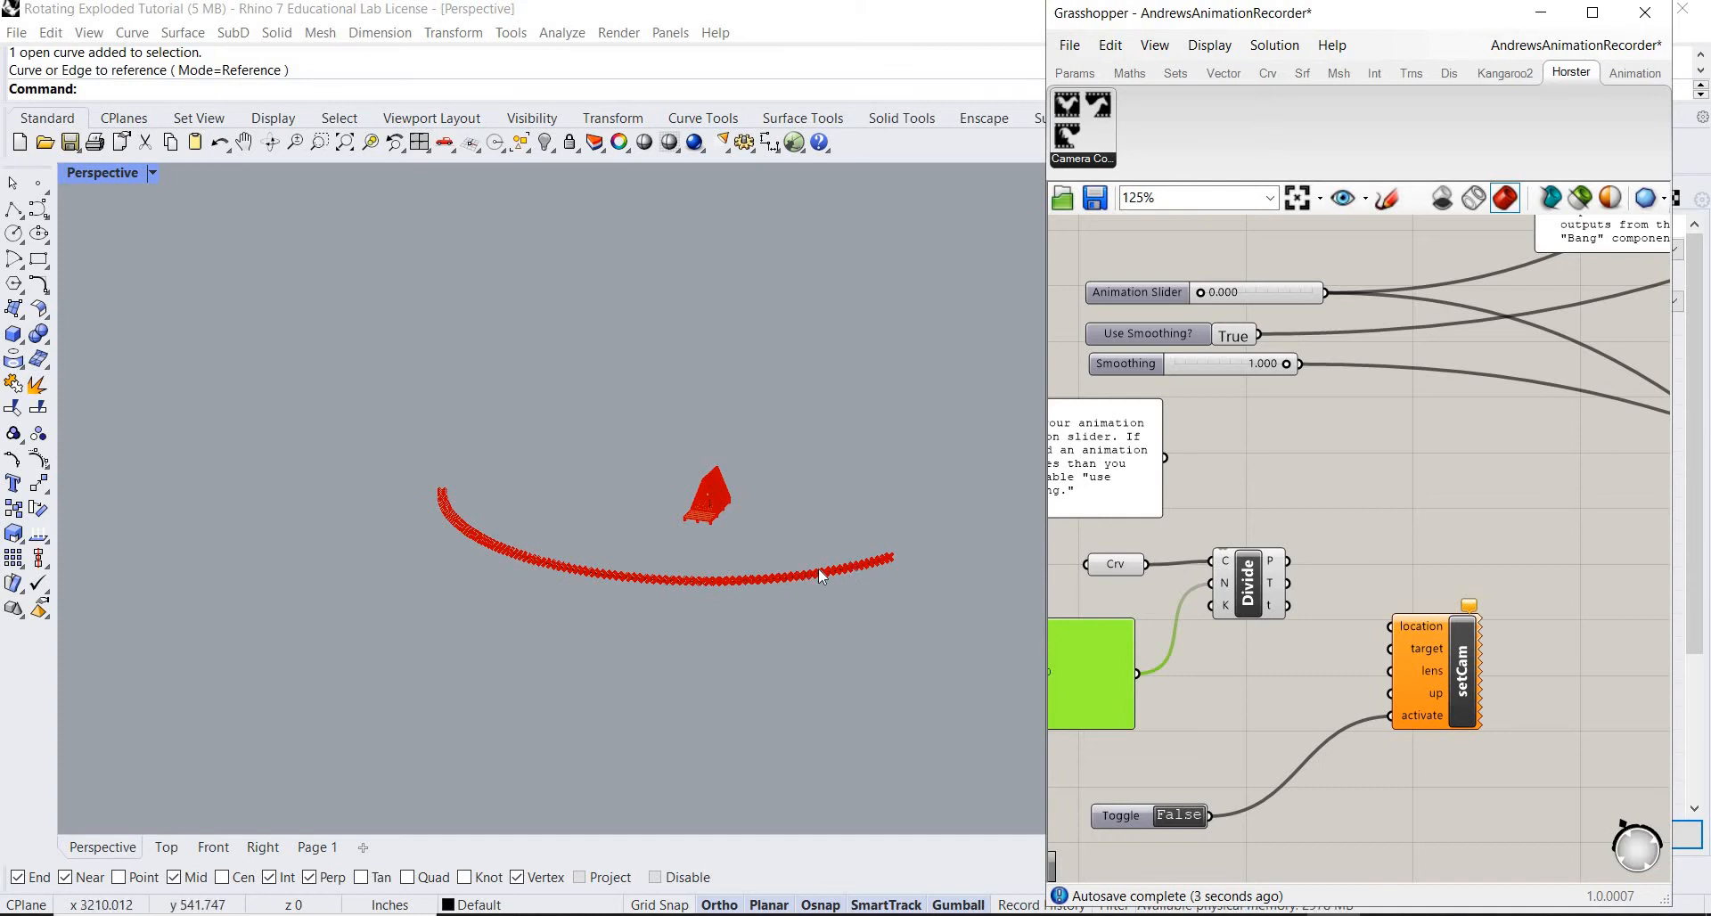
pyautogui.moveTo(903, 596)
pyautogui.write('LIST')
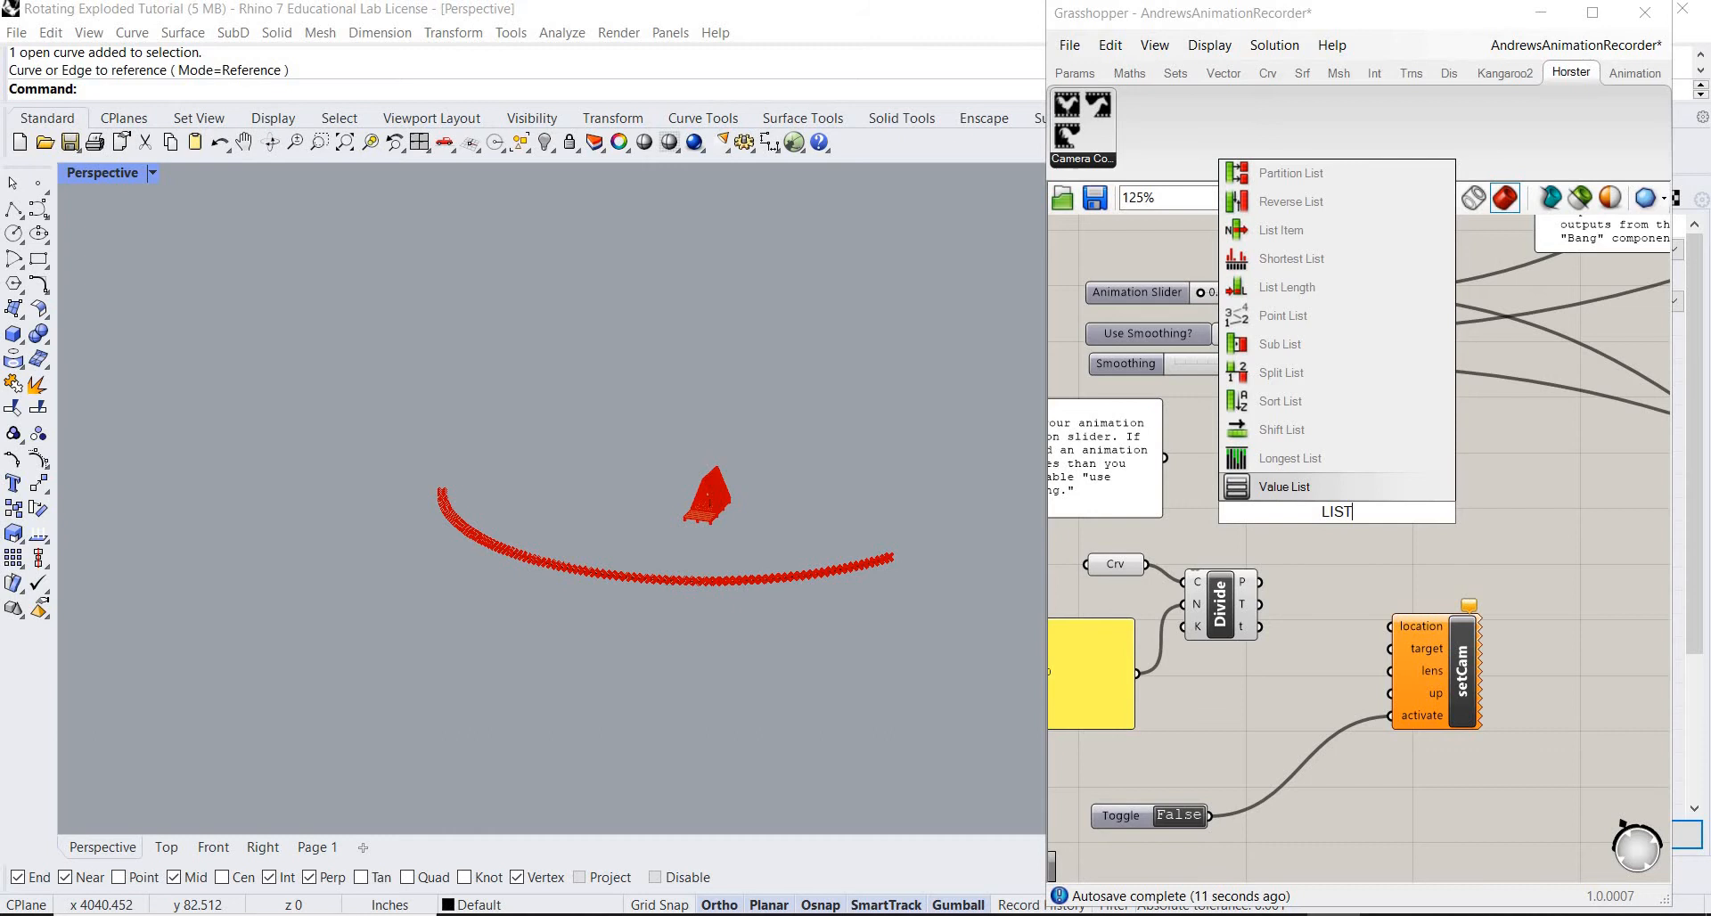
pyautogui.moveTo(1280, 229)
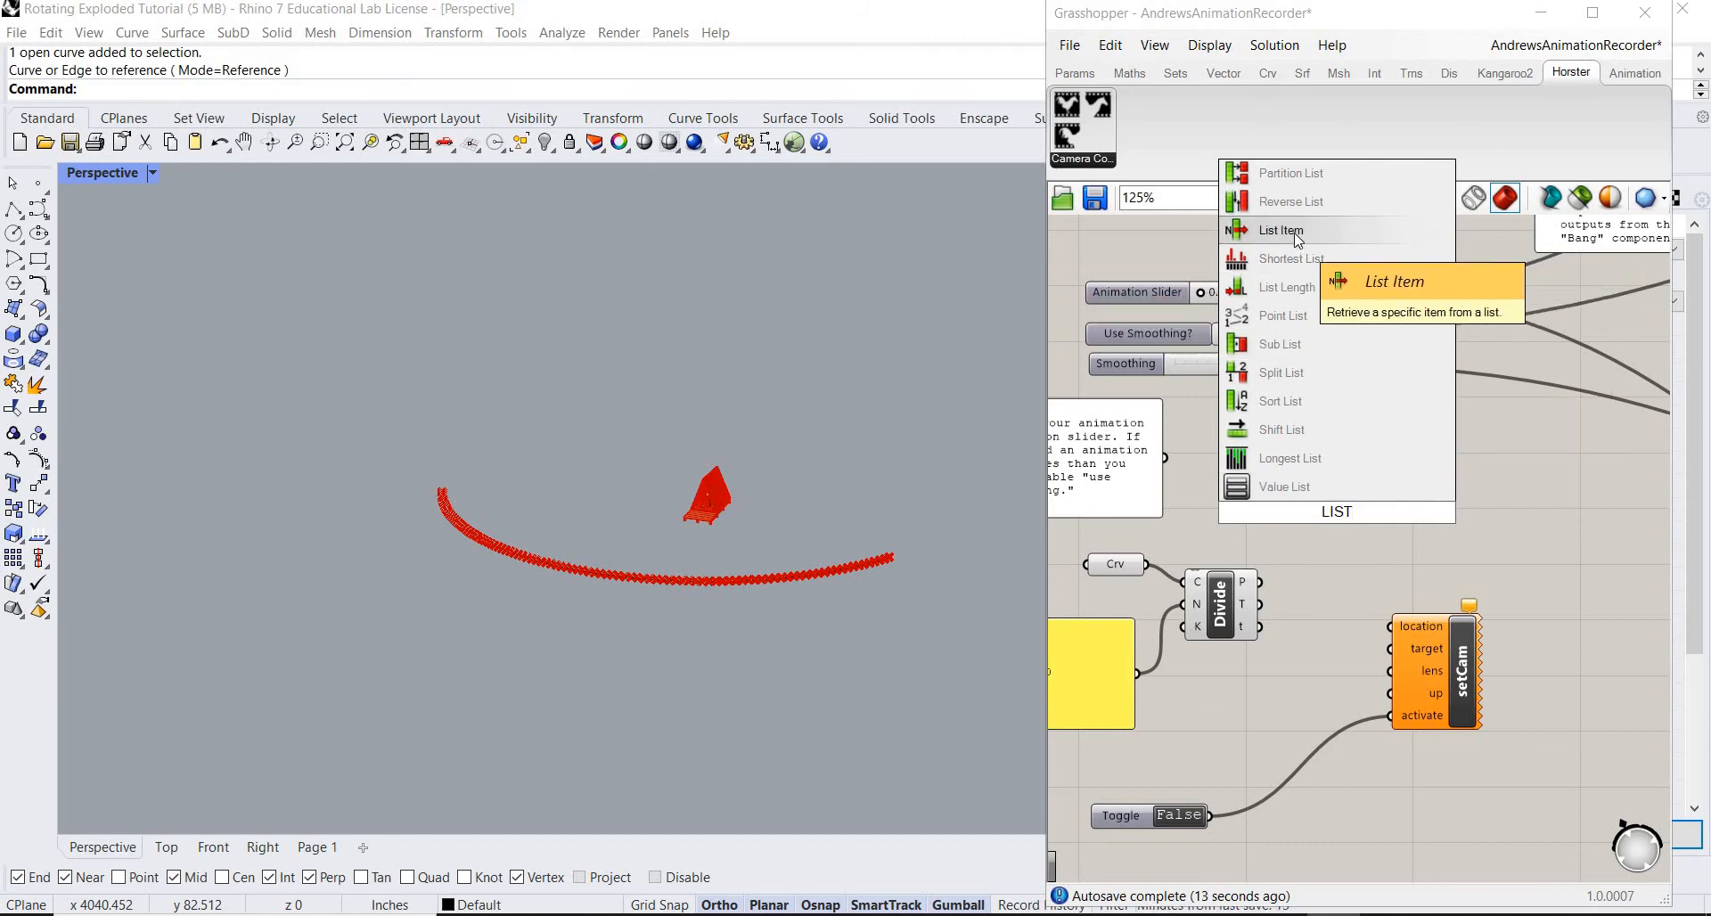
# Place a List Item component on the Grasshopper canvas.
pyautogui.click(1278, 230)
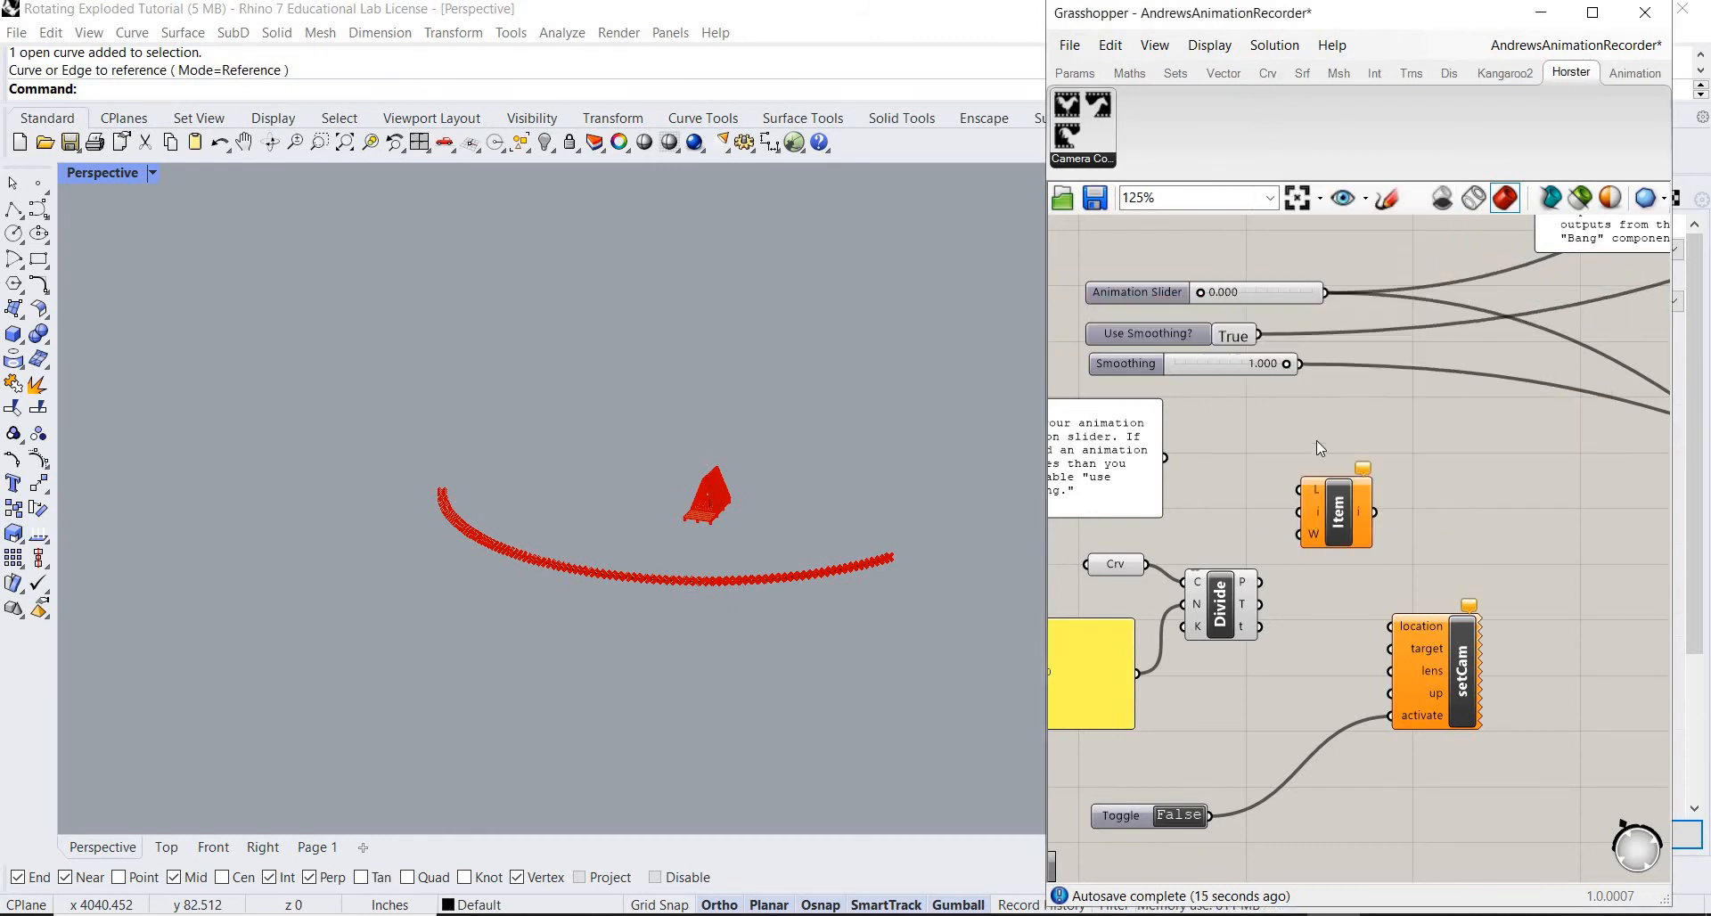
pyautogui.moveTo(1342, 512)
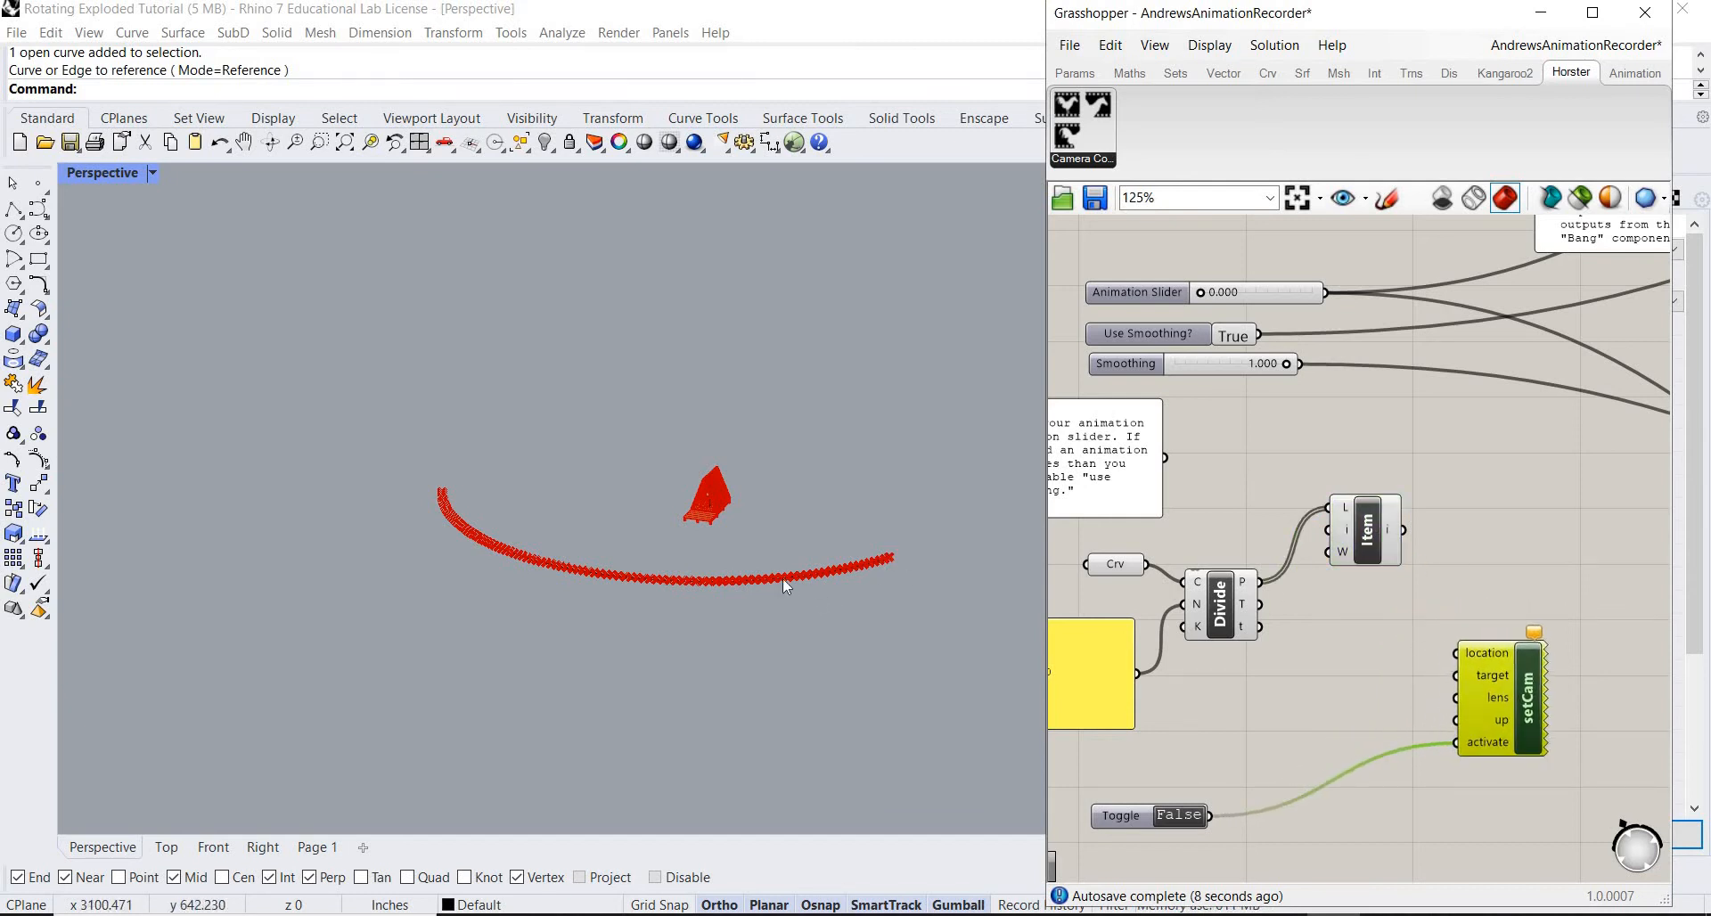
pyautogui.moveTo(1443, 541)
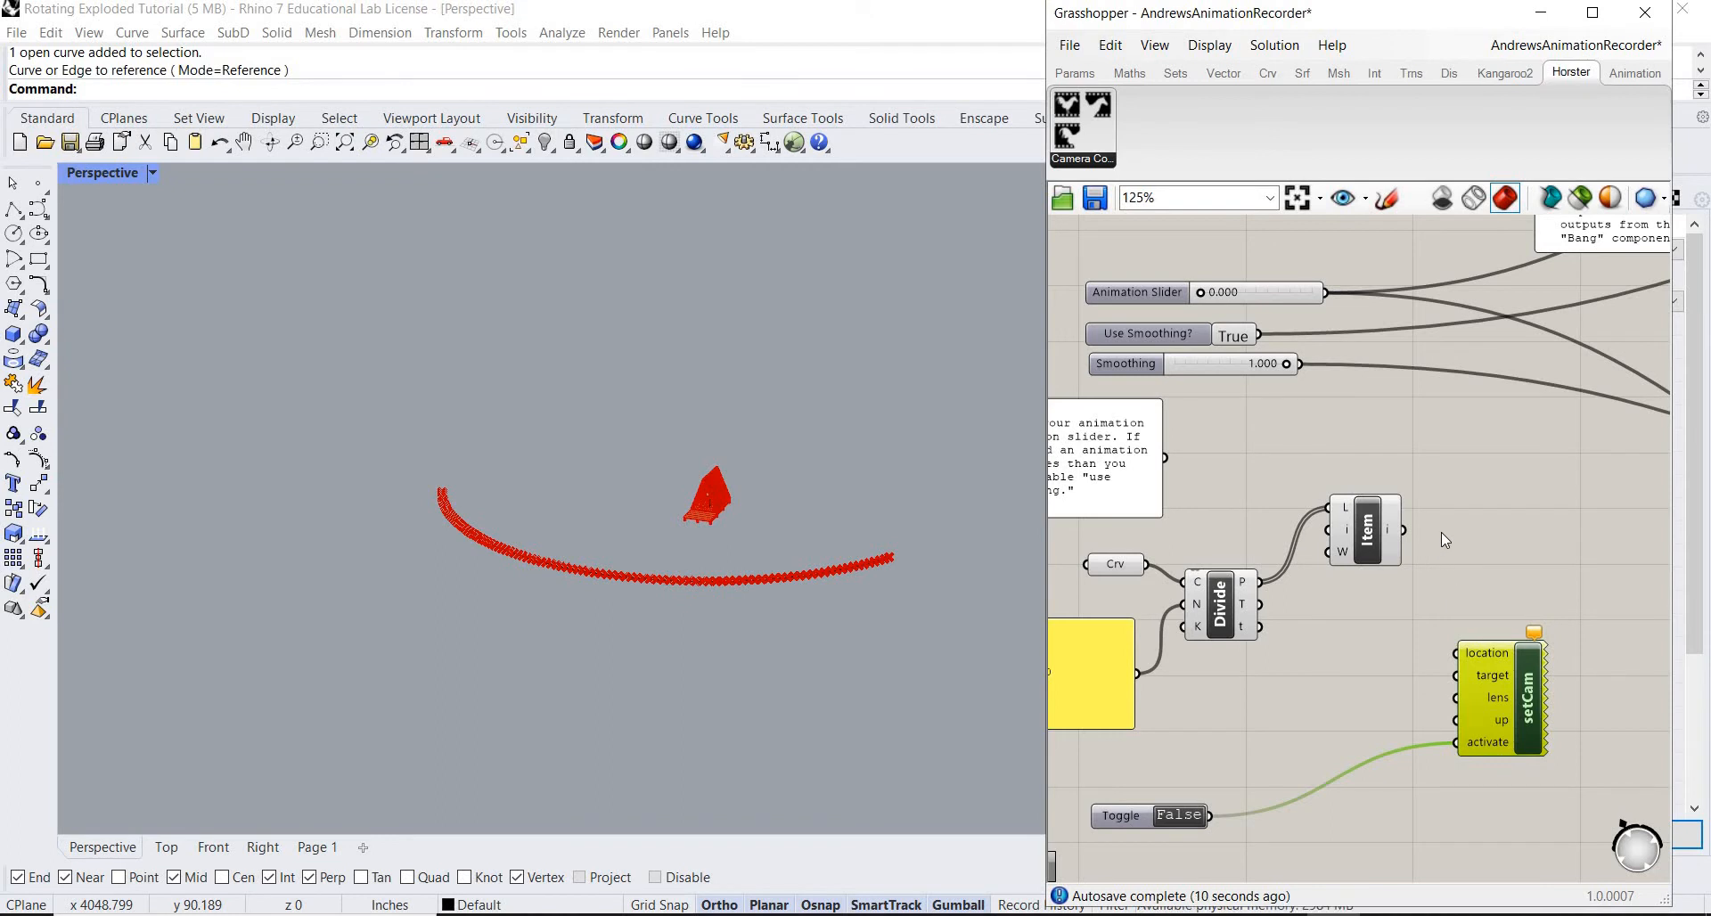
pyautogui.moveTo(1449, 578)
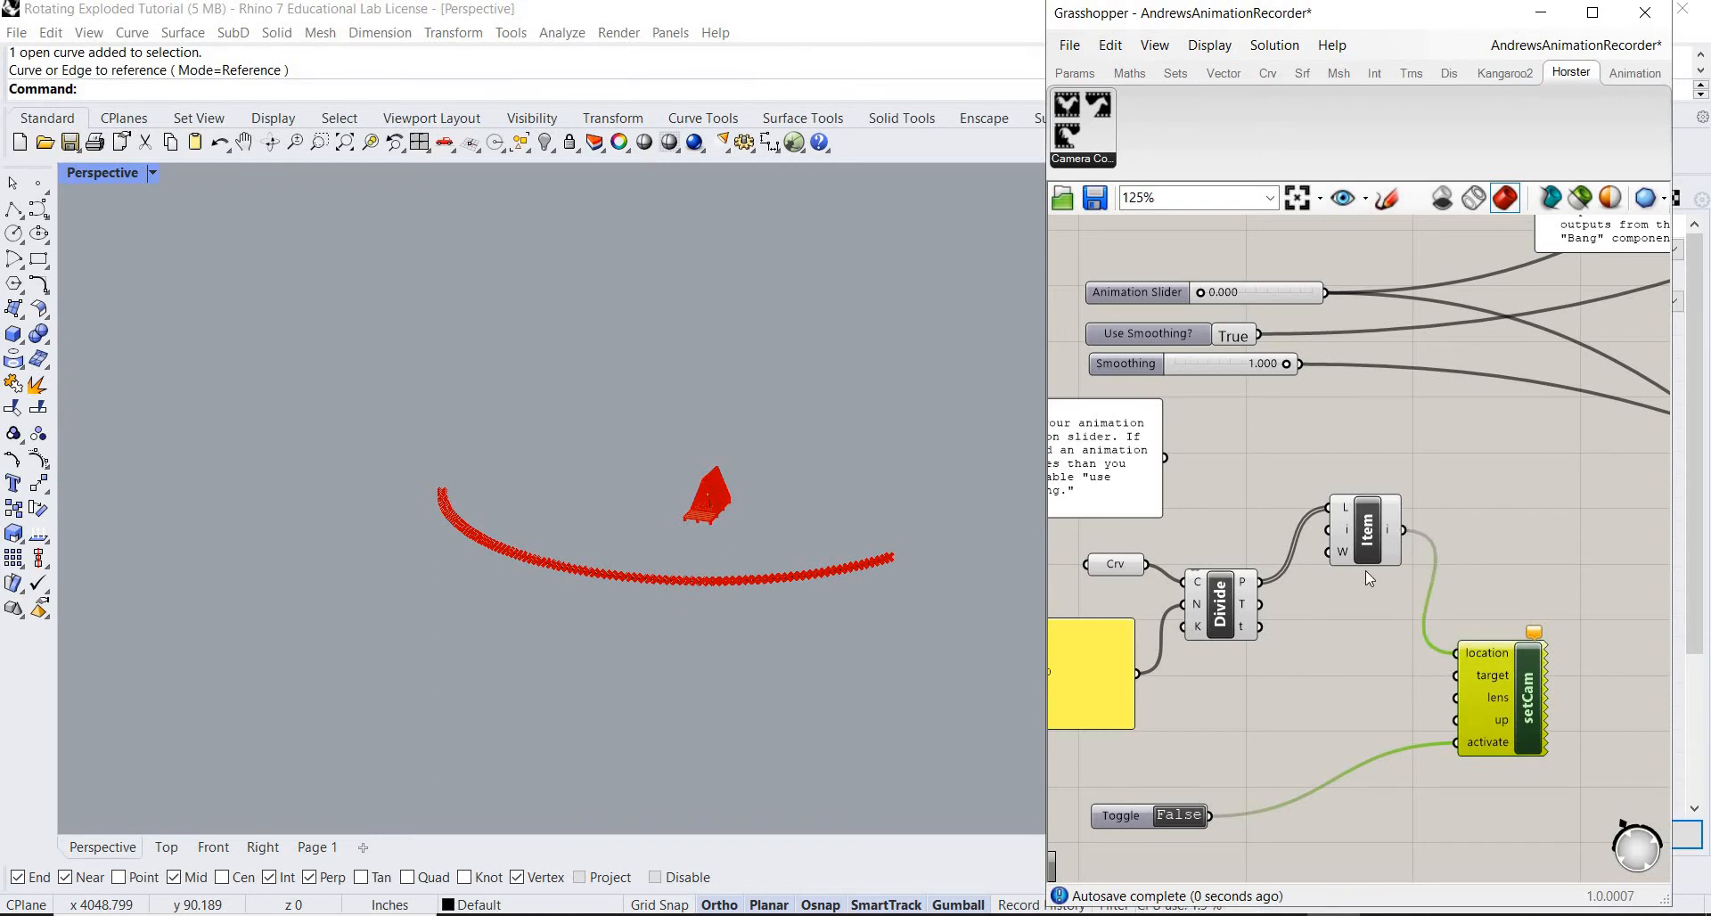
pyautogui.moveTo(1370, 632)
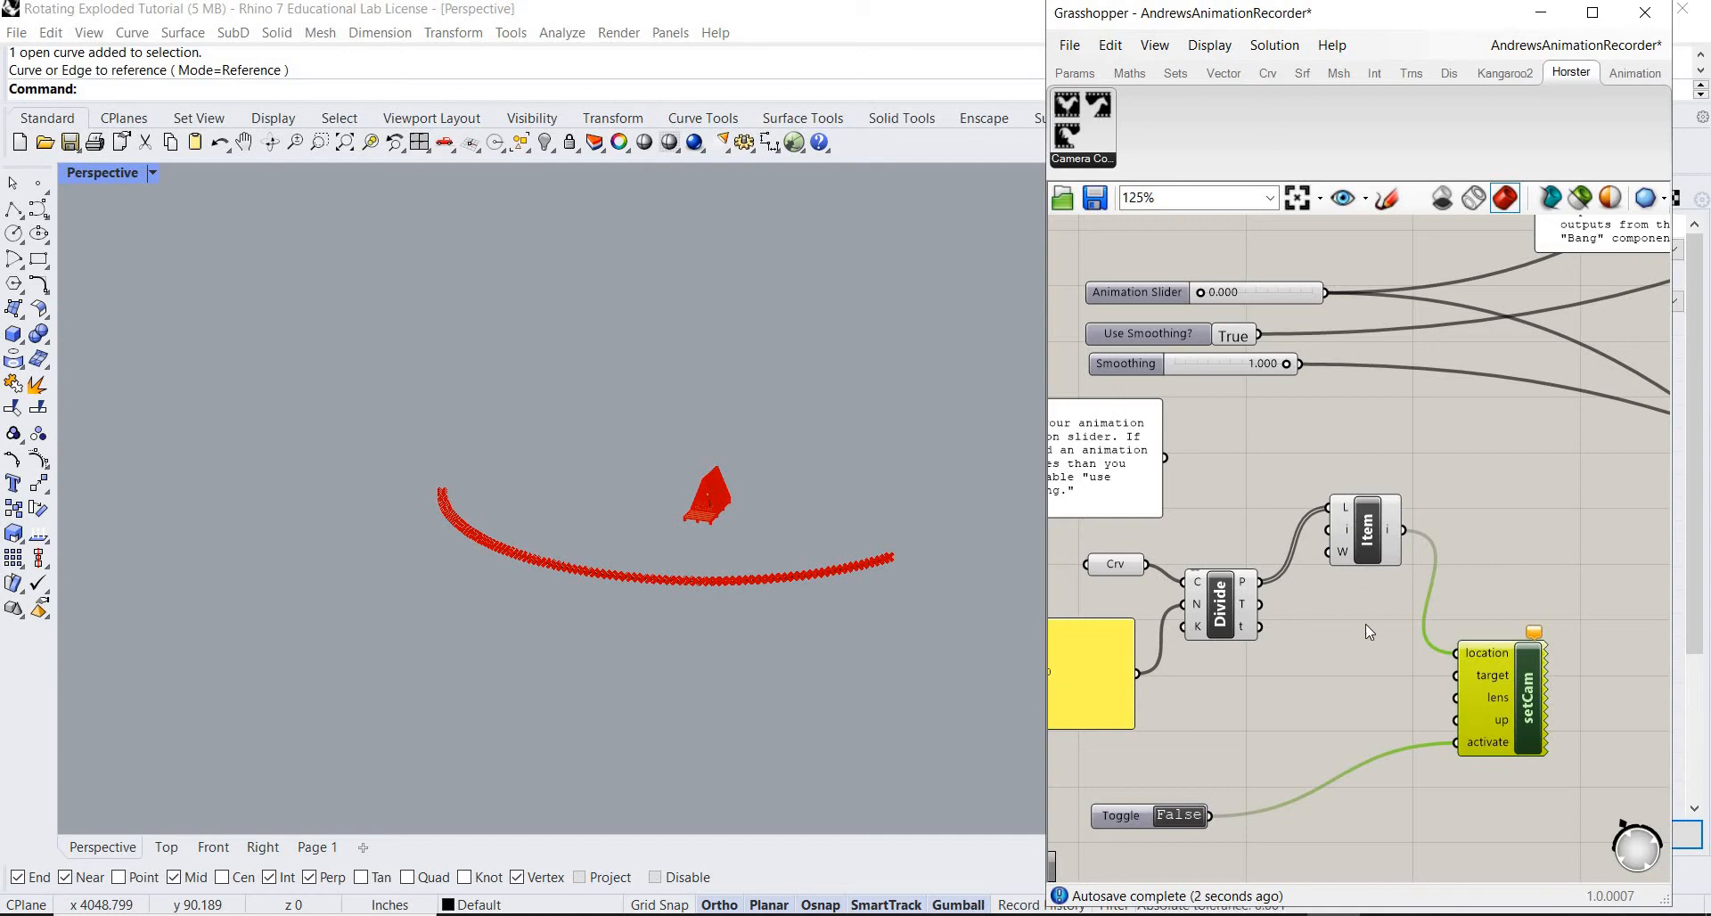
pyautogui.moveTo(1345, 701)
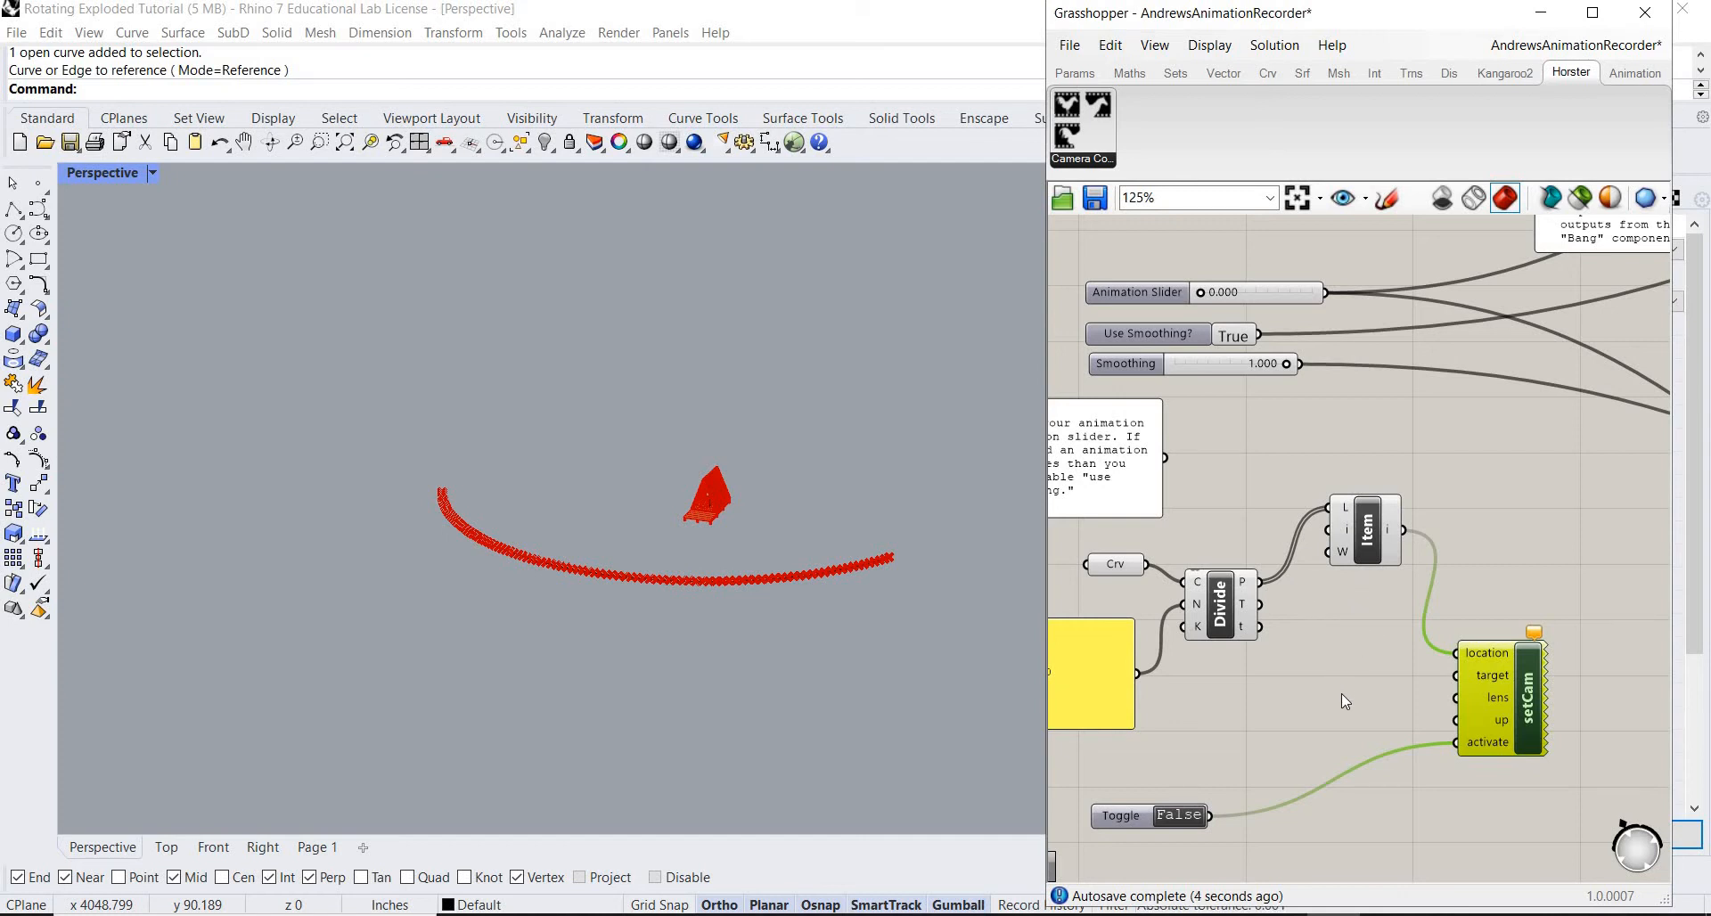
# Add a Point parameter set to a coordinate point picked inside the shed.
pyautogui.doubleClick(1342, 674)
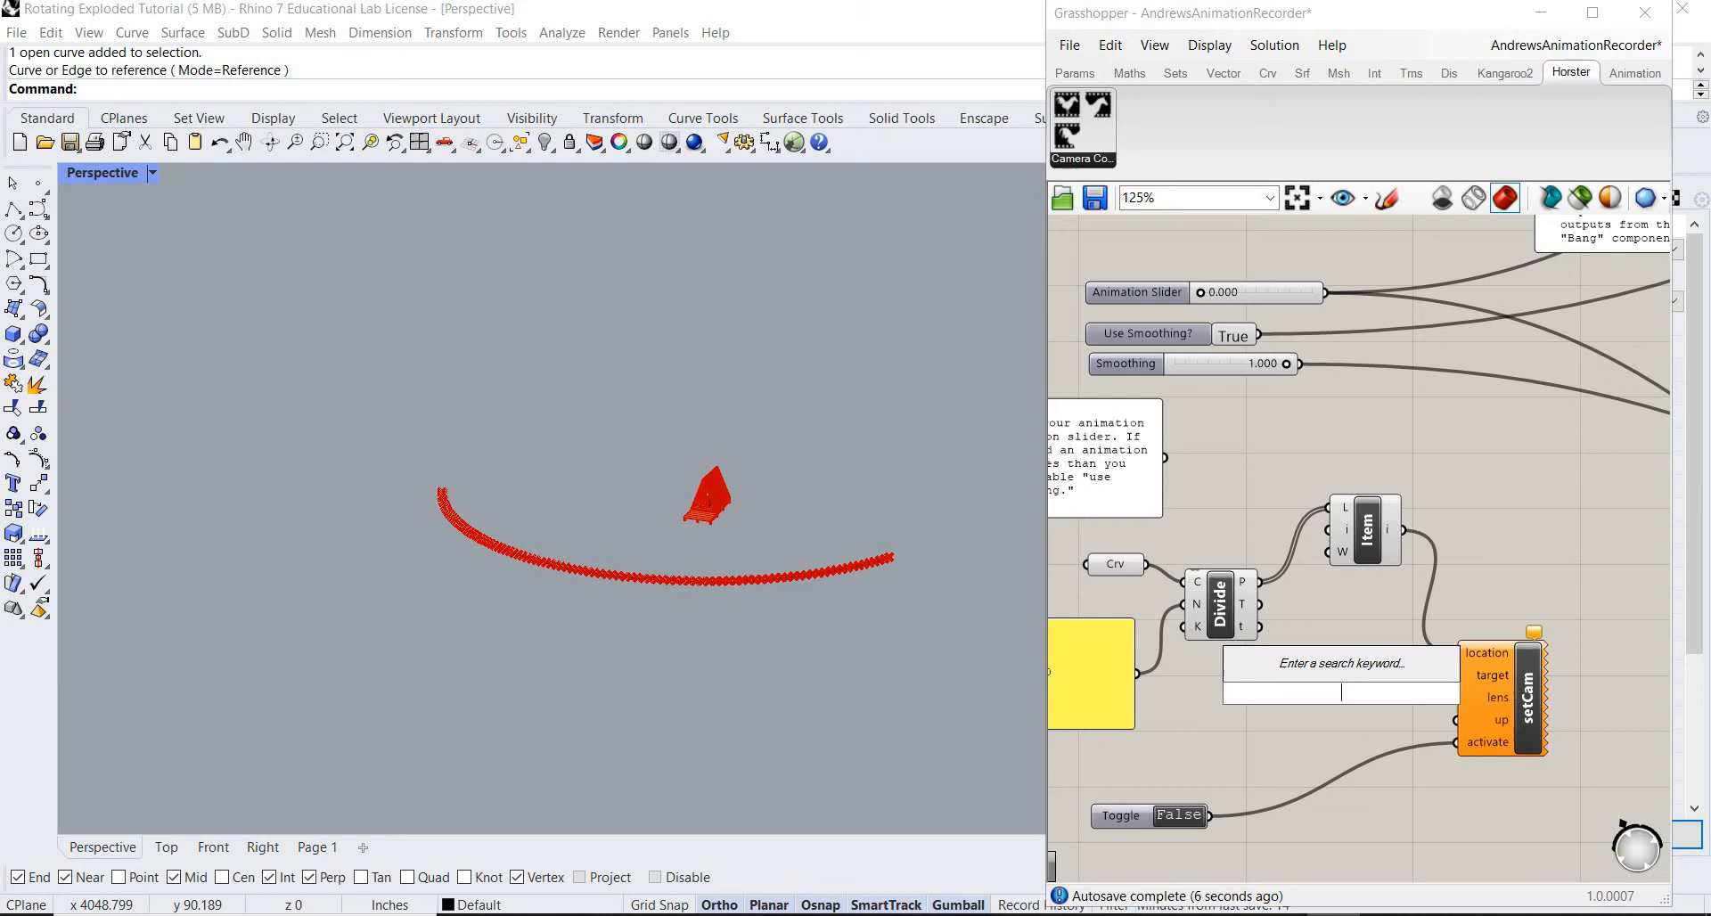
pyautogui.write('point')
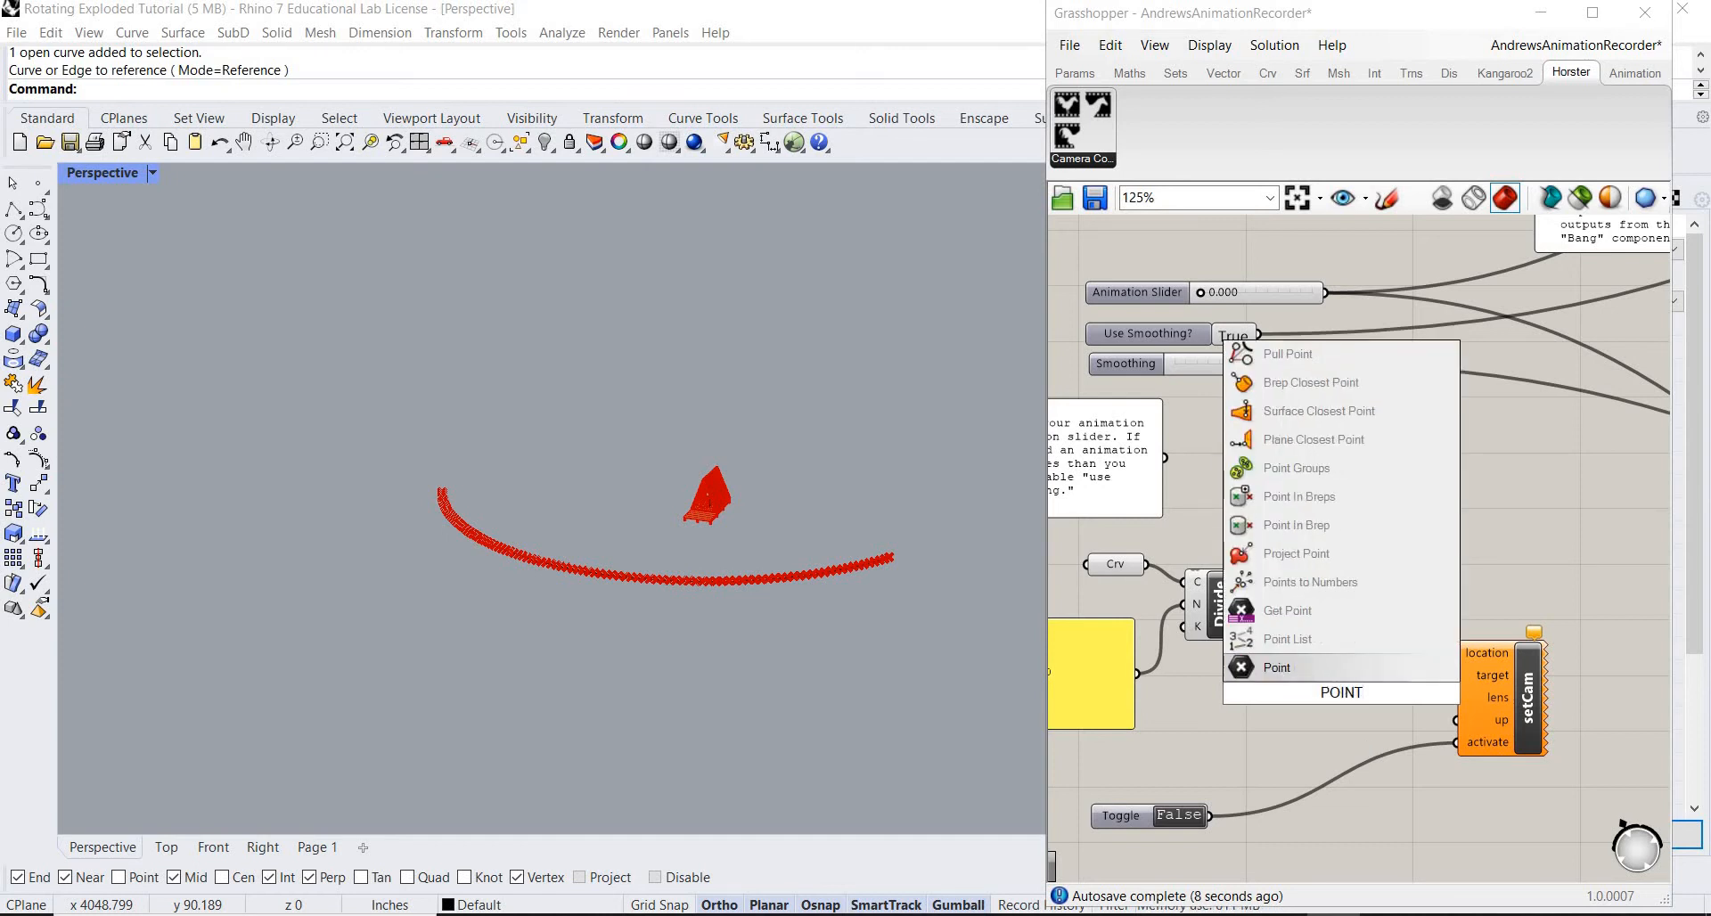
pyautogui.click(1274, 667)
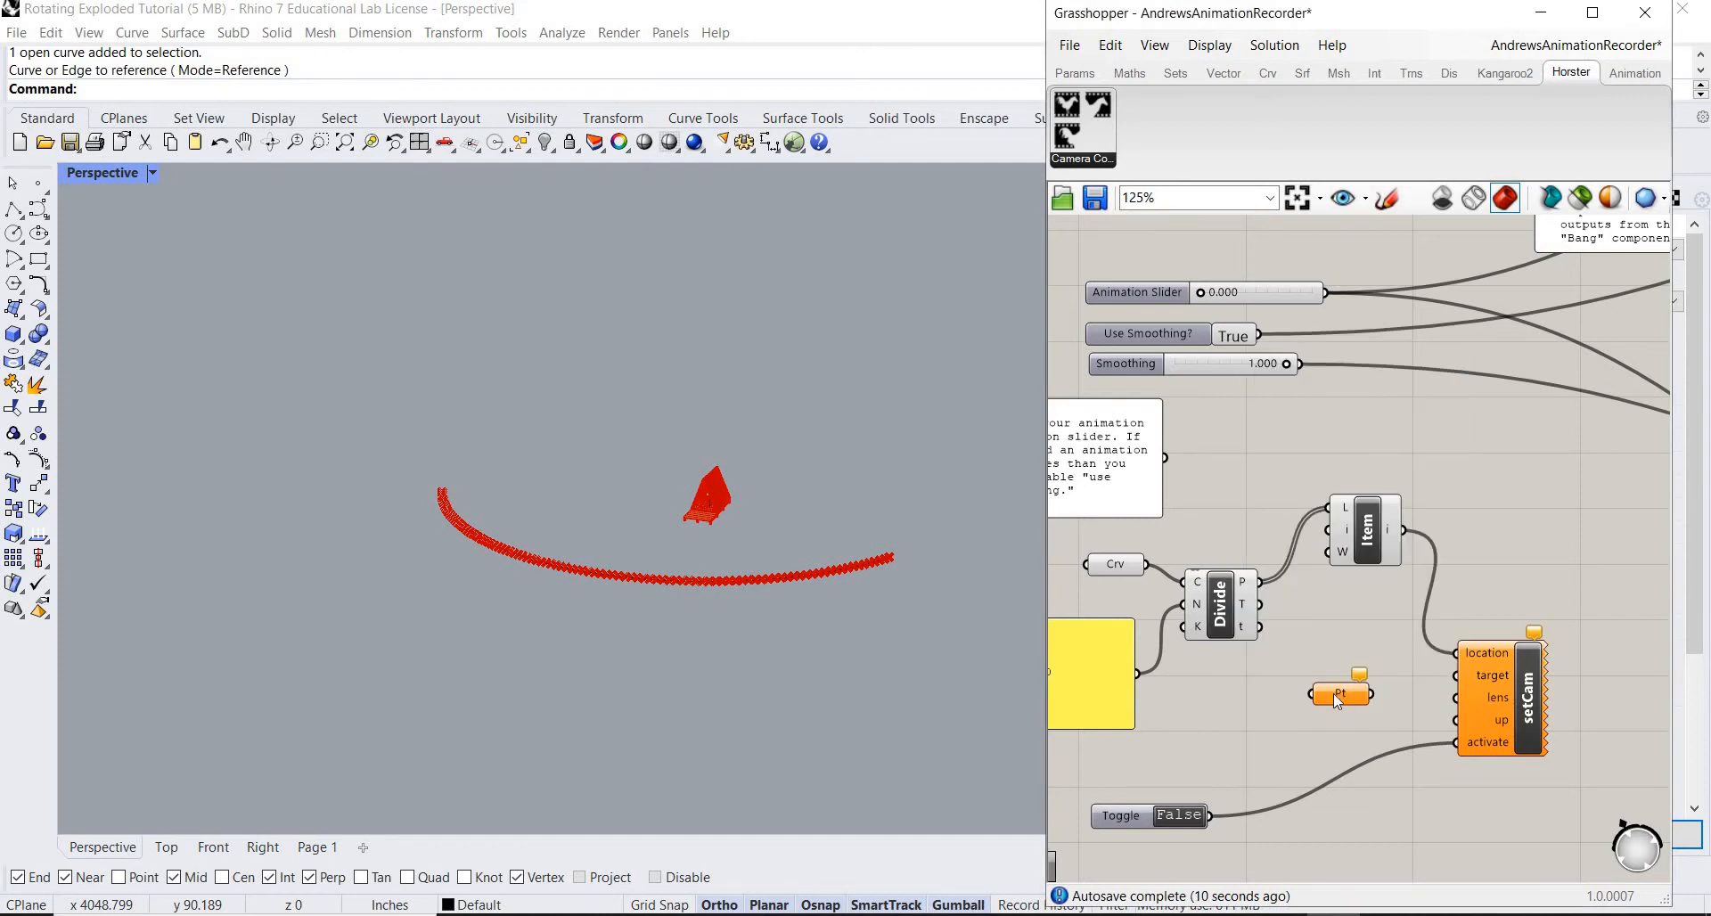
pyautogui.rightClick(1340, 695)
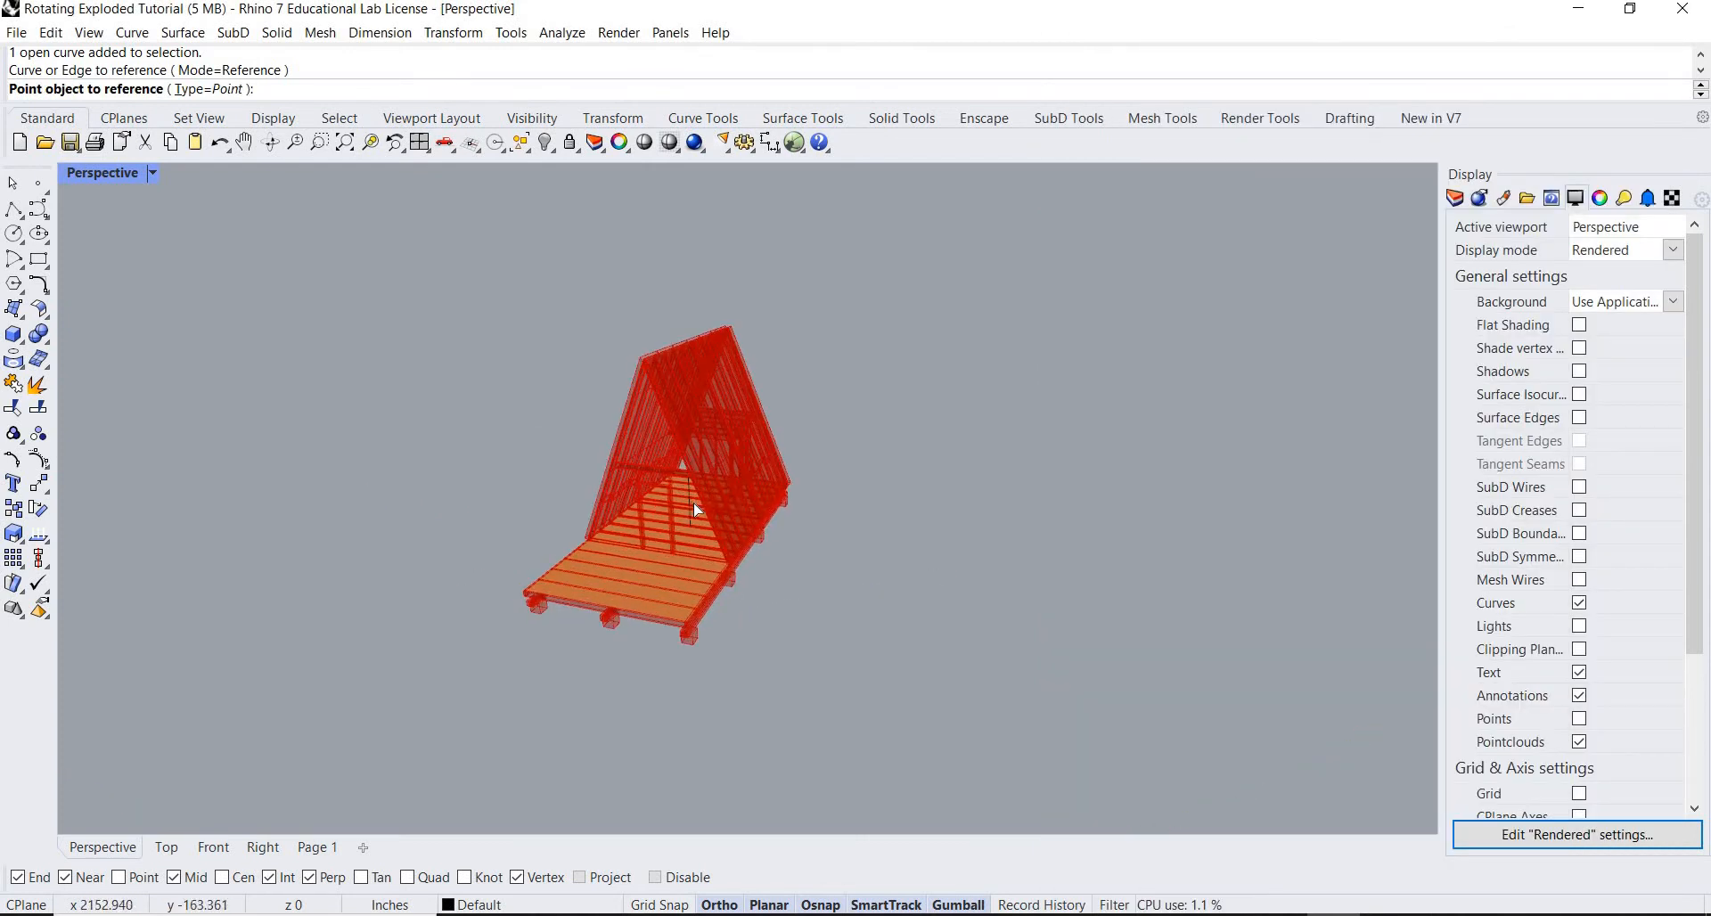
pyautogui.moveTo(698, 511); pyautogui.dragTo(598, 439)
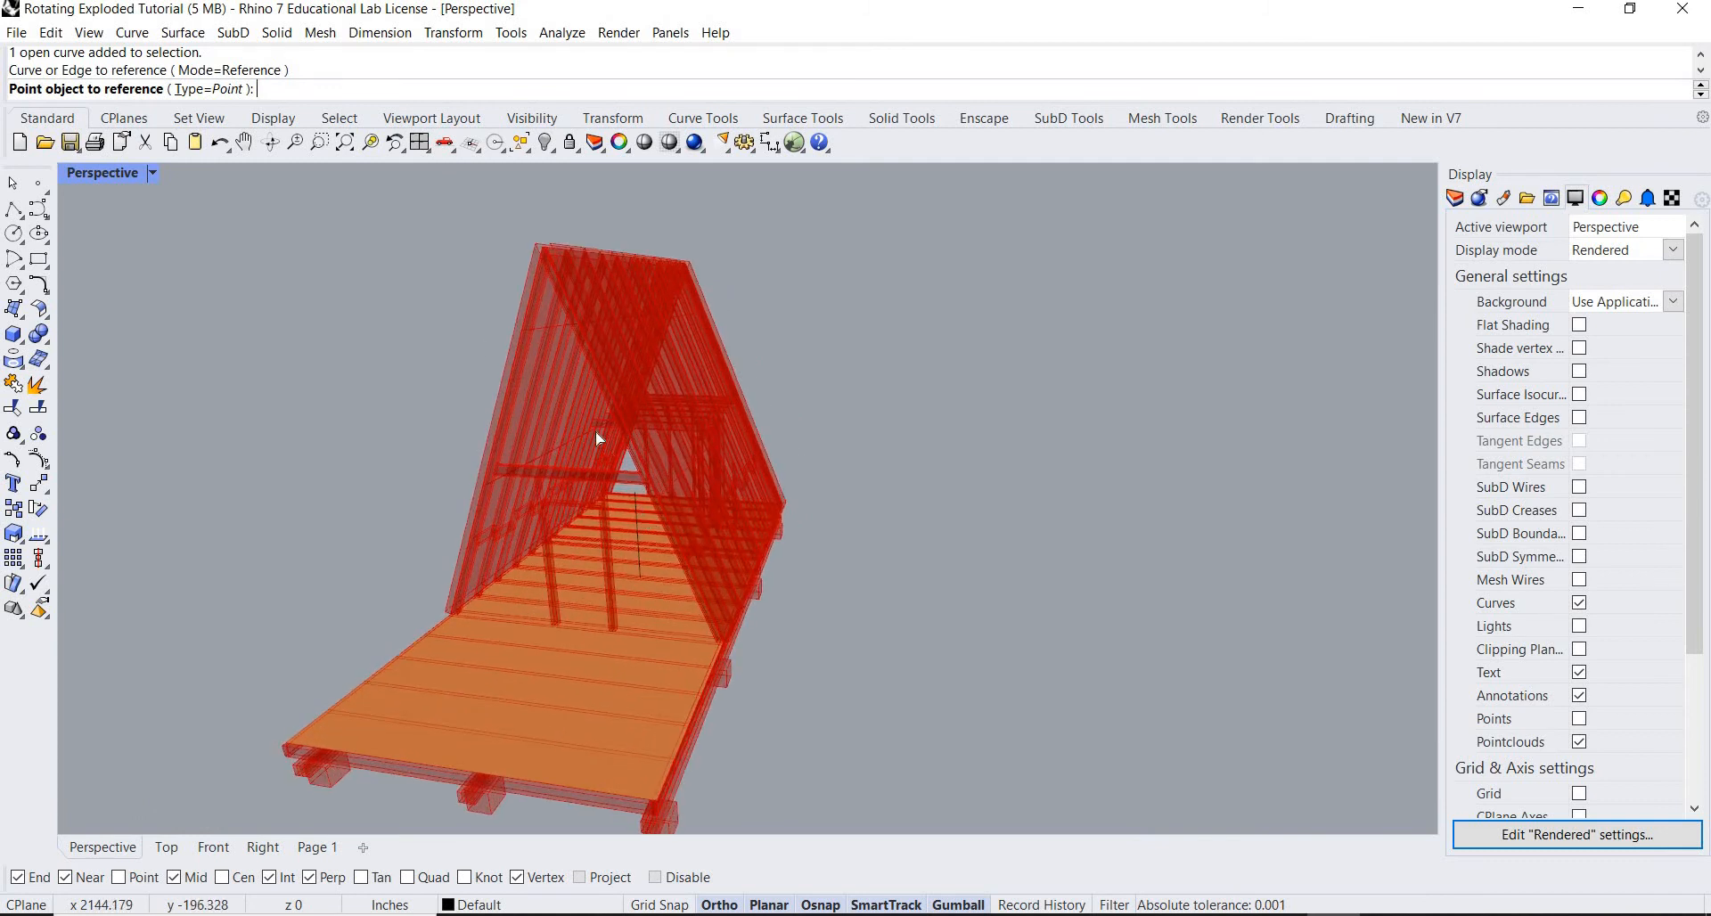
pyautogui.moveTo(700, 400)
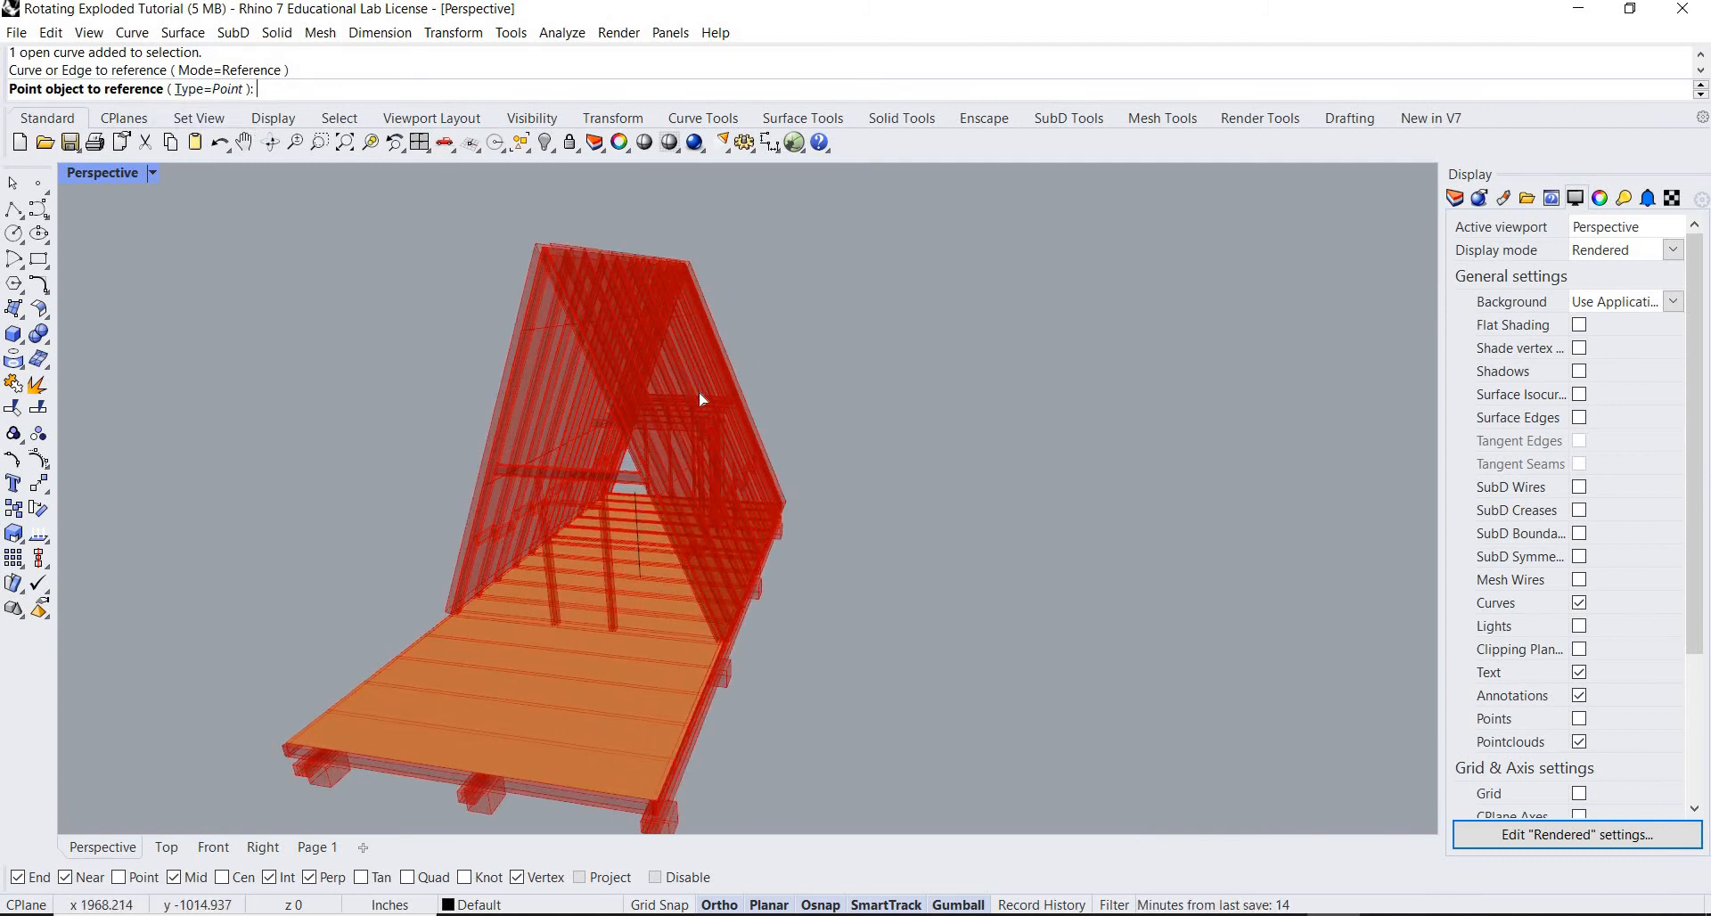
pyautogui.write('T')
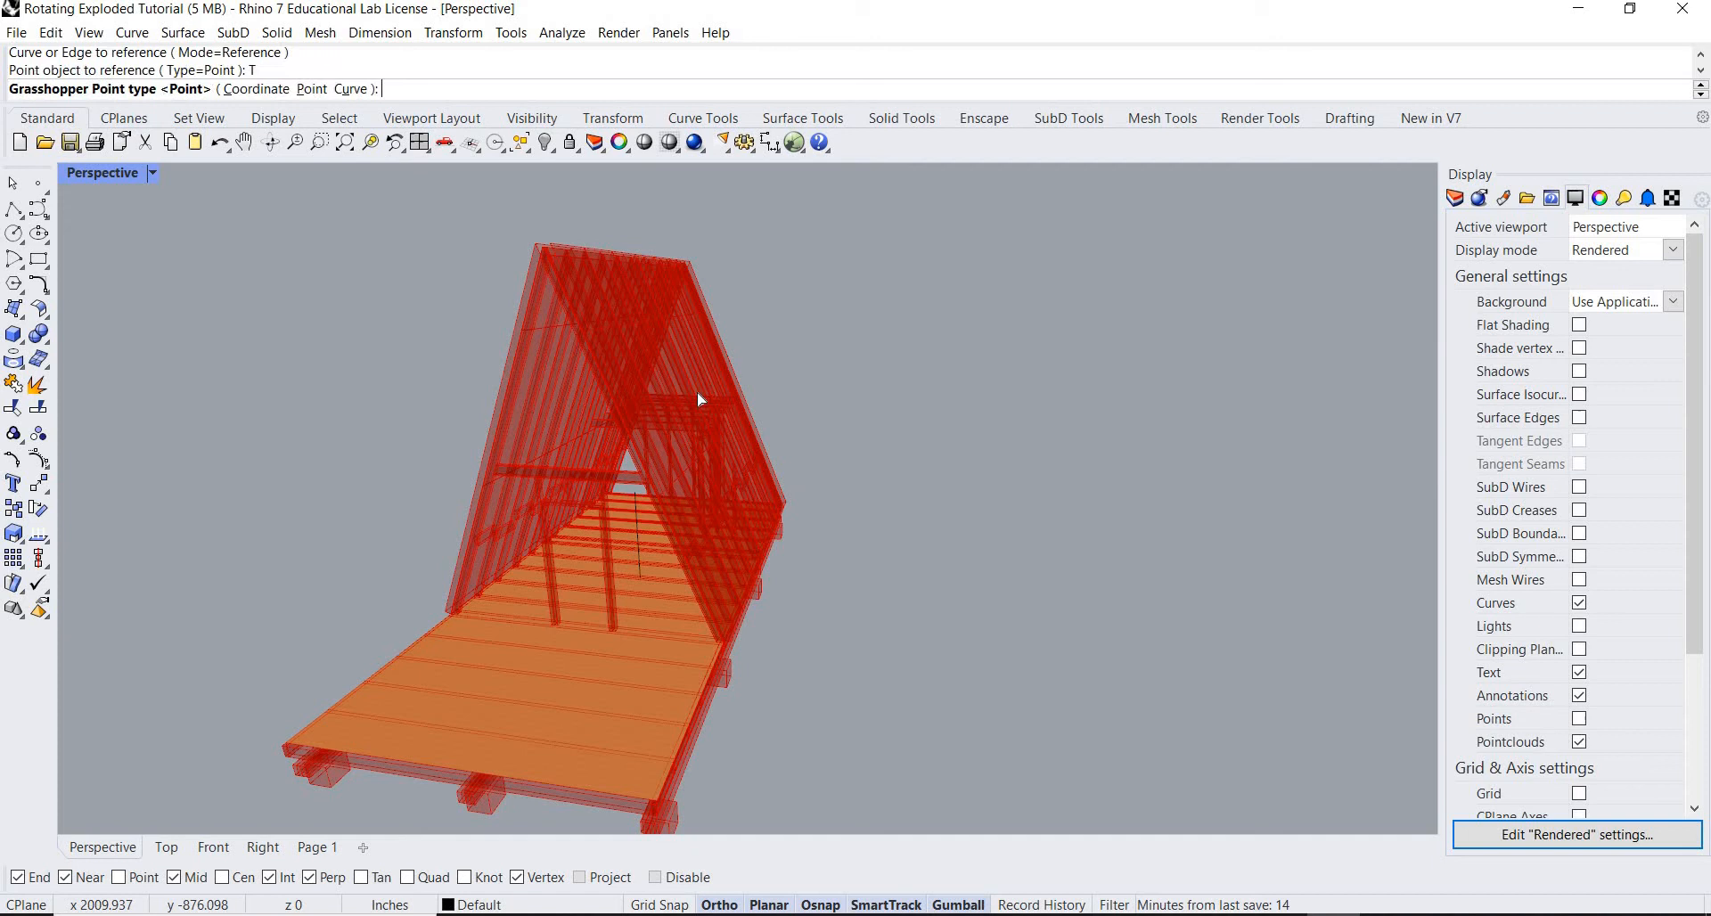
pyautogui.write('C')
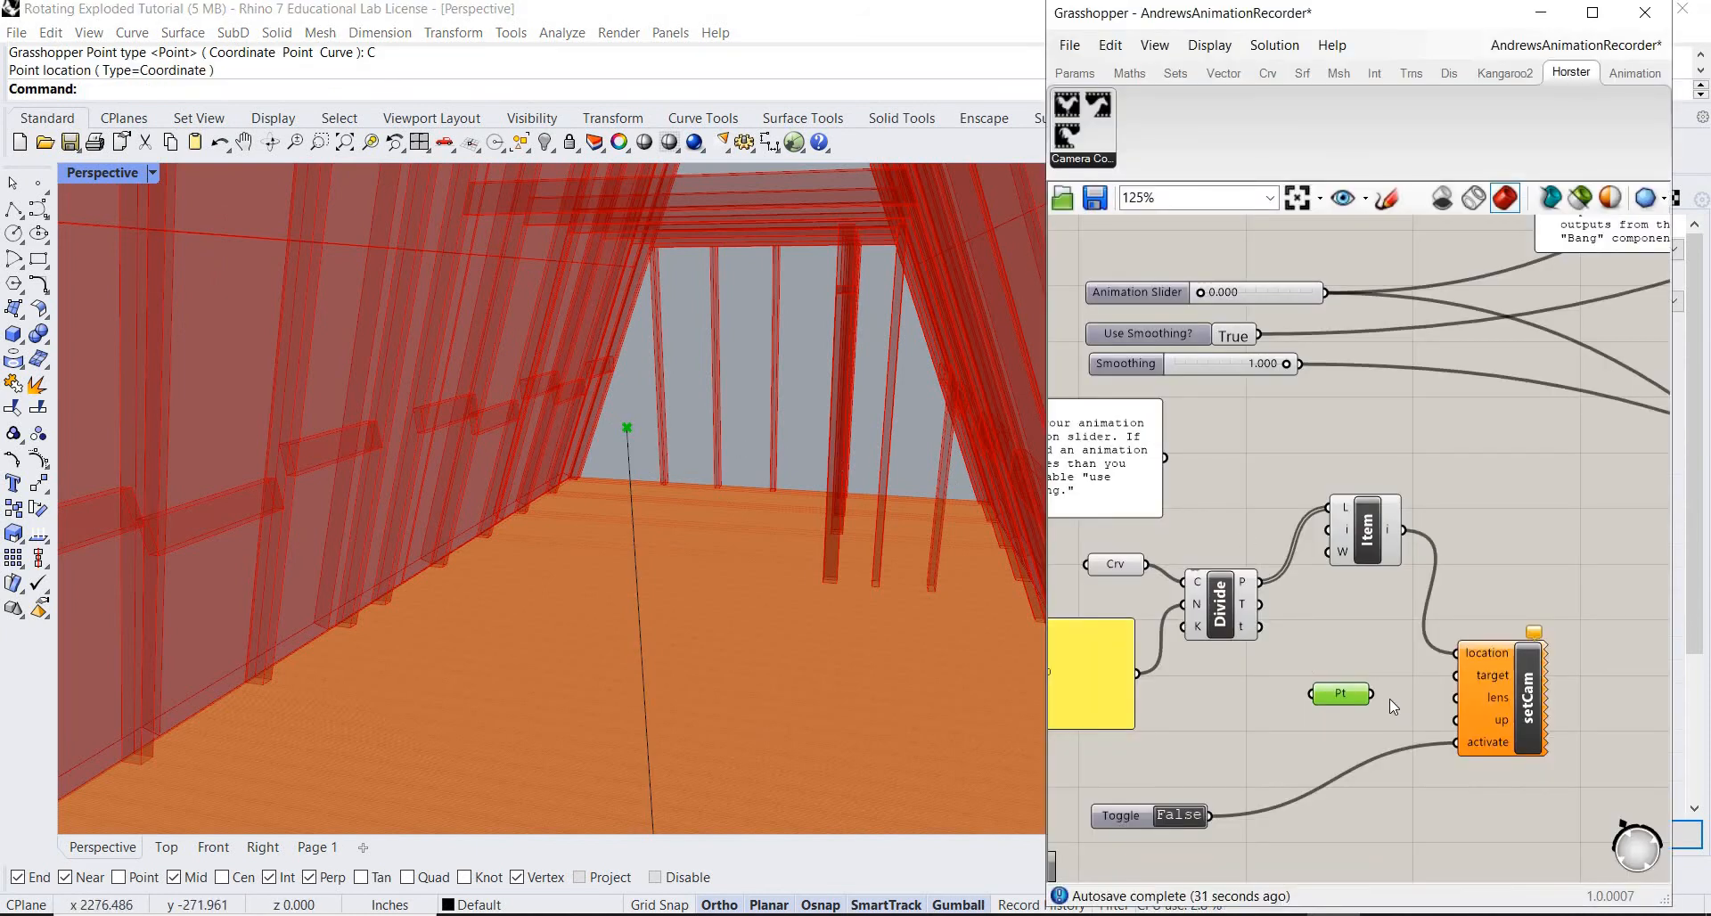
pyautogui.moveTo(1449, 692)
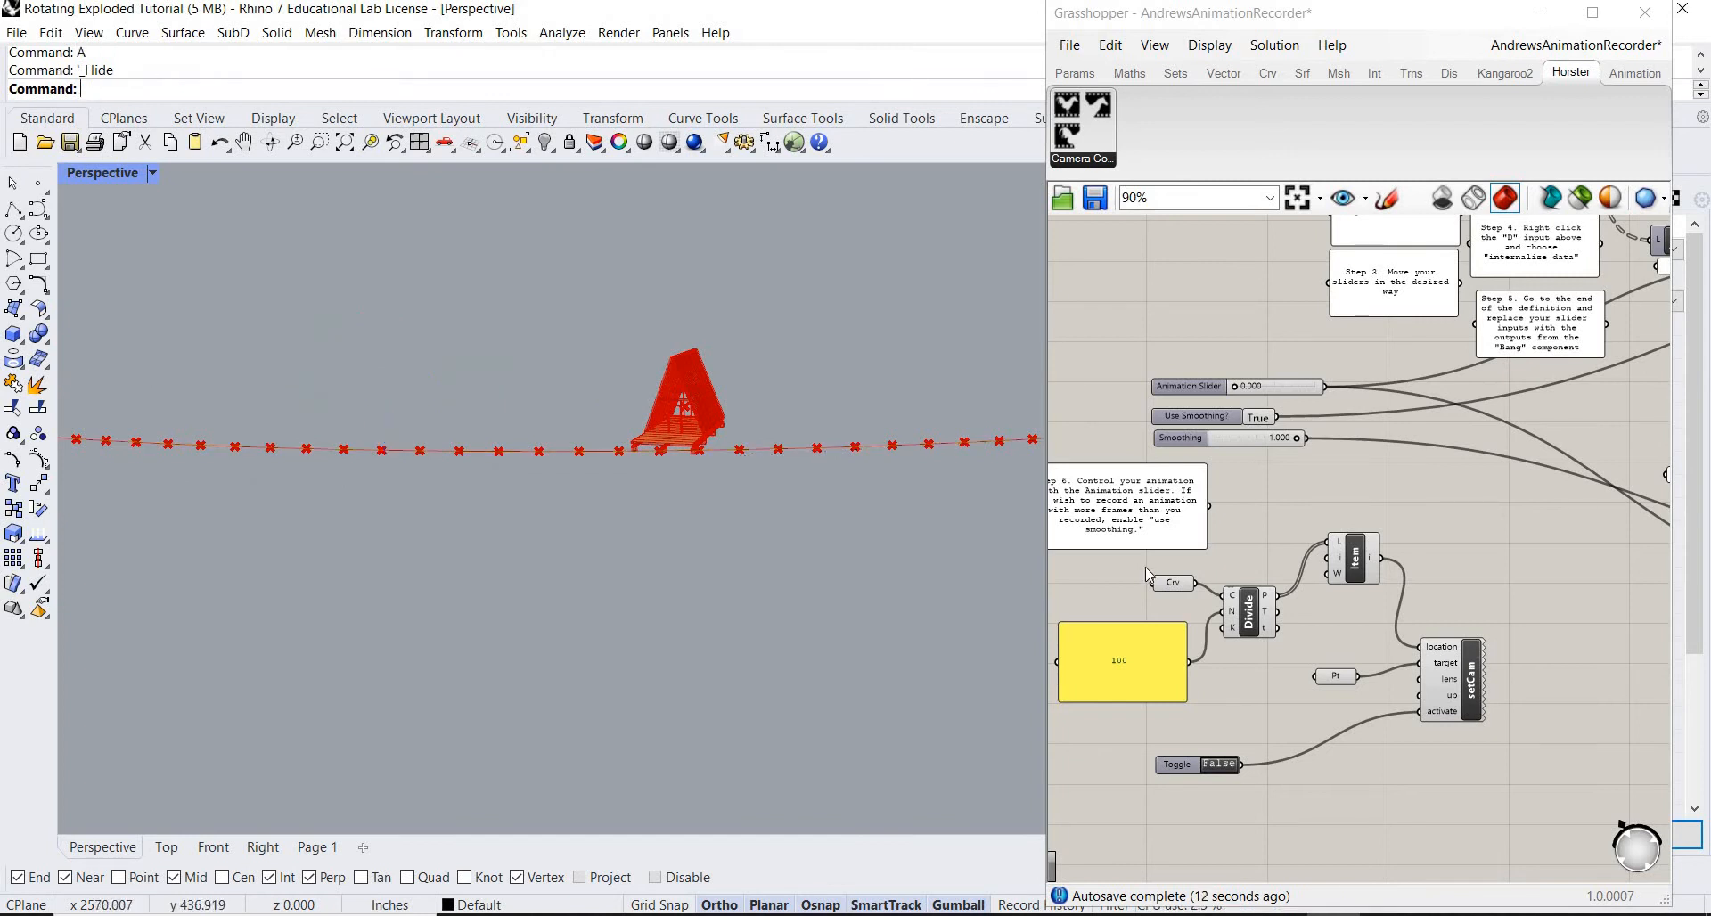
# Wire the Point into setCam's target and the Animation Slider into List Item.
pyautogui.click(1172, 581)
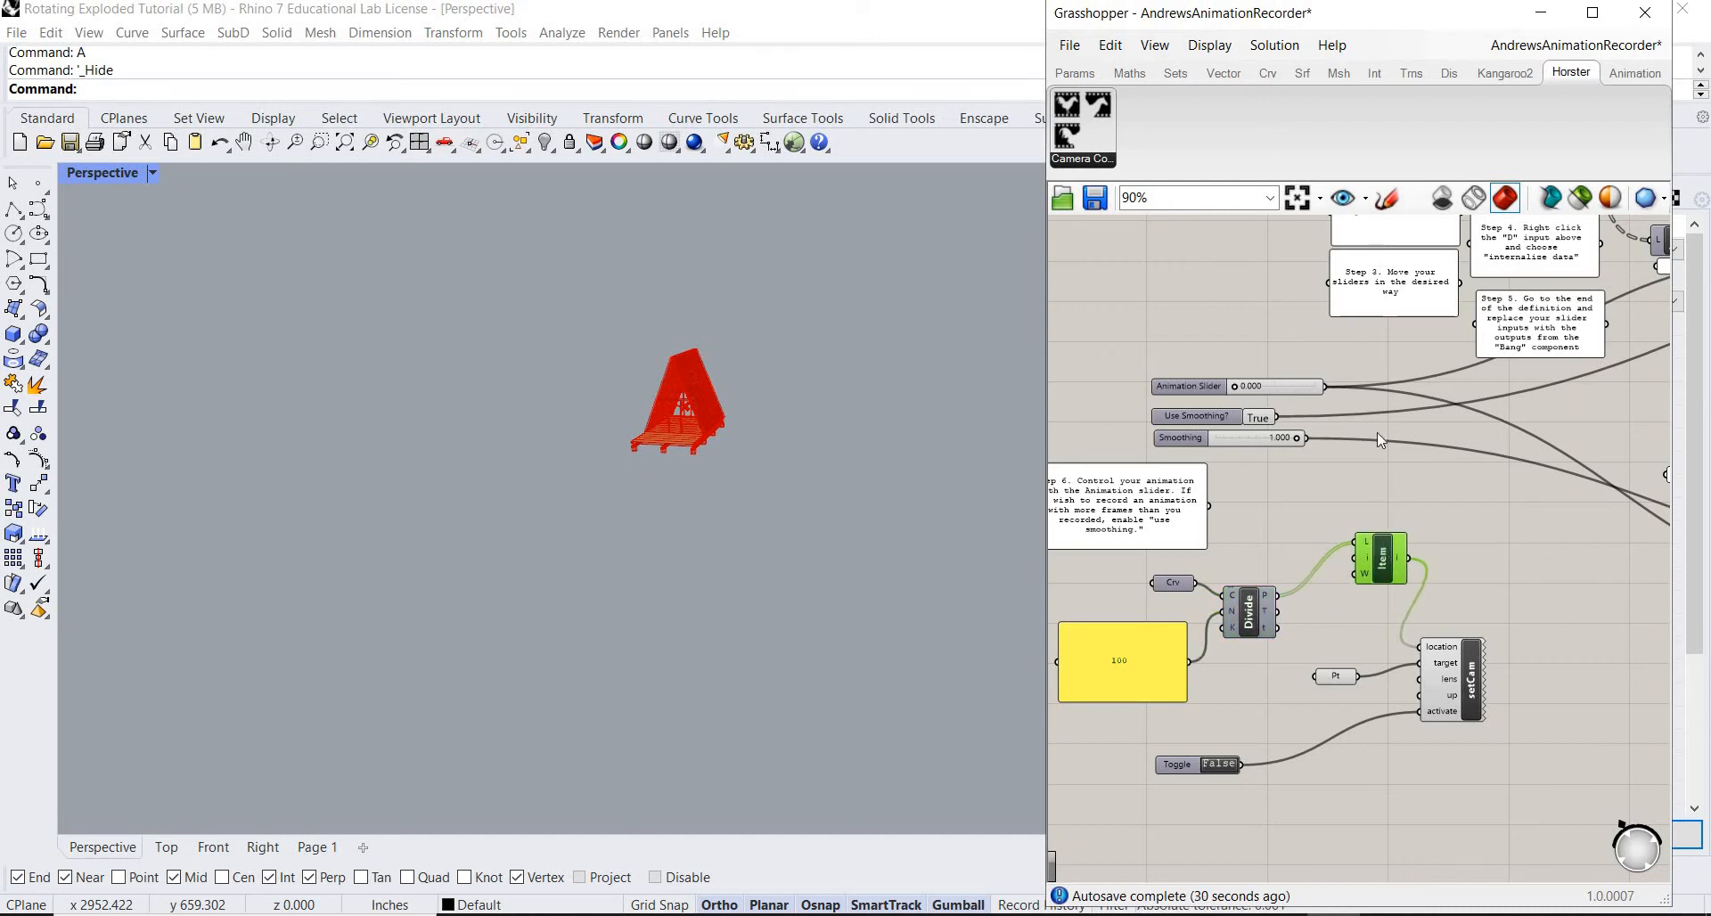
pyautogui.click(1188, 384)
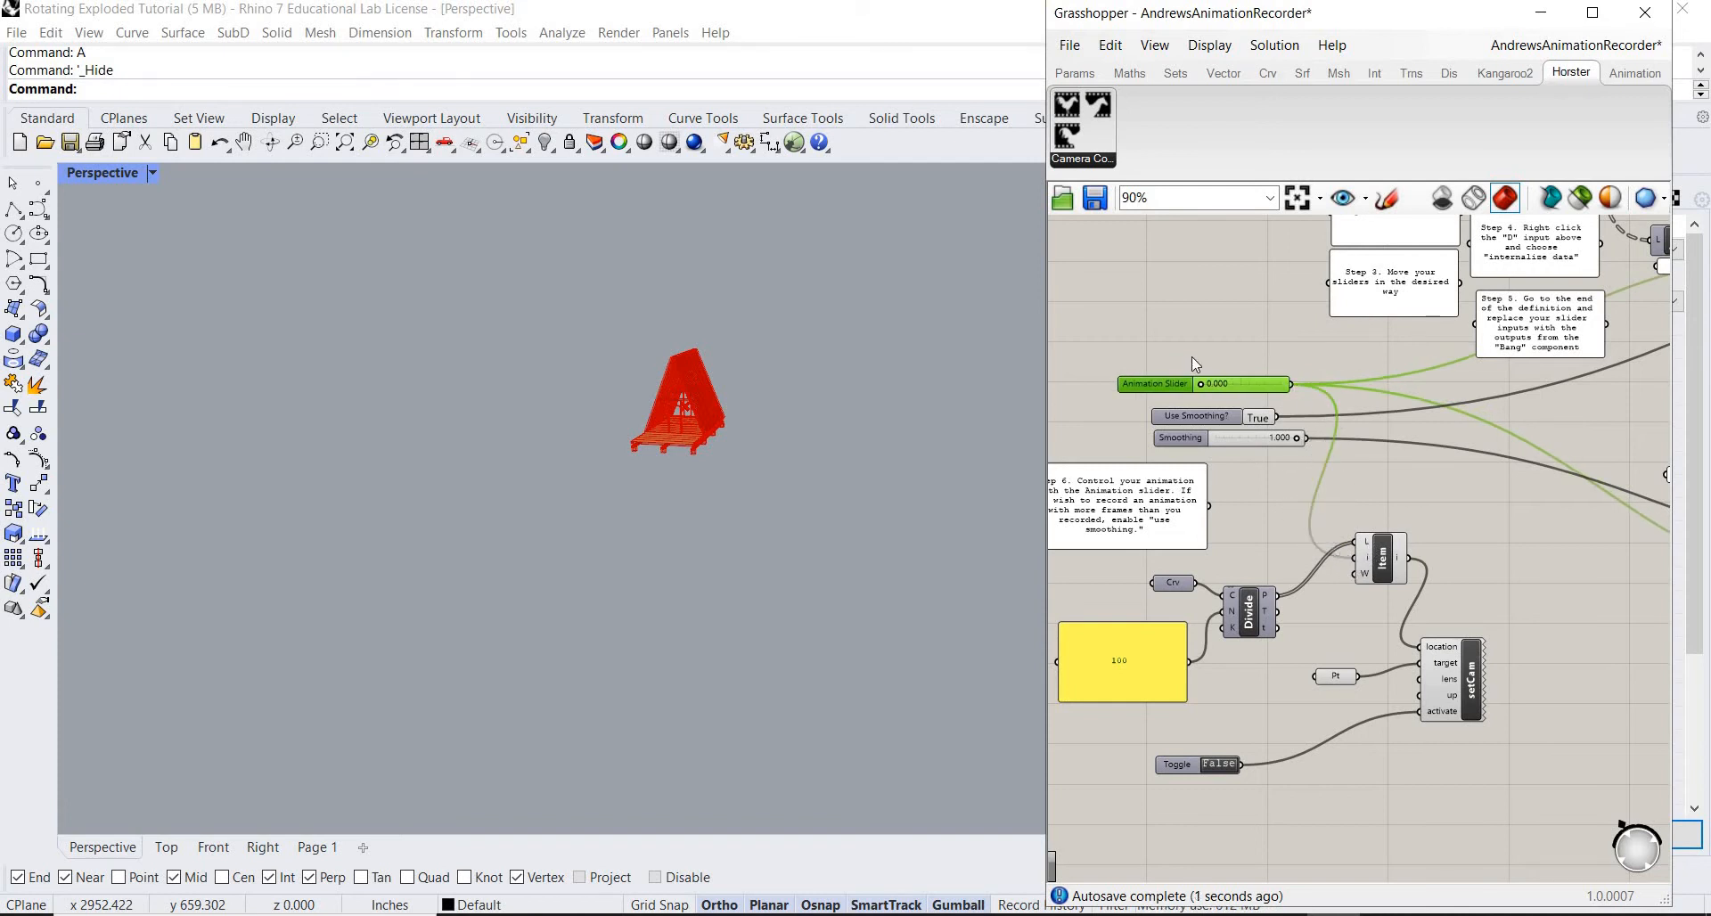
pyautogui.moveTo(1200, 384); pyautogui.dragTo(1254, 384)
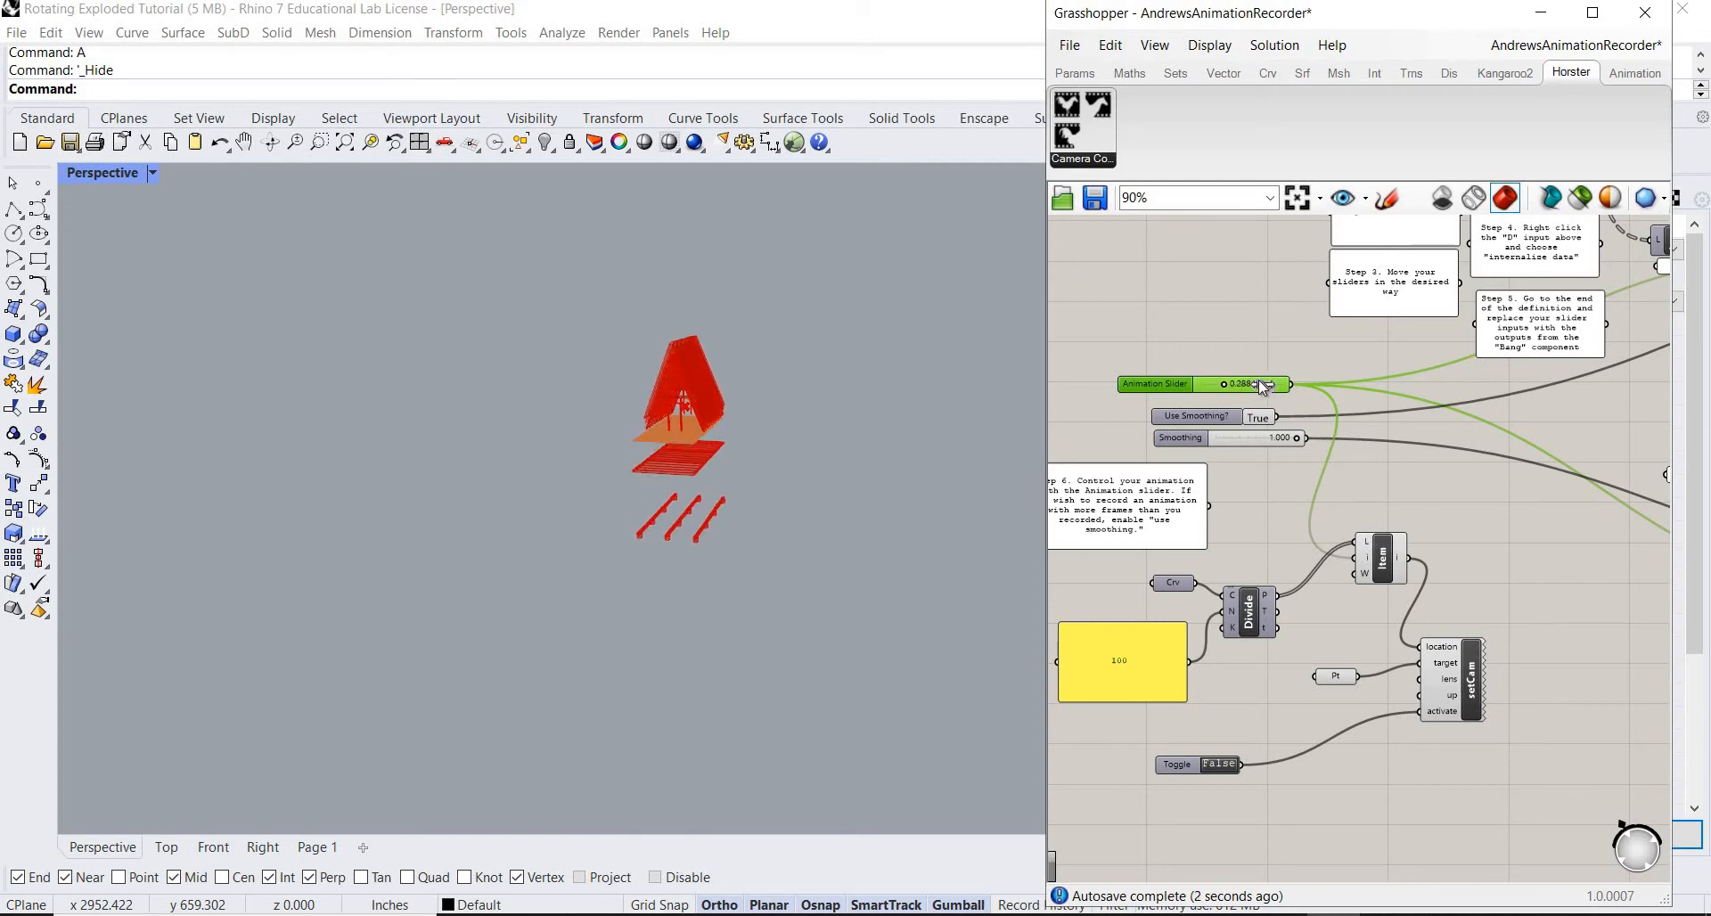
pyautogui.moveTo(1255, 384); pyautogui.dragTo(1211, 384)
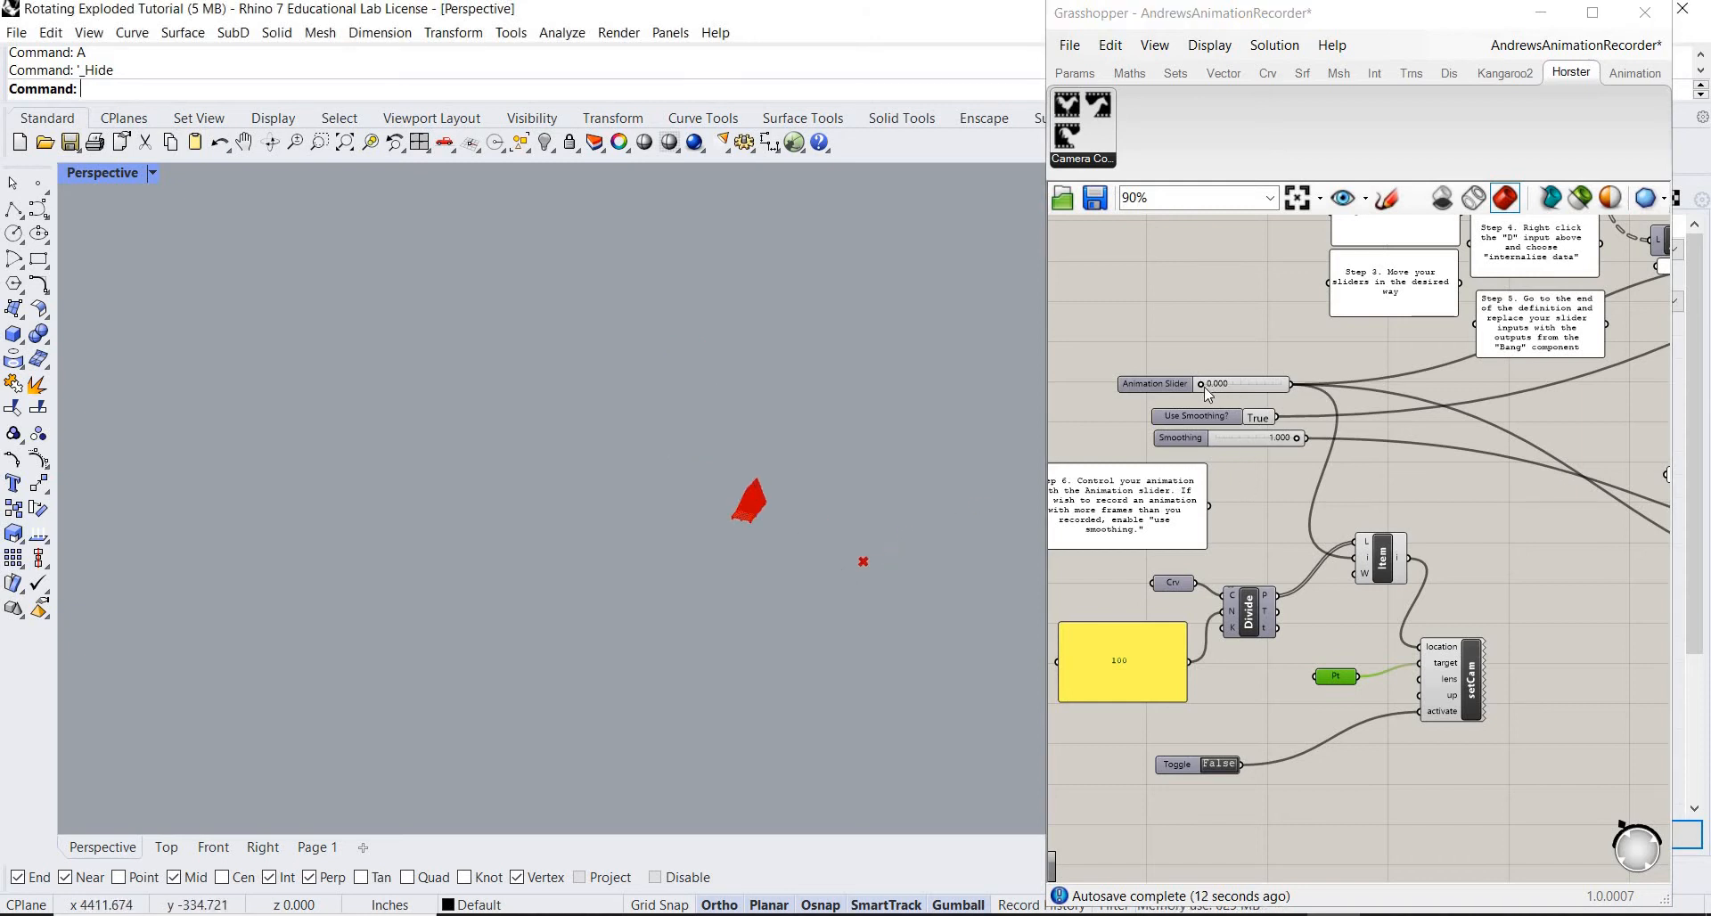
# Set the camera Toggle to True, then explode and reassemble the shed with the slider.
pyautogui.moveTo(1200, 384); pyautogui.dragTo(1221, 384)
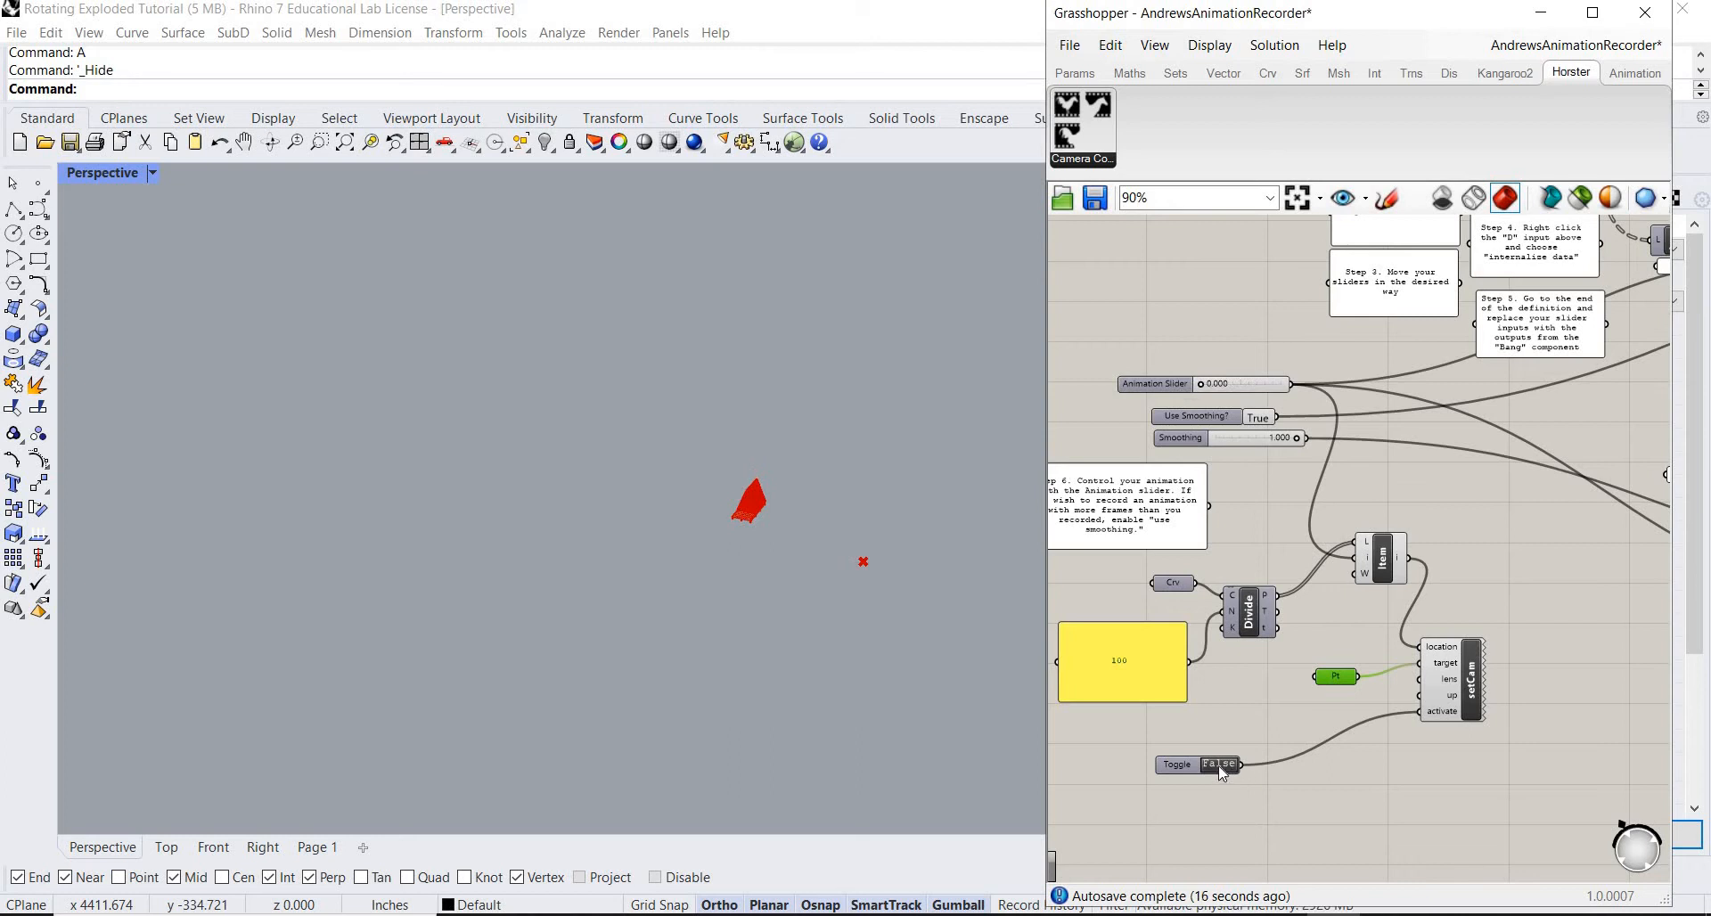
pyautogui.click(1219, 763)
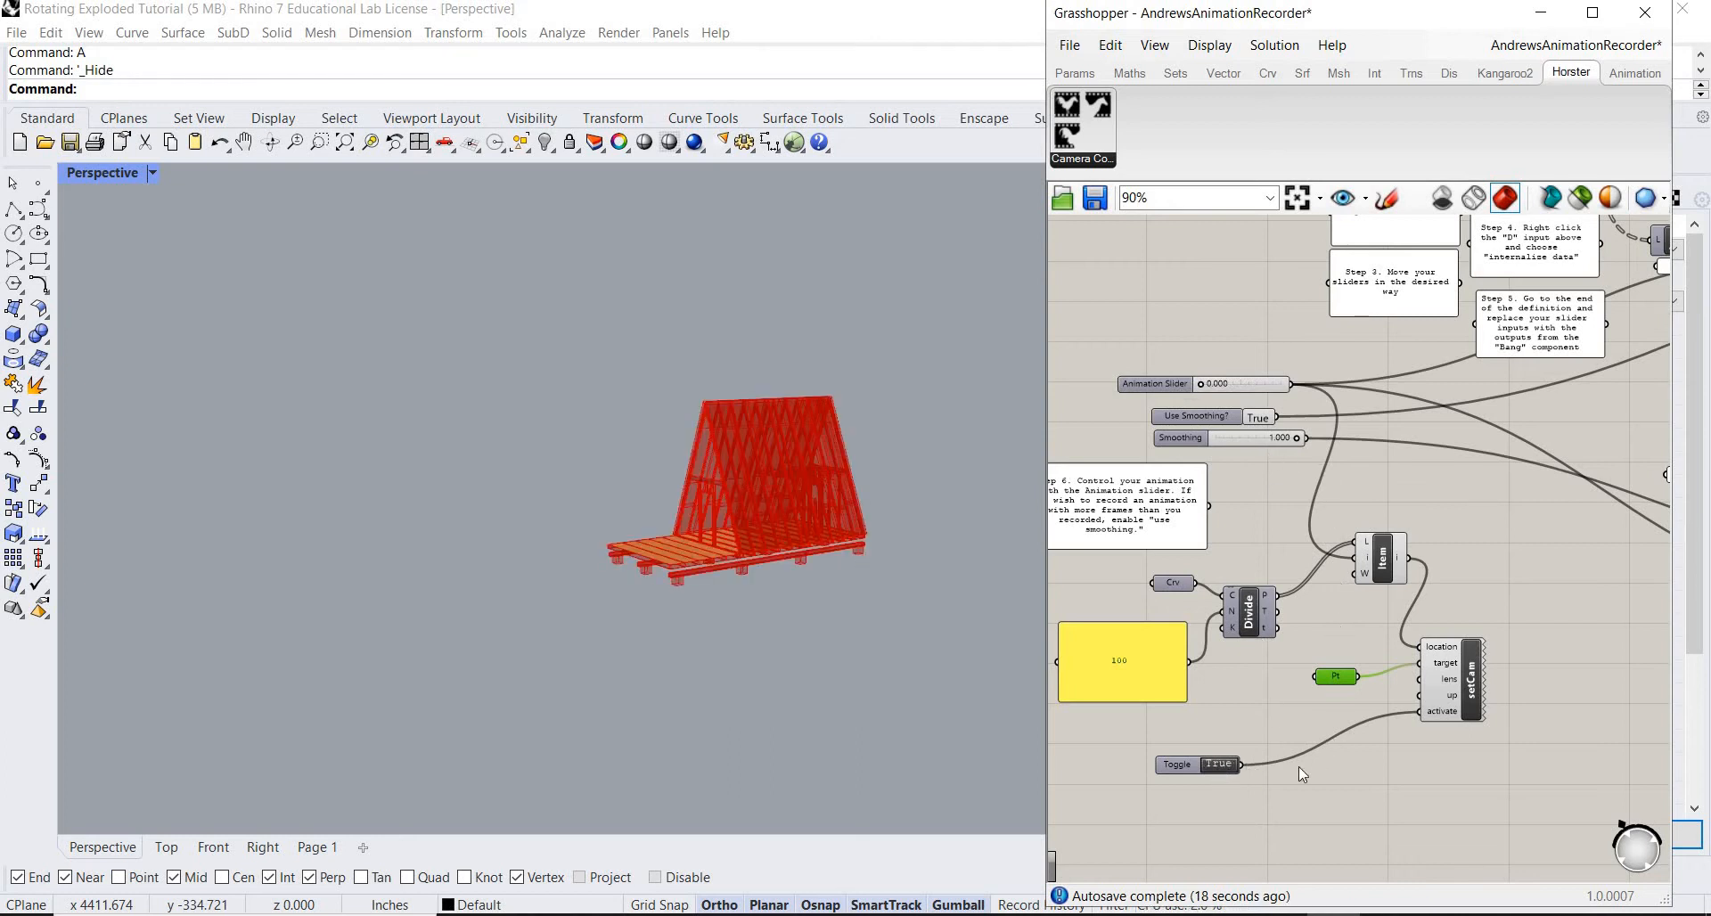
pyautogui.moveTo(1370, 356)
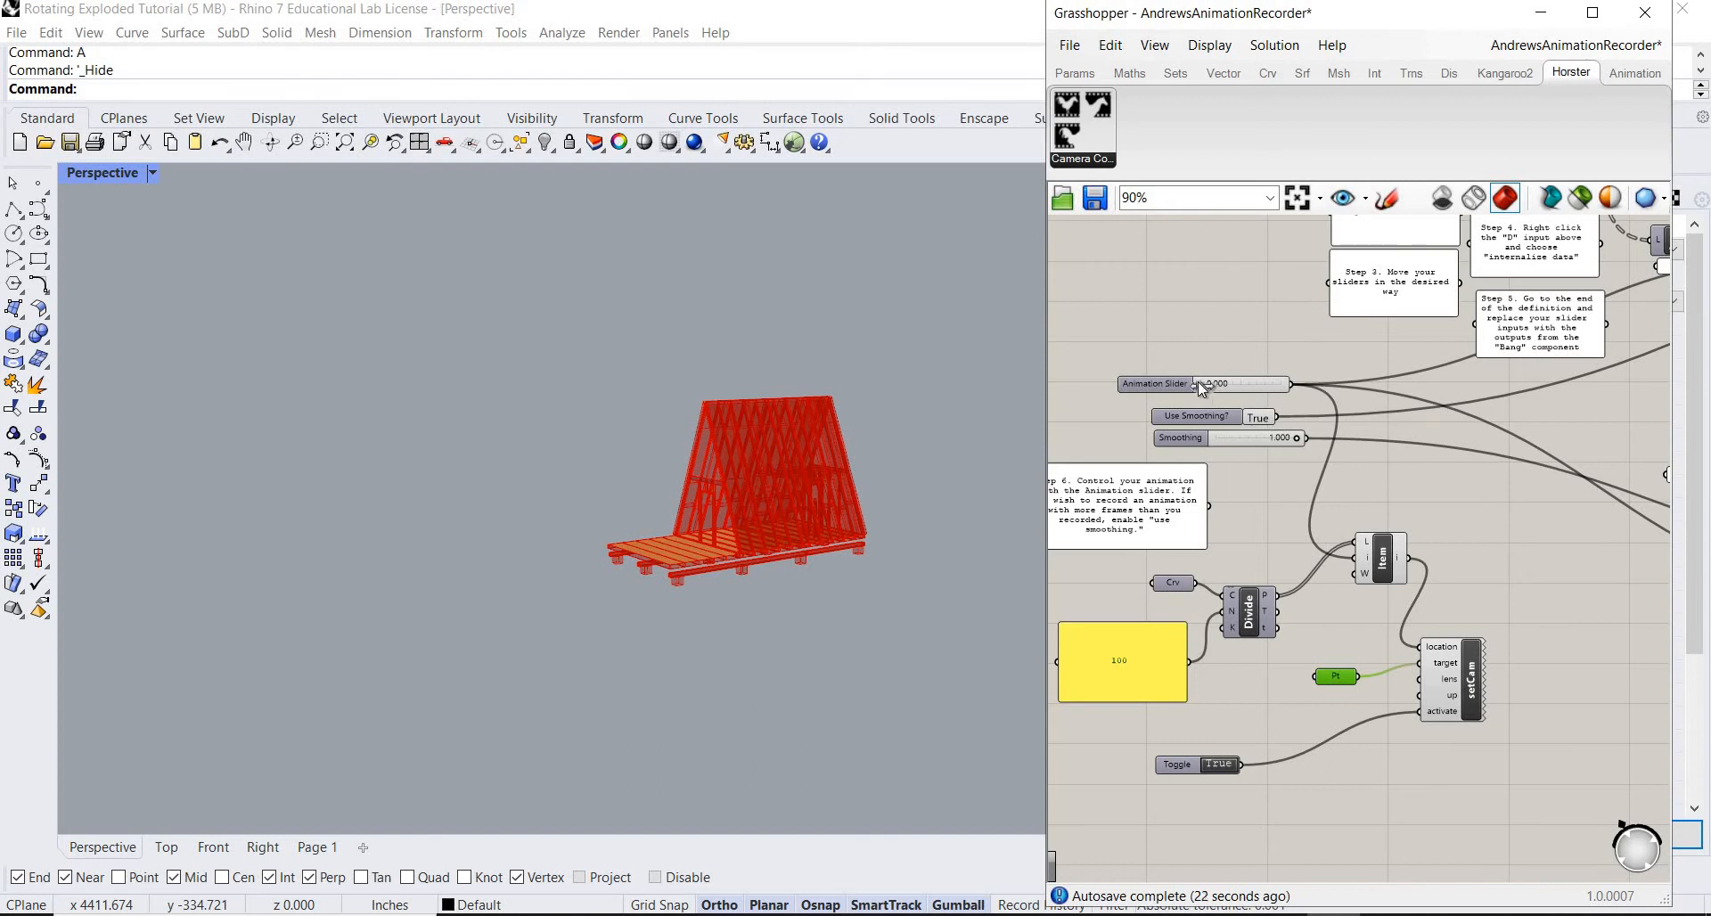
pyautogui.moveTo(1172, 384); pyautogui.dragTo(1228, 384)
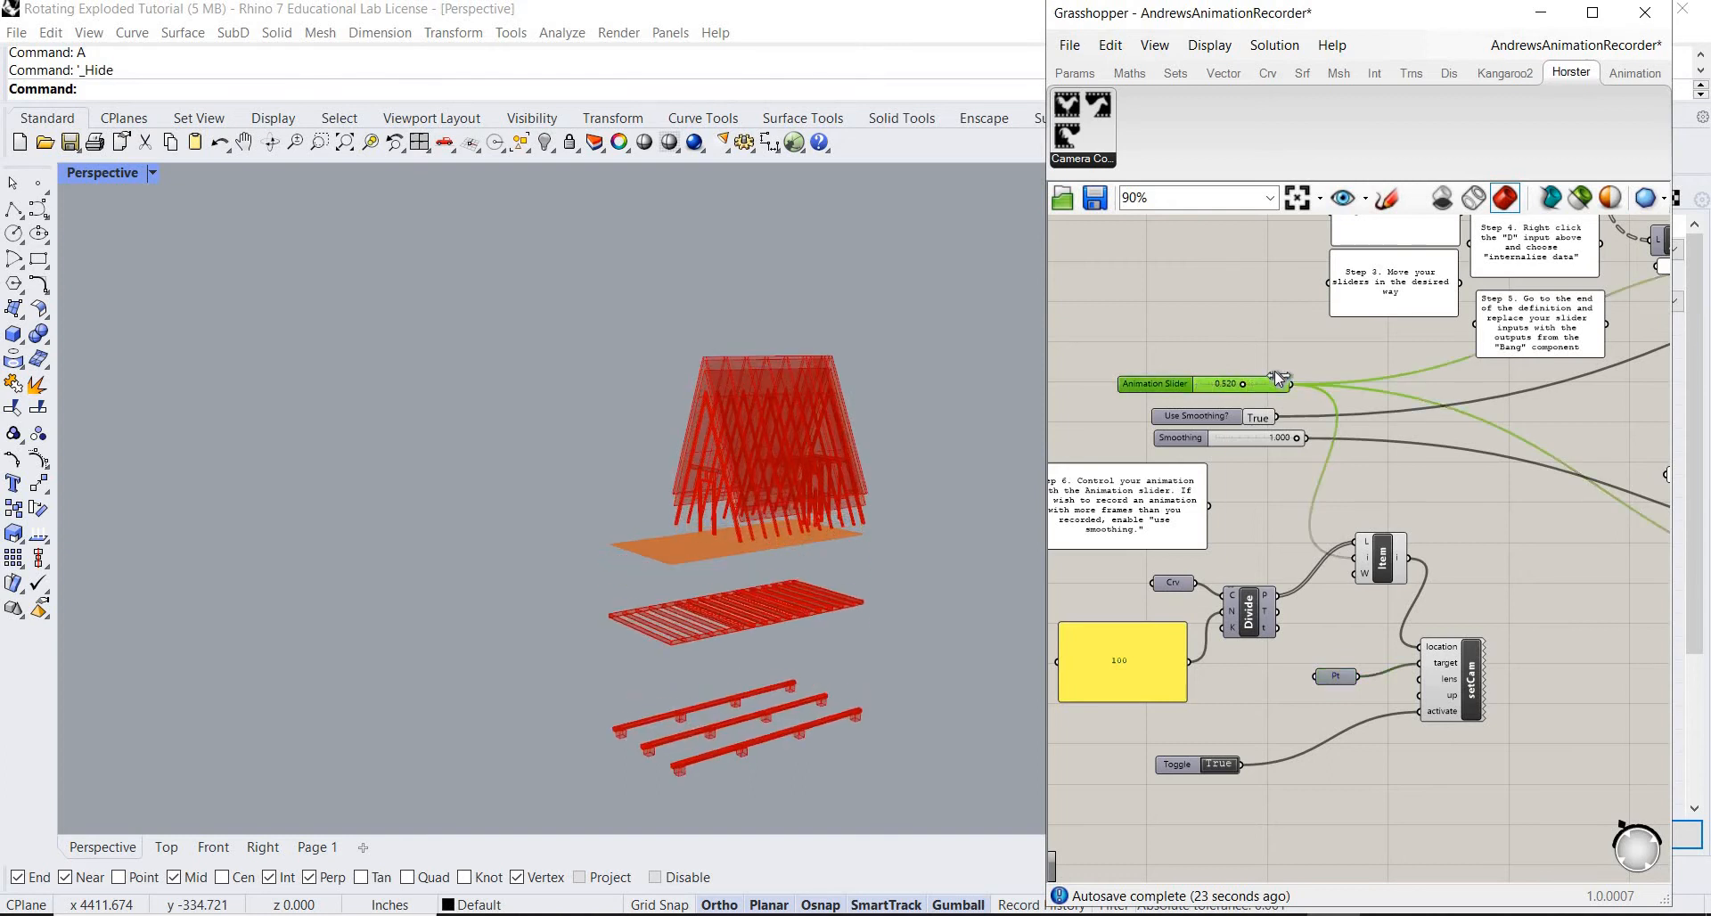
pyautogui.moveTo(1220, 383); pyautogui.dragTo(1282, 383)
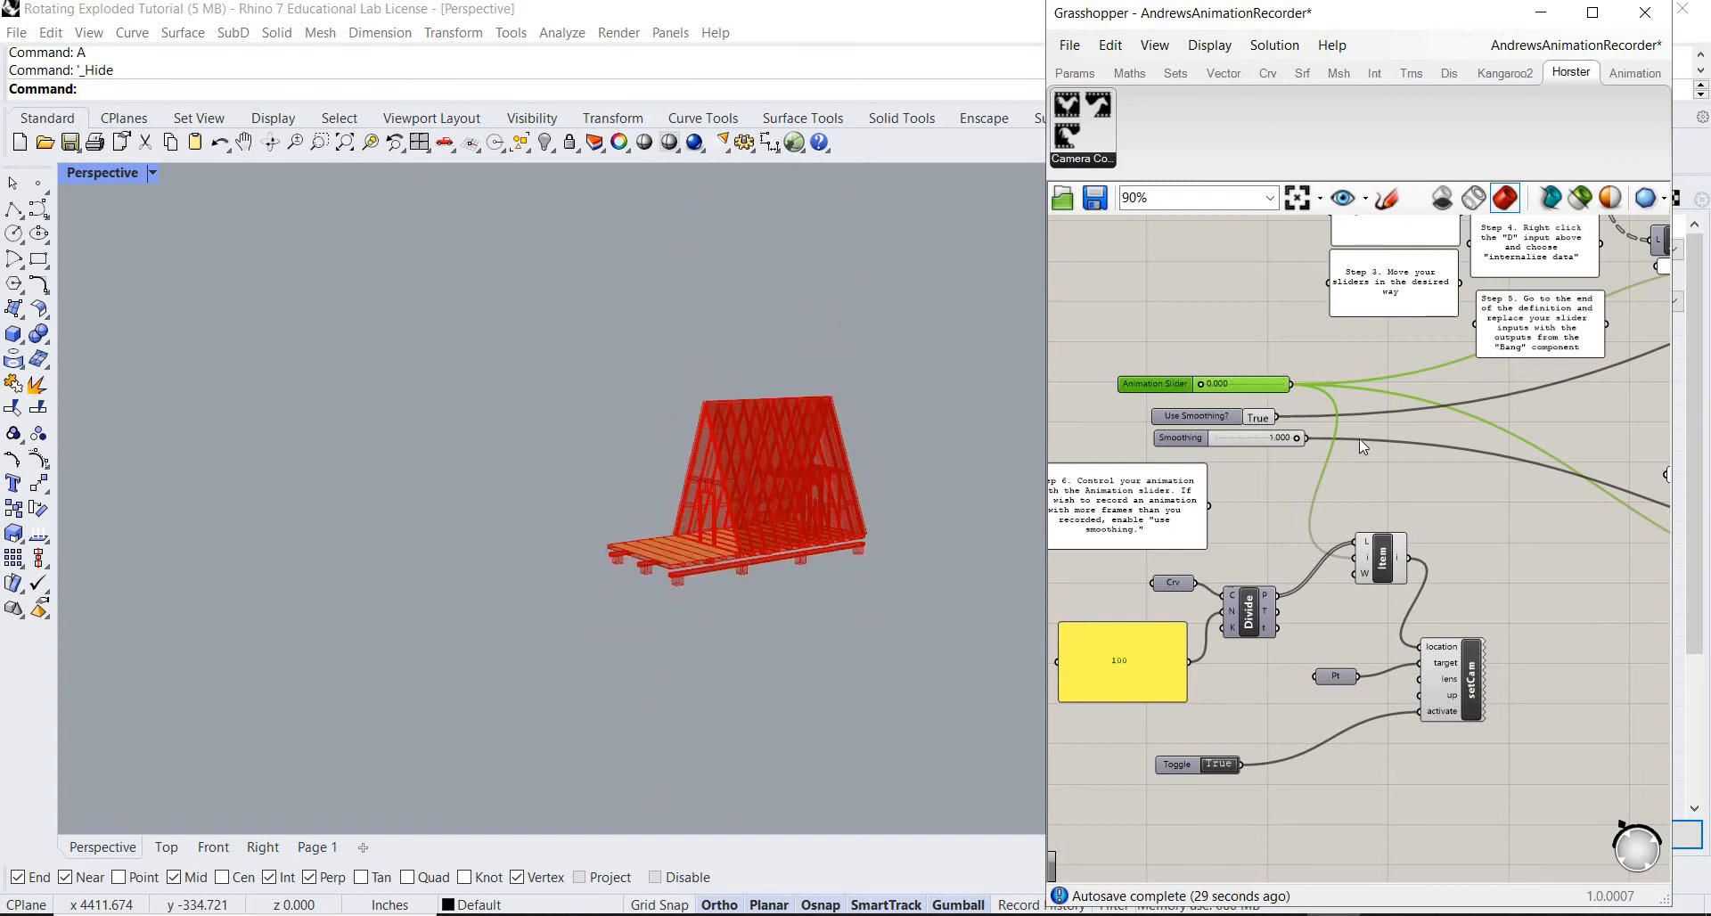
pyautogui.moveTo(1378, 585)
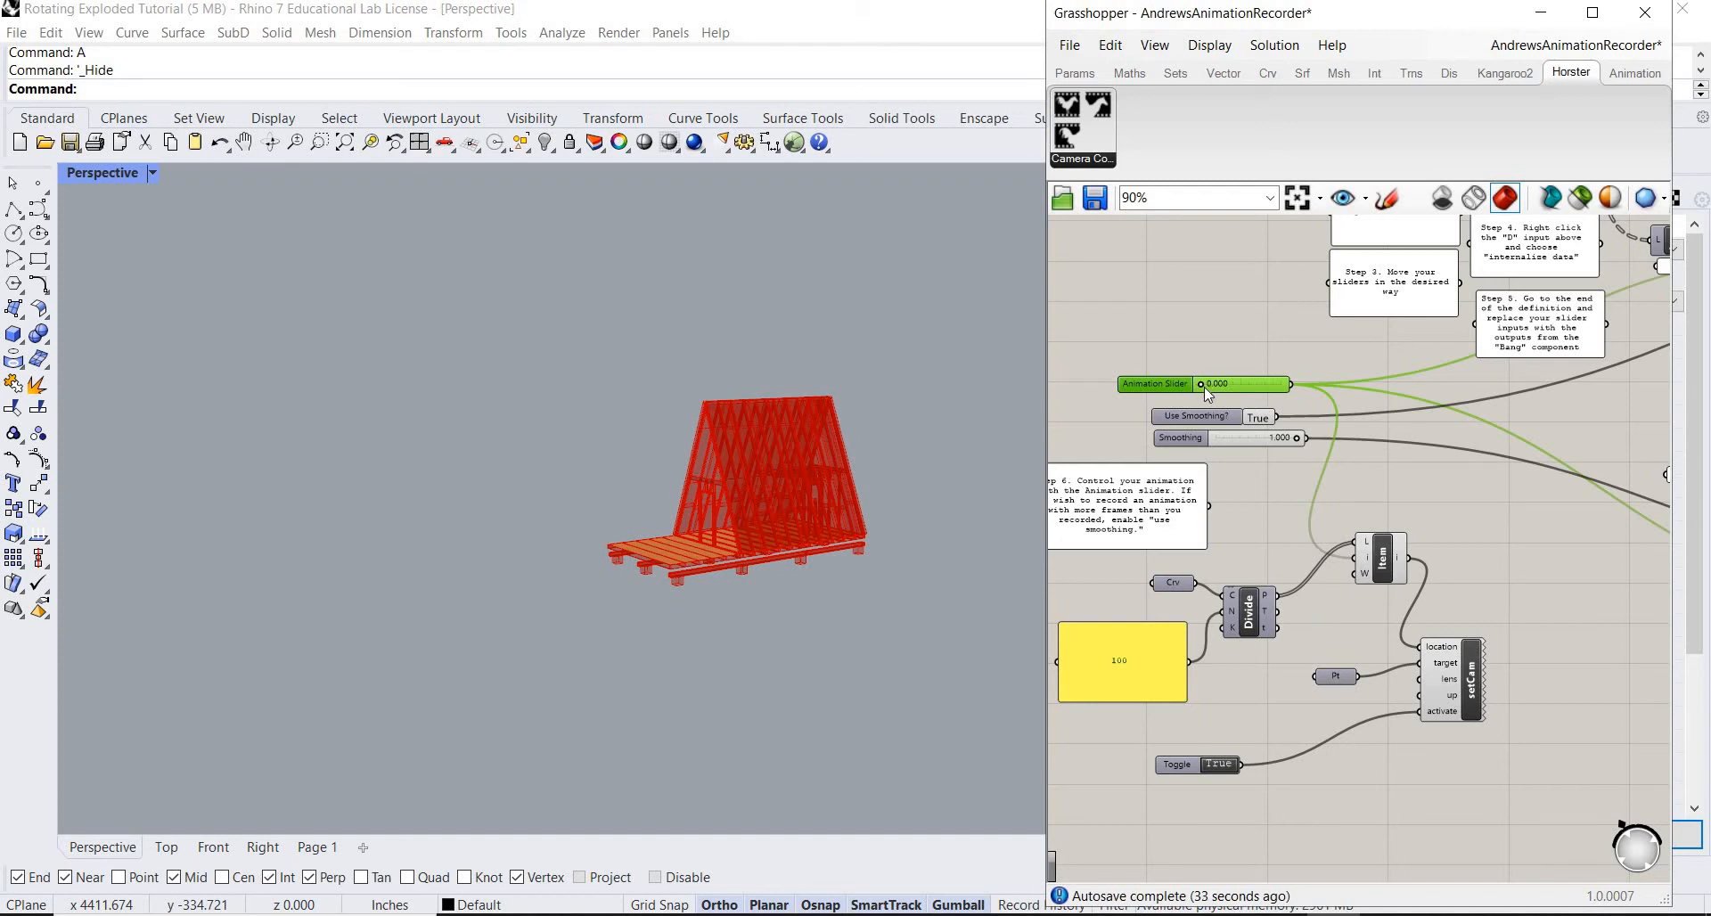
pyautogui.moveTo(1200, 384); pyautogui.dragTo(1238, 384)
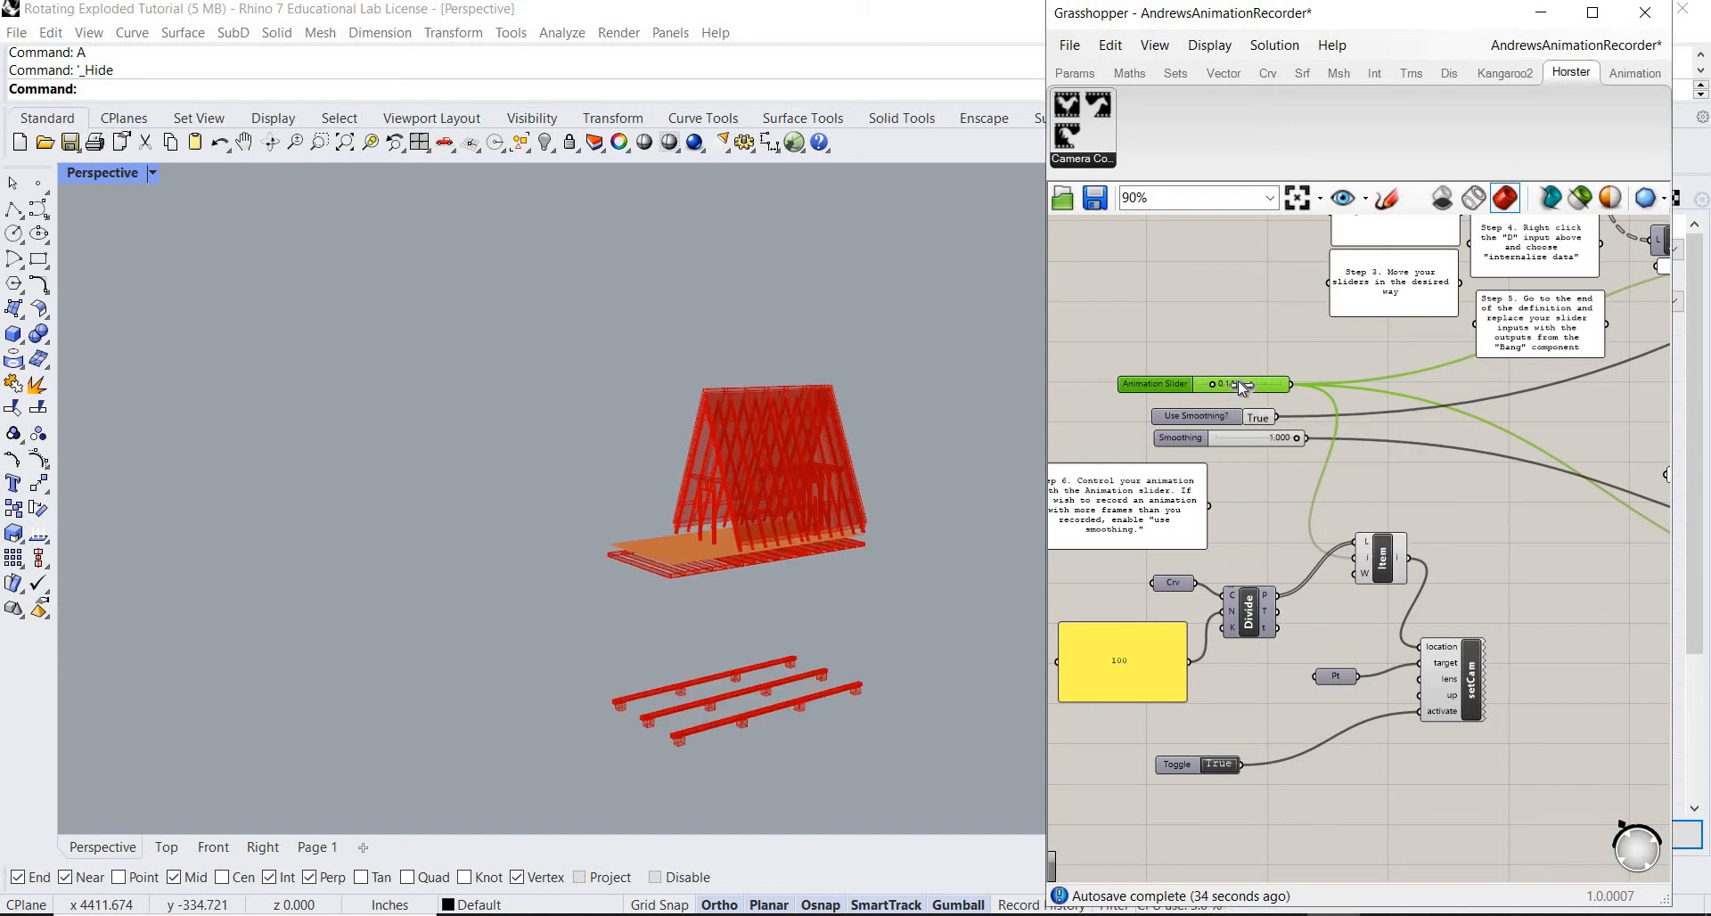
pyautogui.moveTo(1217, 384); pyautogui.dragTo(1287, 384)
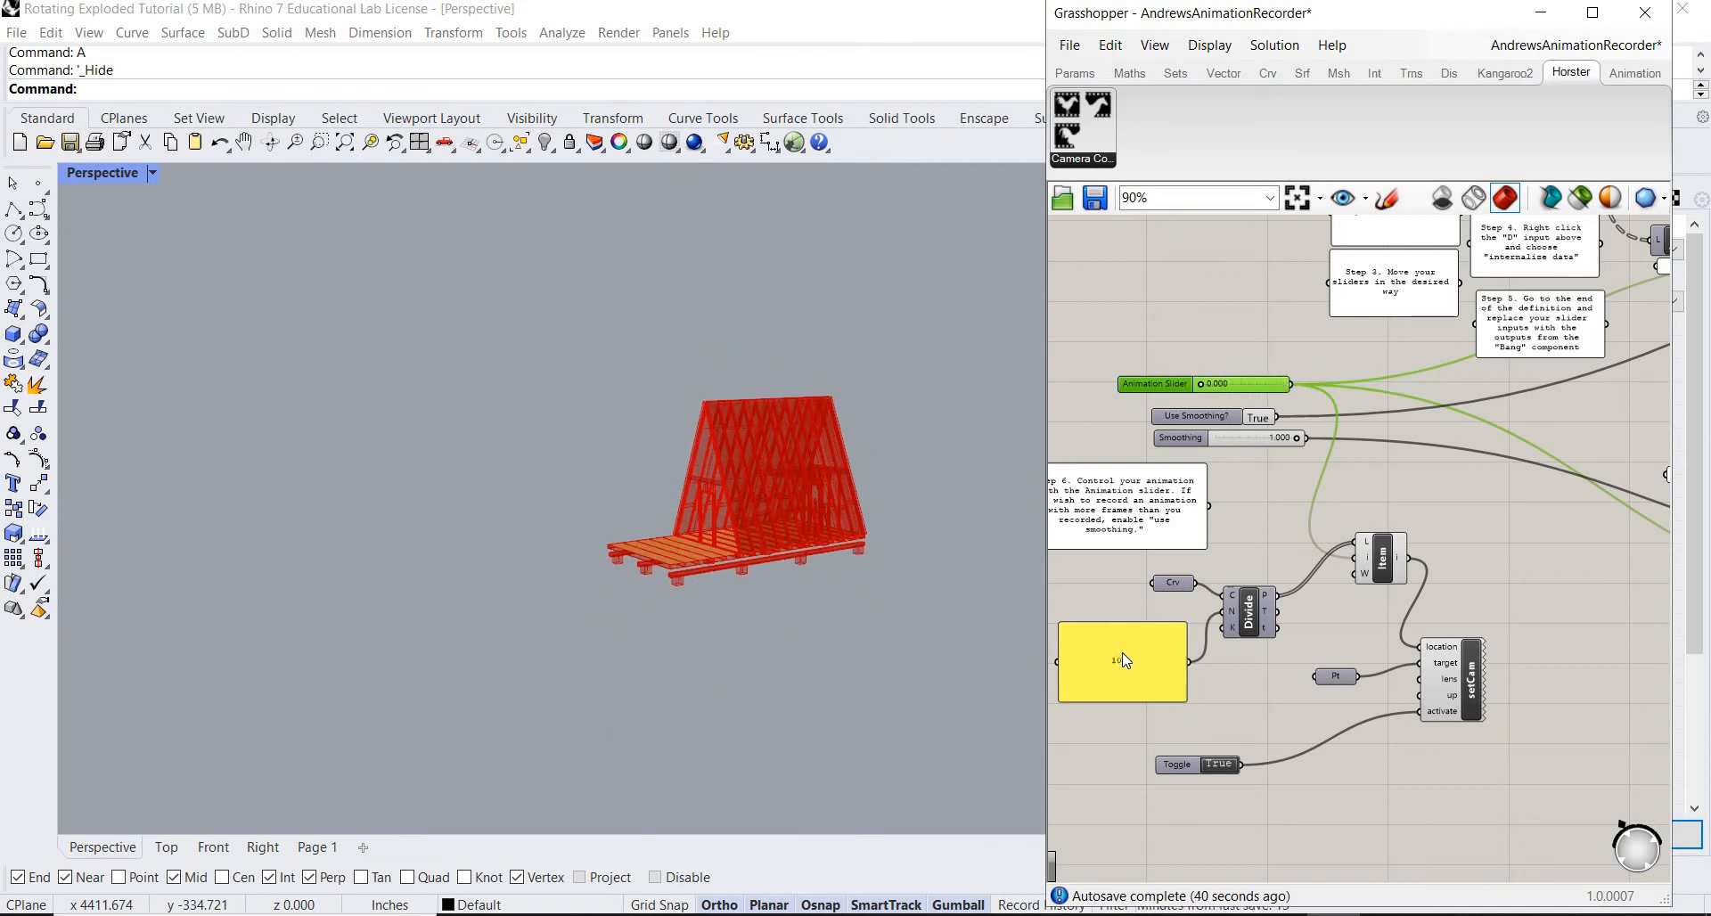
pyautogui.moveTo(1217, 384)
pyautogui.write('PANE')
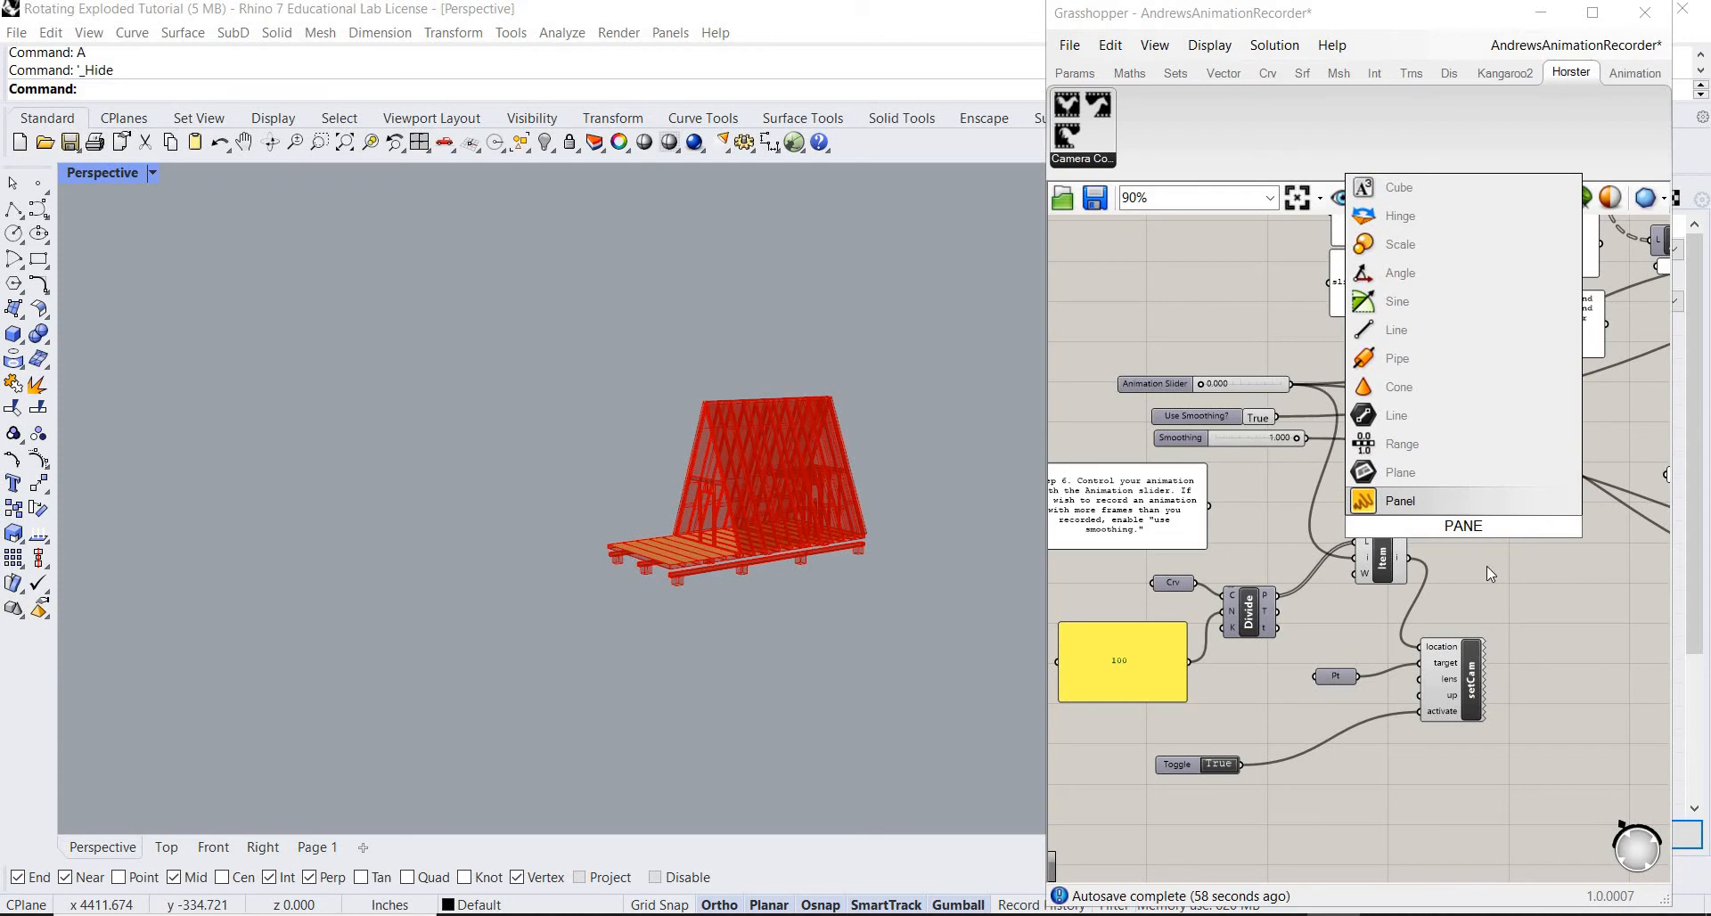
# Add a panel holding 100 and an A×B Multiplication component beside the slider.
pyautogui.click(1400, 500)
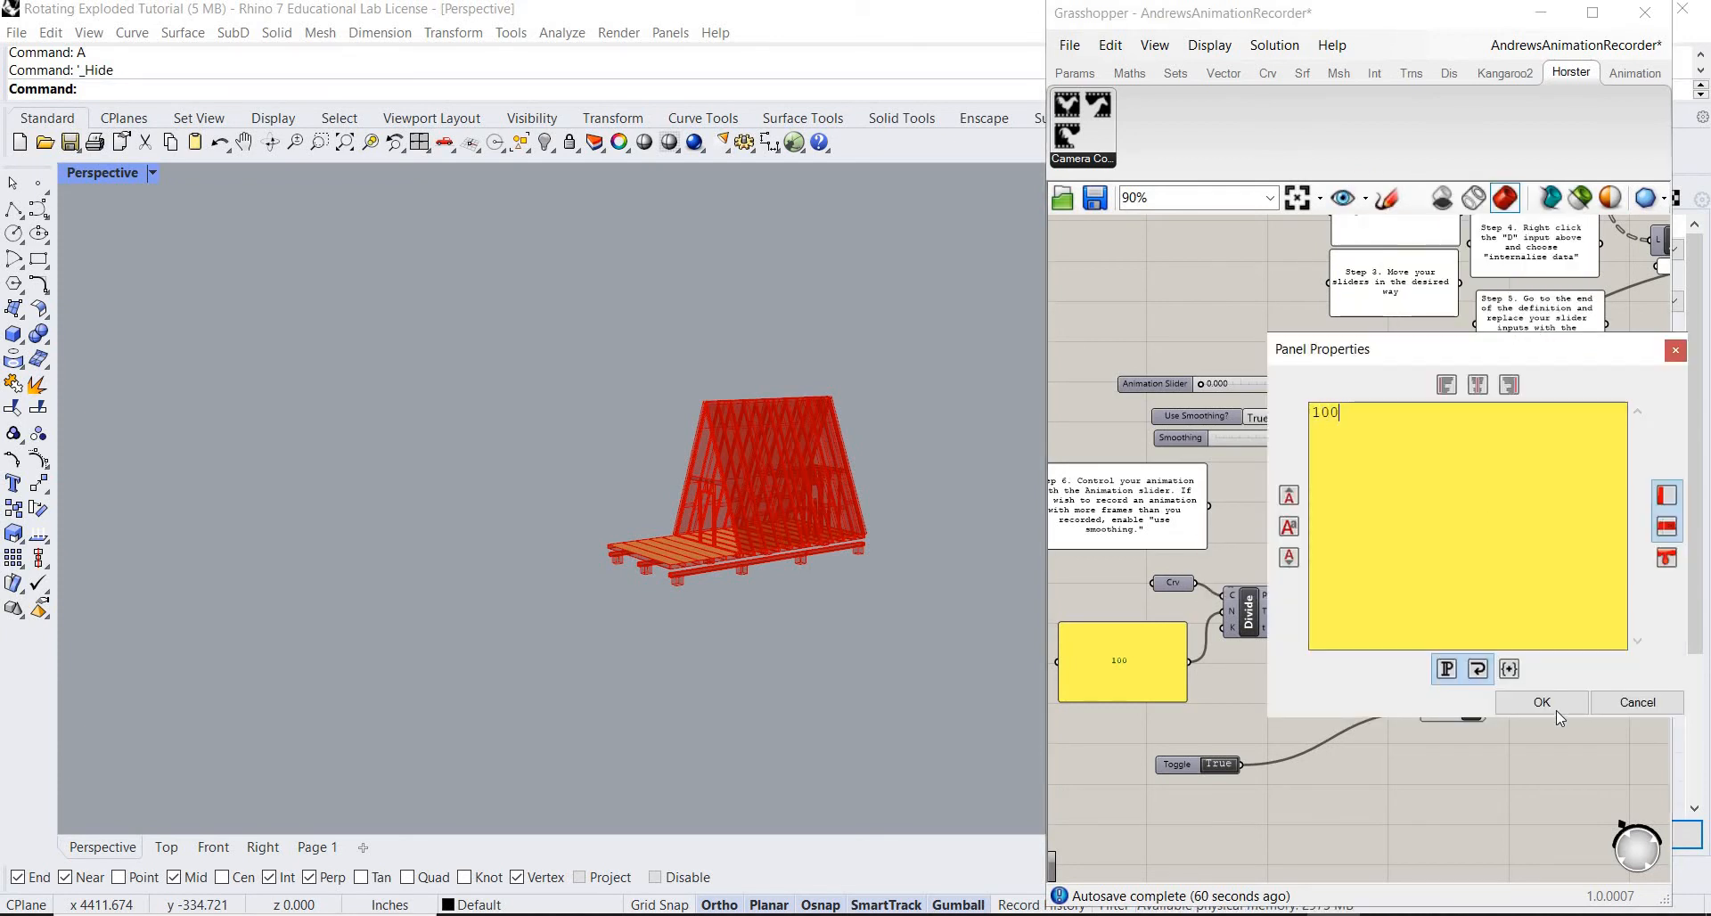
pyautogui.click(1542, 702)
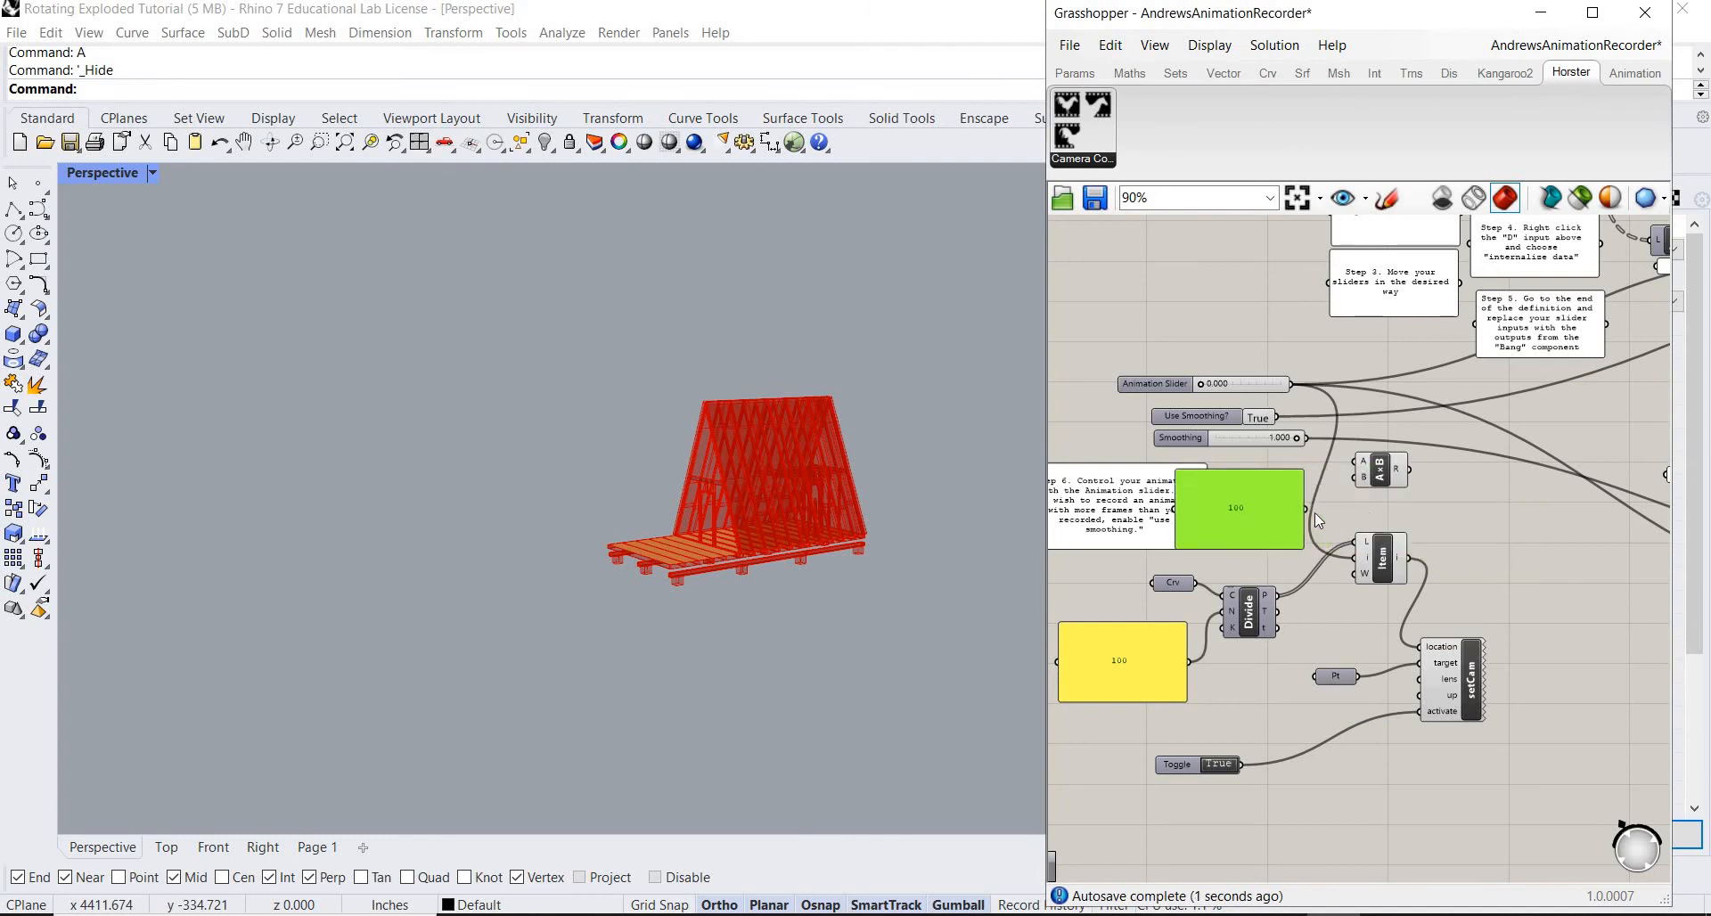
pyautogui.scroll(-3)
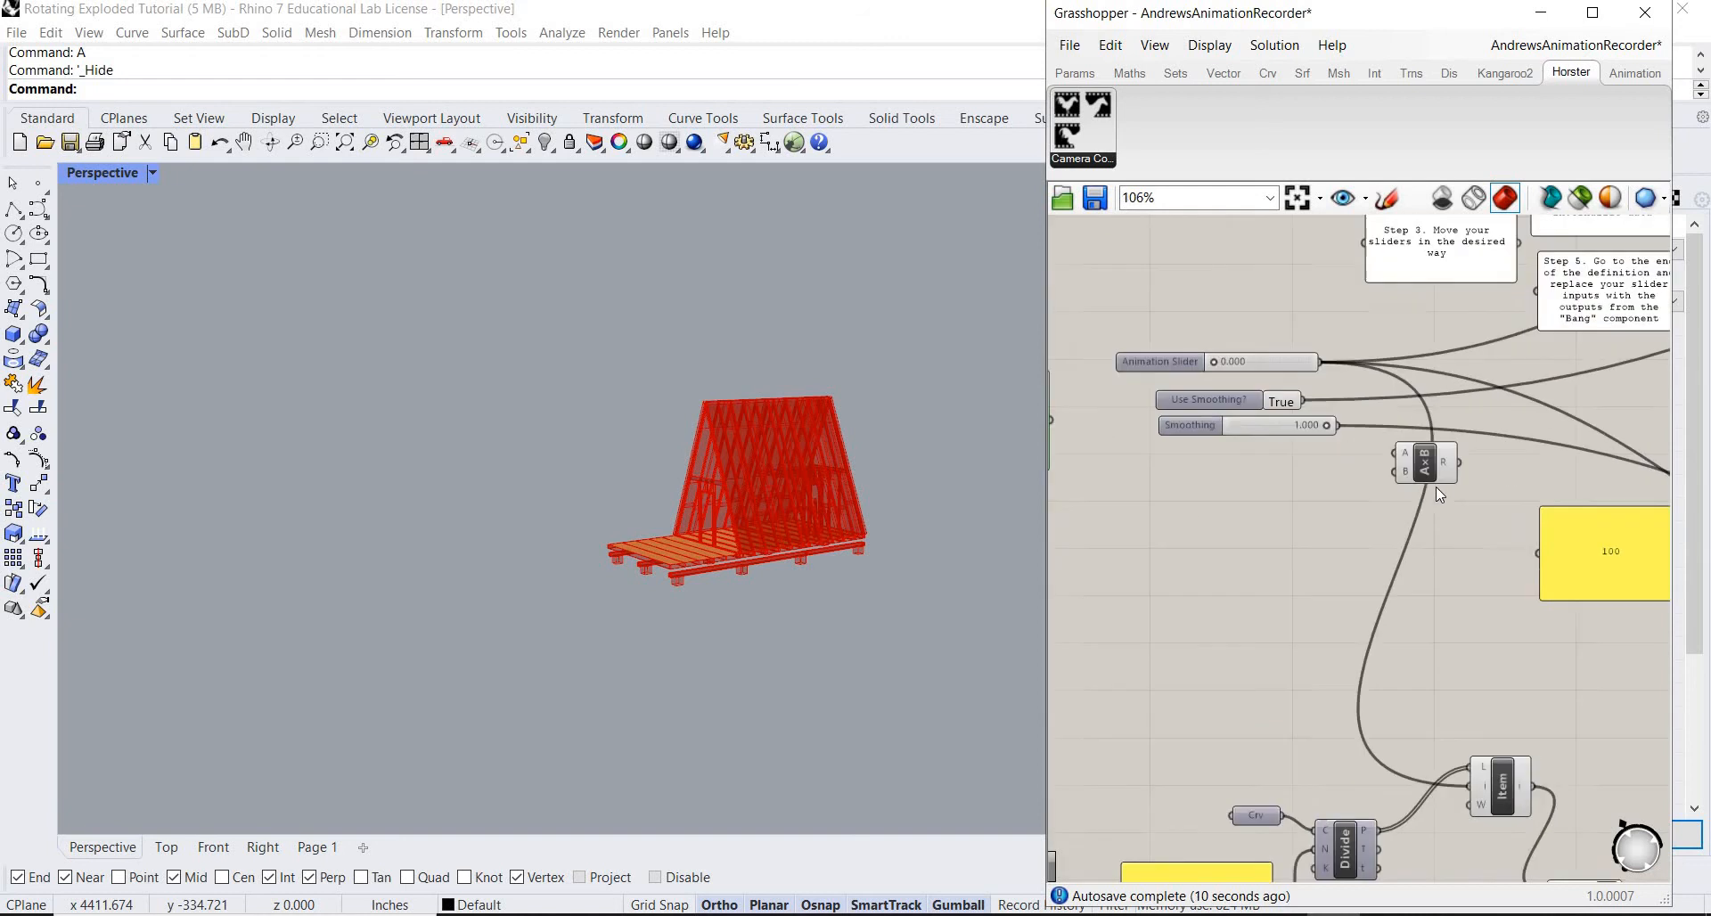
pyautogui.scroll(-3)
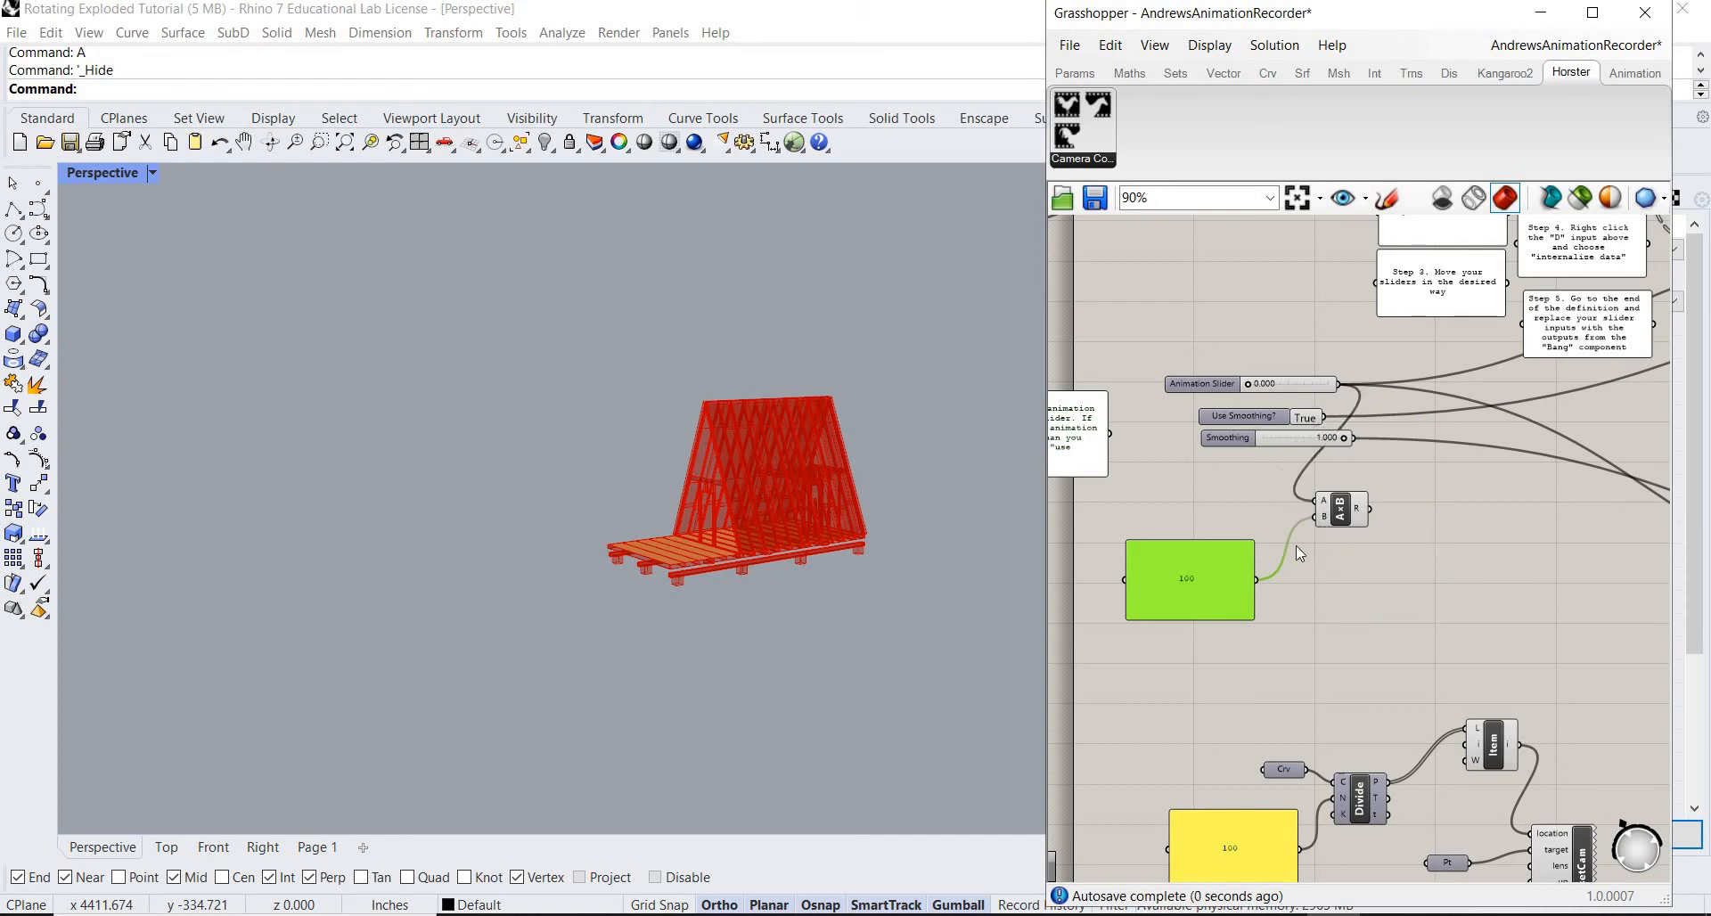
pyautogui.moveTo(1375, 520)
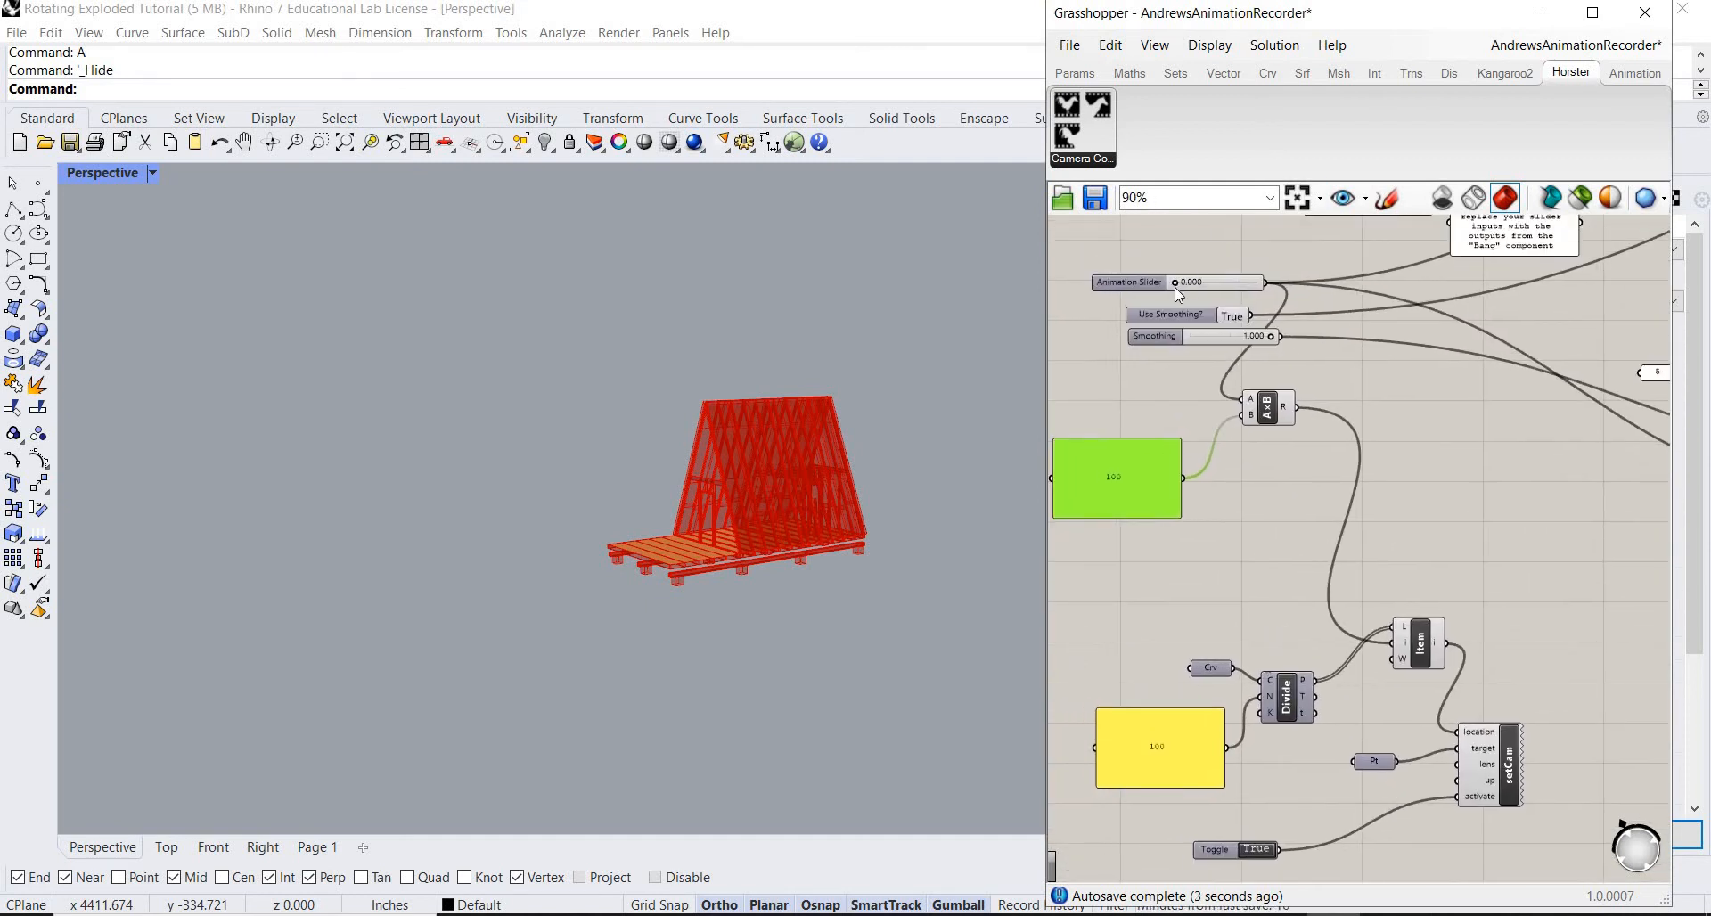
# Test the times-100 Animation Slider by exploding the shed and collapsing it back to 0.
pyautogui.moveTo(1173, 282); pyautogui.dragTo(1217, 282)
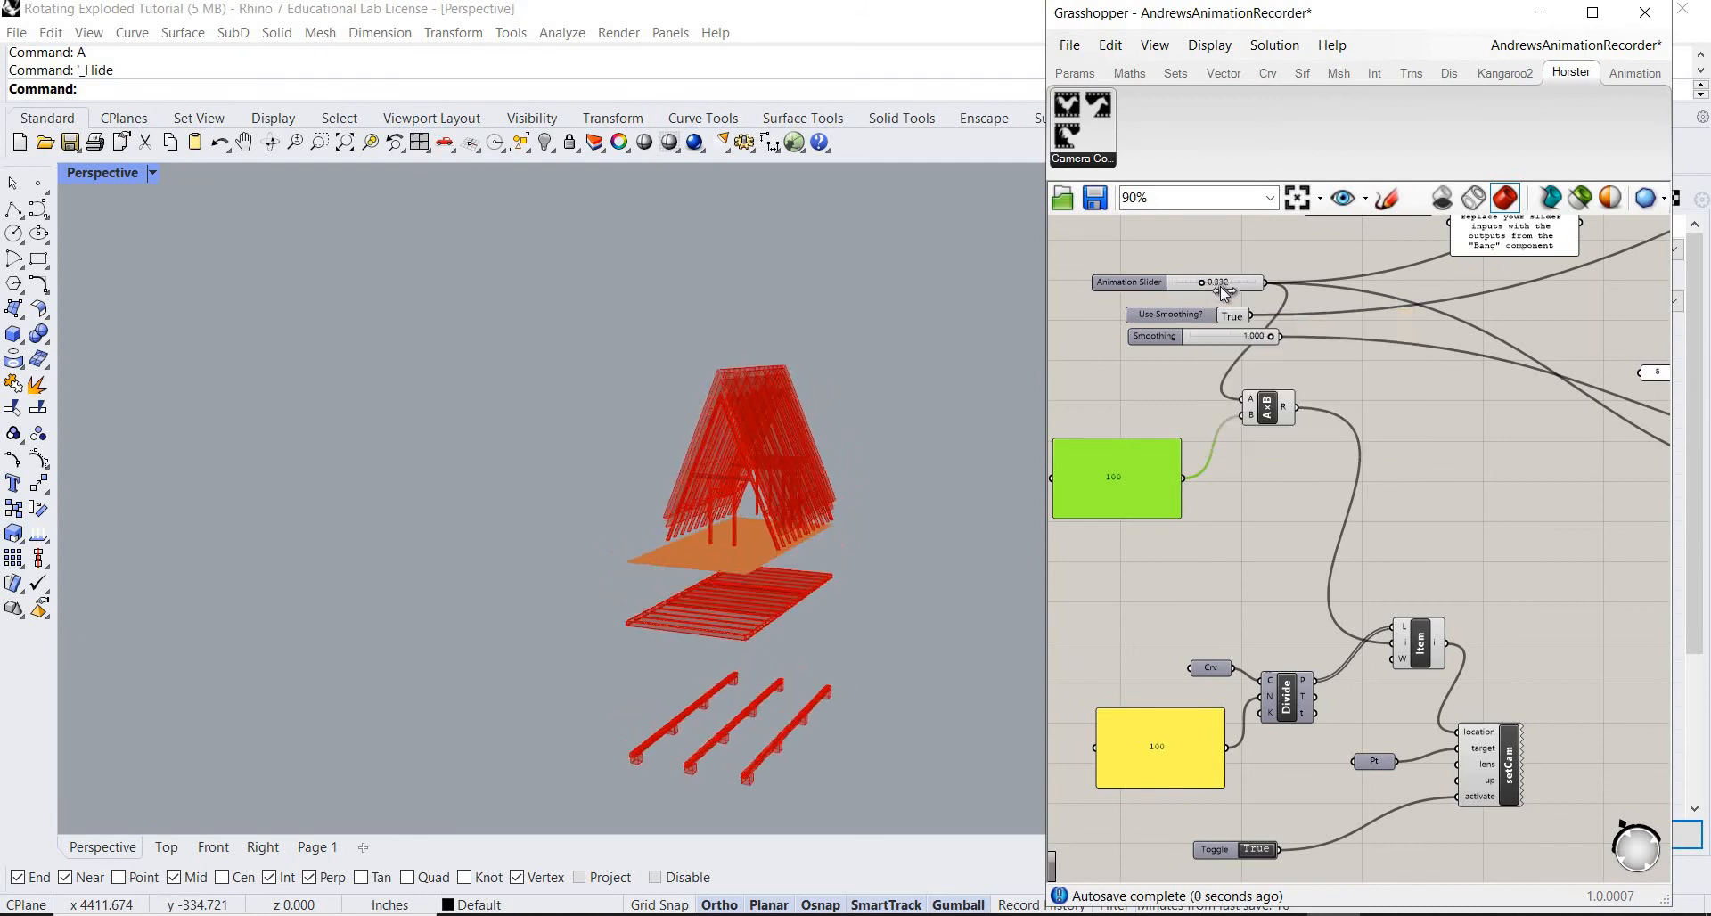
pyautogui.moveTo(1215, 282); pyautogui.dragTo(1255, 282)
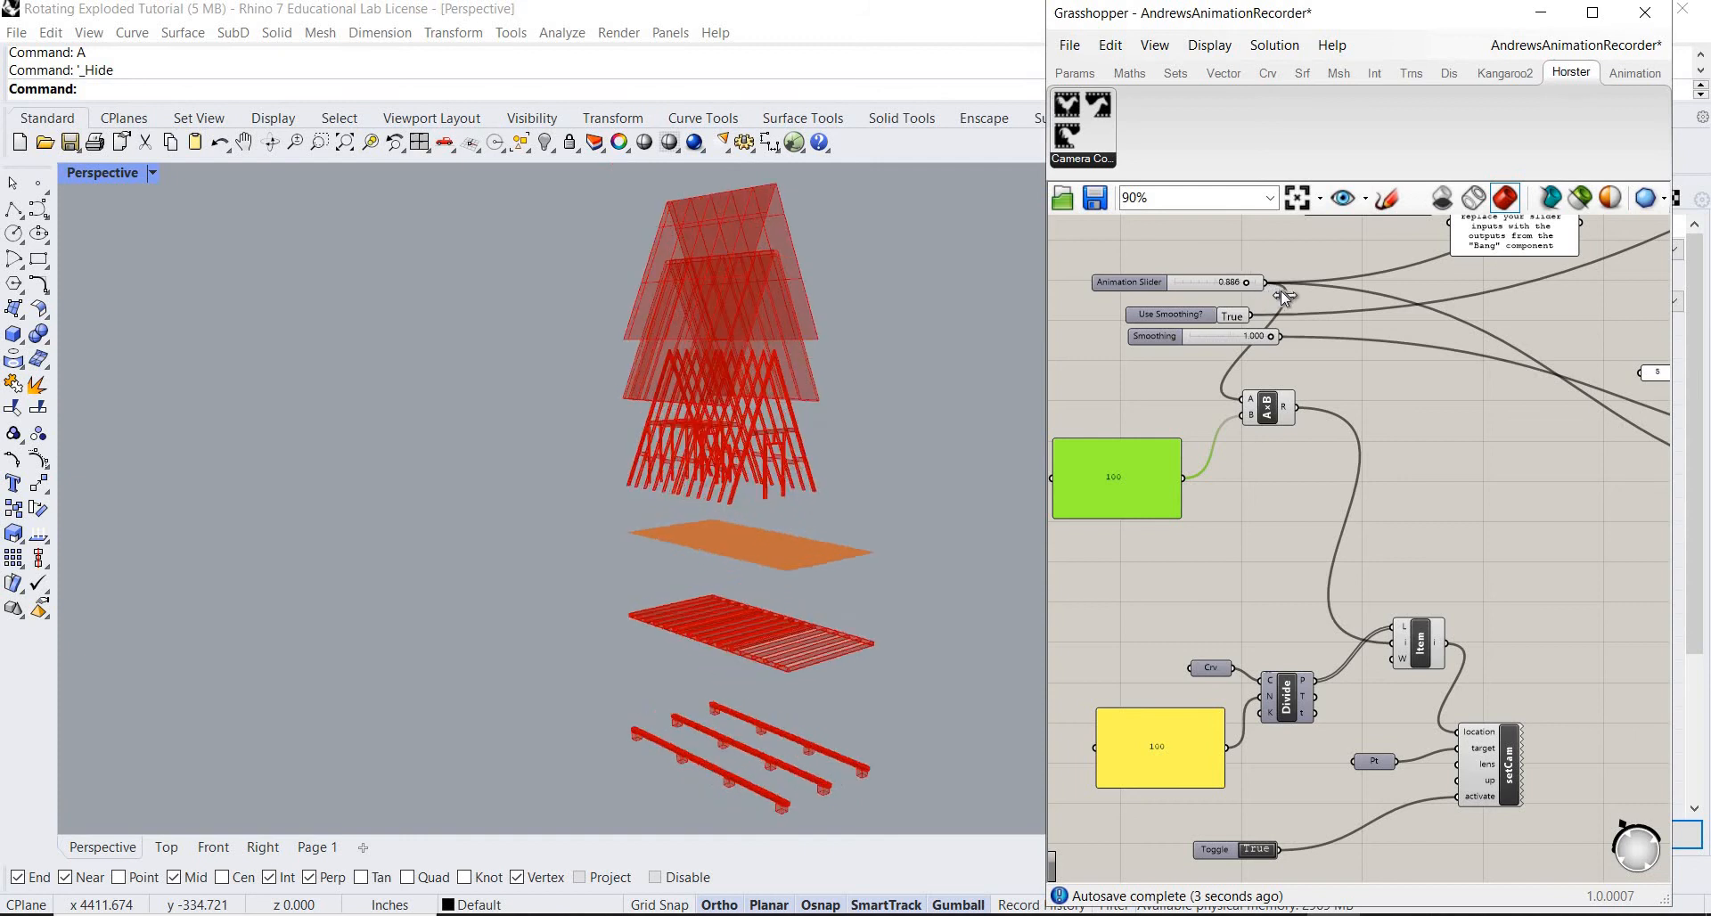
pyautogui.moveTo(1215, 282); pyautogui.dragTo(1187, 283)
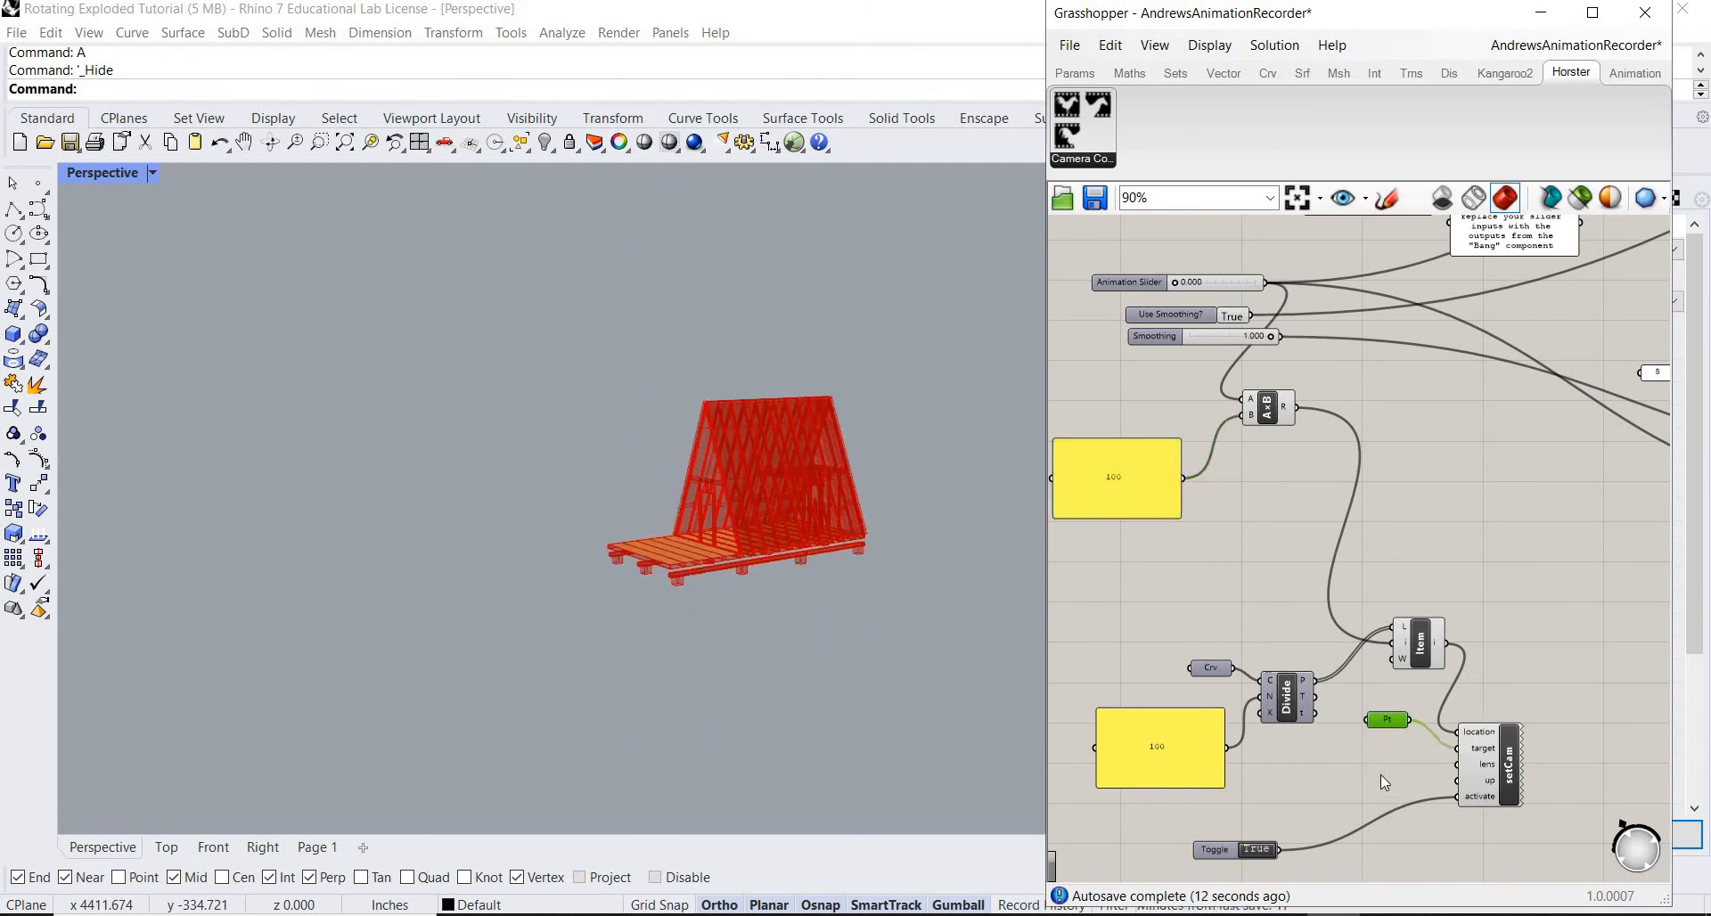
# Add a Number Slider with a maximum of 30 to serve as the lens length.
pyautogui.doubleClick(1386, 782)
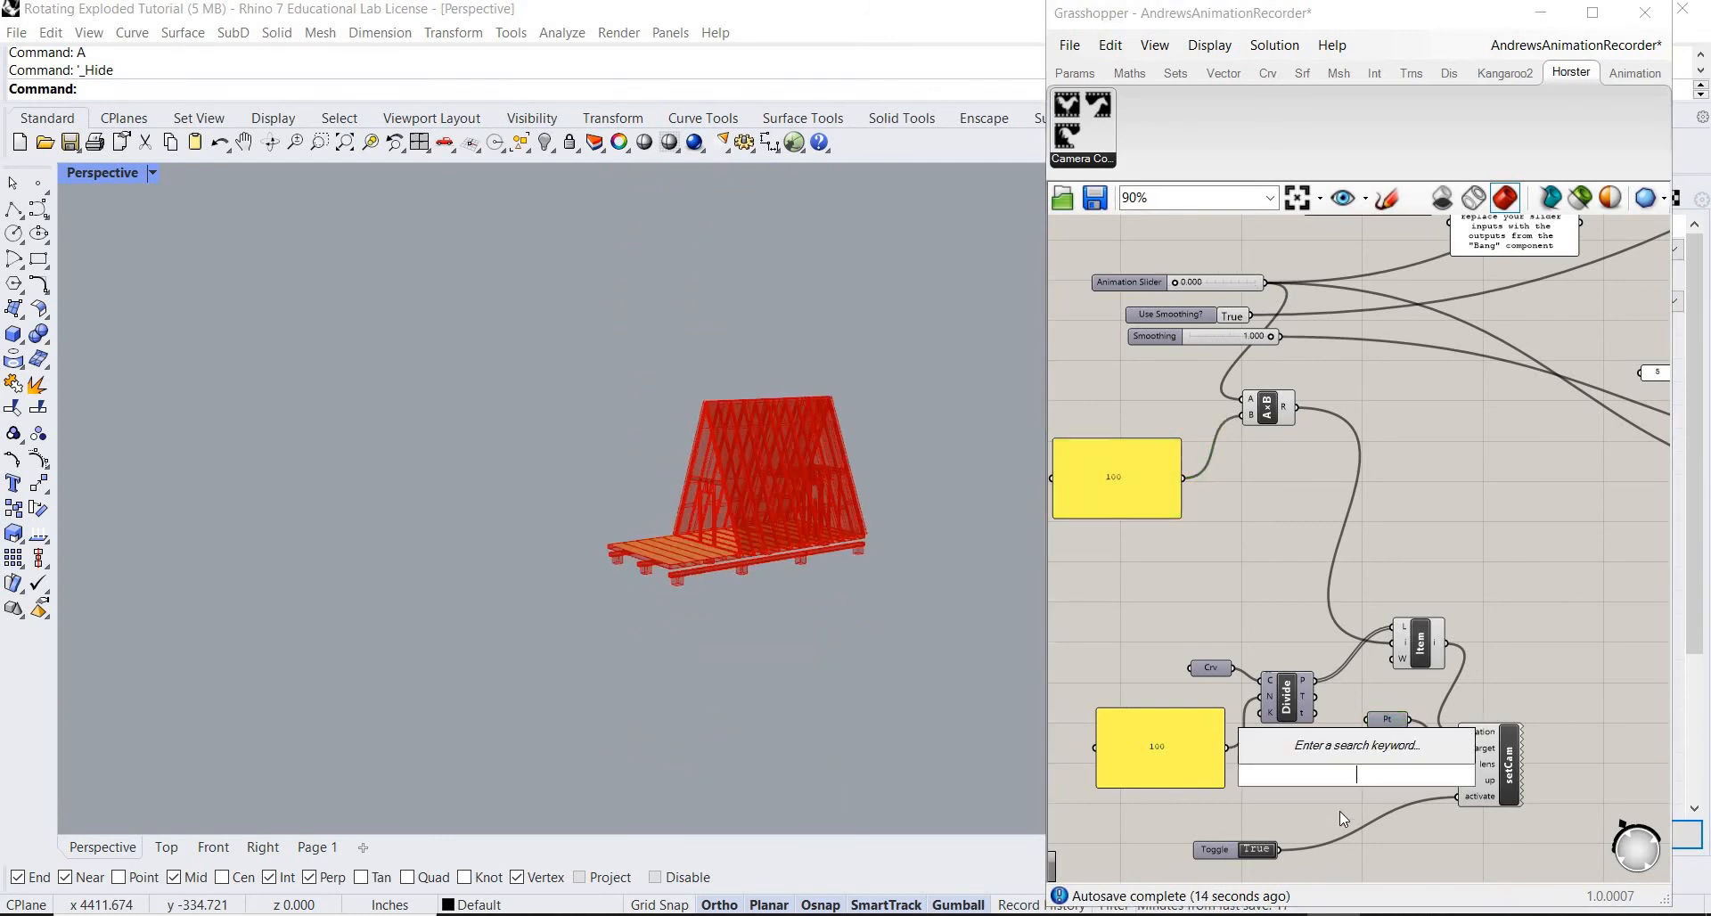
pyautogui.write('NUMBE')
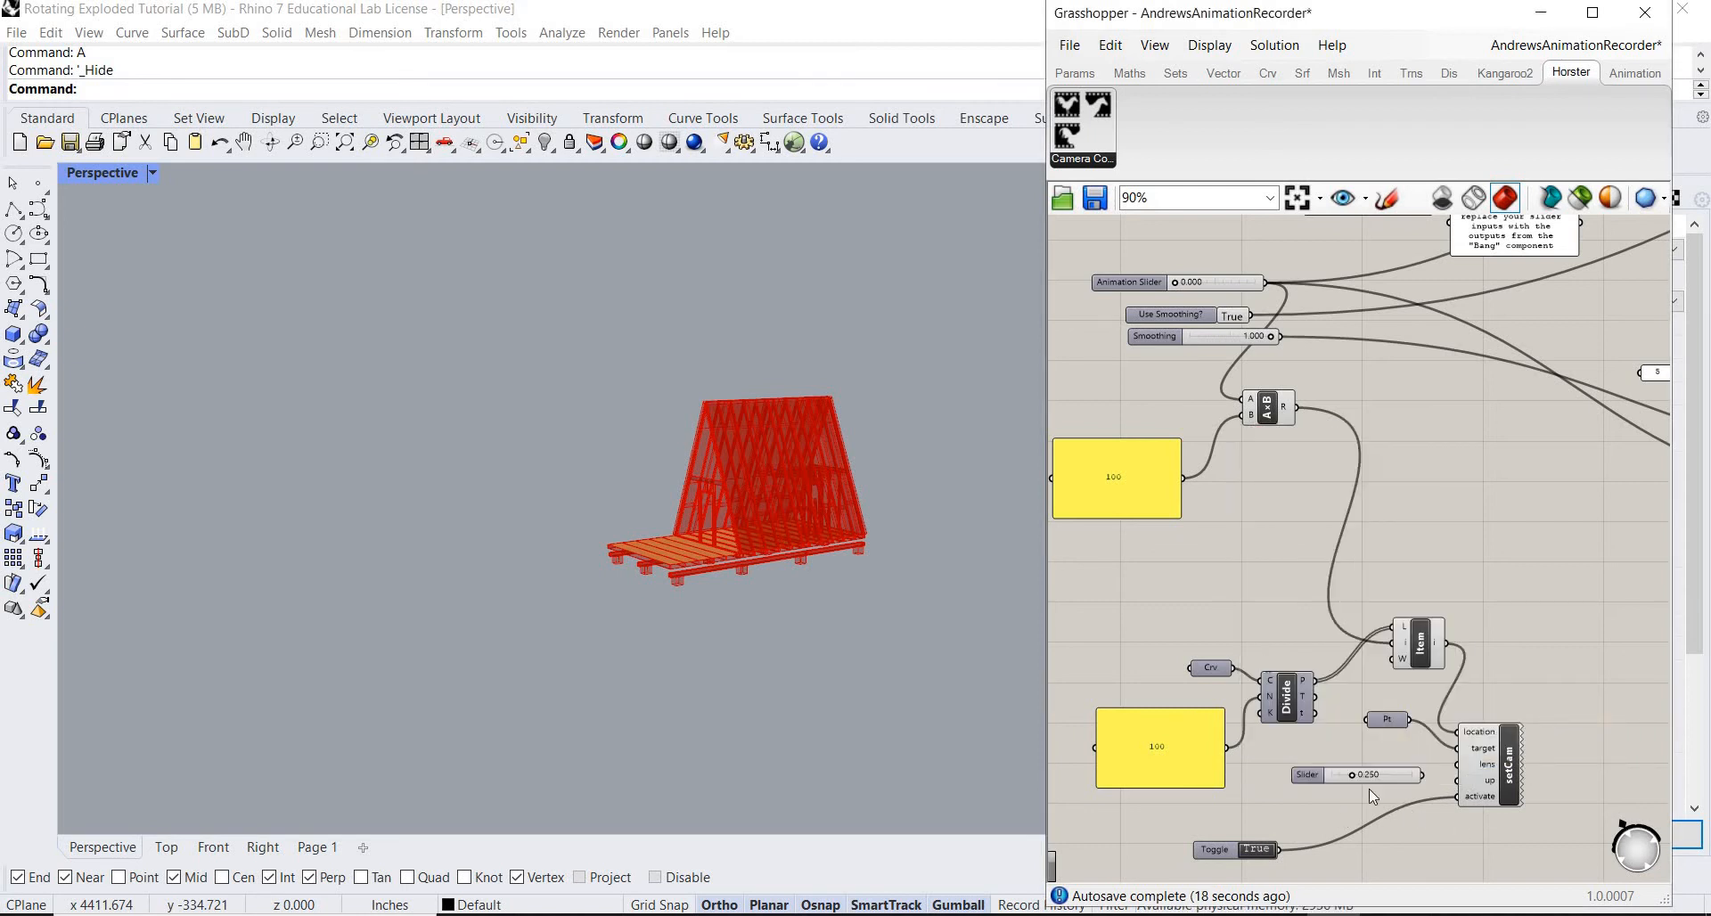
pyautogui.doubleClick(1366, 774)
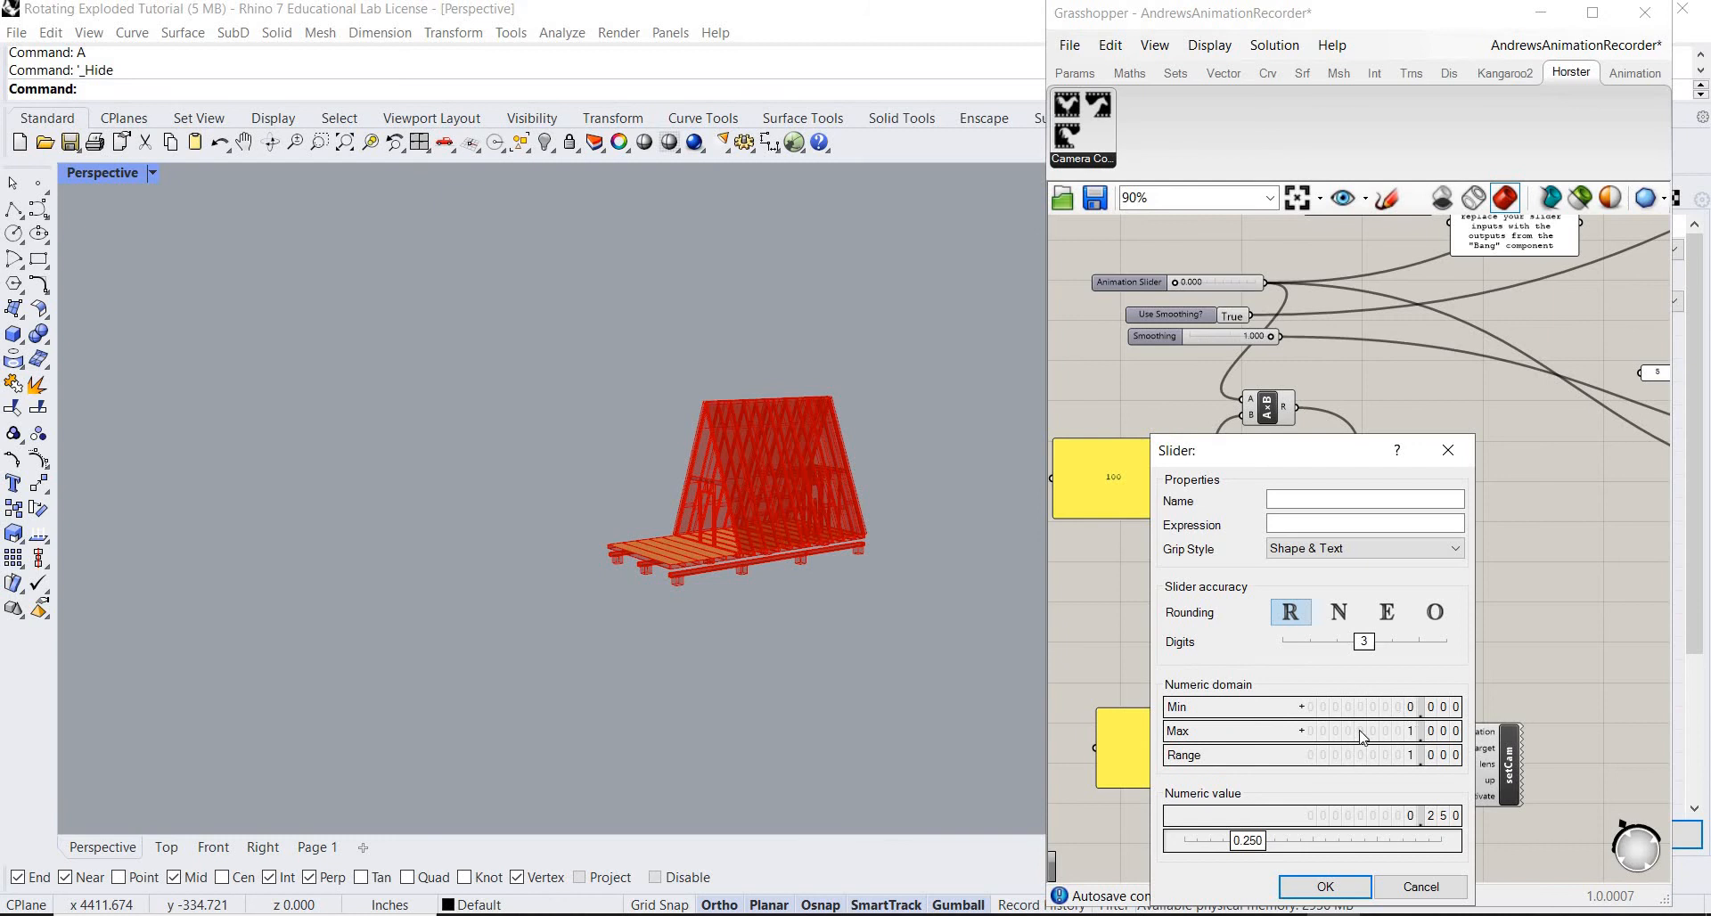
pyautogui.doubleClick(1358, 730)
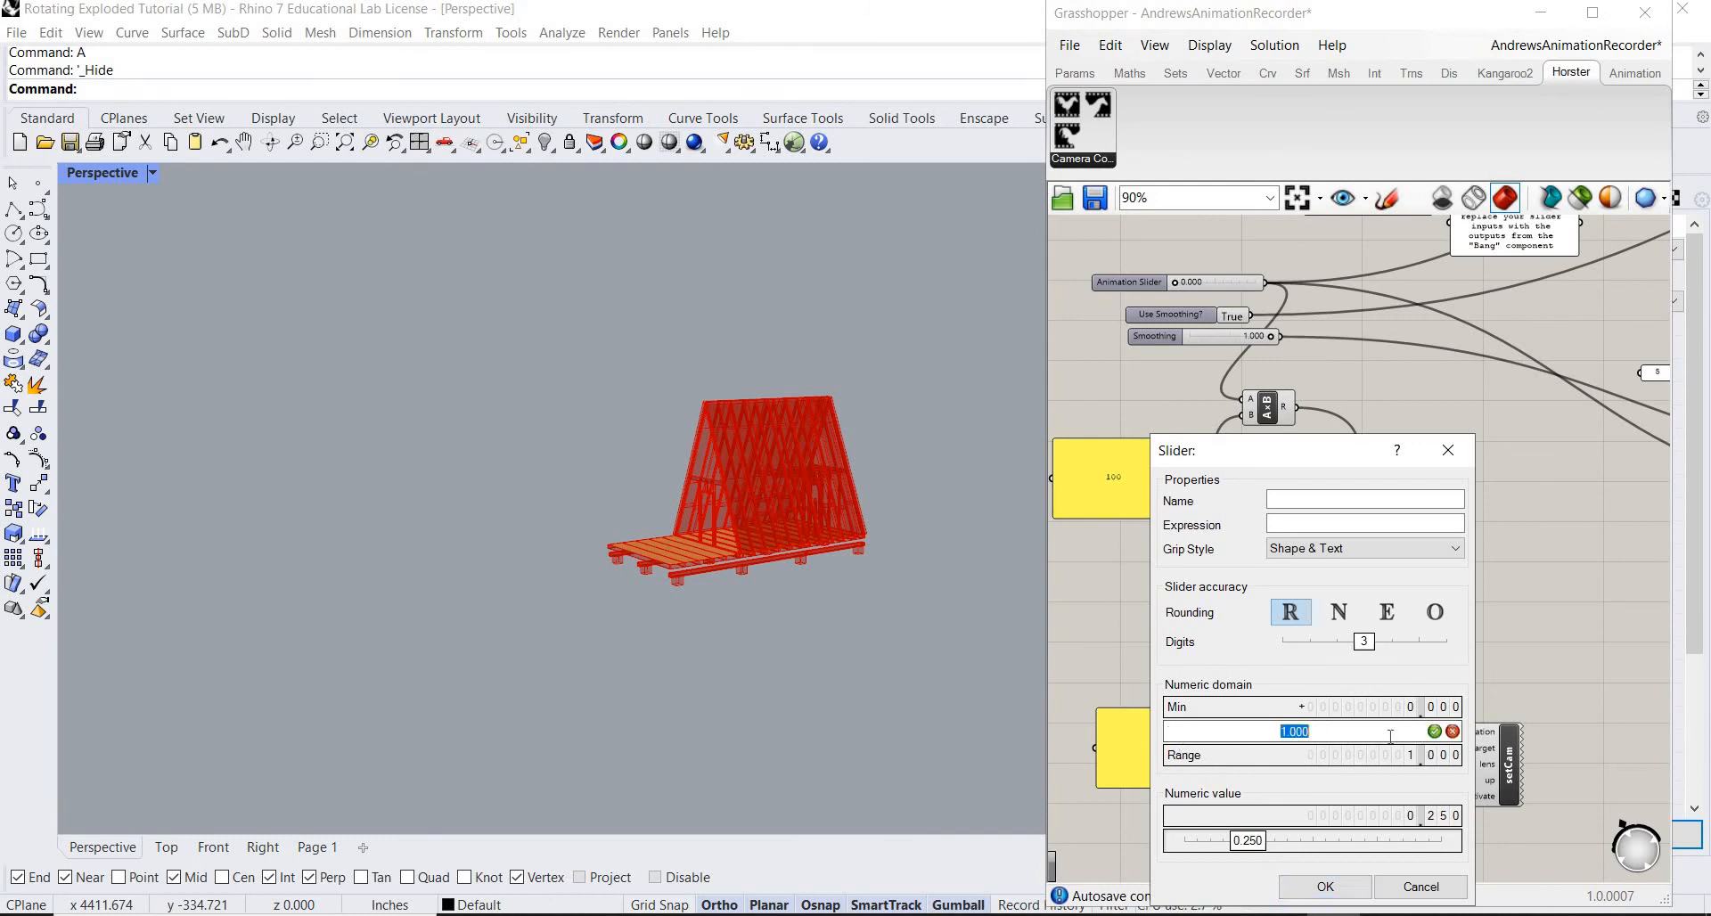
pyautogui.write('30')
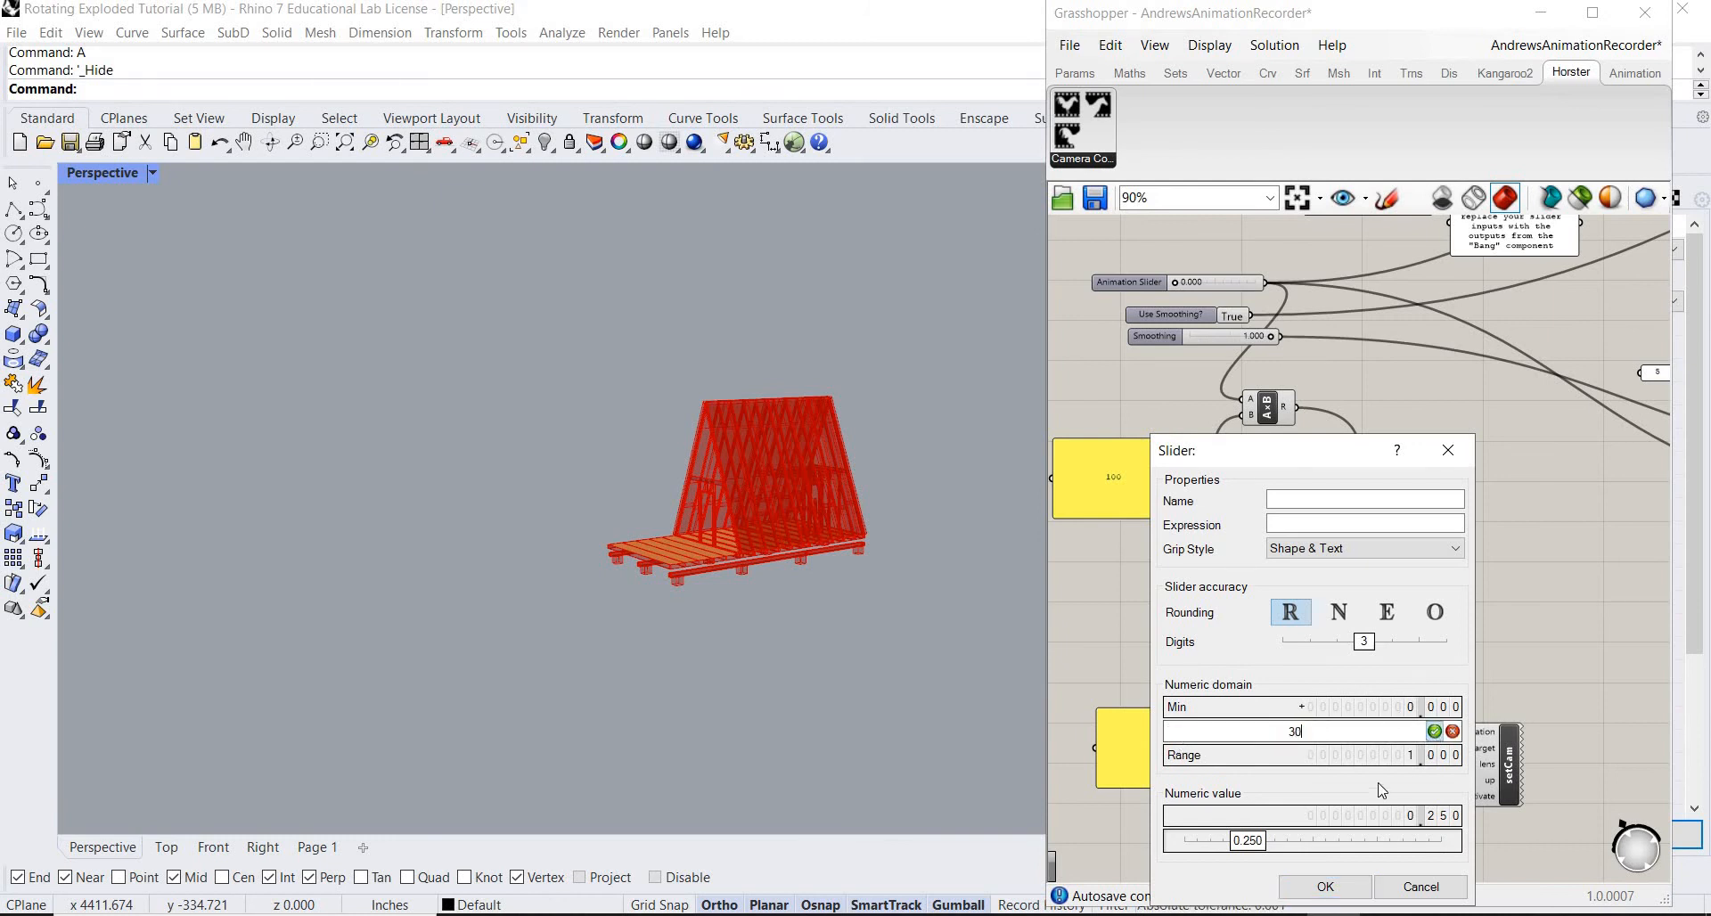
pyautogui.click(1323, 885)
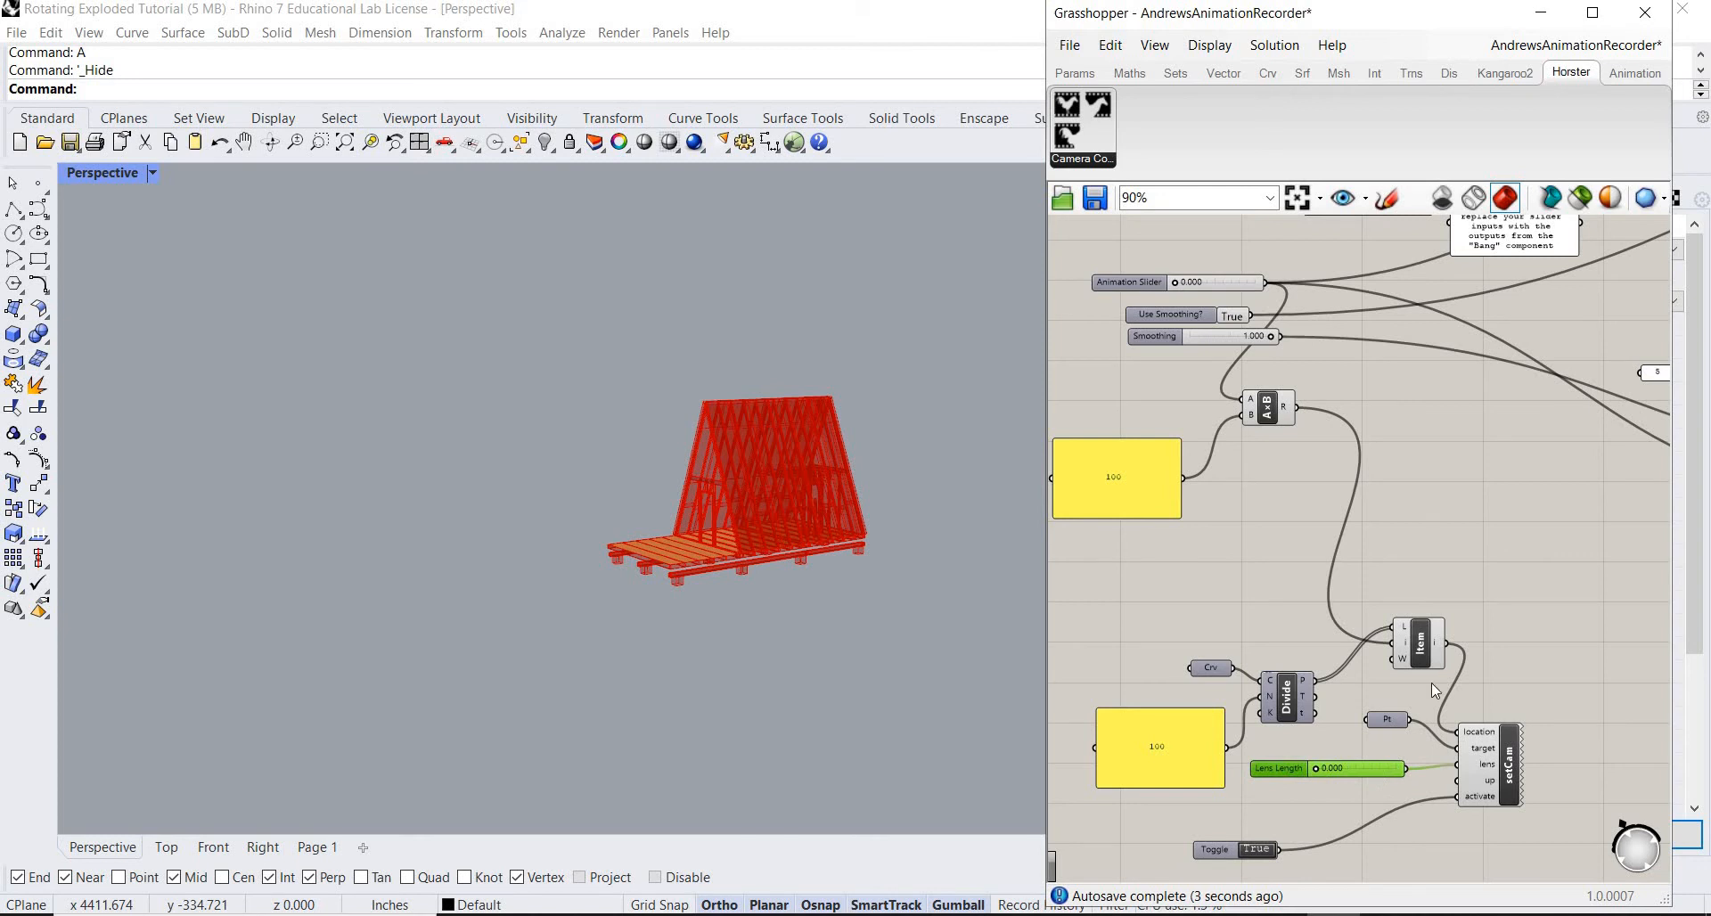
pyautogui.moveTo(1230, 291)
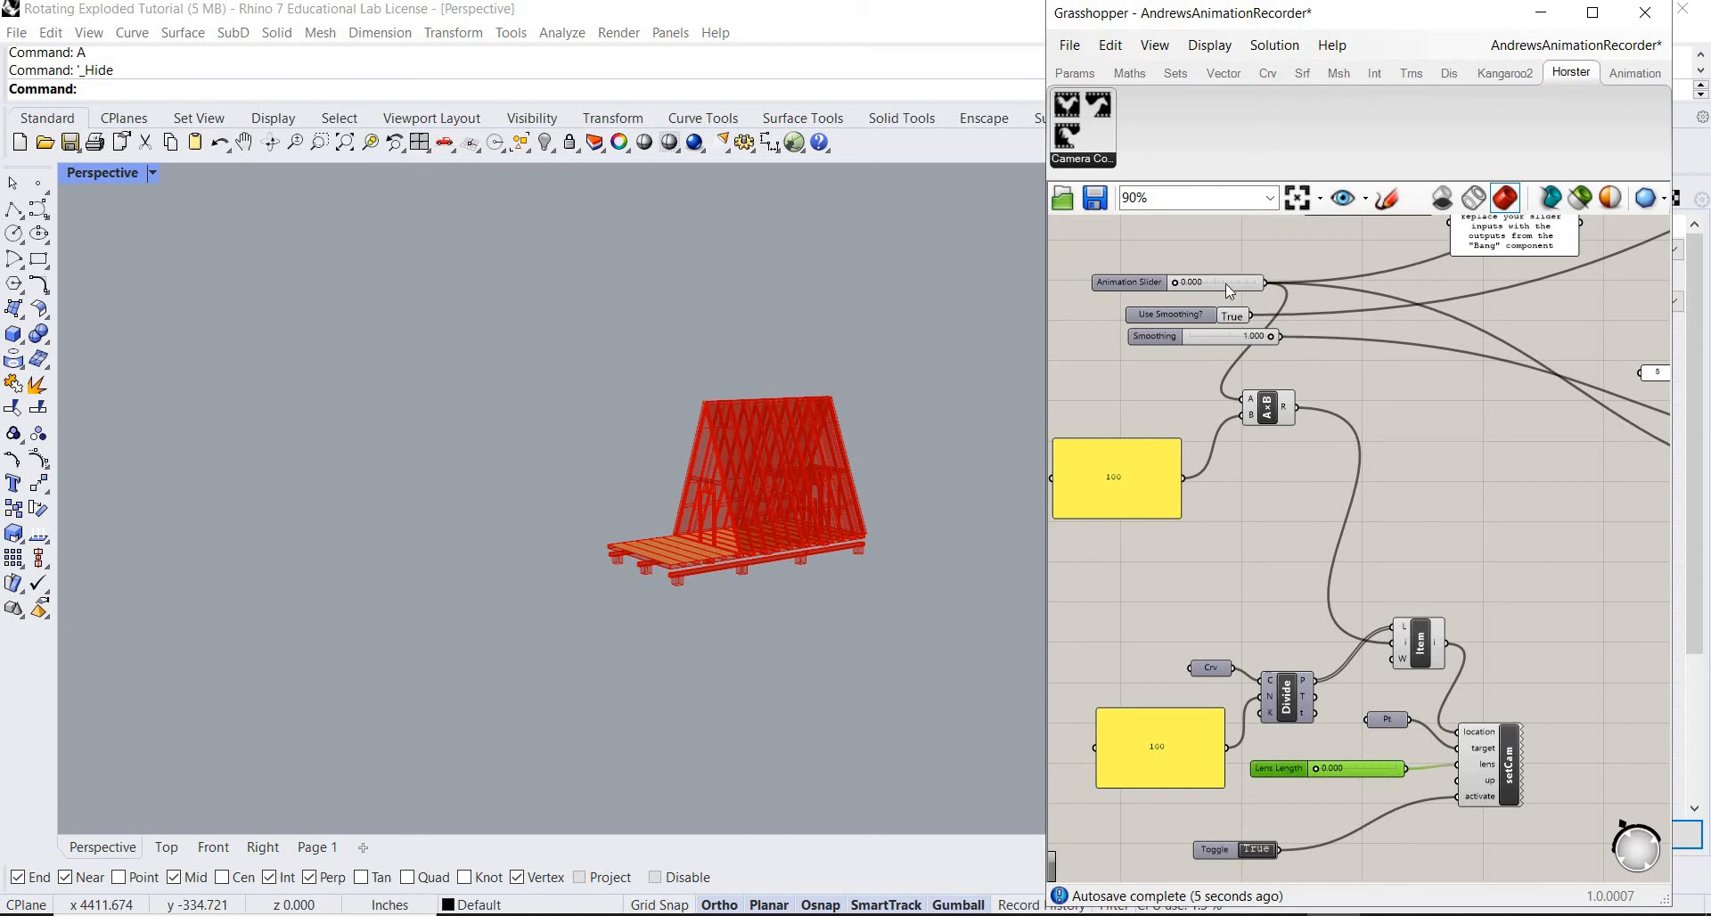
# Drag the Animation Slider to 1.000 to fully explode the shed.
pyautogui.moveTo(1173, 282); pyautogui.dragTo(1233, 283)
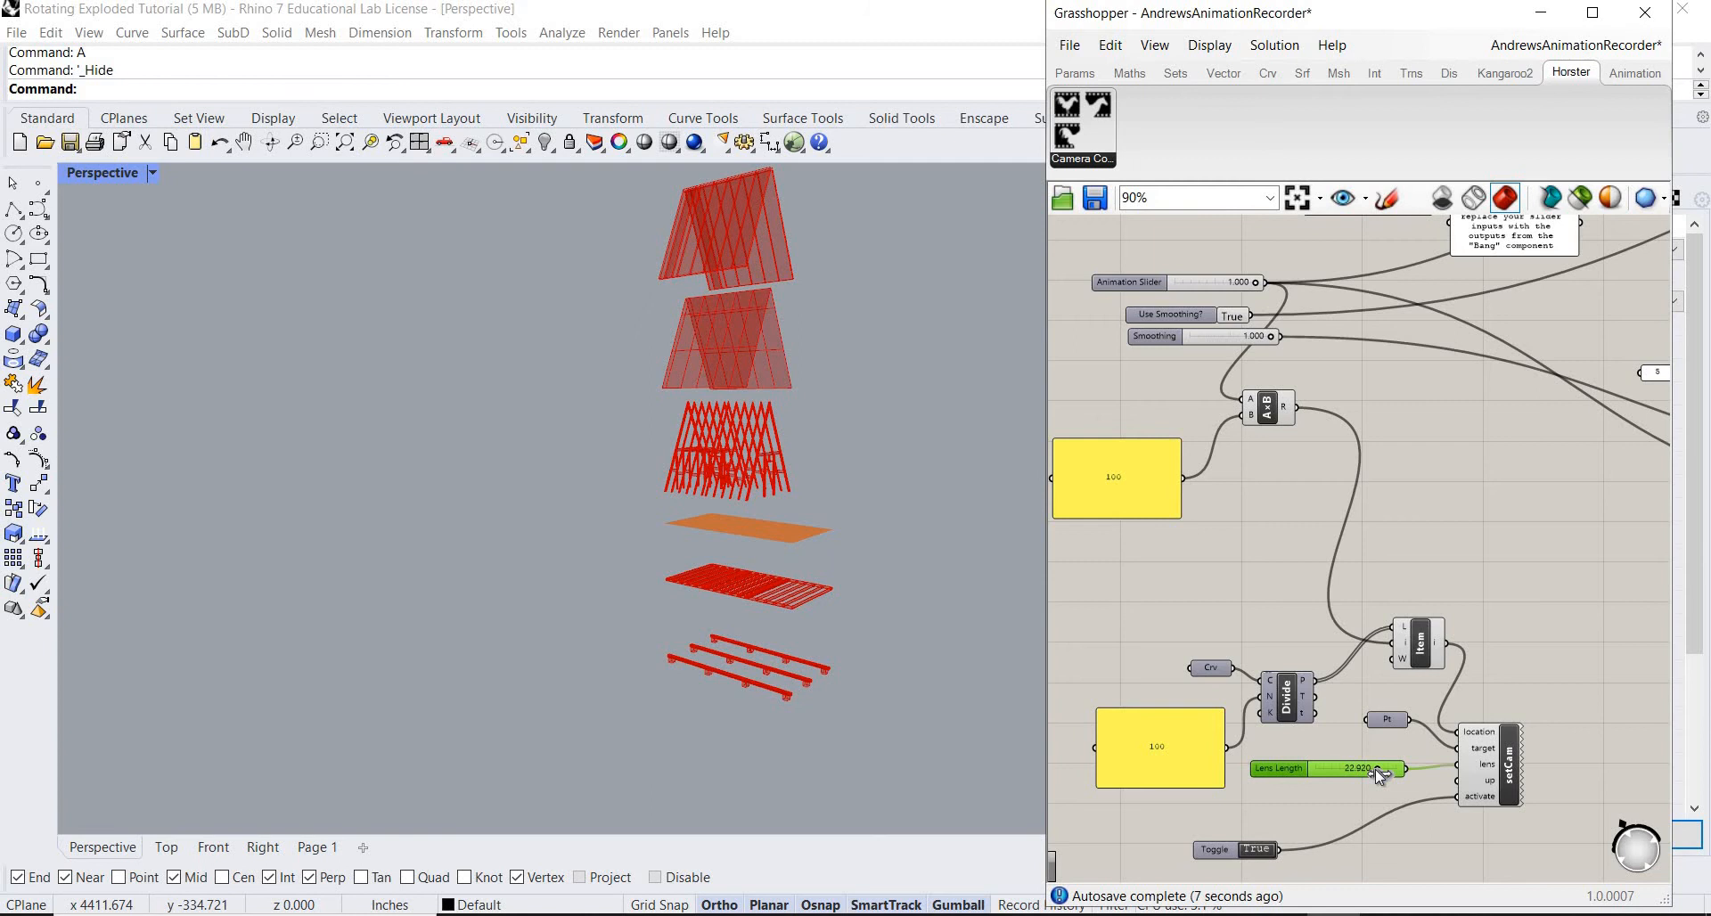
pyautogui.moveTo(1488, 774)
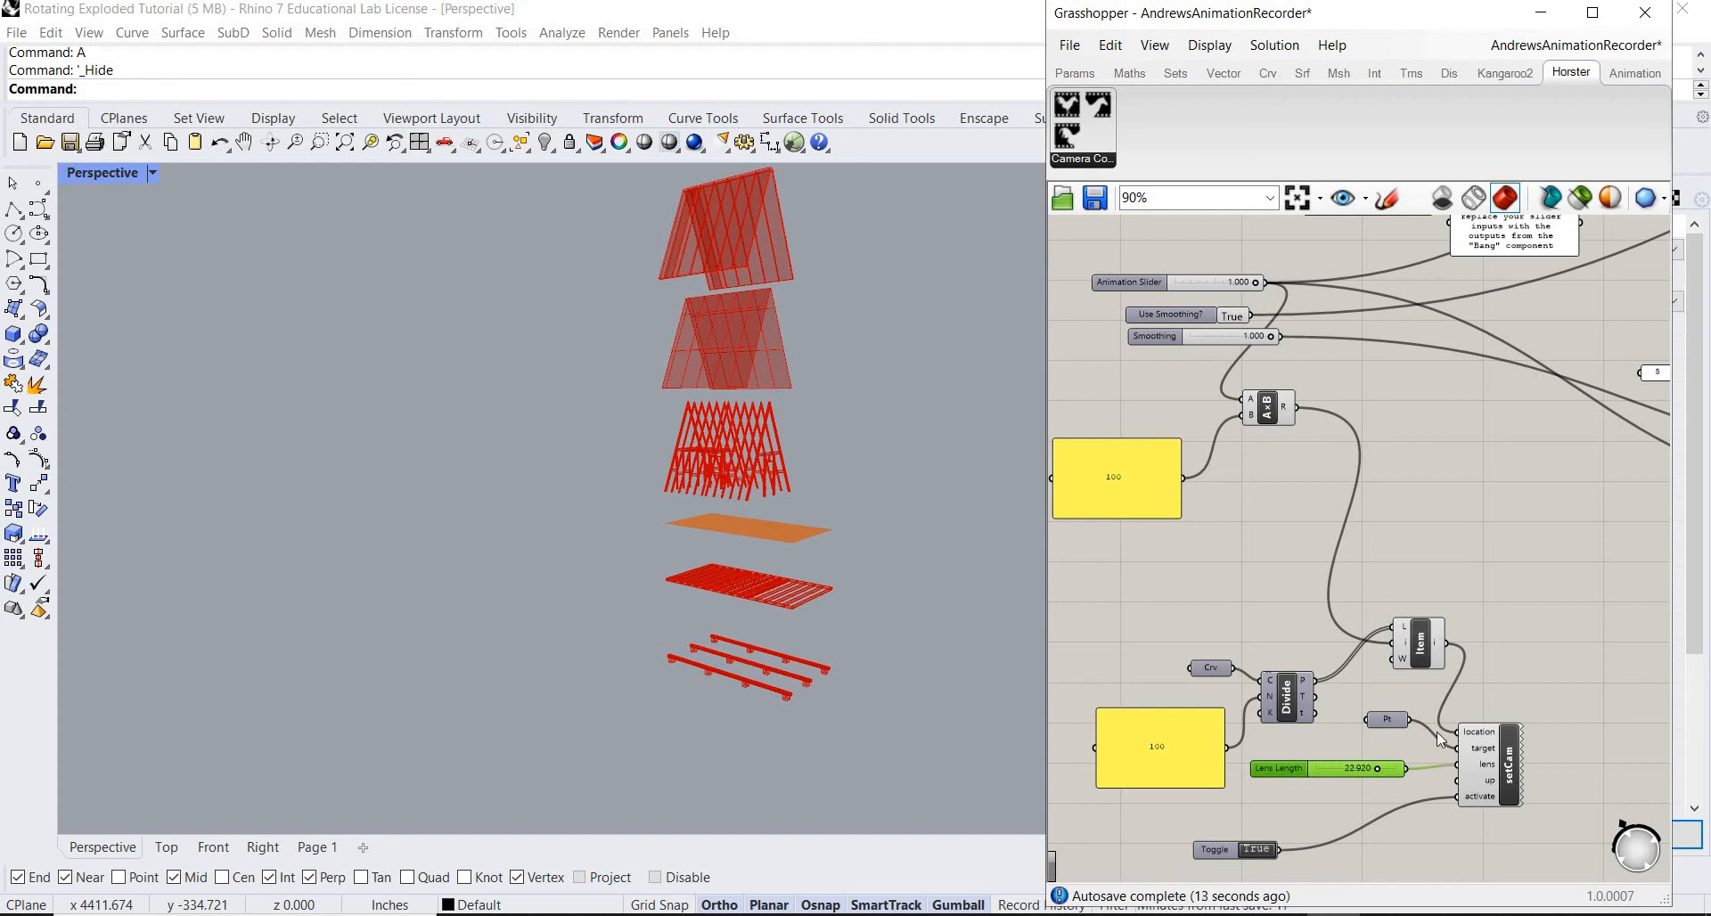
pyautogui.moveTo(1369, 783)
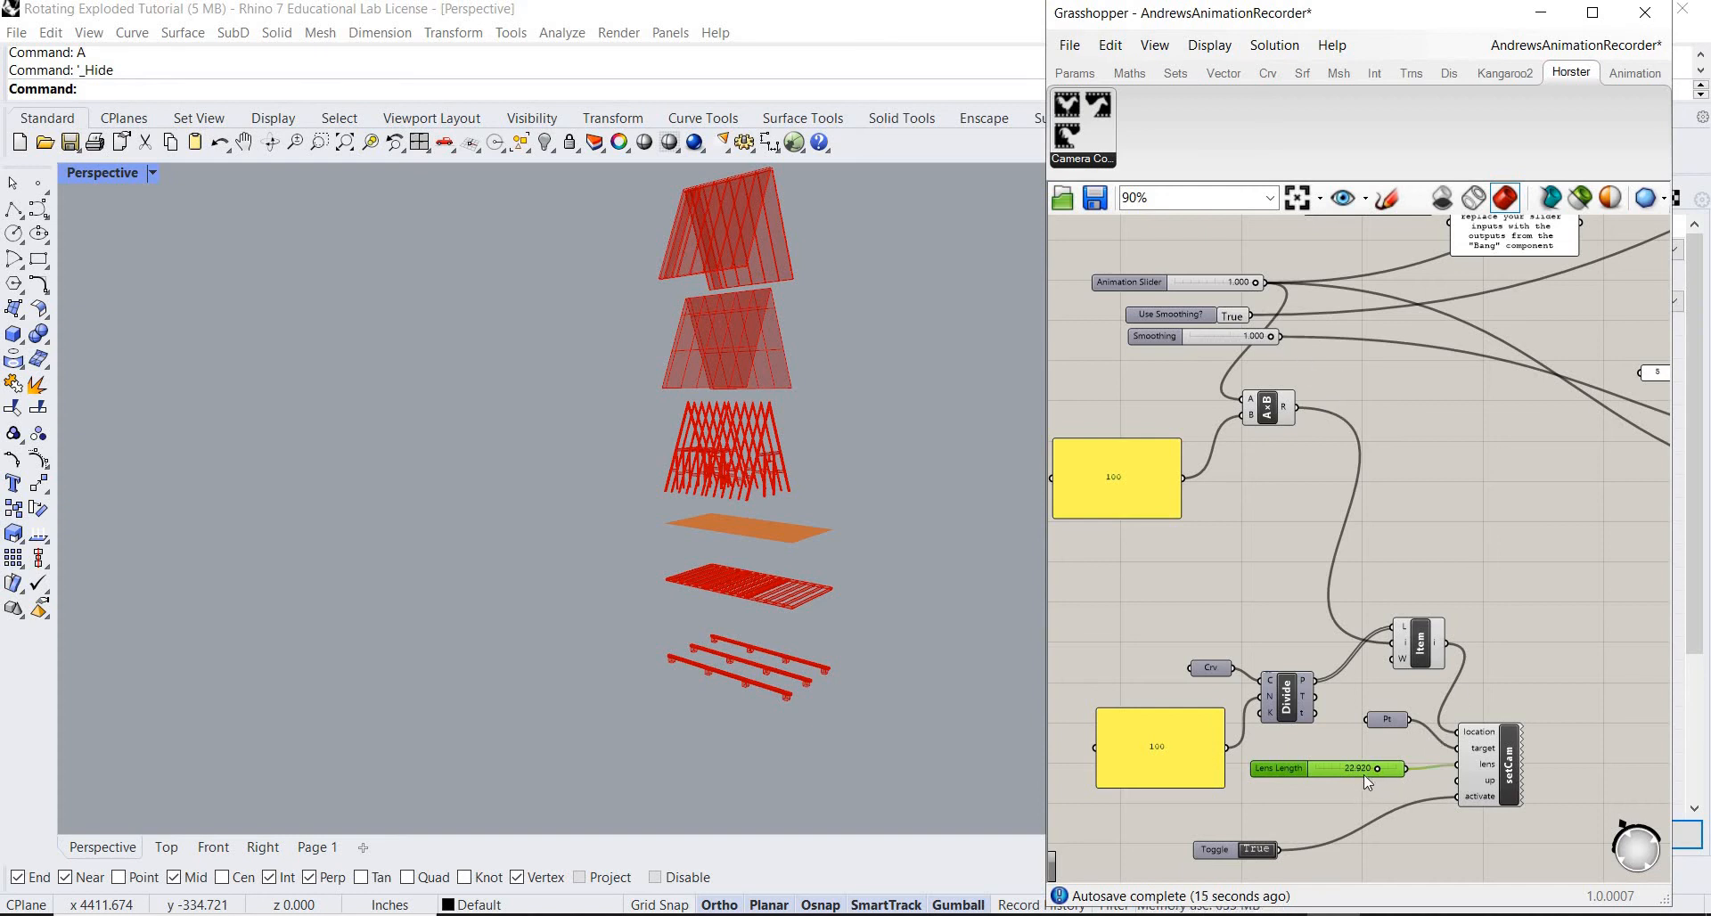
pyautogui.moveTo(1410, 793)
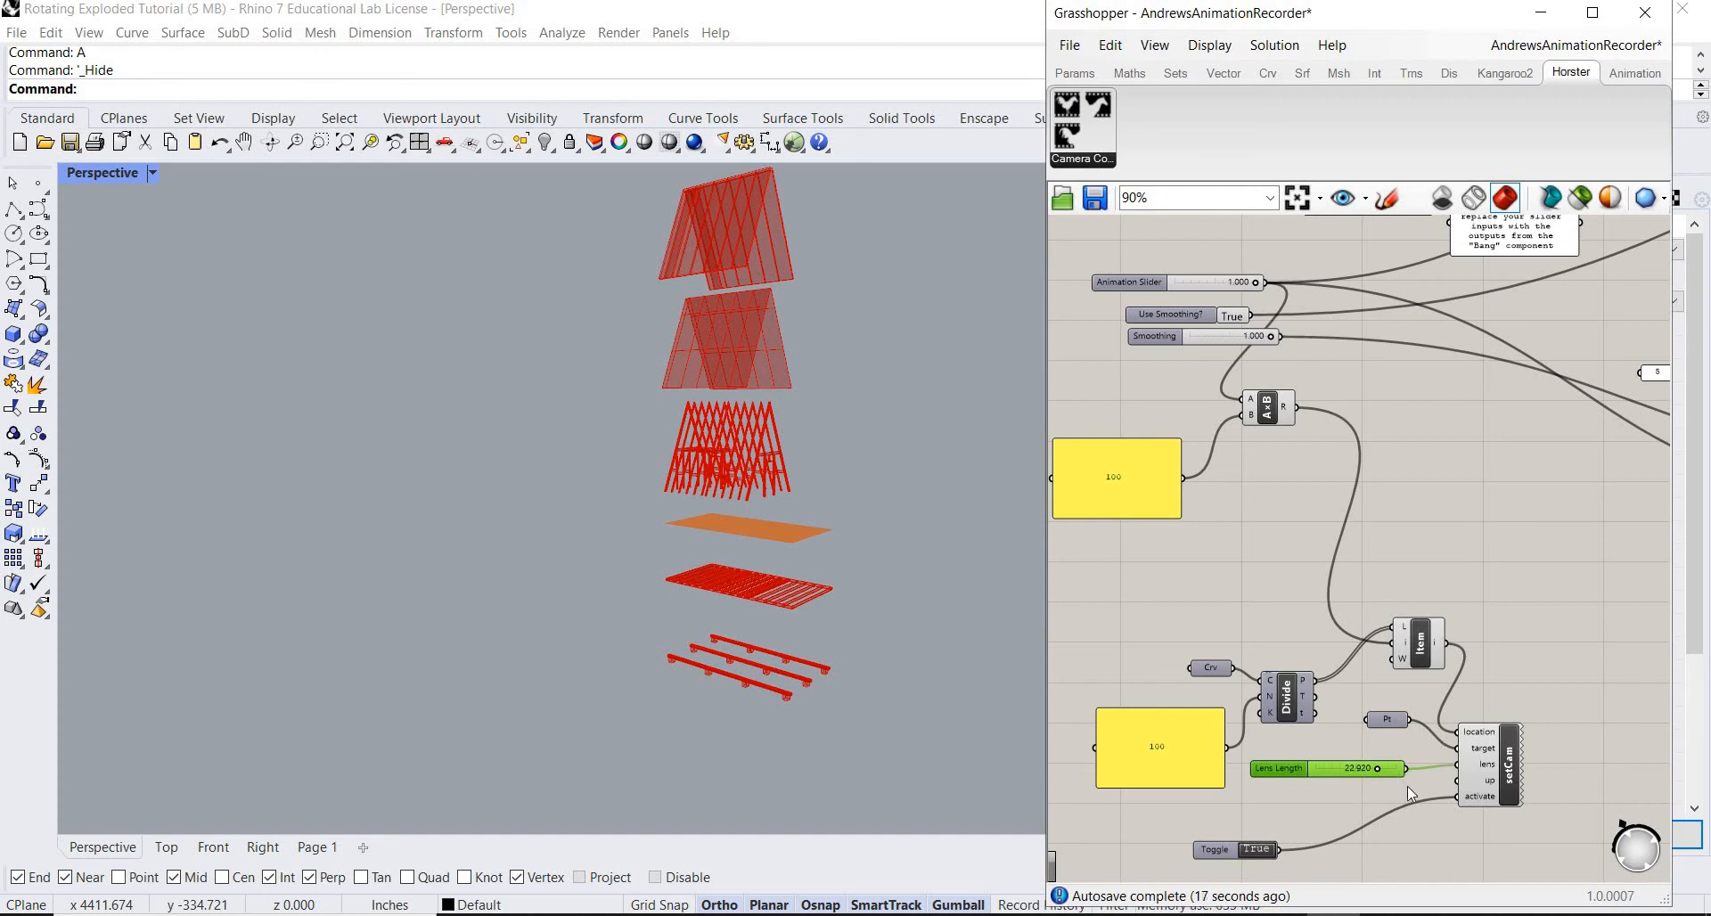
pyautogui.moveTo(1293, 776)
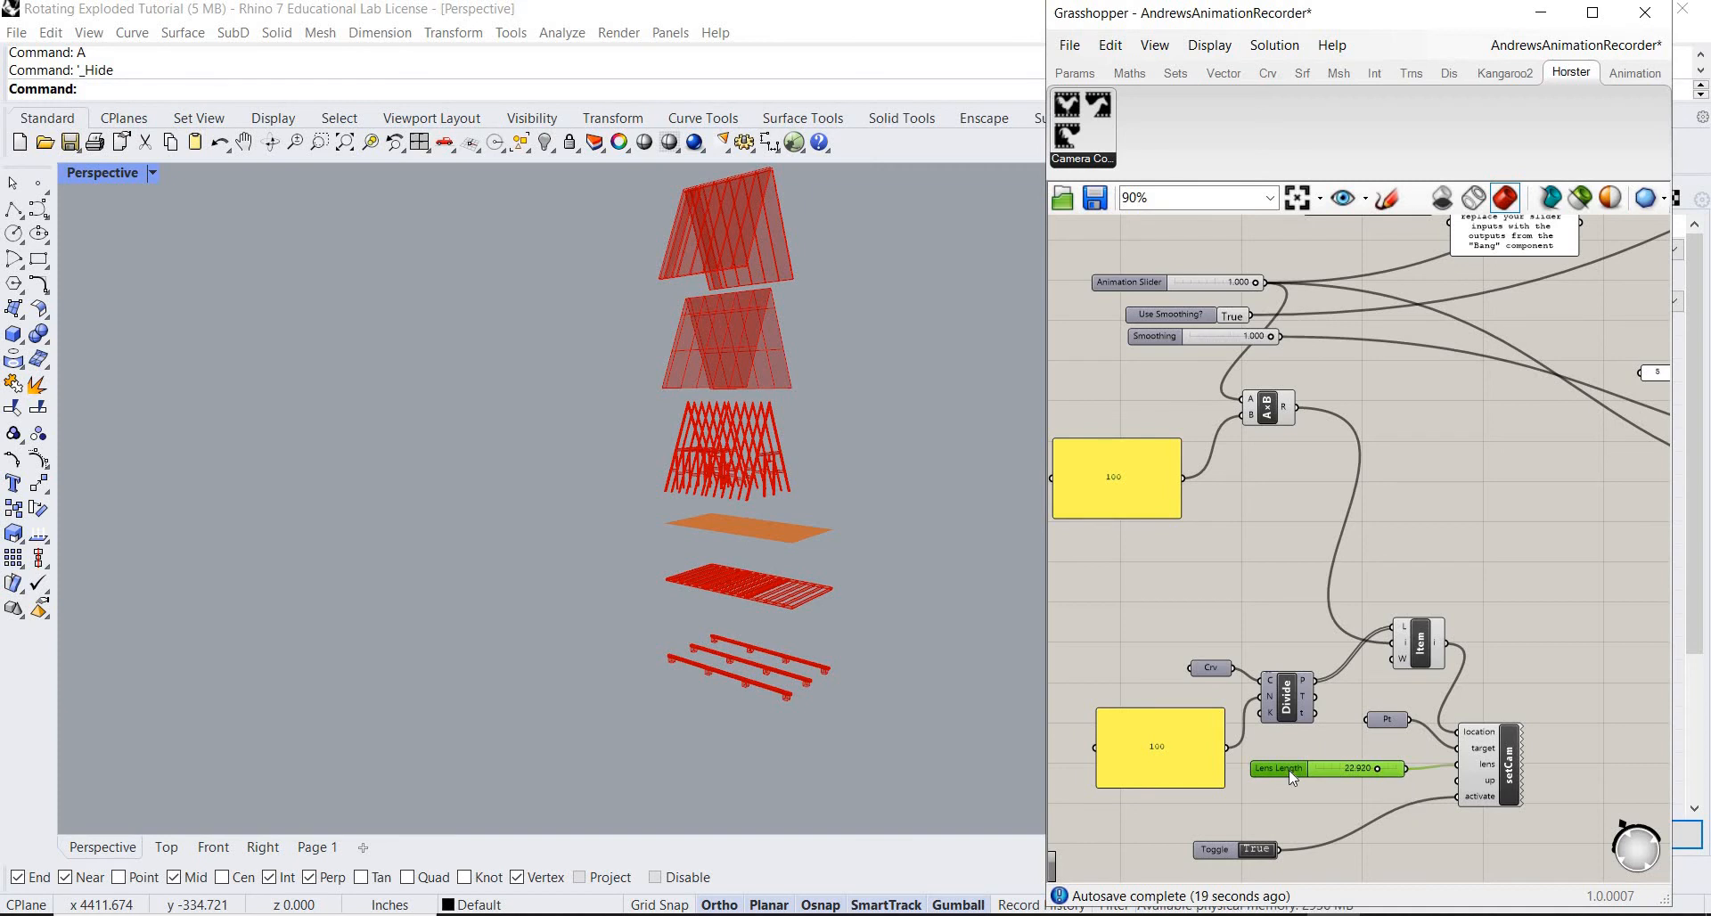
# Set the Lens Length slider's maximum to 23, so it reads 23.000.
pyautogui.doubleClick(1292, 769)
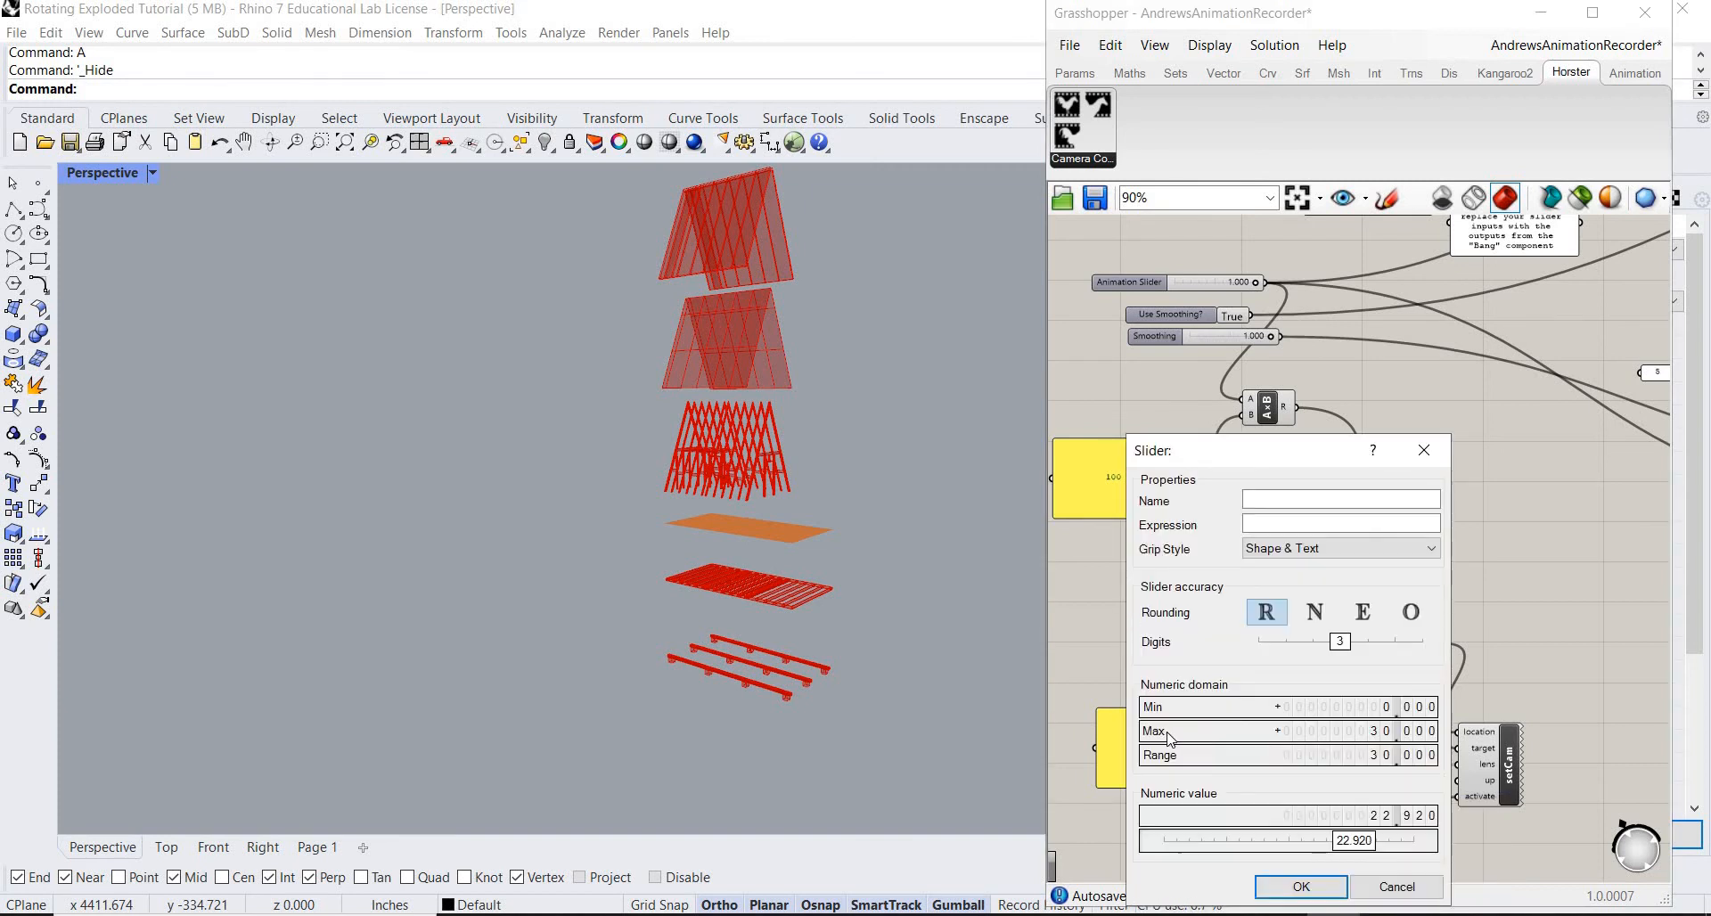
pyautogui.doubleClick(1309, 731)
pyautogui.write('23.000')
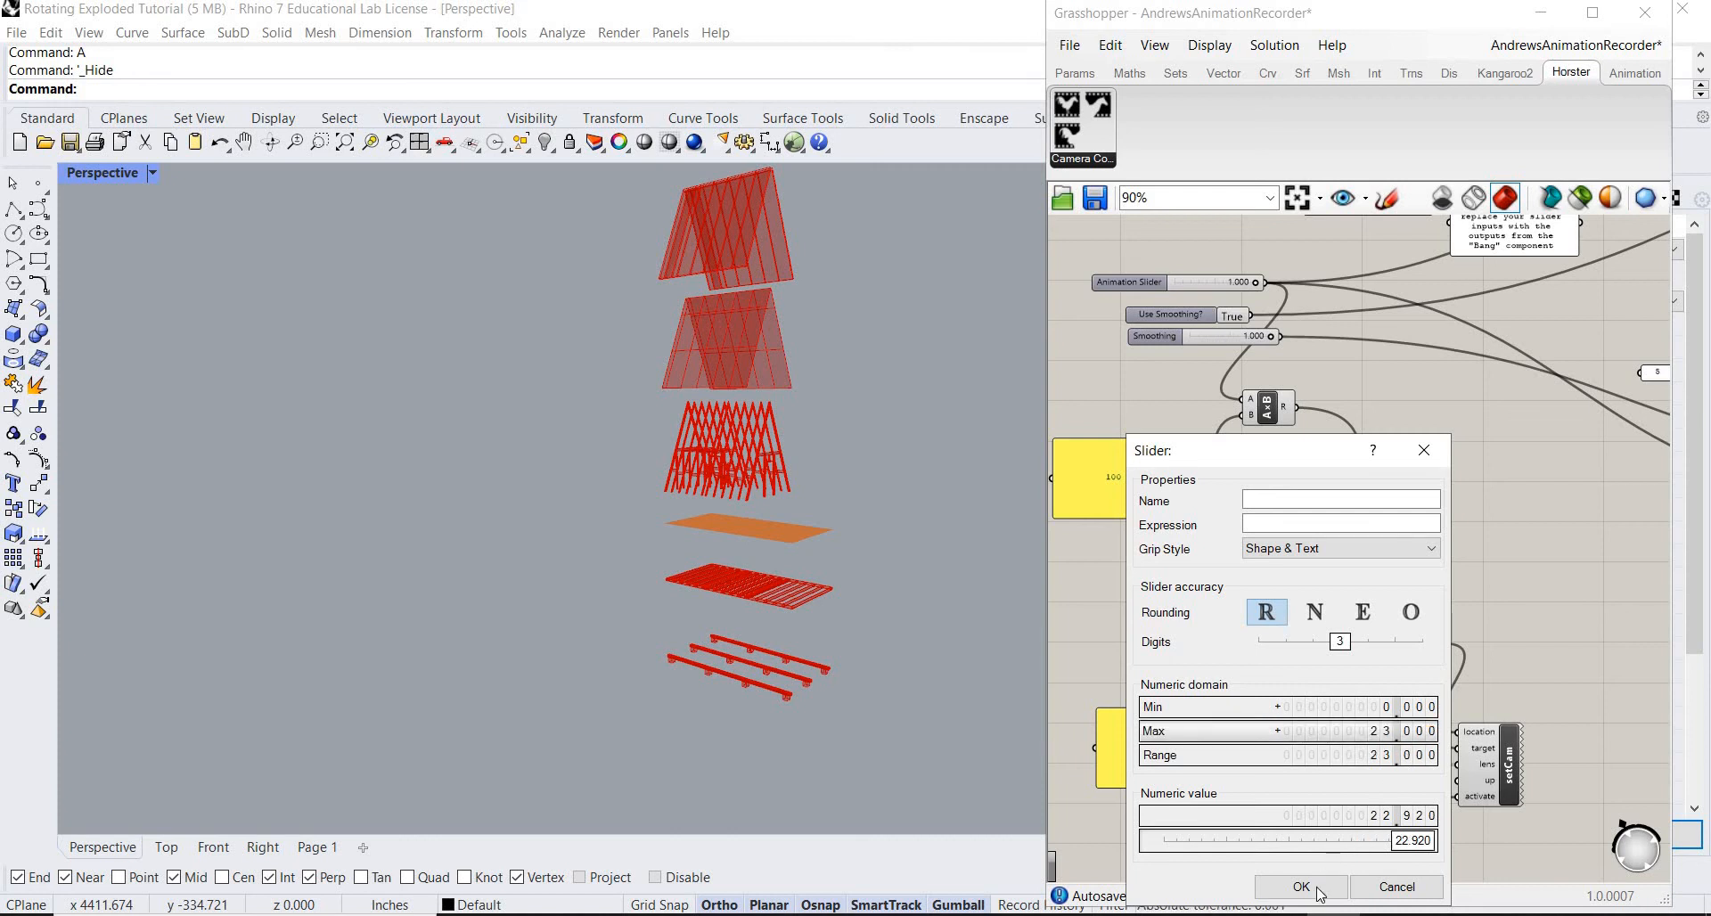
pyautogui.click(1298, 887)
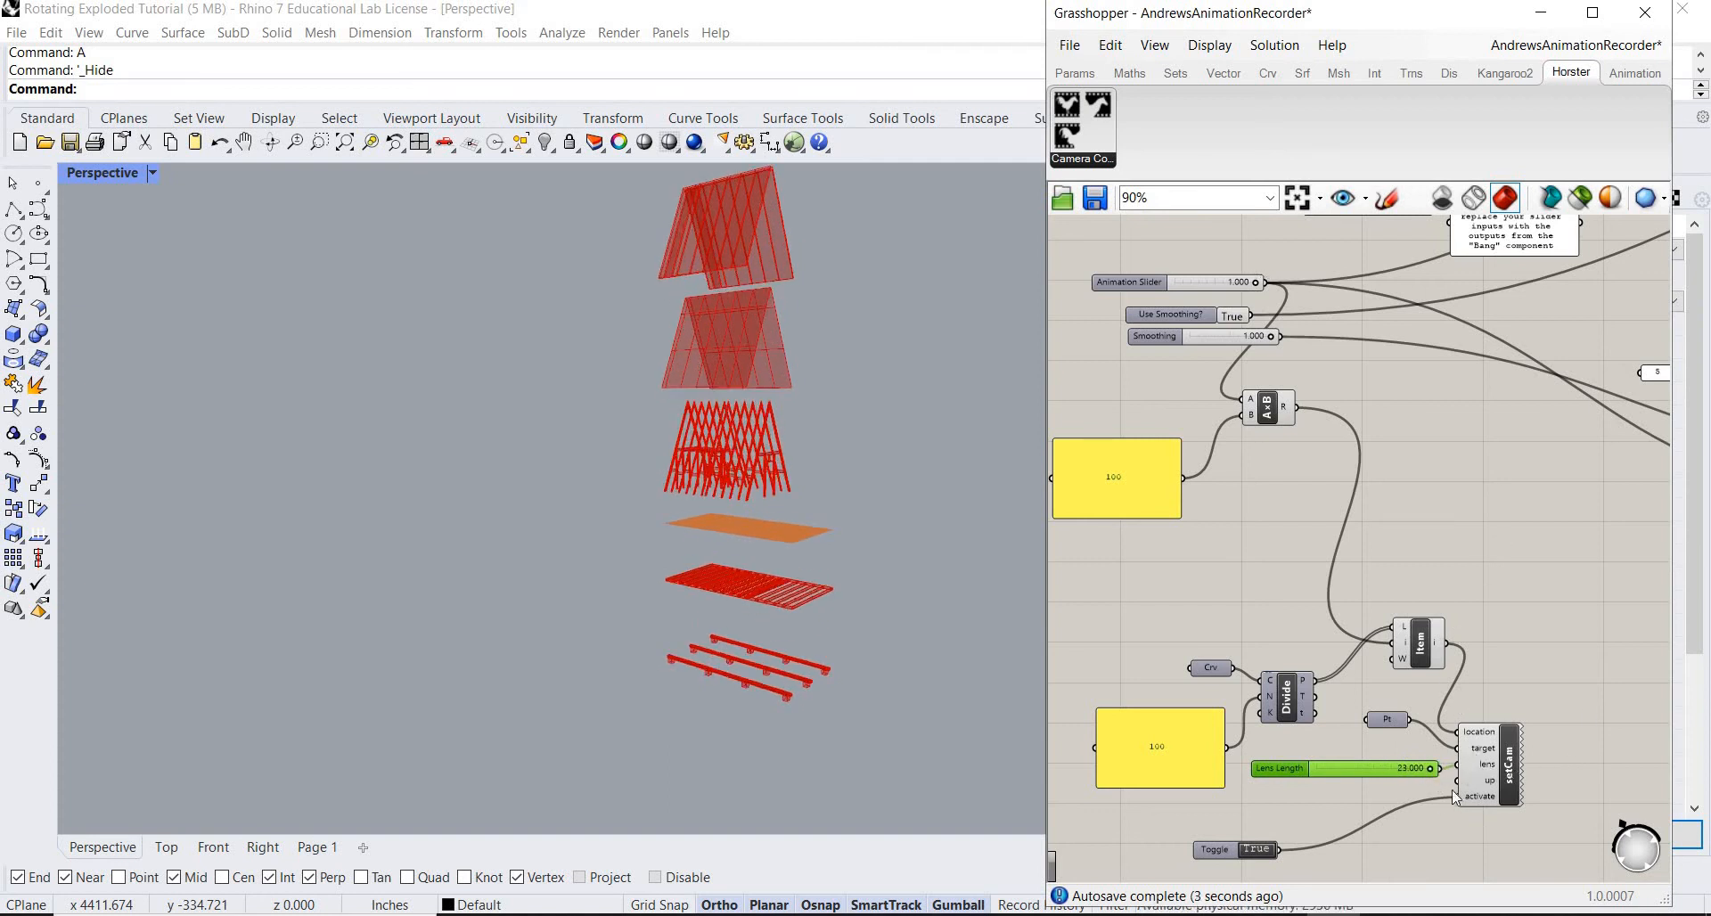
pyautogui.moveTo(1200, 232)
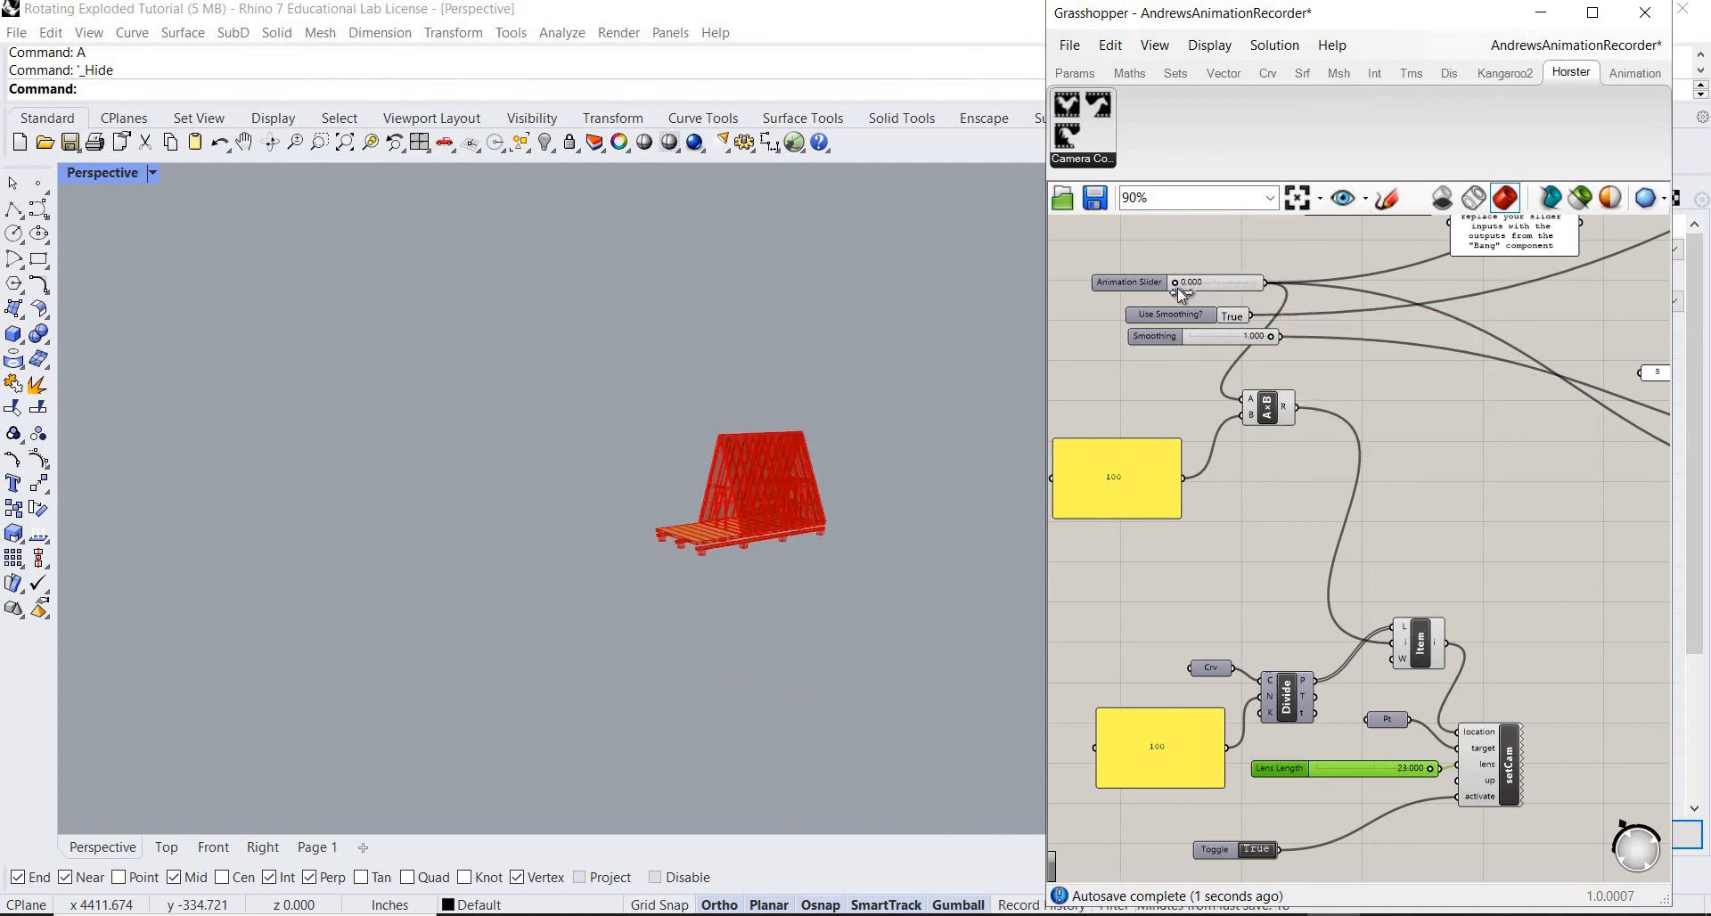
# Scrub the Animation Slider between 0 and 1, ending at 1.000 fully exploded.
pyautogui.moveTo(1176, 282); pyautogui.dragTo(1221, 282)
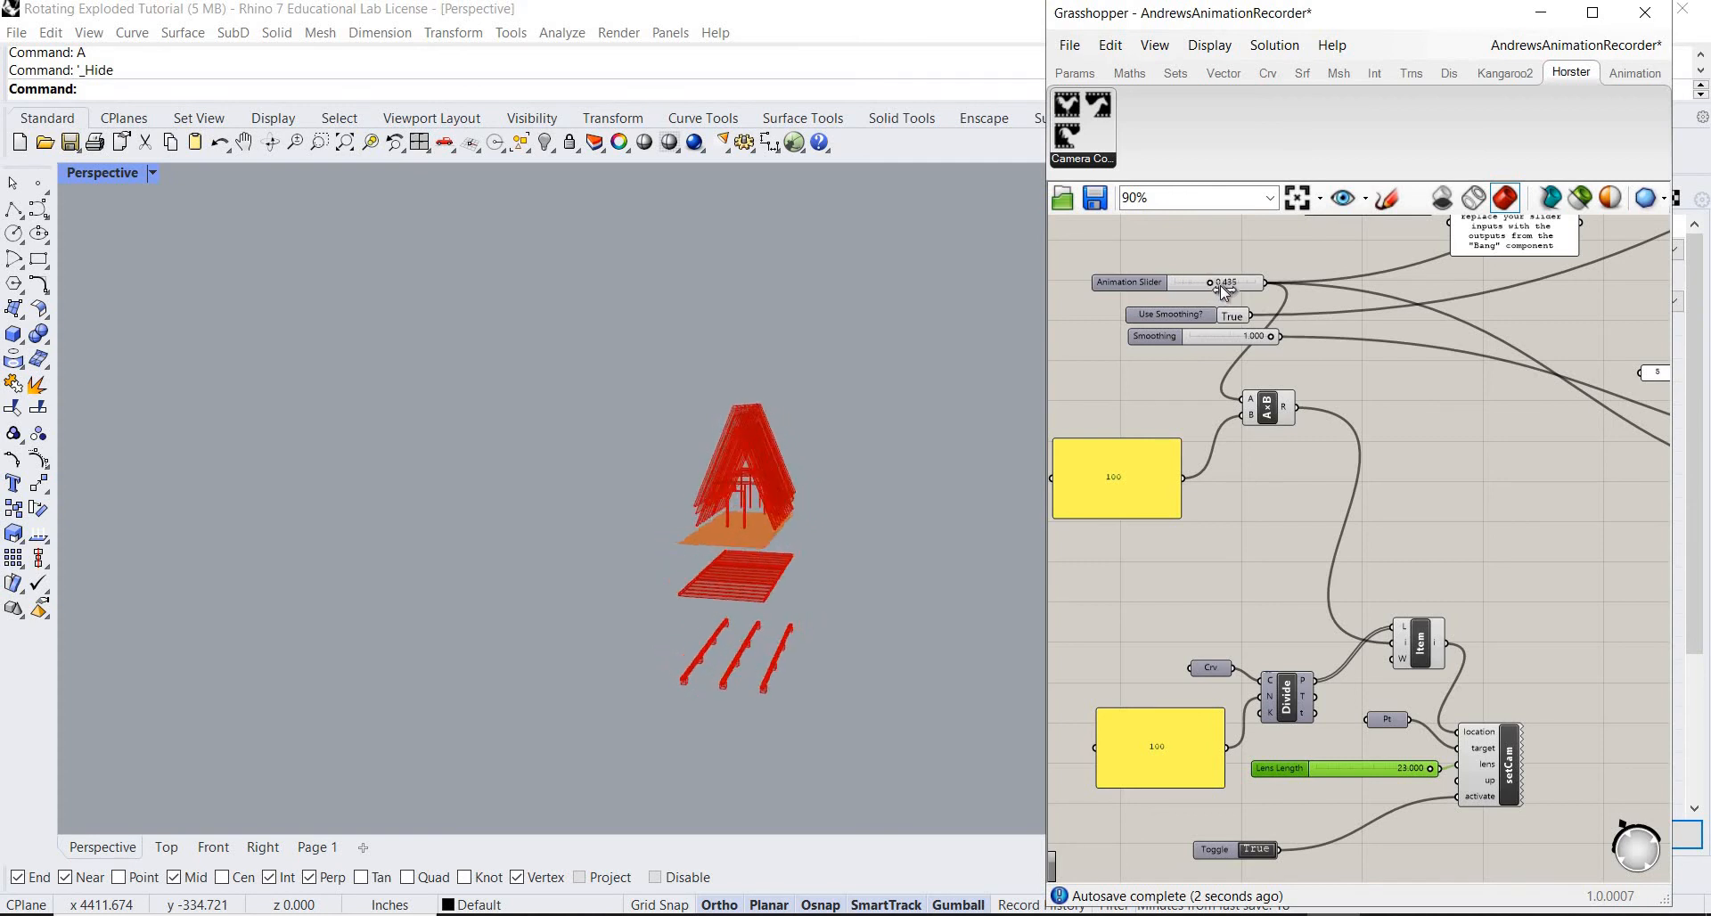
pyautogui.moveTo(1209, 282); pyautogui.dragTo(1254, 282)
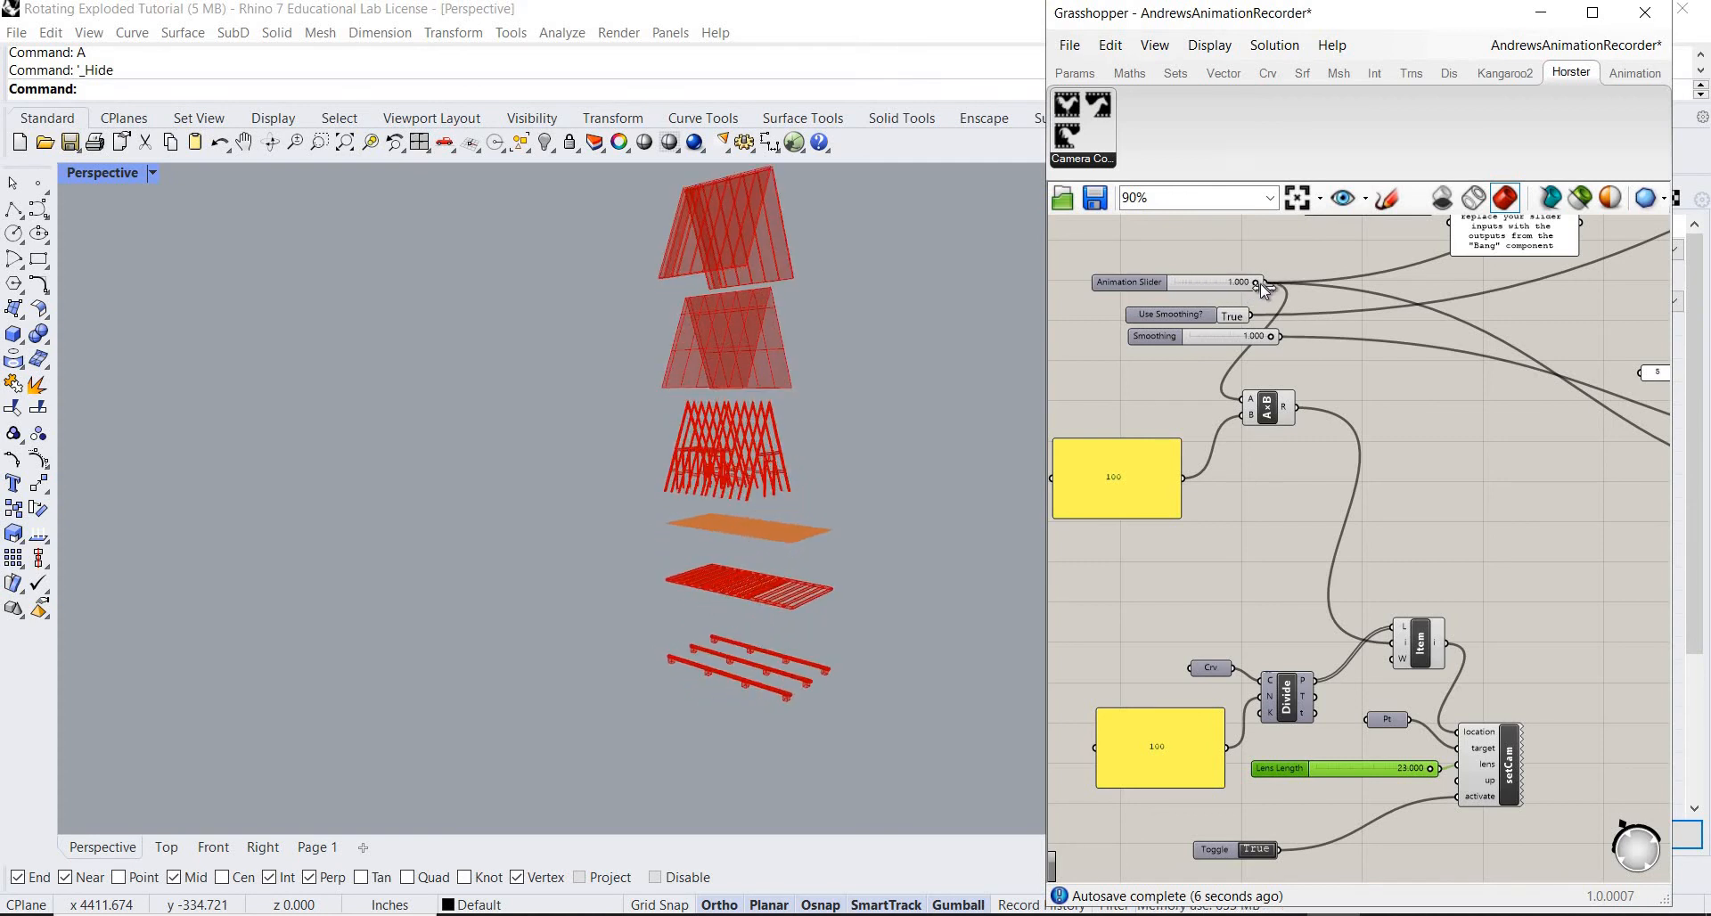
pyautogui.moveTo(1254, 283); pyautogui.dragTo(1172, 283)
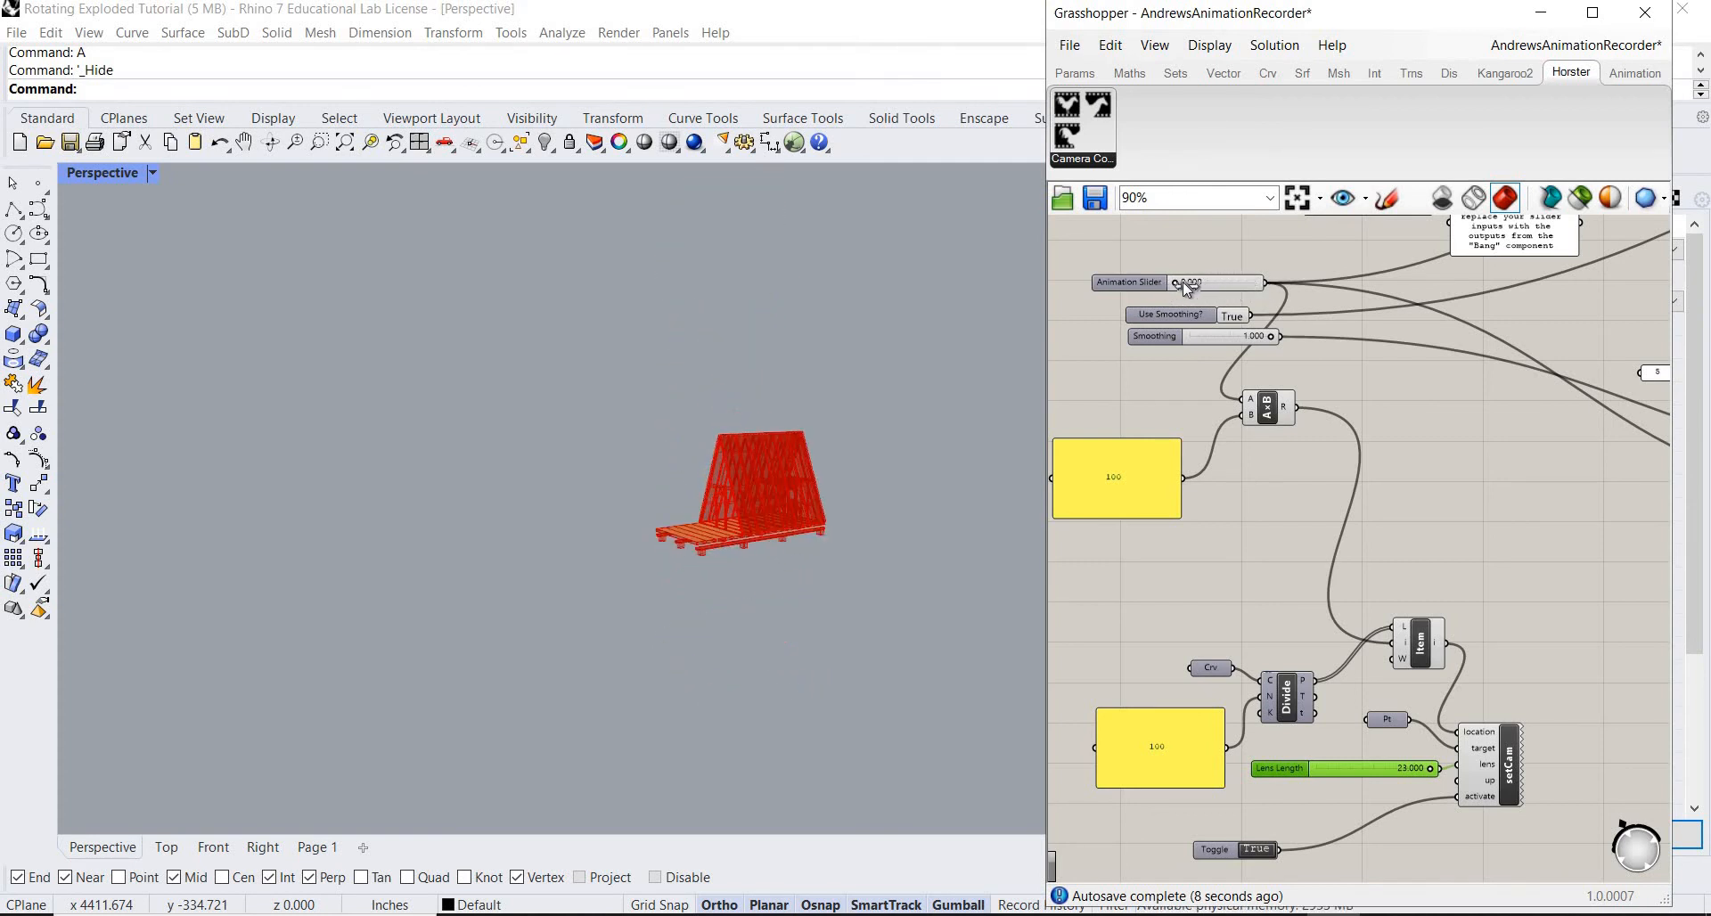
pyautogui.moveTo(1184, 282); pyautogui.dragTo(1253, 281)
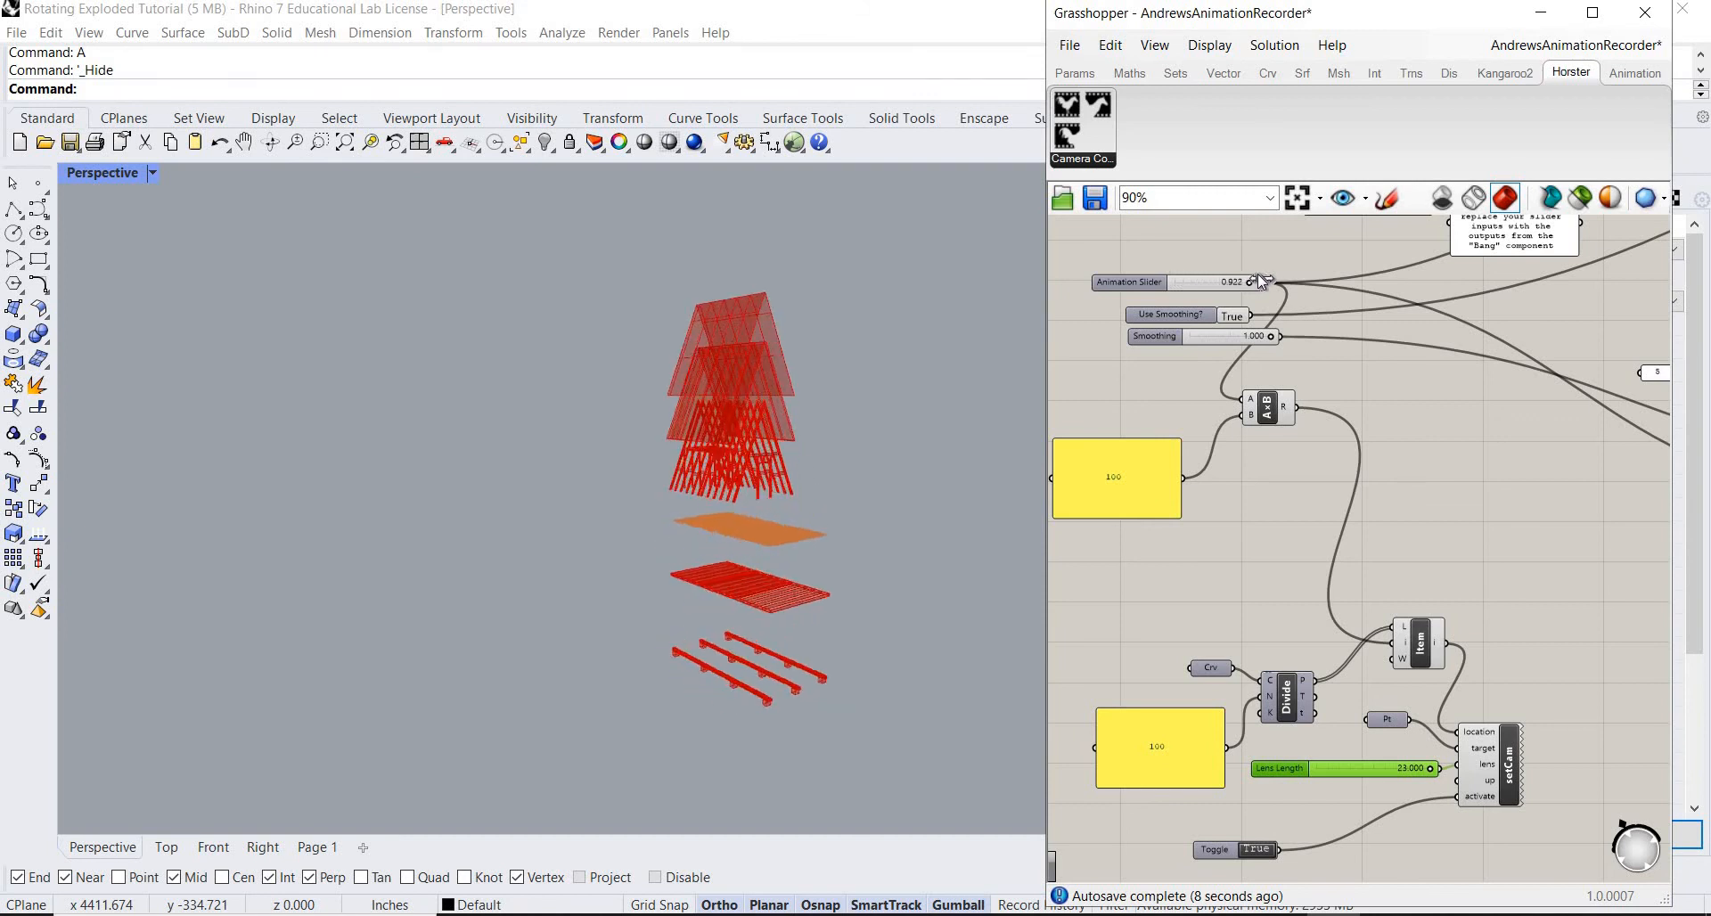
pyautogui.moveTo(1254, 281); pyautogui.dragTo(1162, 282)
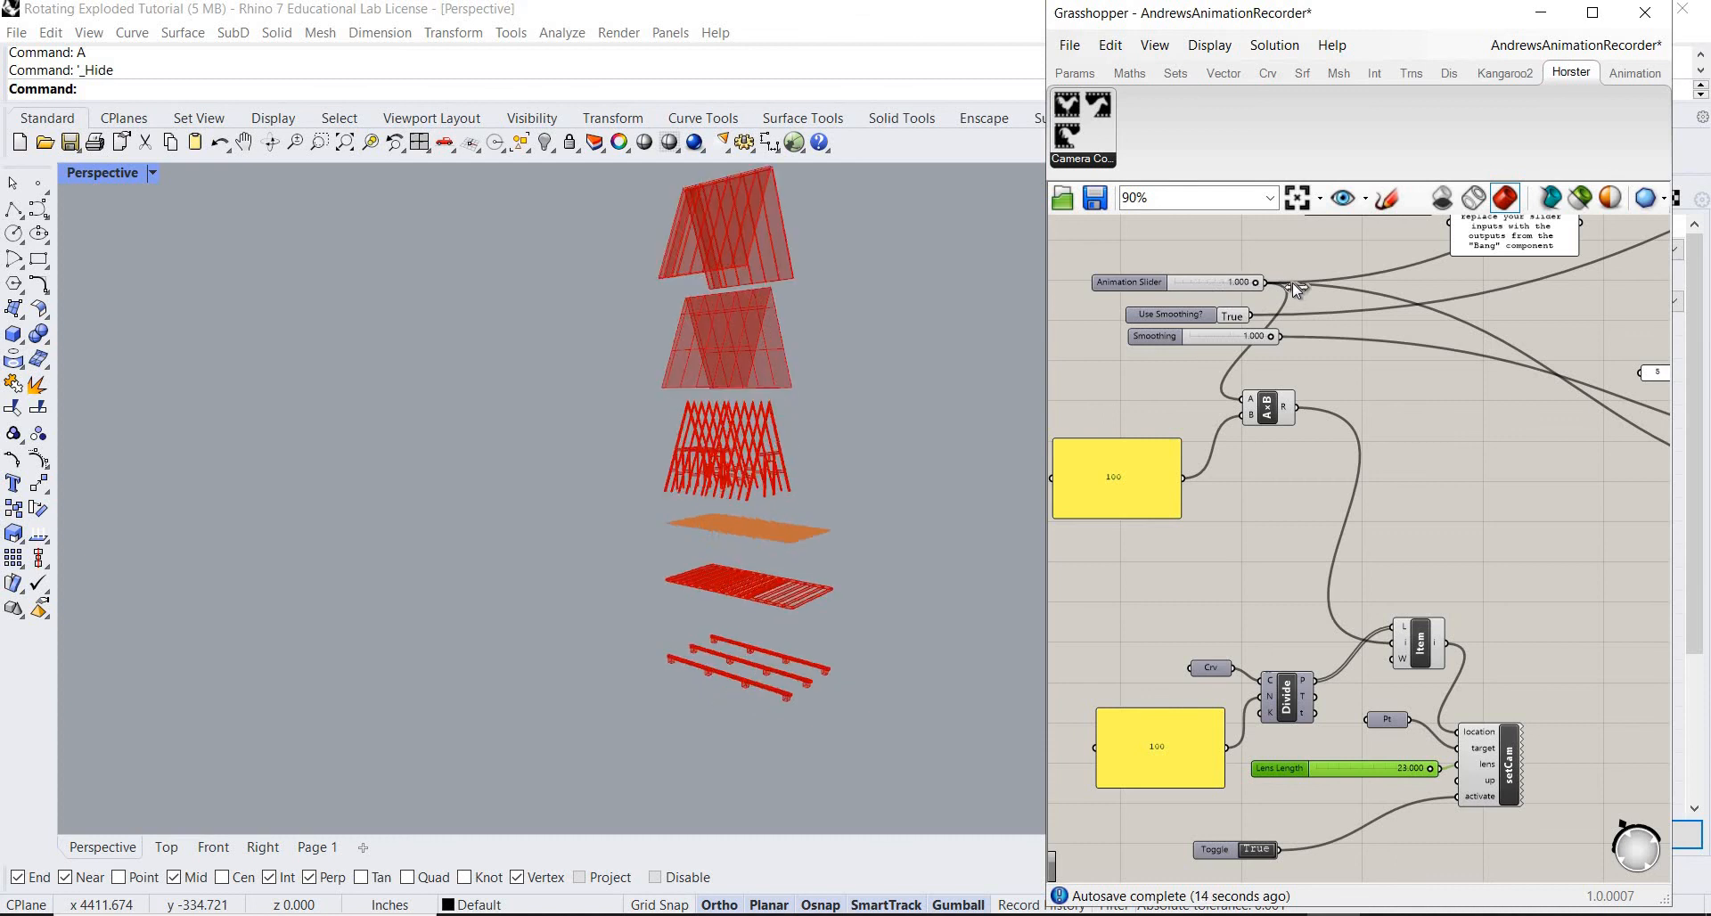
pyautogui.moveTo(1255, 281); pyautogui.dragTo(1166, 282)
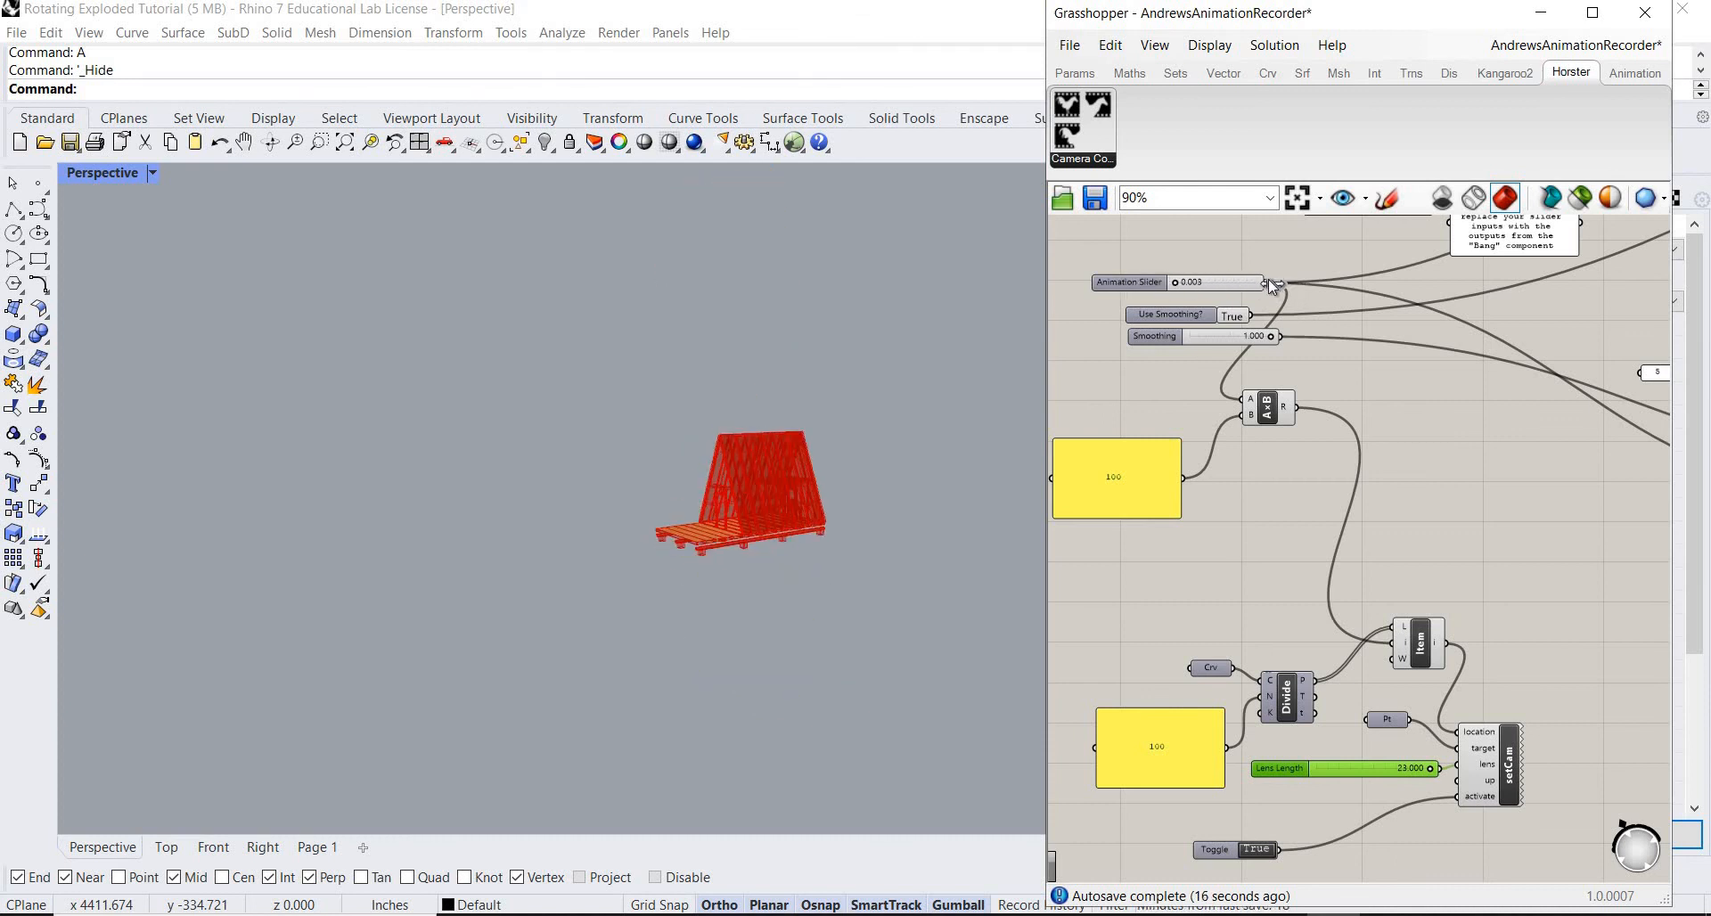
pyautogui.moveTo(1216, 281); pyautogui.dragTo(1249, 282)
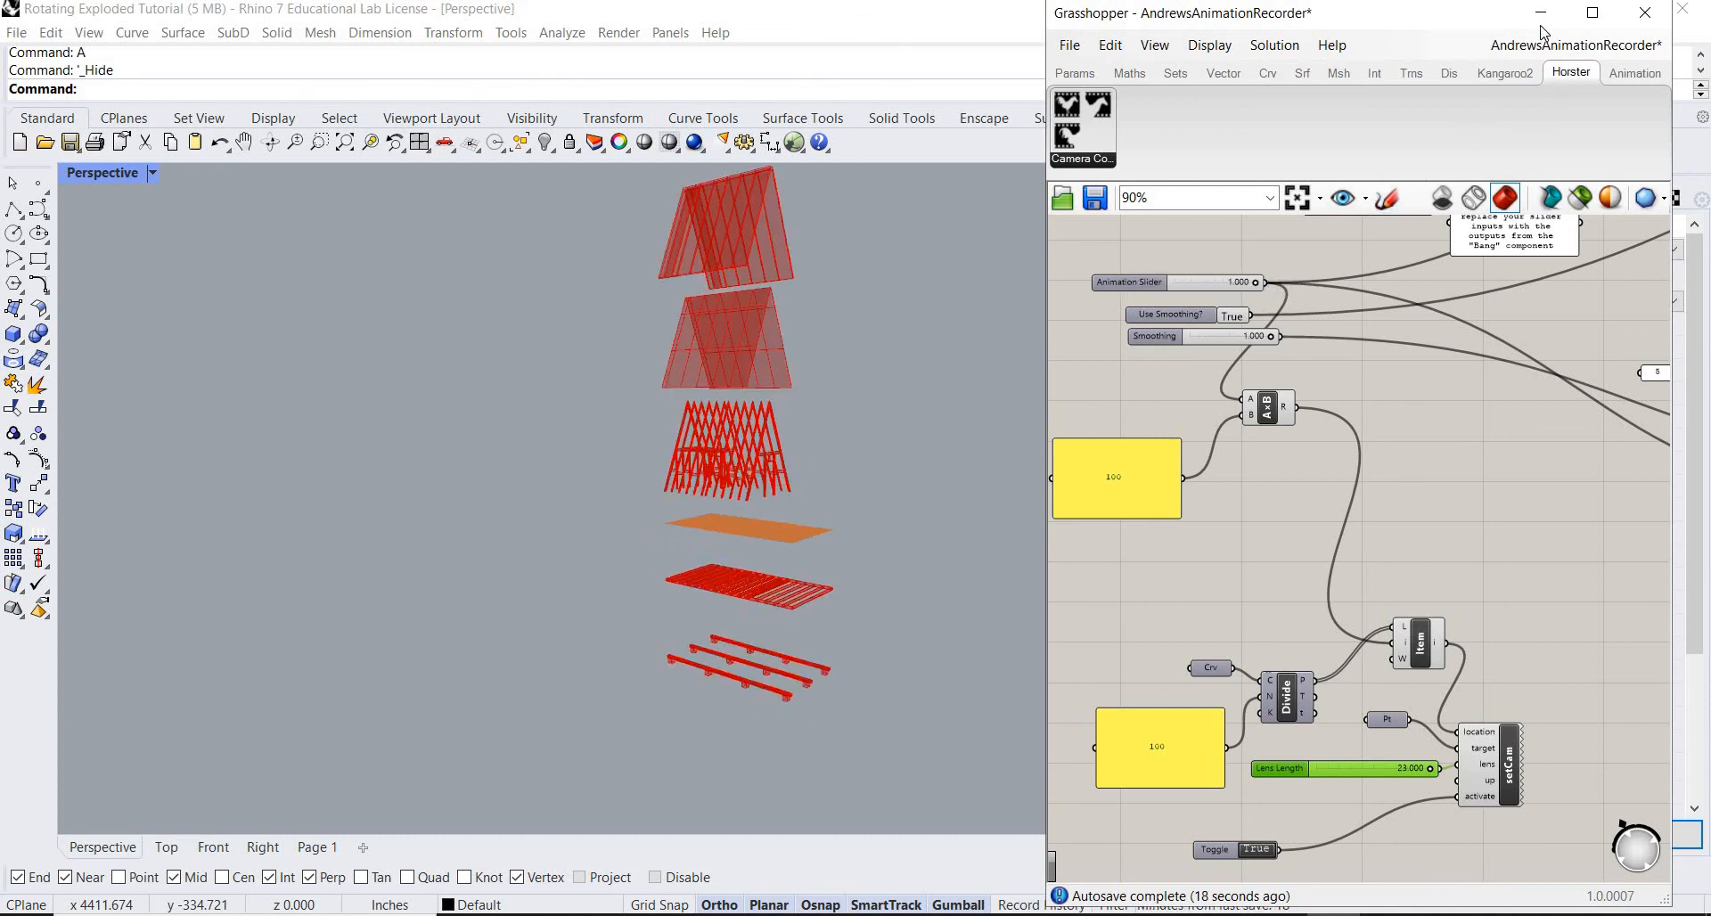
pyautogui.moveTo(1540, 12)
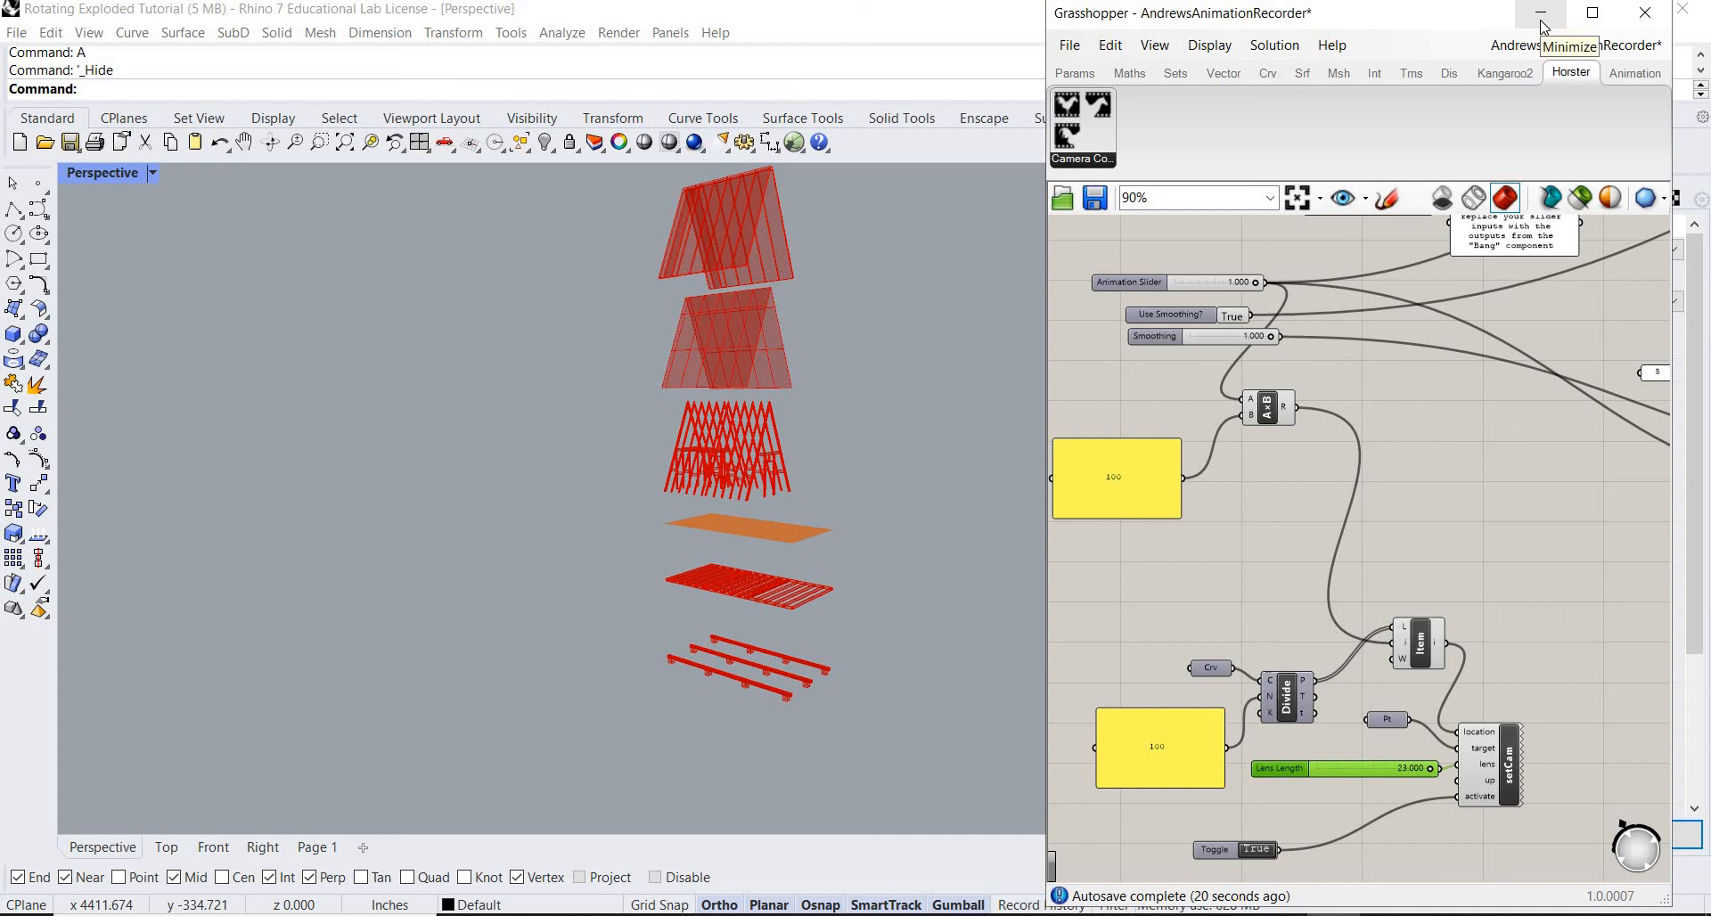
# Give the Perspective viewport a solid black background, then reopen Grasshopper.
pyautogui.click(1540, 13)
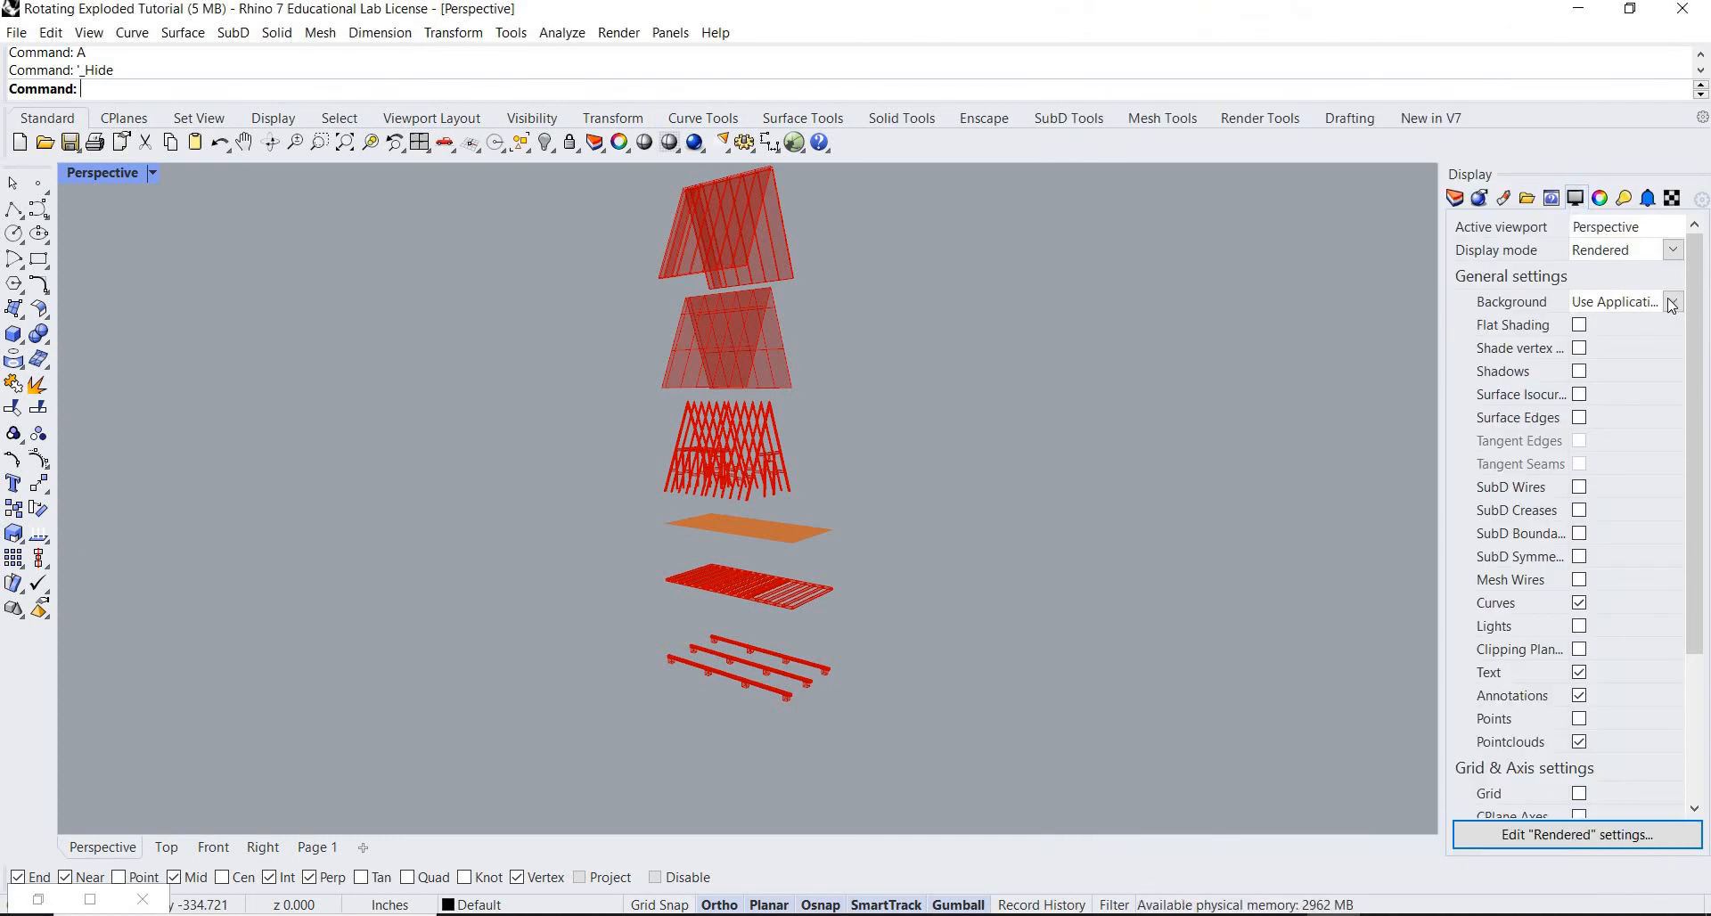
pyautogui.click(1625, 301)
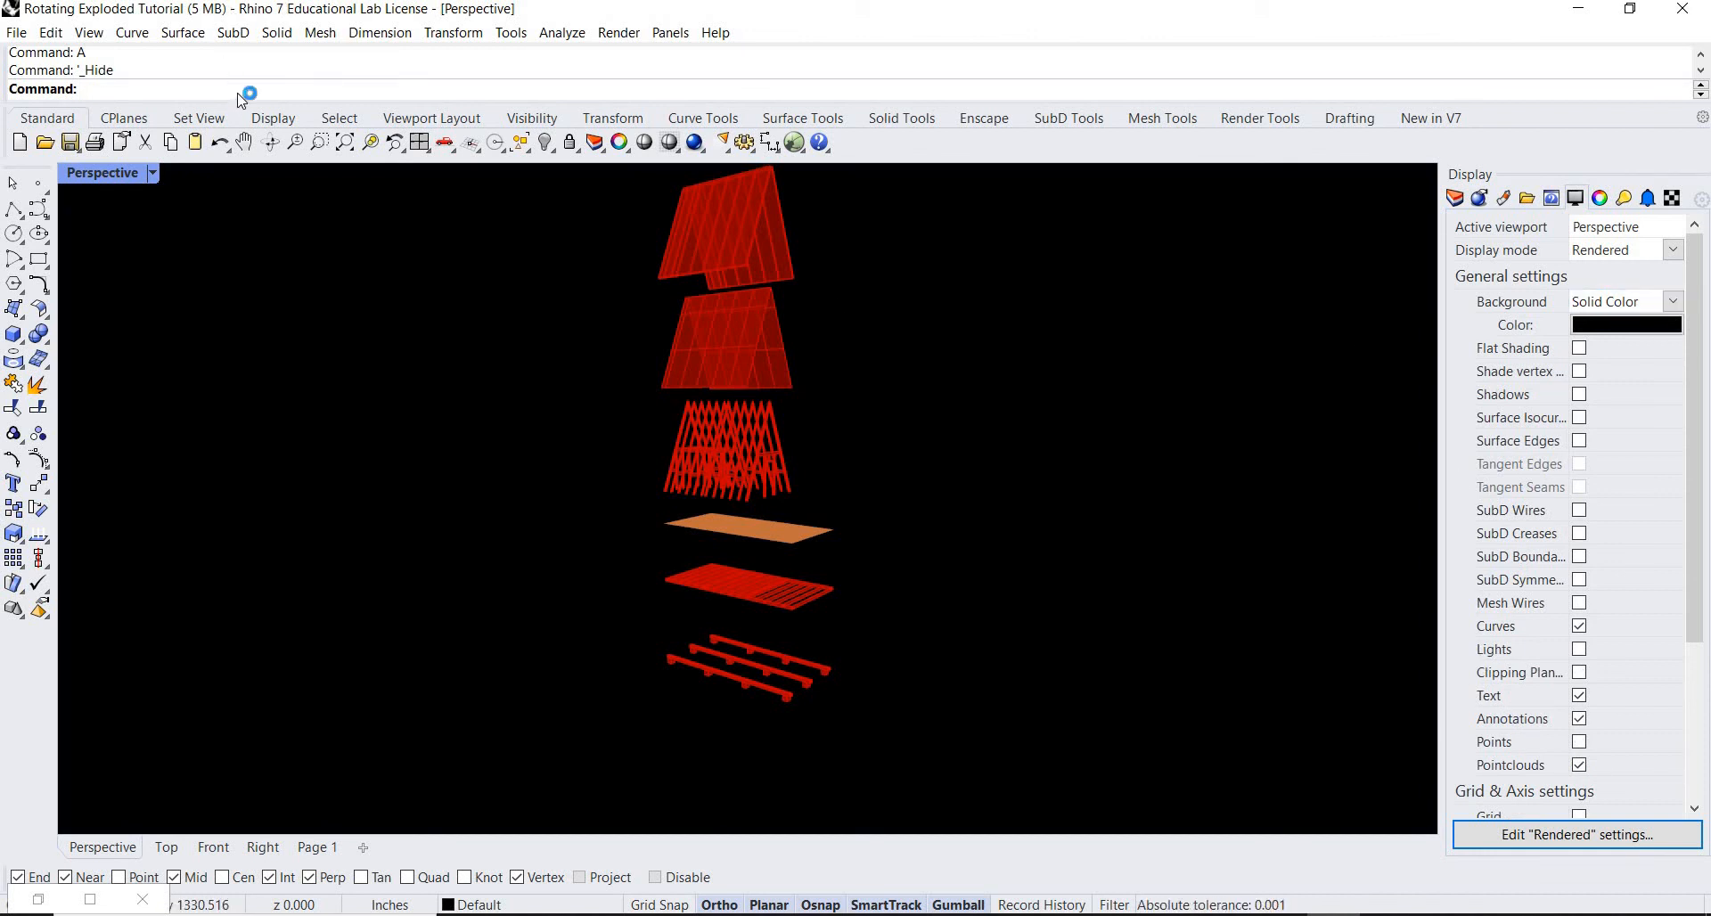
pyautogui.write('Grasshopper')
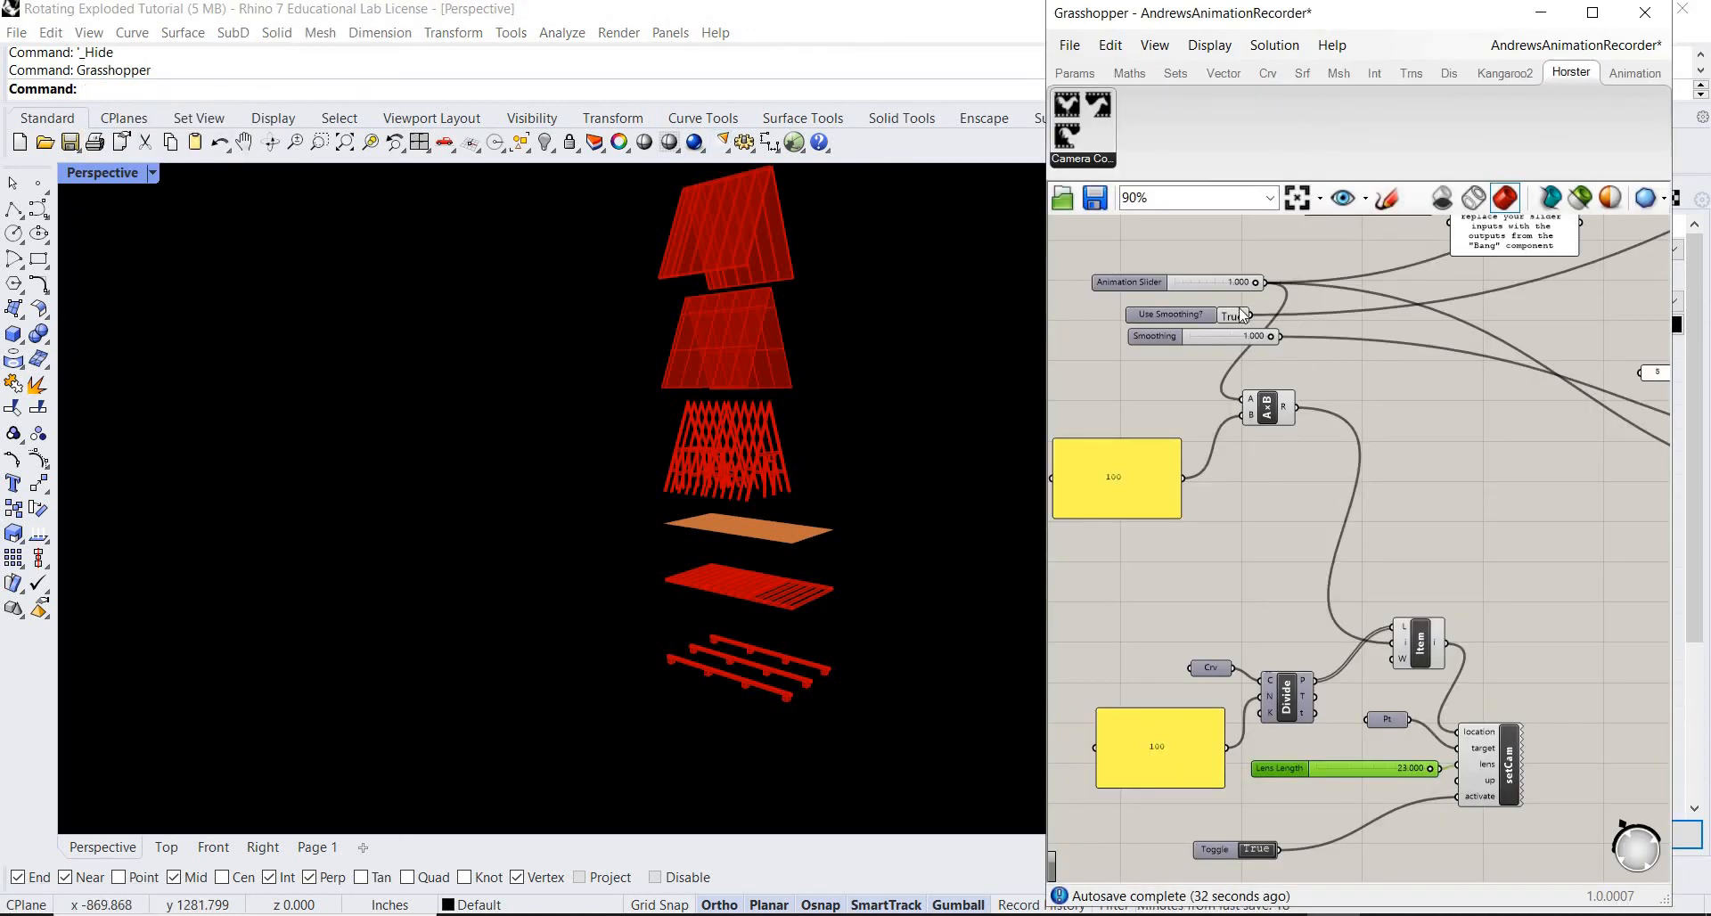
# Open Animation controls from the Animation Slider's Animate… menu option.
pyautogui.moveTo(1190, 282); pyautogui.dragTo(1206, 281)
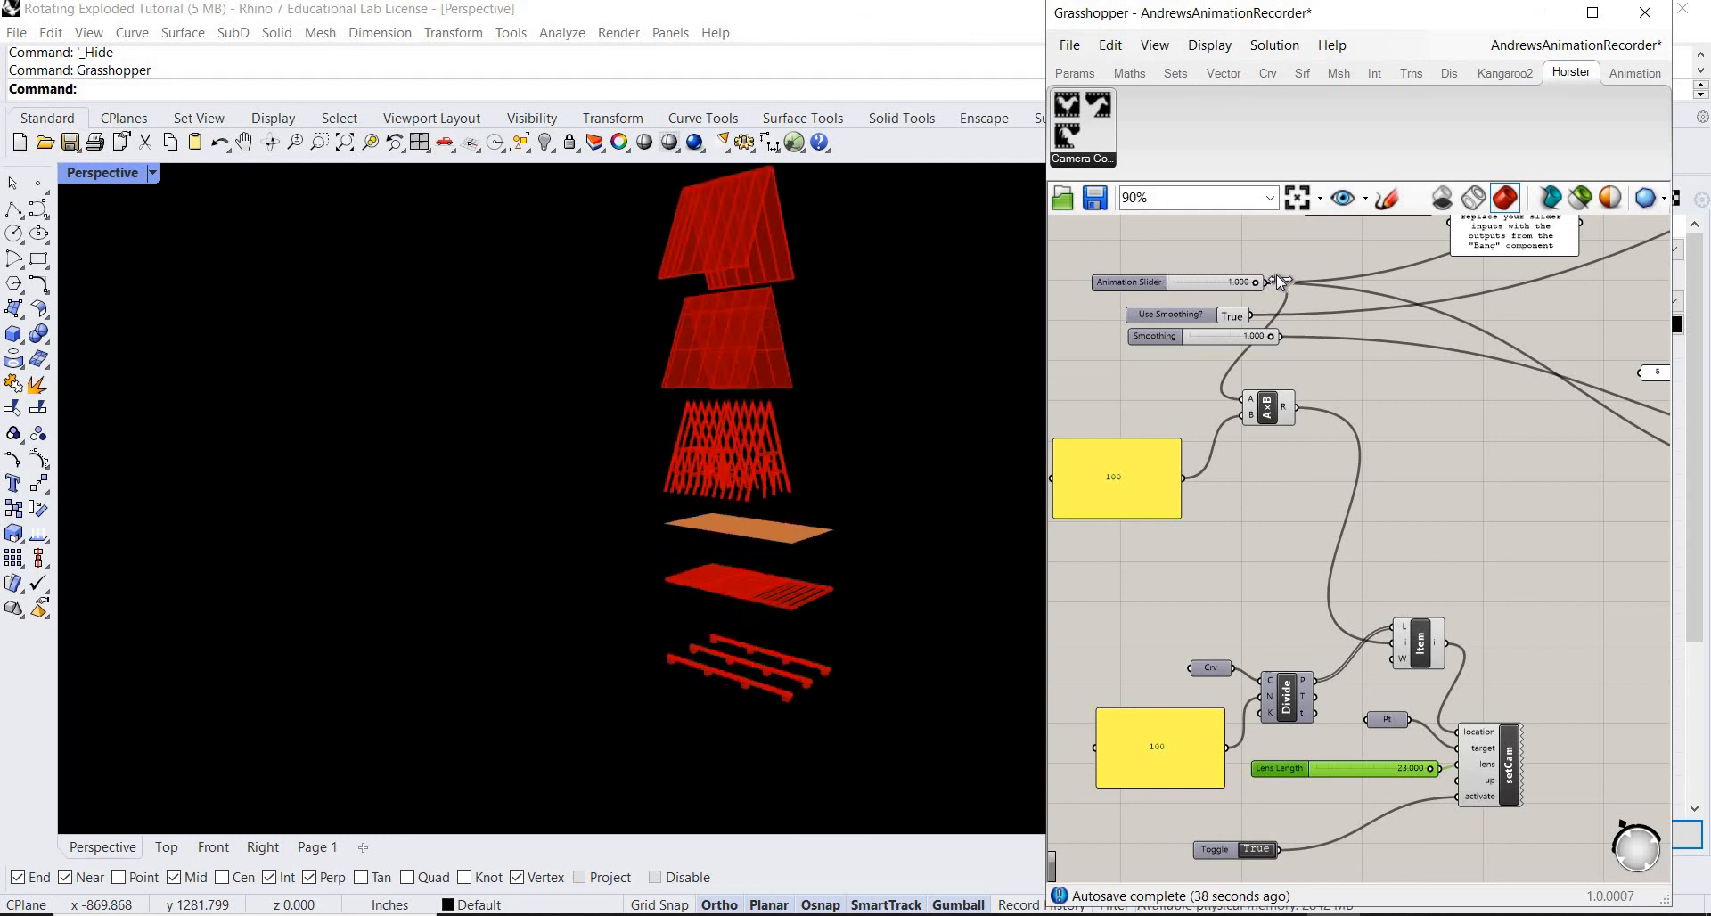
pyautogui.moveTo(1315, 384)
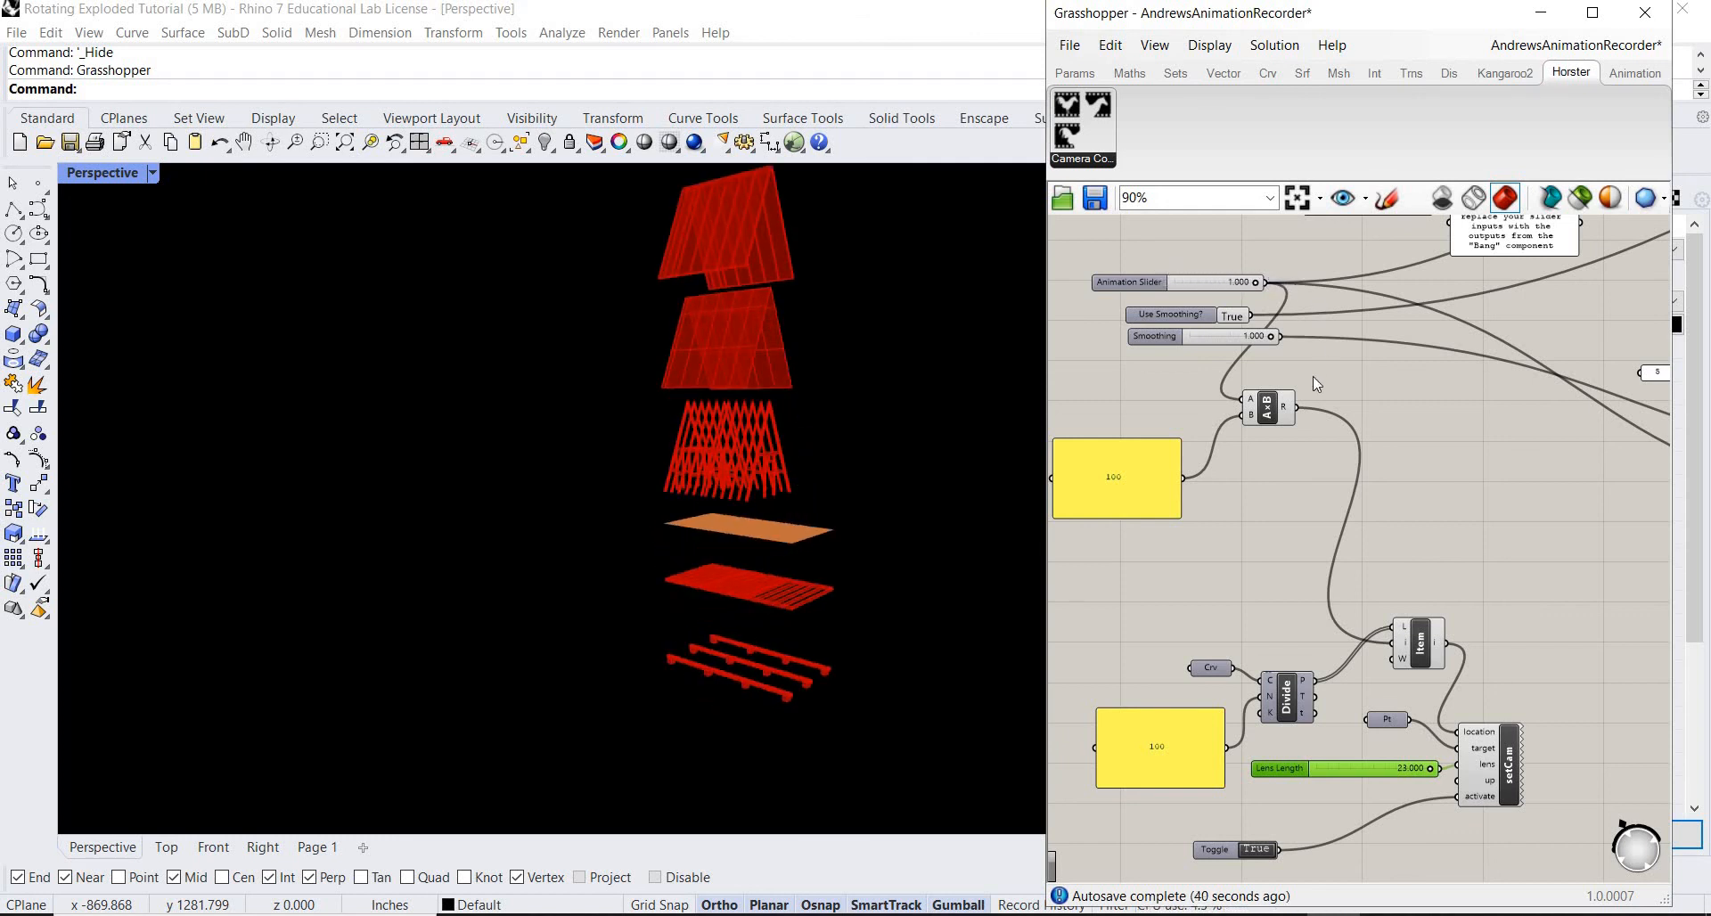
pyautogui.moveTo(1129, 283)
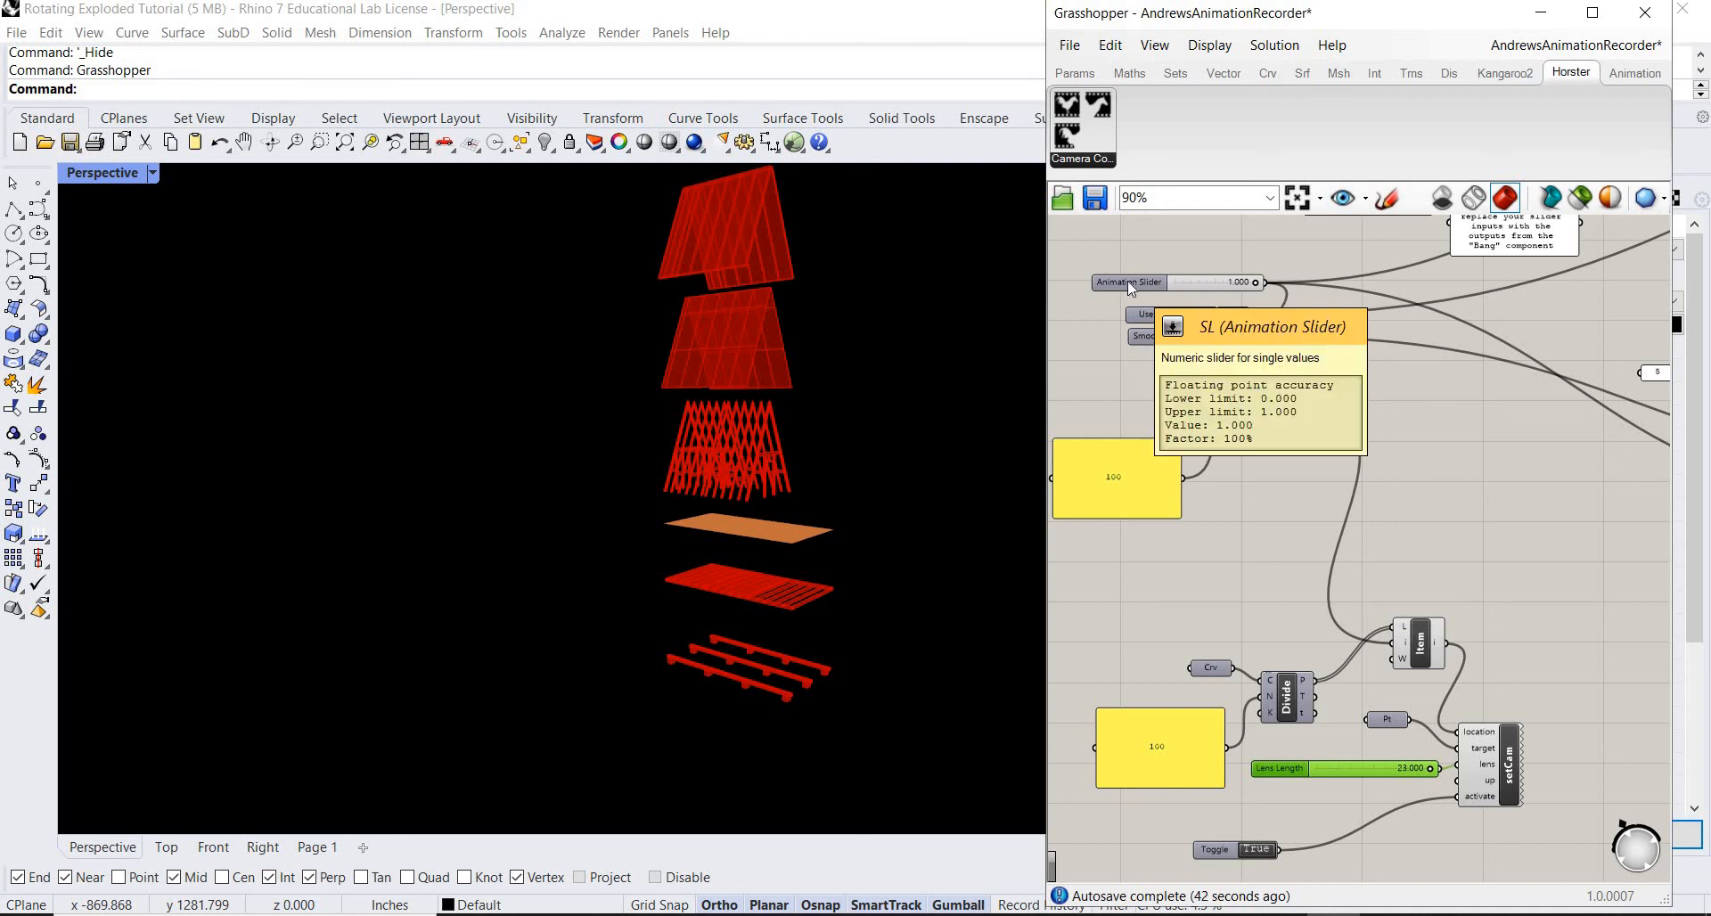
pyautogui.rightClick(1127, 282)
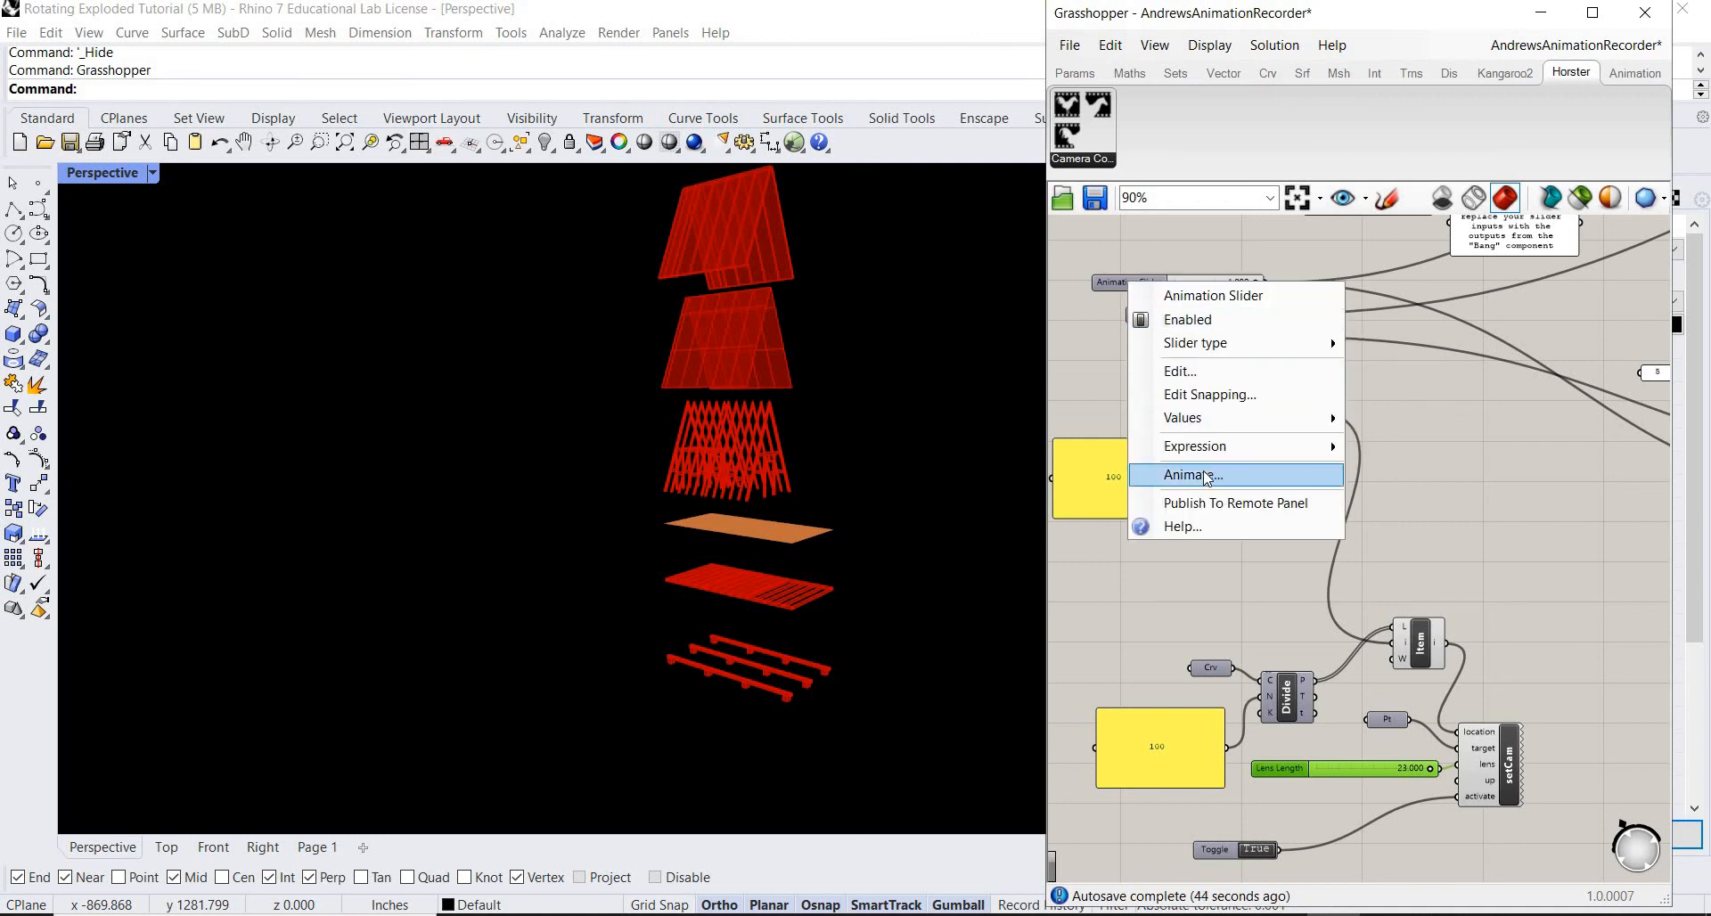
pyautogui.click(1186, 474)
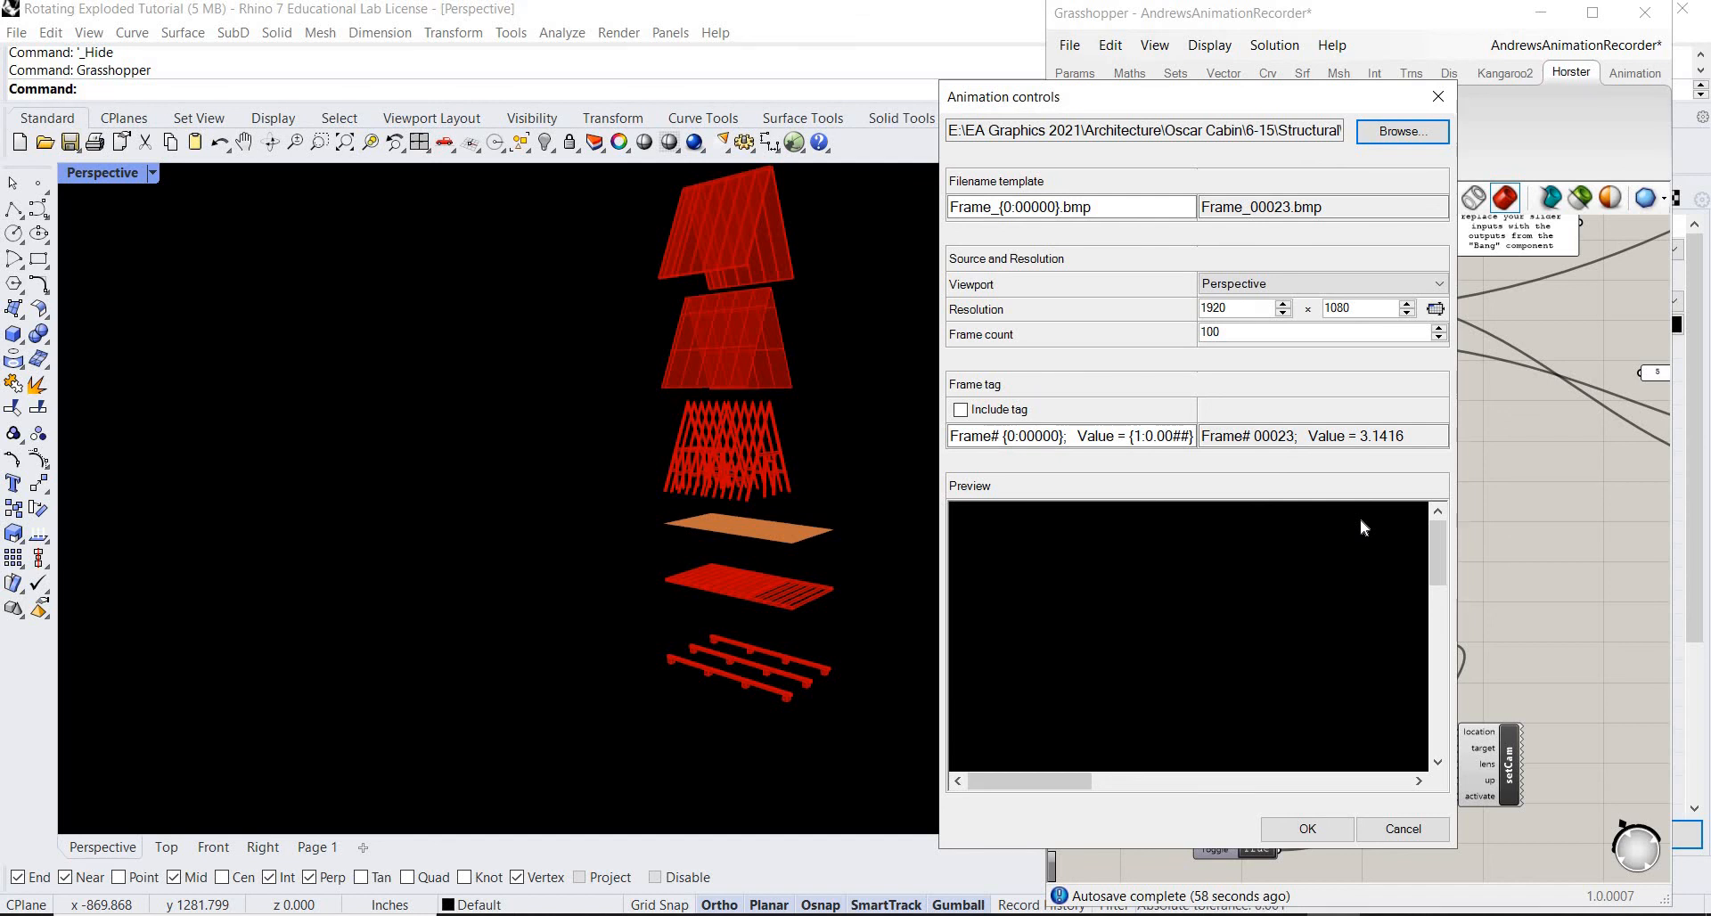
pyautogui.moveTo(1364, 394)
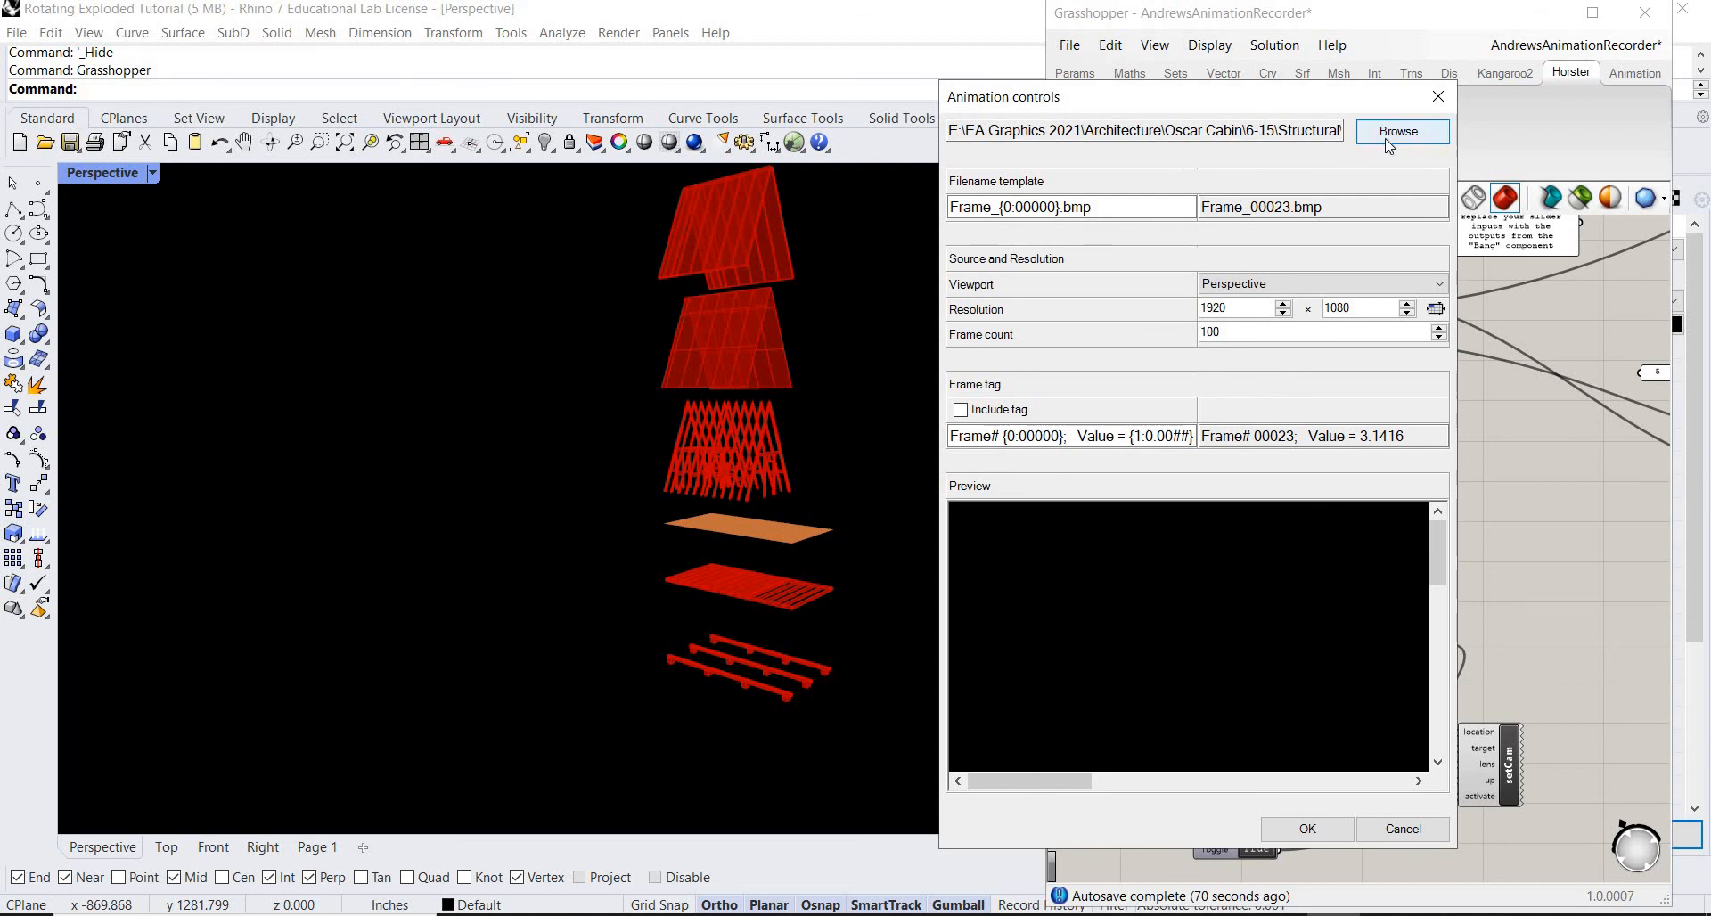
# Set the frame output folder to E:\Youtube Vids\RE GH Tut\Vid Parts.
pyautogui.click(1401, 131)
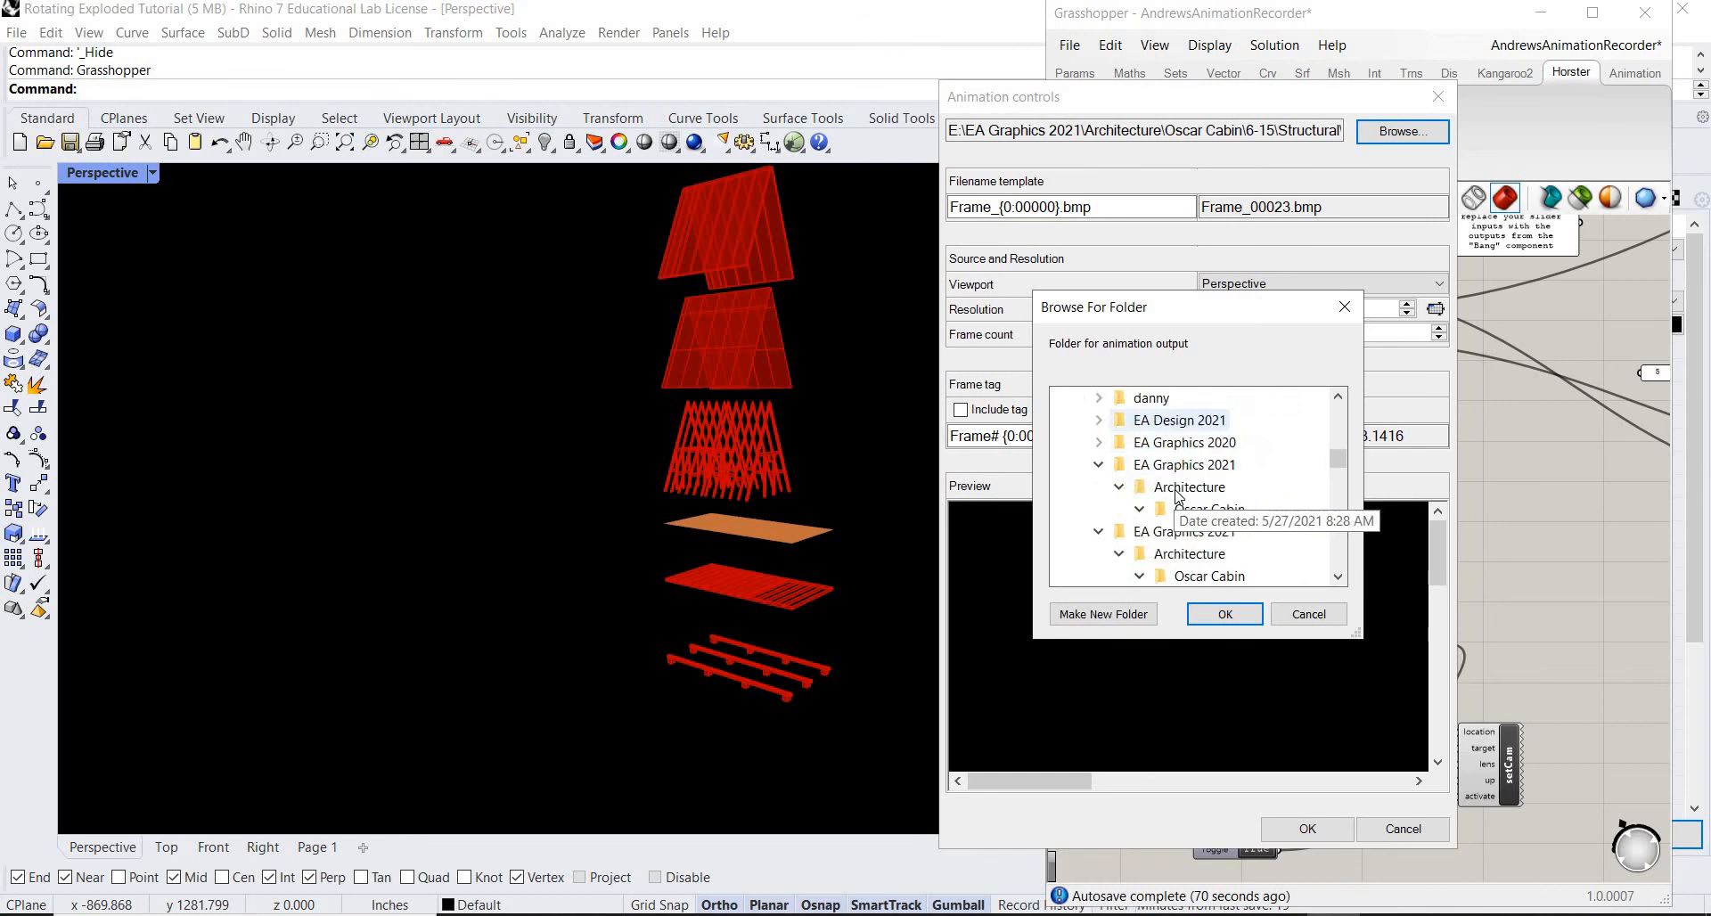
pyautogui.scroll(-3)
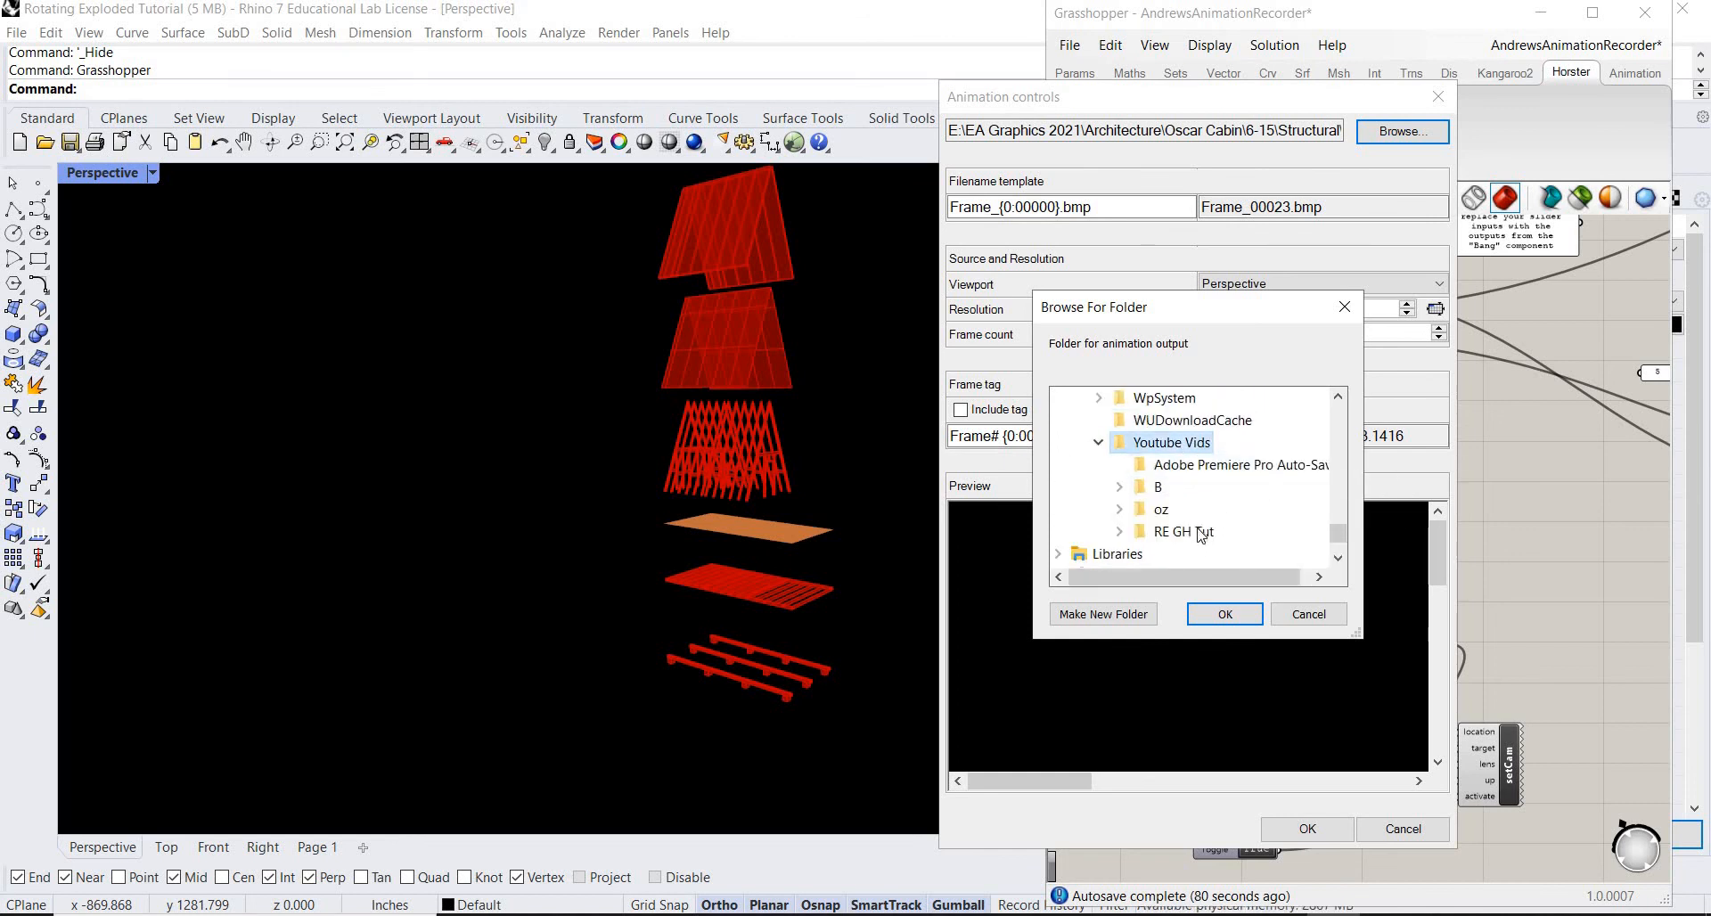
pyautogui.click(1119, 532)
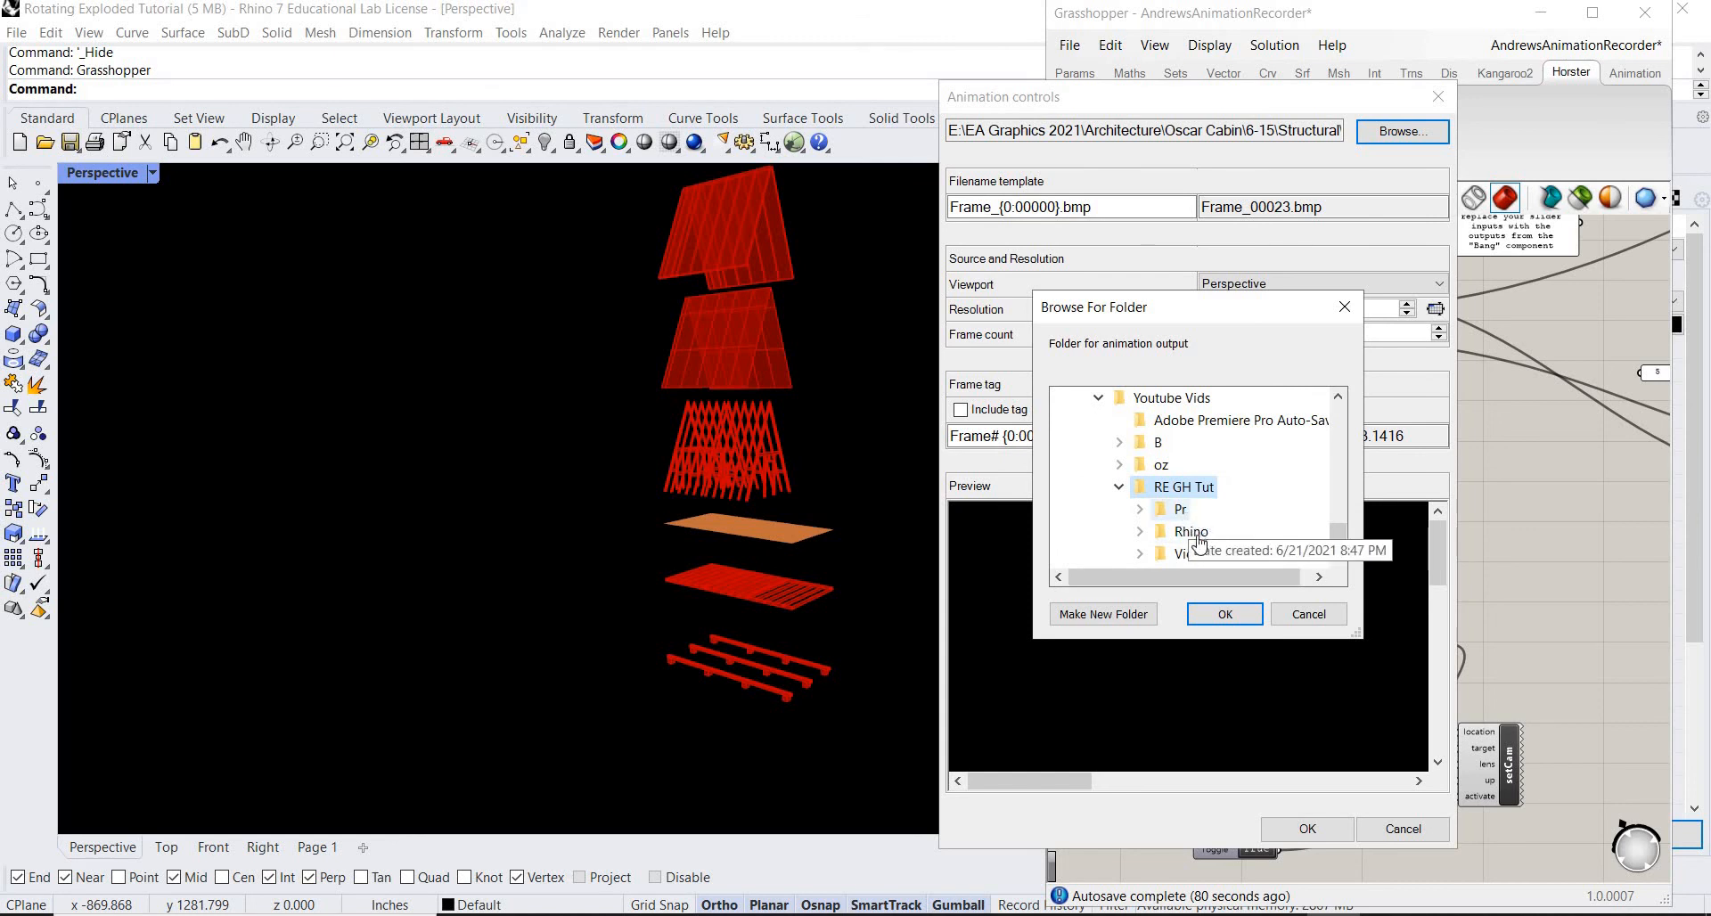
pyautogui.moveTo(1199, 556)
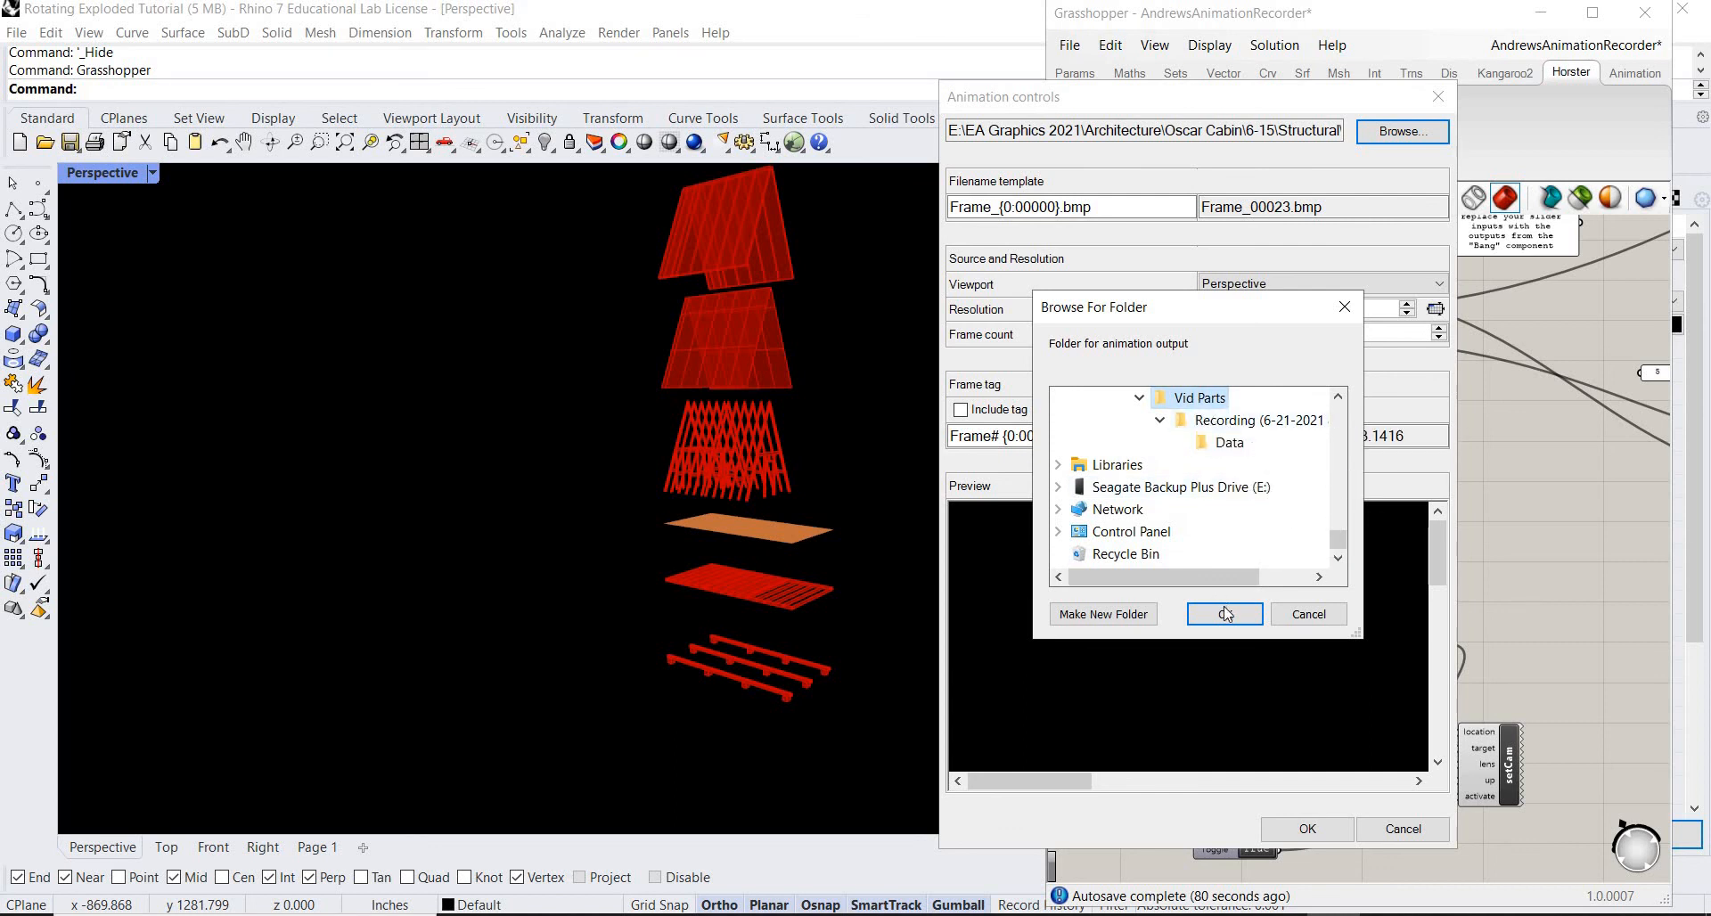
pyautogui.click(1221, 614)
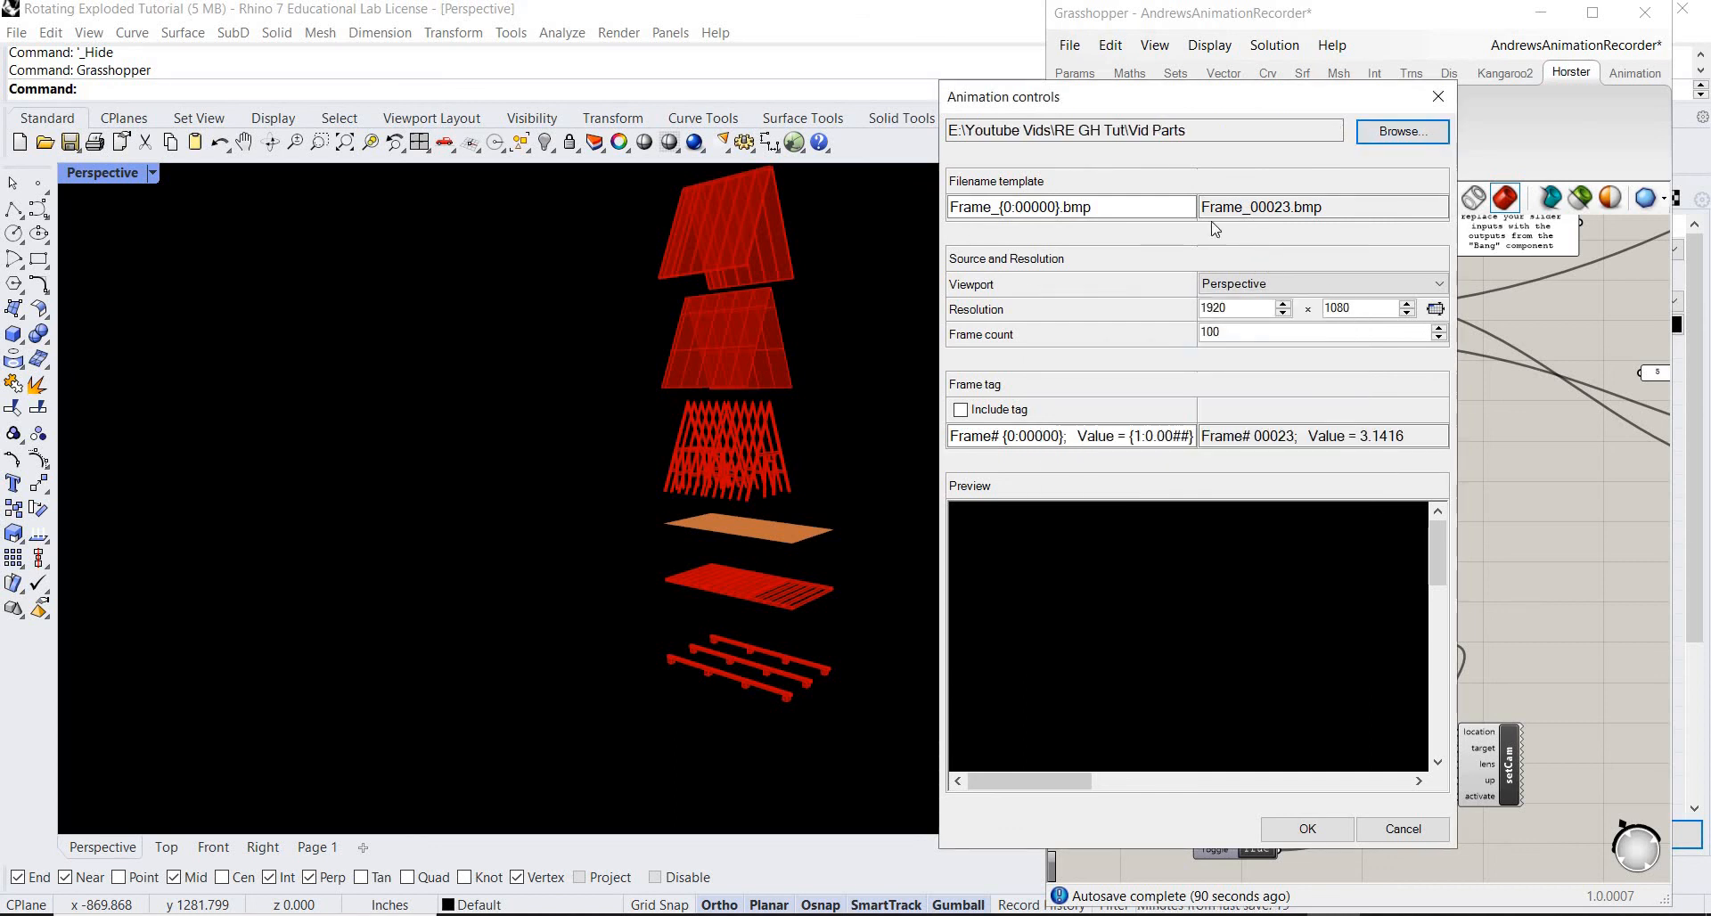
pyautogui.moveTo(1247, 240)
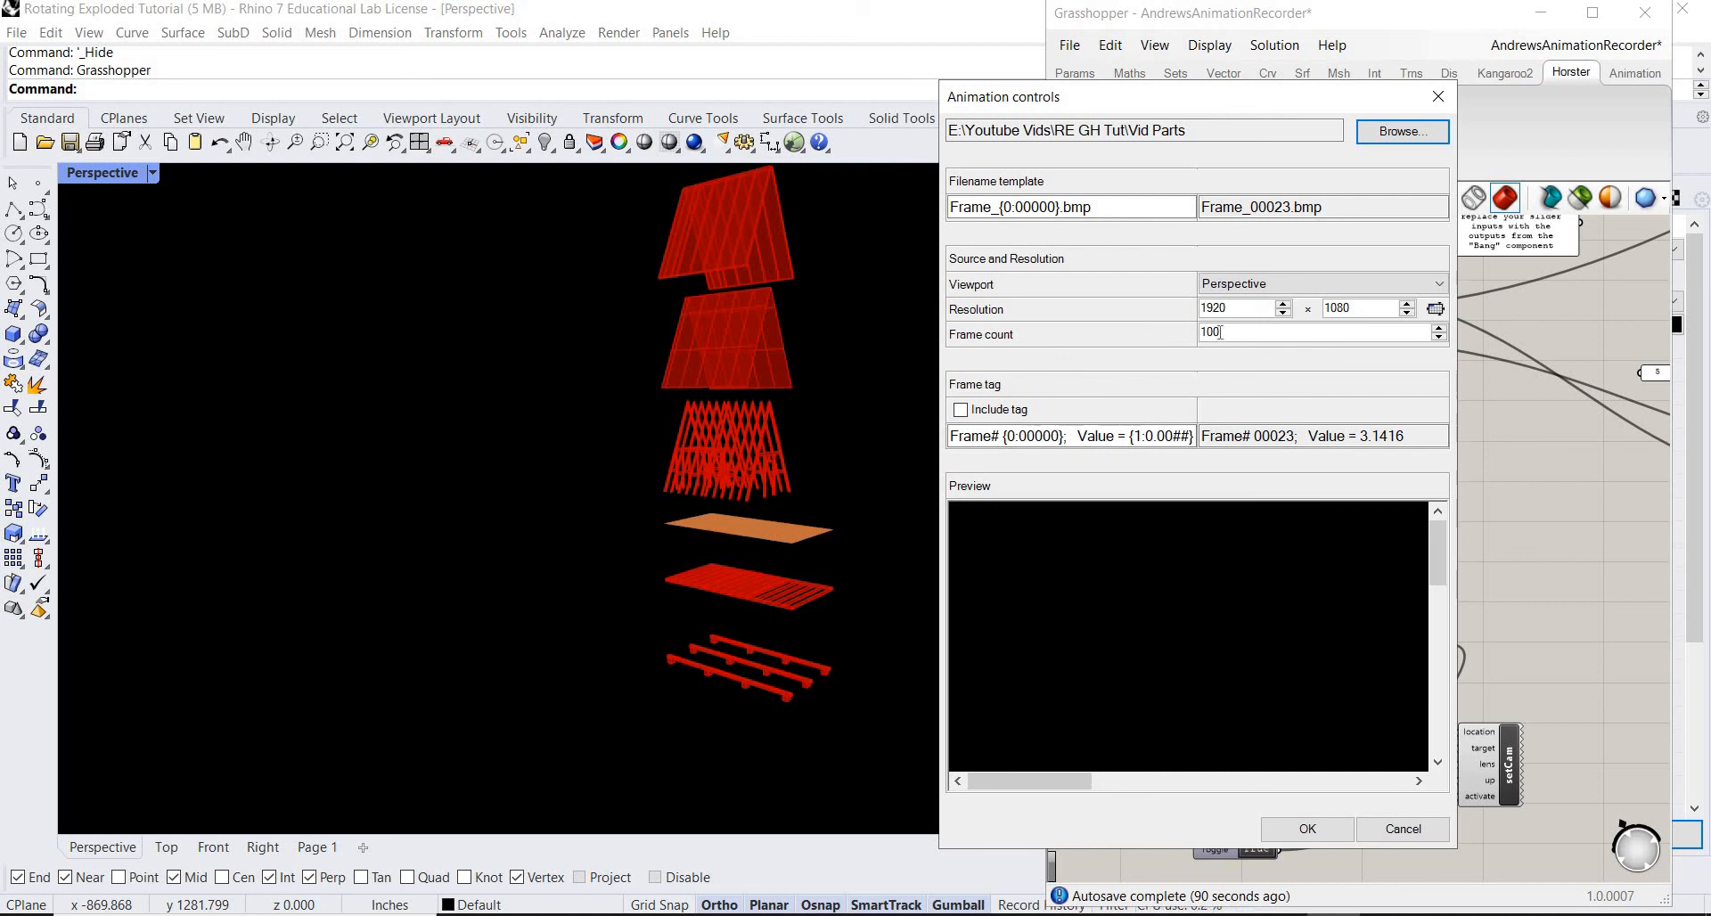
pyautogui.moveTo(1361, 364)
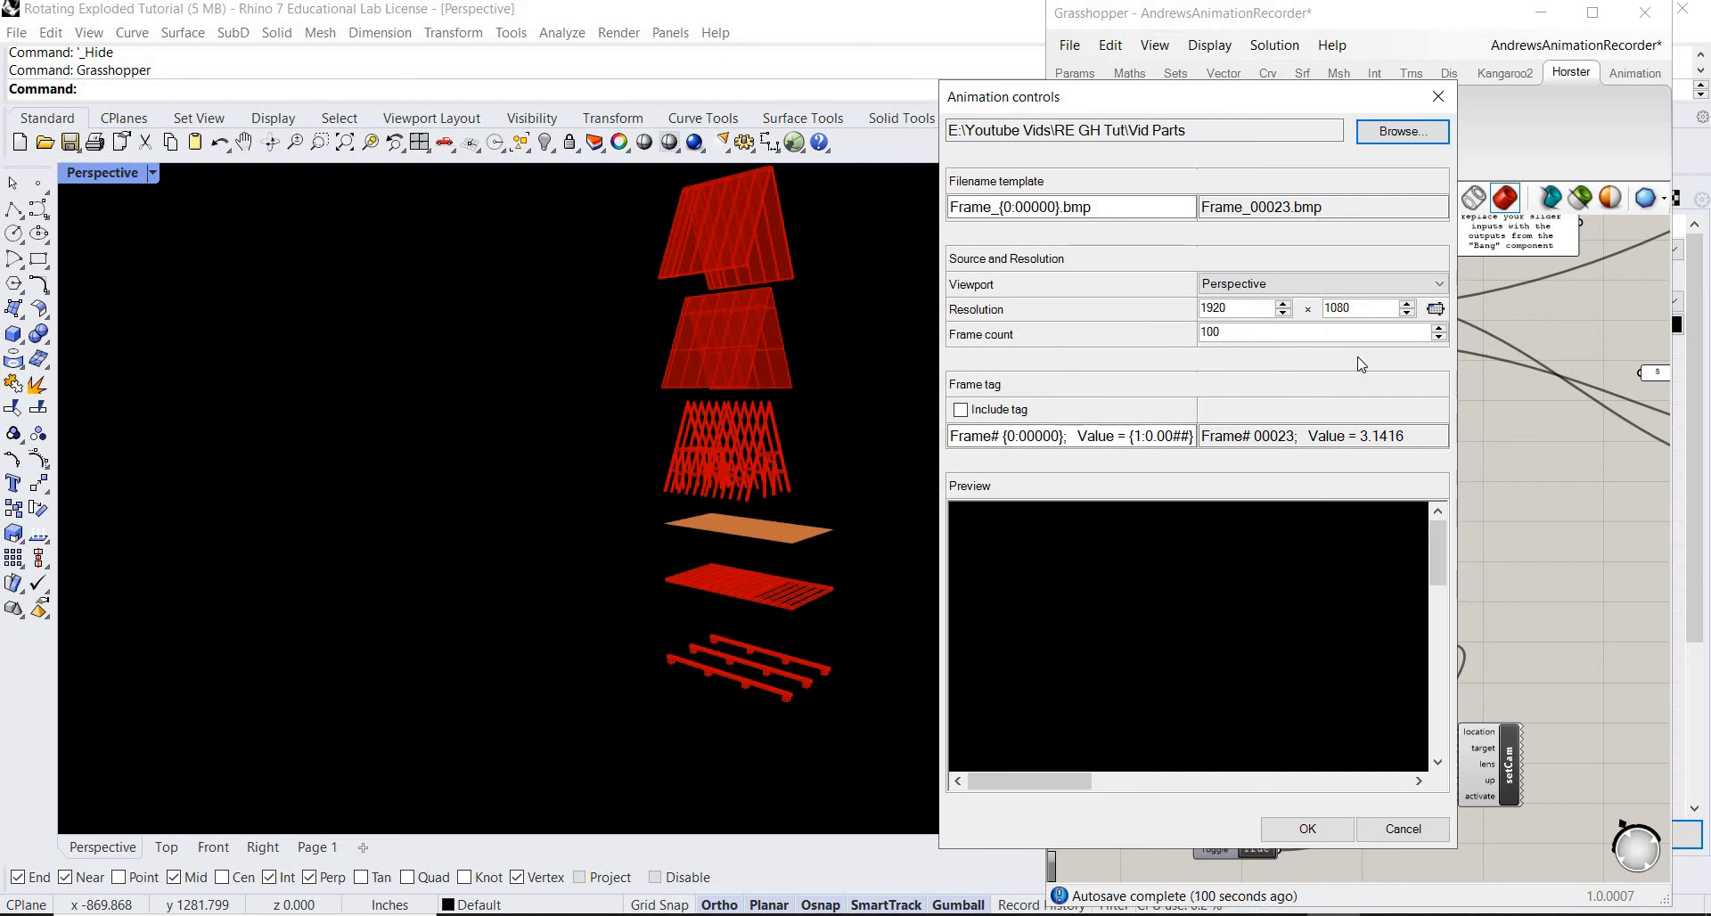